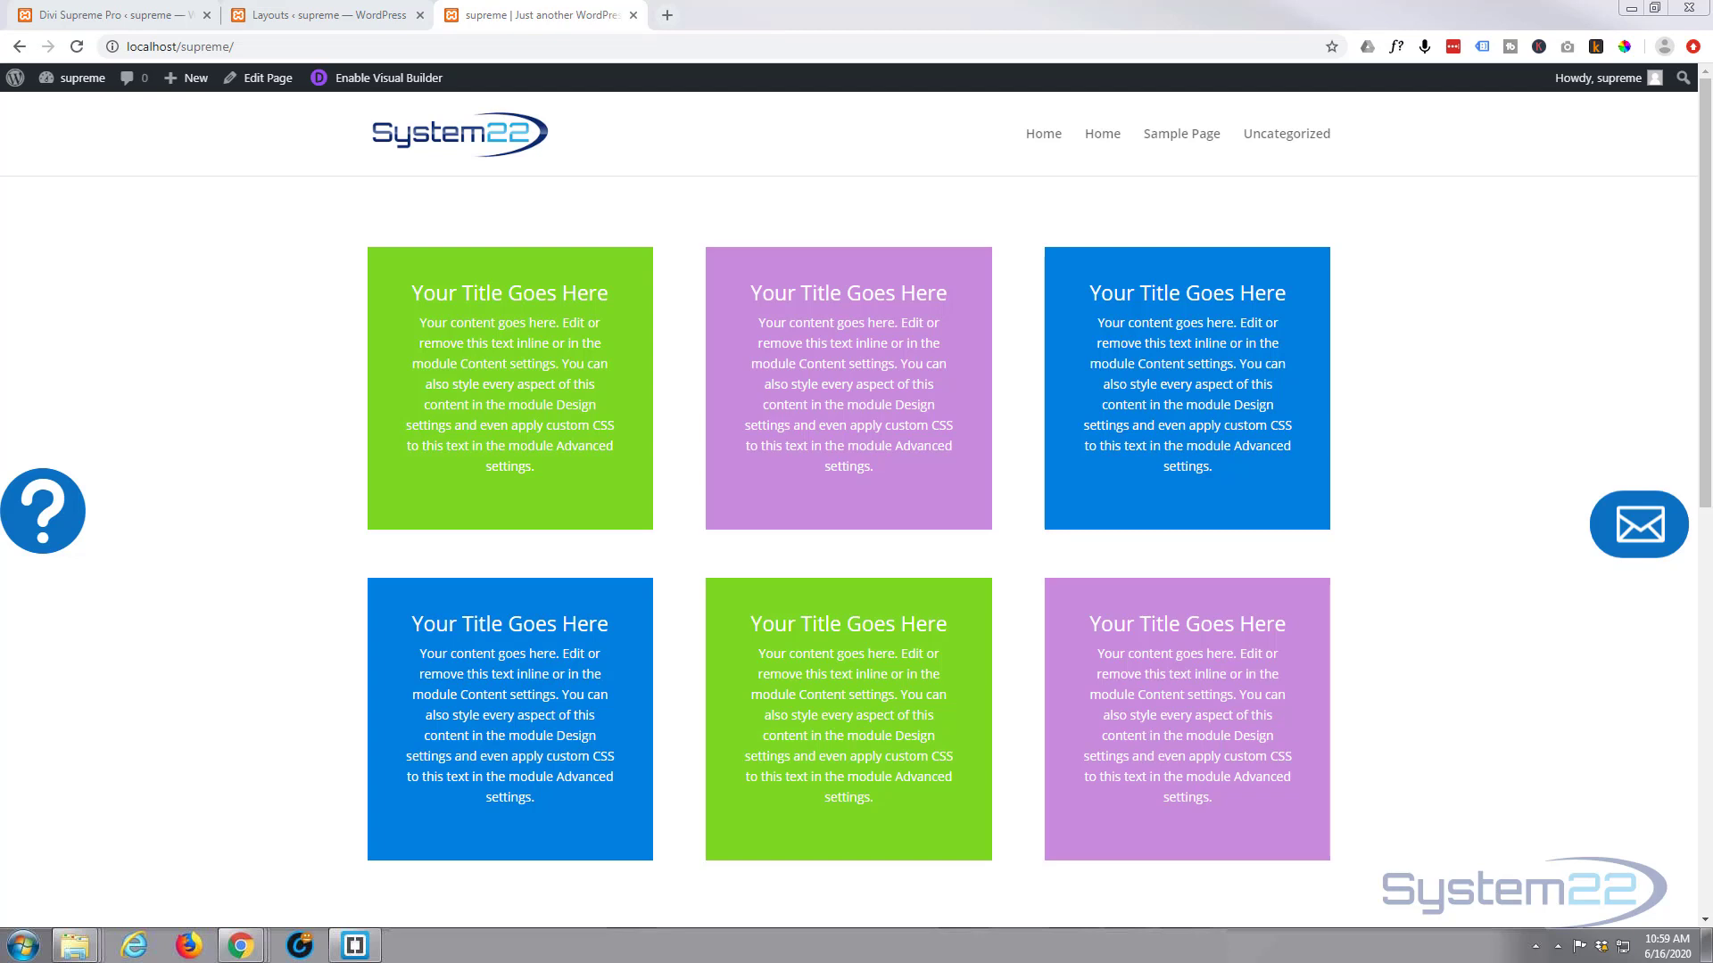
pyautogui.moveTo(207, 653)
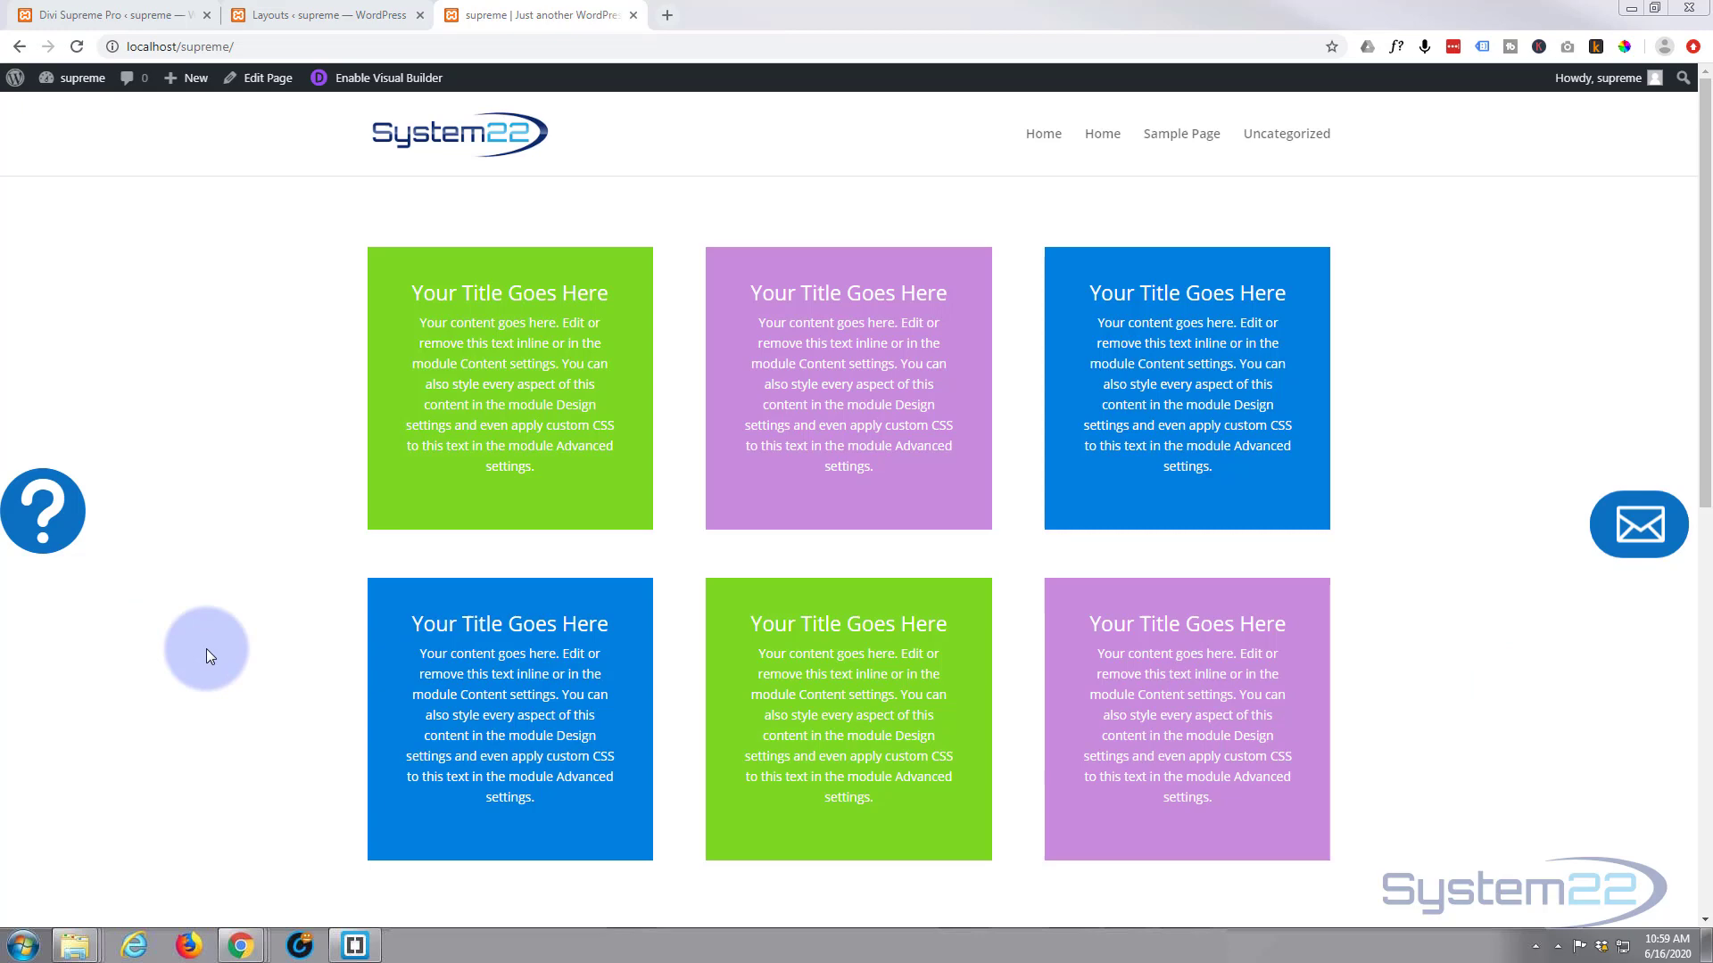
pyautogui.moveTo(246, 578)
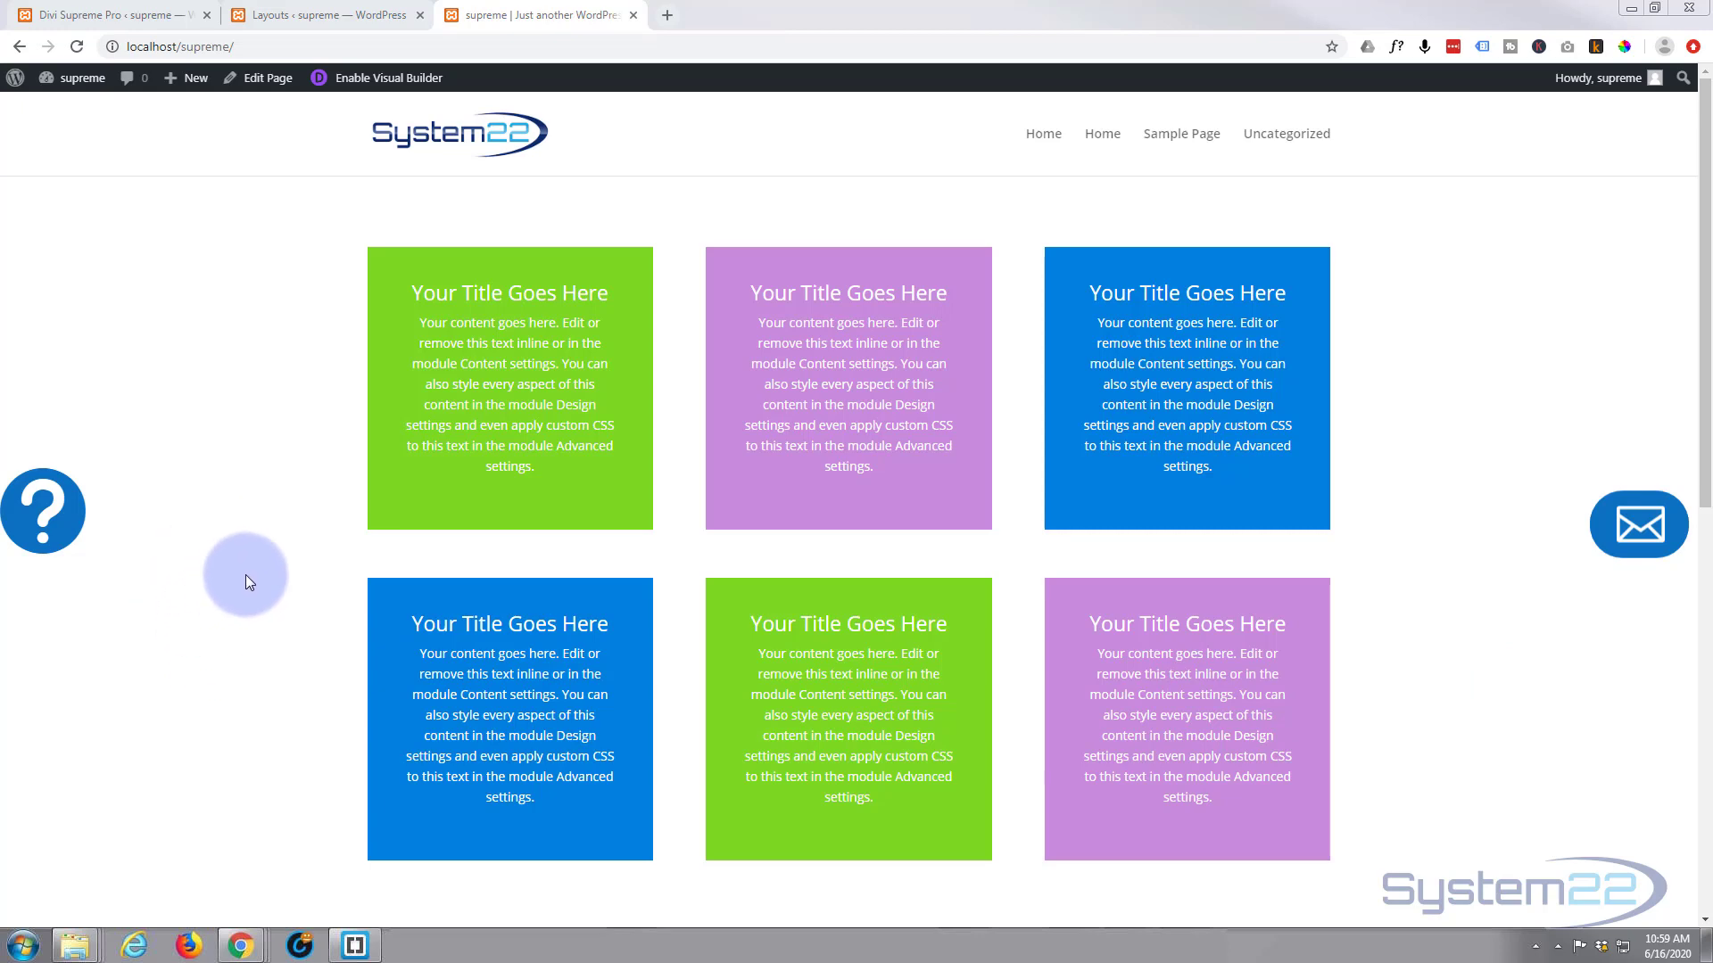
# Step: Preview the existing FAQ popup from the question mark, expanding and collapsing its answers
pyautogui.scroll(-3)
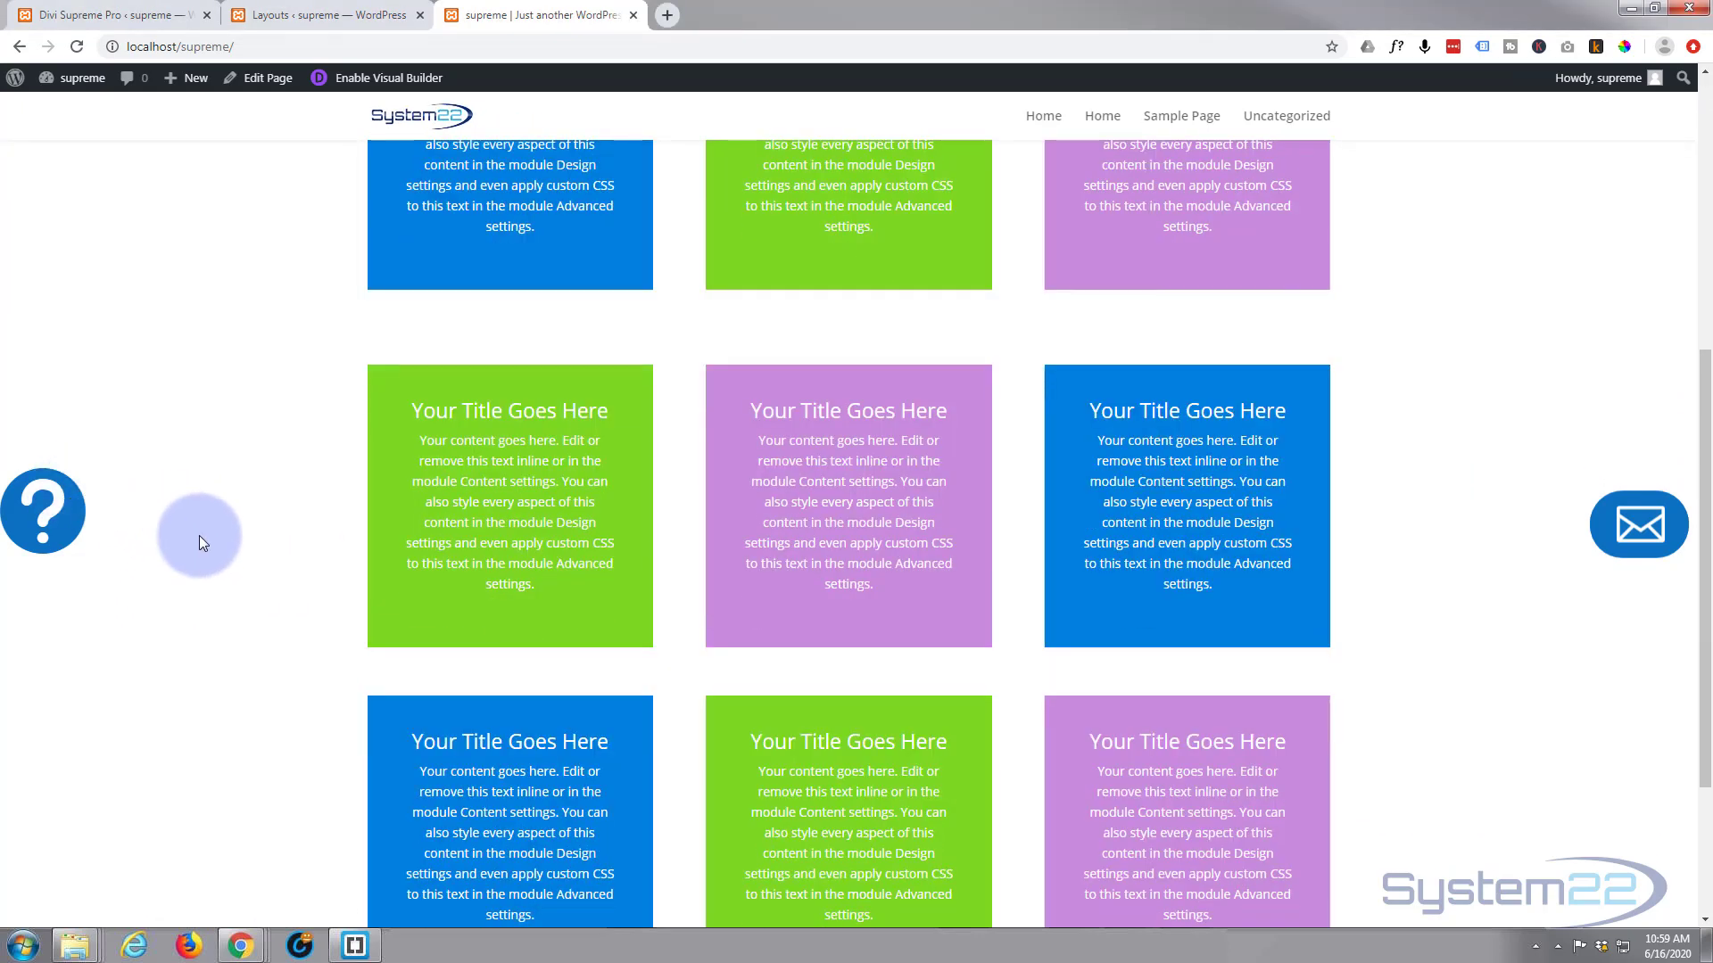
pyautogui.scroll(-3)
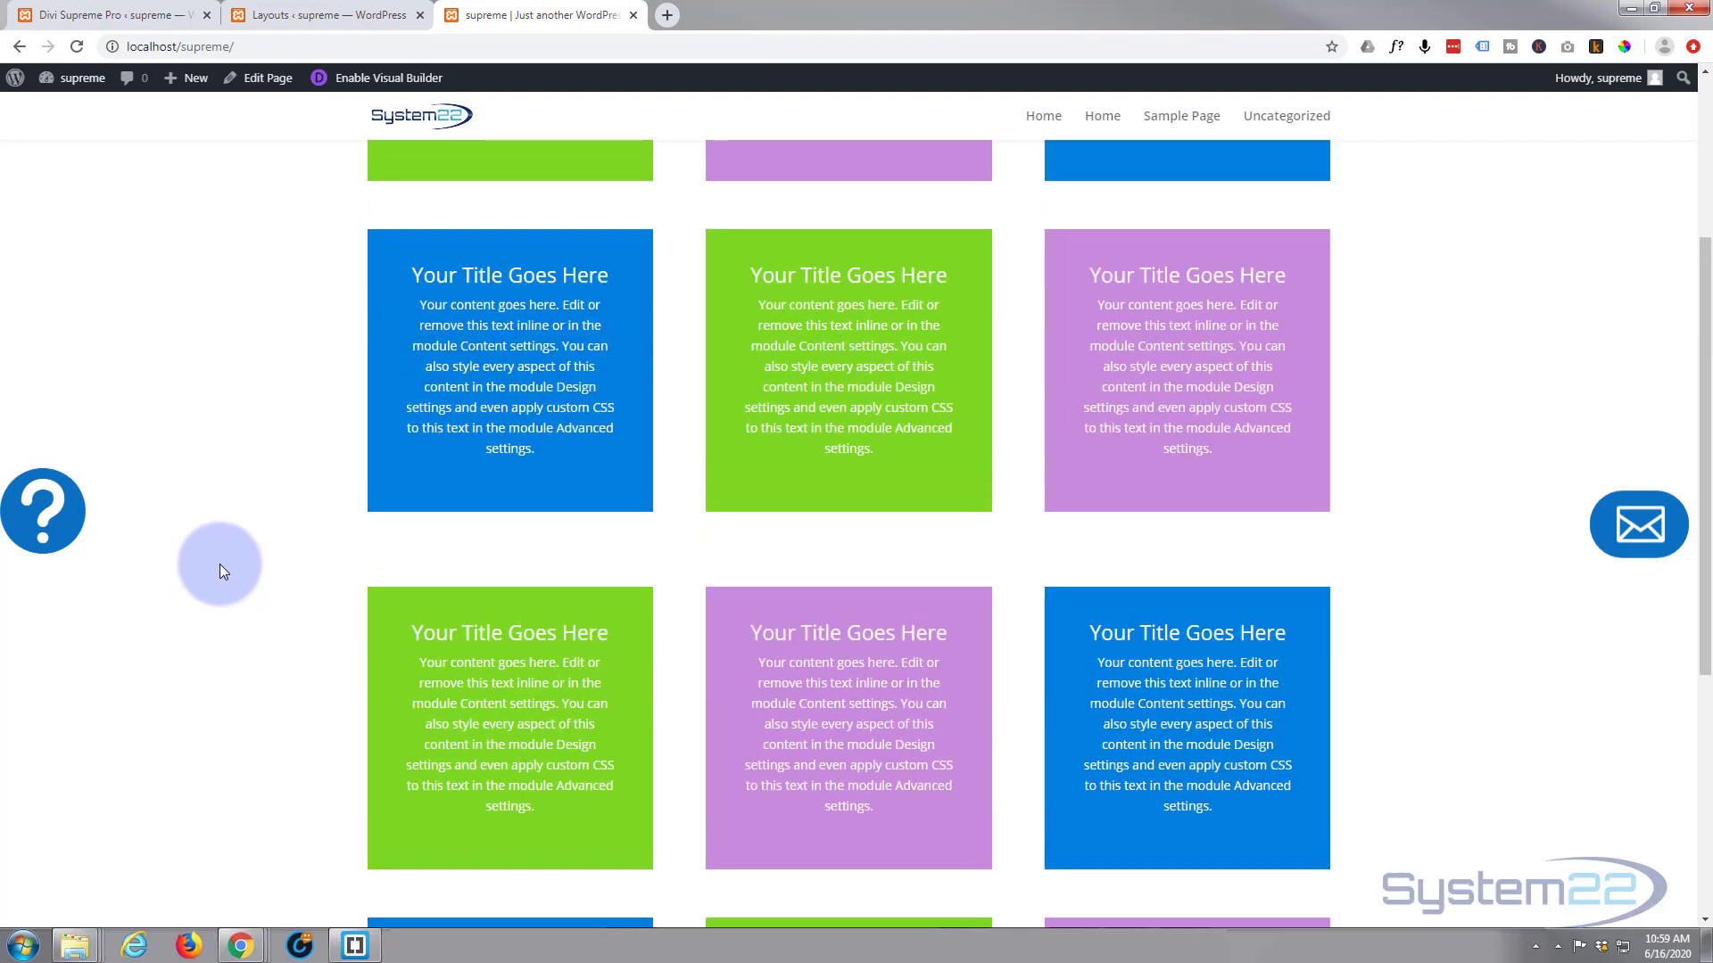
pyautogui.scroll(3)
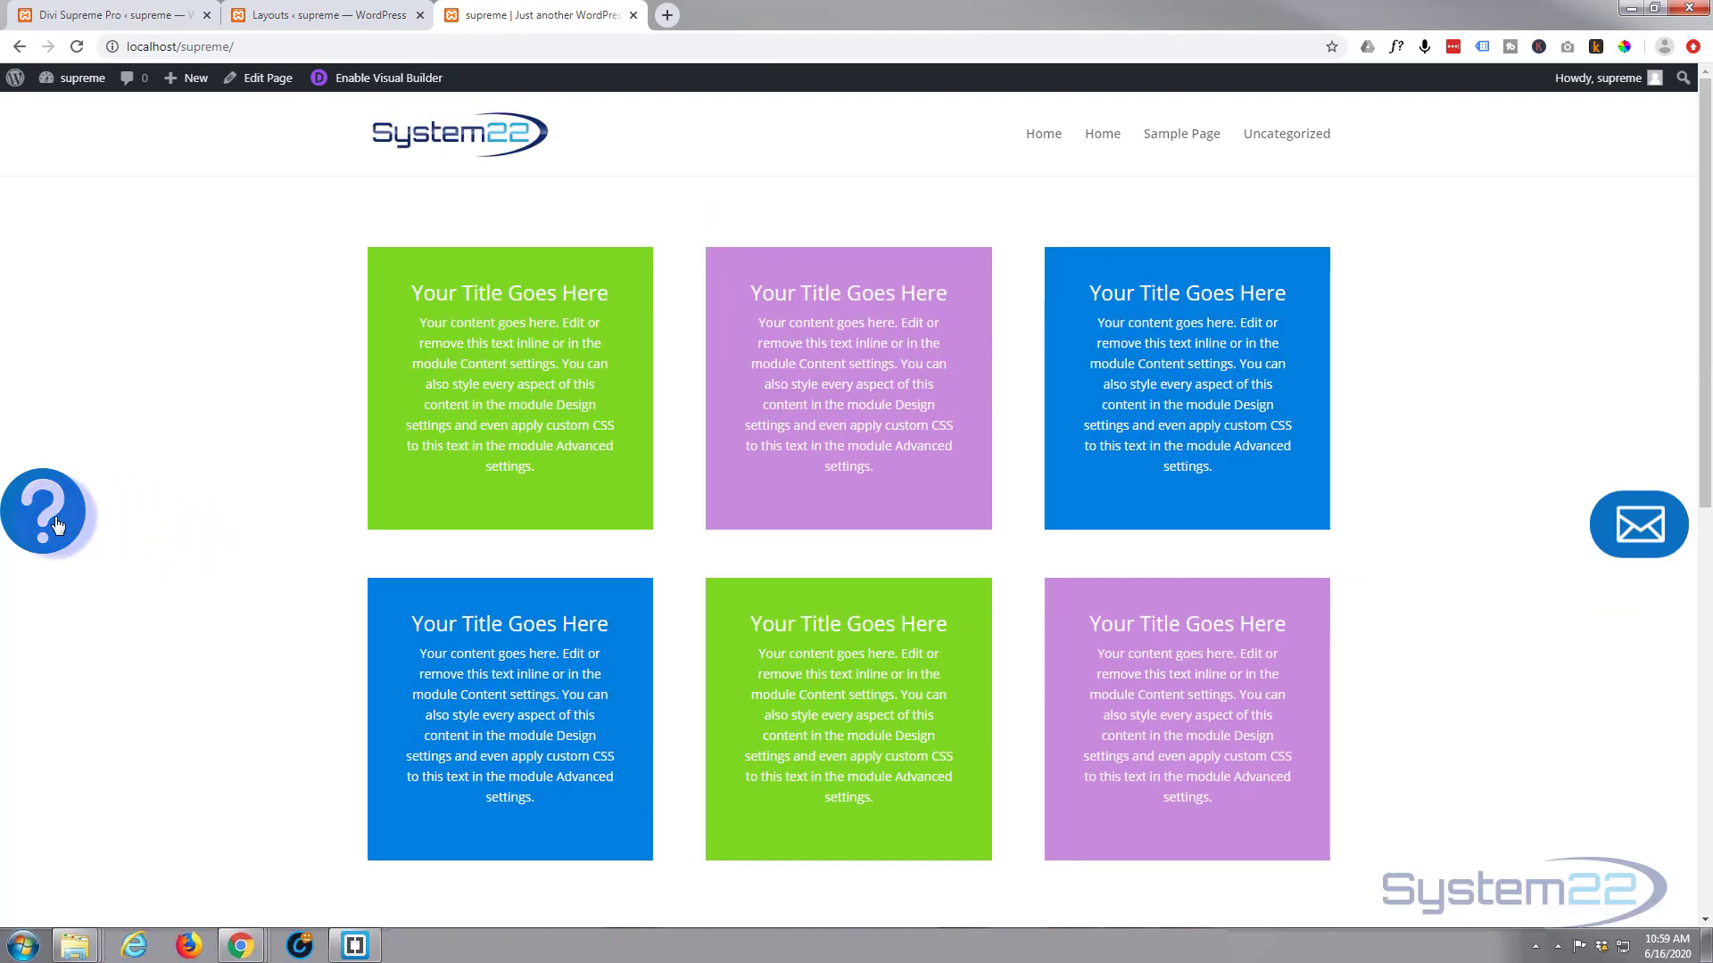
pyautogui.click(43, 510)
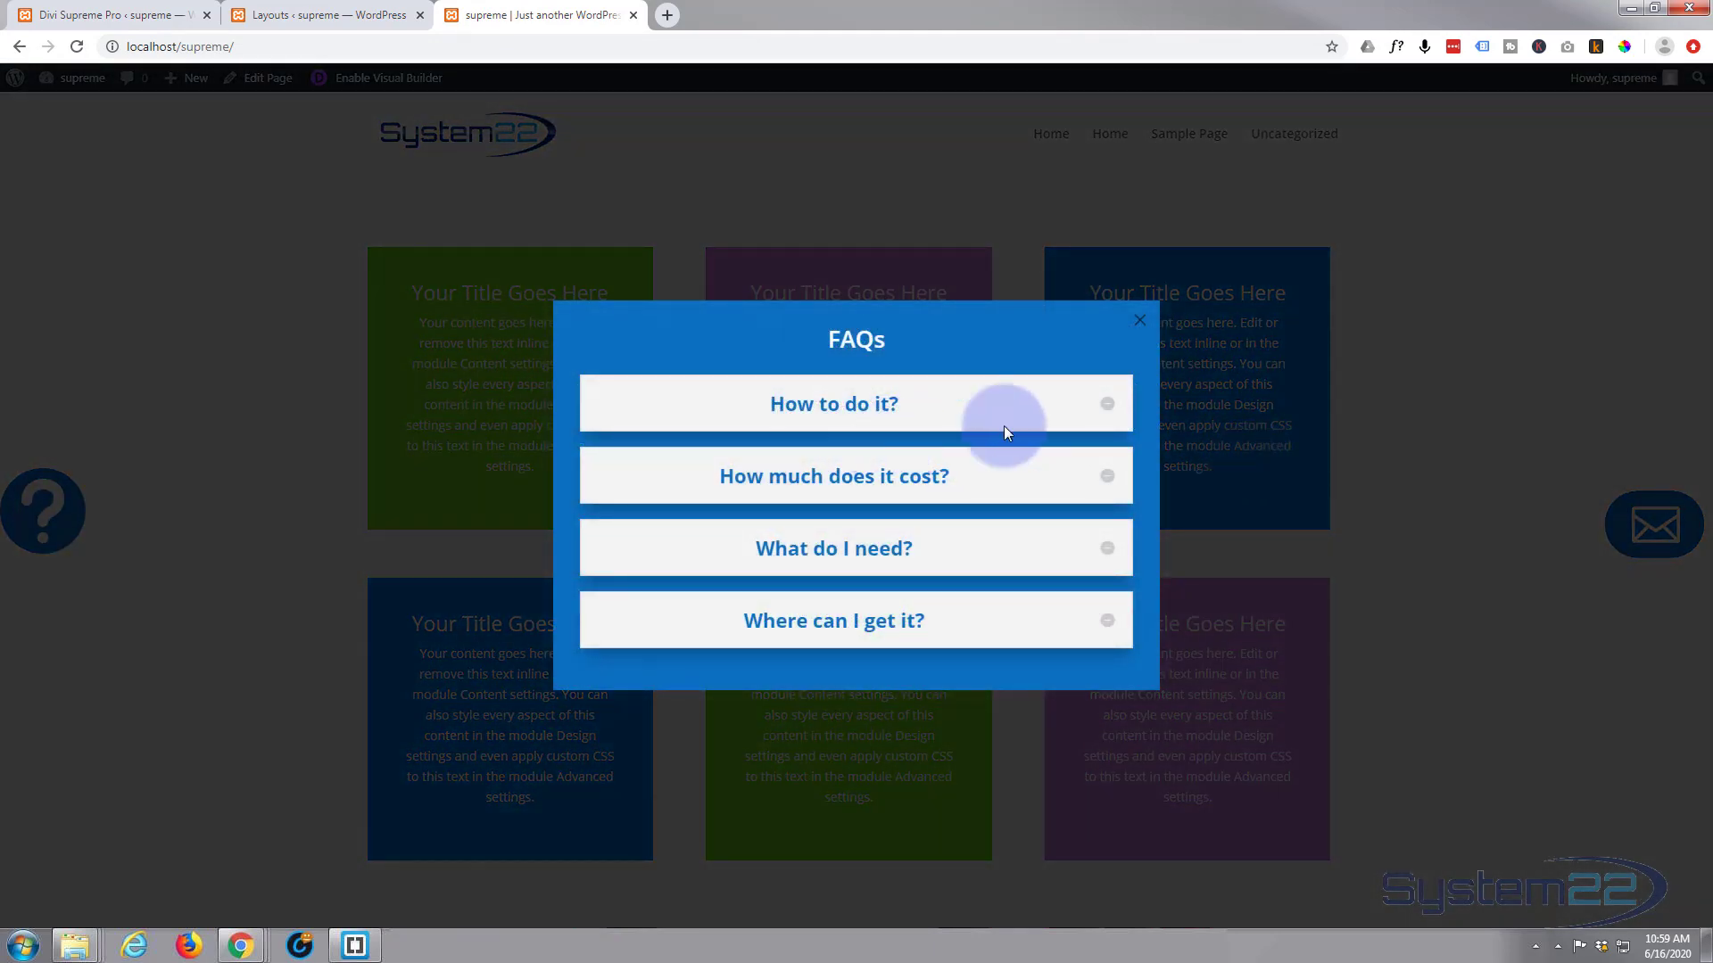
pyautogui.click(833, 403)
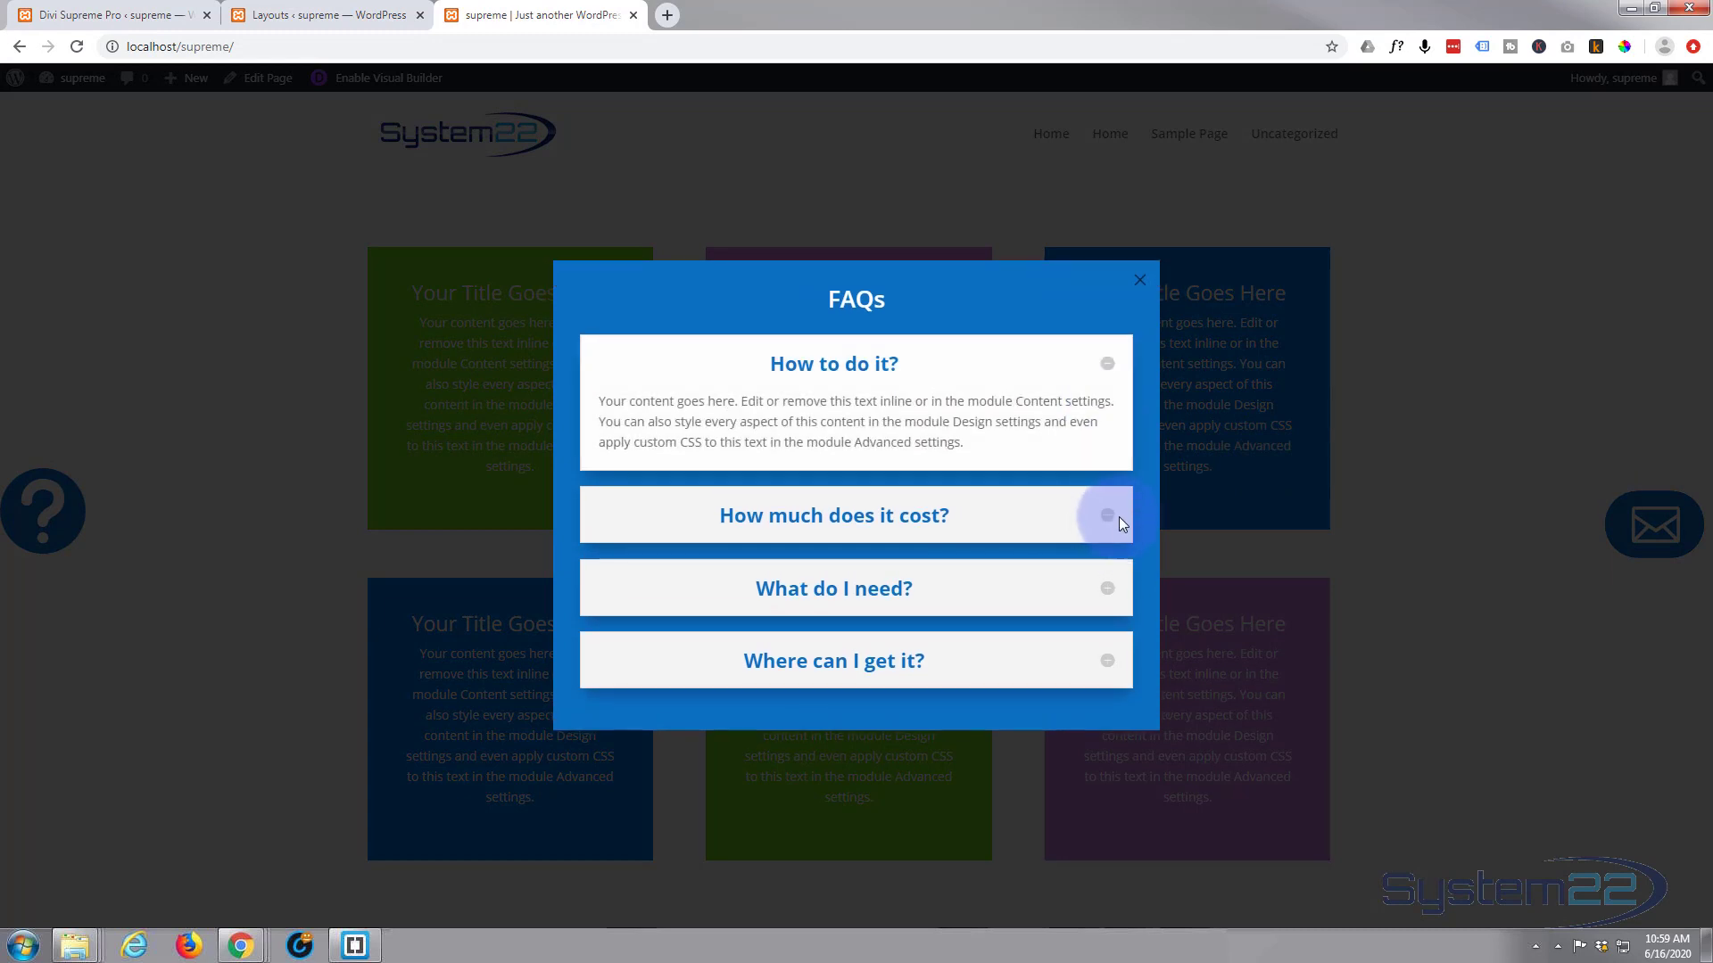
pyautogui.click(1106, 515)
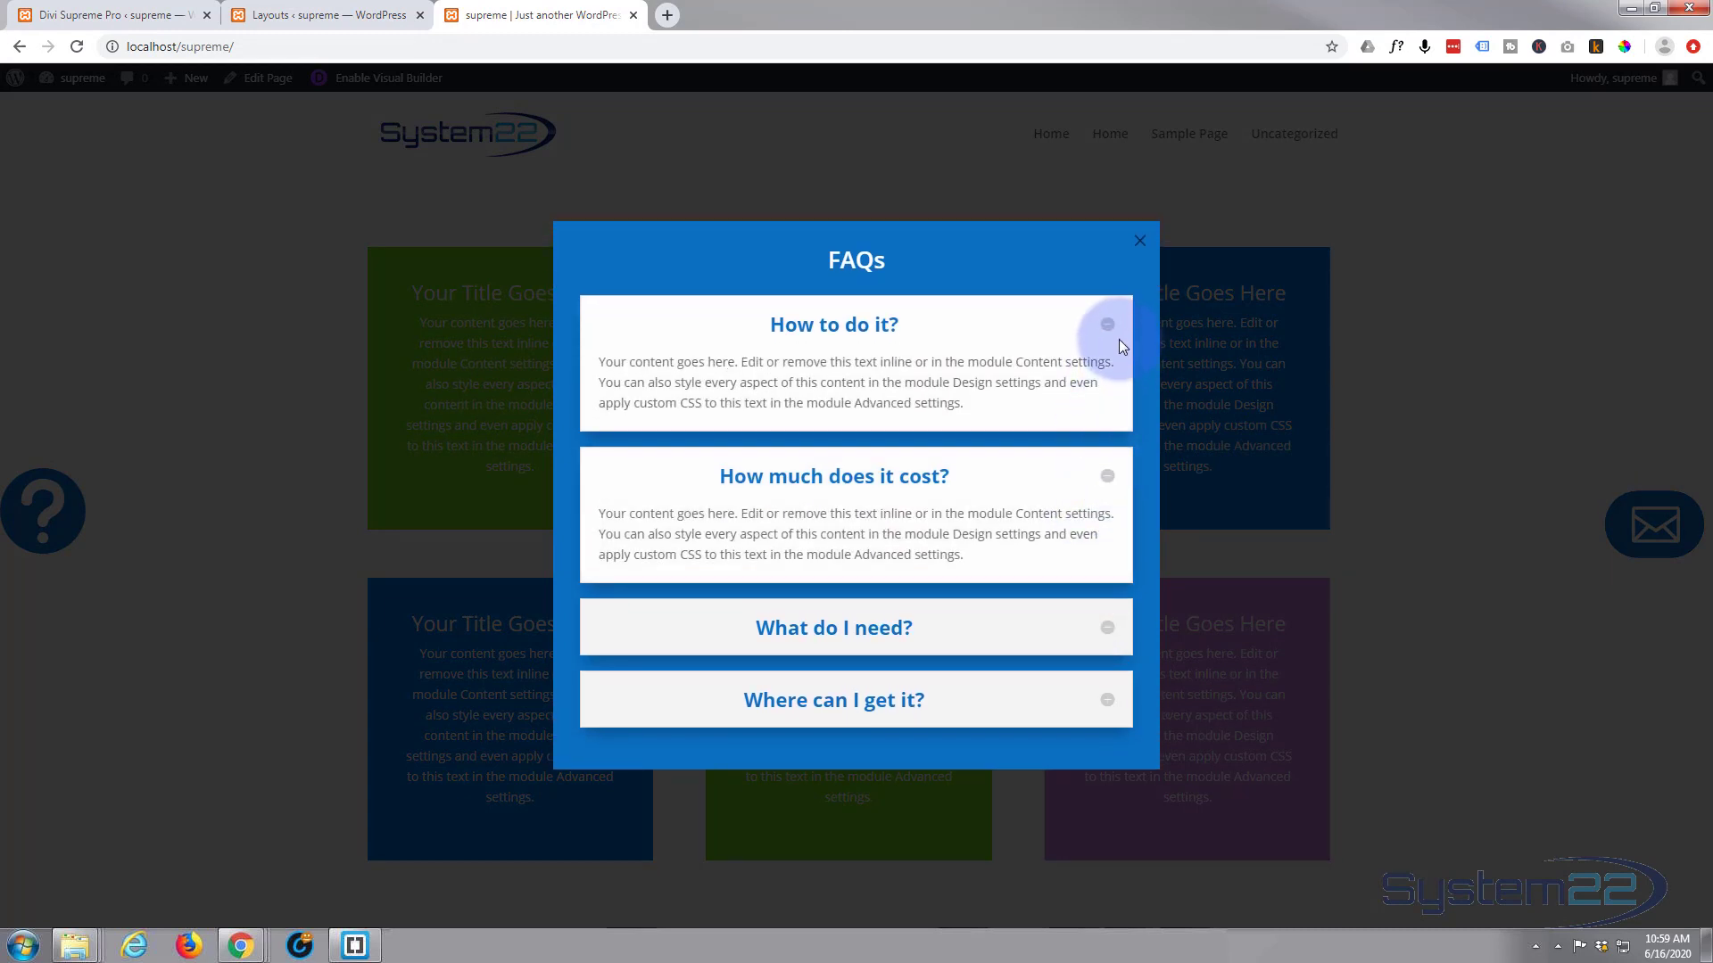
pyautogui.click(1104, 323)
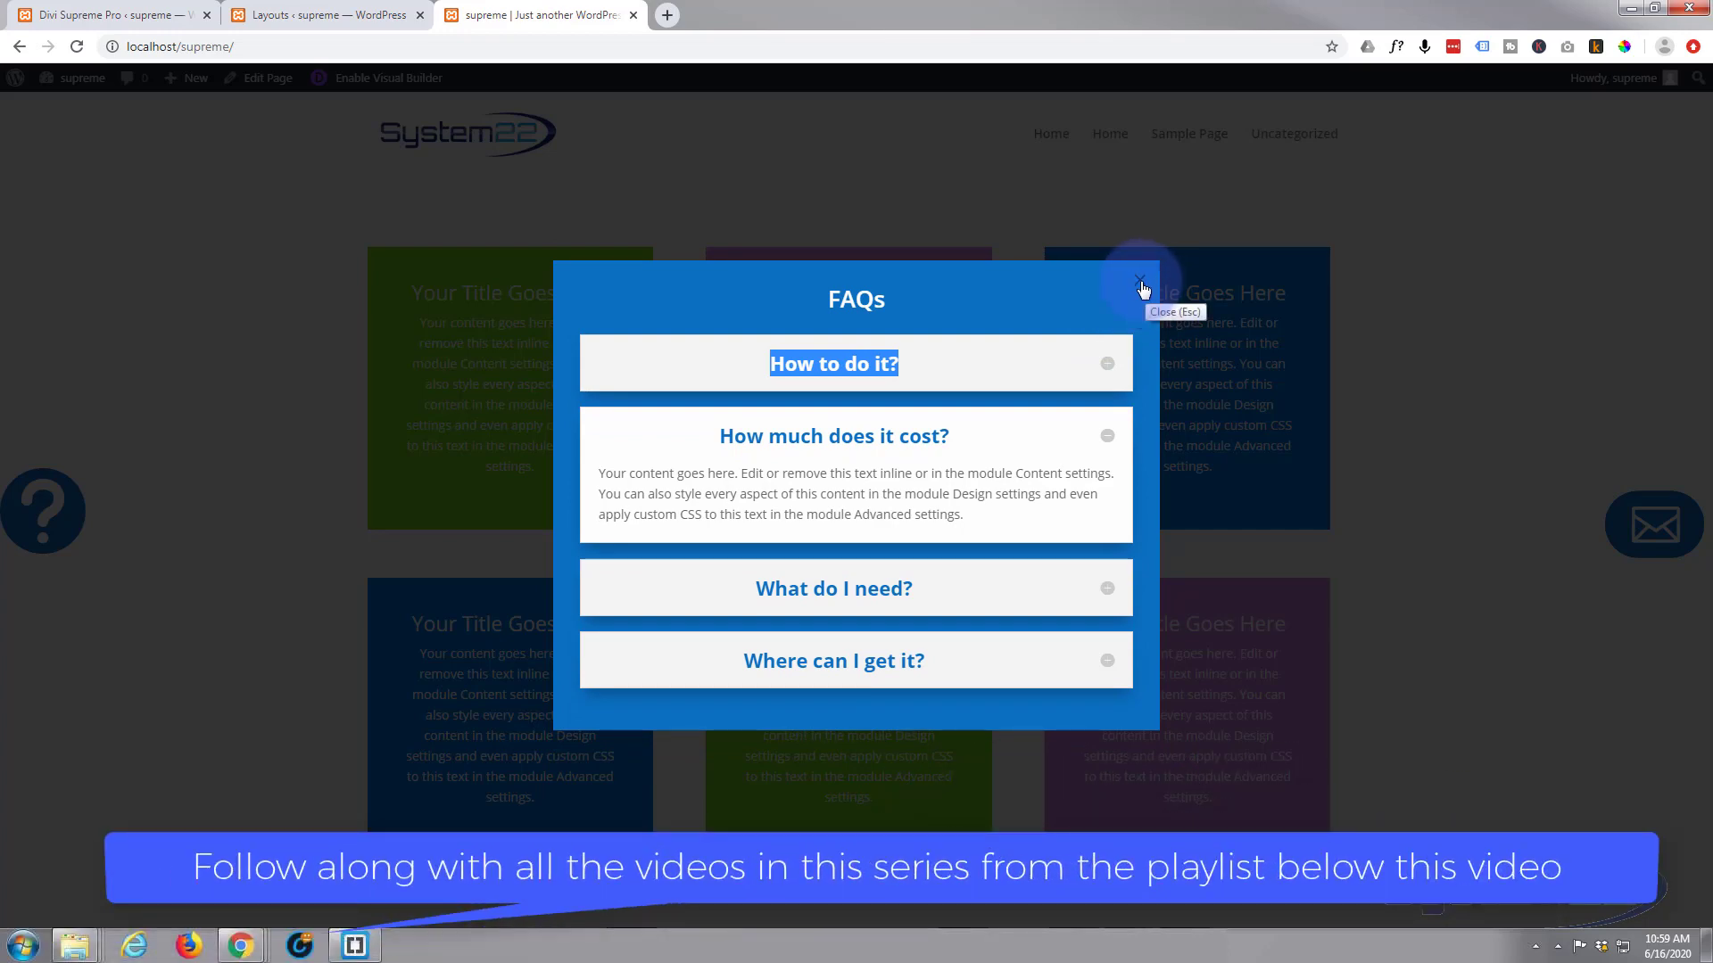
pyautogui.click(1140, 282)
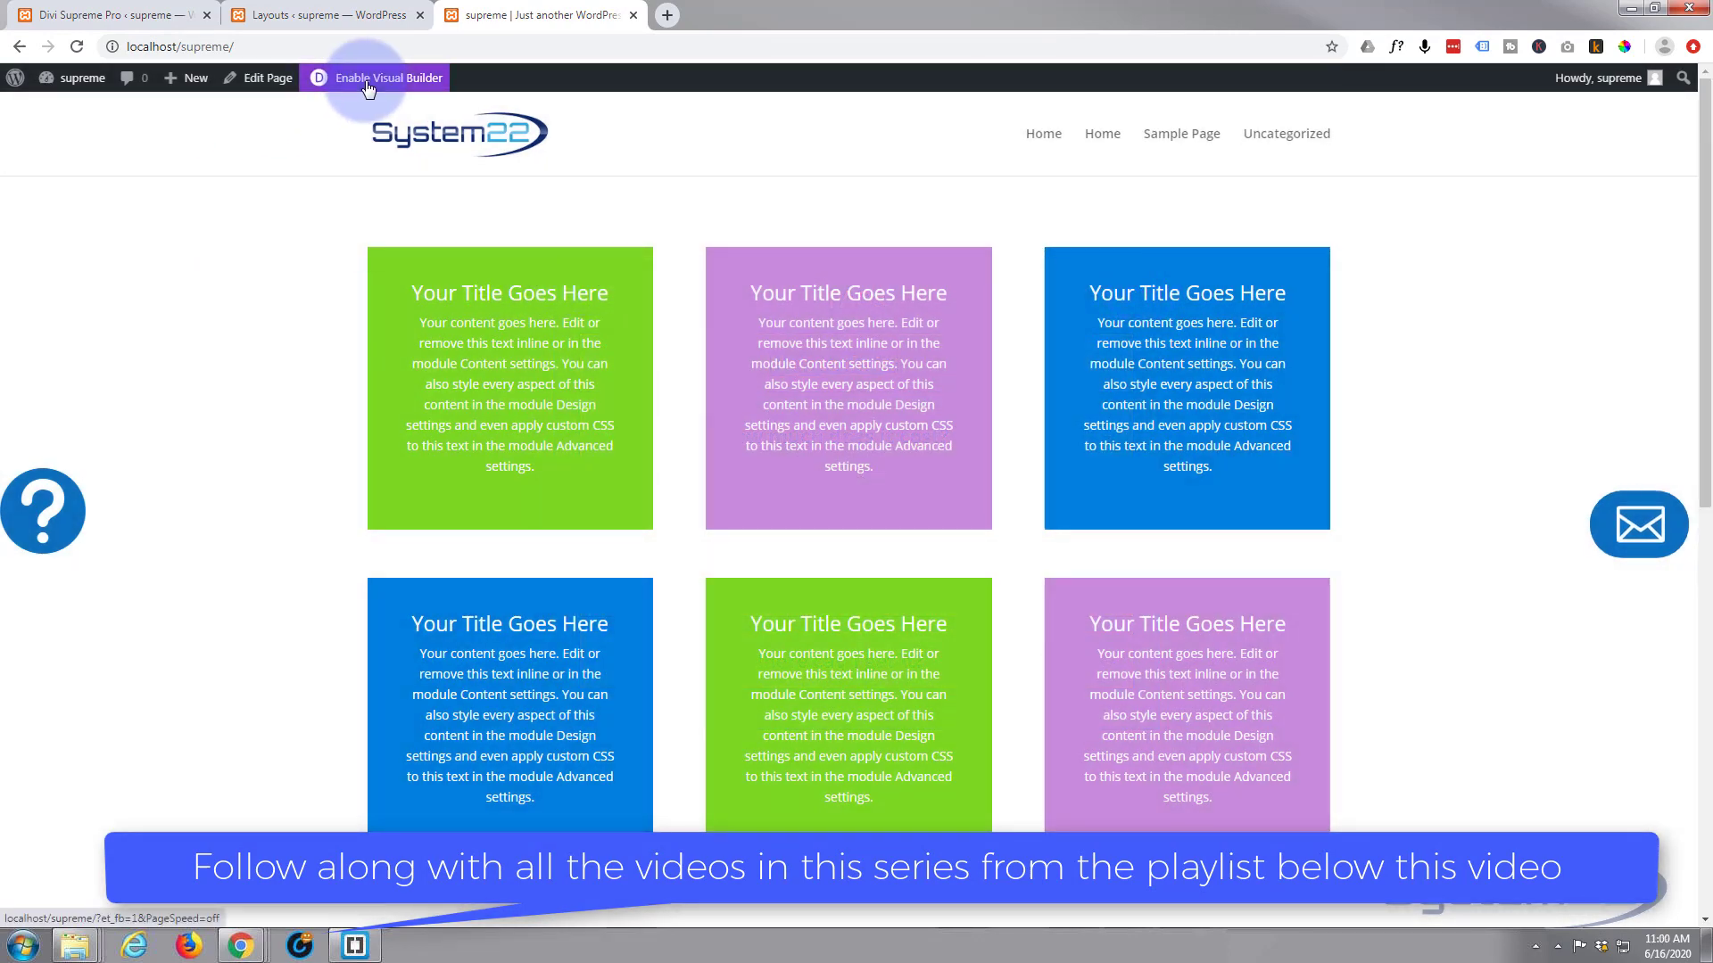
# Step: Enable the Visual Builder so the page's rows and blurb cards become editable
pyautogui.click(374, 77)
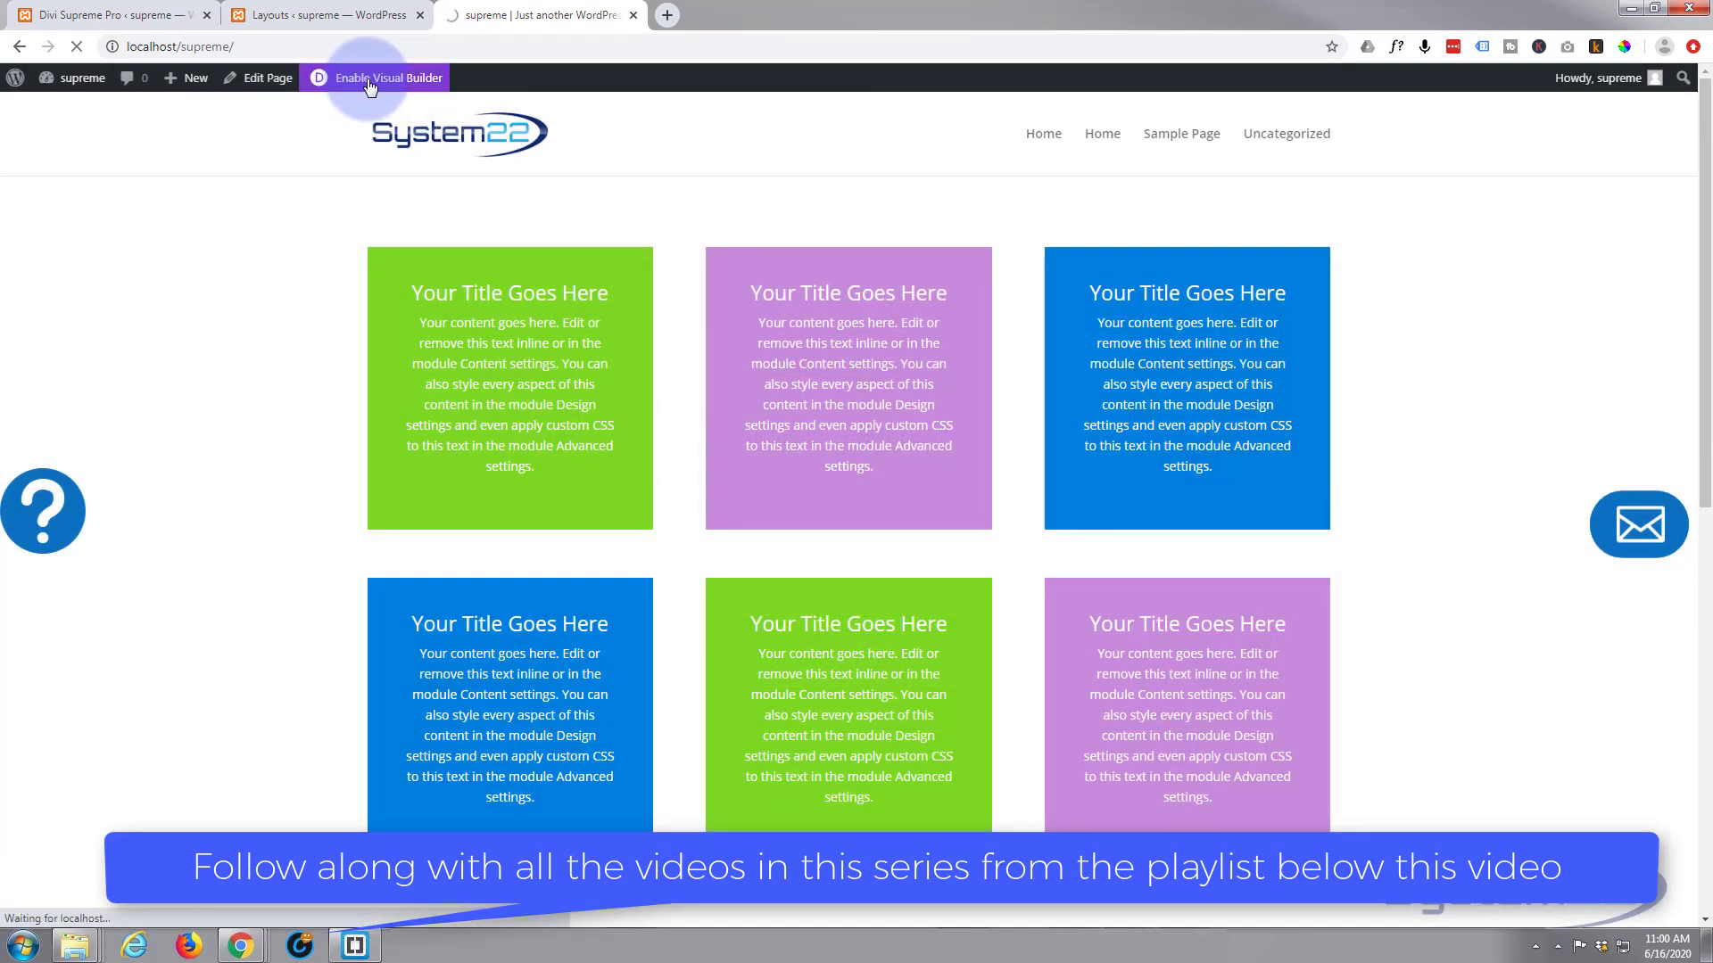
pyautogui.click(385, 77)
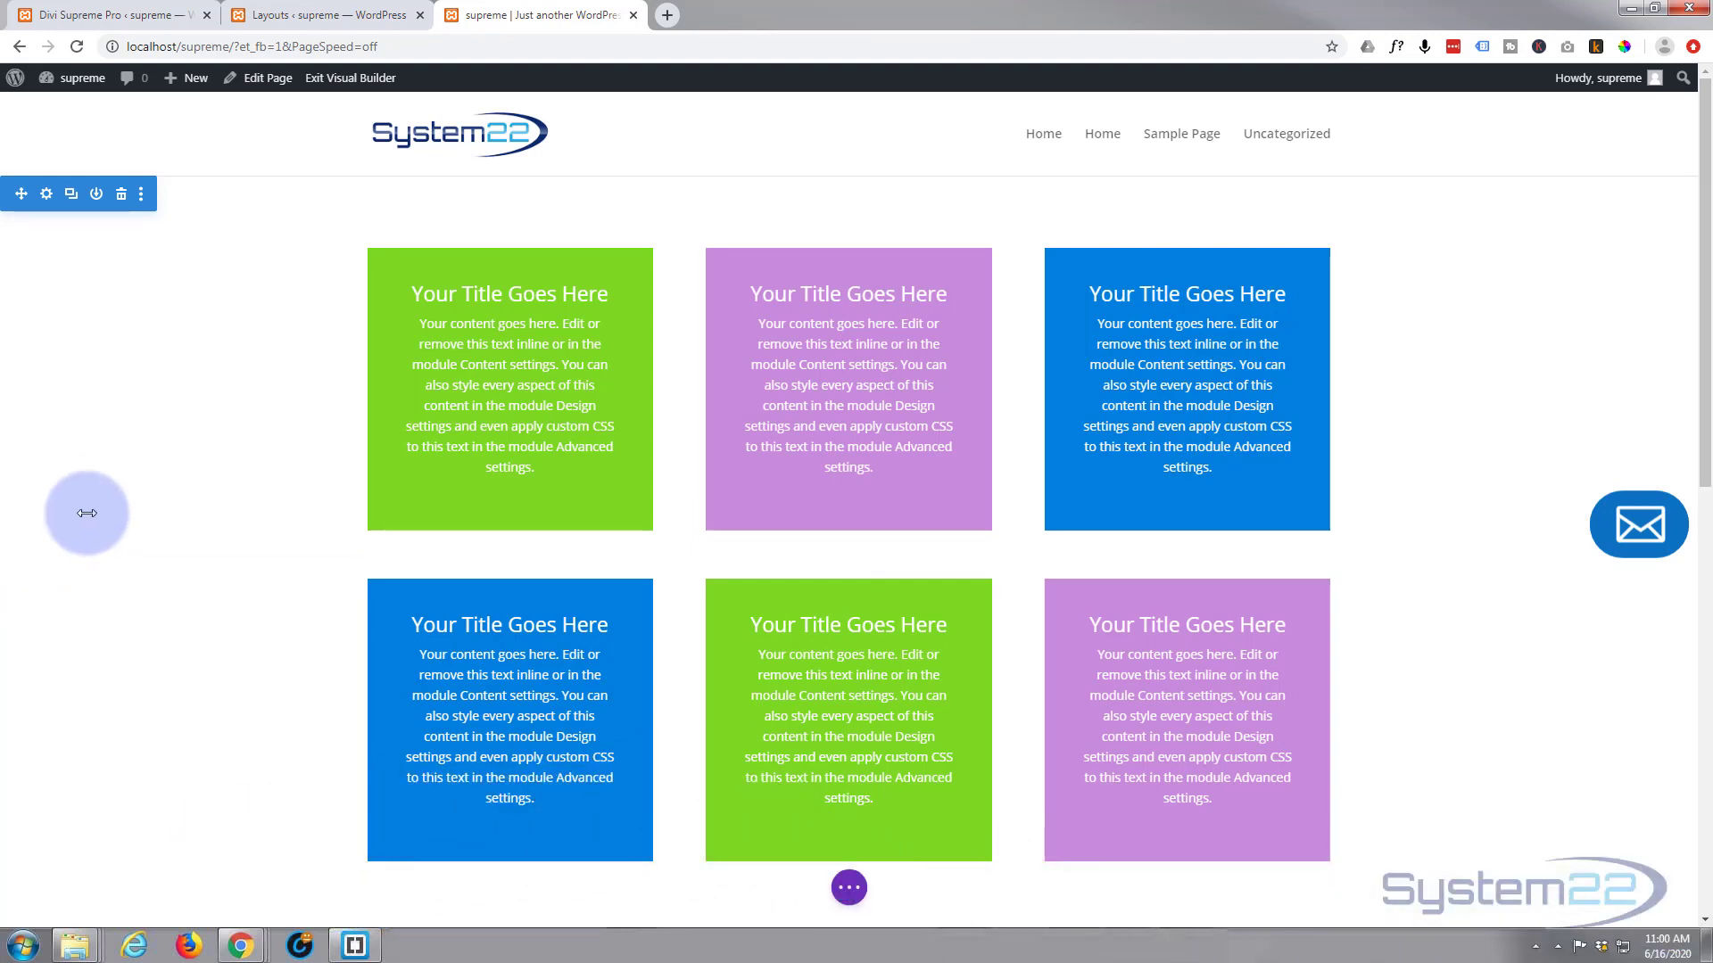
pyautogui.moveTo(317, 469)
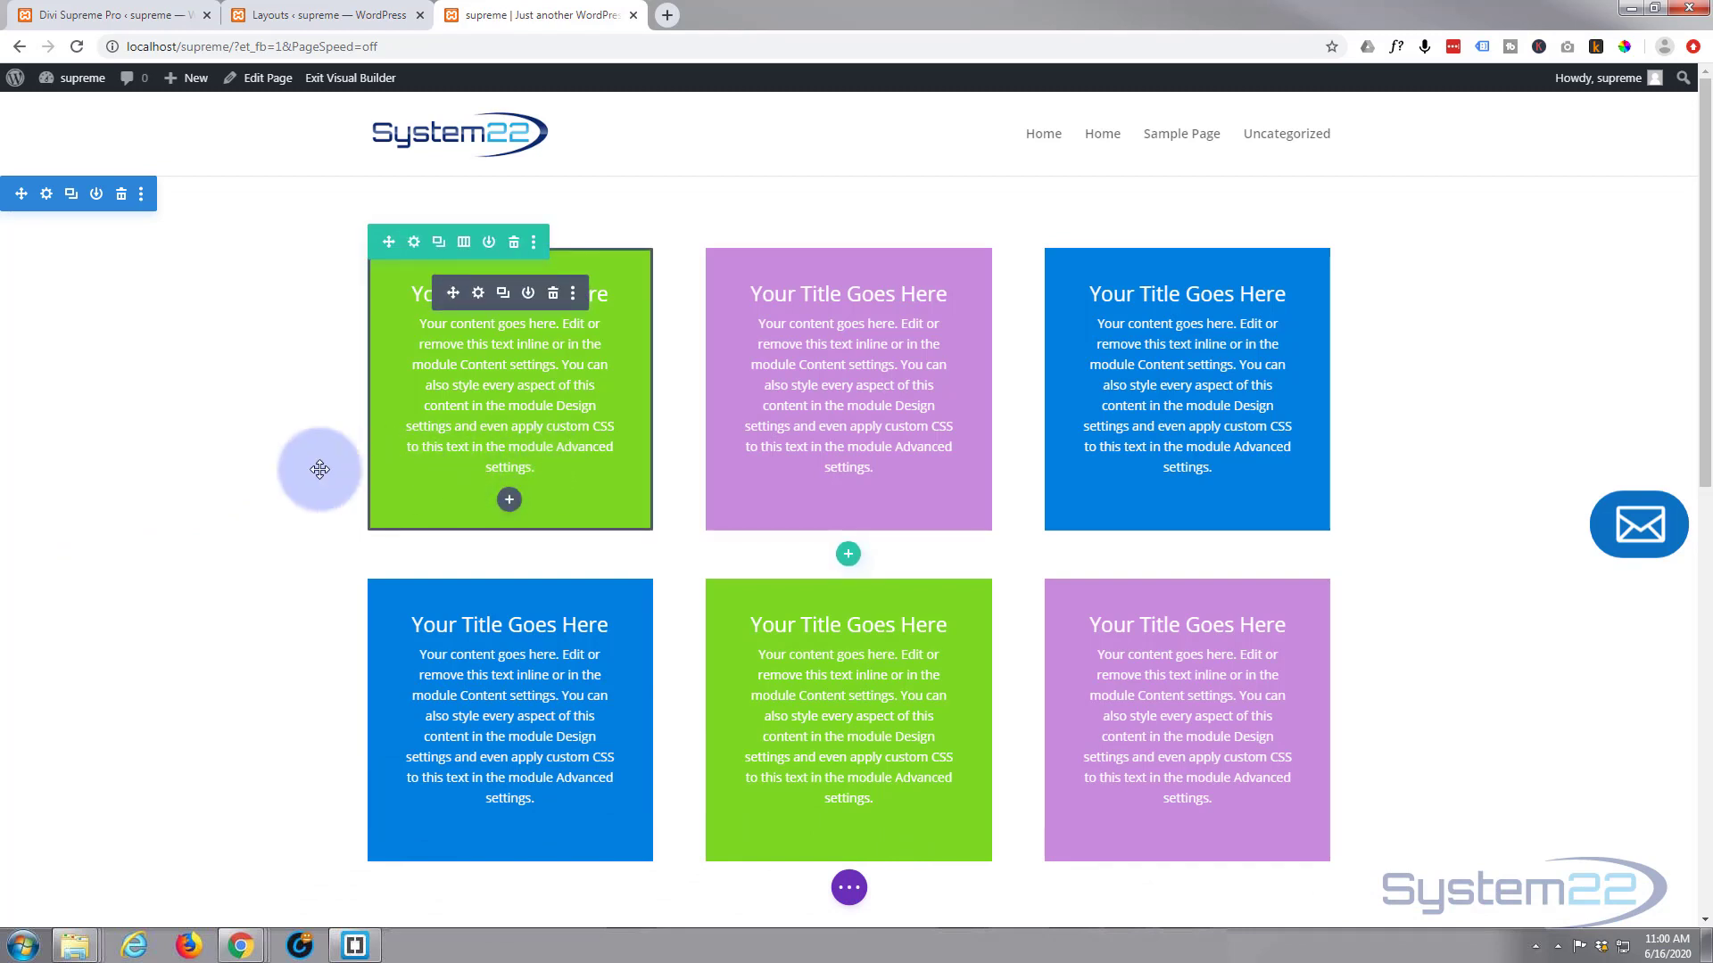
pyautogui.scroll(-3)
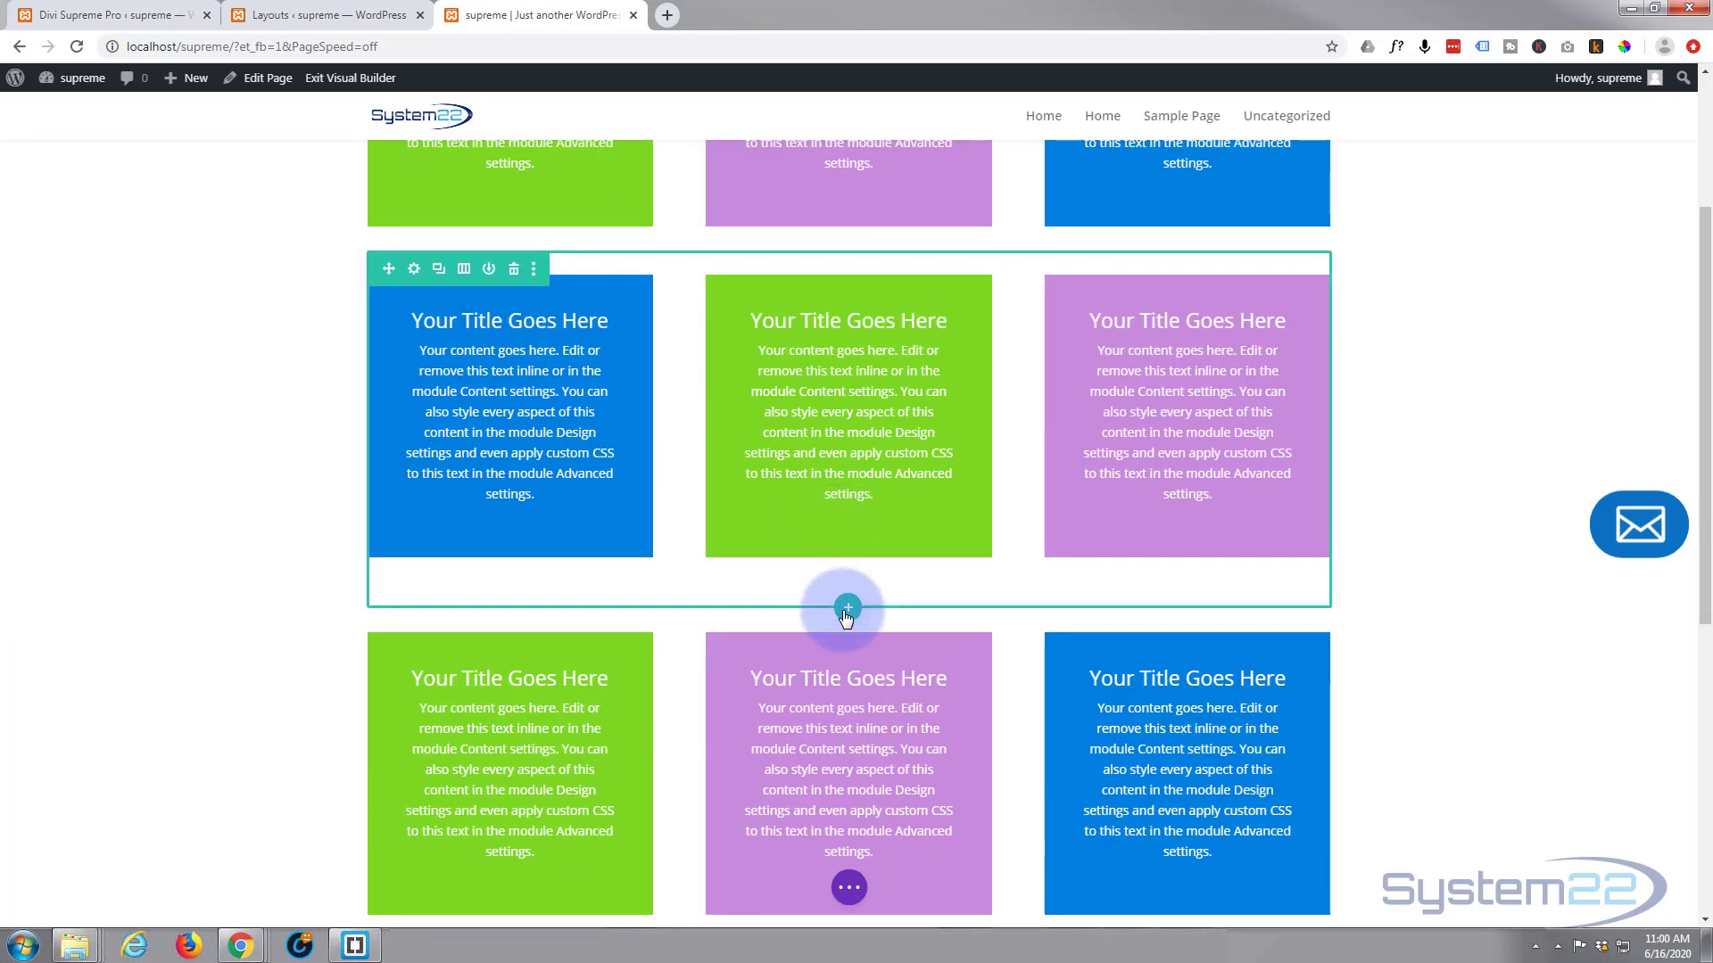
# Step: Add a single full-width column row below the second card row and browse the Insert Module list
pyautogui.click(845, 608)
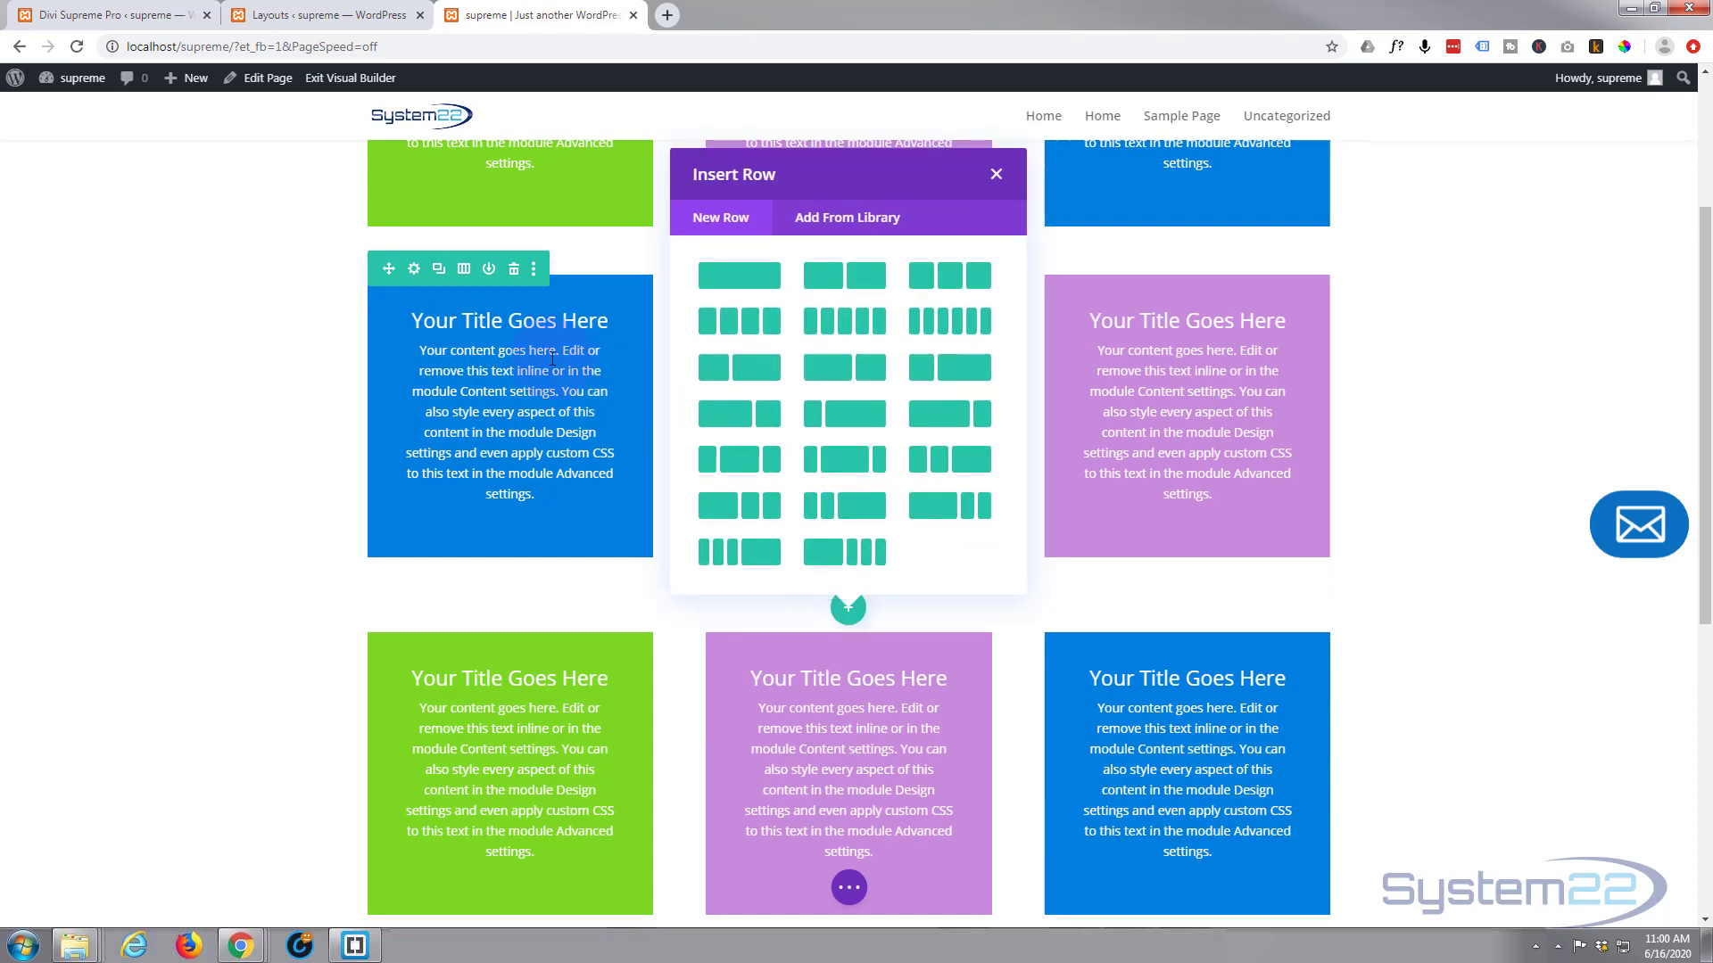
pyautogui.click(995, 173)
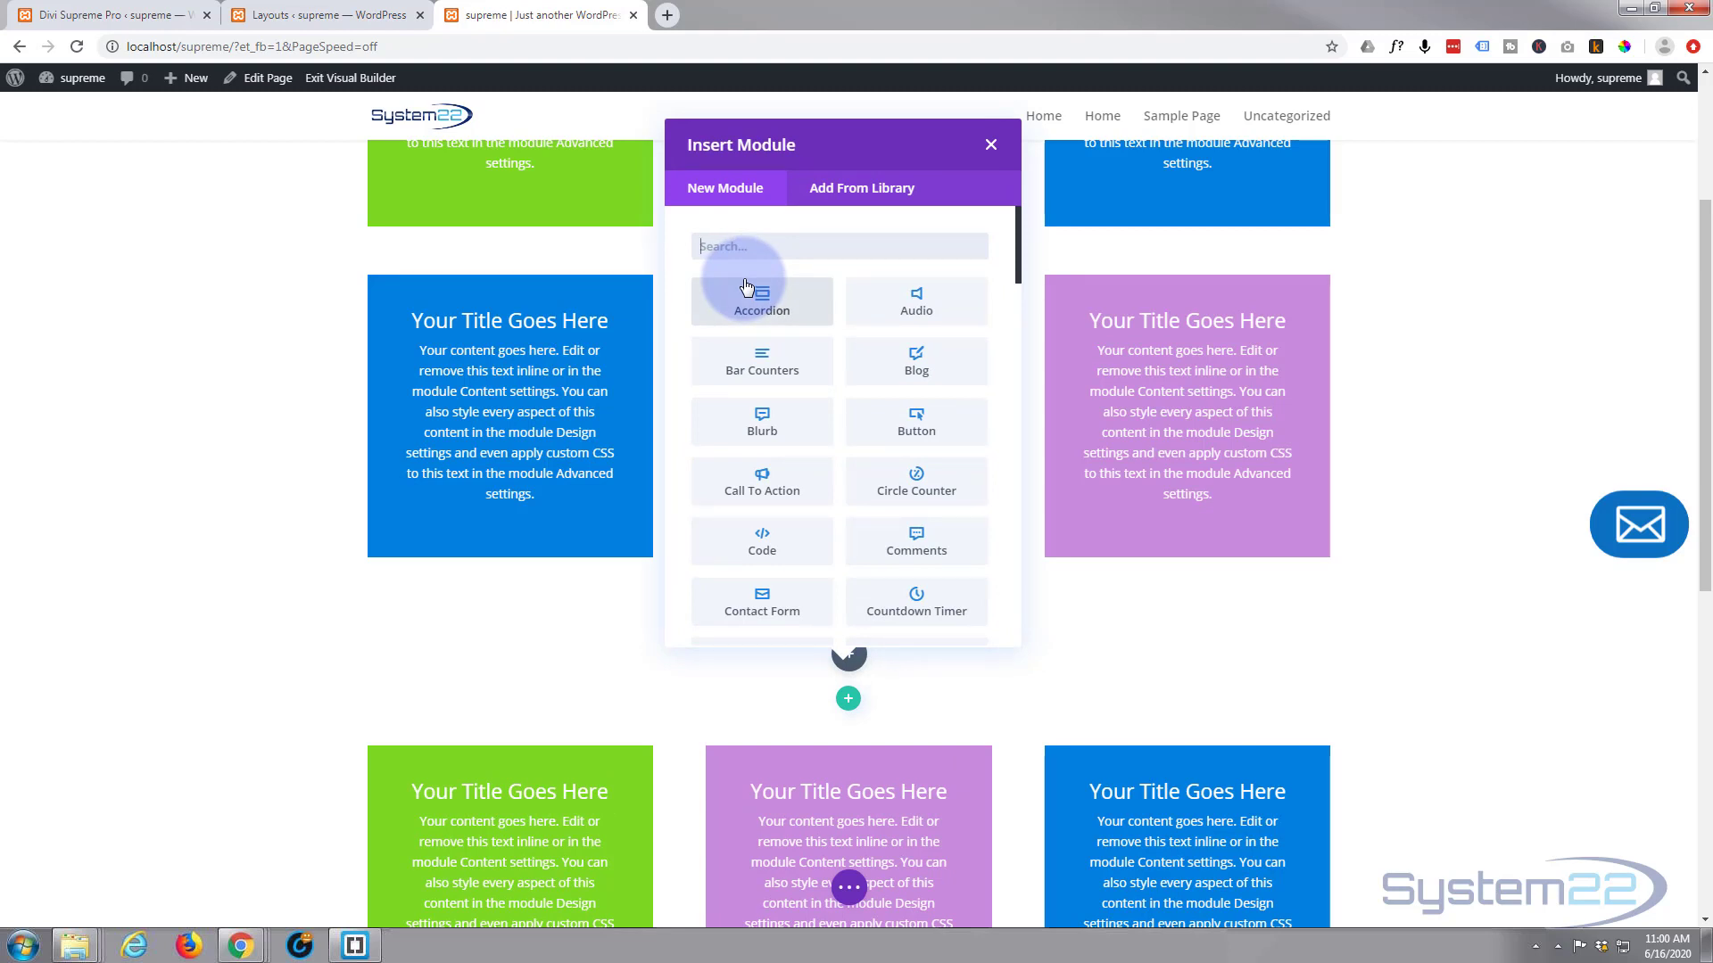
pyautogui.moveTo(780, 398)
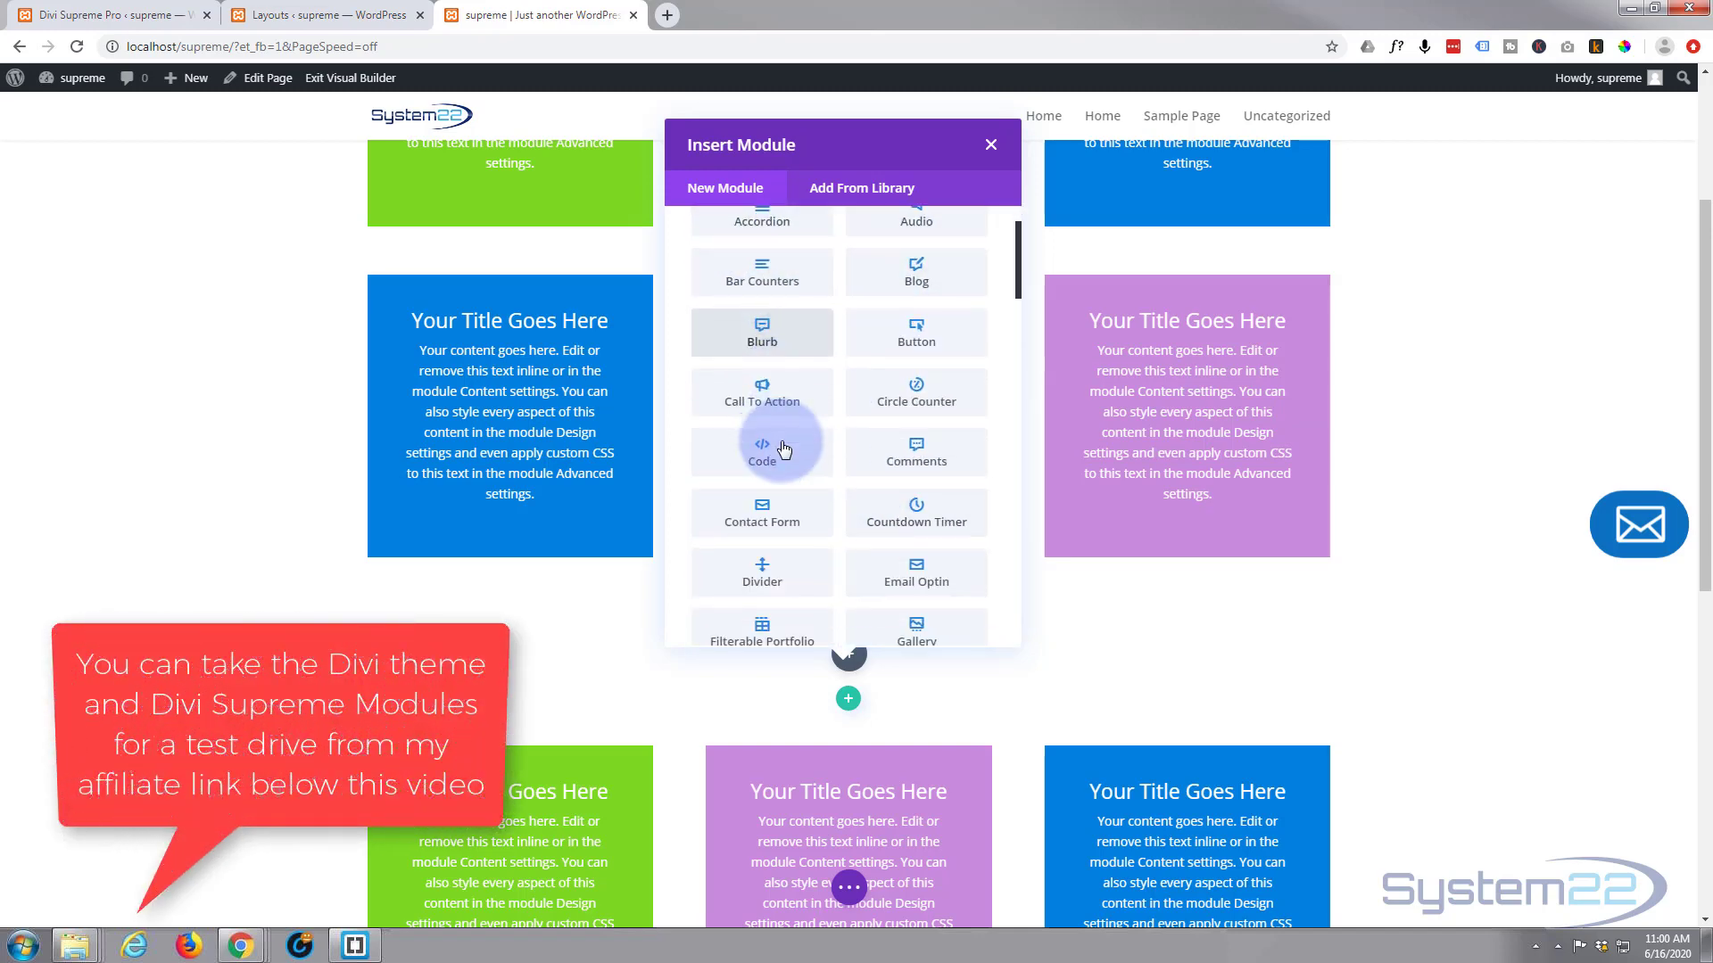
pyautogui.scroll(-3)
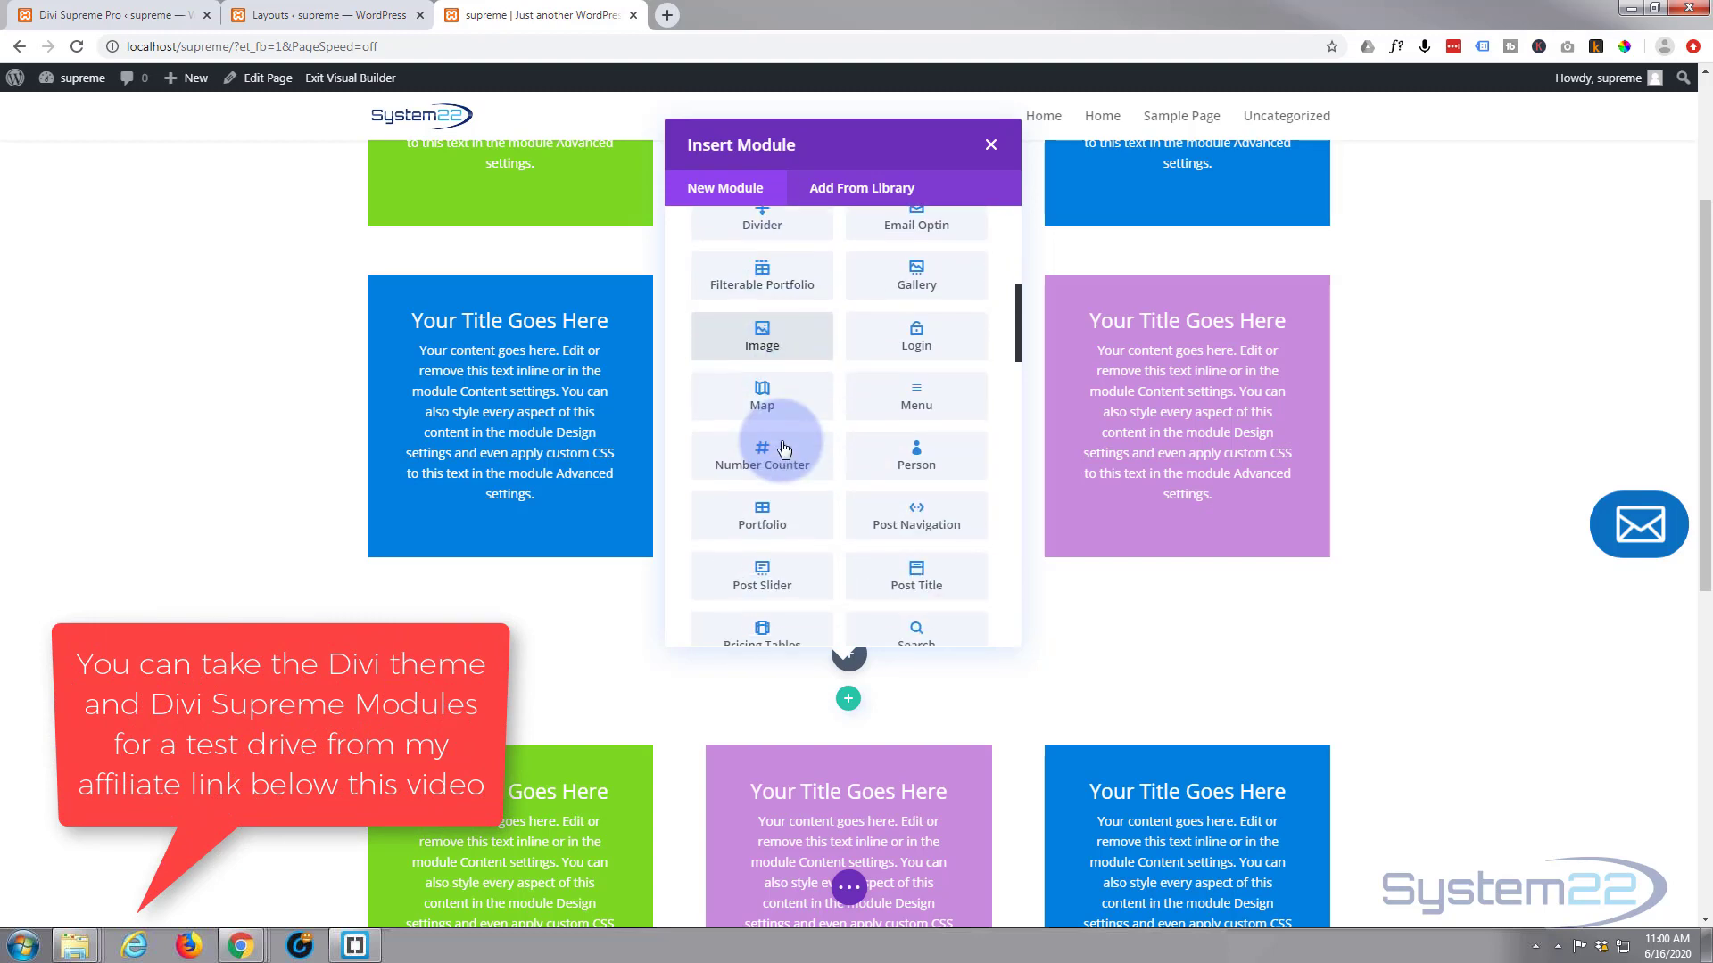
pyautogui.scroll(-3)
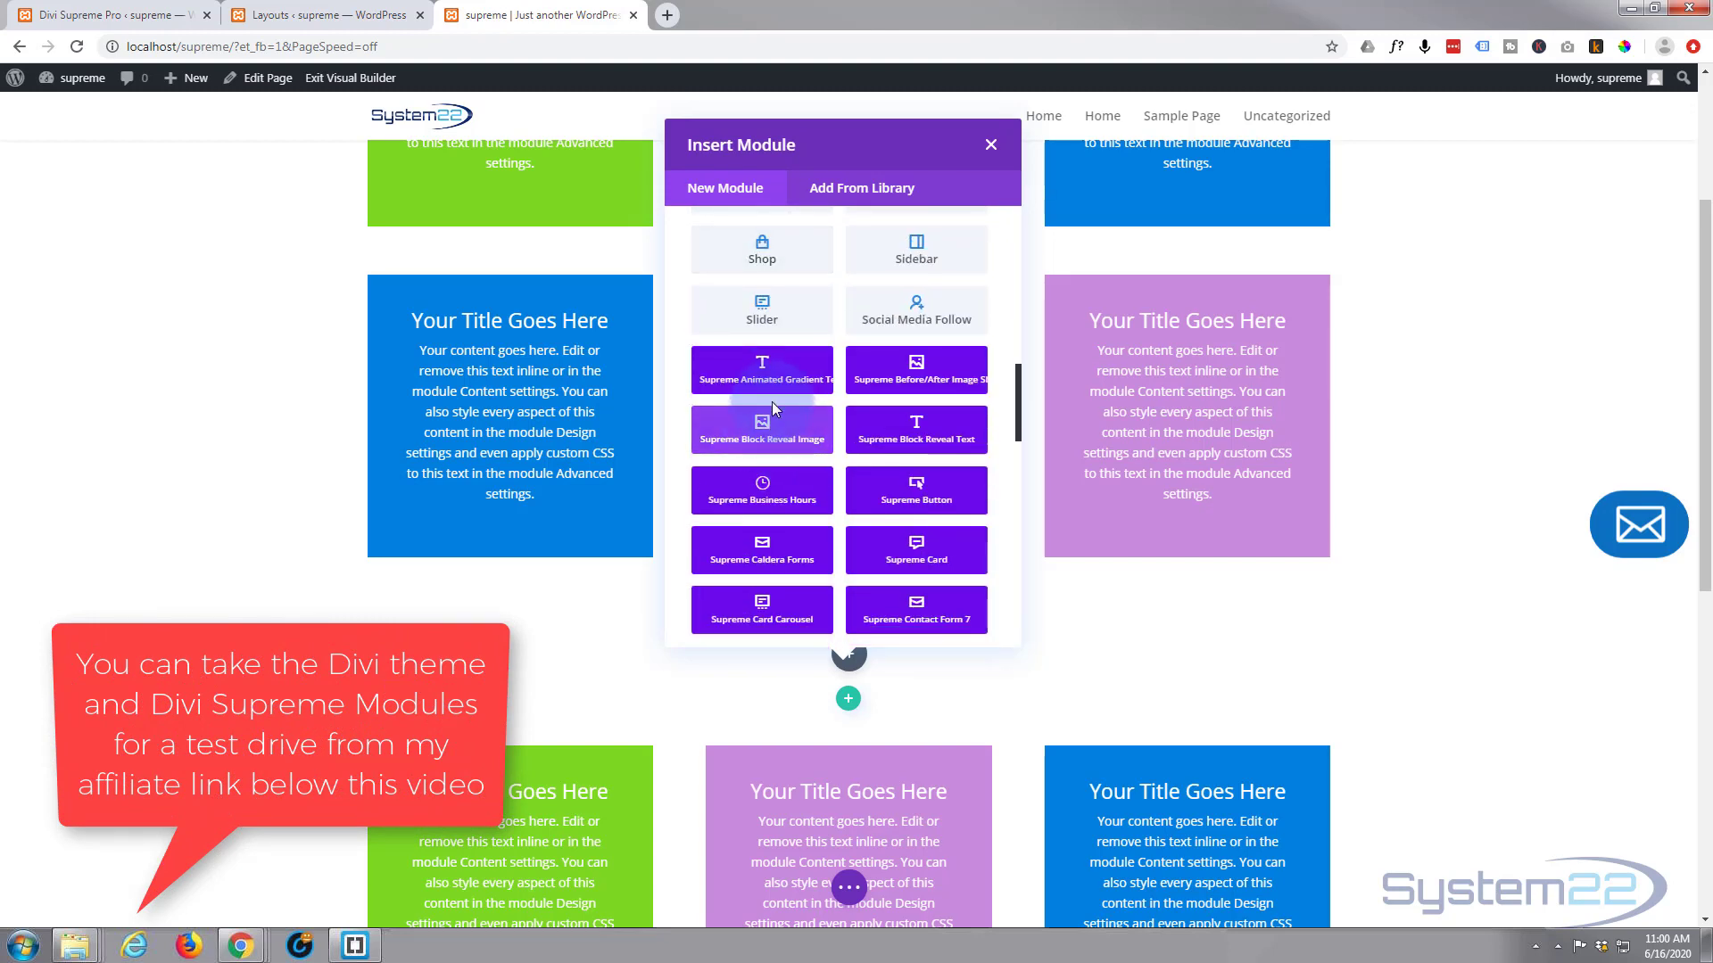
pyautogui.moveTo(762, 437)
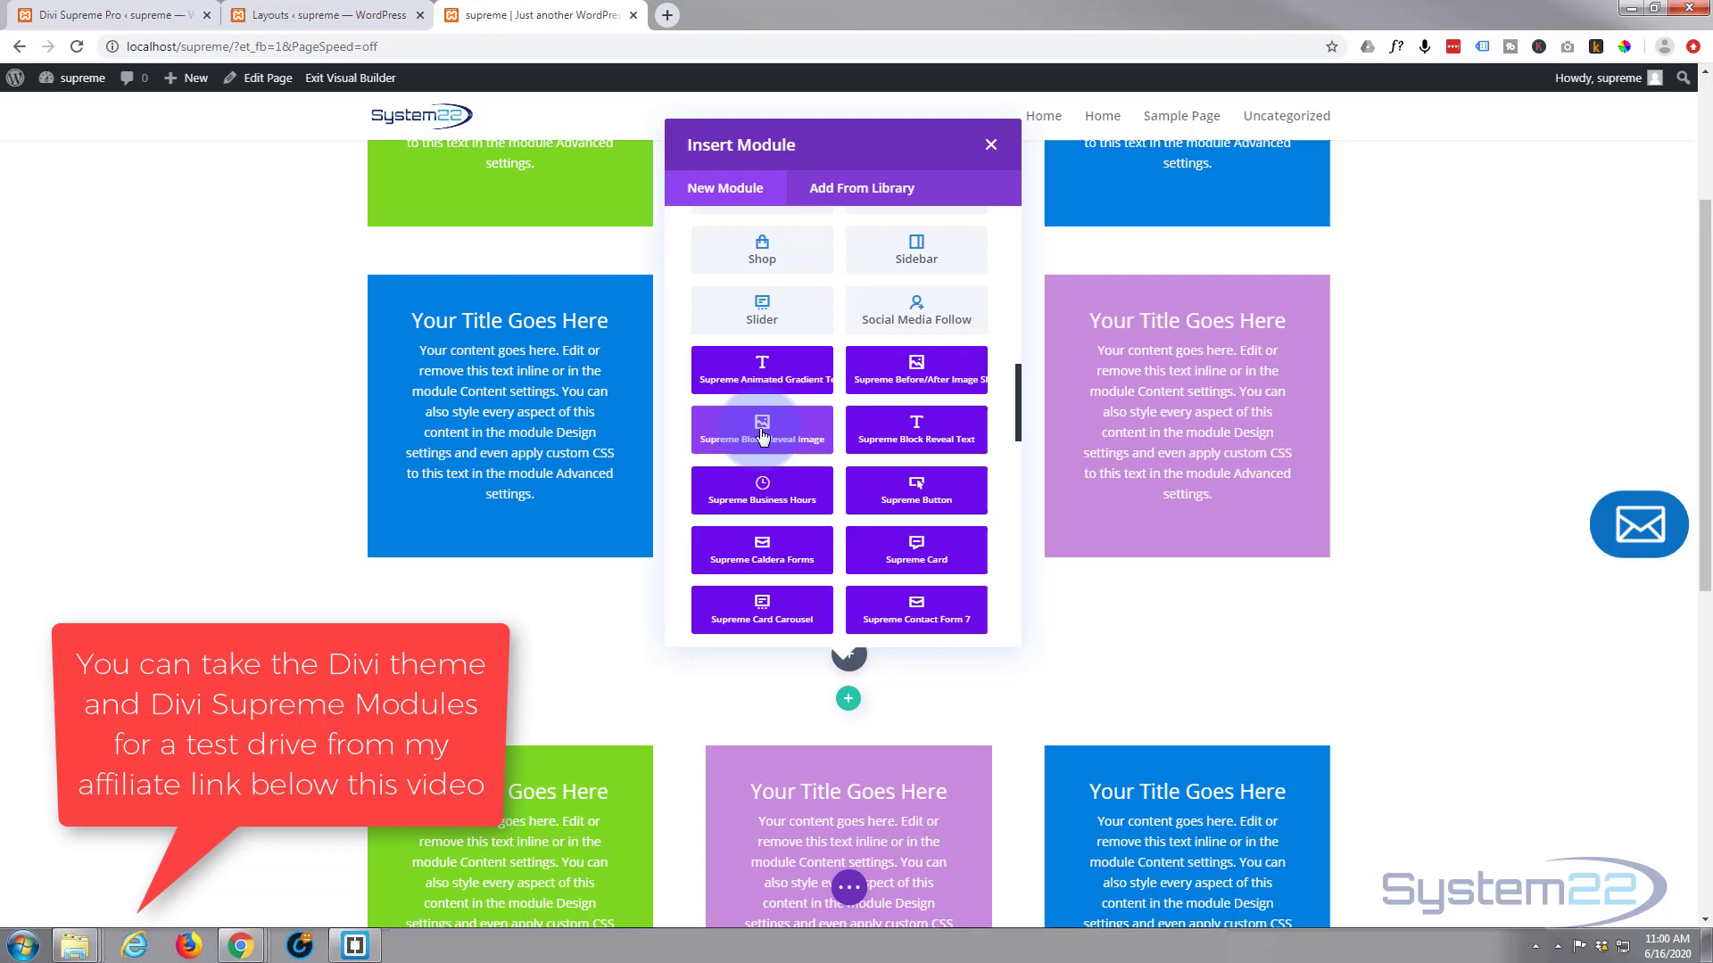
pyautogui.scroll(-3)
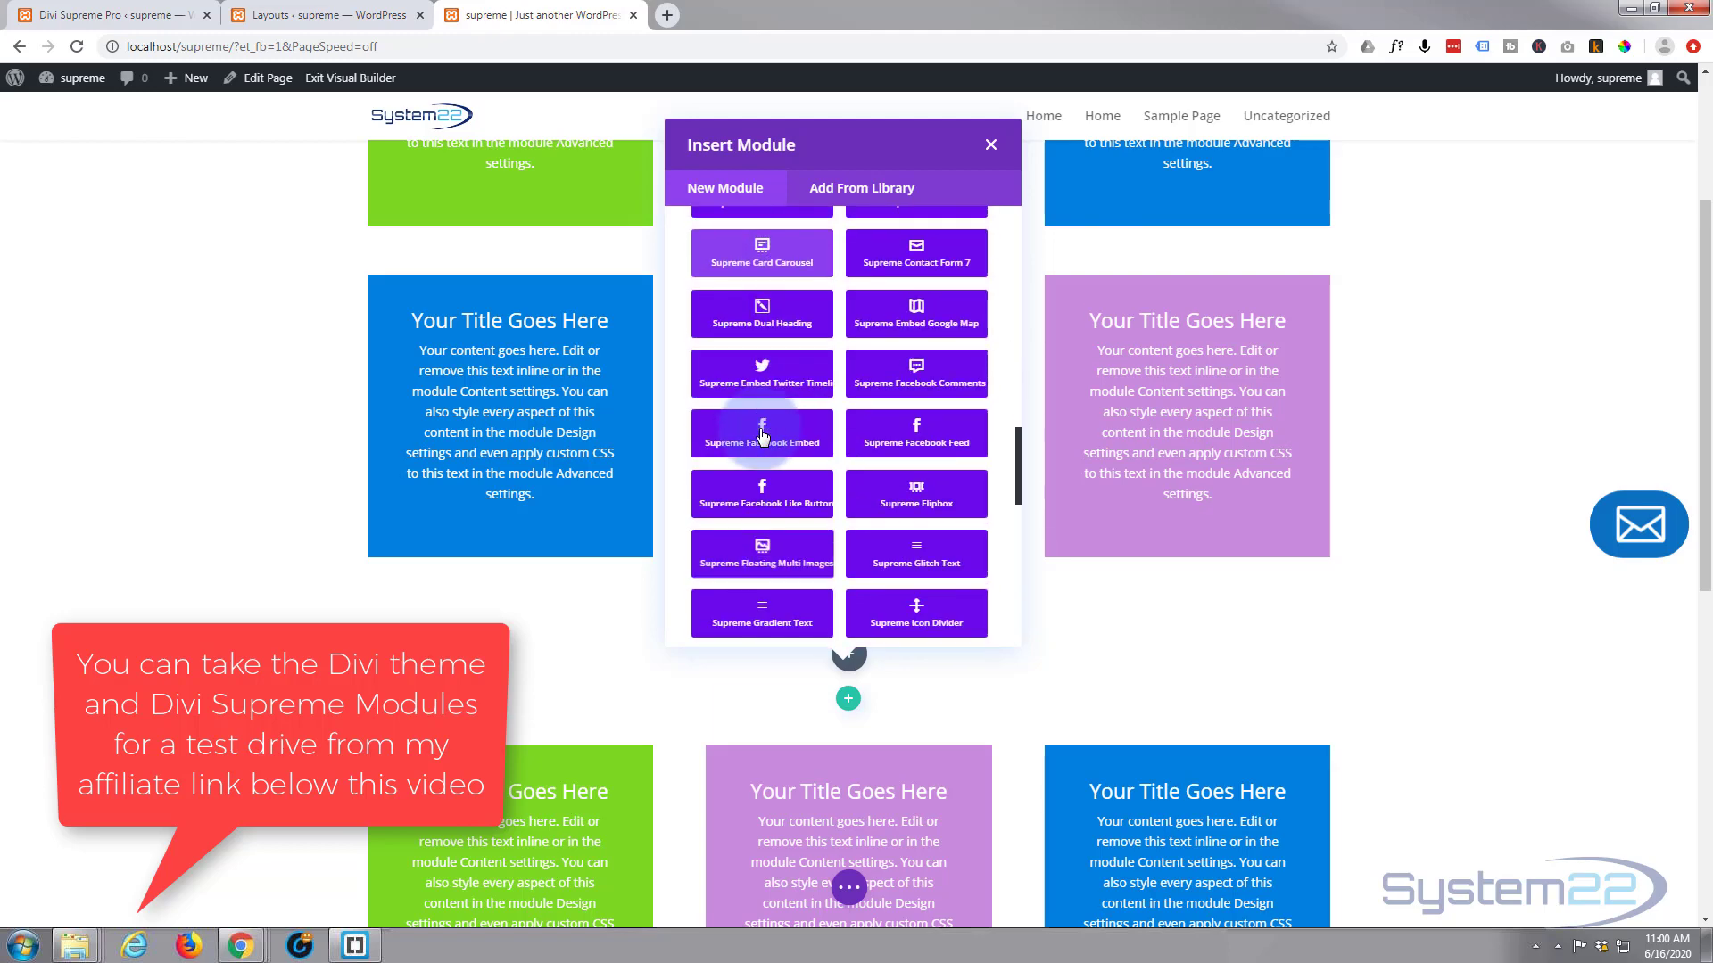
pyautogui.scroll(-3)
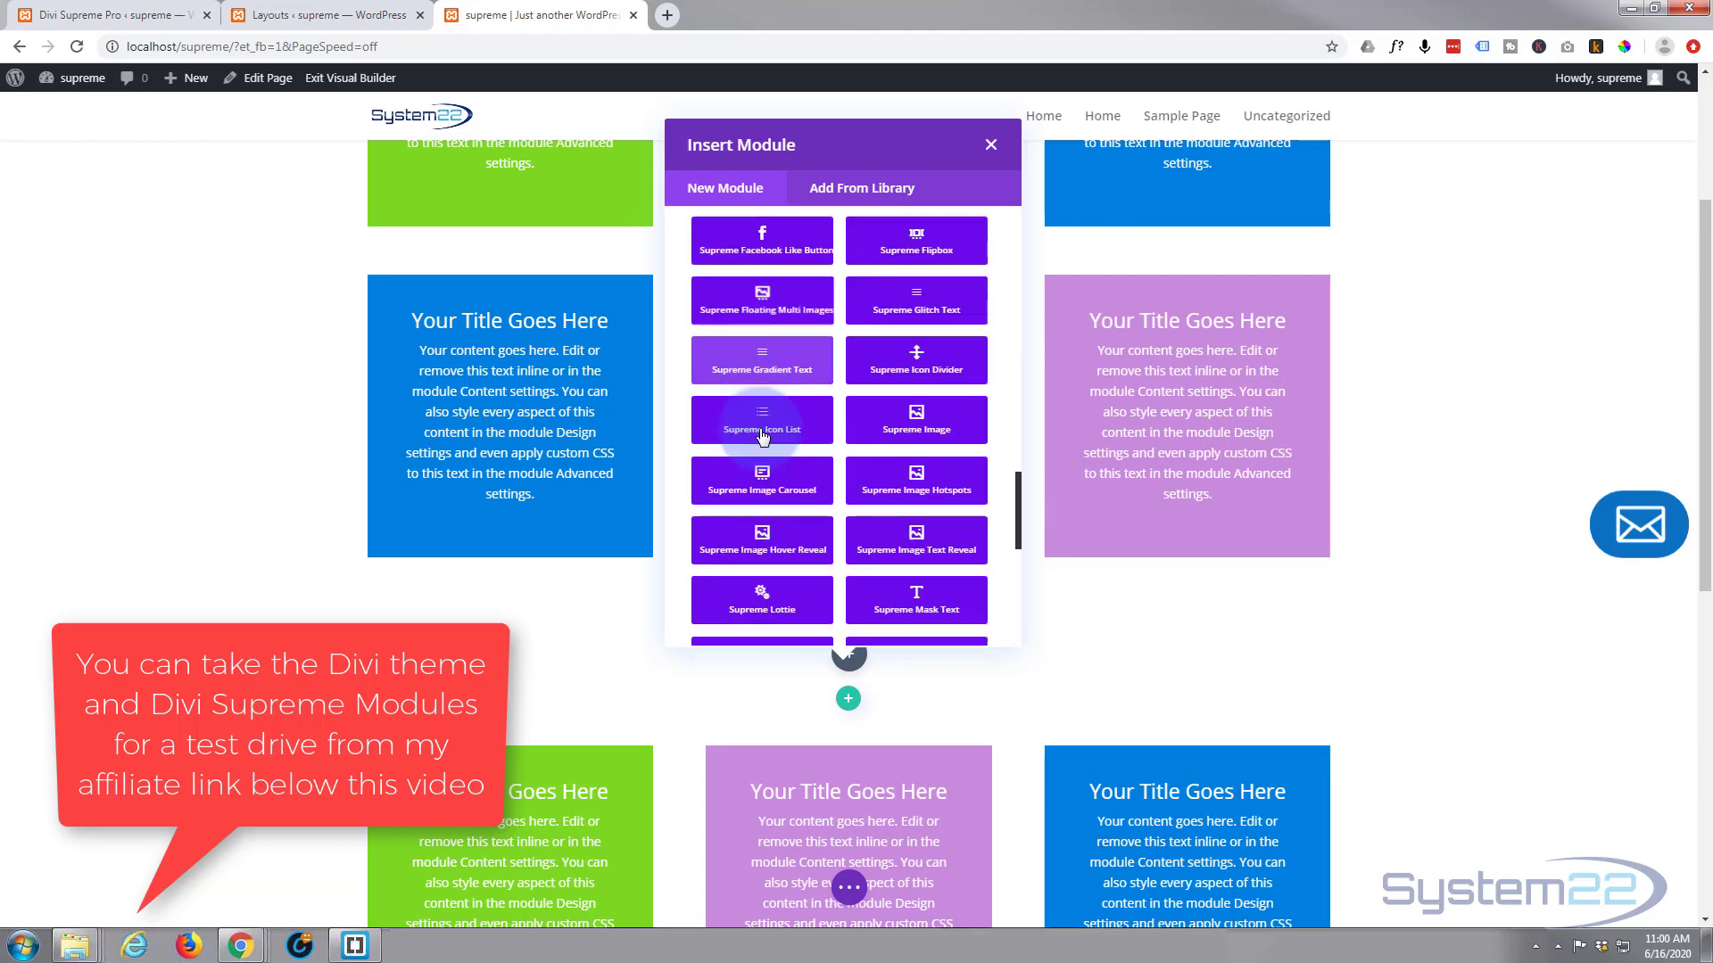
pyautogui.scroll(-3)
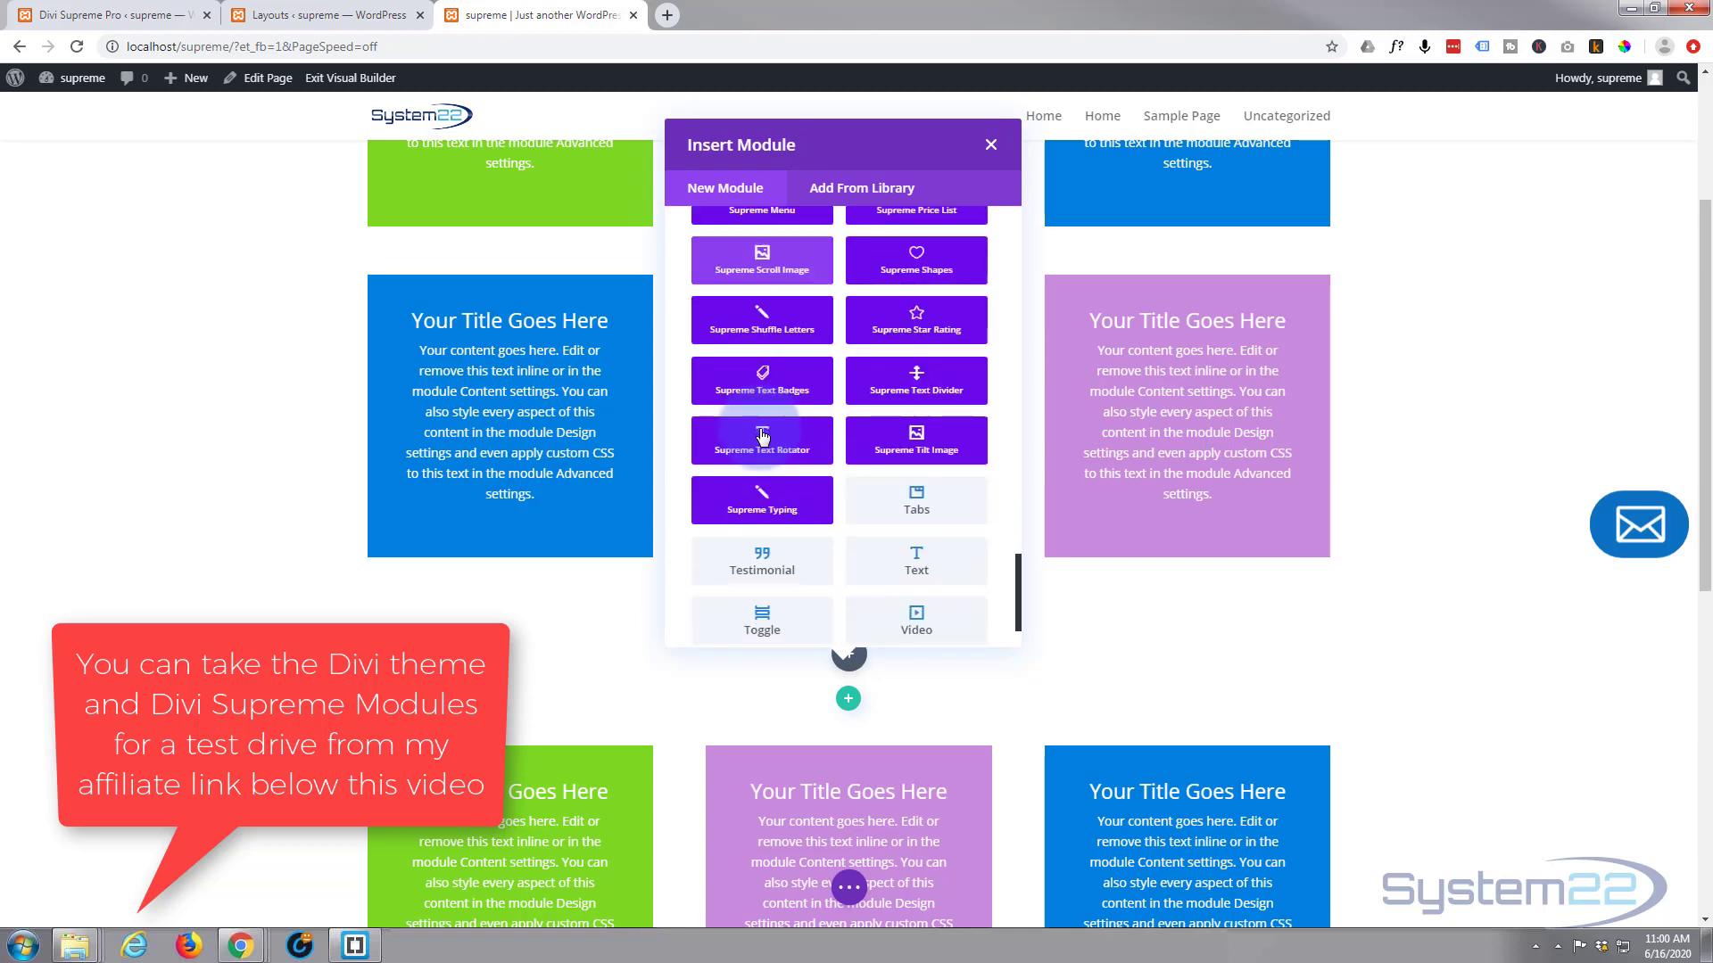
pyautogui.scroll(-3)
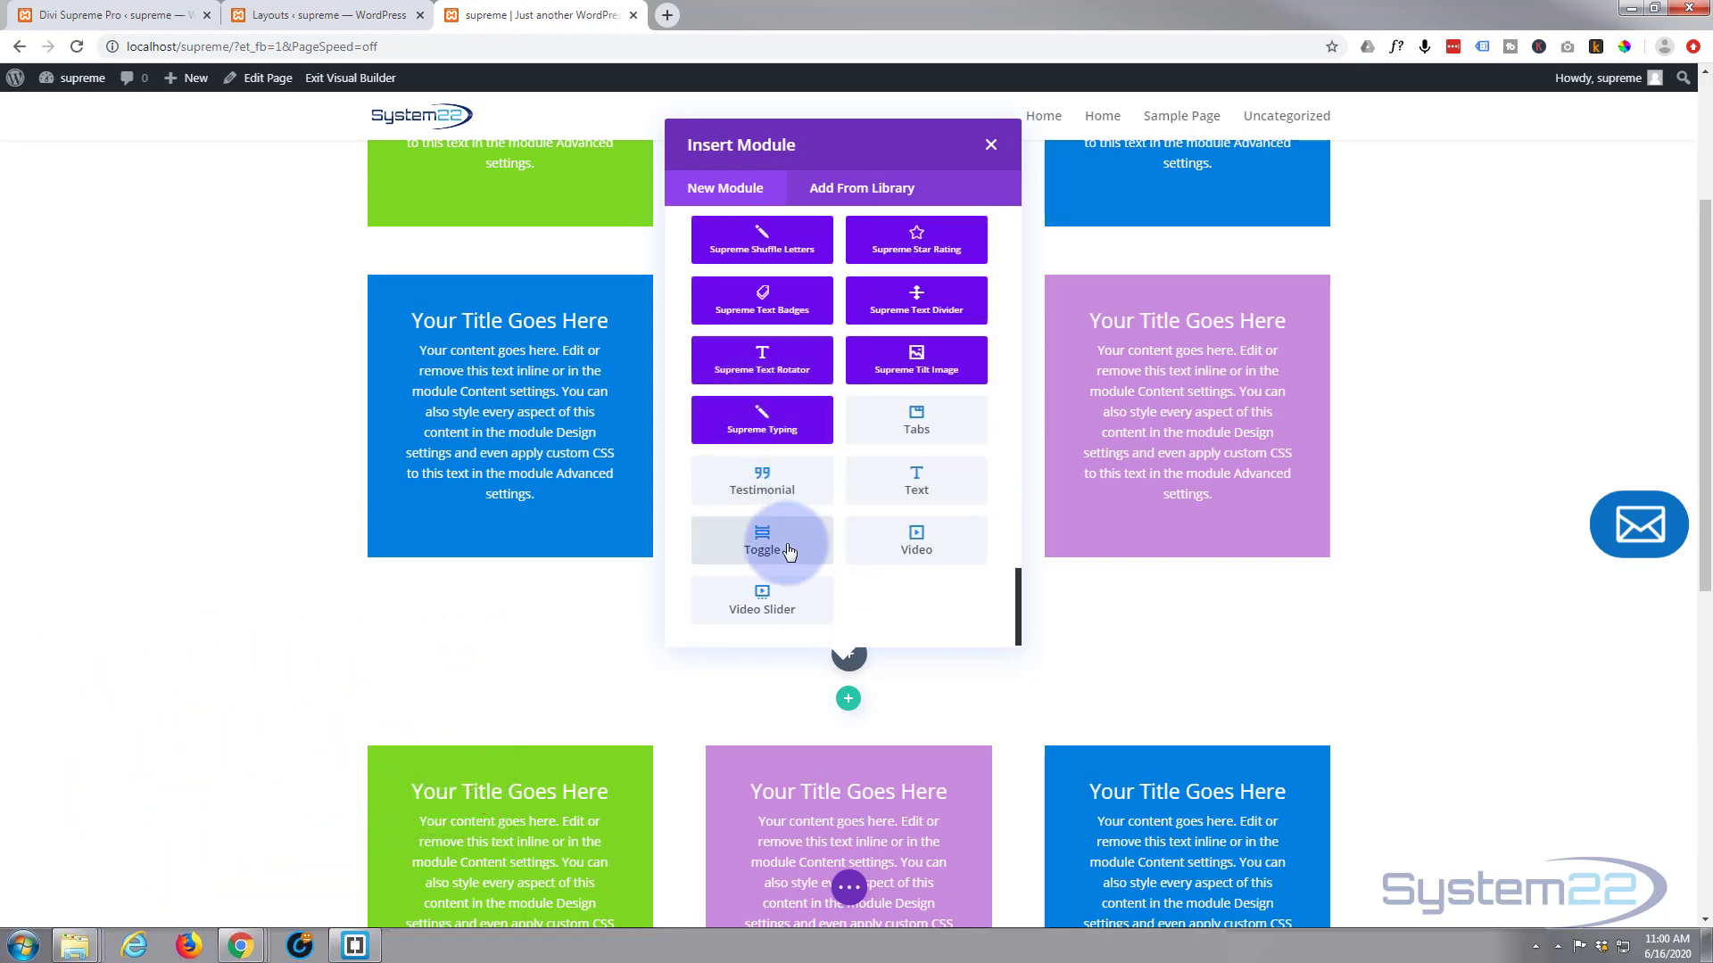
# Step: Insert a Toggle module and replace its placeholder title with 'How do I do it?'
pyautogui.click(761, 541)
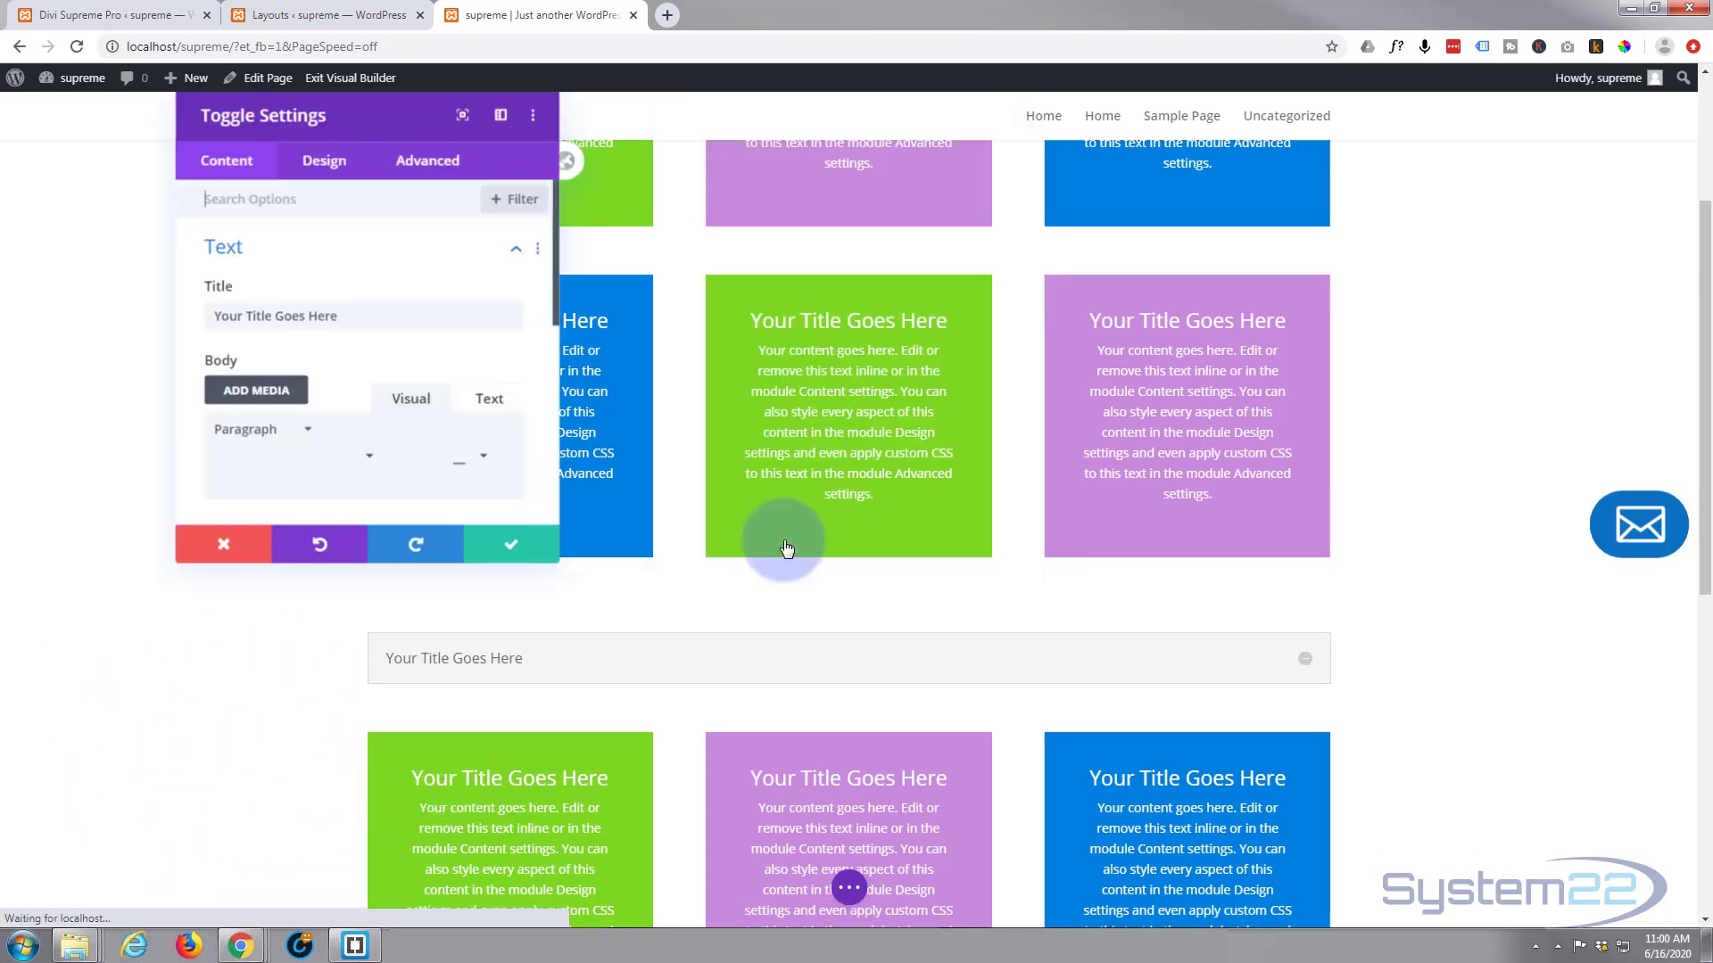
pyautogui.click(329, 317)
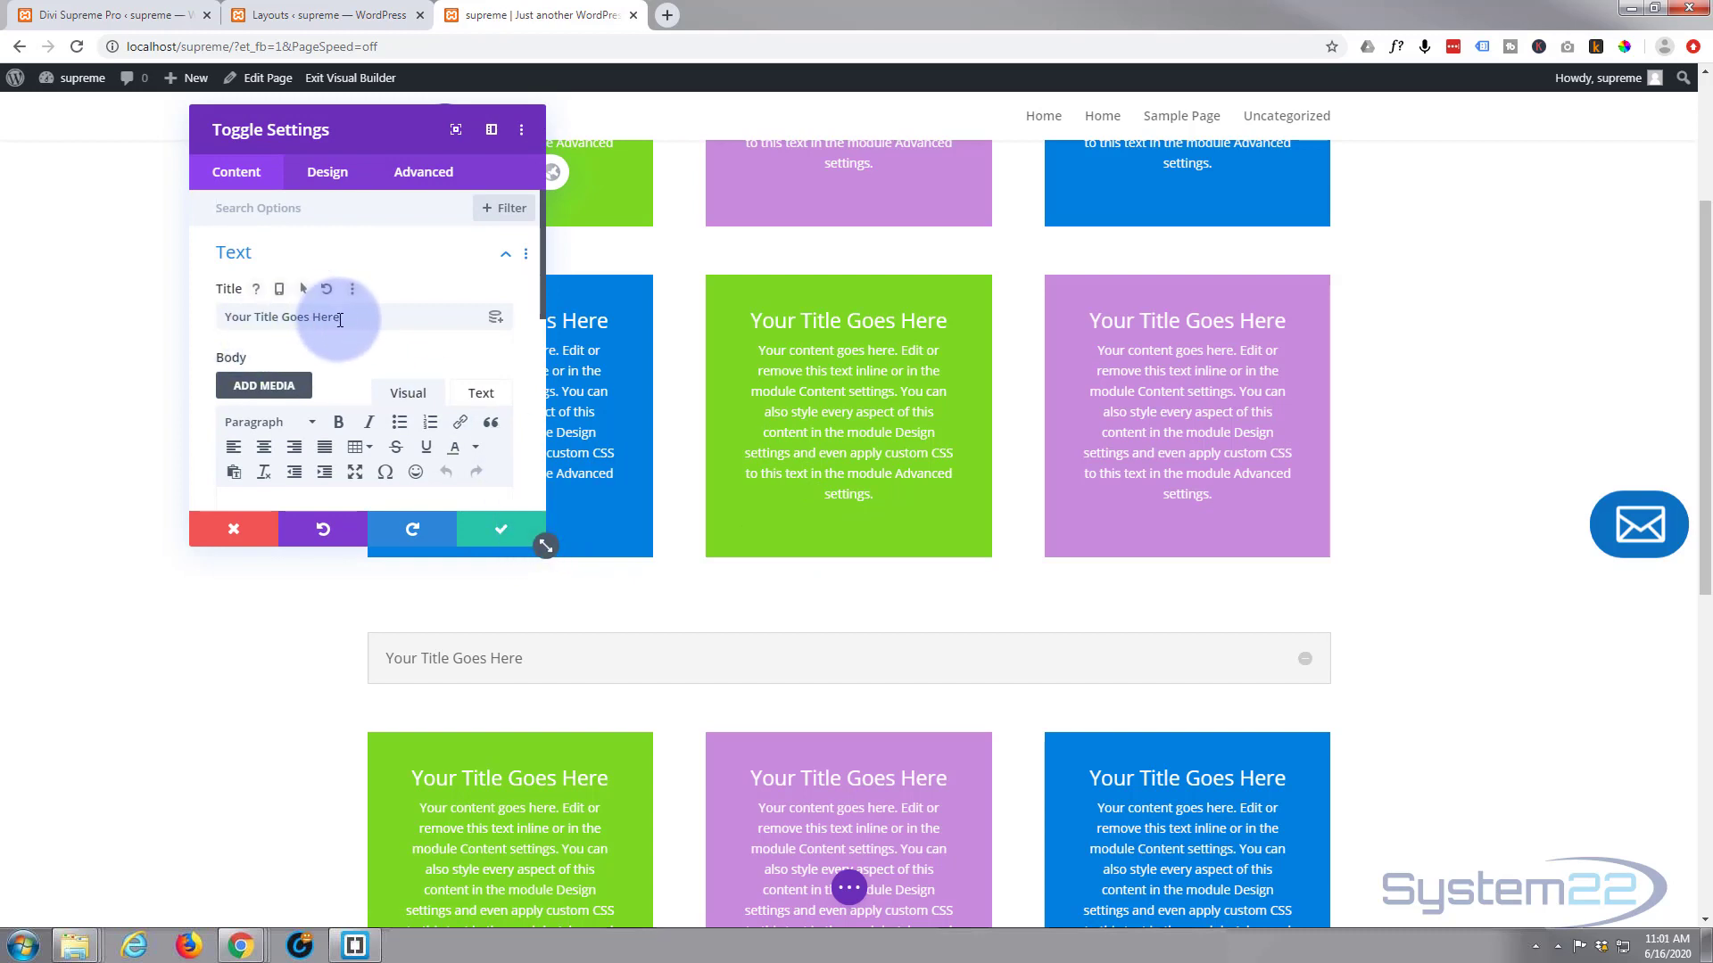
pyautogui.tripleClick(282, 317)
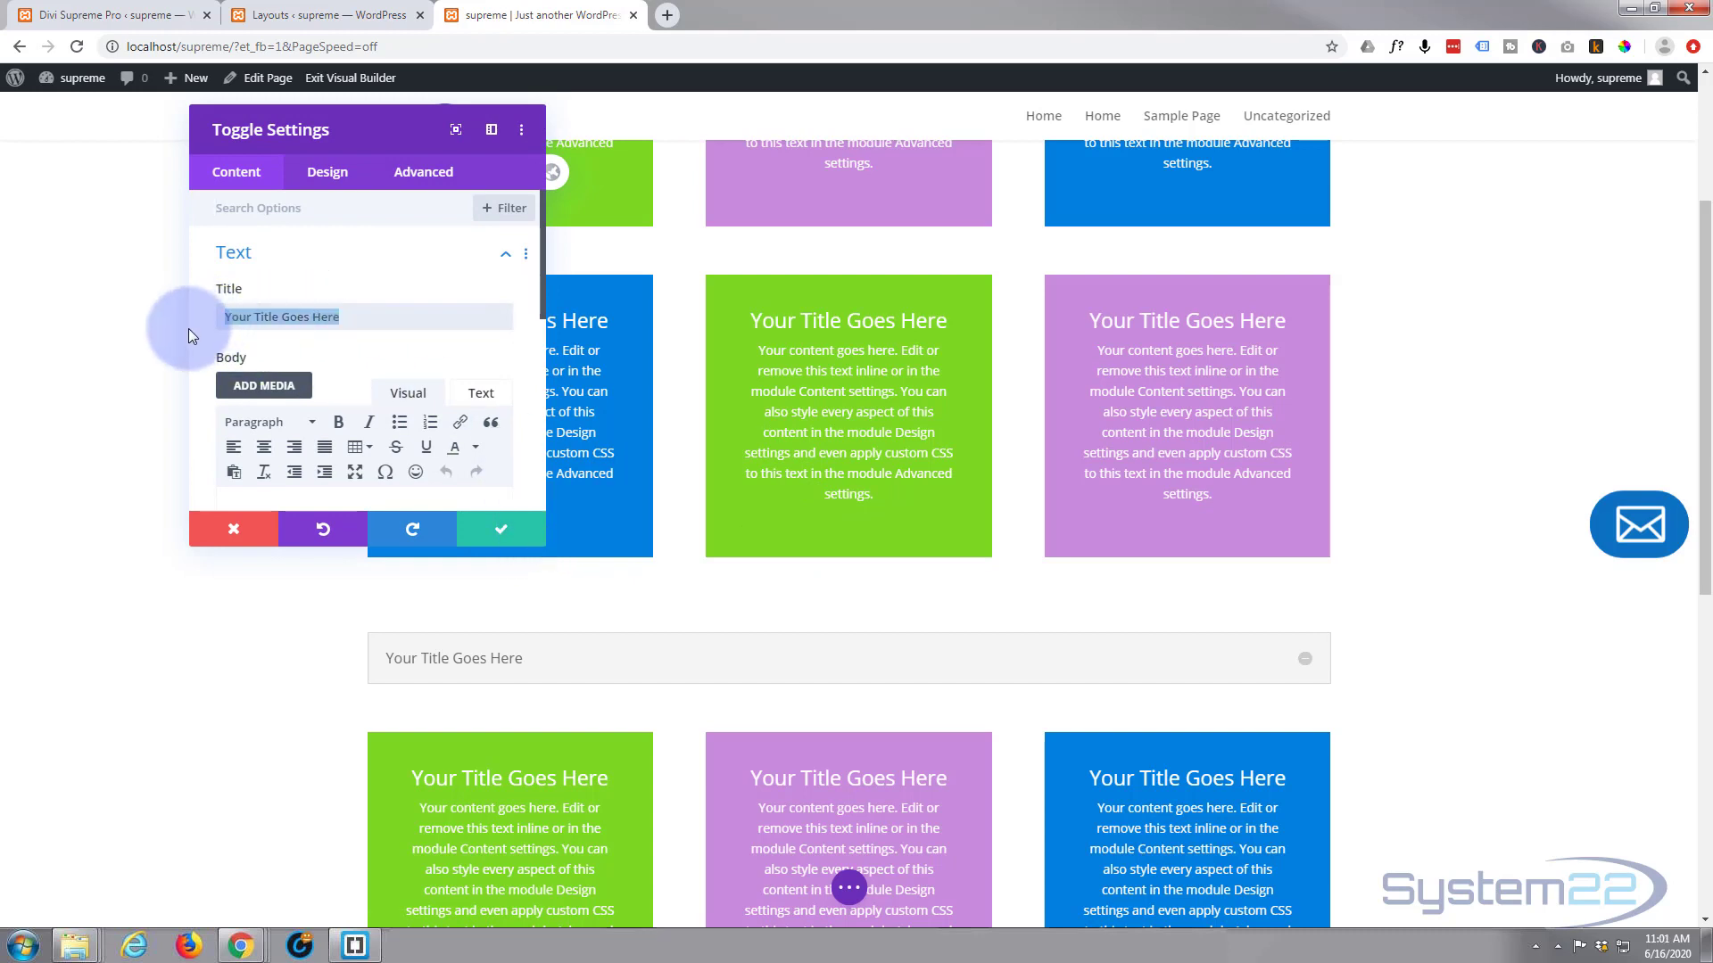
pyautogui.write('How do')
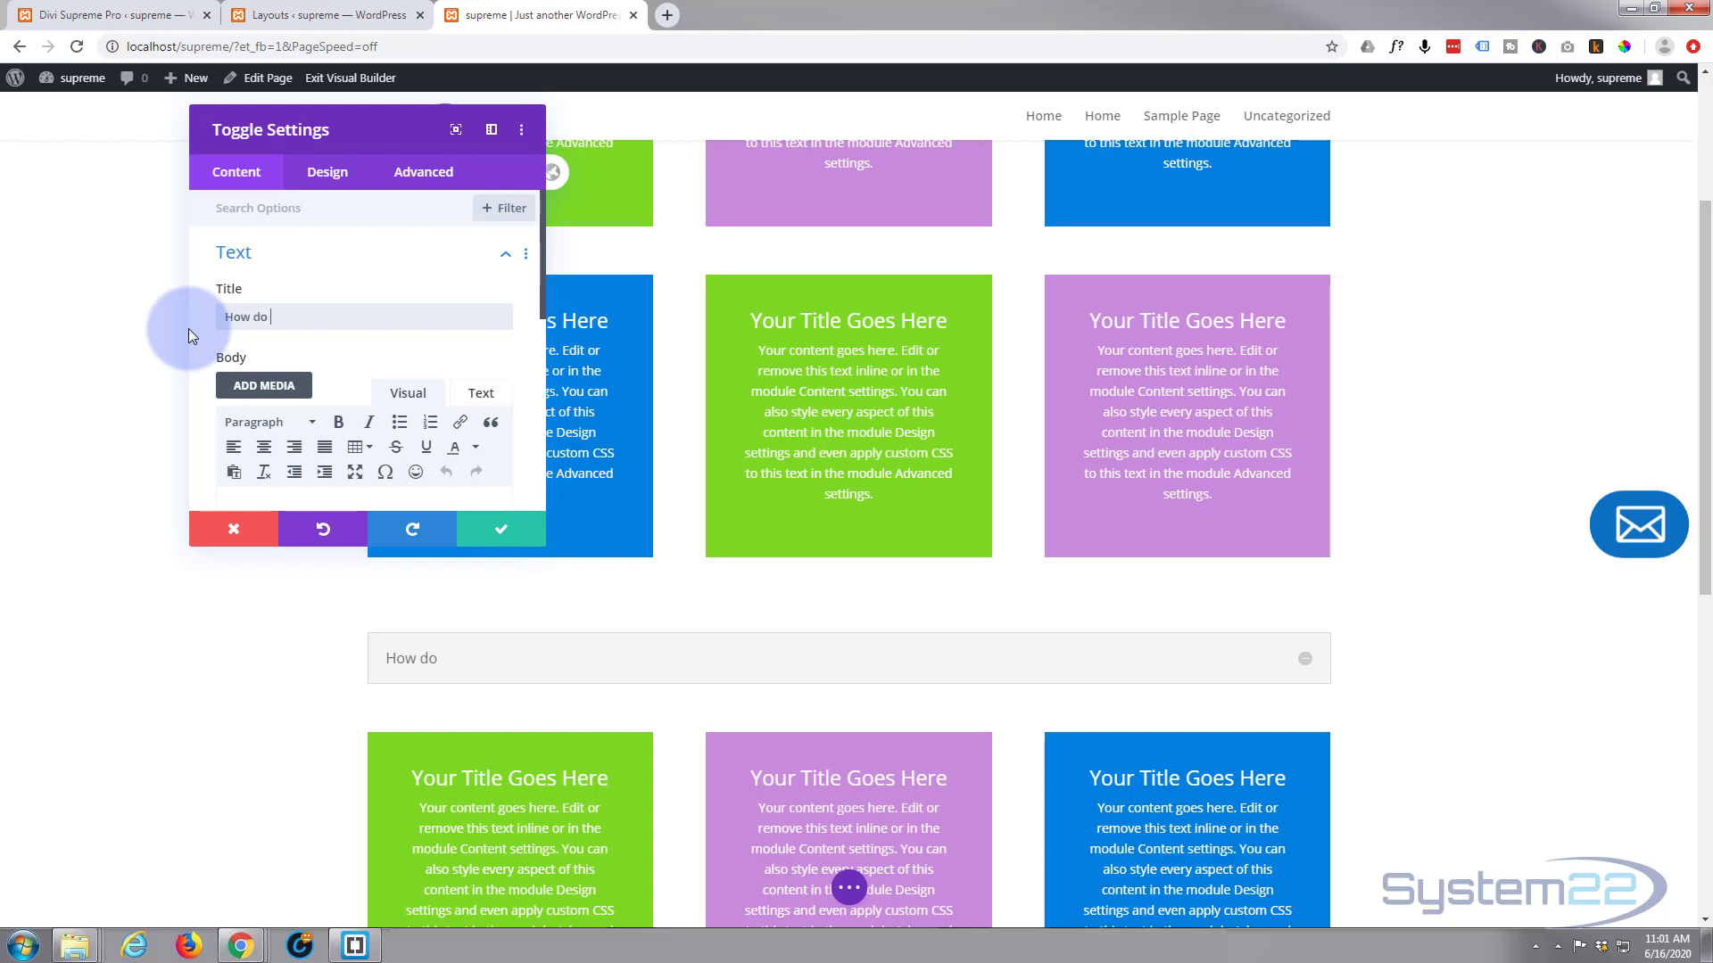
pyautogui.write('I do i')
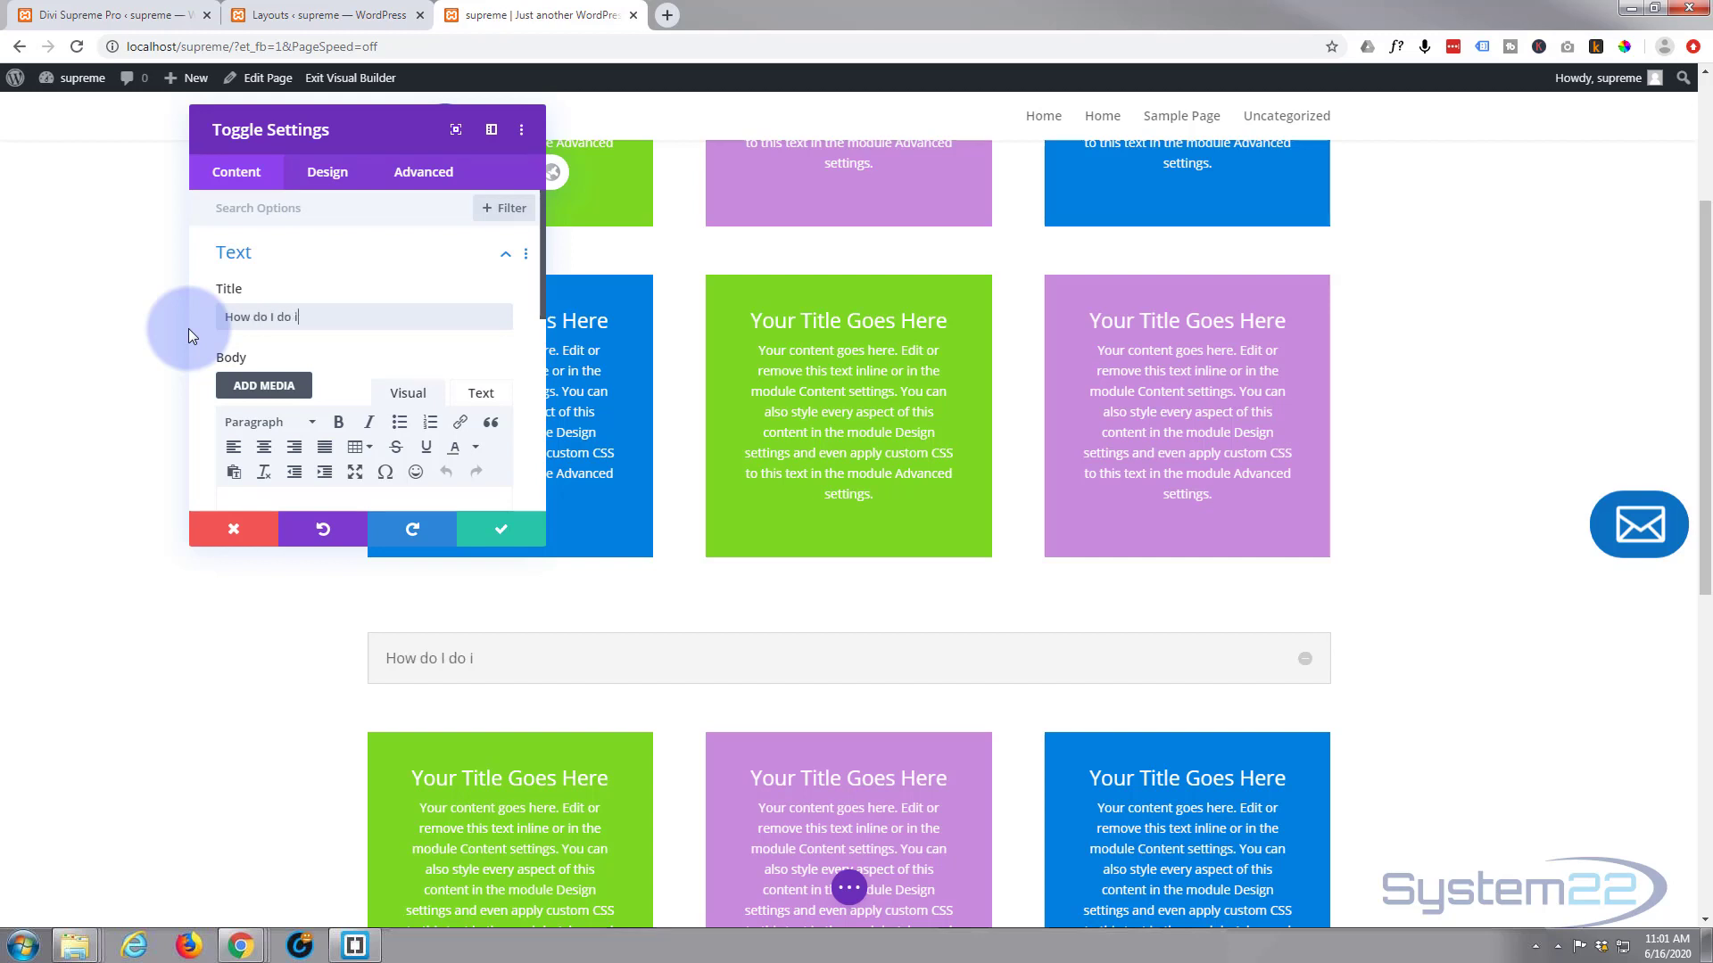
pyautogui.write('t?')
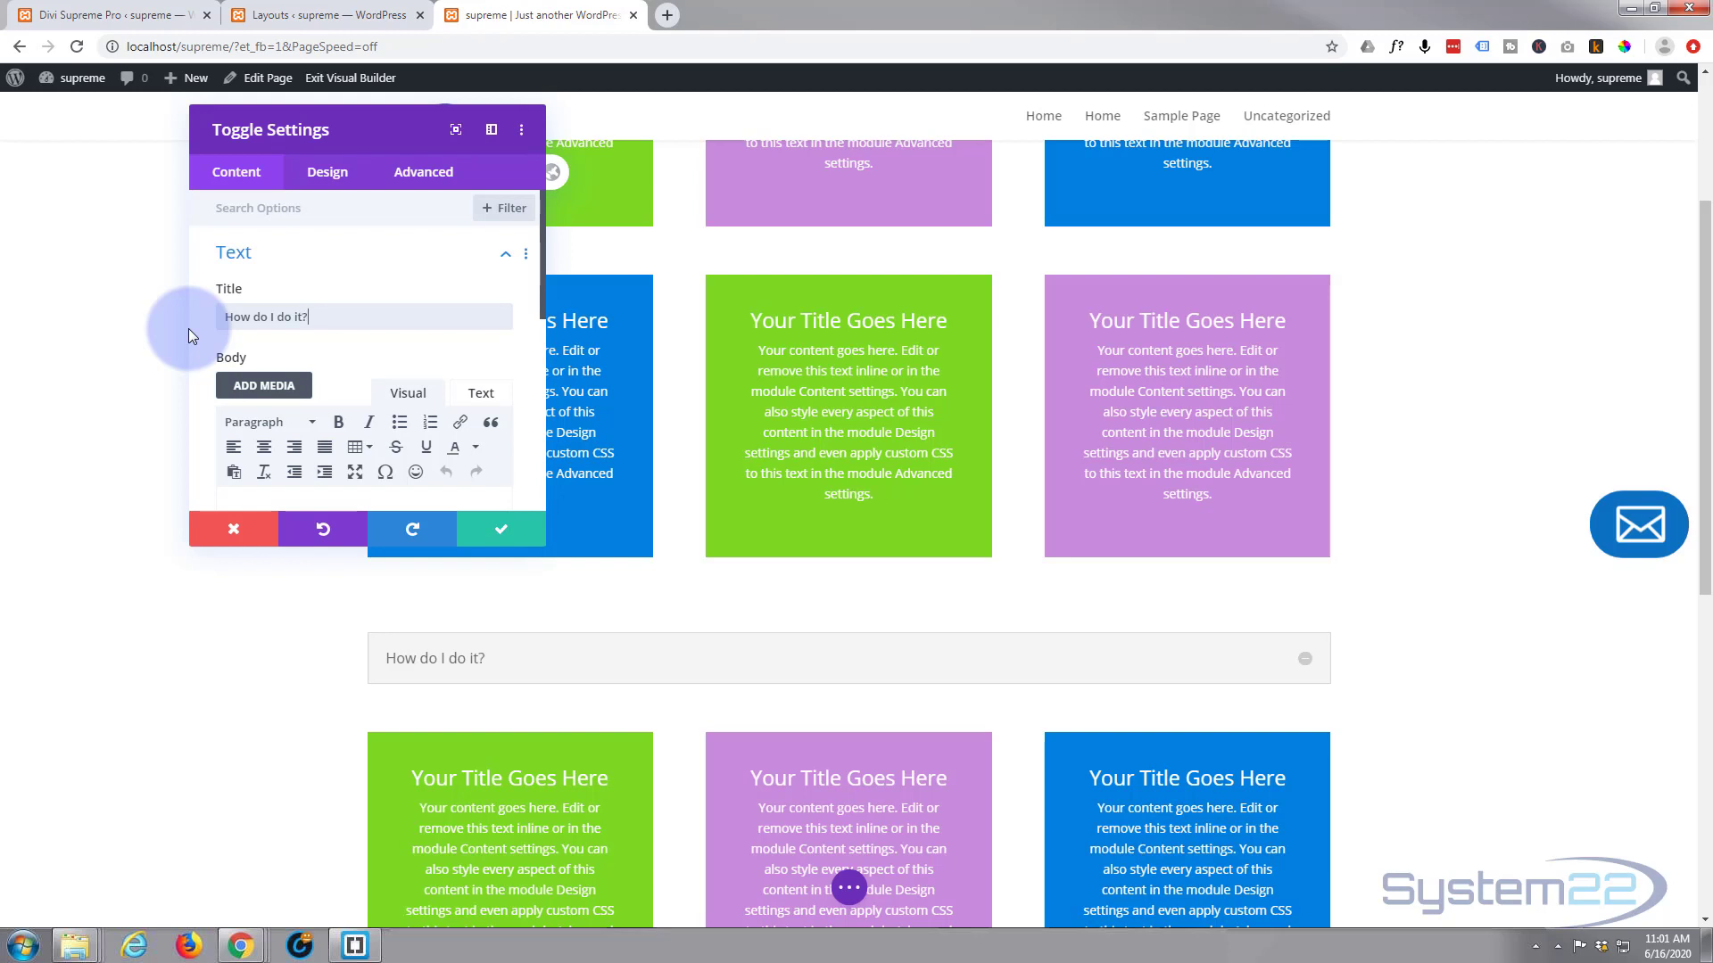
pyautogui.moveTo(348, 410)
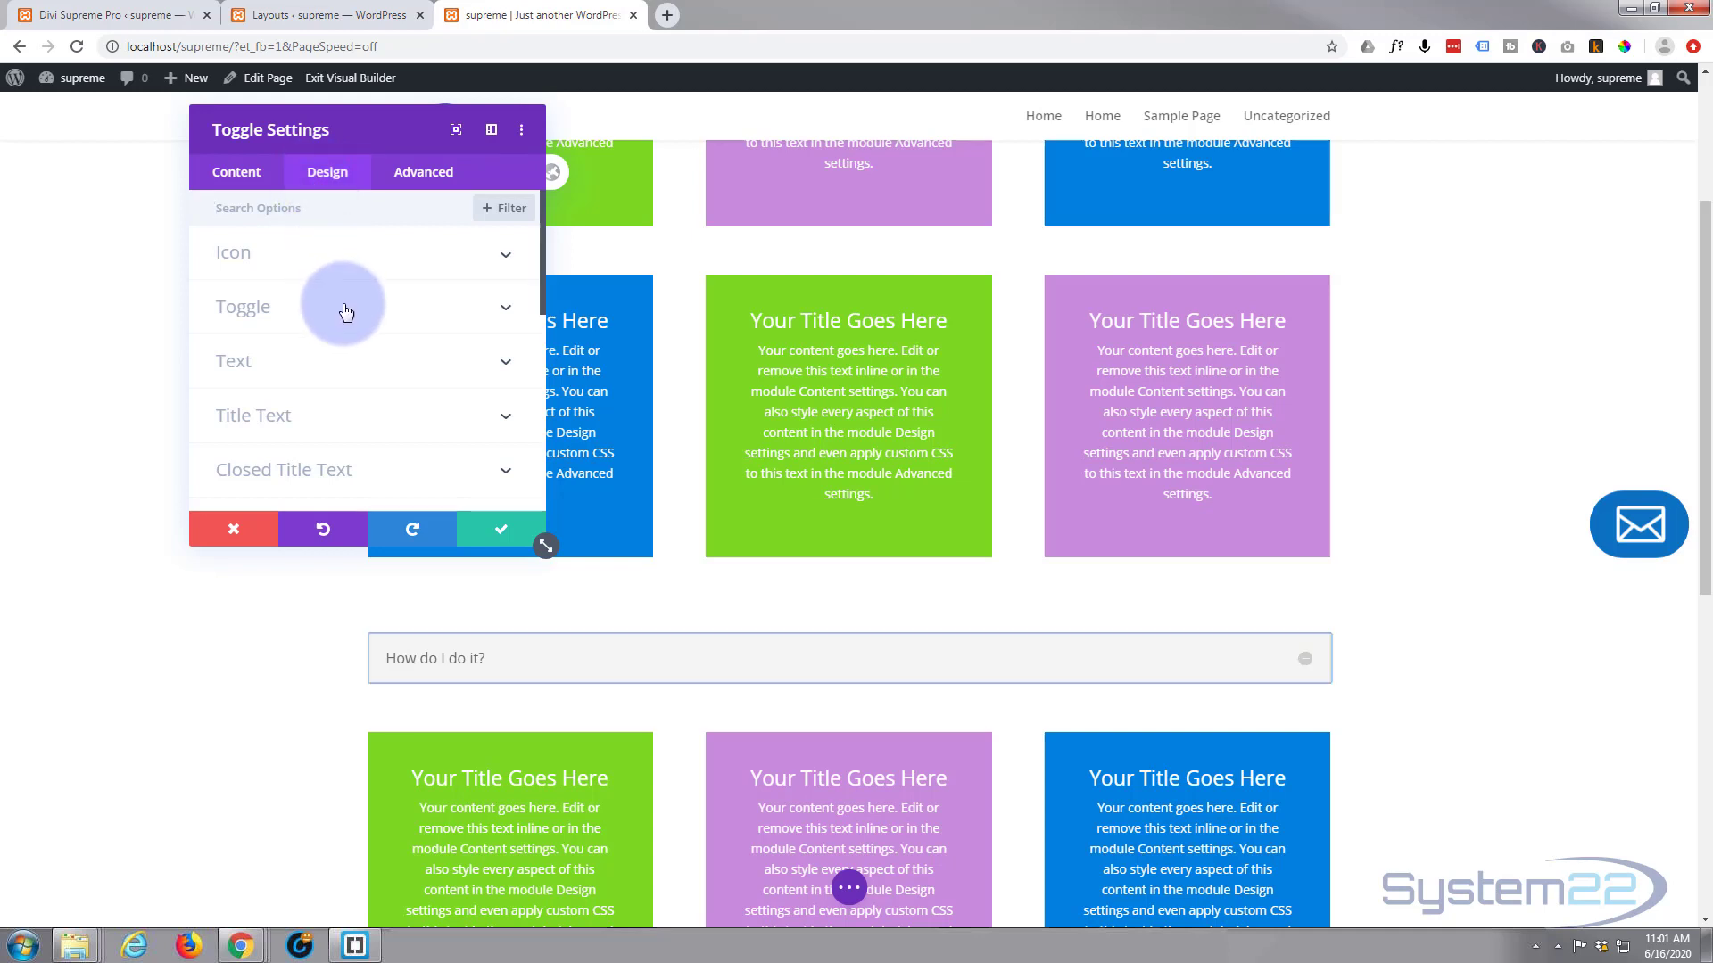
# Step: Make the toggle title bold, choose a Box Shadow preset, and save the toggle design
pyautogui.click(253, 415)
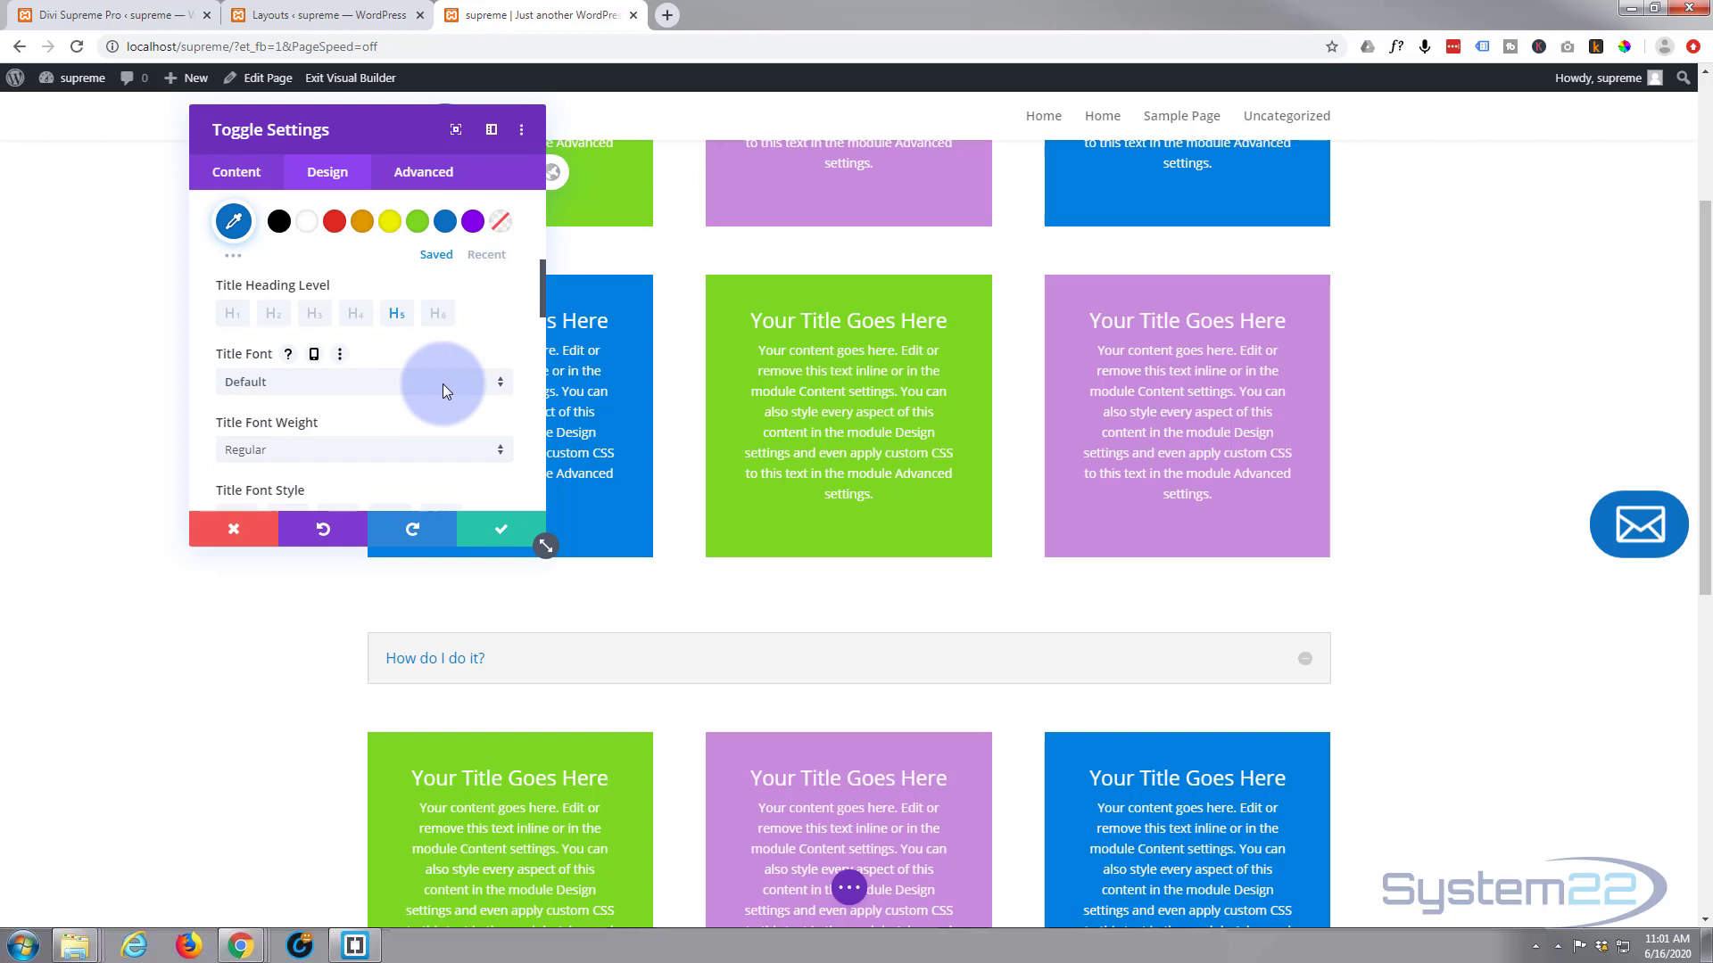
pyautogui.click(364, 450)
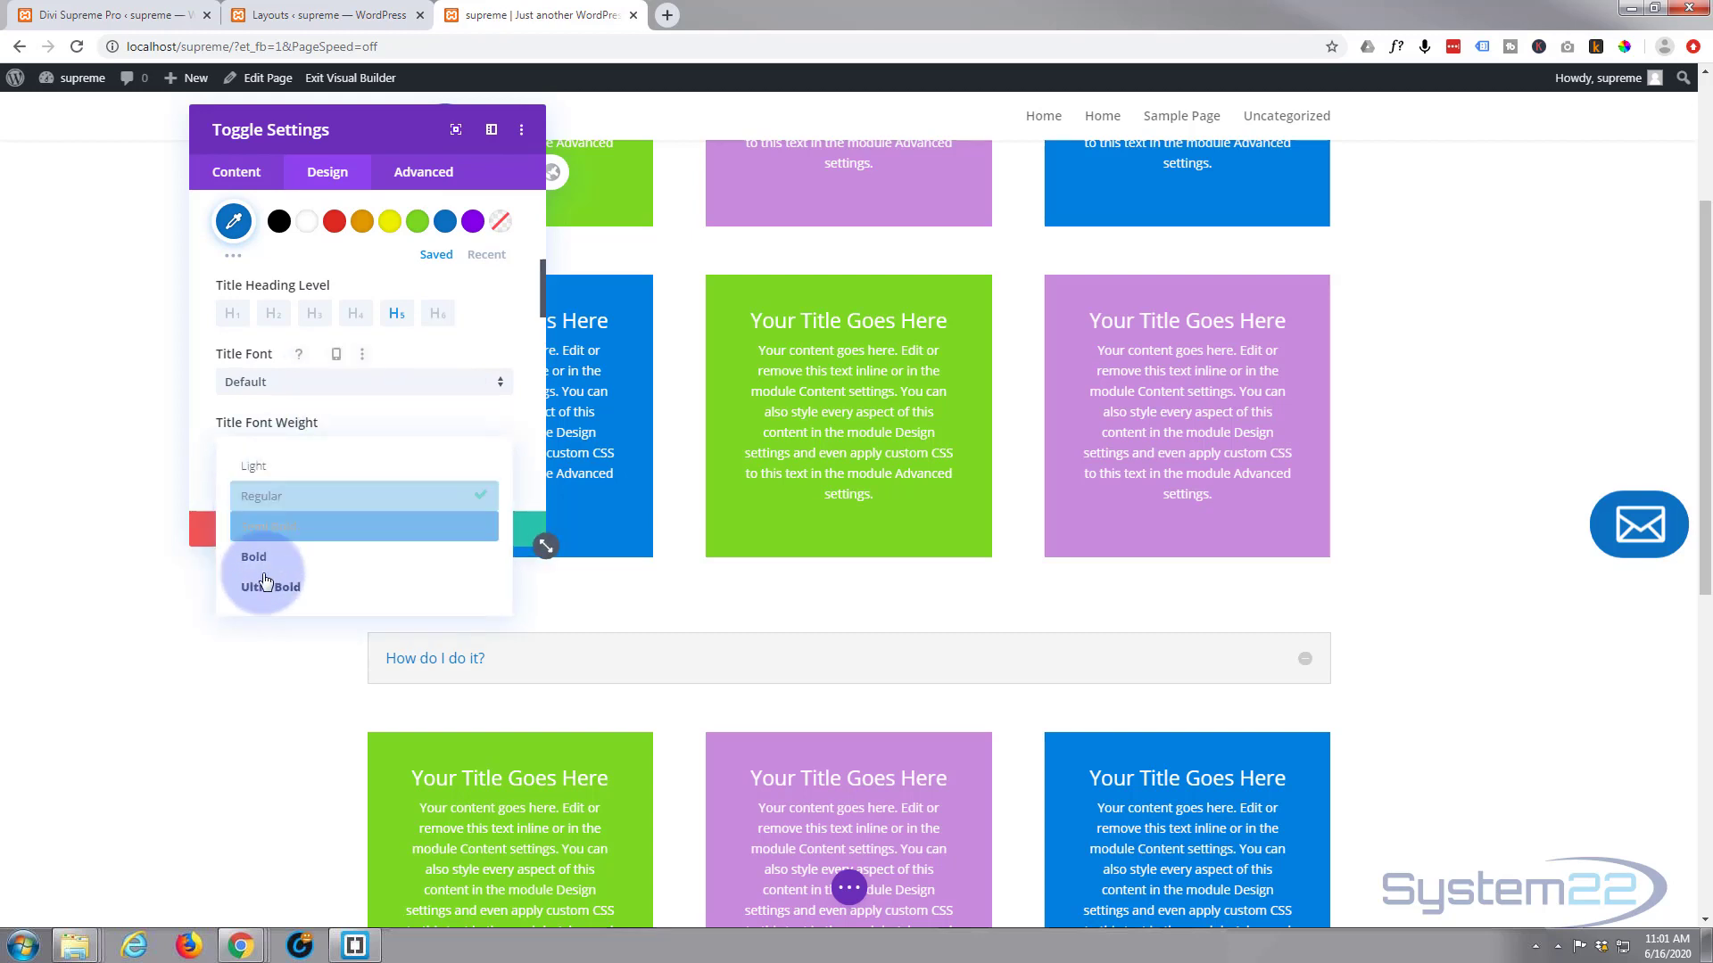
pyautogui.click(253, 557)
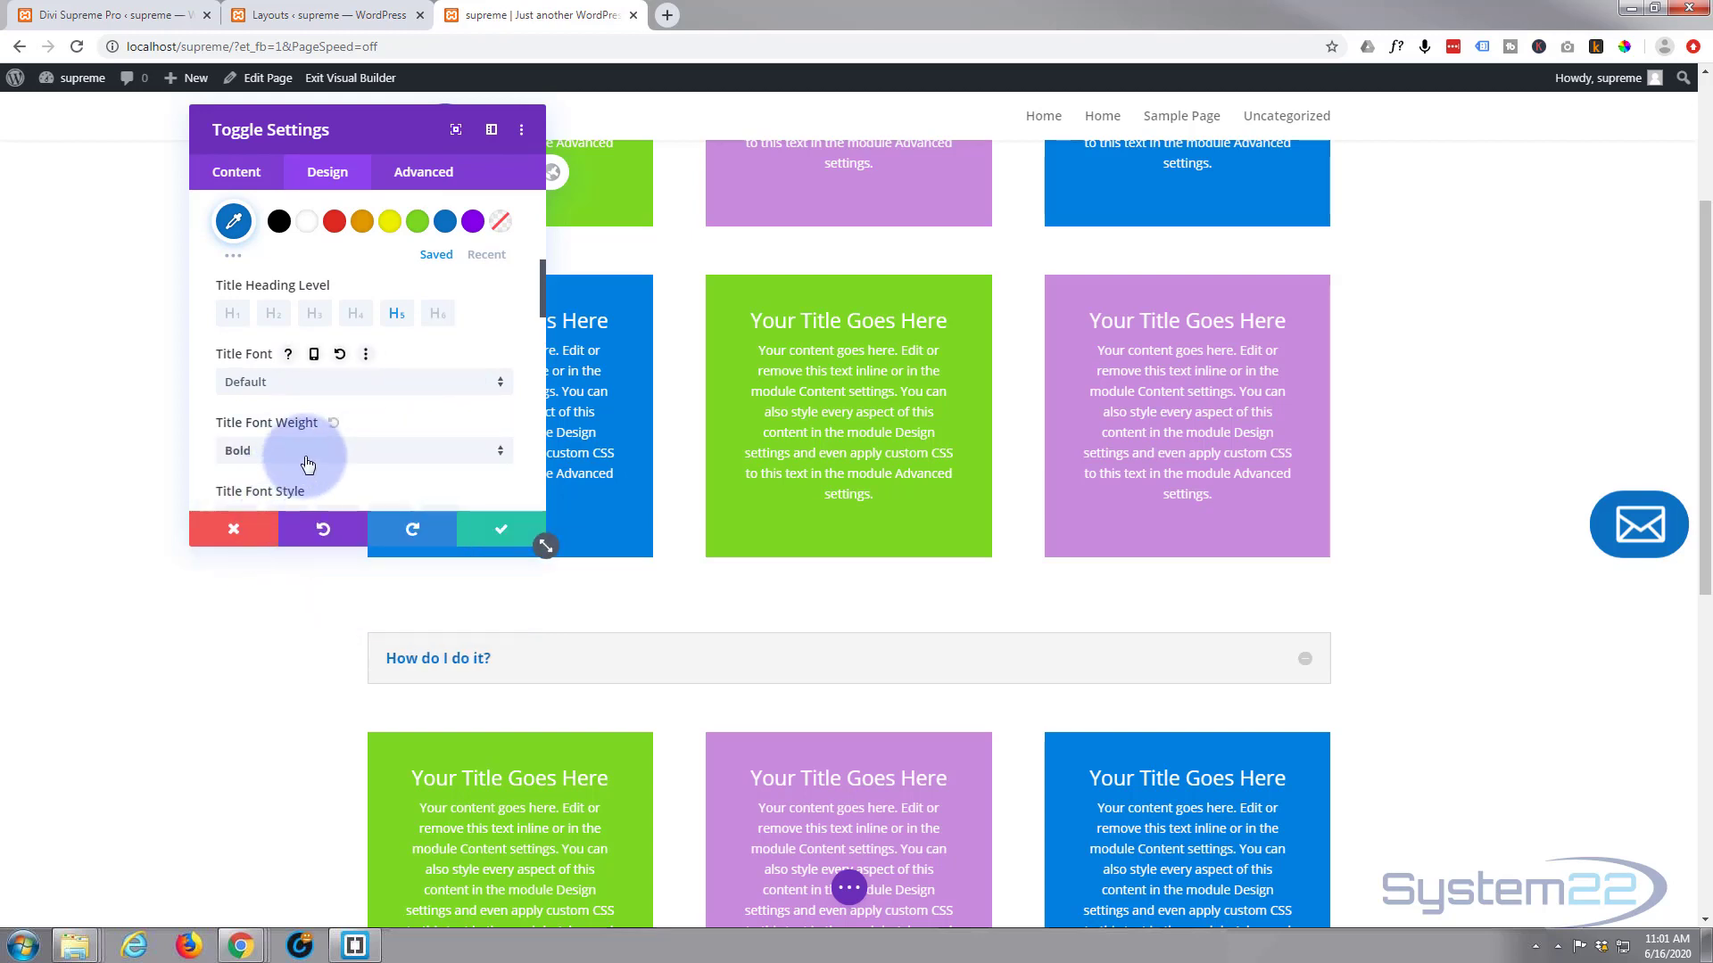
pyautogui.scroll(-3)
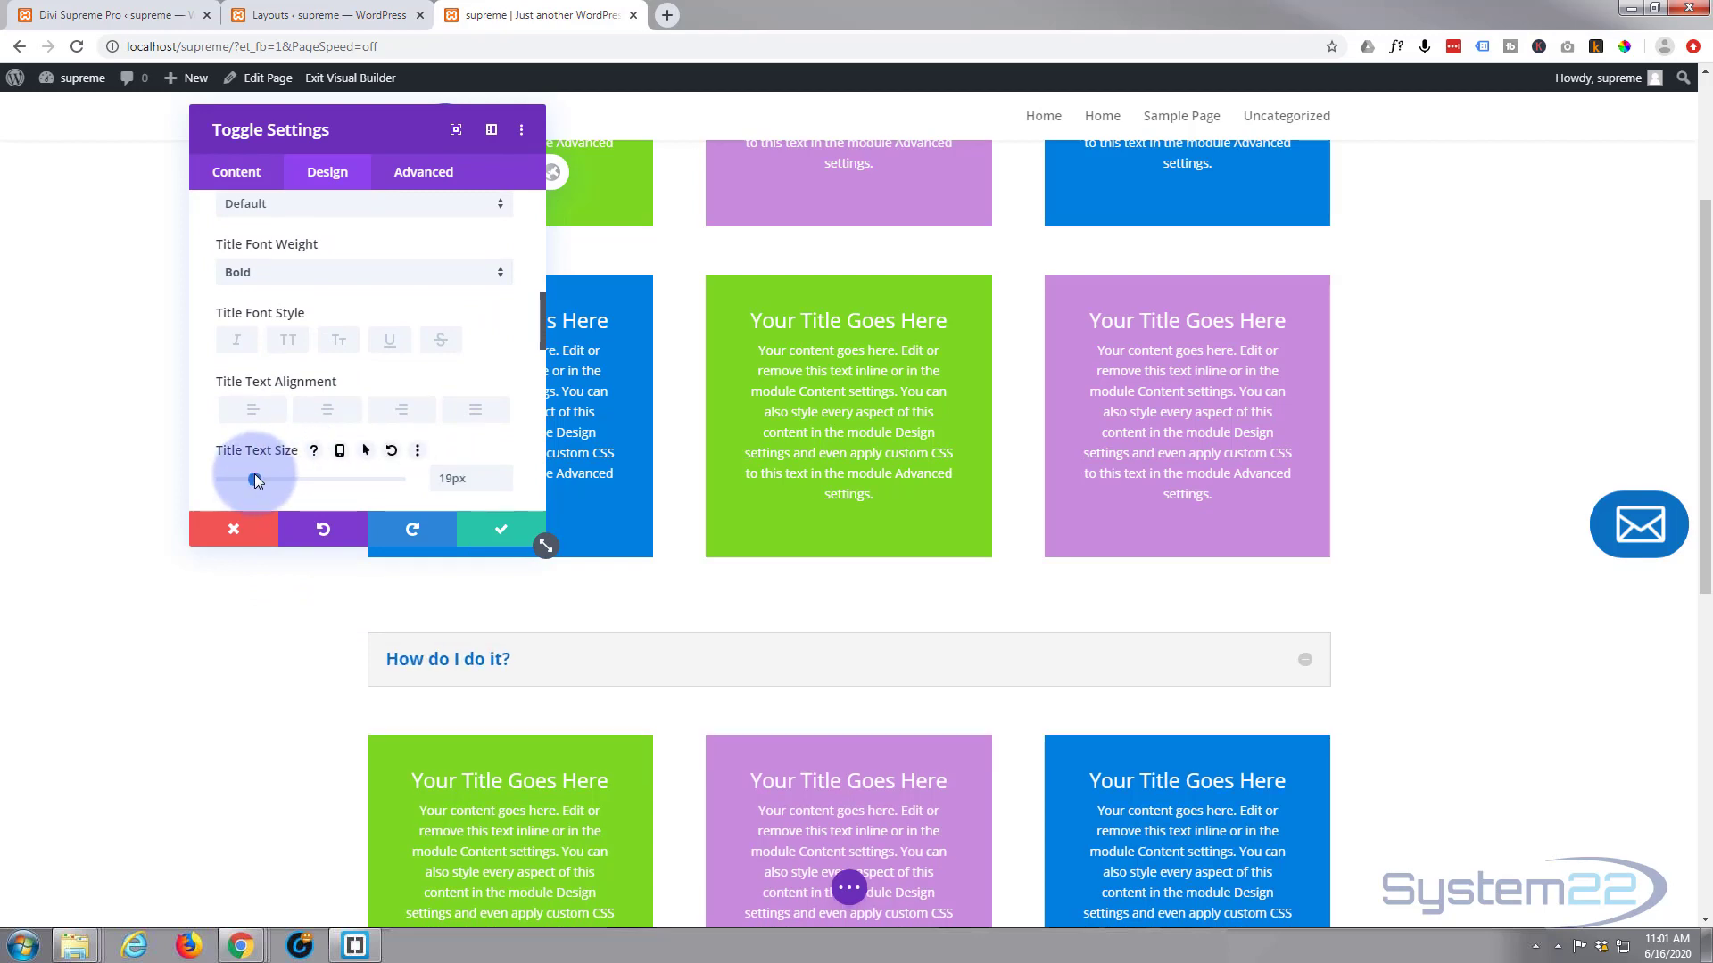
pyautogui.moveTo(362, 328)
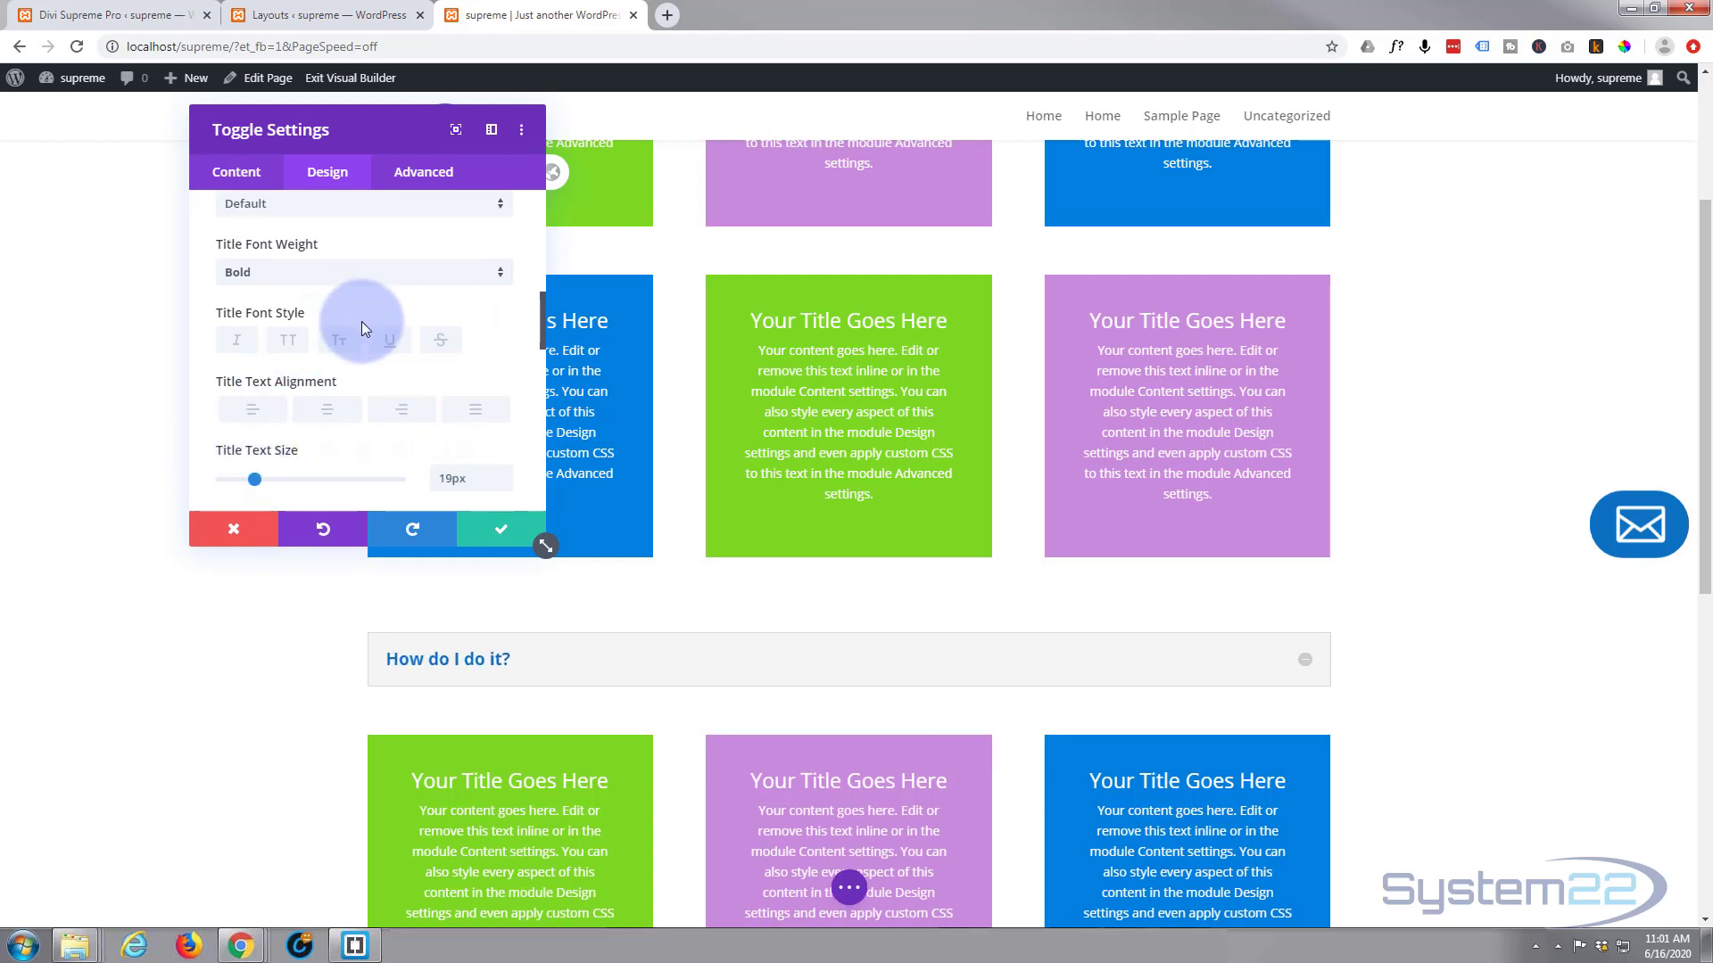
pyautogui.scroll(-3)
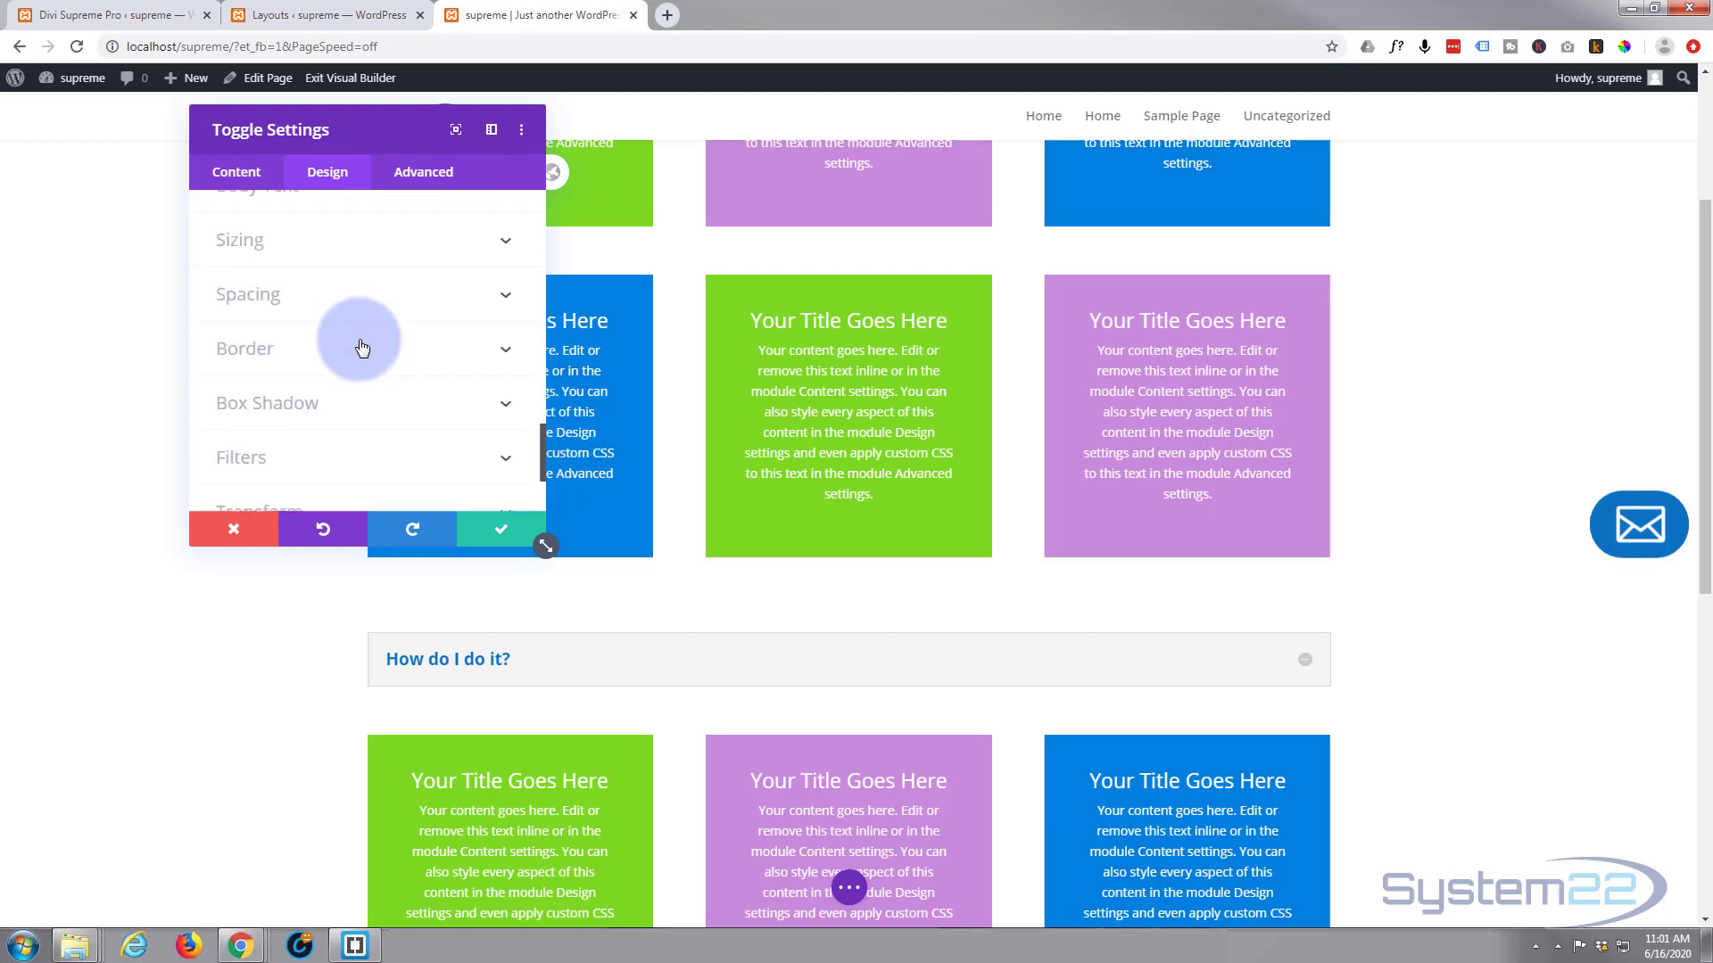
pyautogui.click(266, 401)
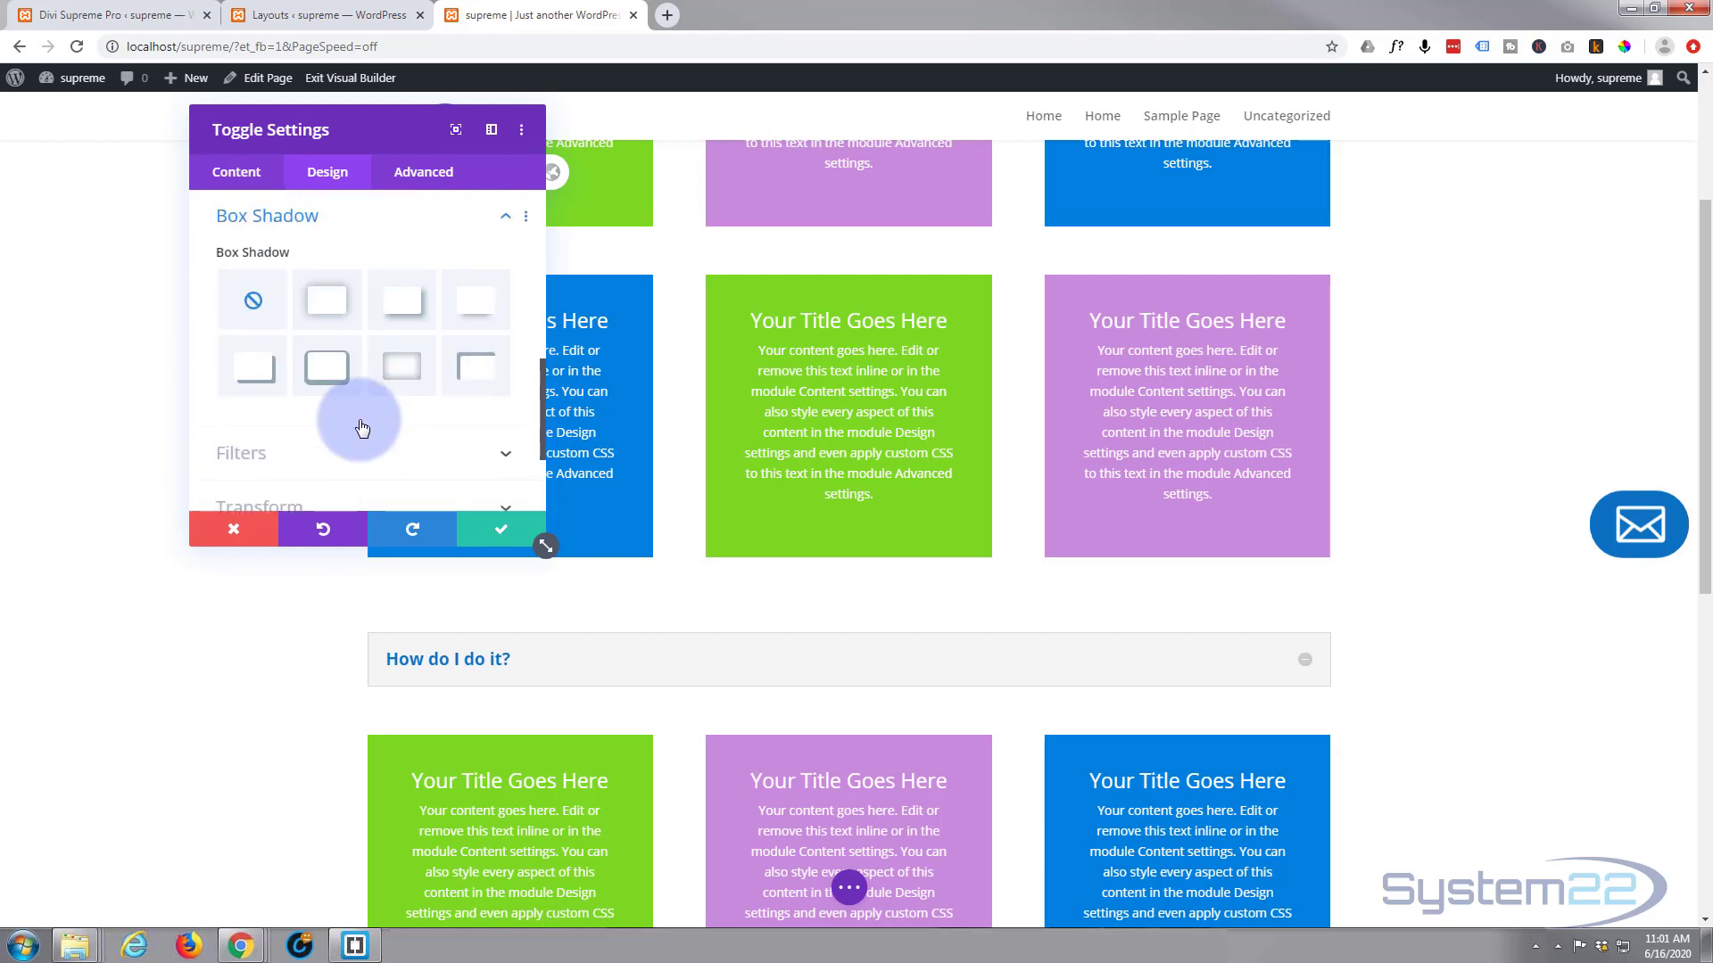
pyautogui.moveTo(362, 425)
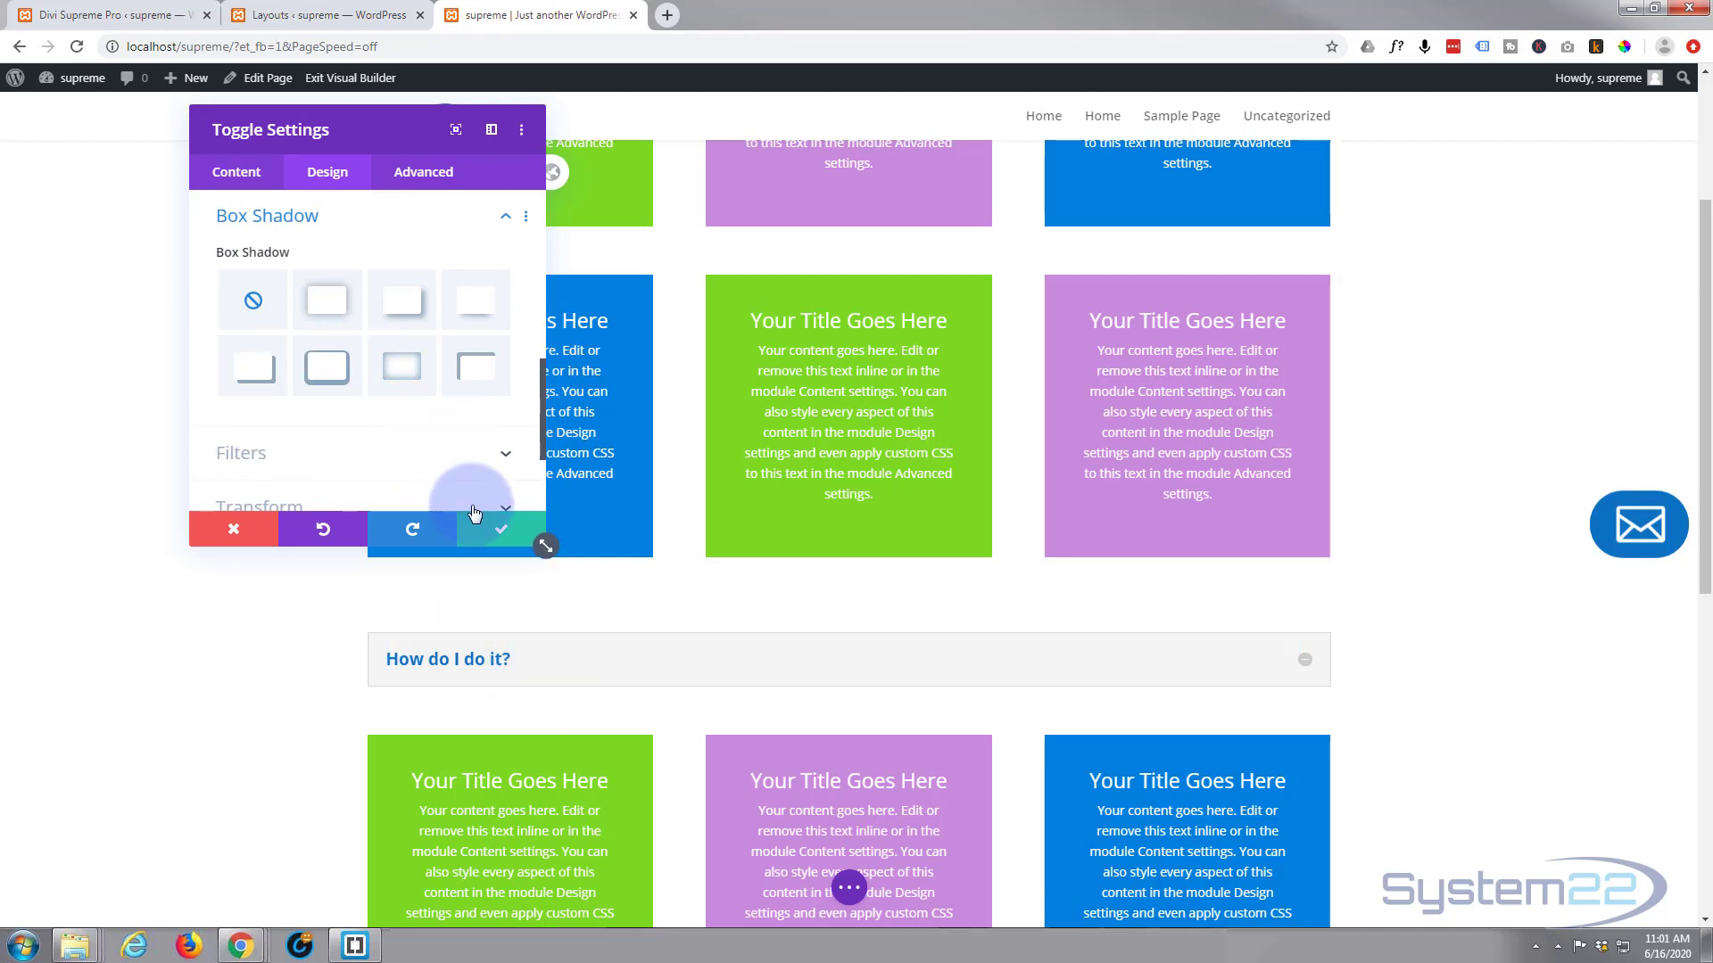
pyautogui.click(500, 528)
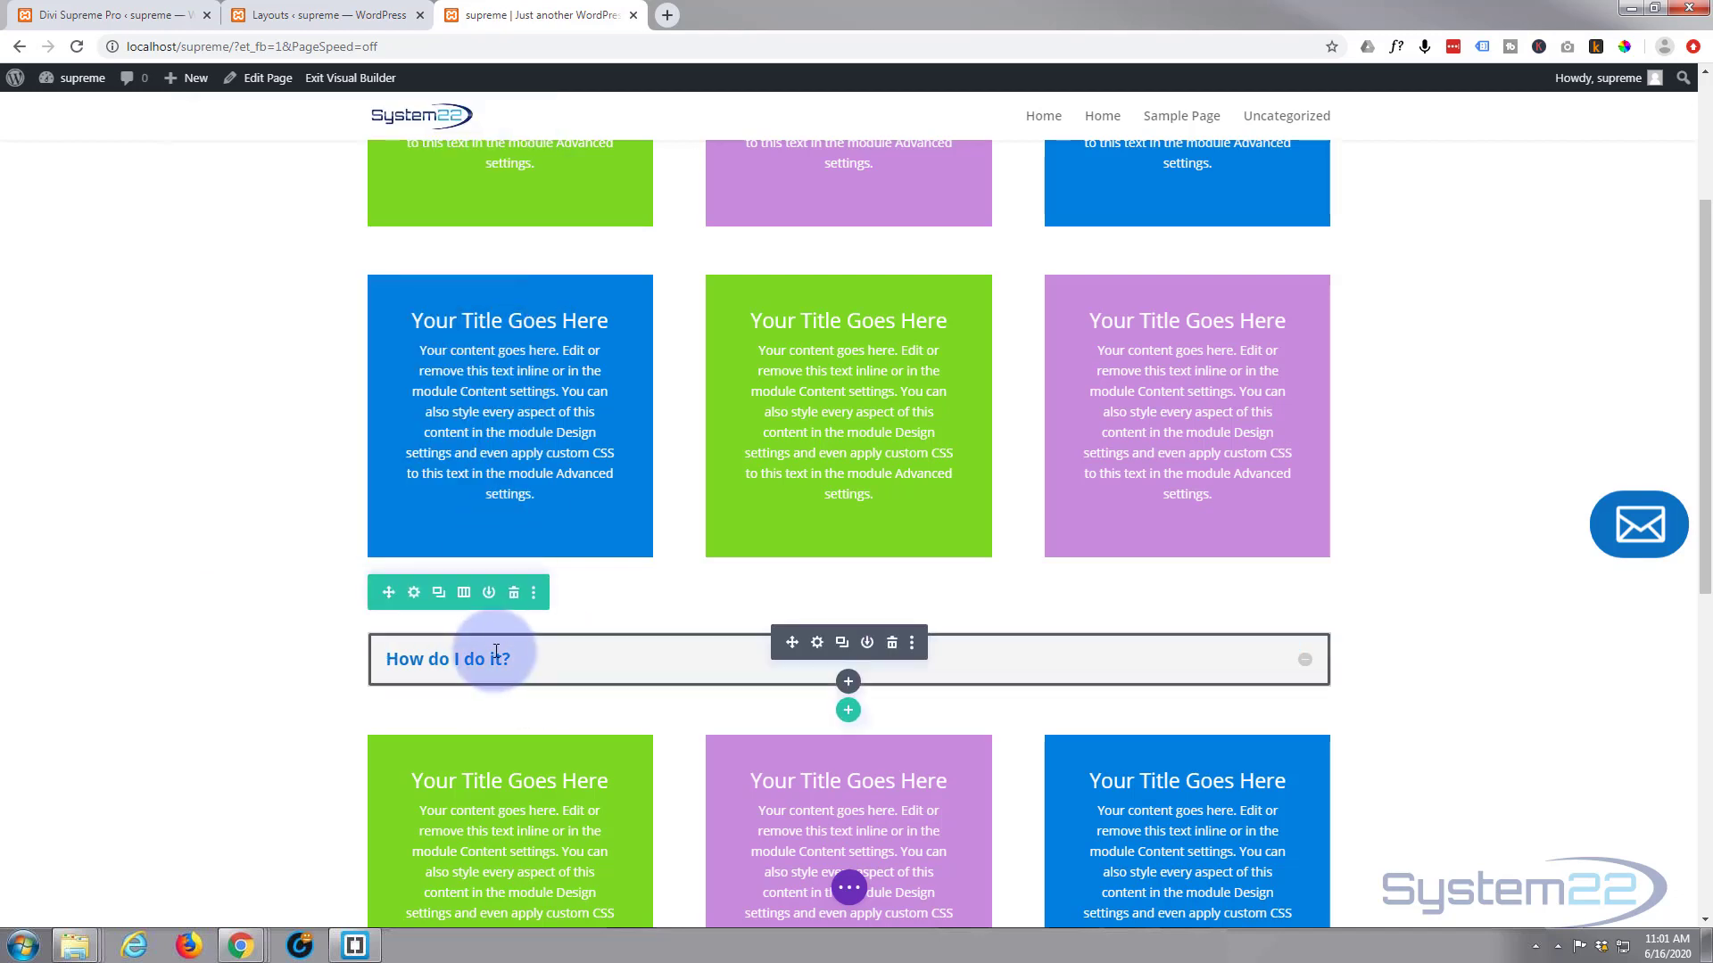
pyautogui.moveTo(439, 593)
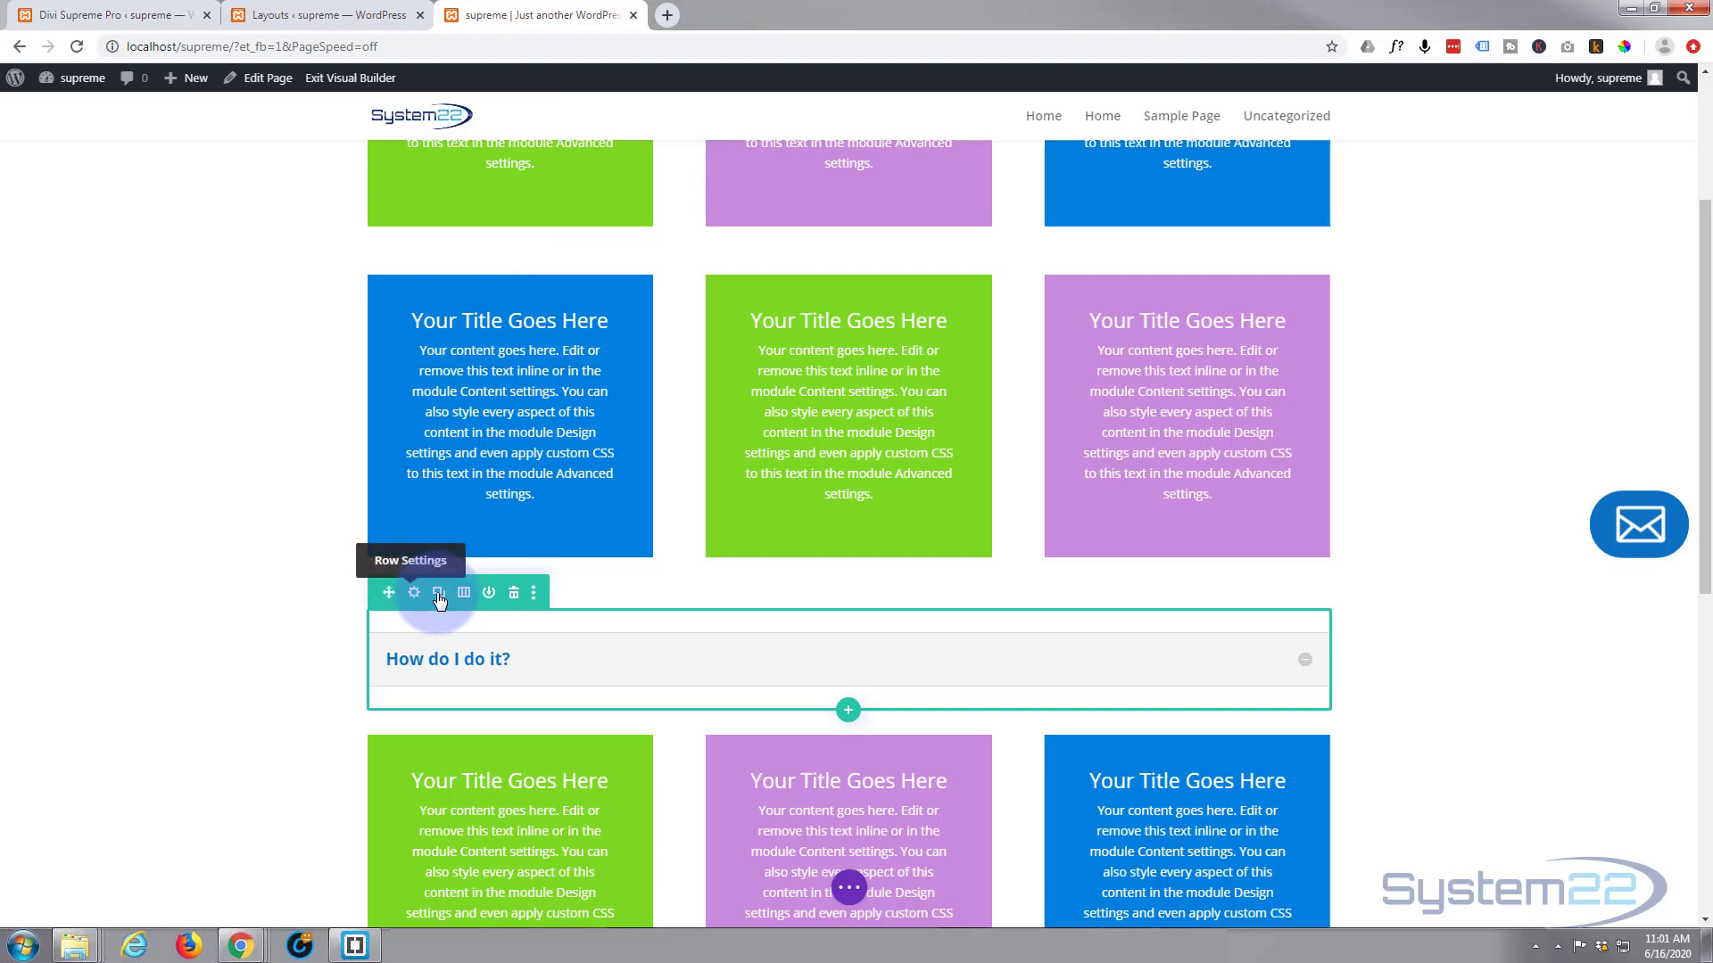
pyautogui.moveTo(412, 592)
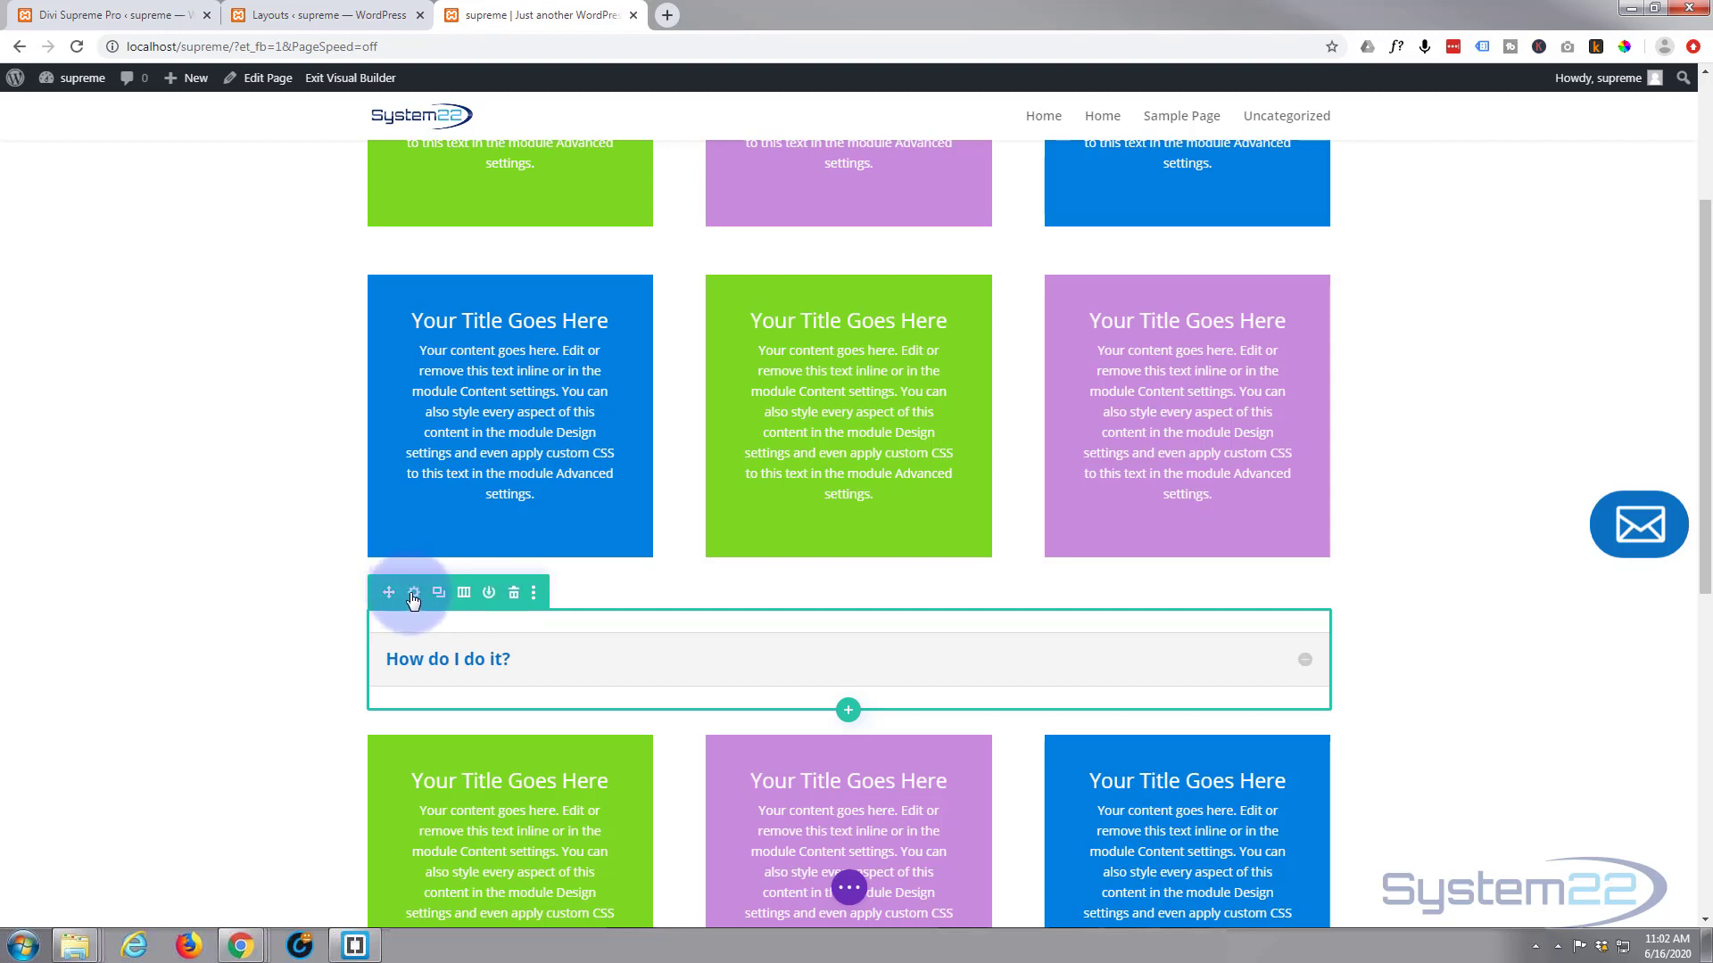
# Step: Give the toggle's row a blue background and linked 30px padding on all sides, then save
pyautogui.click(412, 592)
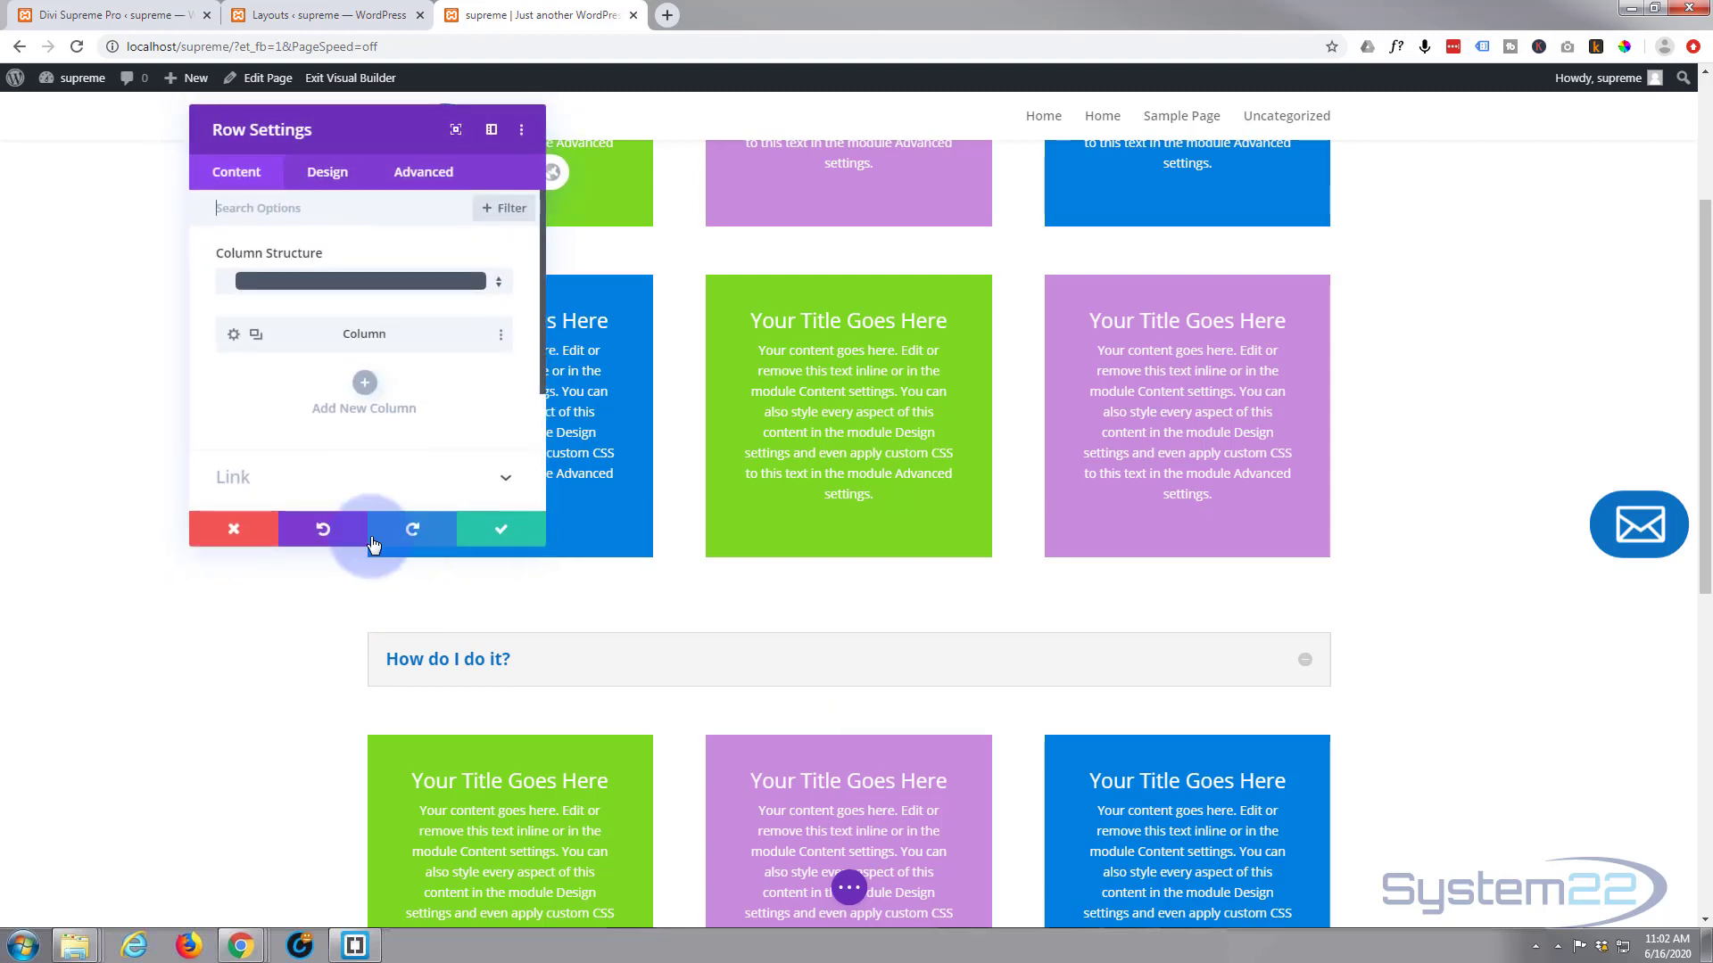
pyautogui.click(324, 171)
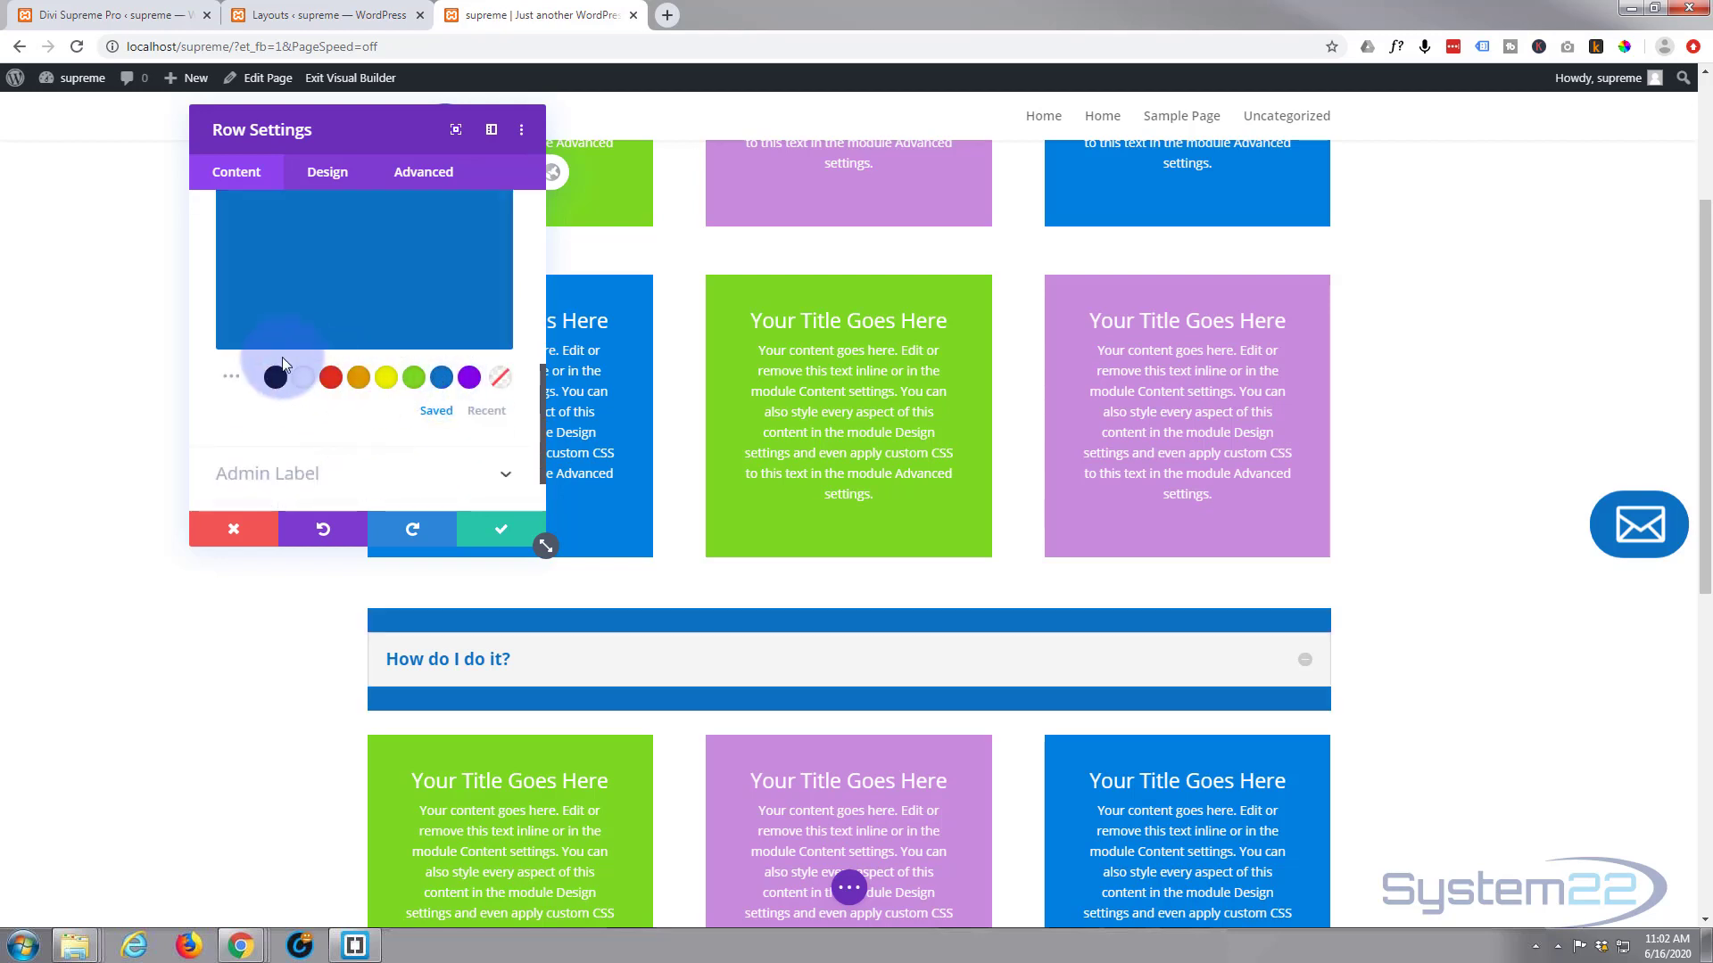
pyautogui.click(326, 171)
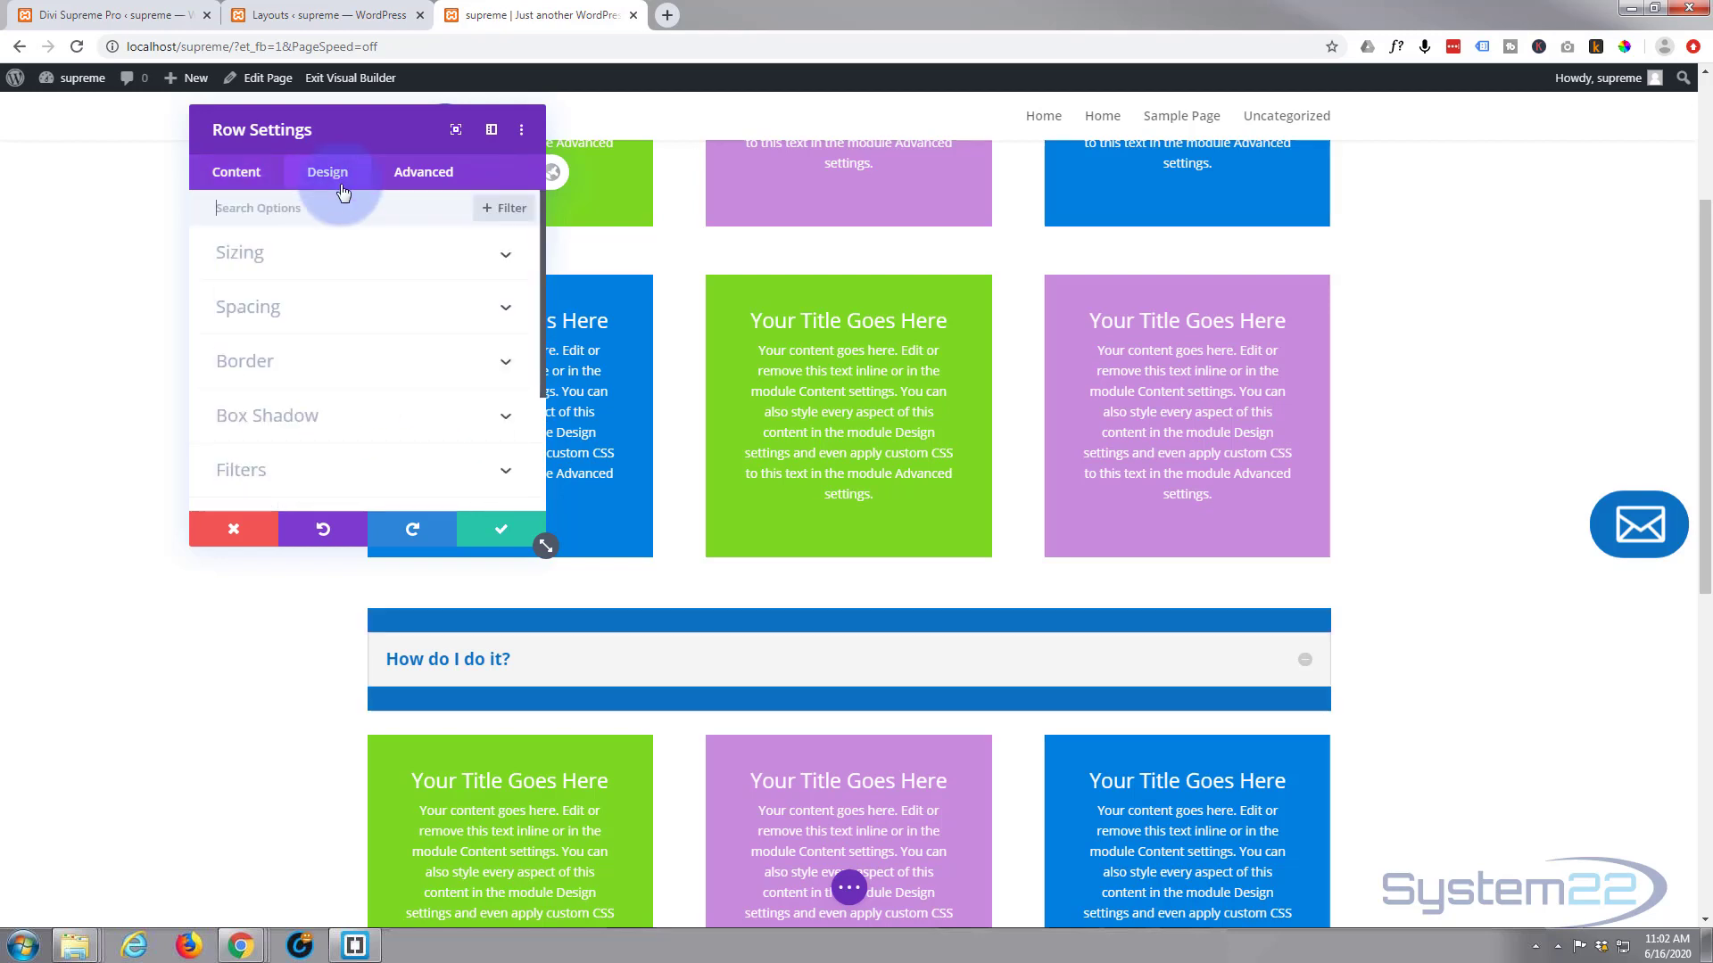
pyautogui.scroll(-3)
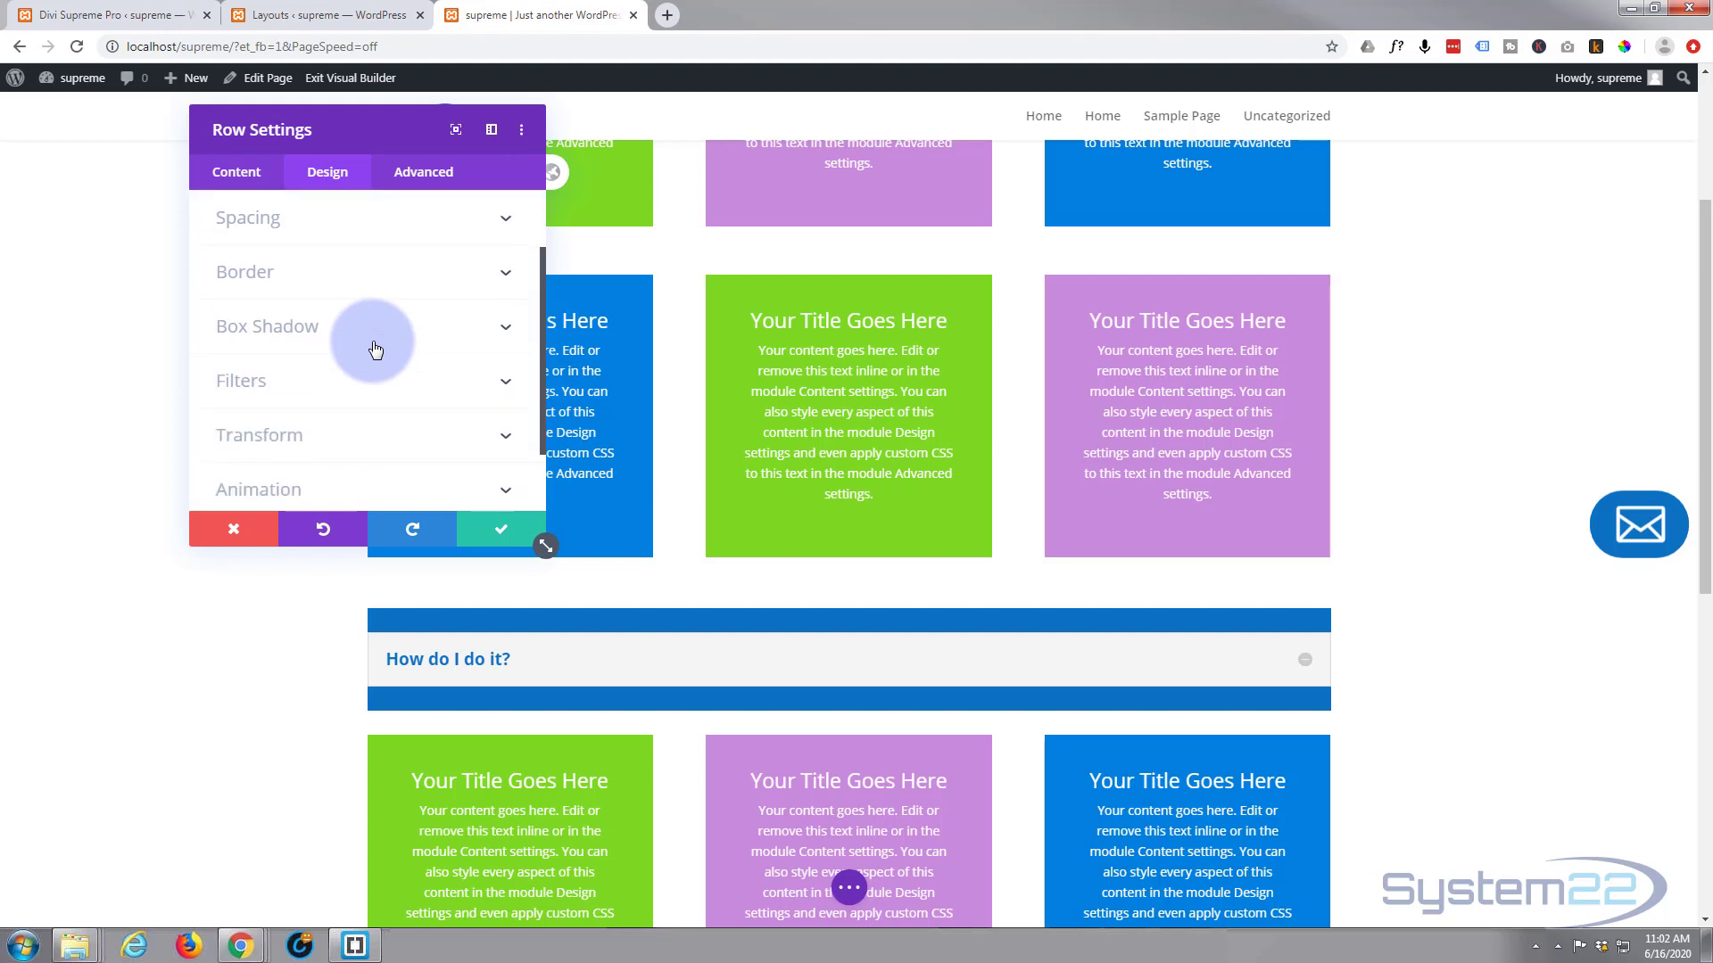
pyautogui.scroll(-3)
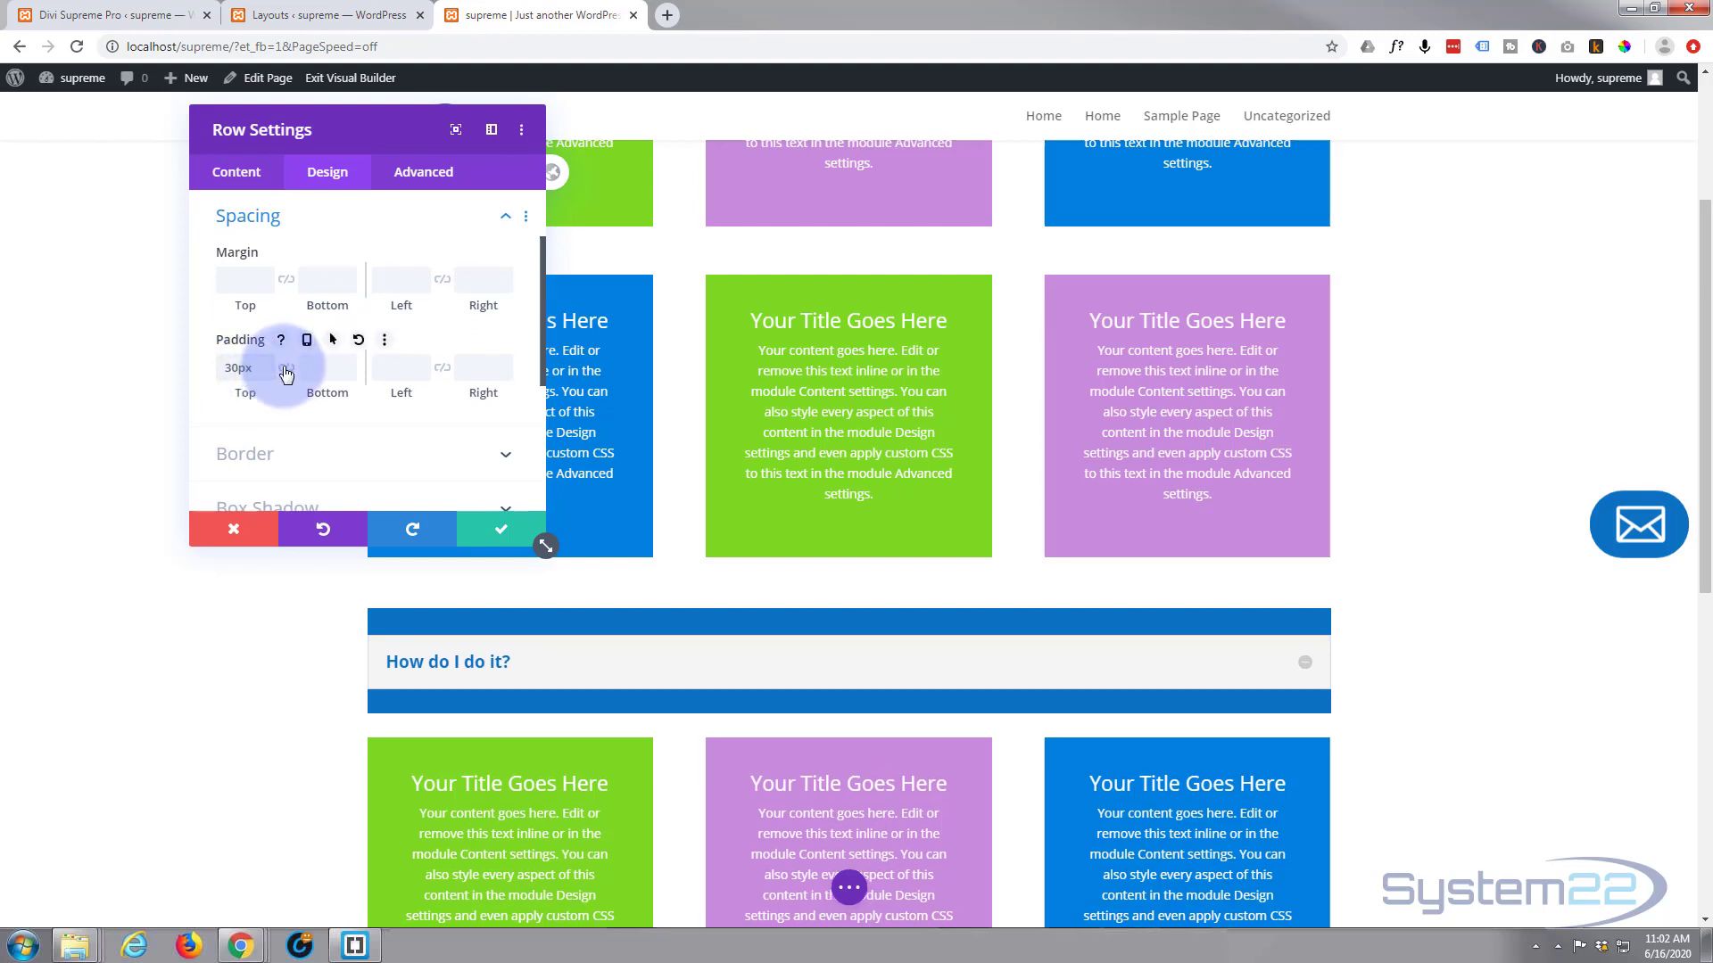
pyautogui.click(286, 367)
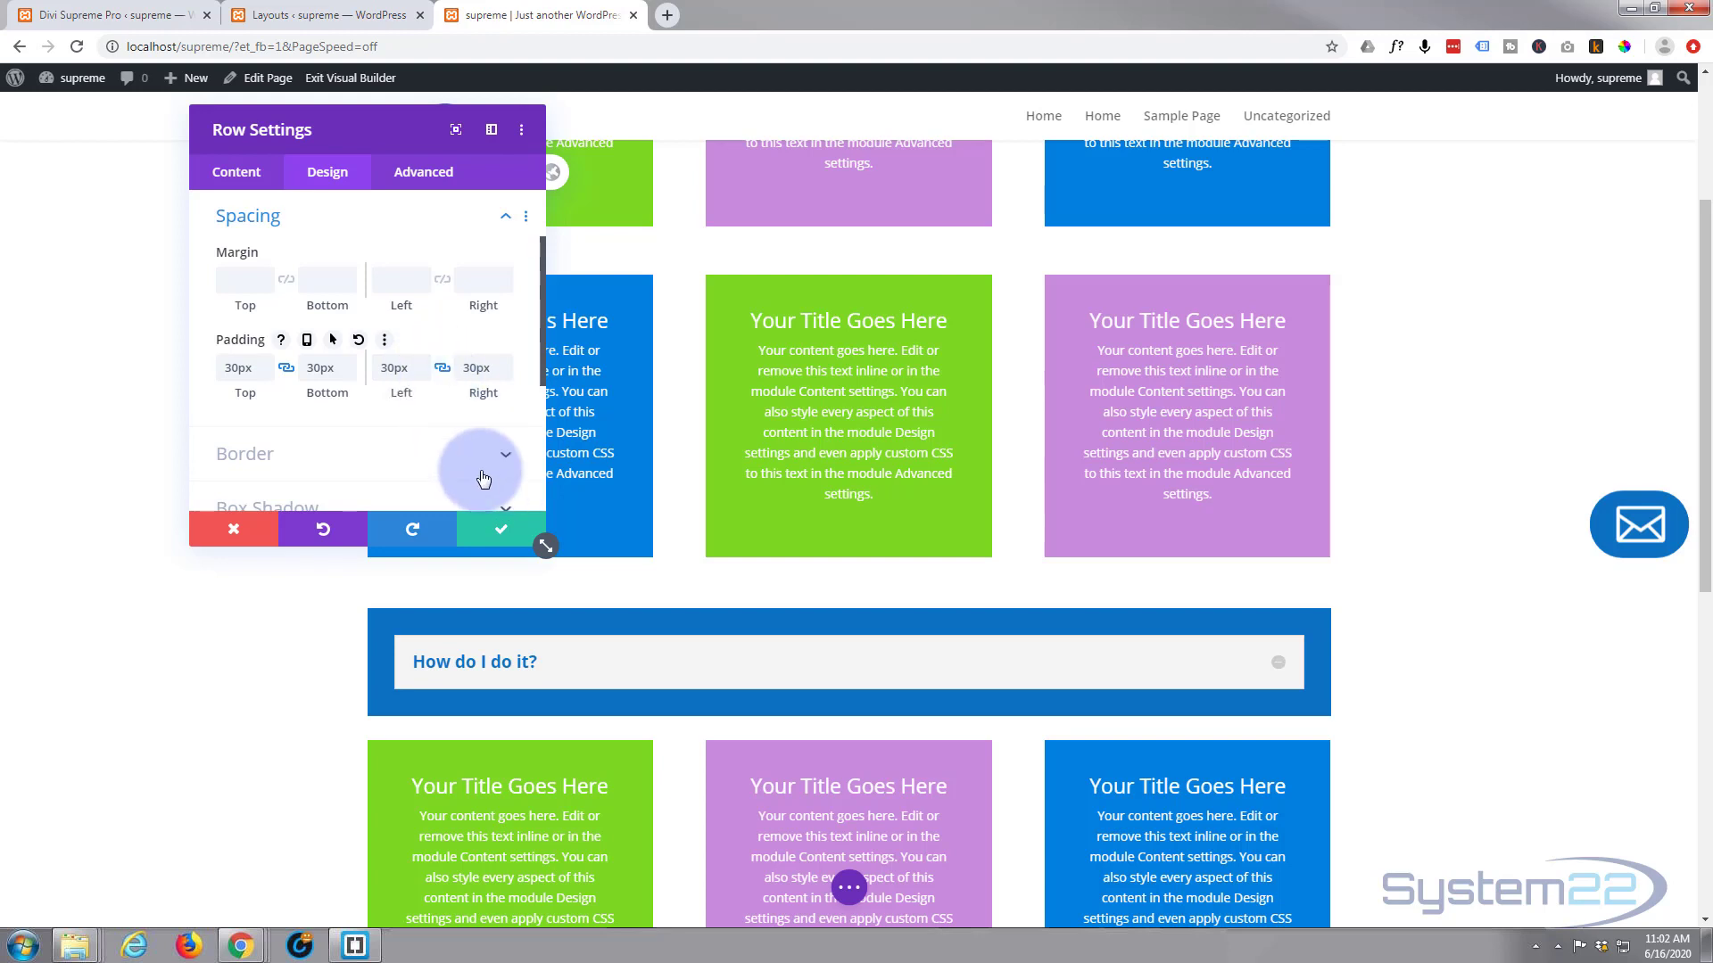
pyautogui.moveTo(500, 530)
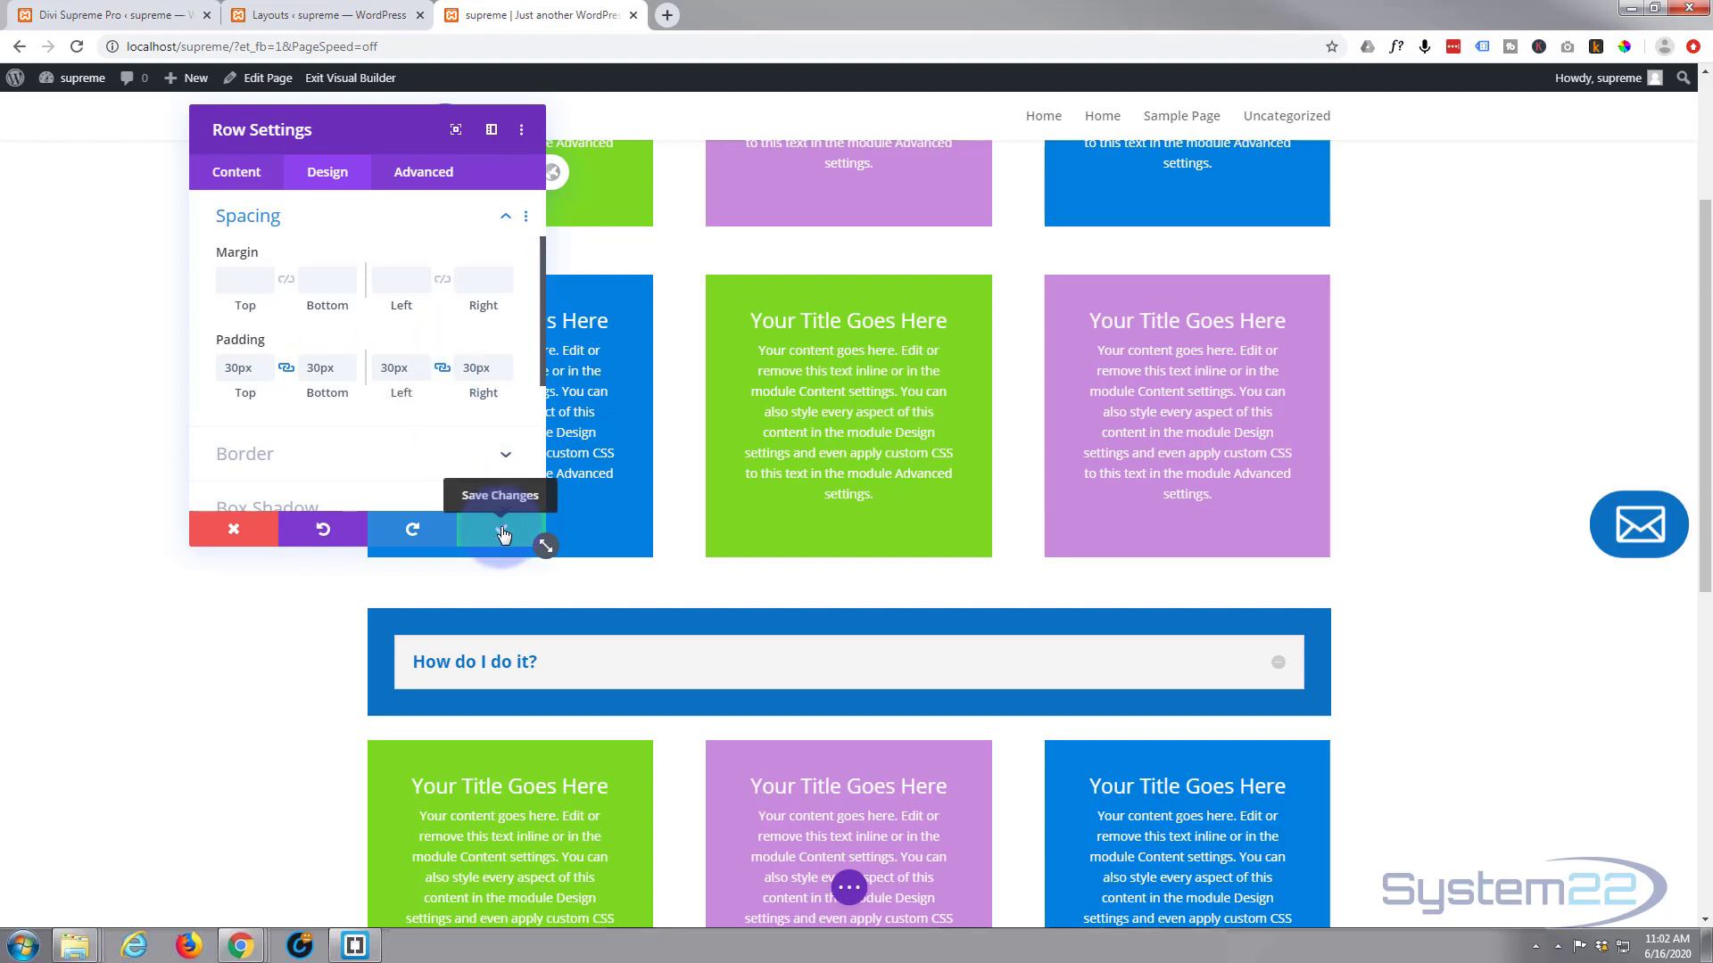
pyautogui.click(499, 530)
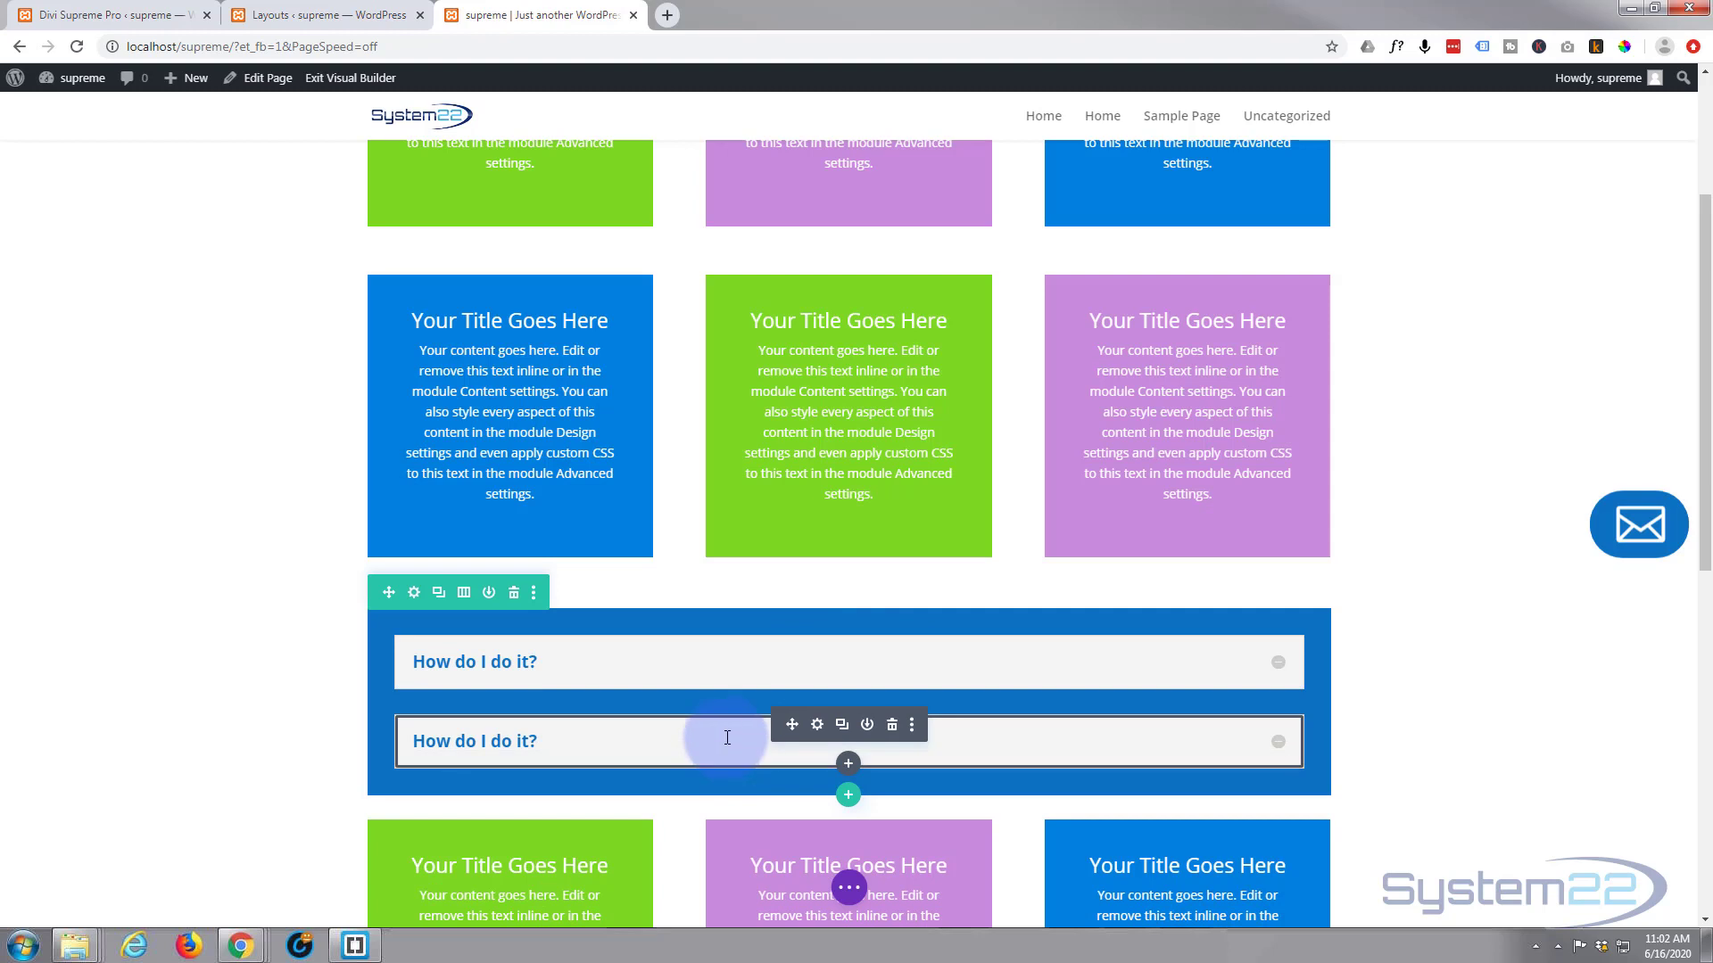
pyautogui.moveTo(641, 742)
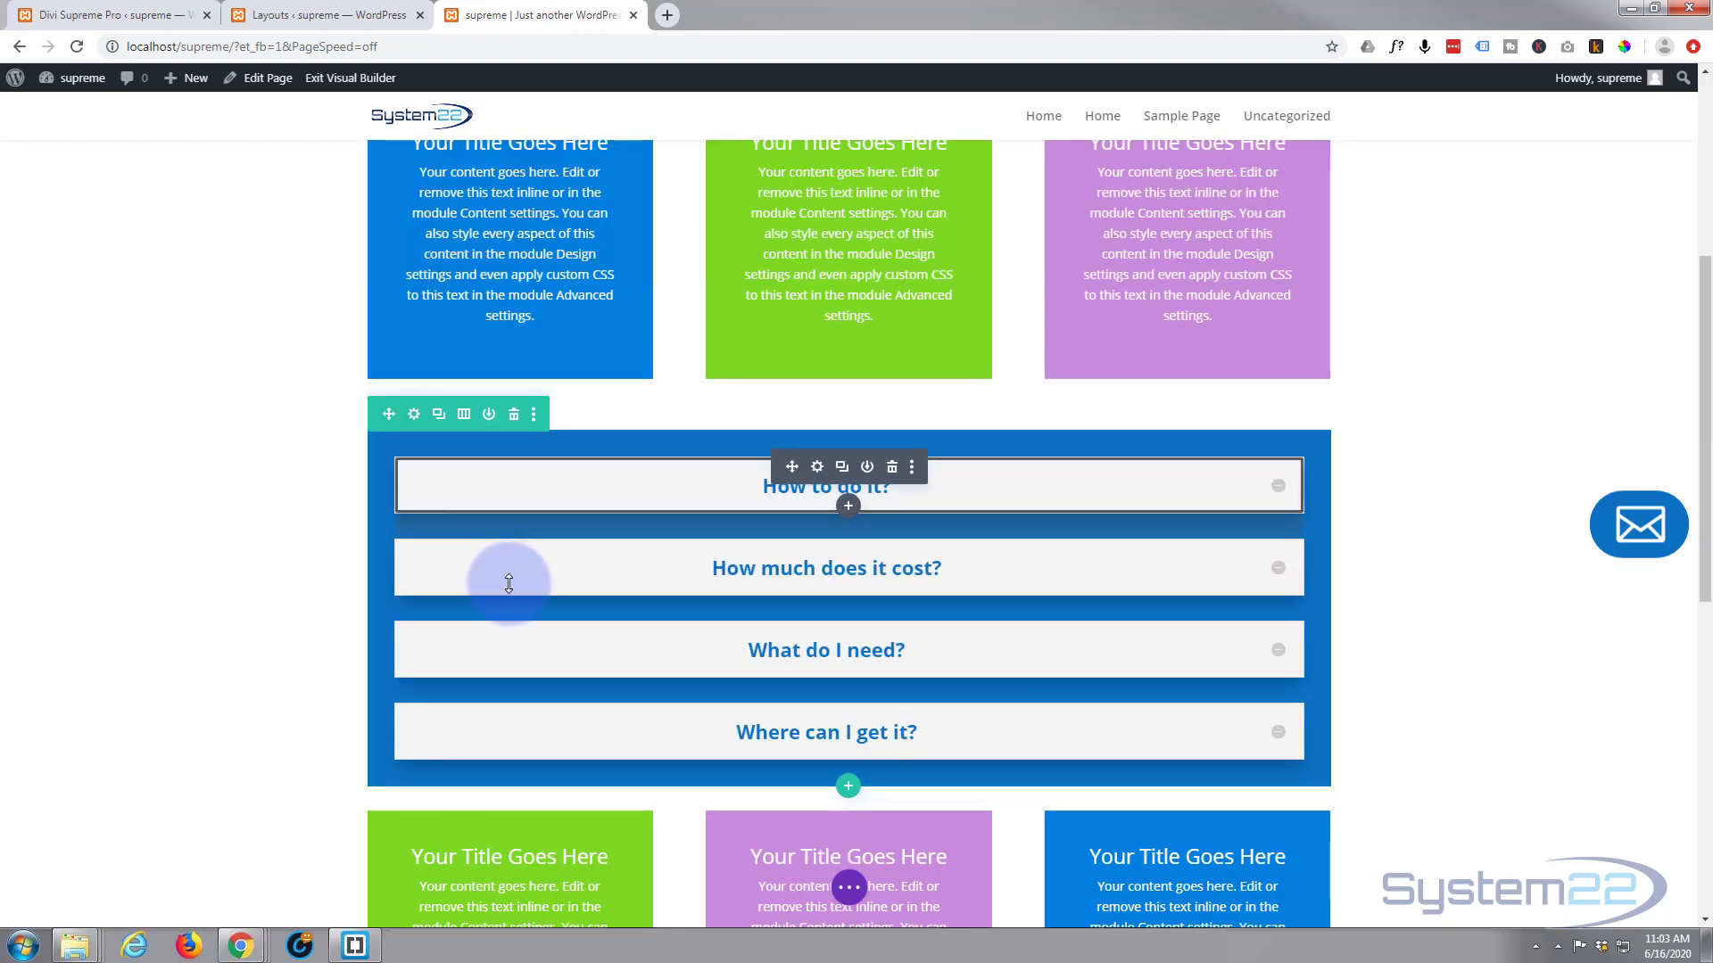
pyautogui.moveTo(746, 513)
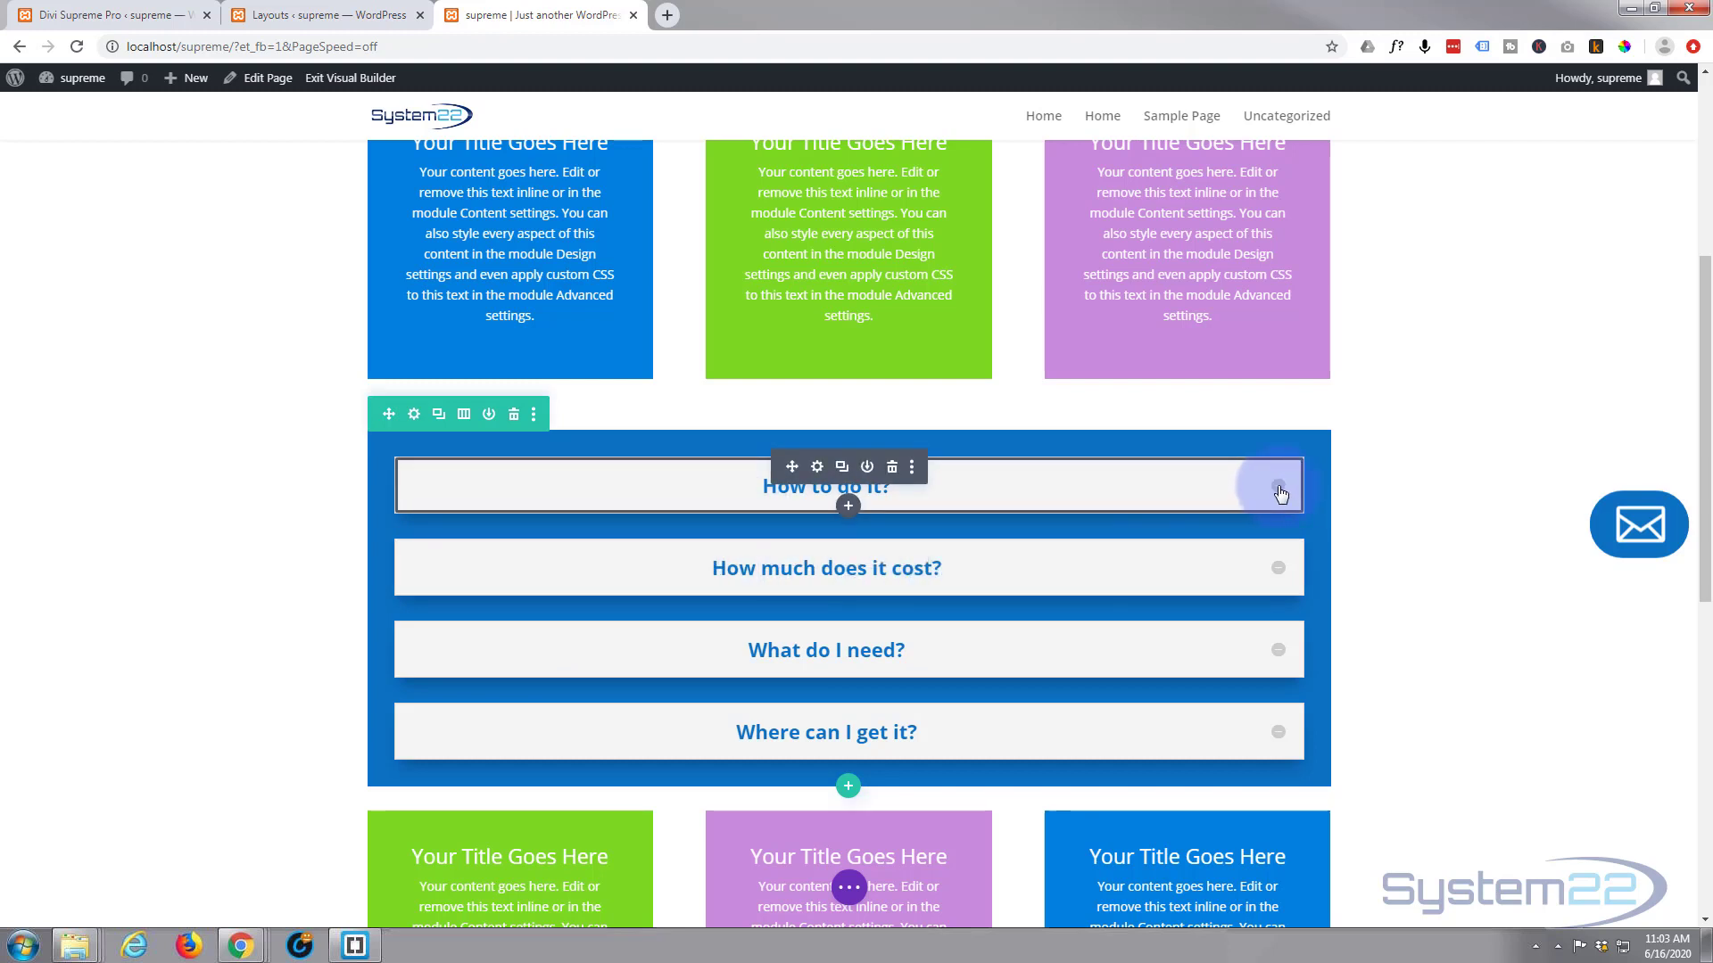
# Step: Preview the first FAQ toggle by expanding and collapsing it
pyautogui.click(826, 486)
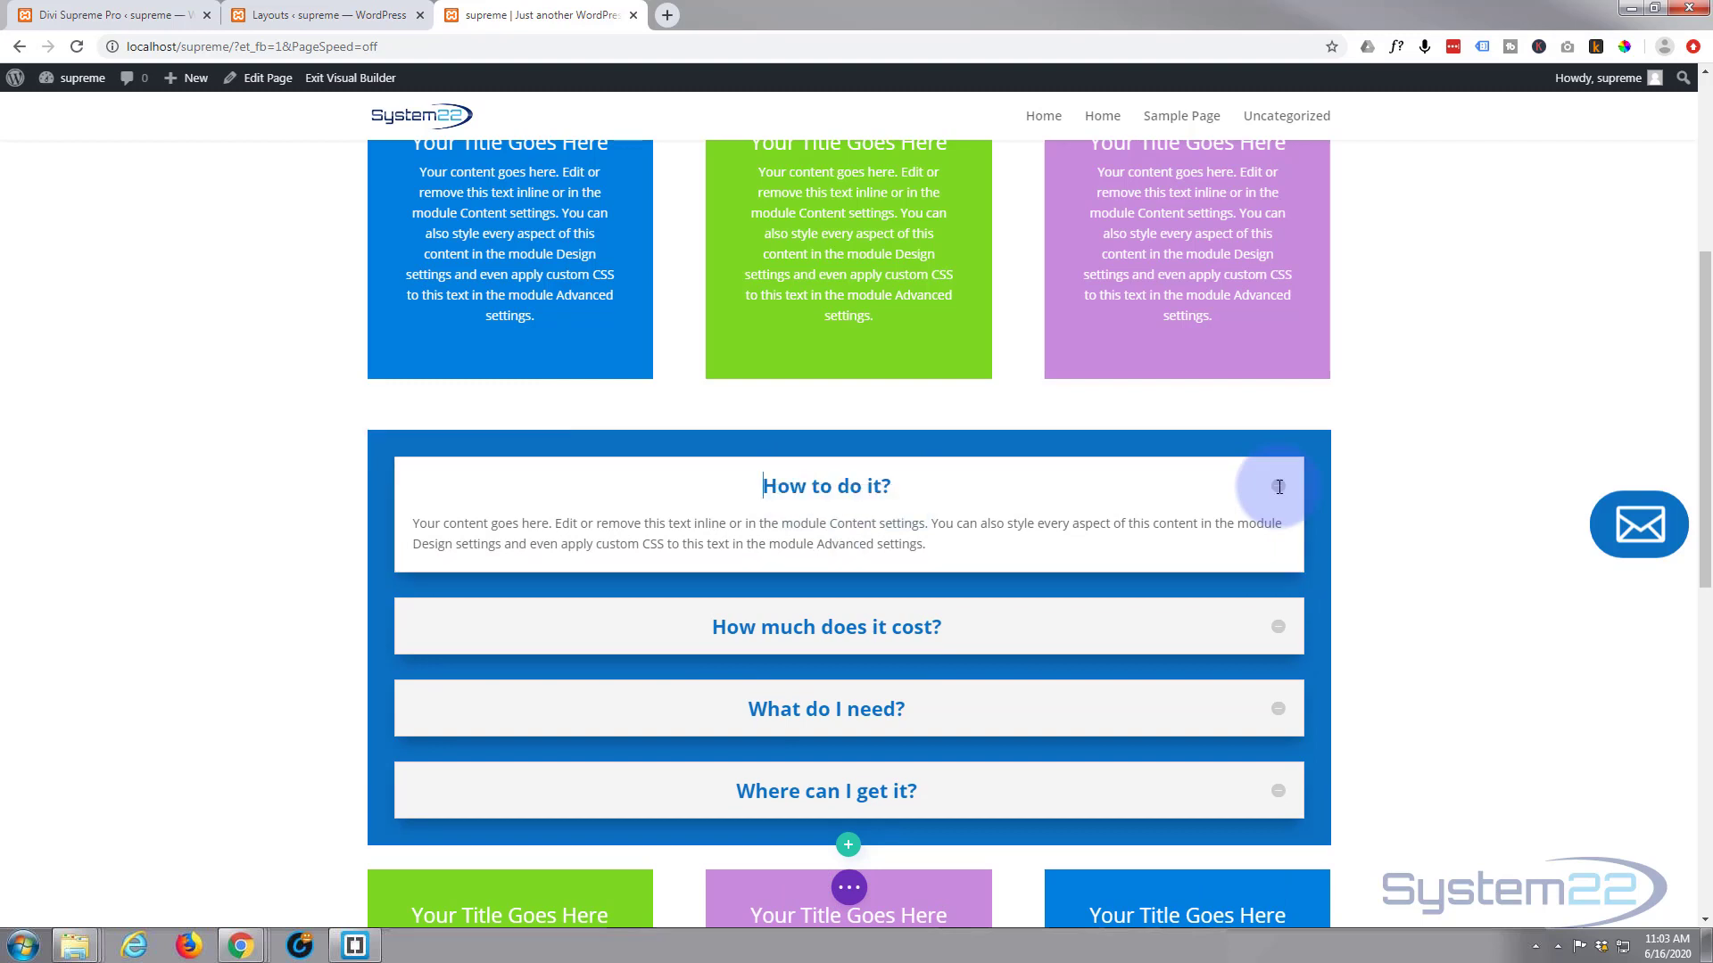
pyautogui.click(826, 485)
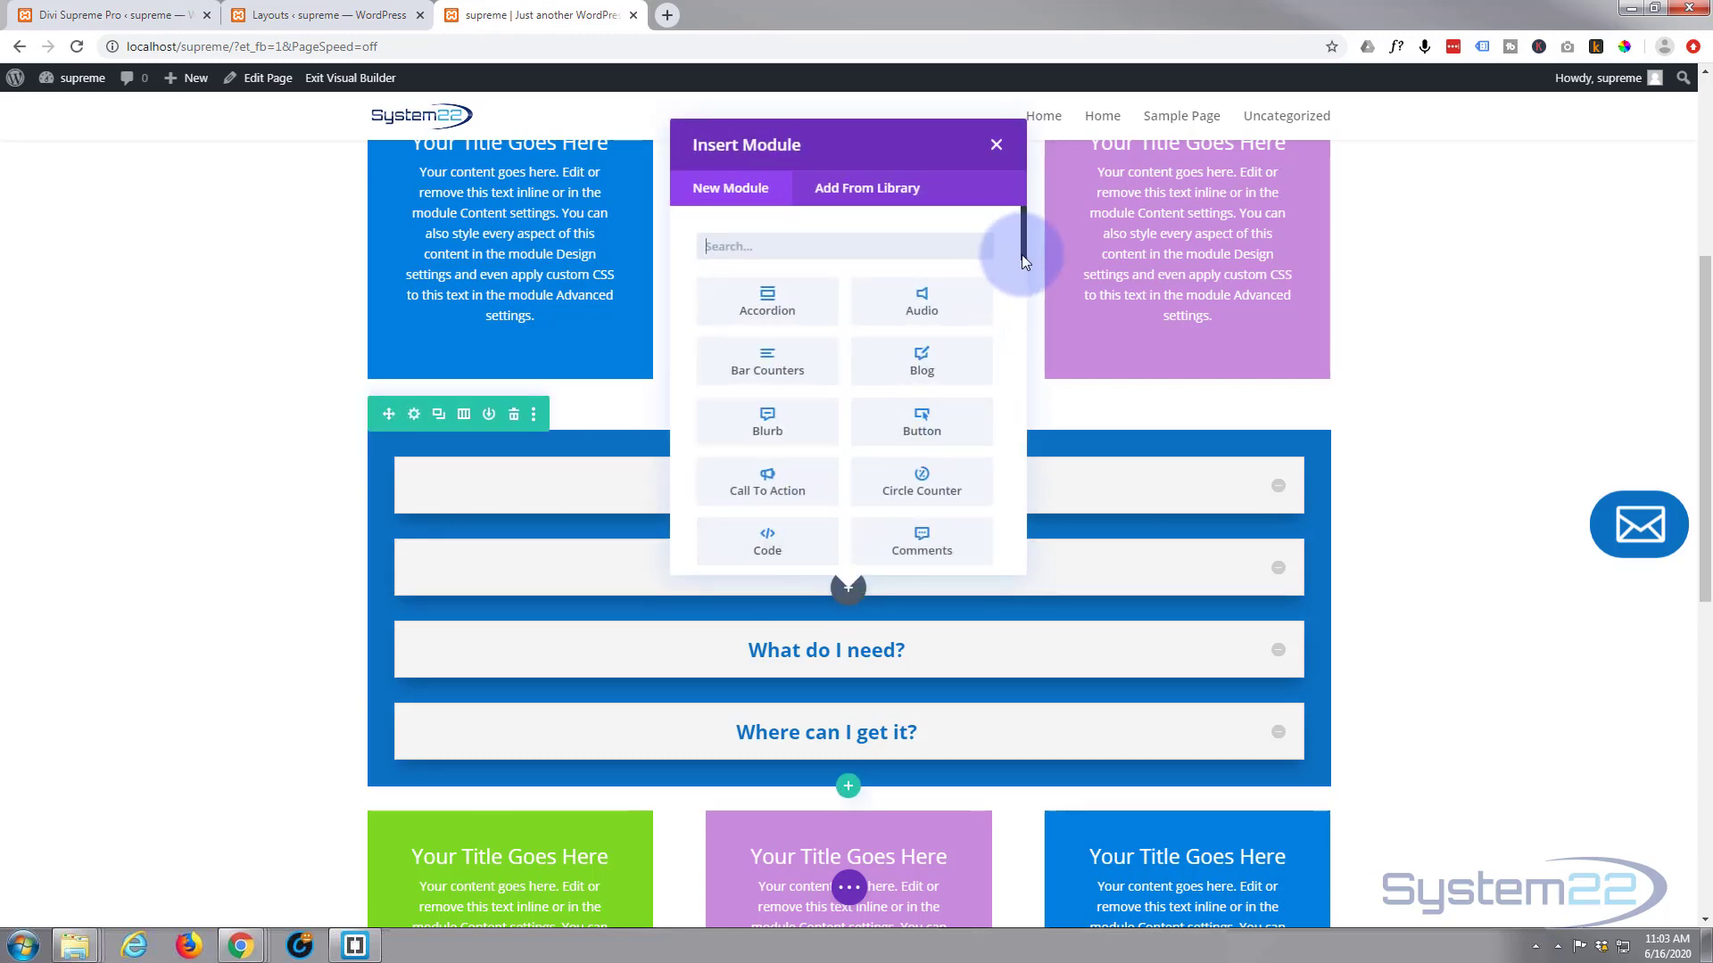
# Step: Add a Text module with 'FAQs' formatted as a Heading 2
pyautogui.scroll(-3)
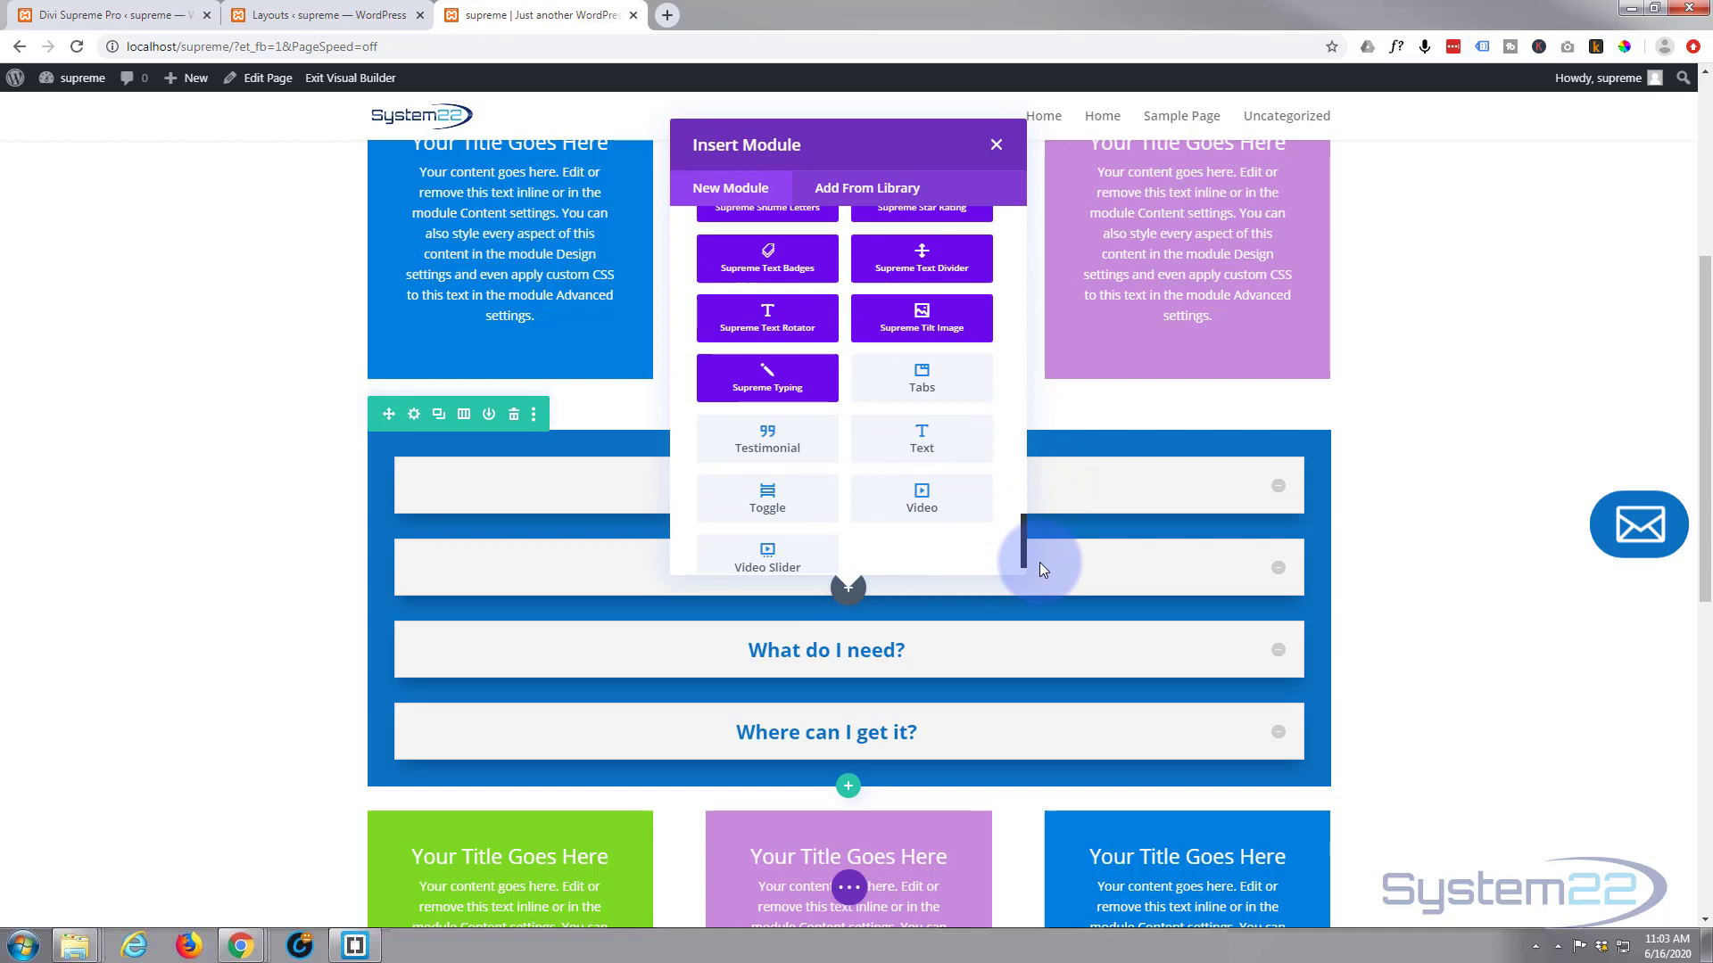
pyautogui.click(993, 145)
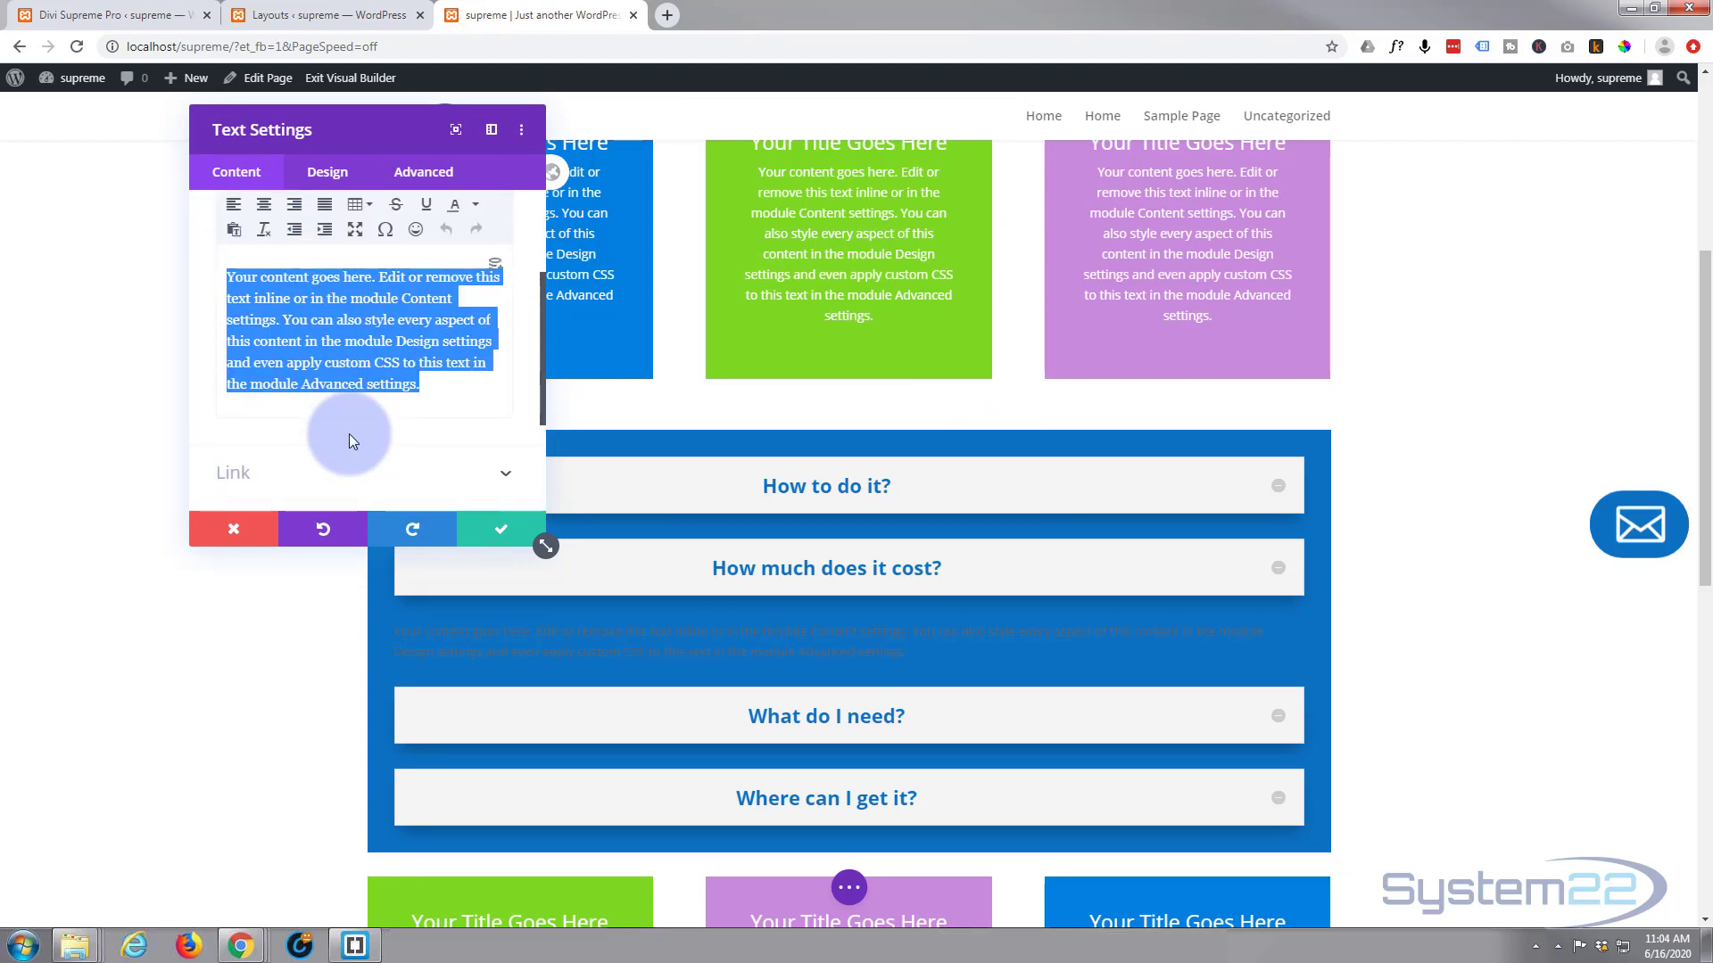
pyautogui.write('FAQs')
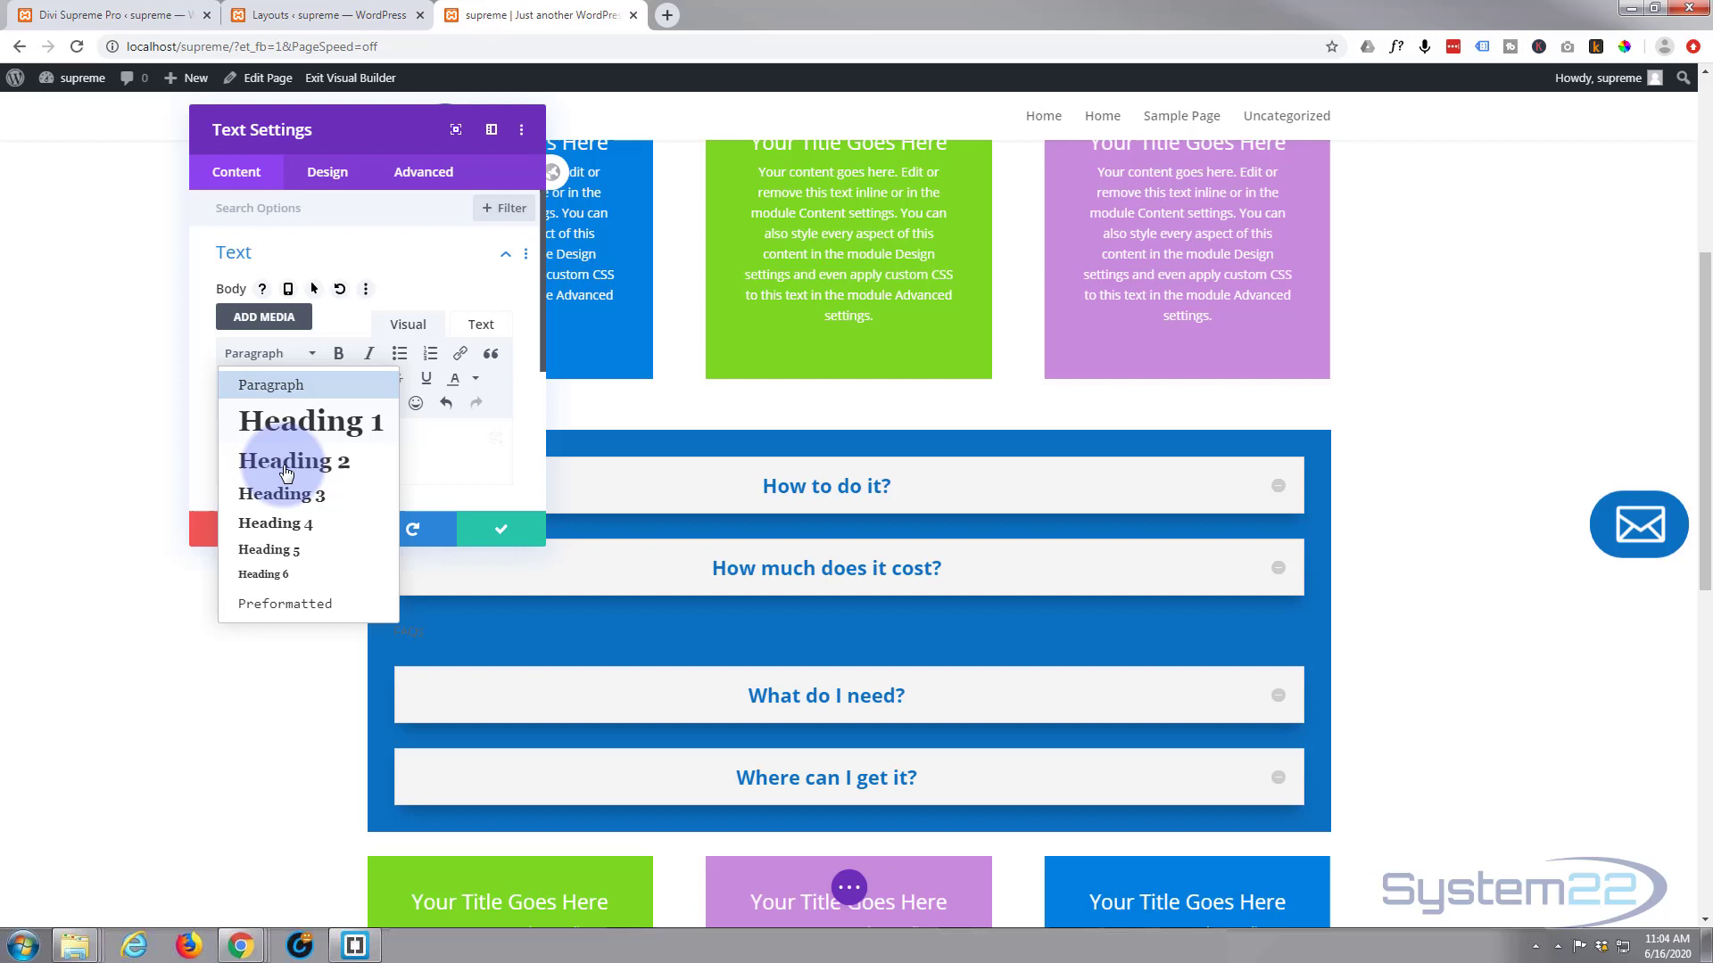
pyautogui.click(295, 460)
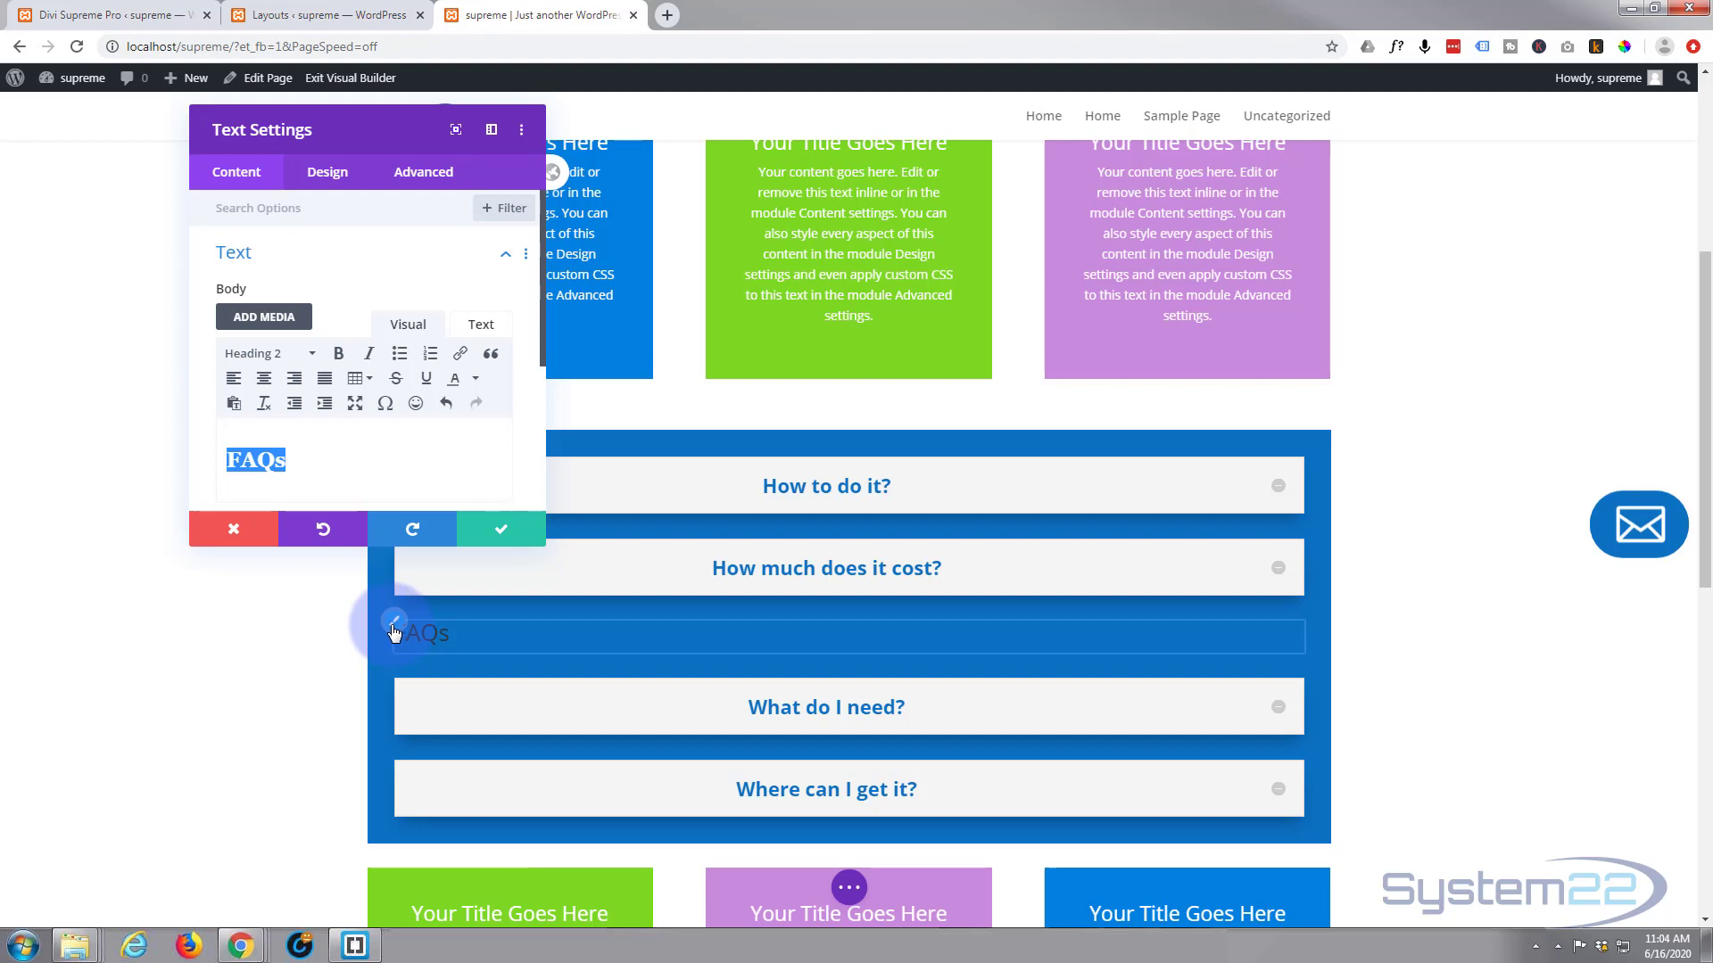
# Step: Style the Heading 2 as semi-bold and centre-aligned in the Design settings
pyautogui.click(325, 172)
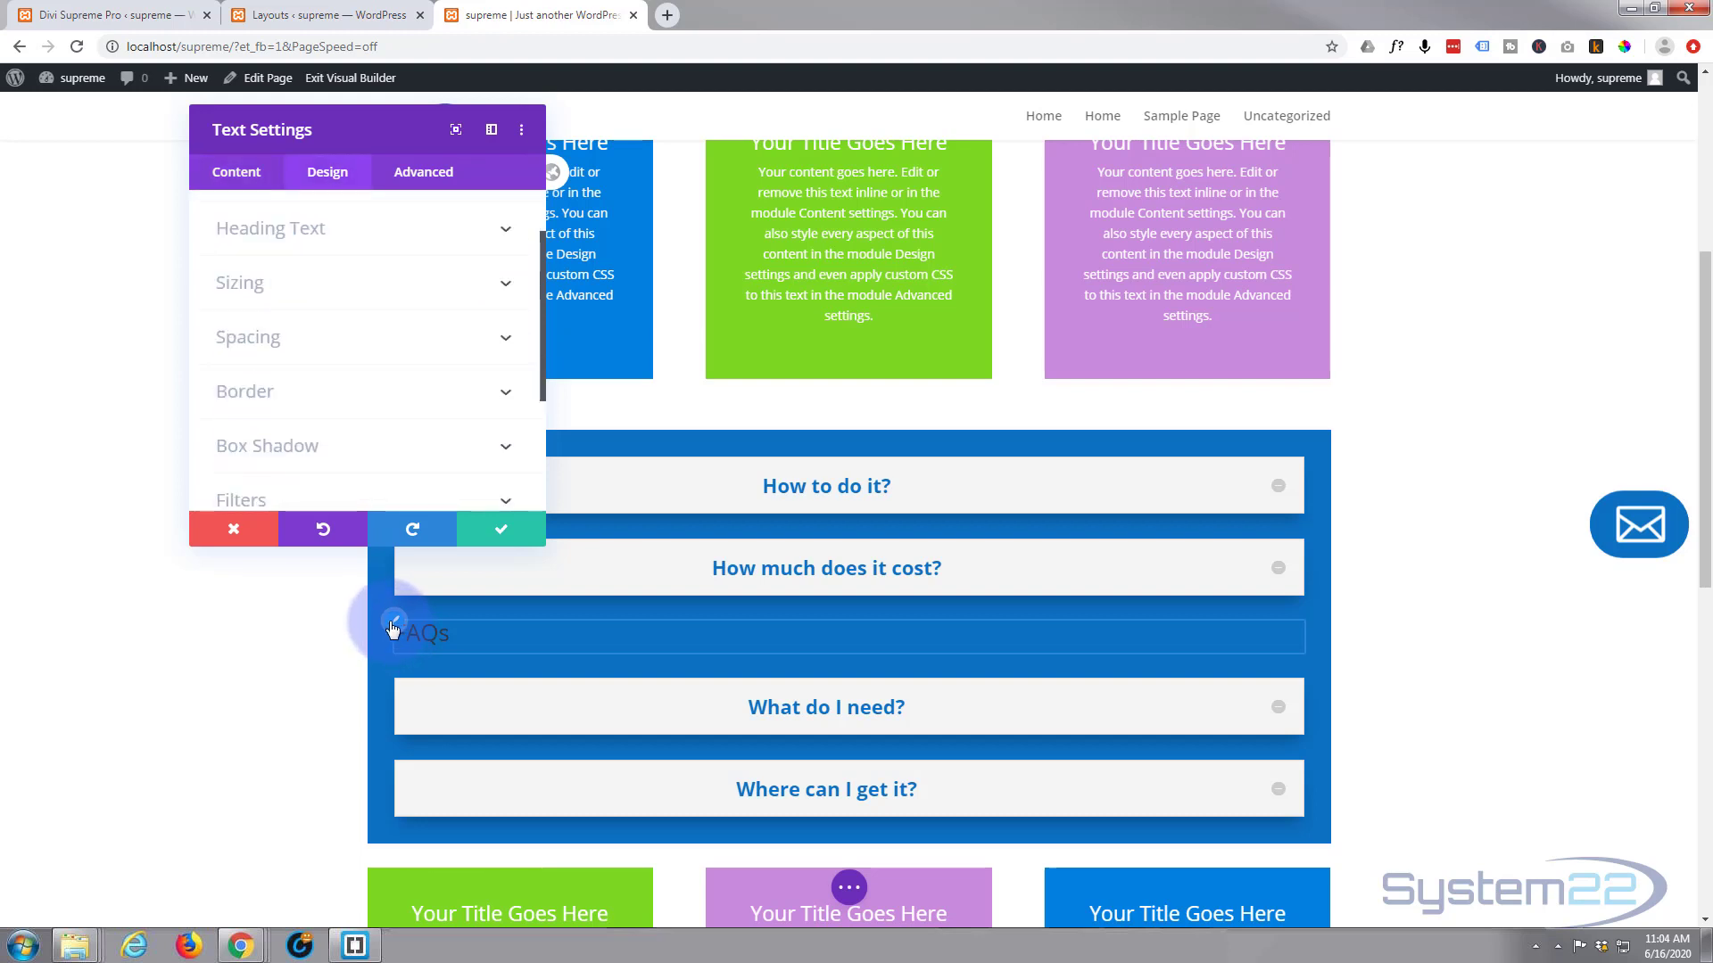
pyautogui.click(271, 226)
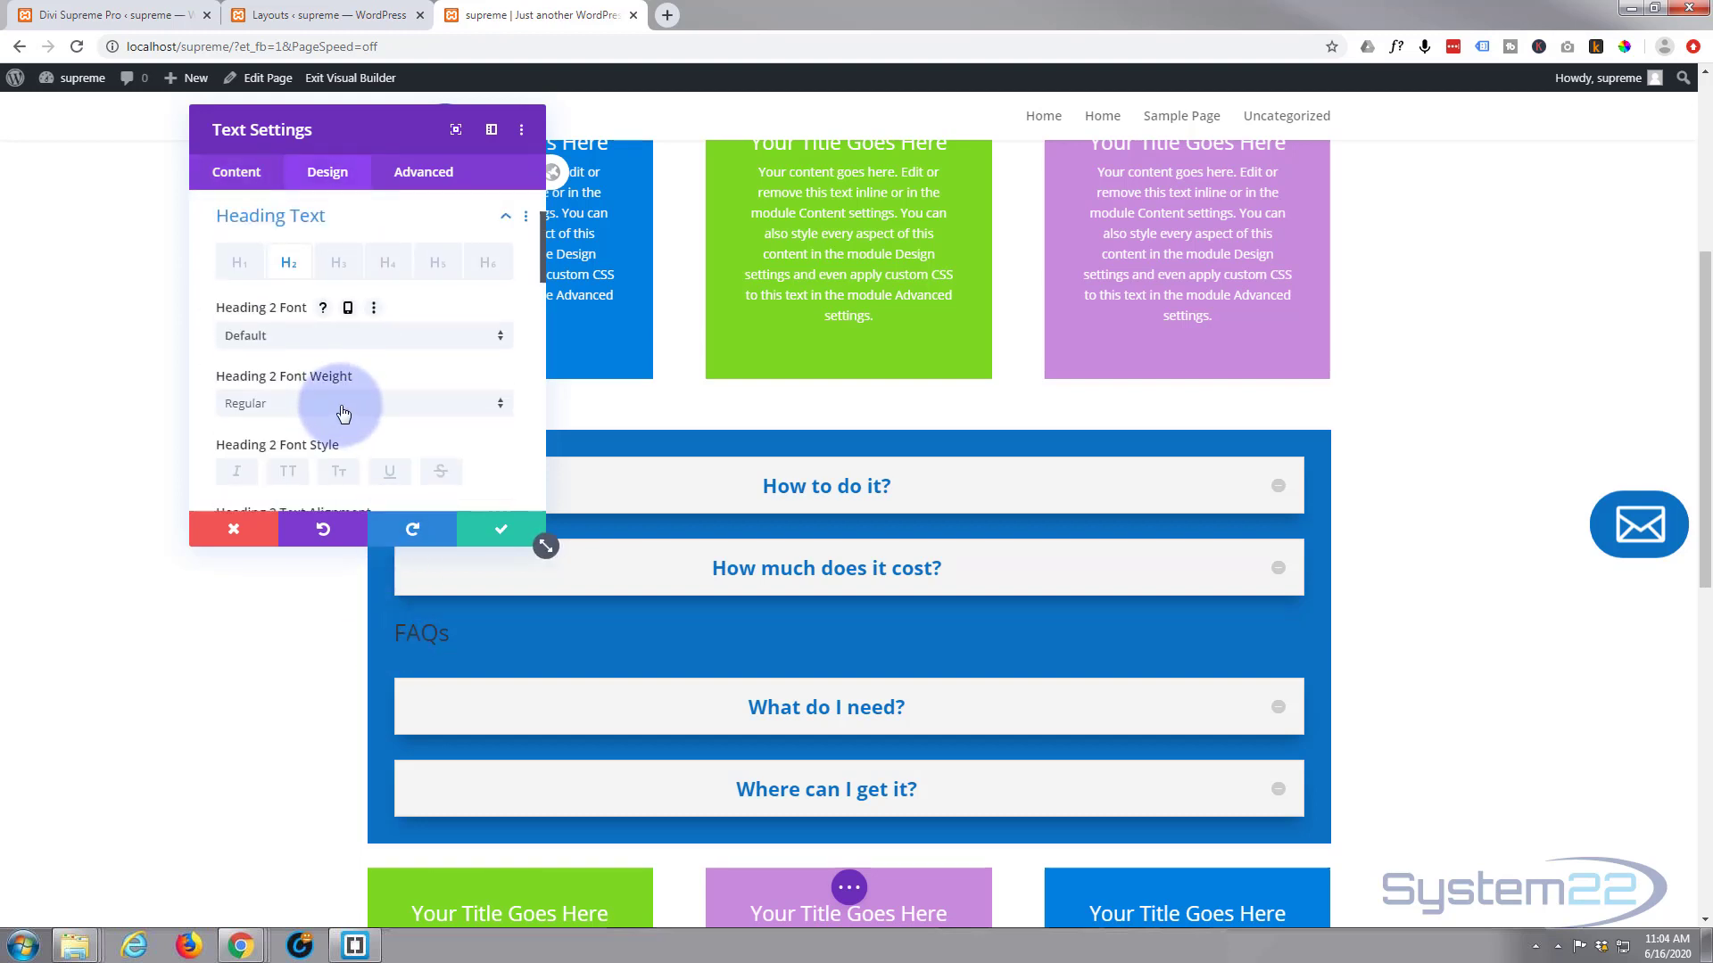
pyautogui.click(364, 404)
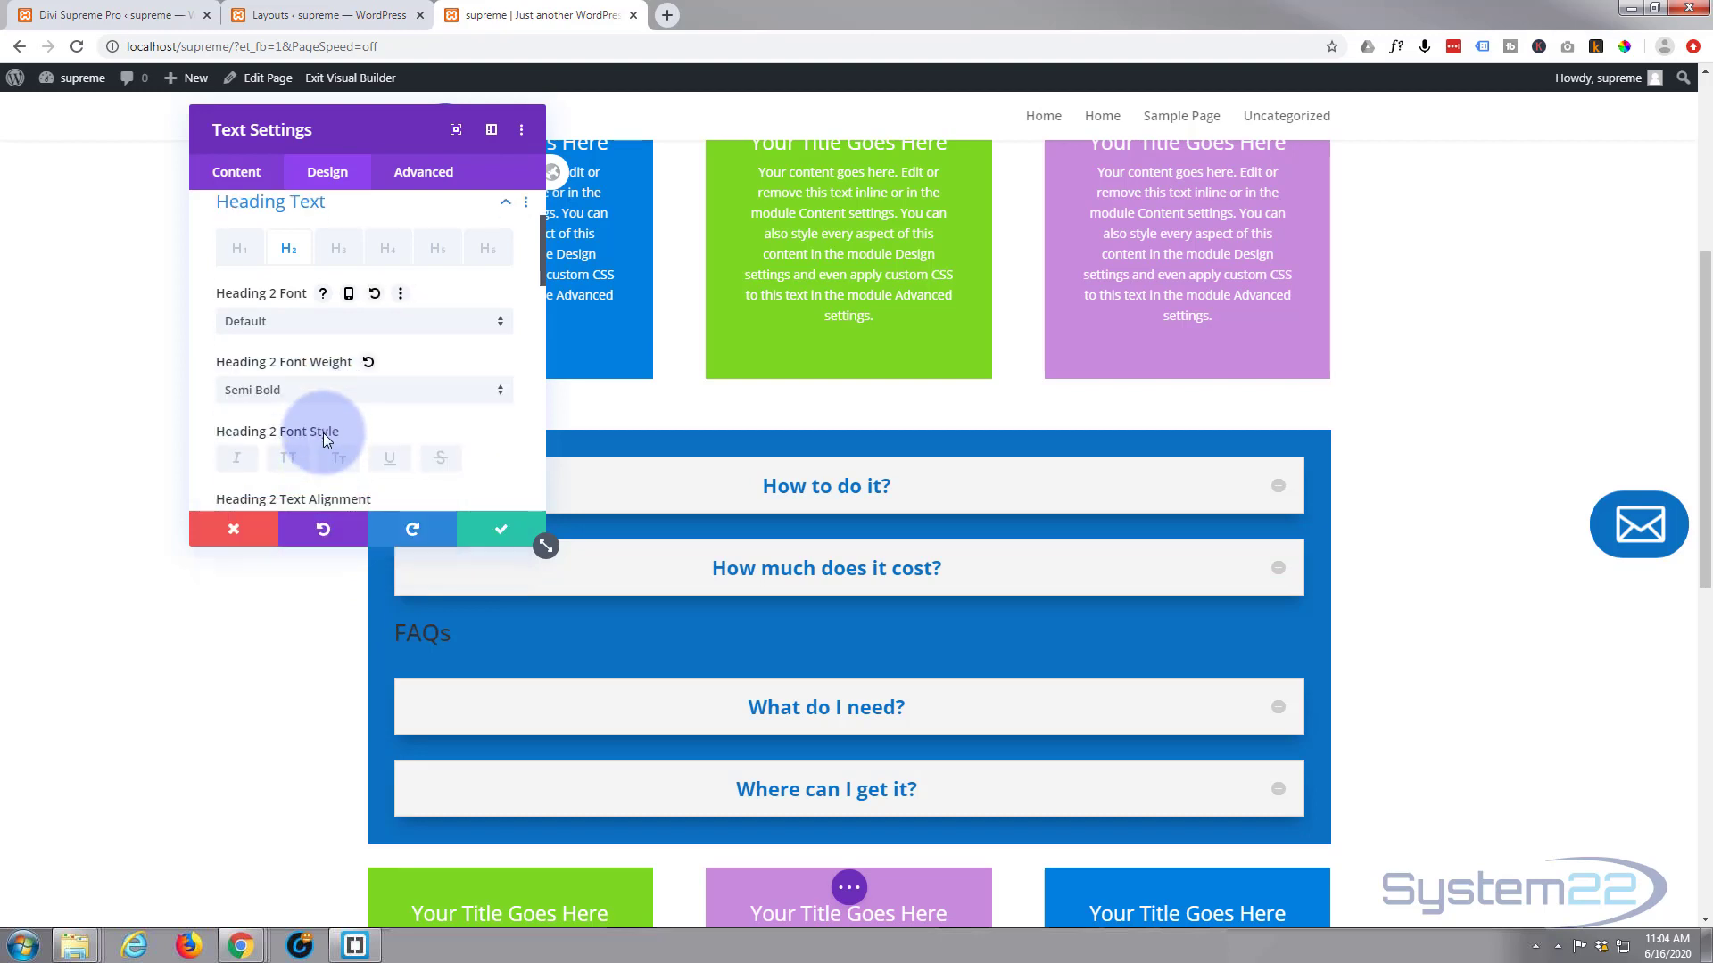
pyautogui.scroll(-3)
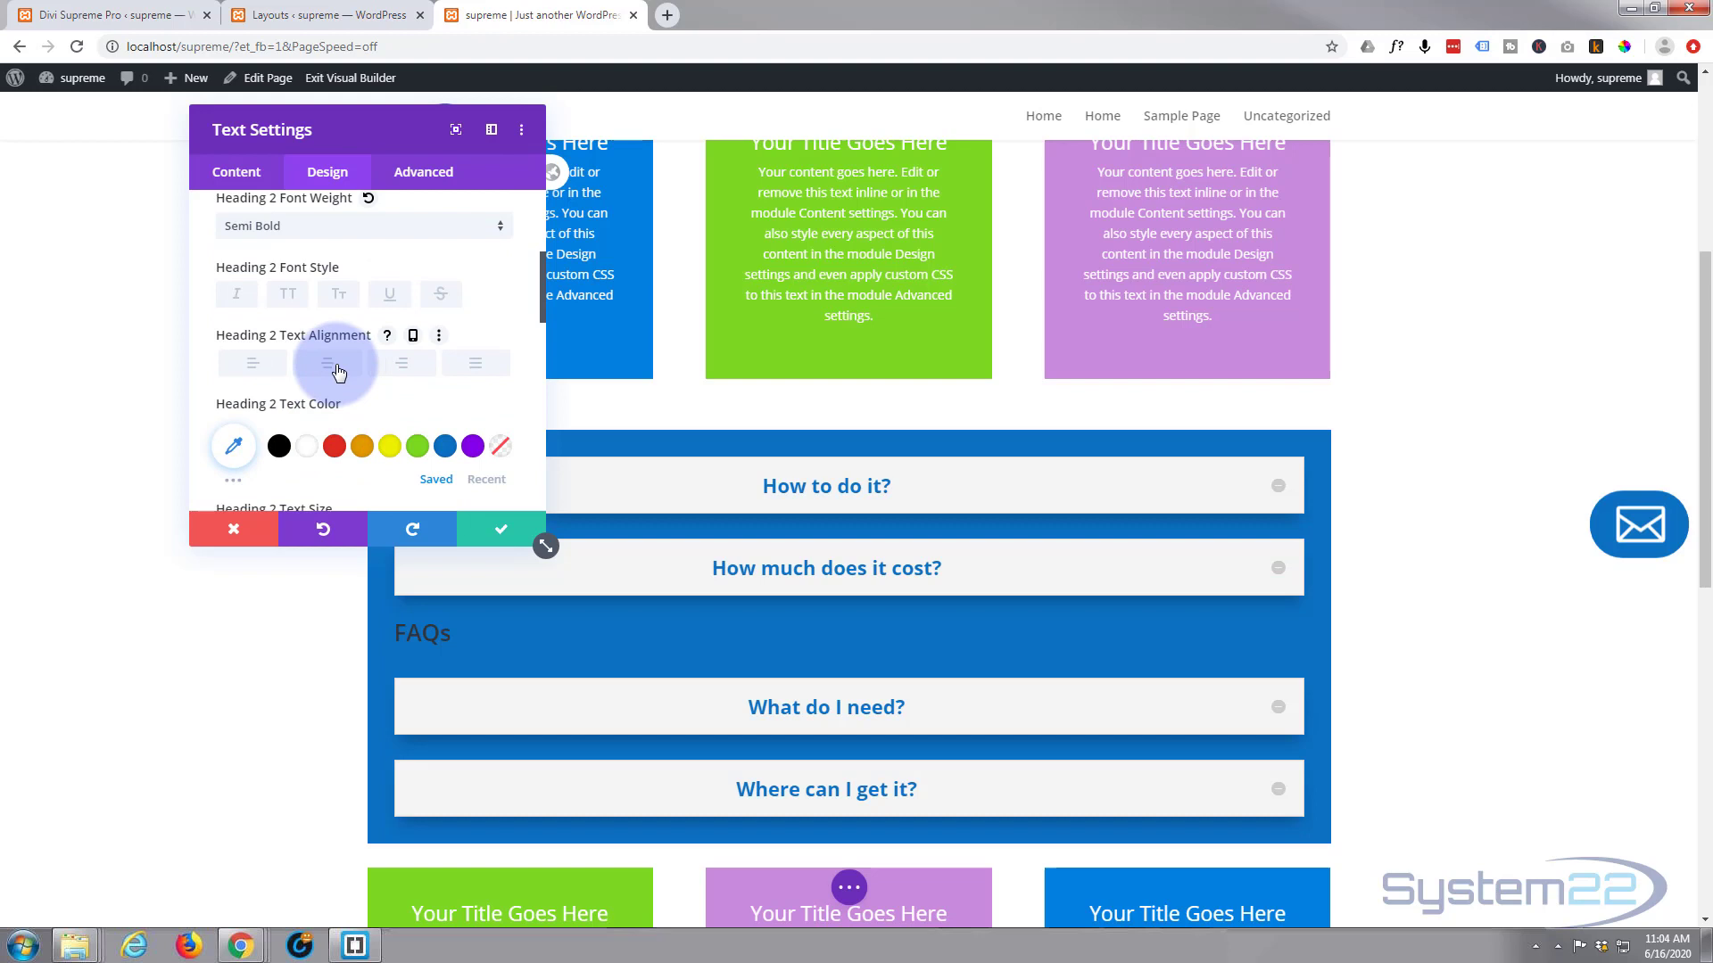
pyautogui.click(305, 446)
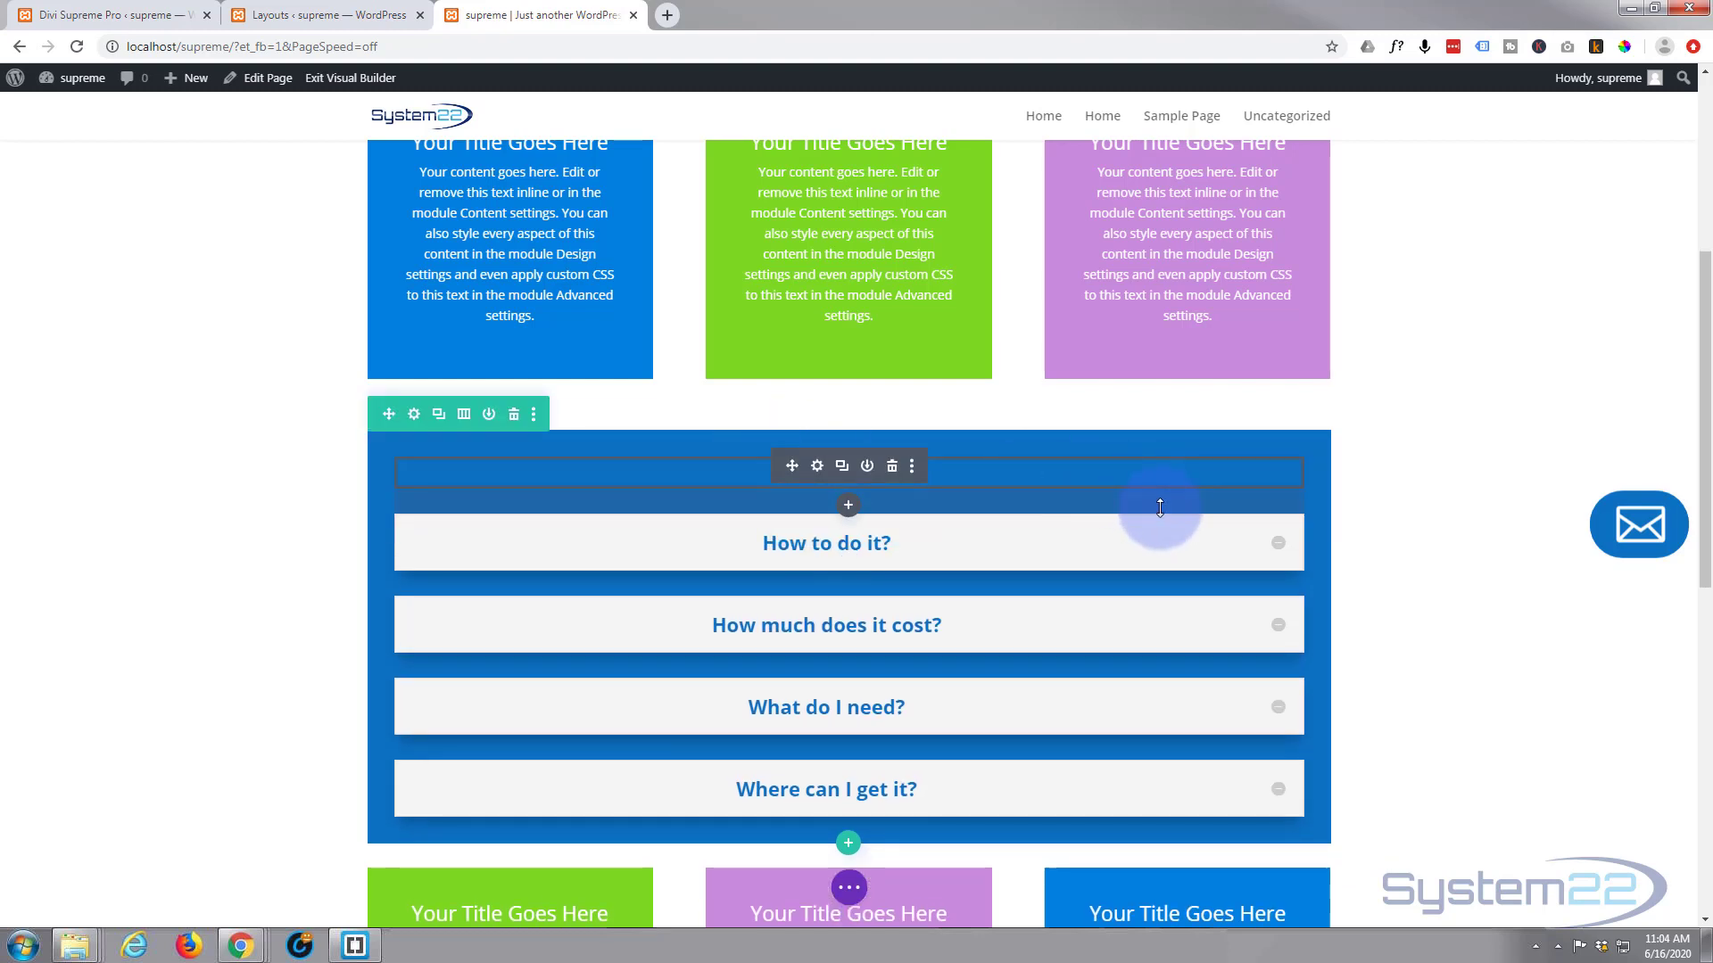
pyautogui.moveTo(1160, 497)
pyautogui.write('FAQs')
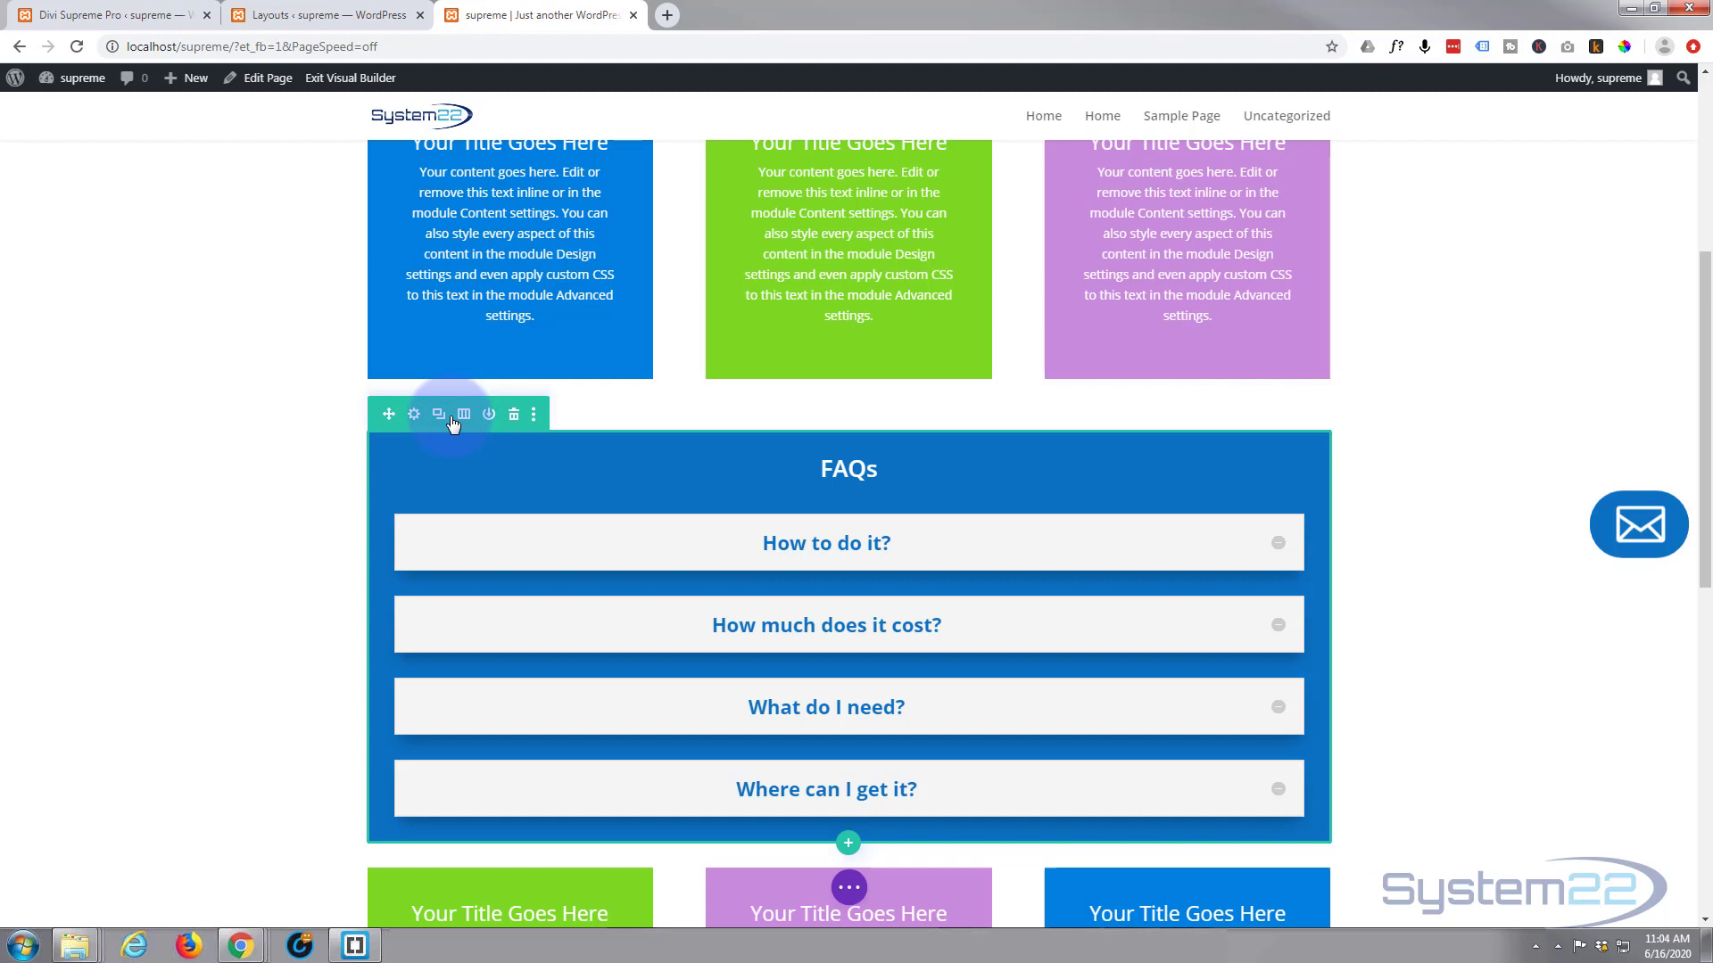
pyautogui.moveTo(489, 414)
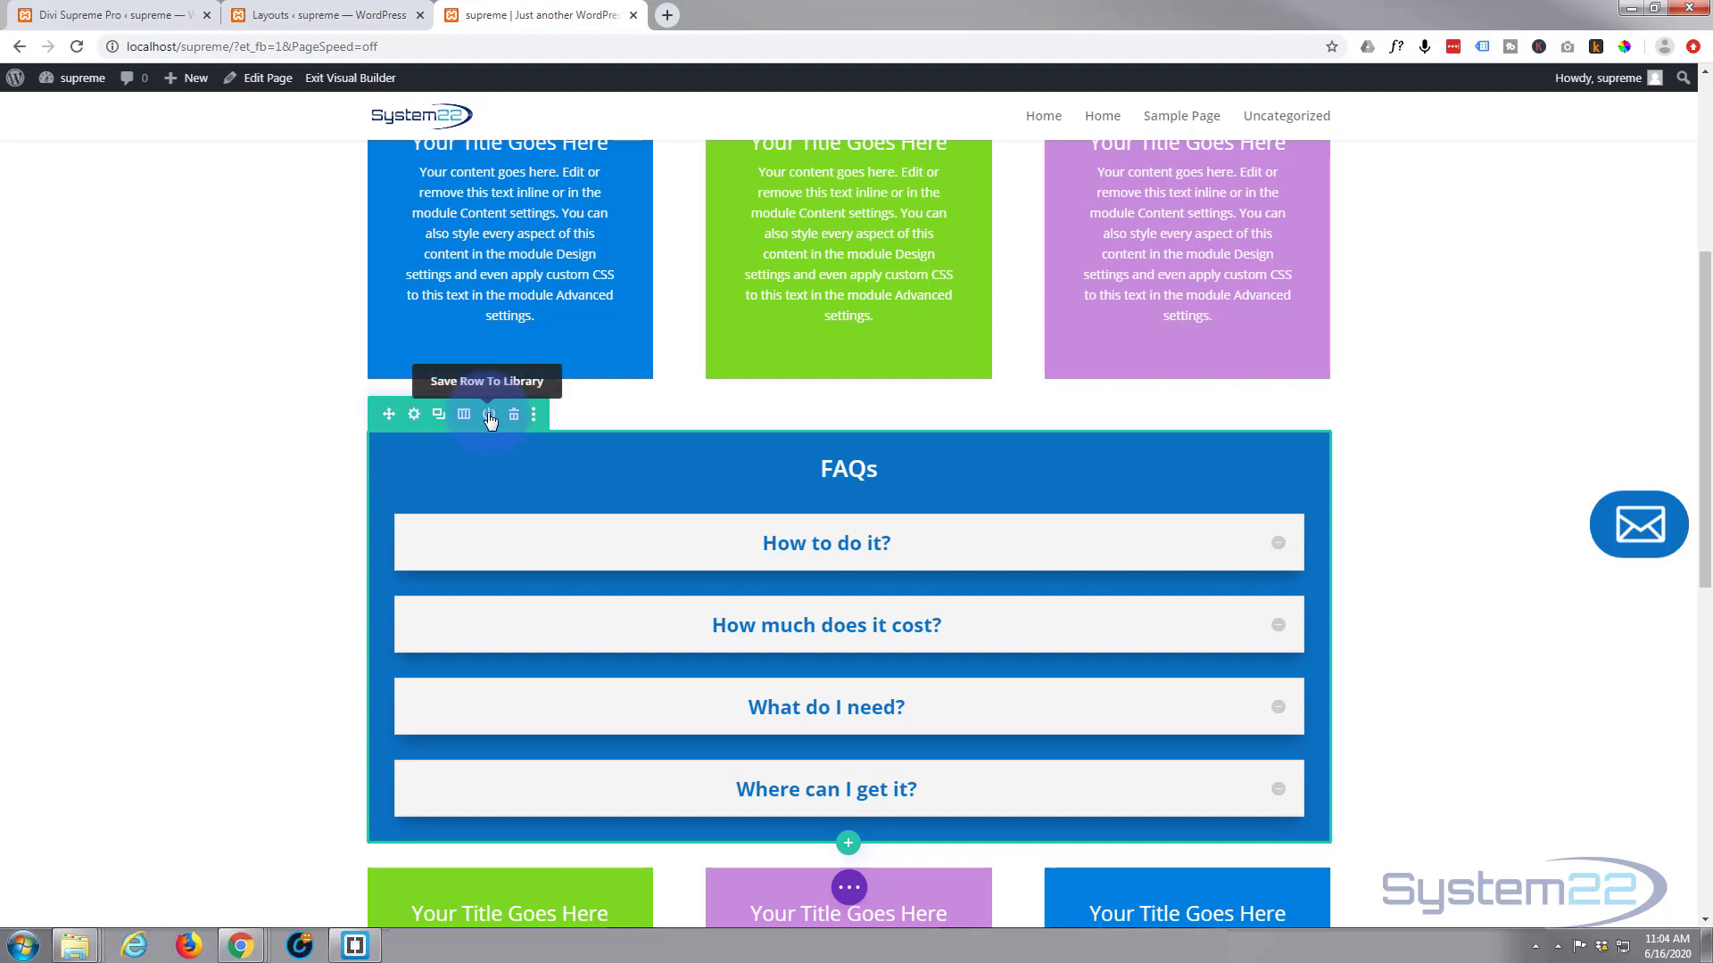
# Step: Save the FAQ row to the library as 'Questions', then delete the row from the page
pyautogui.click(489, 414)
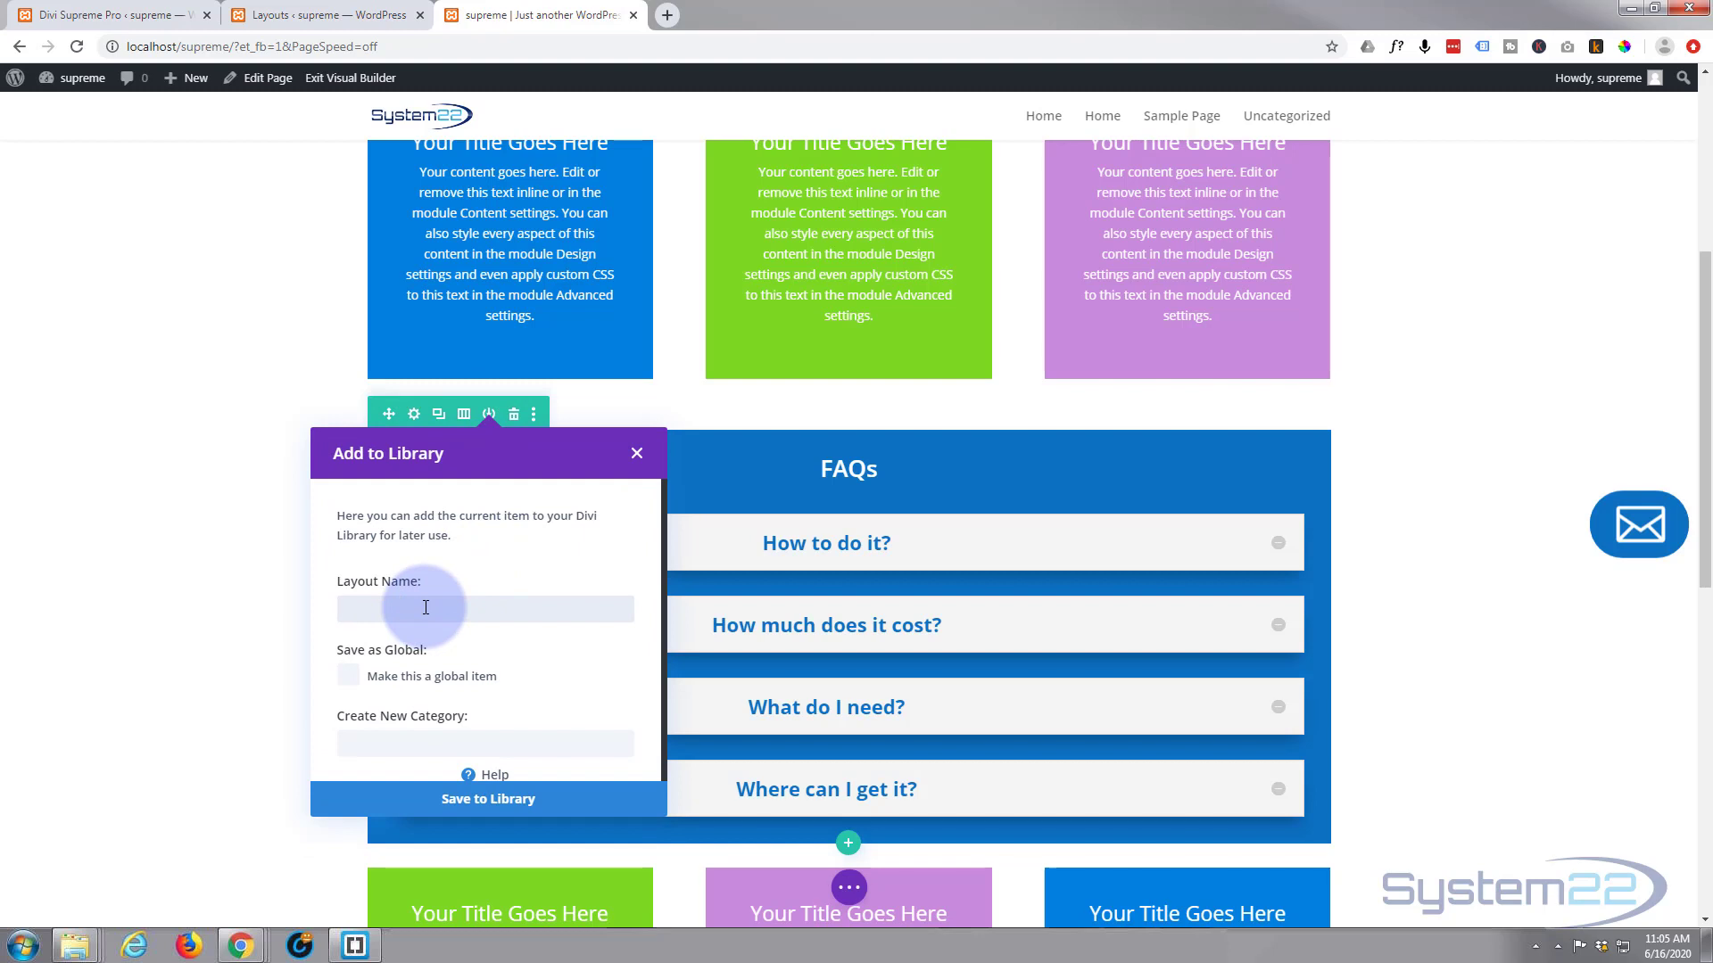
pyautogui.write('Que')
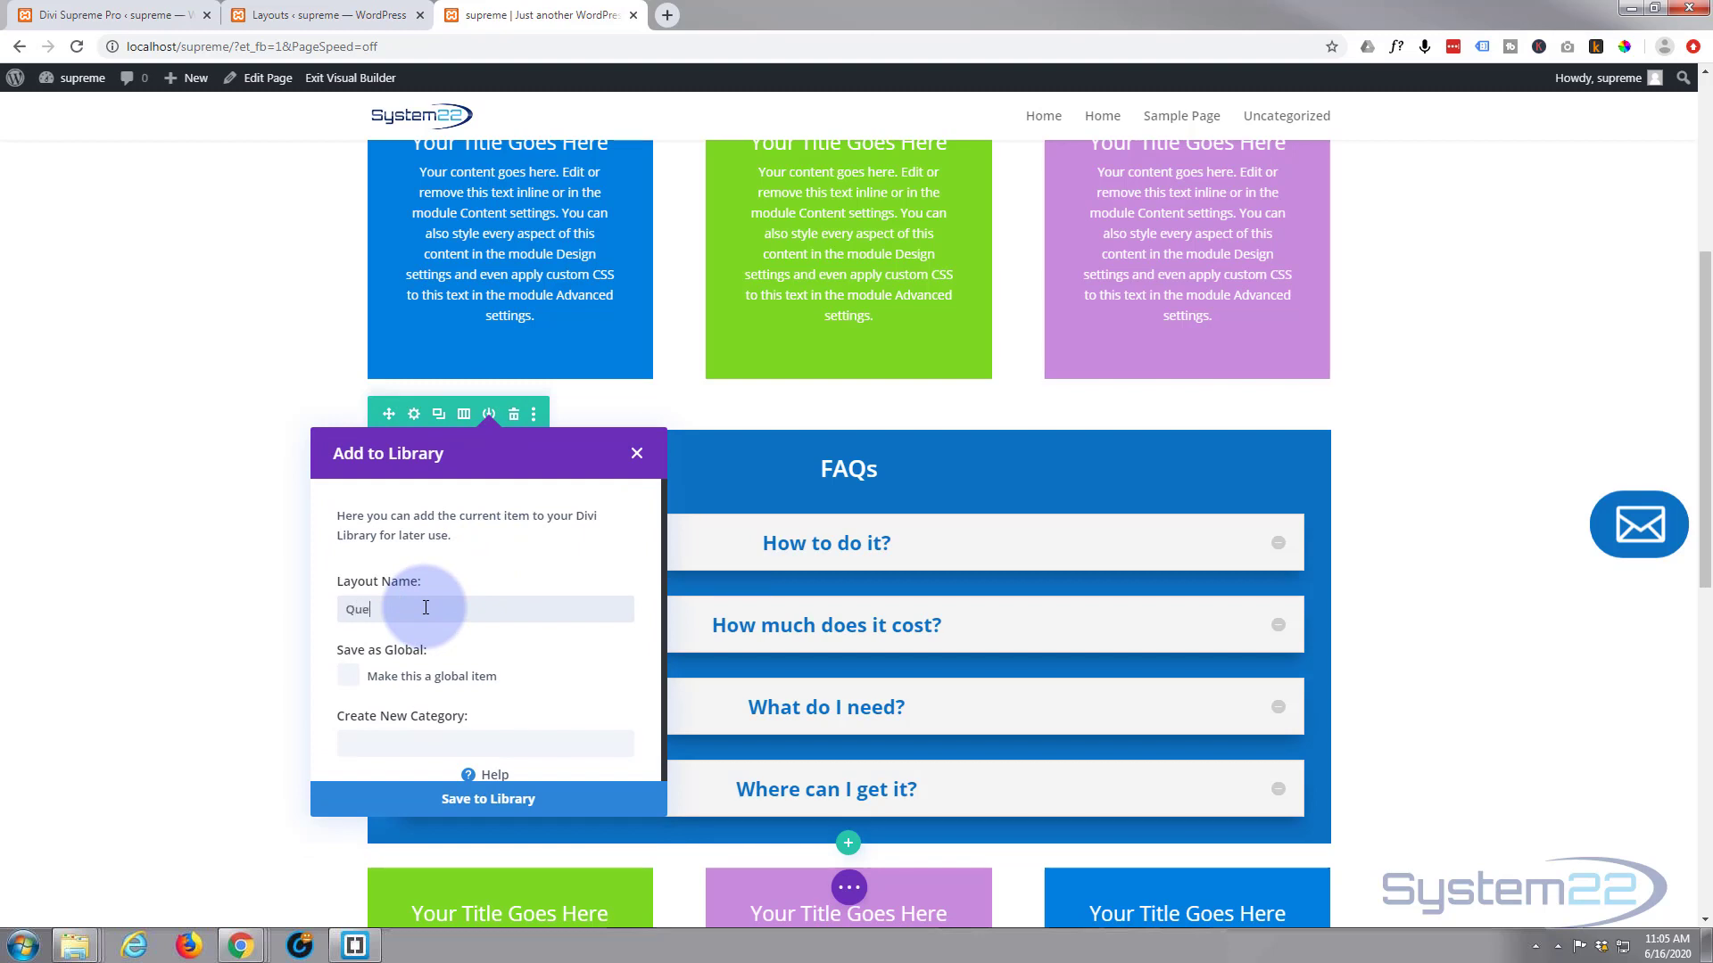
pyautogui.write('stions')
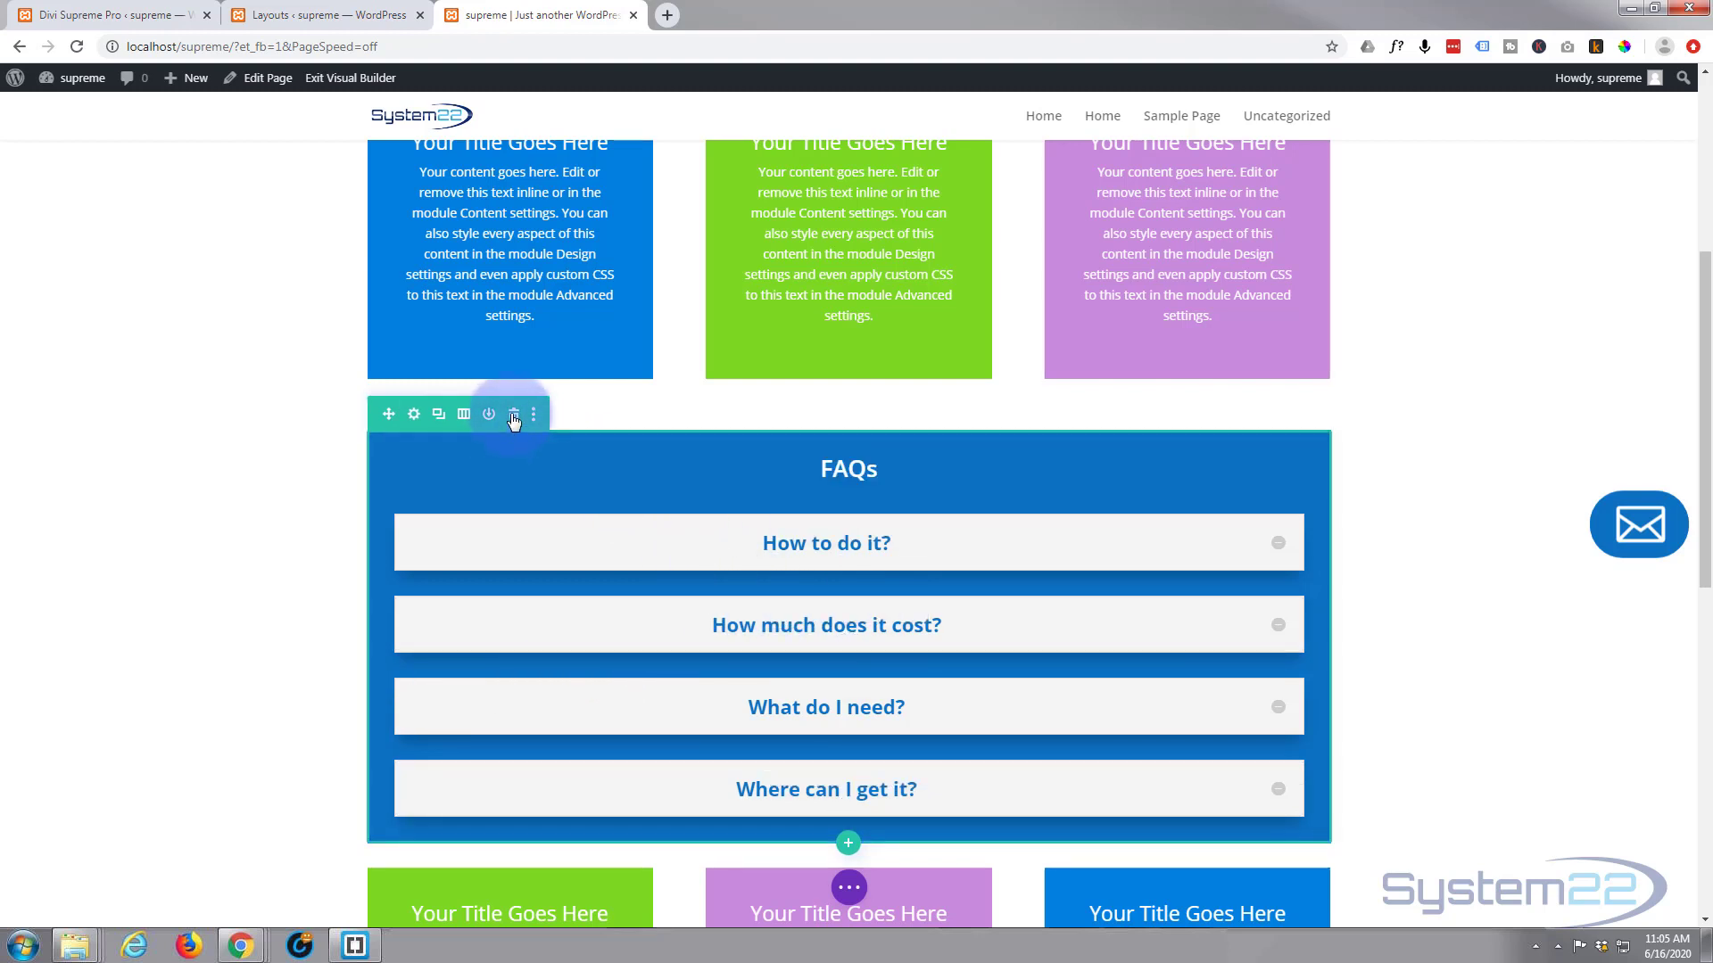
pyautogui.click(513, 414)
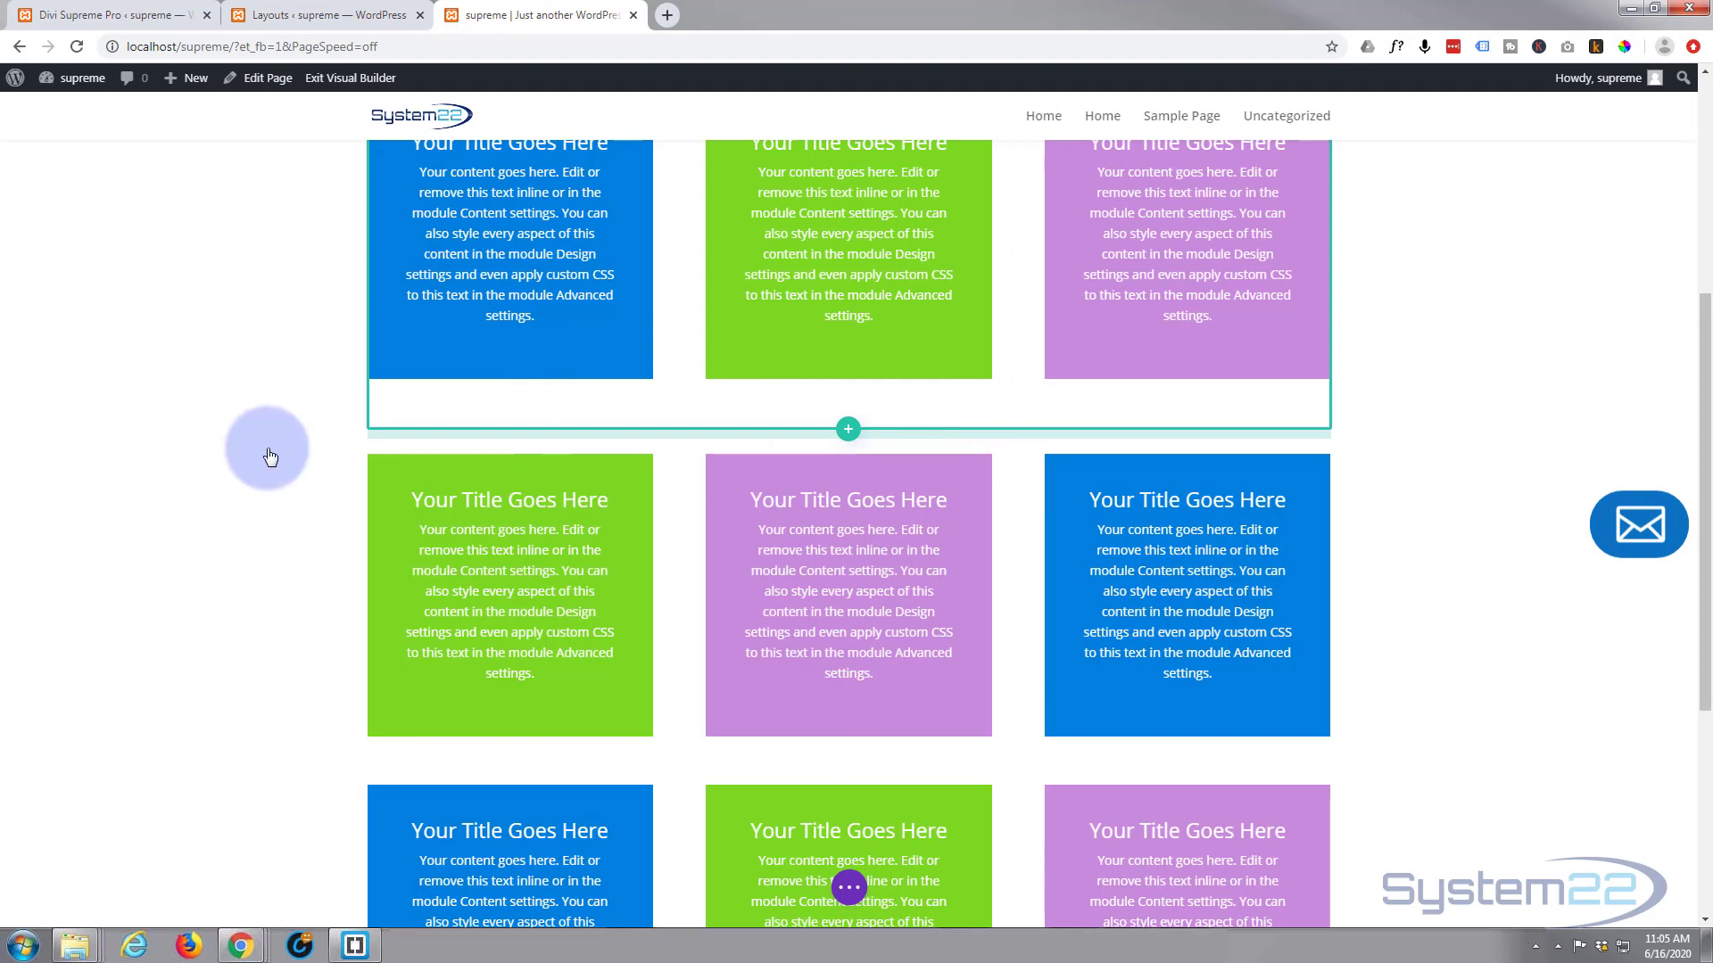
pyautogui.moveTo(36, 512)
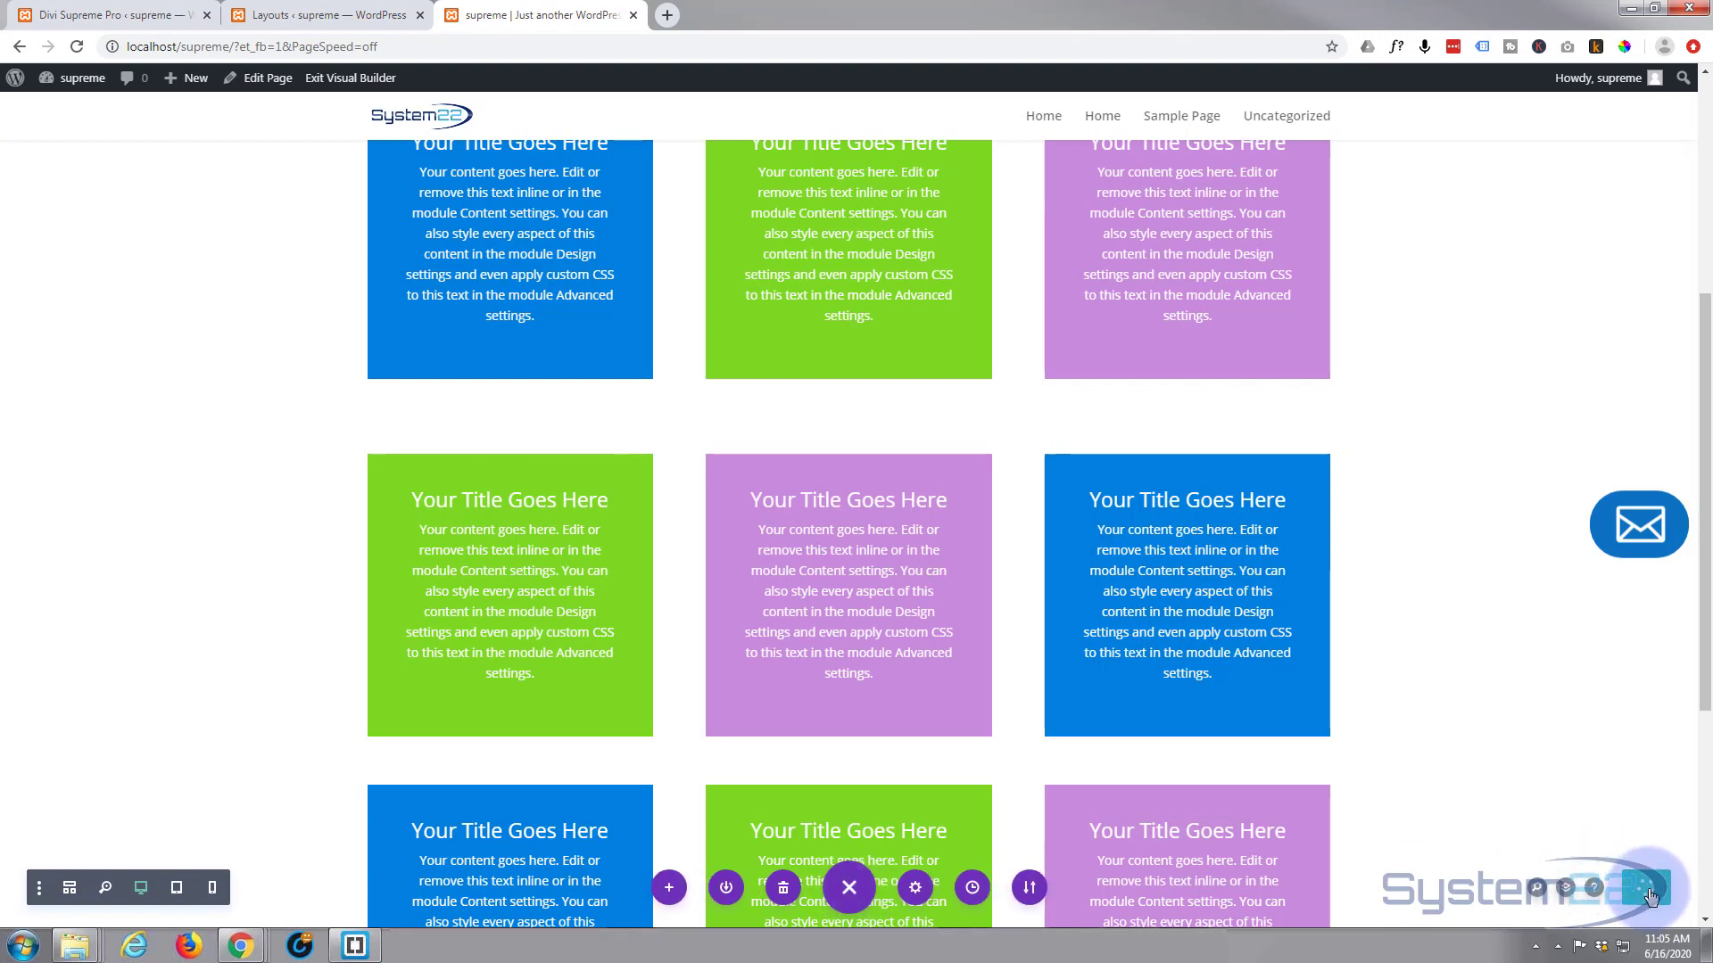
pyautogui.moveTo(1627, 636)
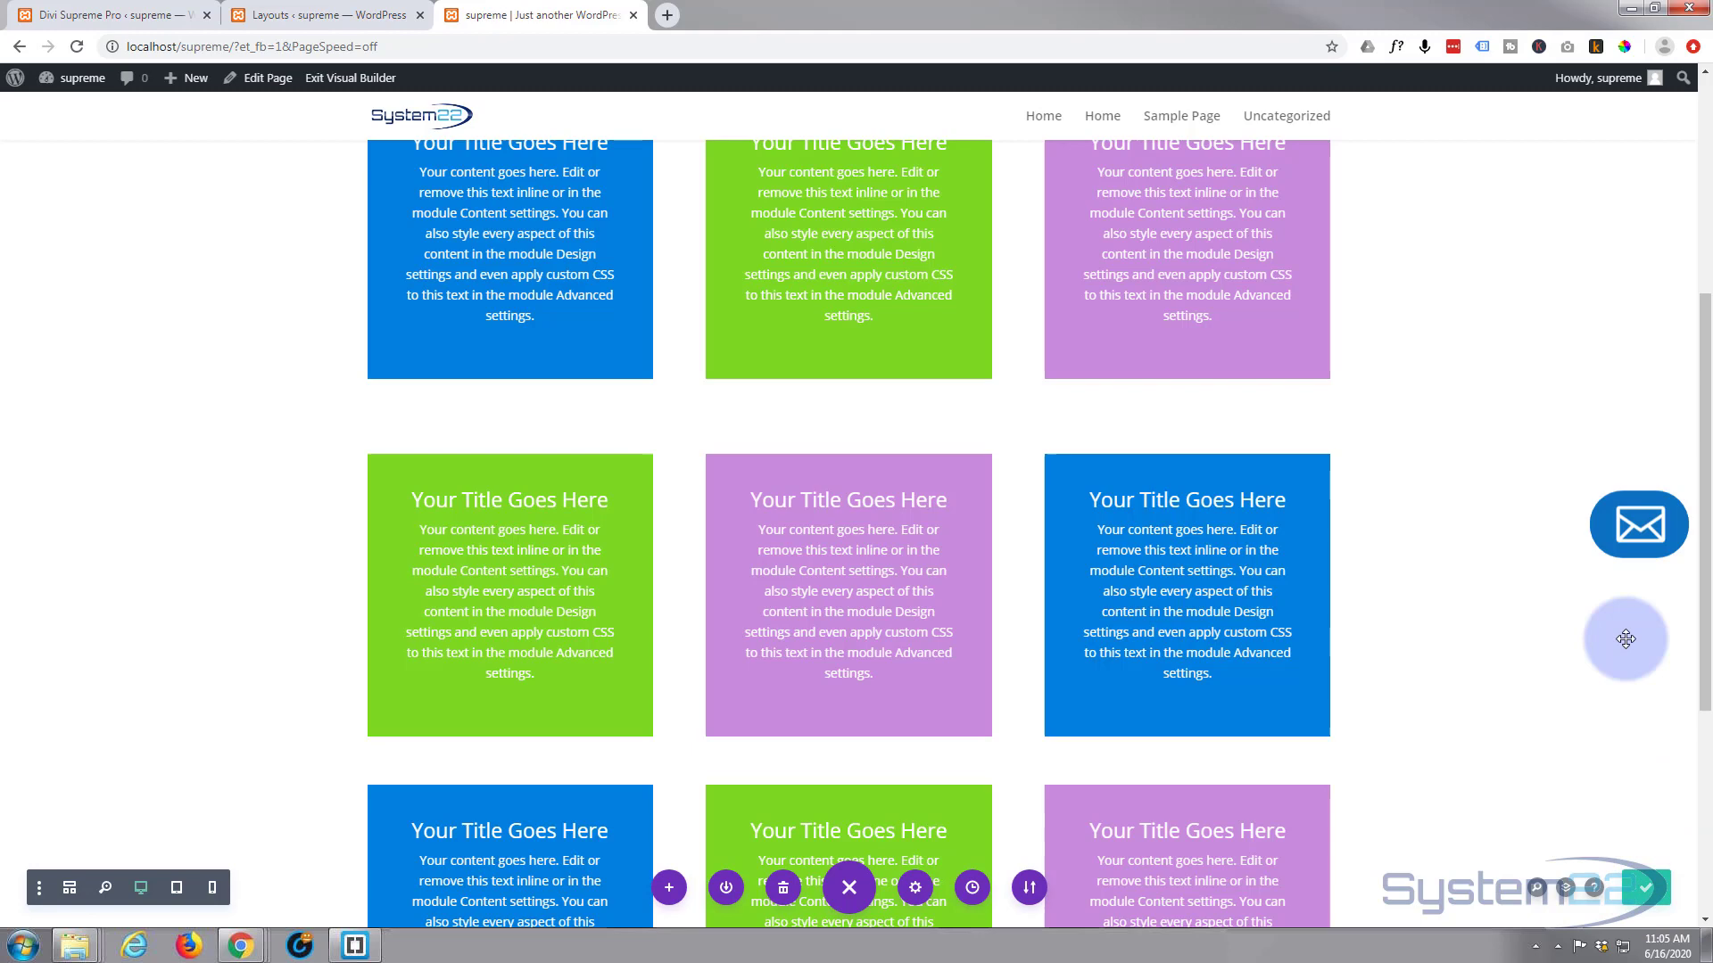
# Step: Exit the Visual Builder and save the Divi Supreme Pro settings with Divi Popup enabled
pyautogui.click(349, 77)
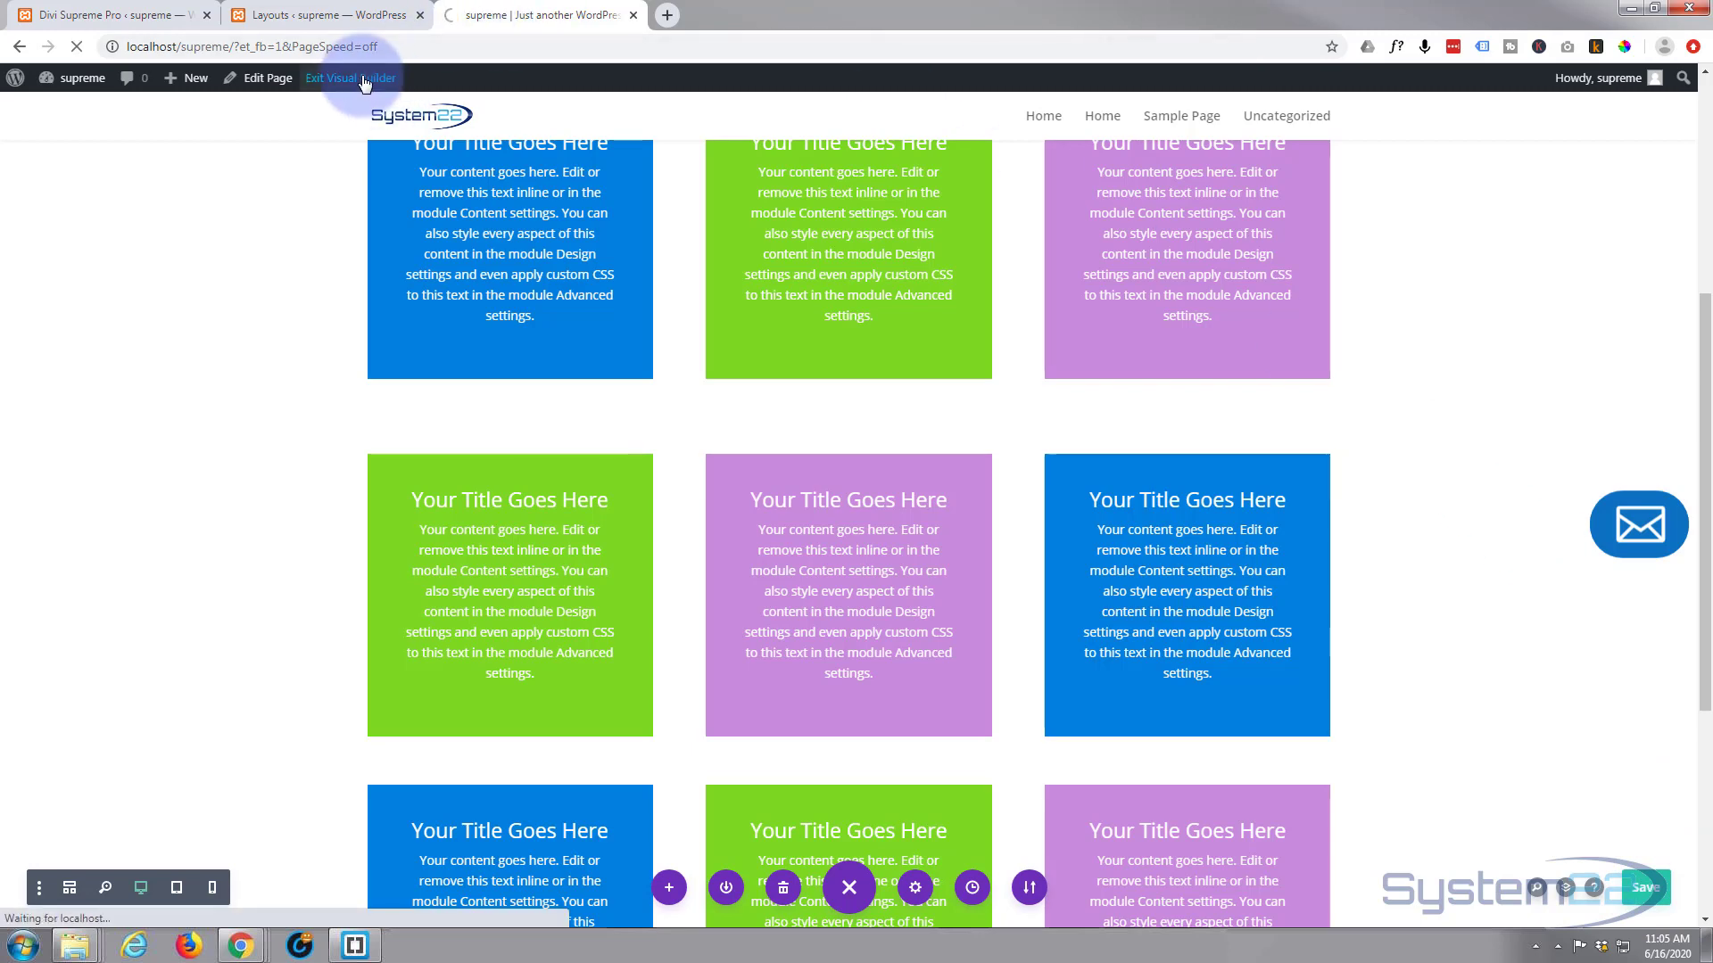
pyautogui.click(103, 14)
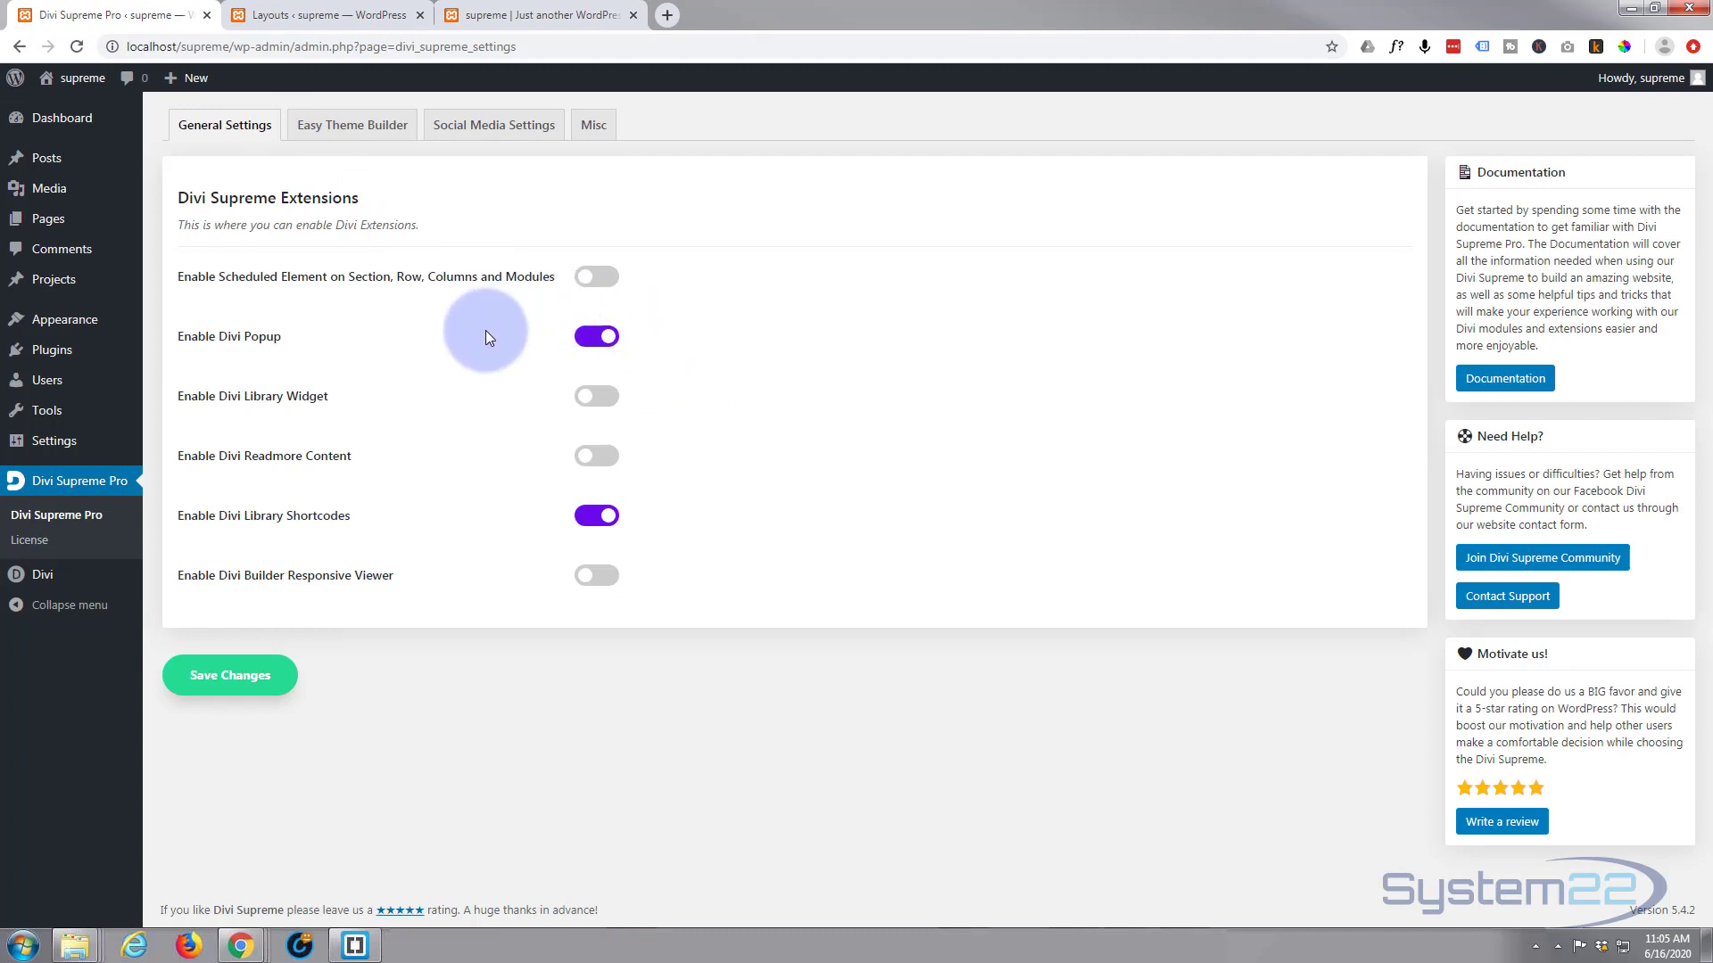
pyautogui.moveTo(120, 487)
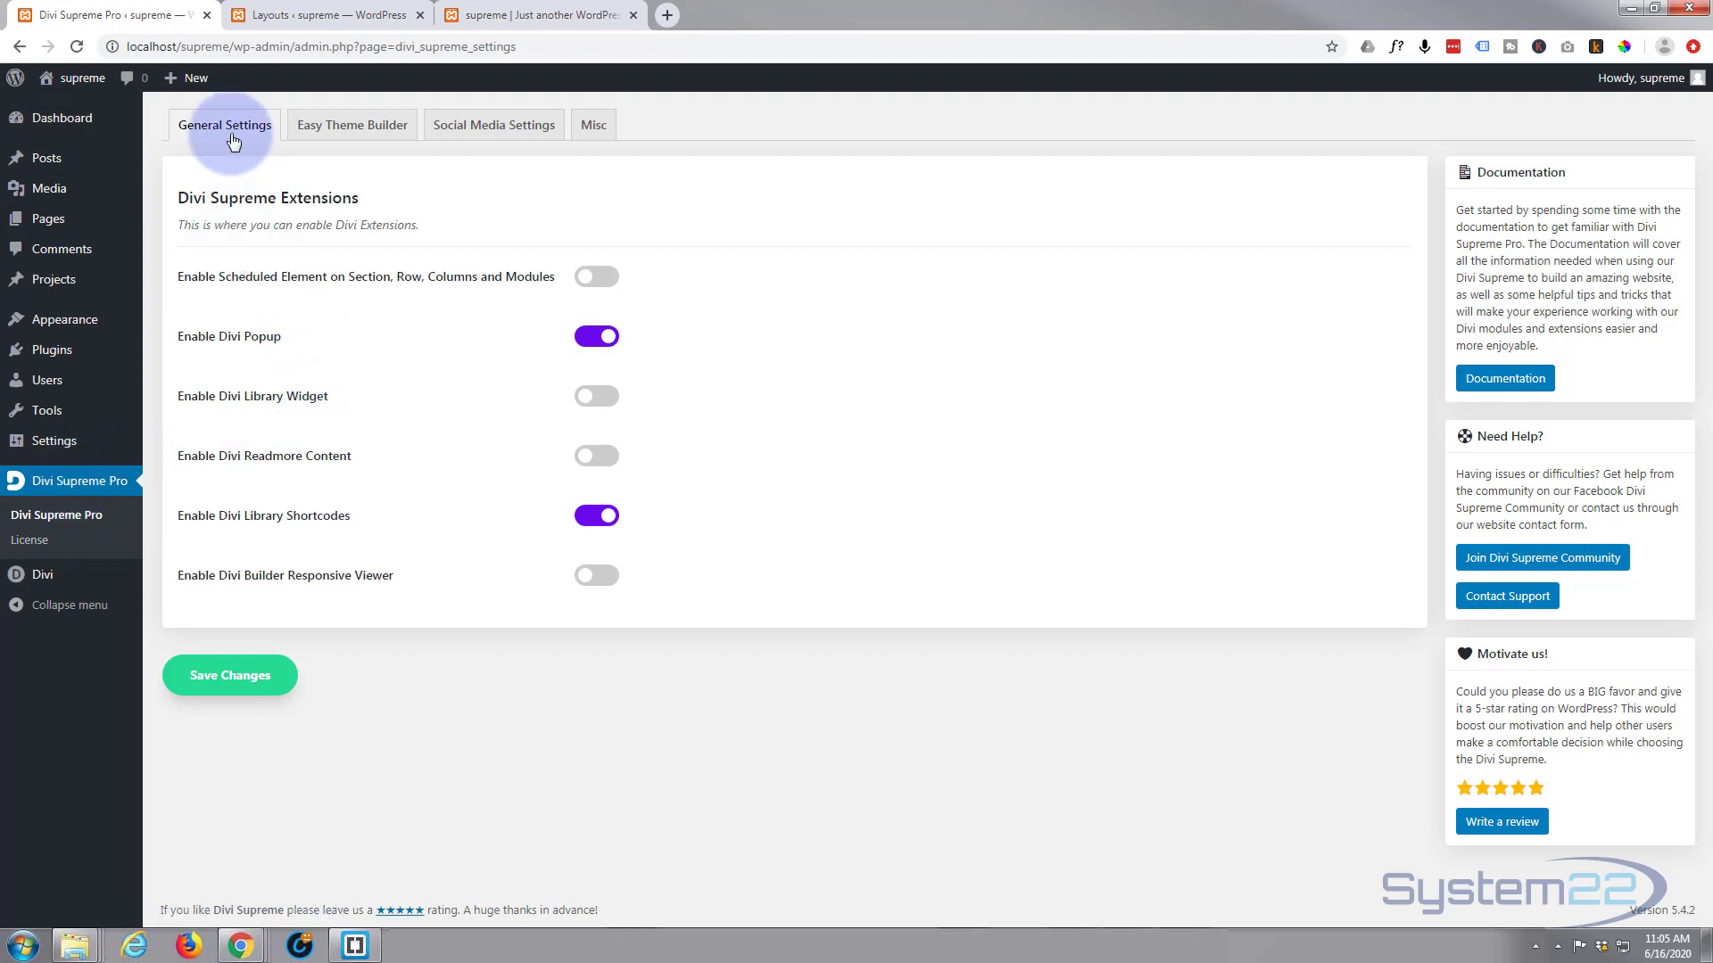
pyautogui.moveTo(191, 347)
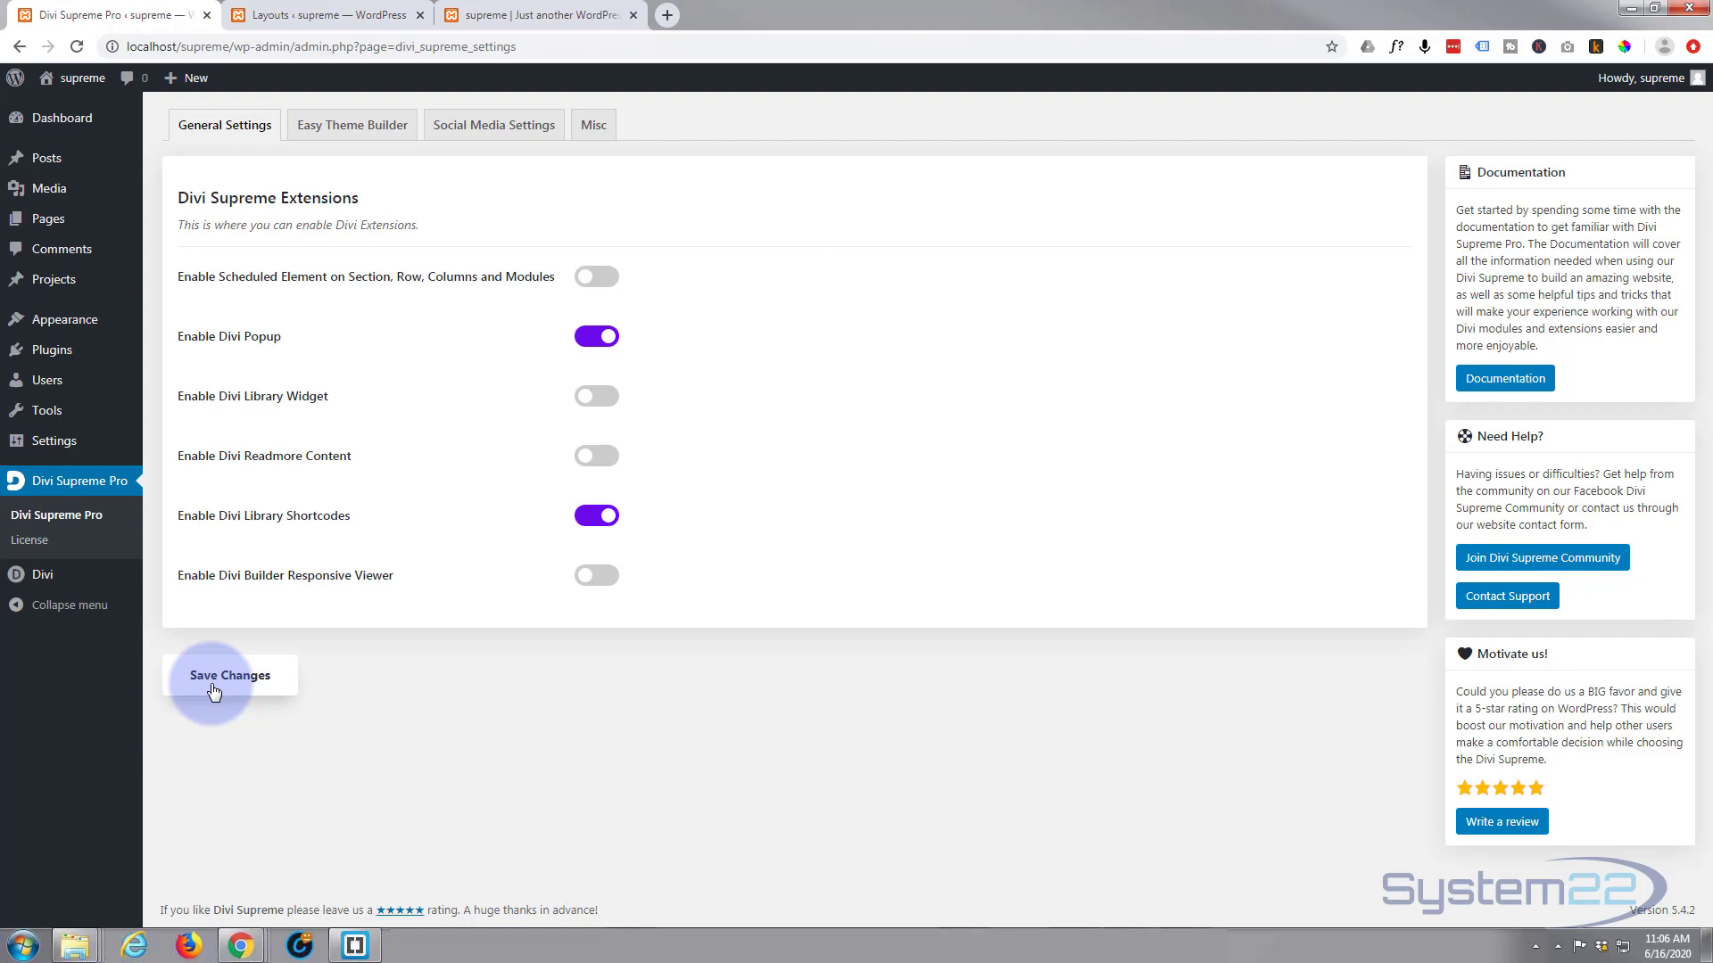
pyautogui.click(535, 16)
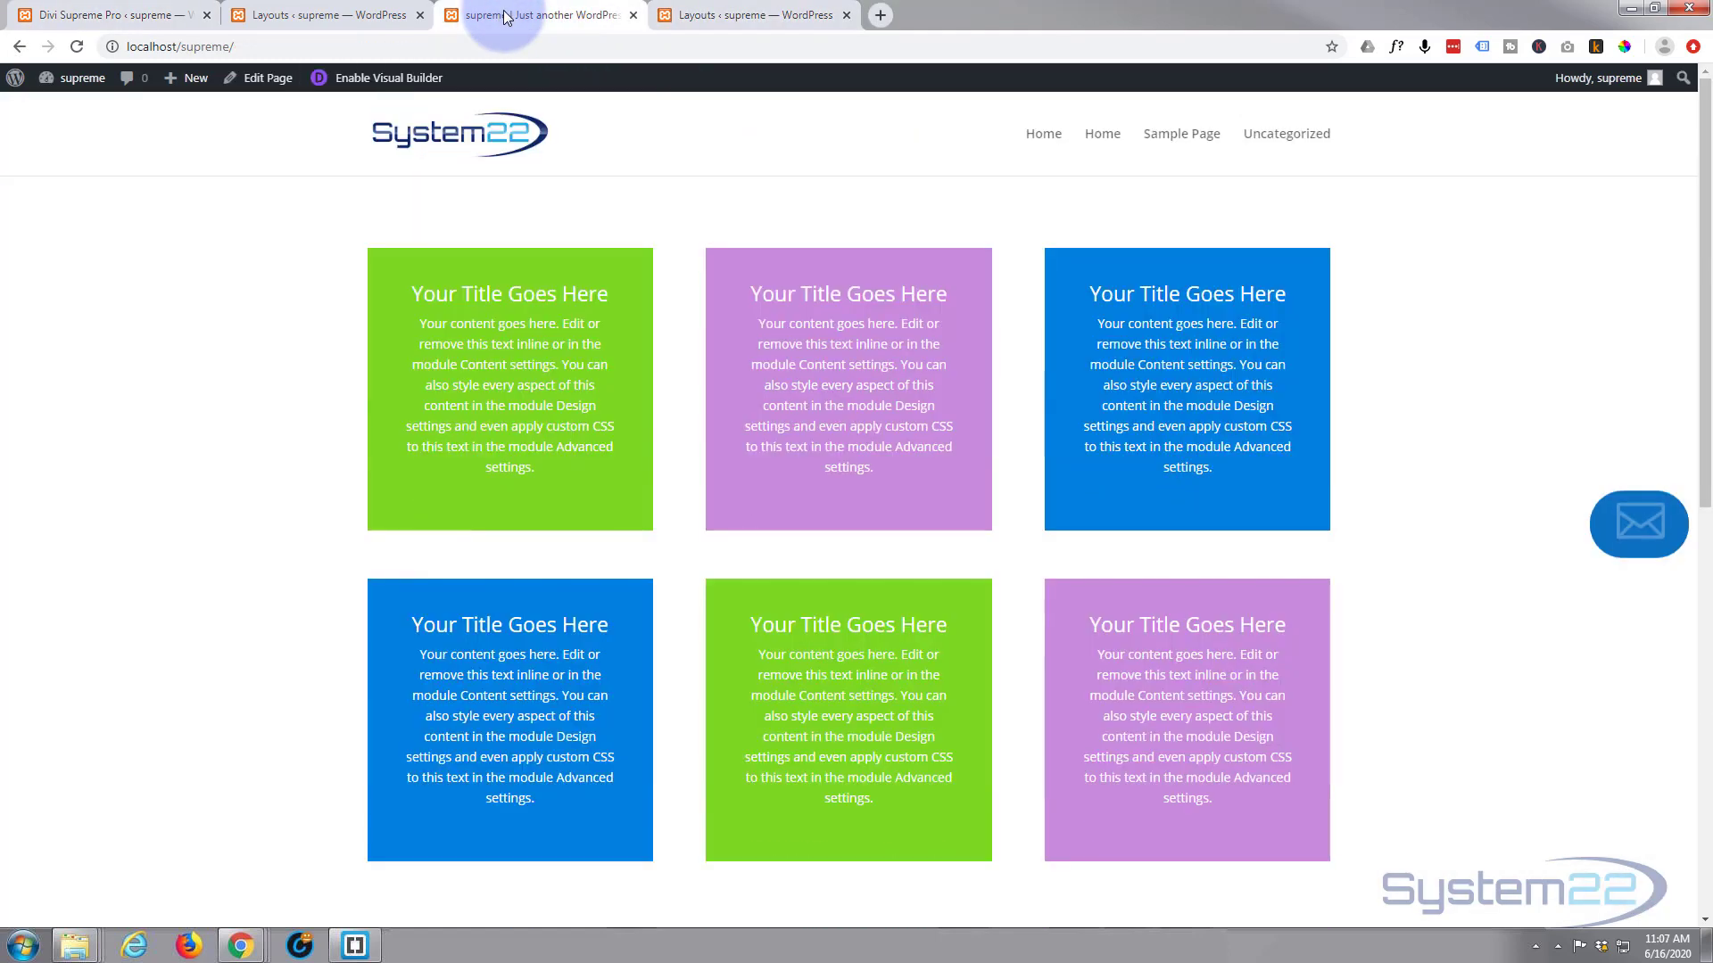
# Step: Re-enable the Visual Builder and insert a Blurb module into the purple middle column
pyautogui.click(385, 77)
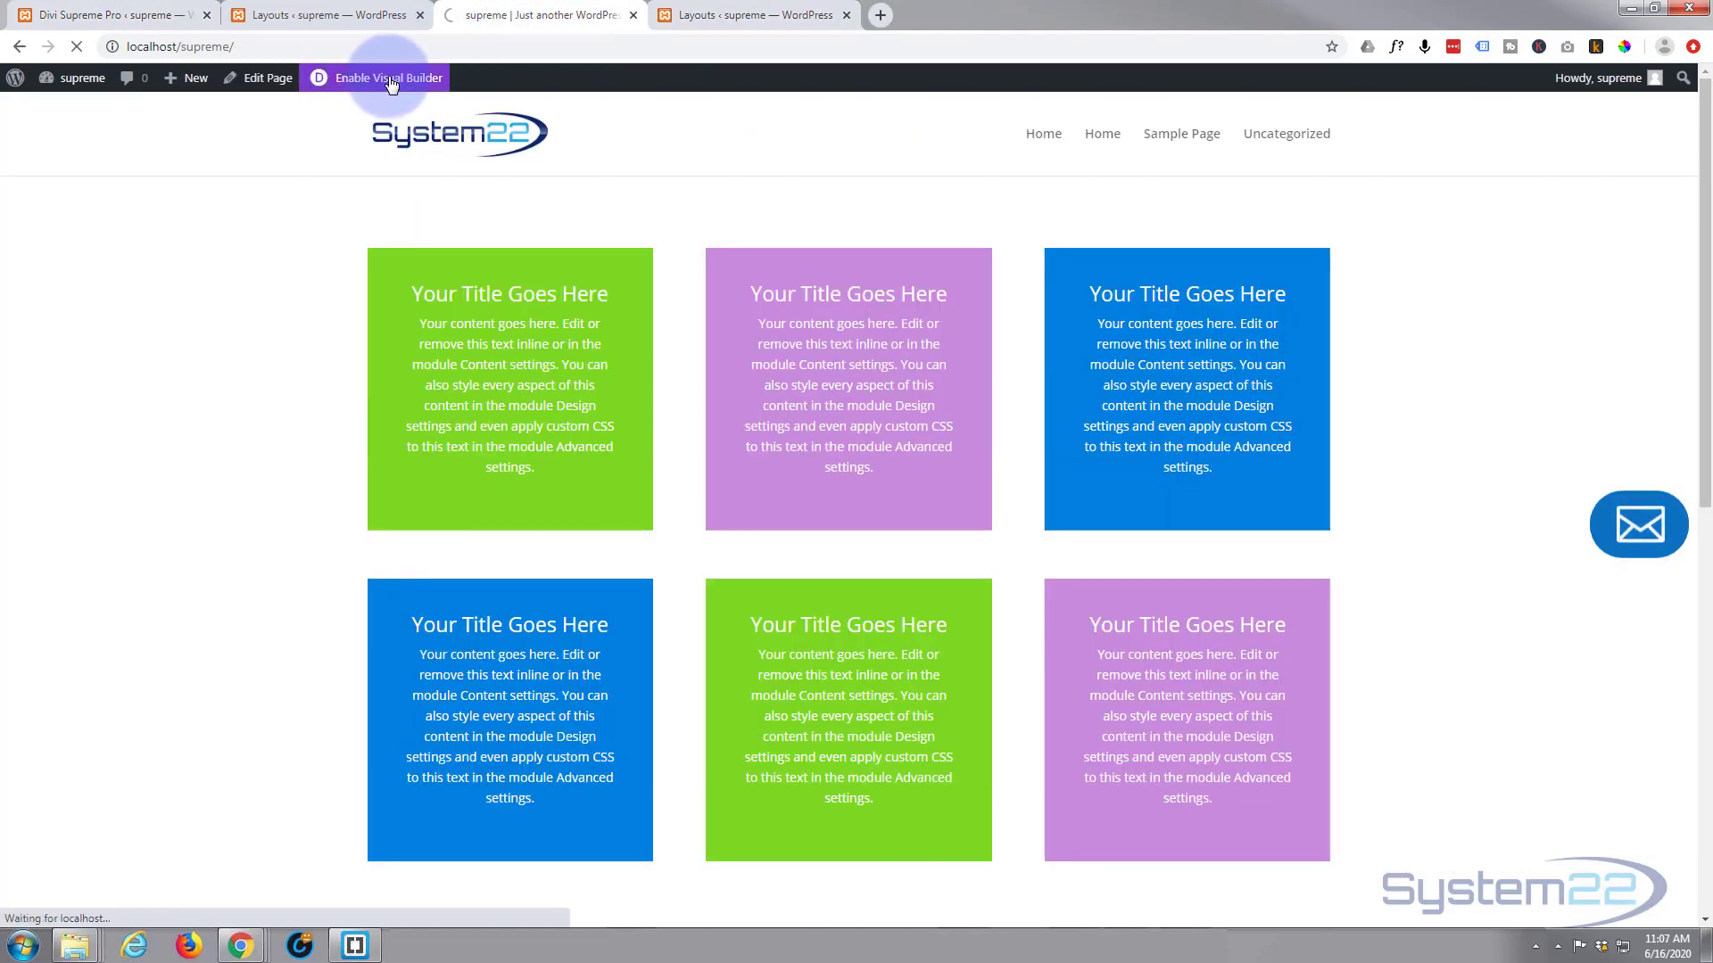
pyautogui.click(385, 76)
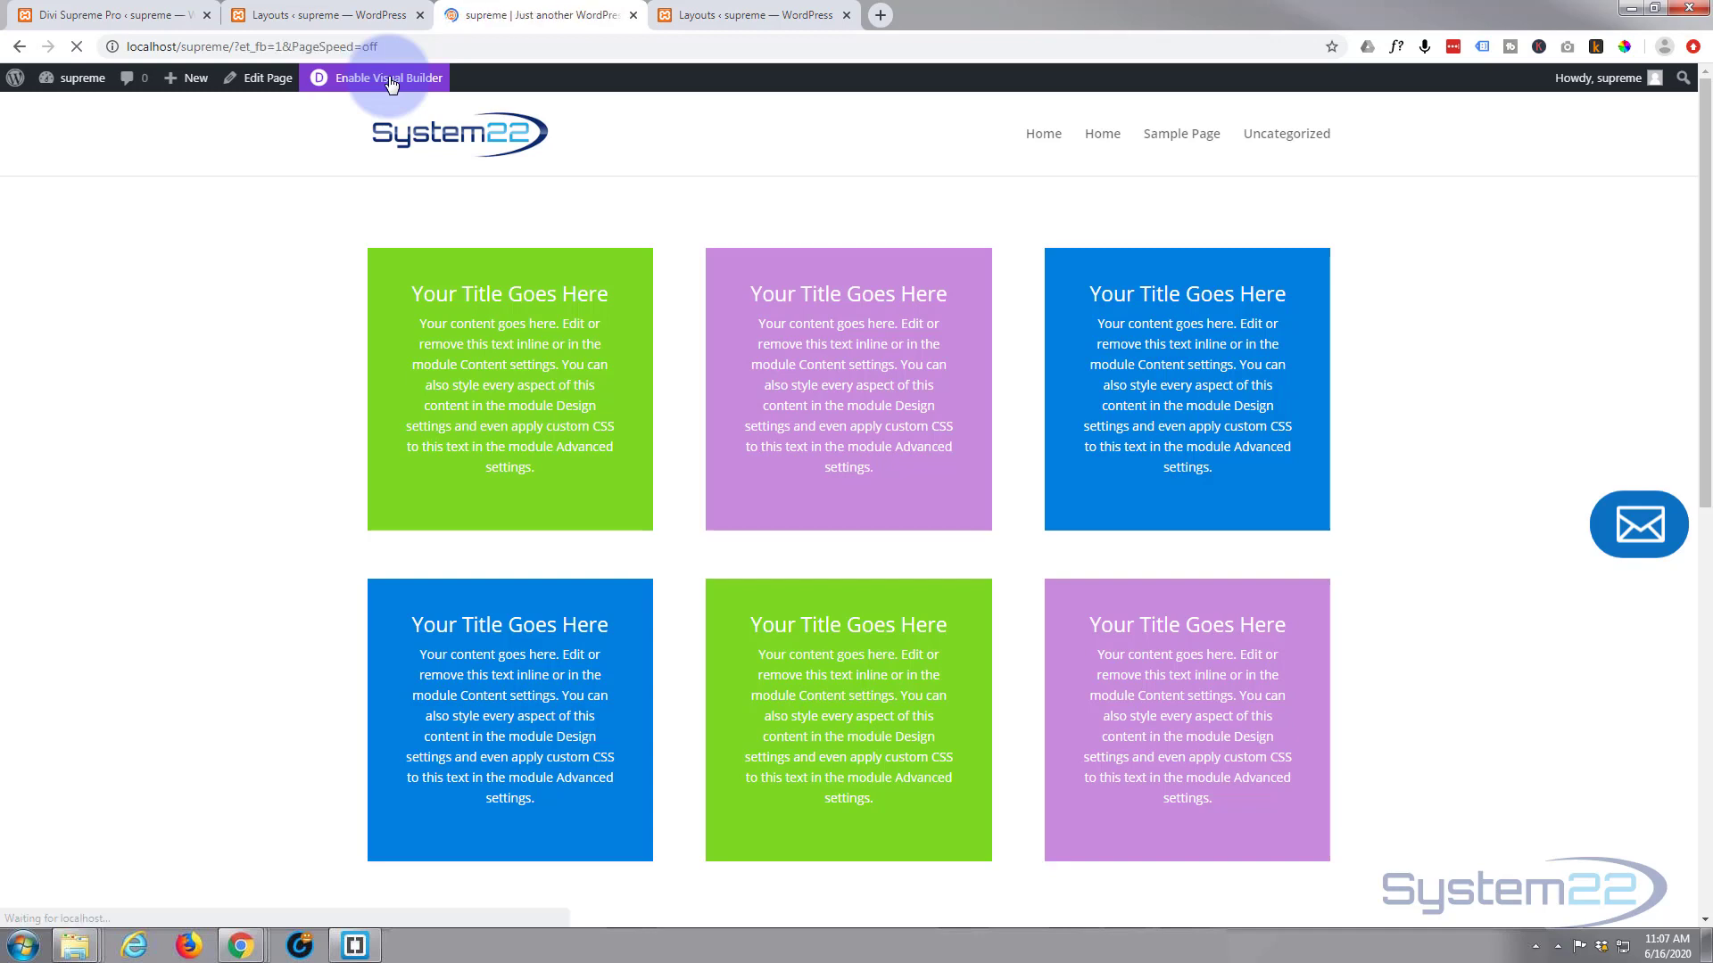
pyautogui.click(386, 77)
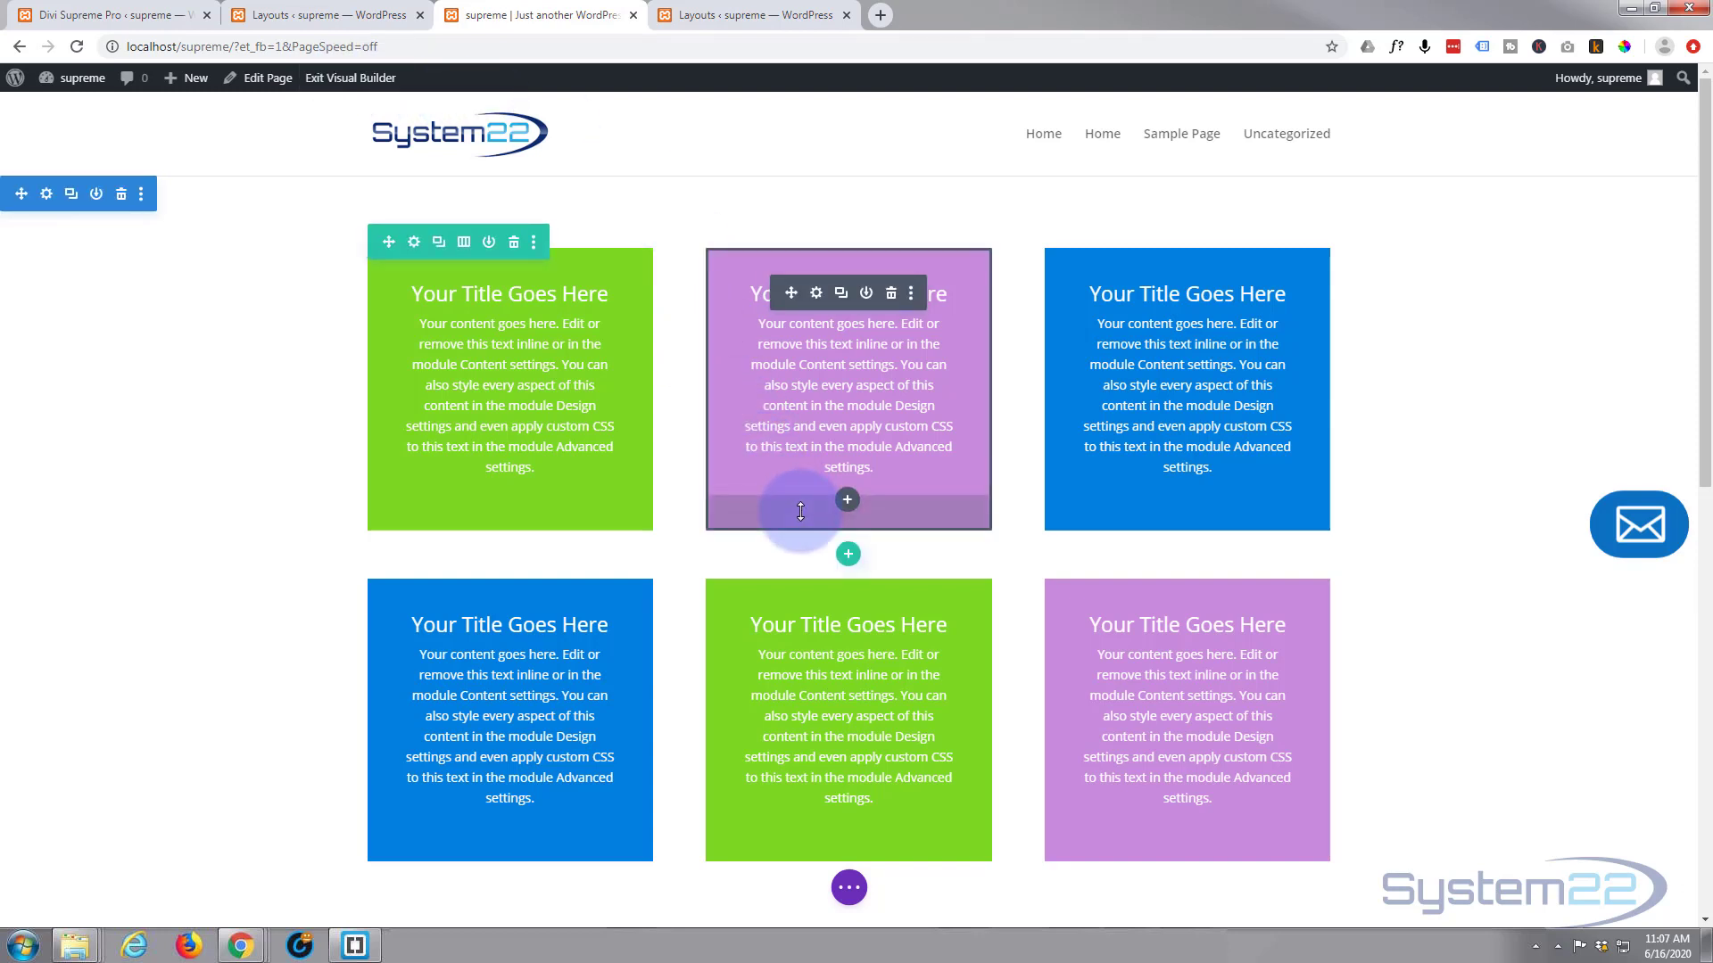
pyautogui.moveTo(672, 516)
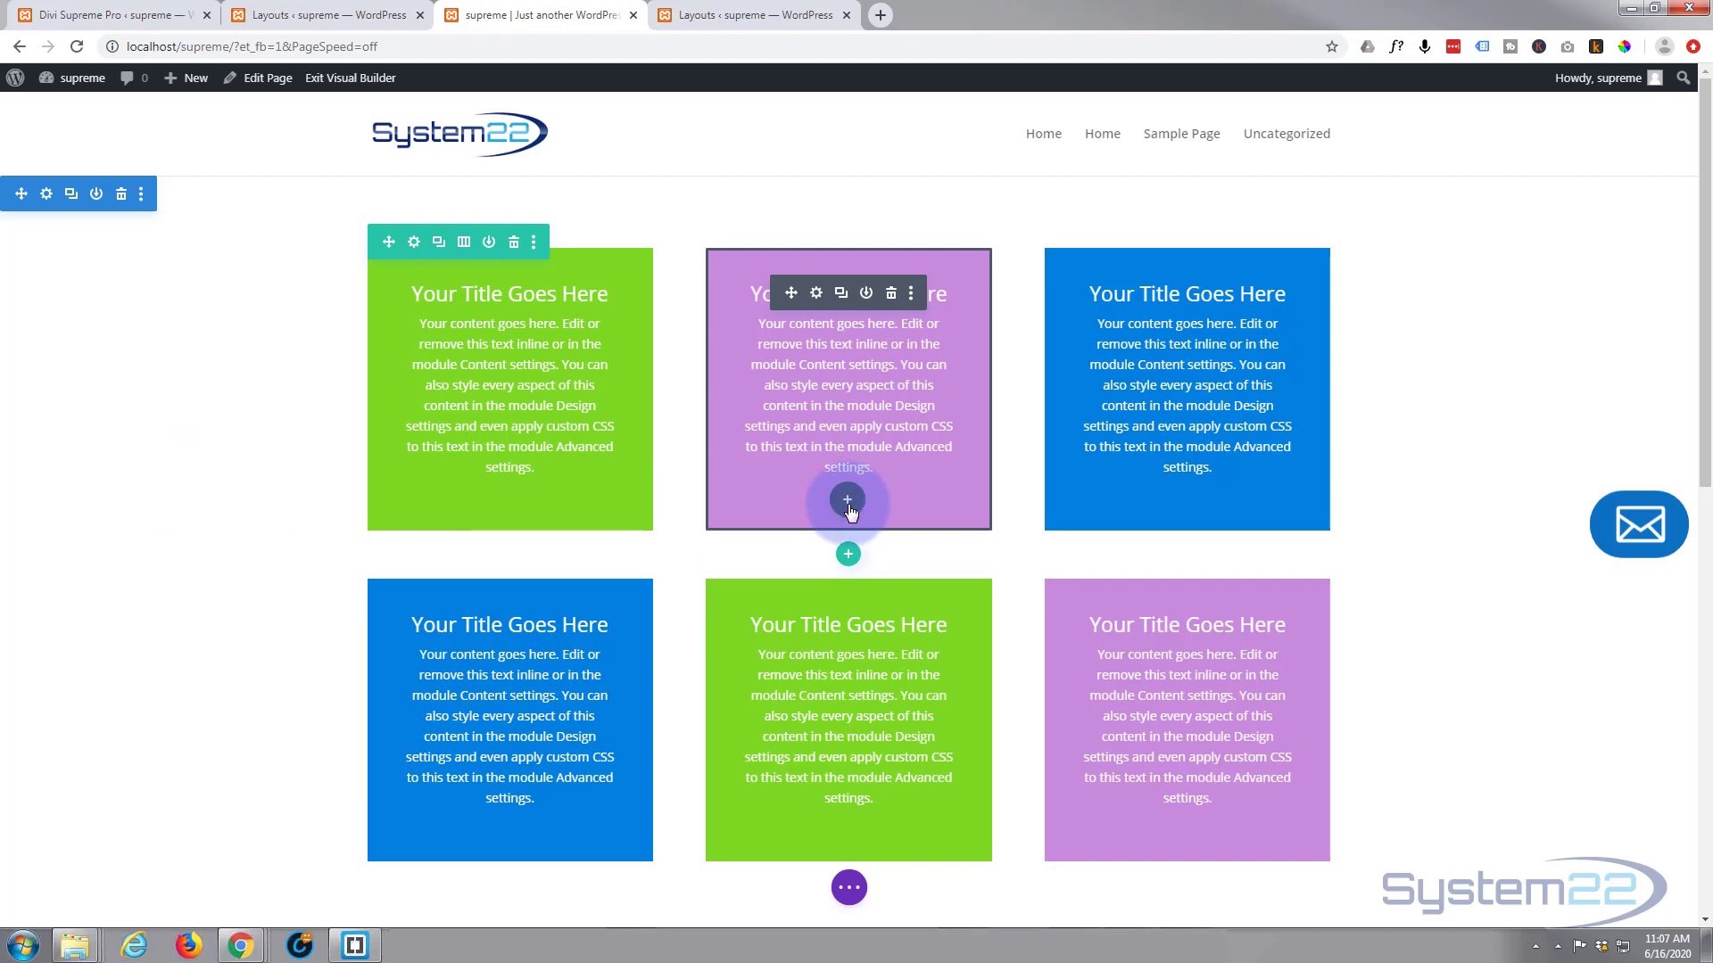
pyautogui.moveTo(1047, 439)
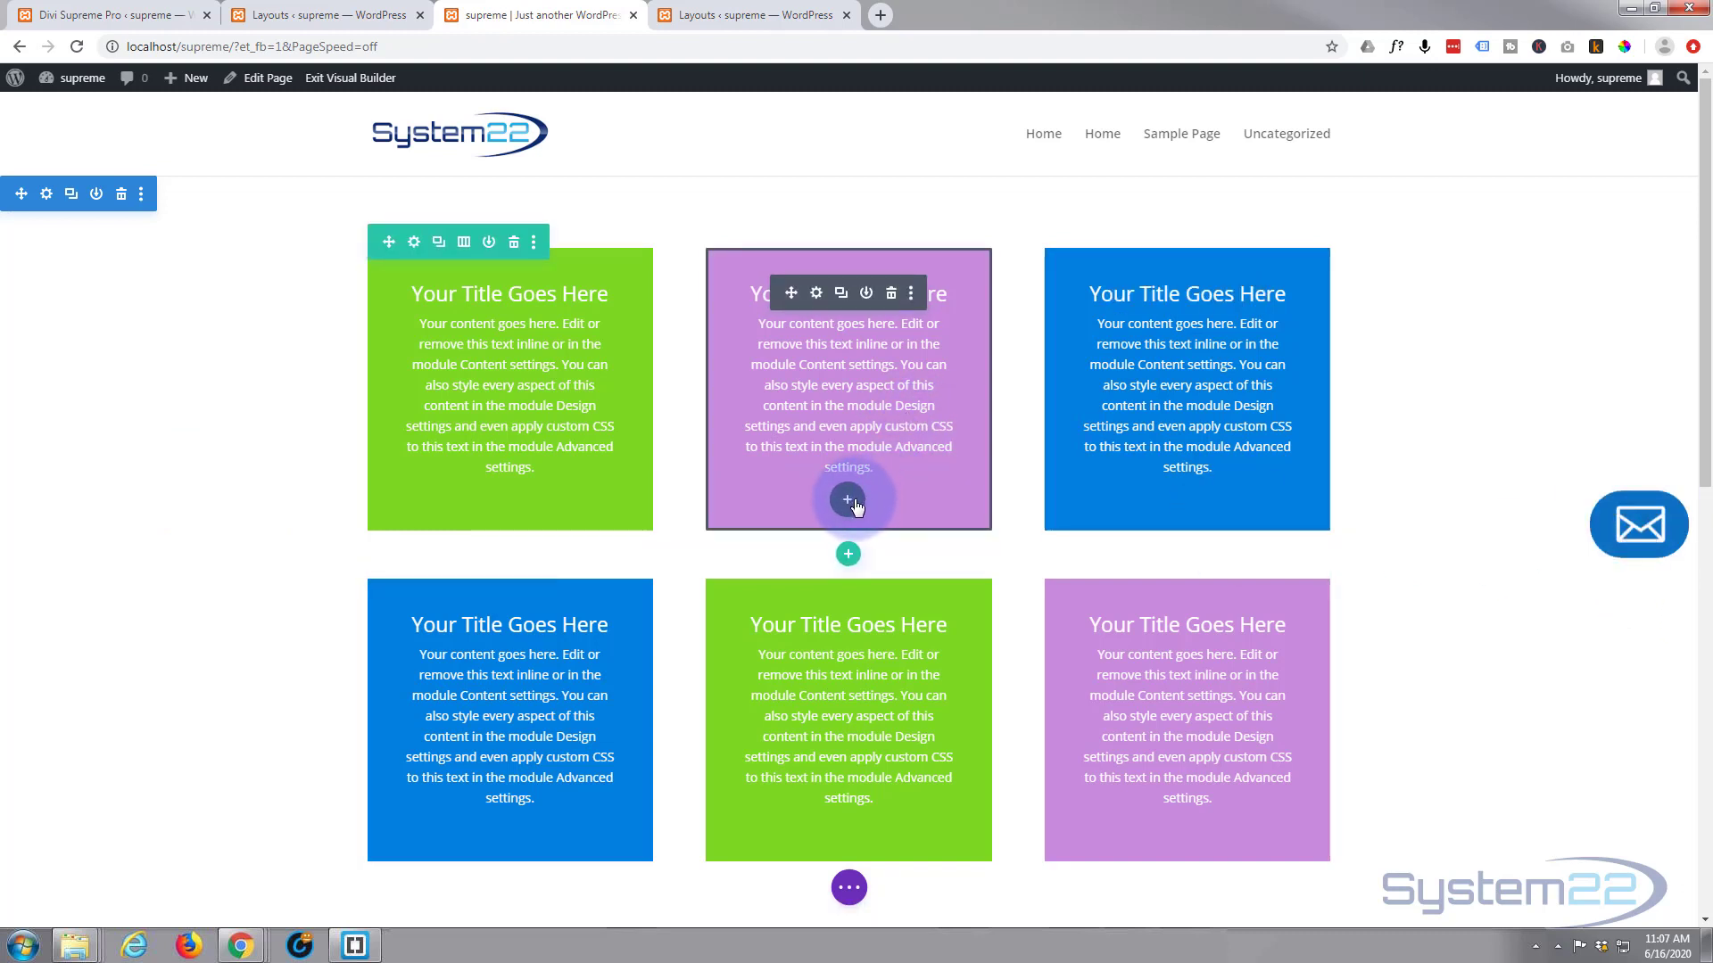
pyautogui.moveTo(847, 503)
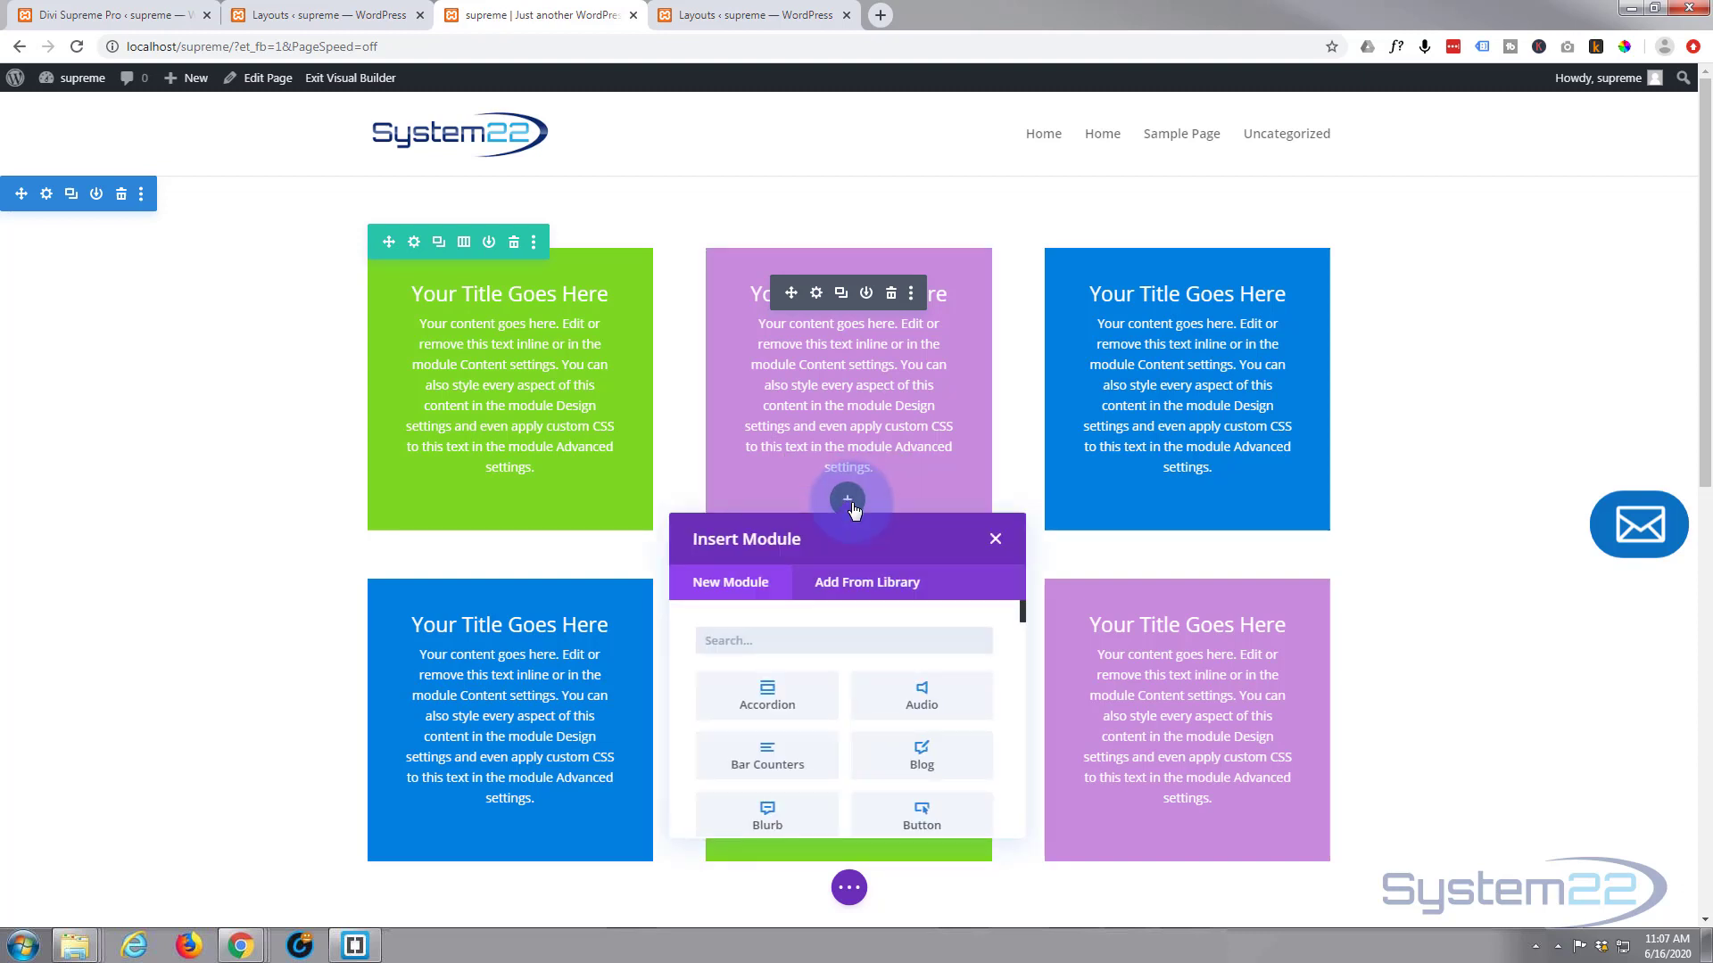
pyautogui.scroll(-3)
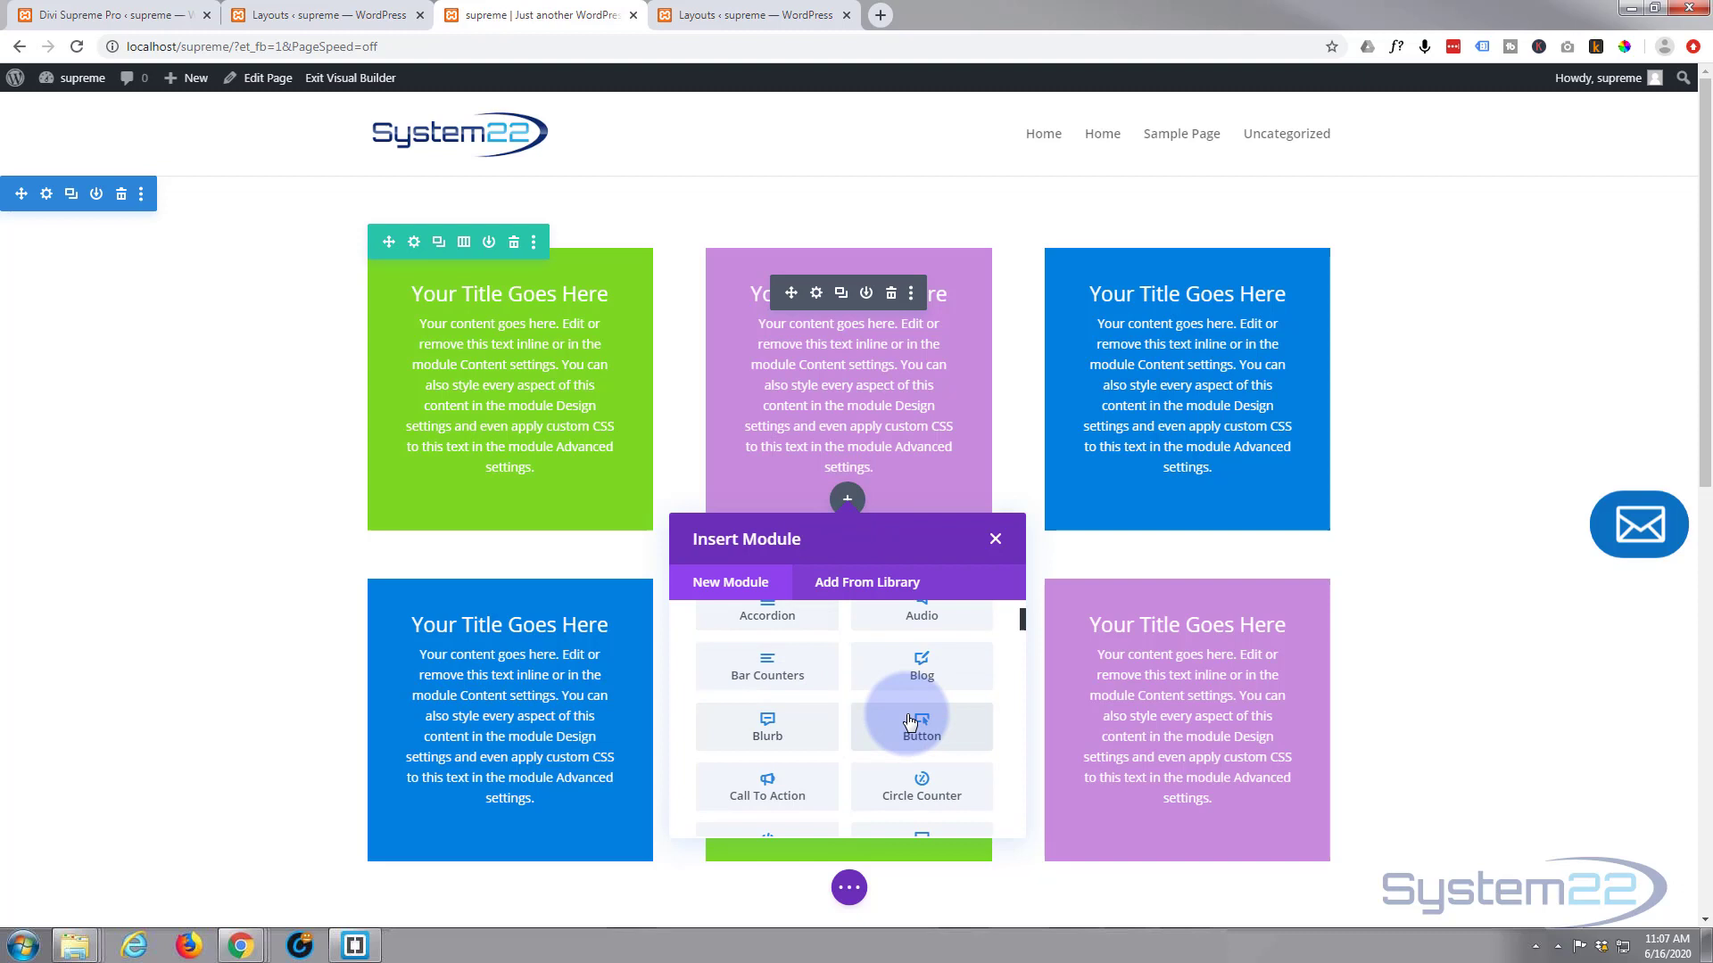
pyautogui.moveTo(767, 726)
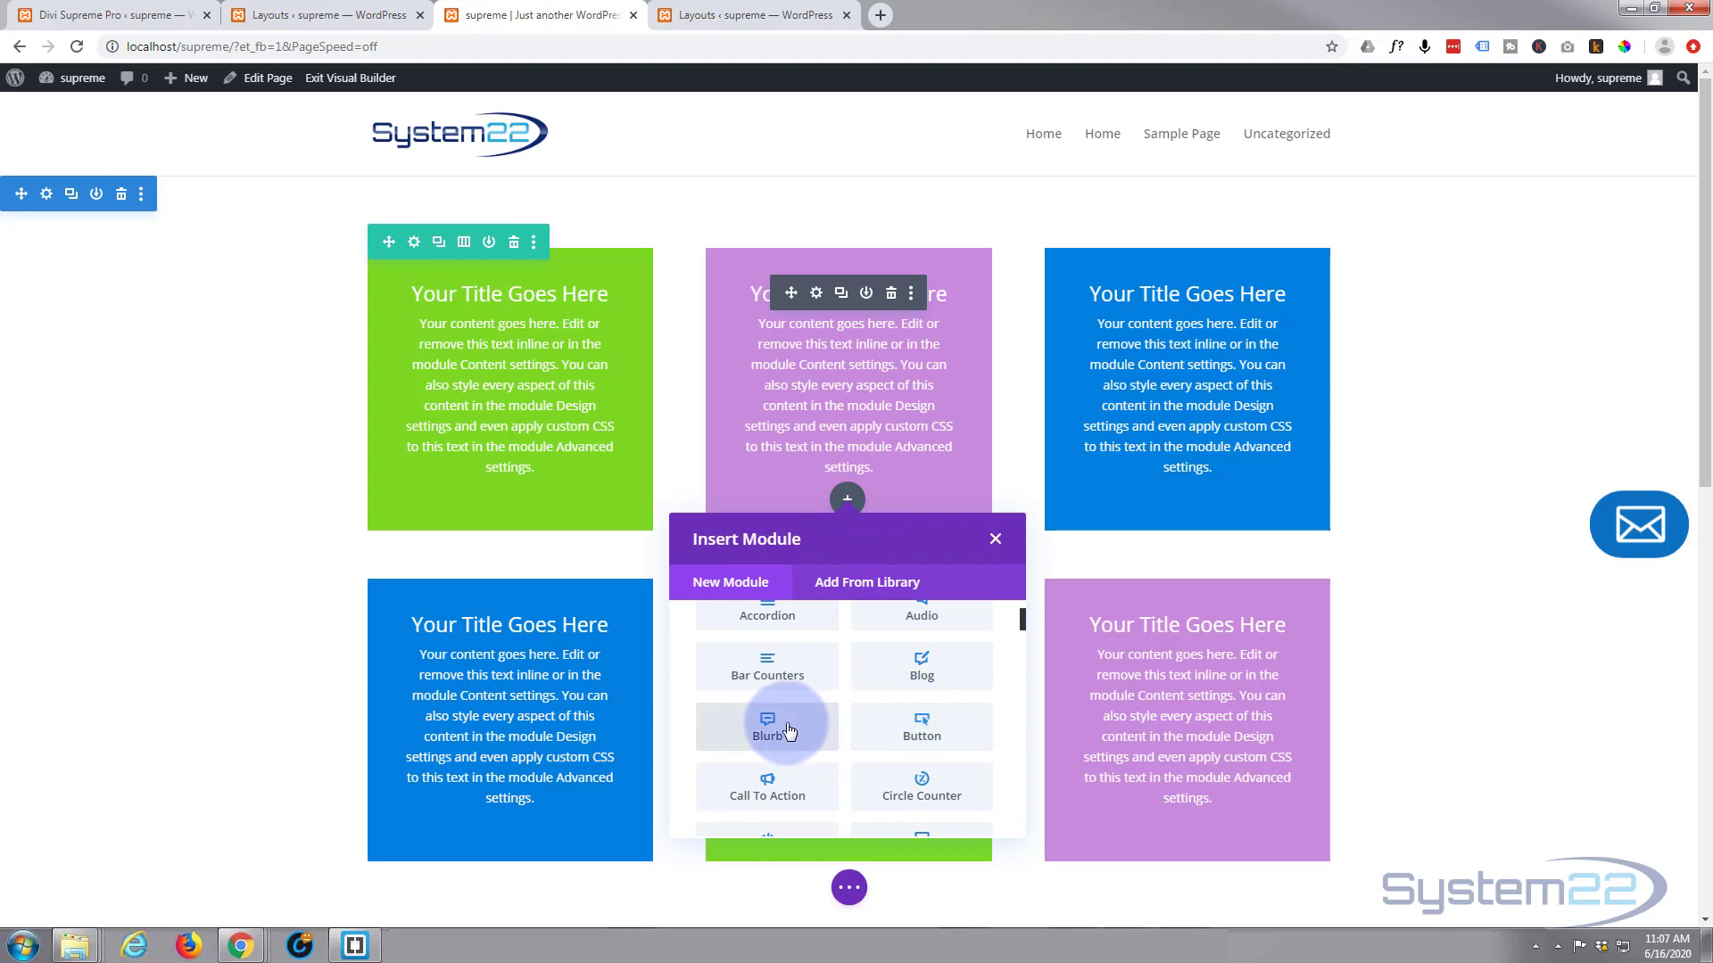
pyautogui.click(994, 539)
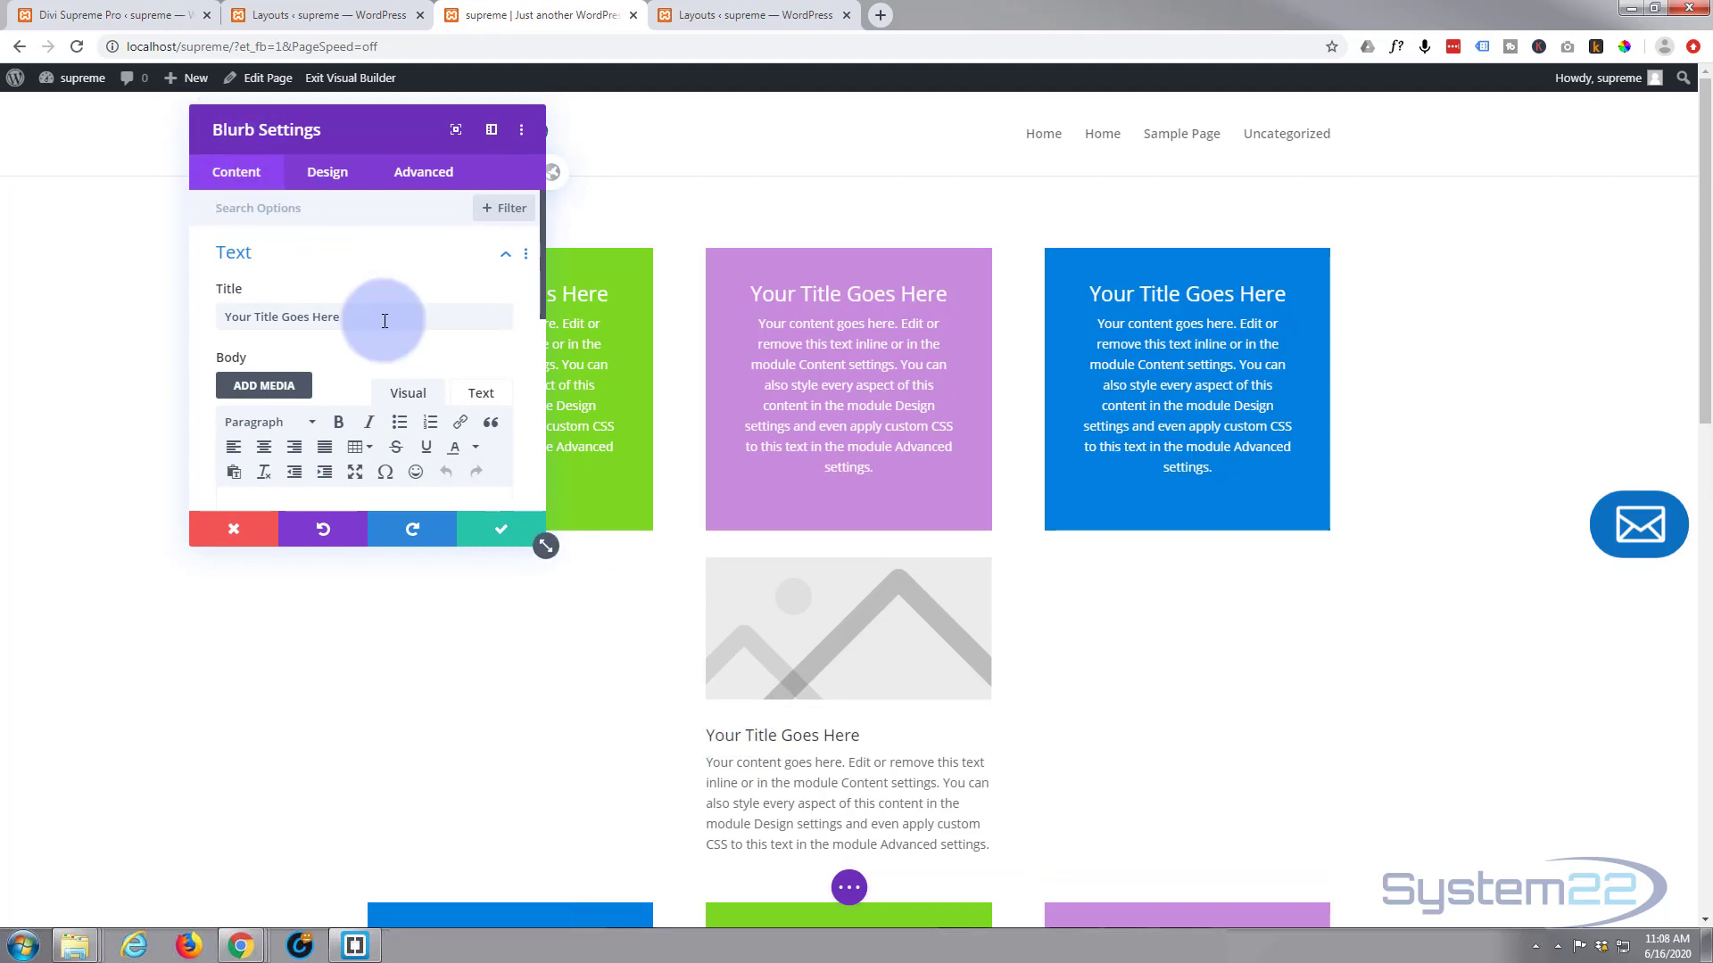
# Step: Remove the blurb's title text and replace its image with the question-mark icon
pyautogui.tripleClick(366, 318)
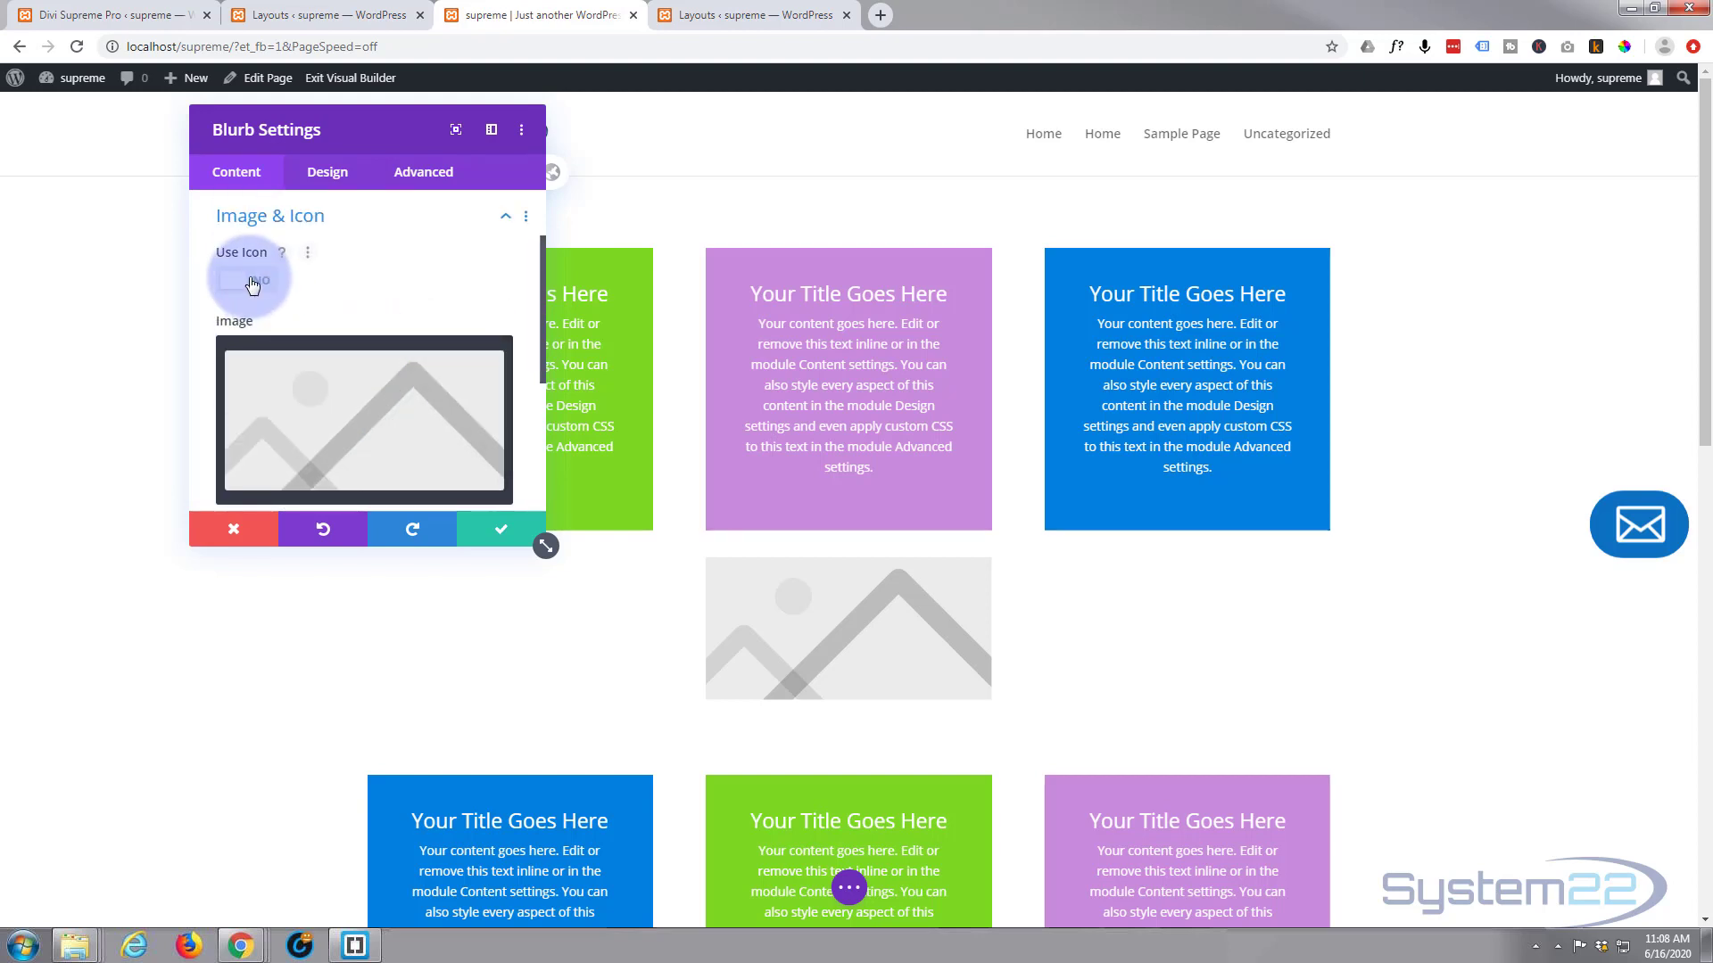
pyautogui.click(249, 280)
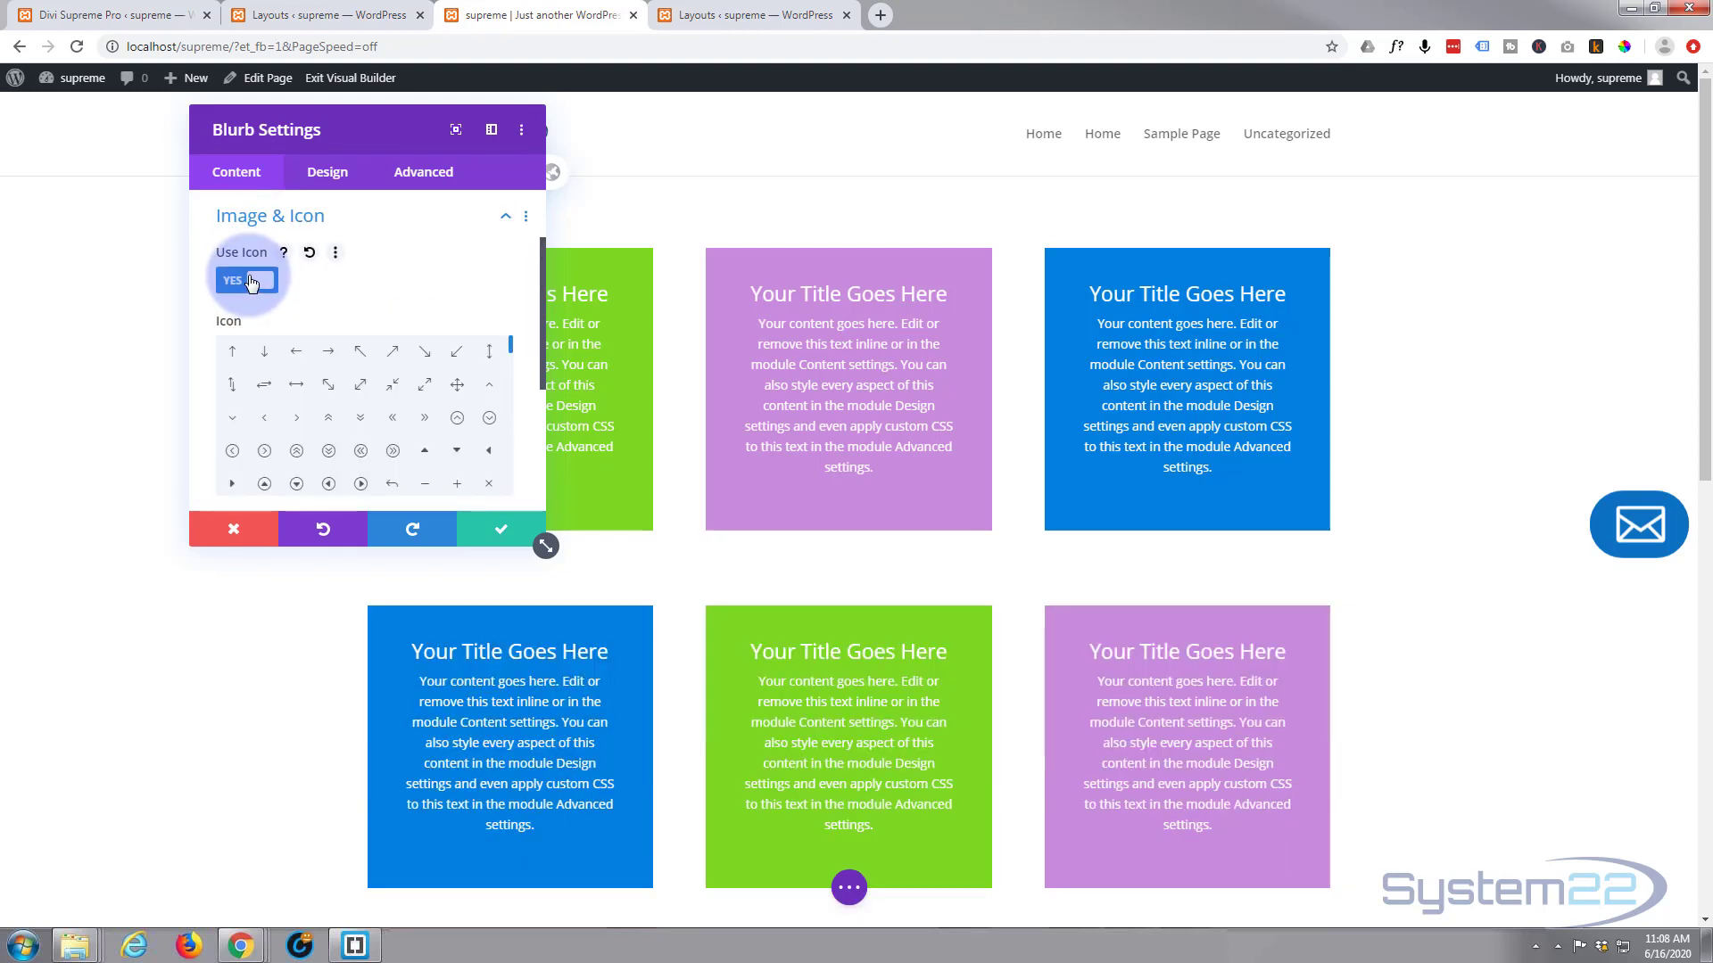
pyautogui.scroll(-3)
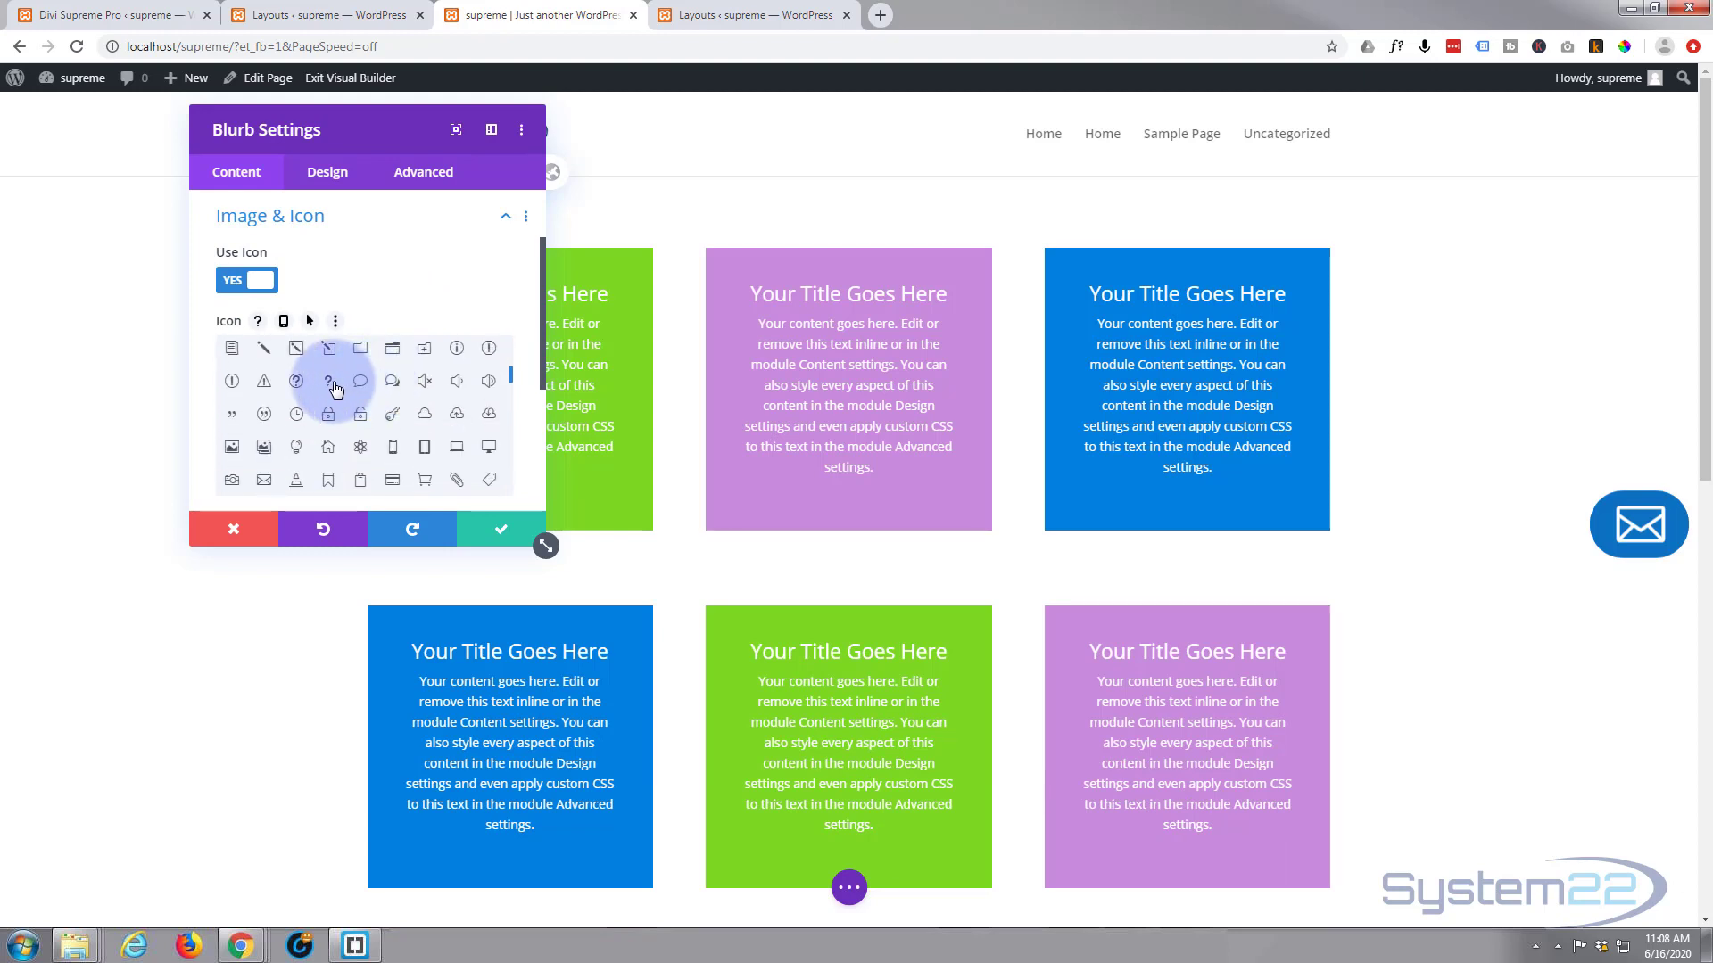
pyautogui.scroll(-3)
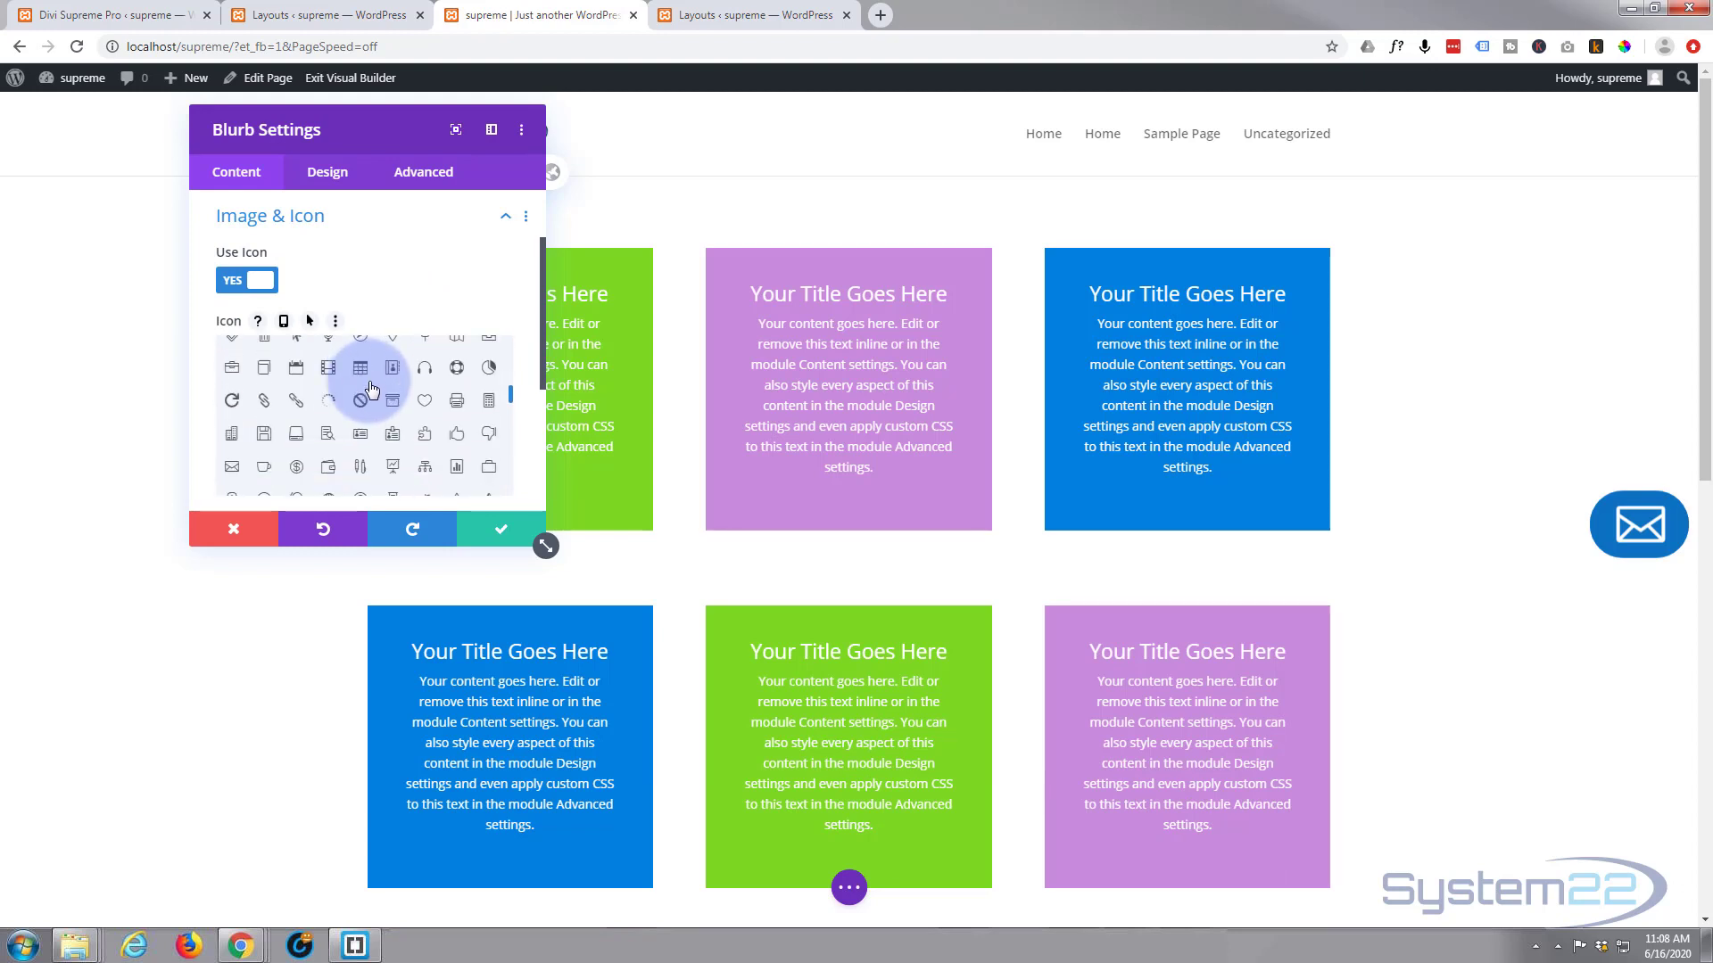
pyautogui.scroll(-3)
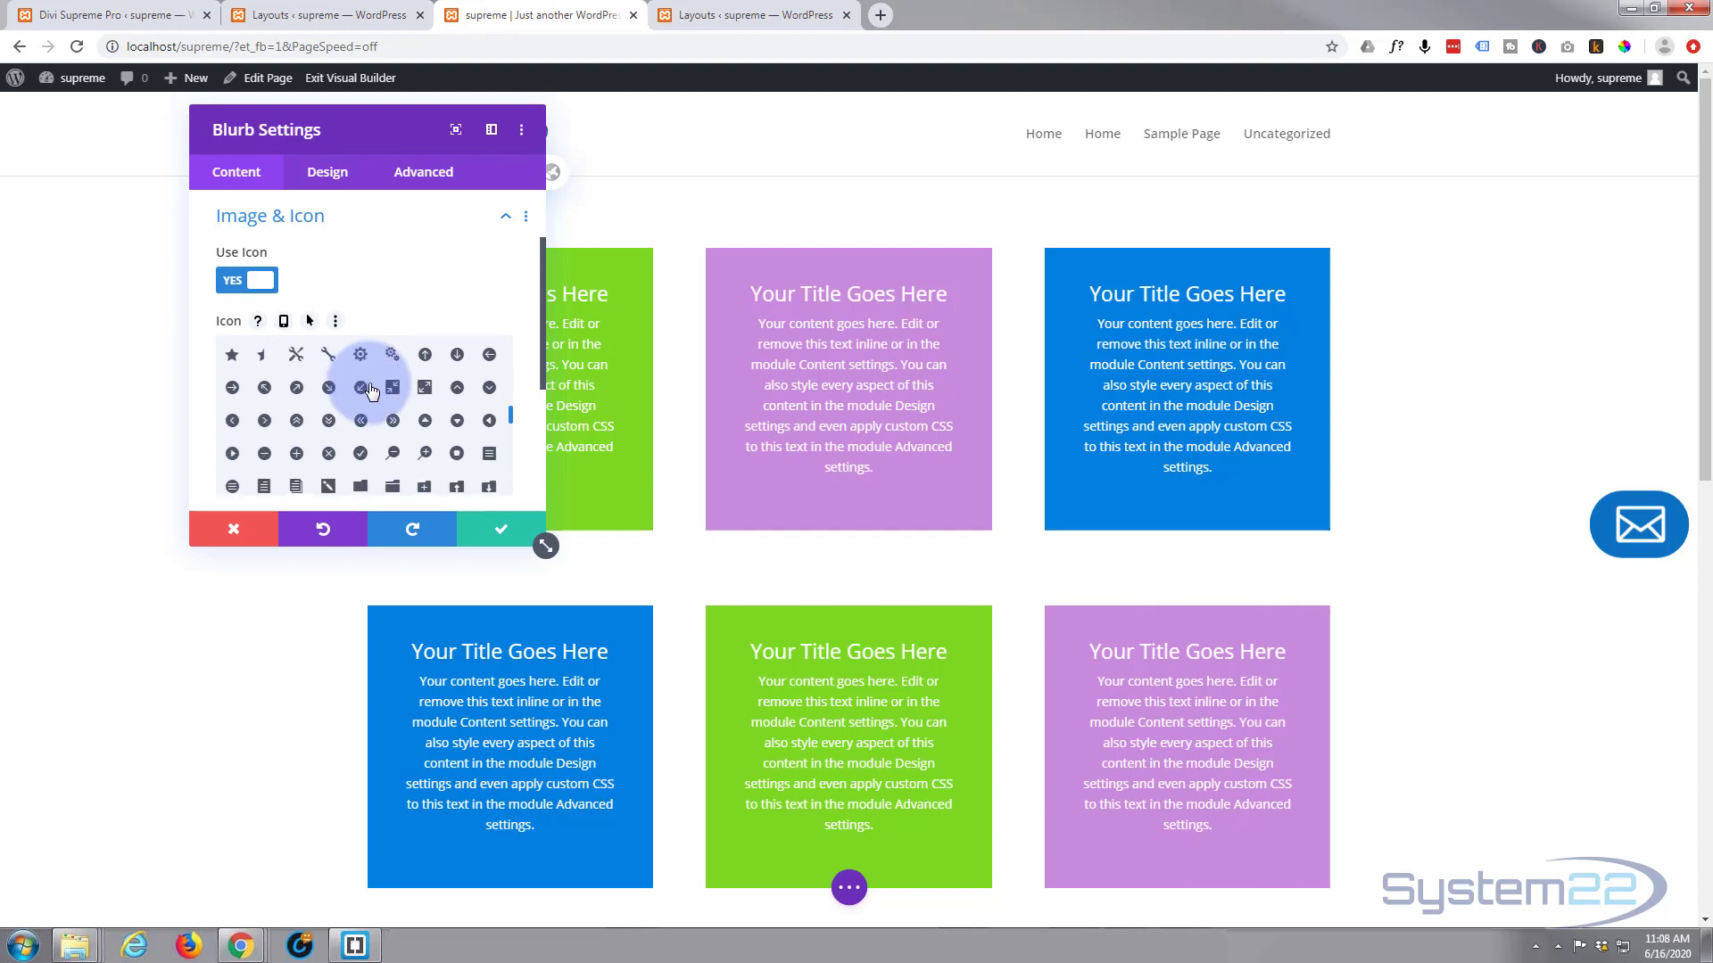
pyautogui.scroll(-3)
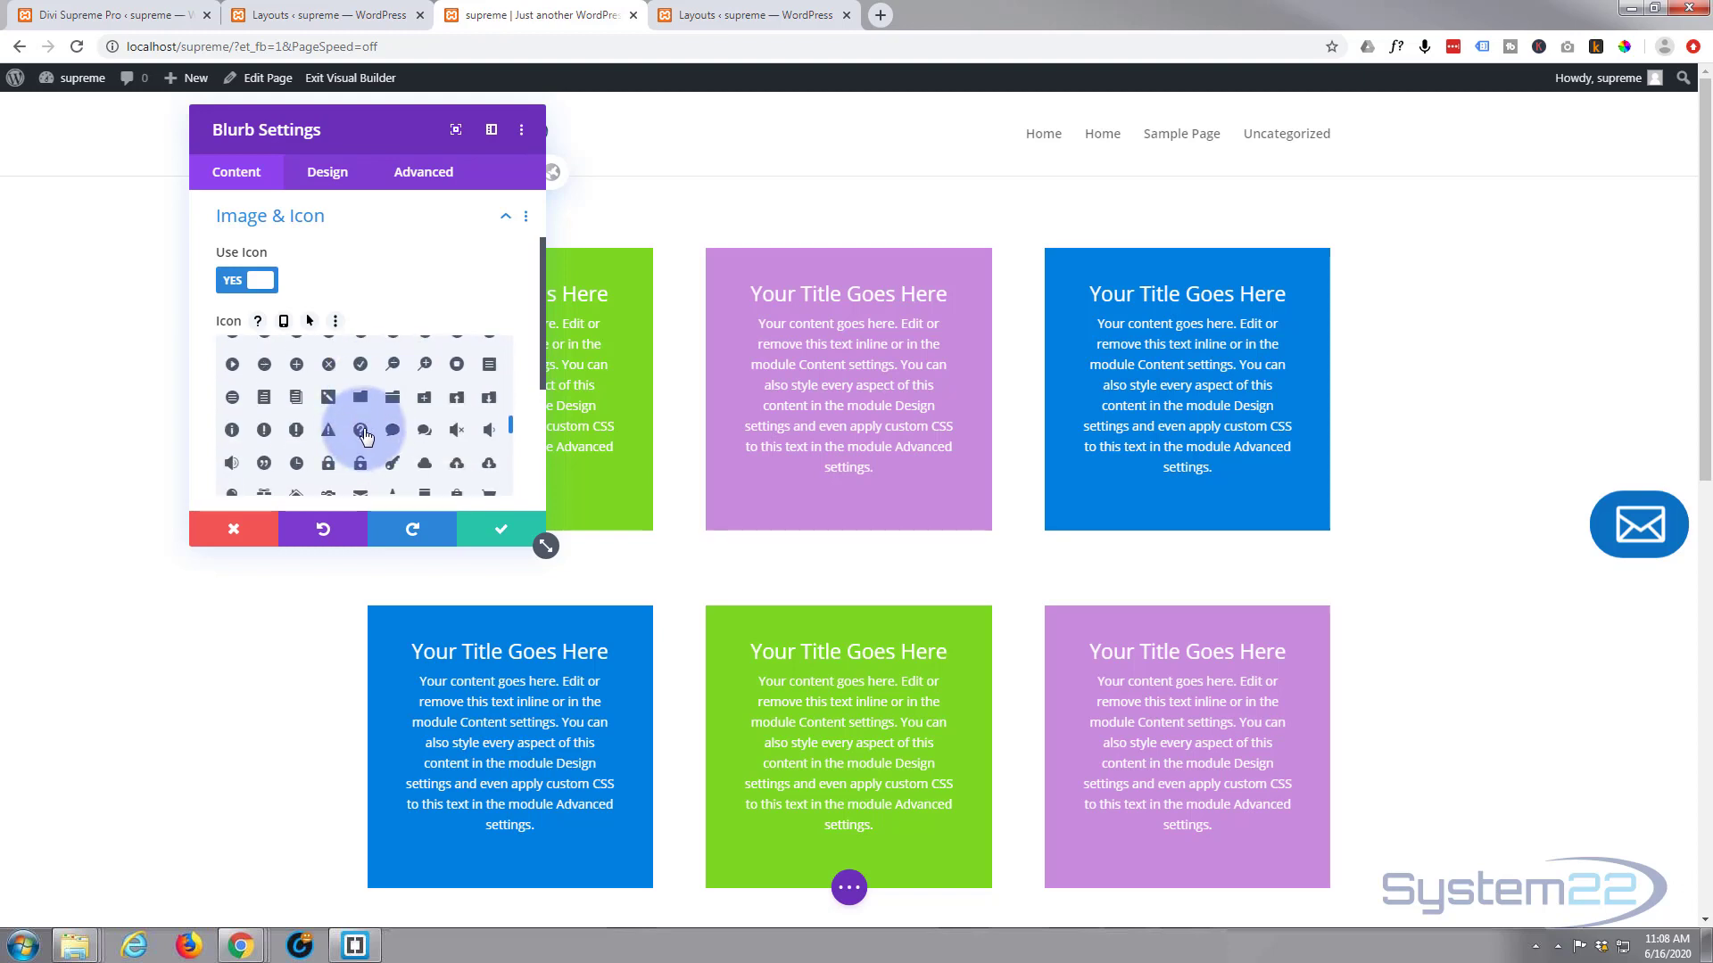
pyautogui.click(361, 429)
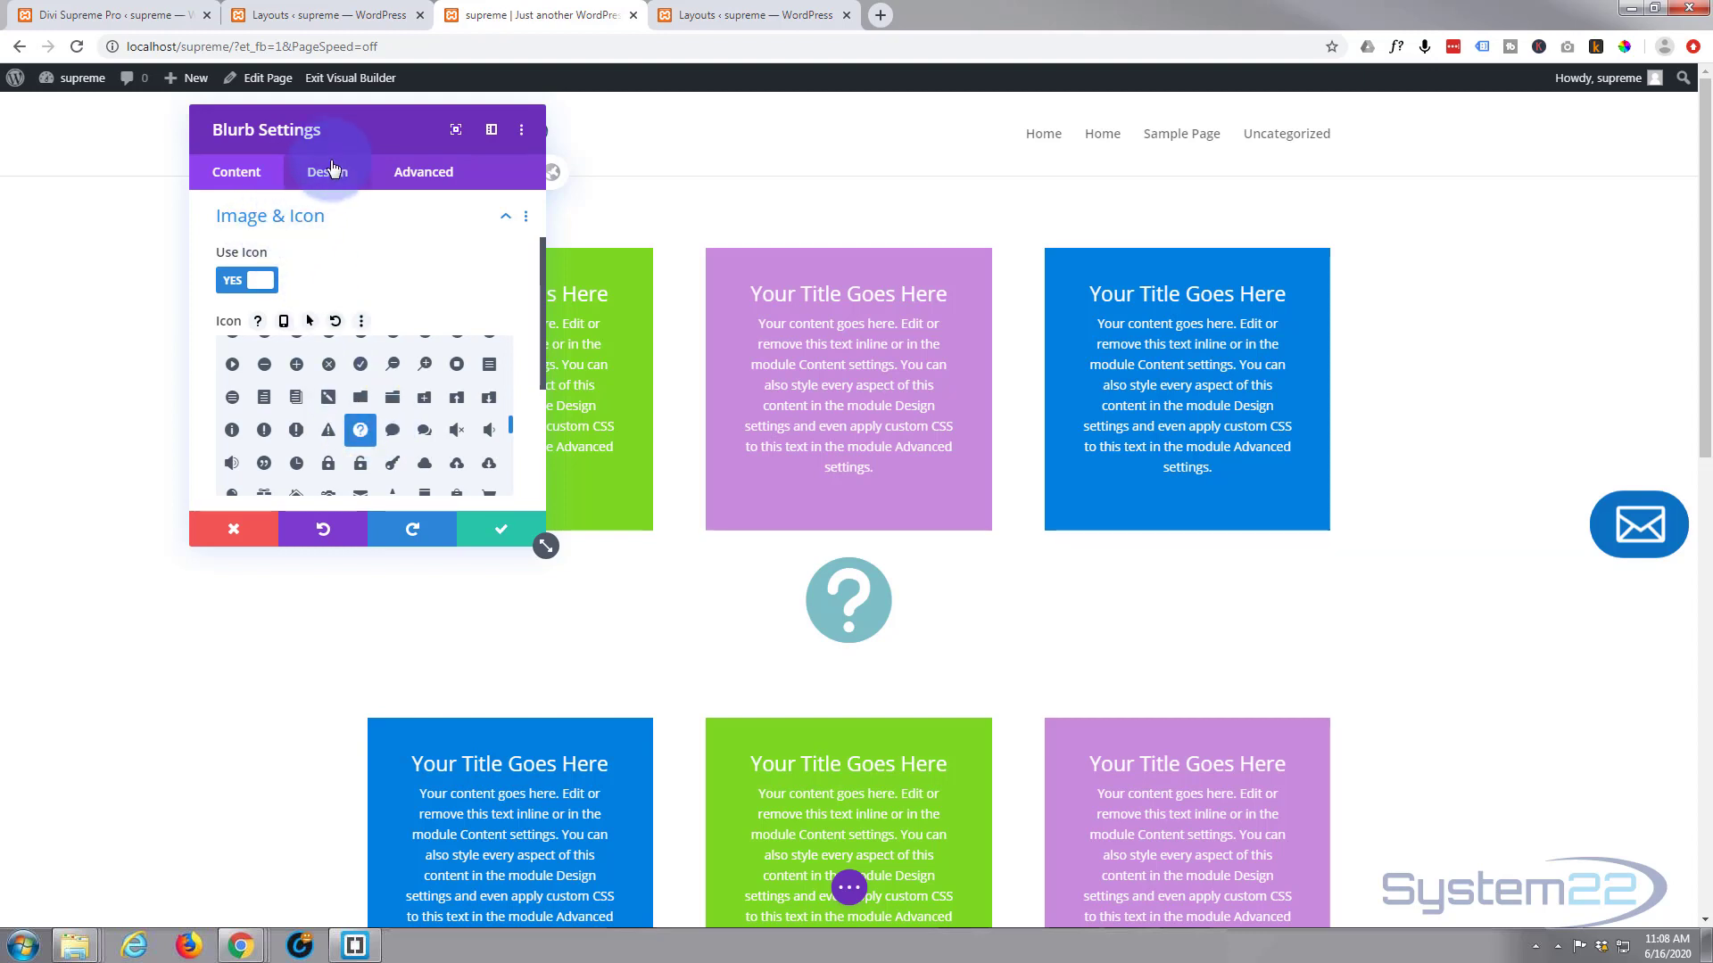
# Step: Set the blurb's Icon Color under Design > Image & Icon to the blue swatch
pyautogui.click(325, 171)
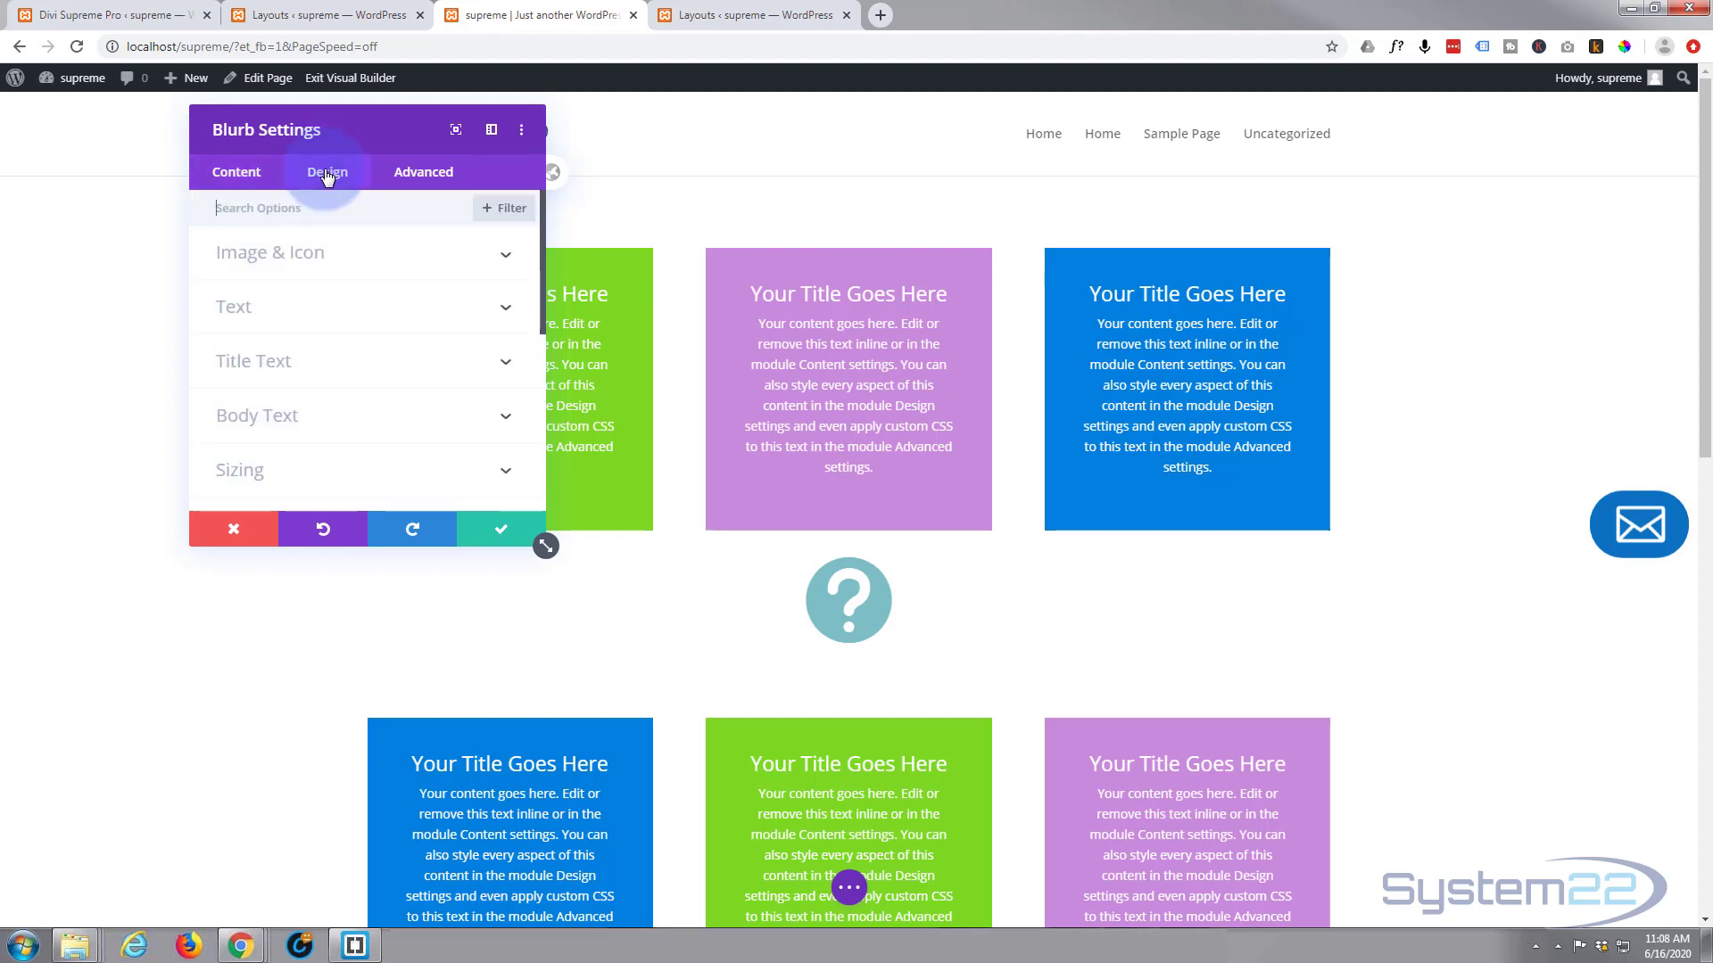
pyautogui.click(270, 251)
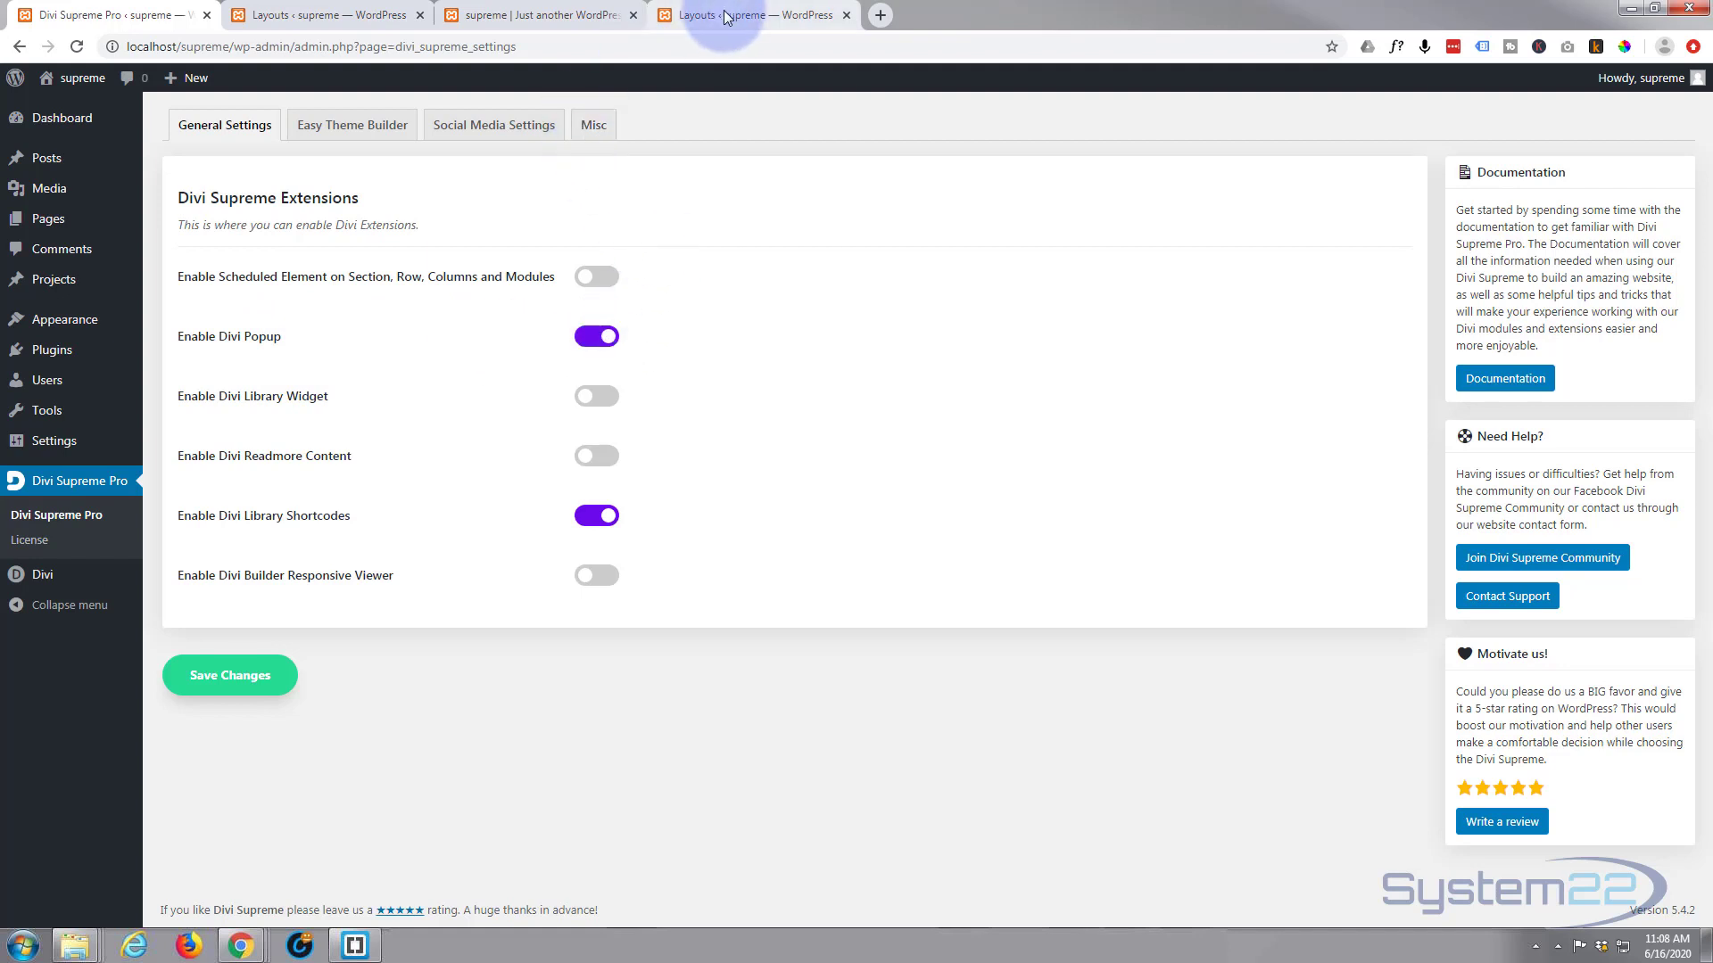
pyautogui.click(721, 15)
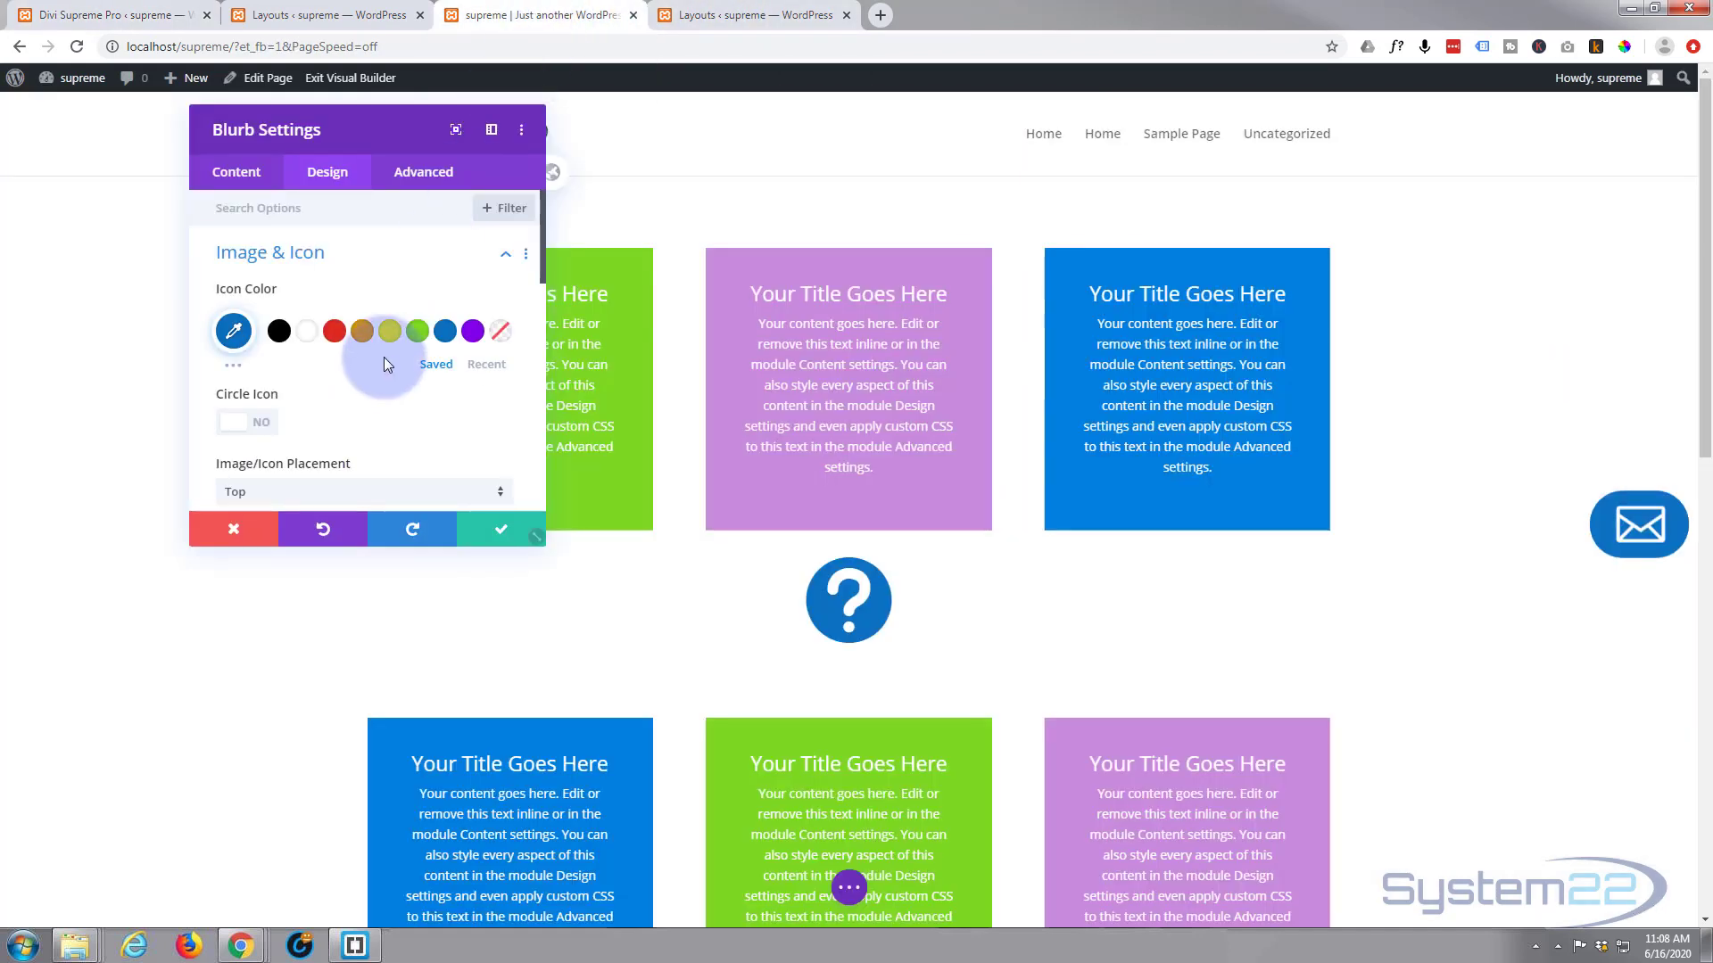
pyautogui.click(421, 171)
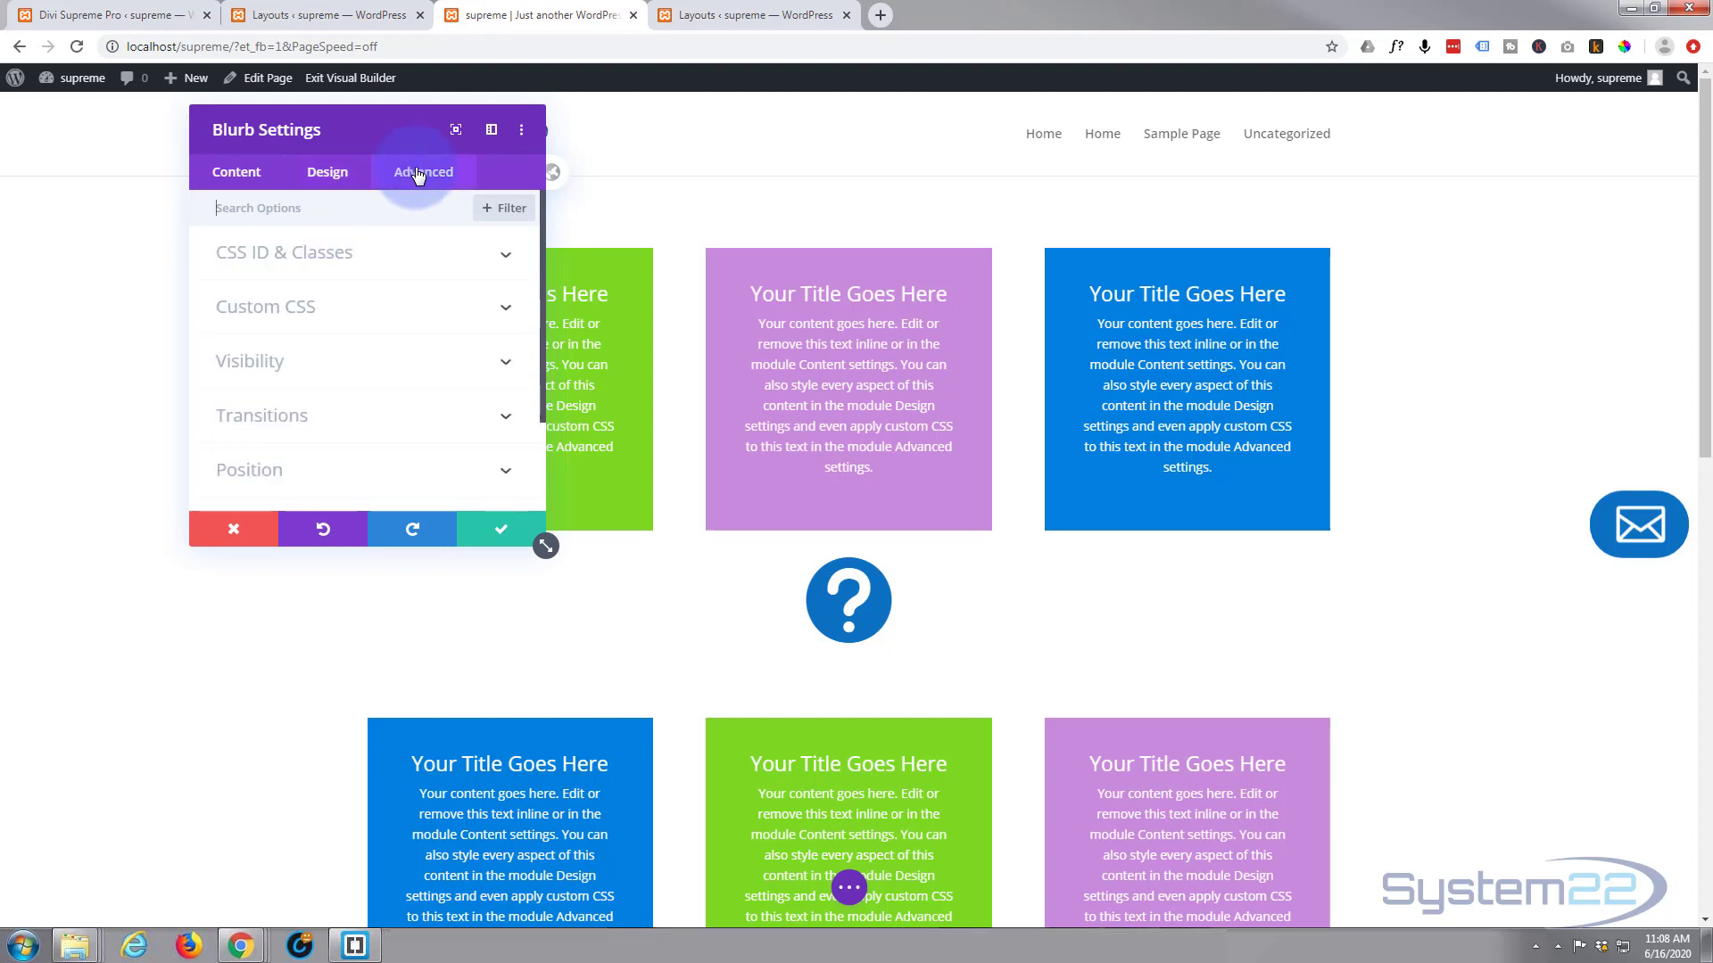
# Step: Under Visibility enable Use Popup, keep Popup Type Layout and select the Questions library layout
pyautogui.click(250, 360)
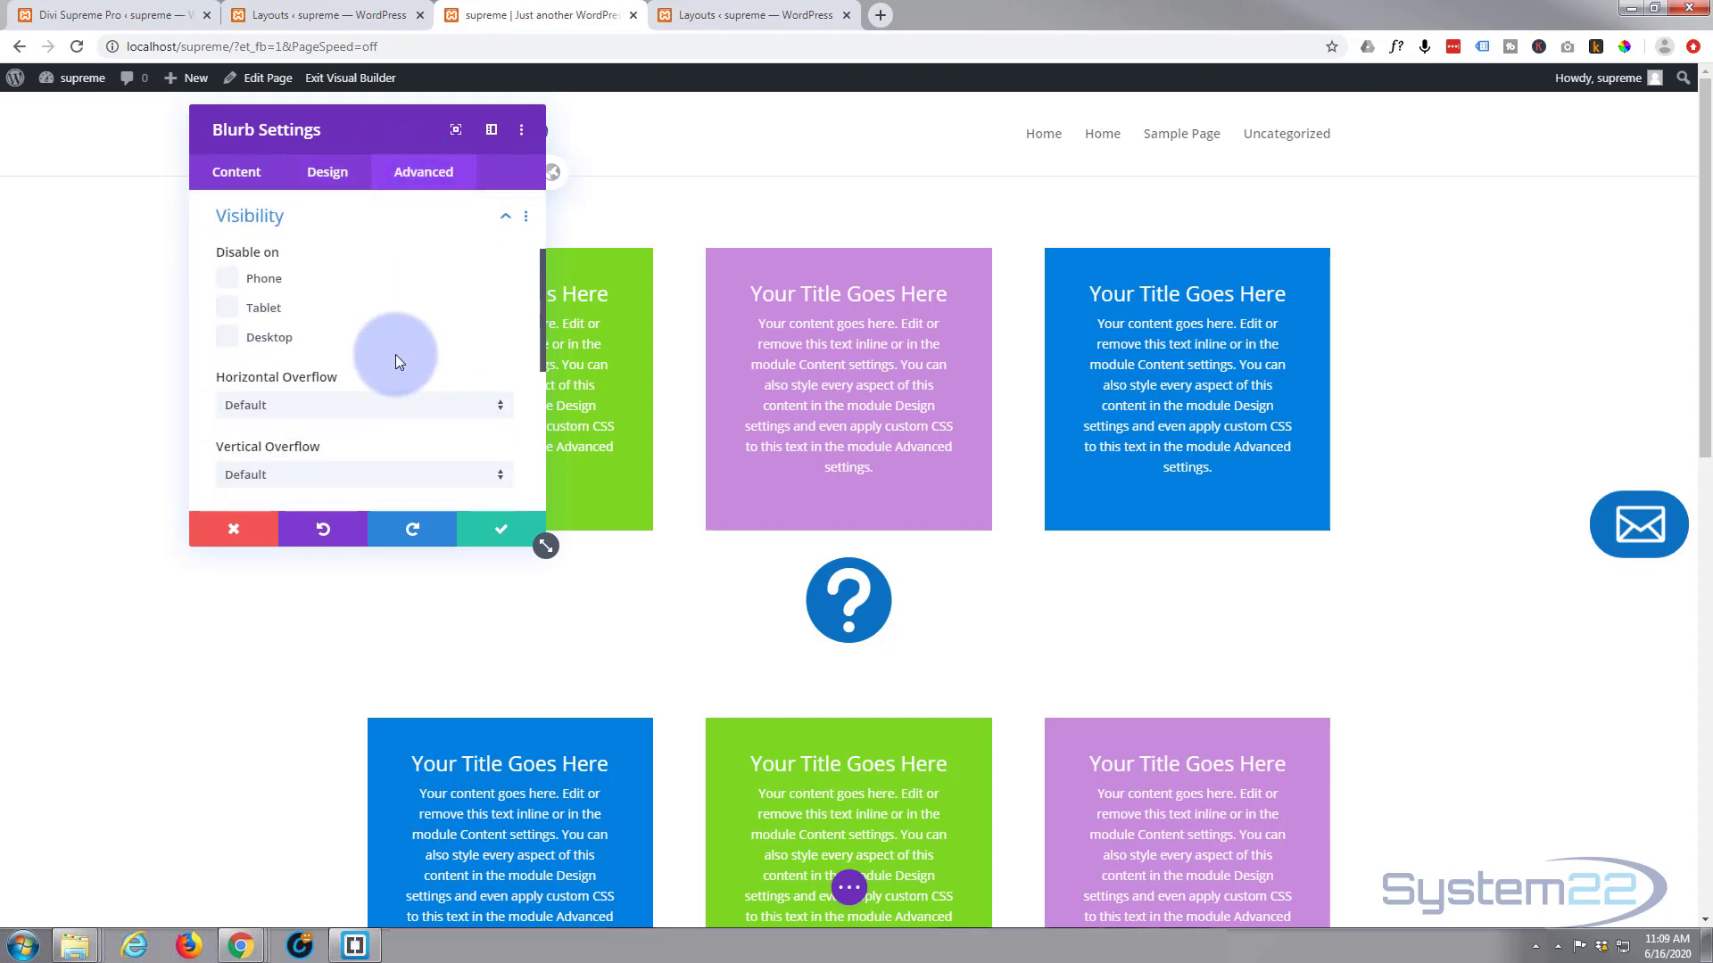
pyautogui.scroll(-3)
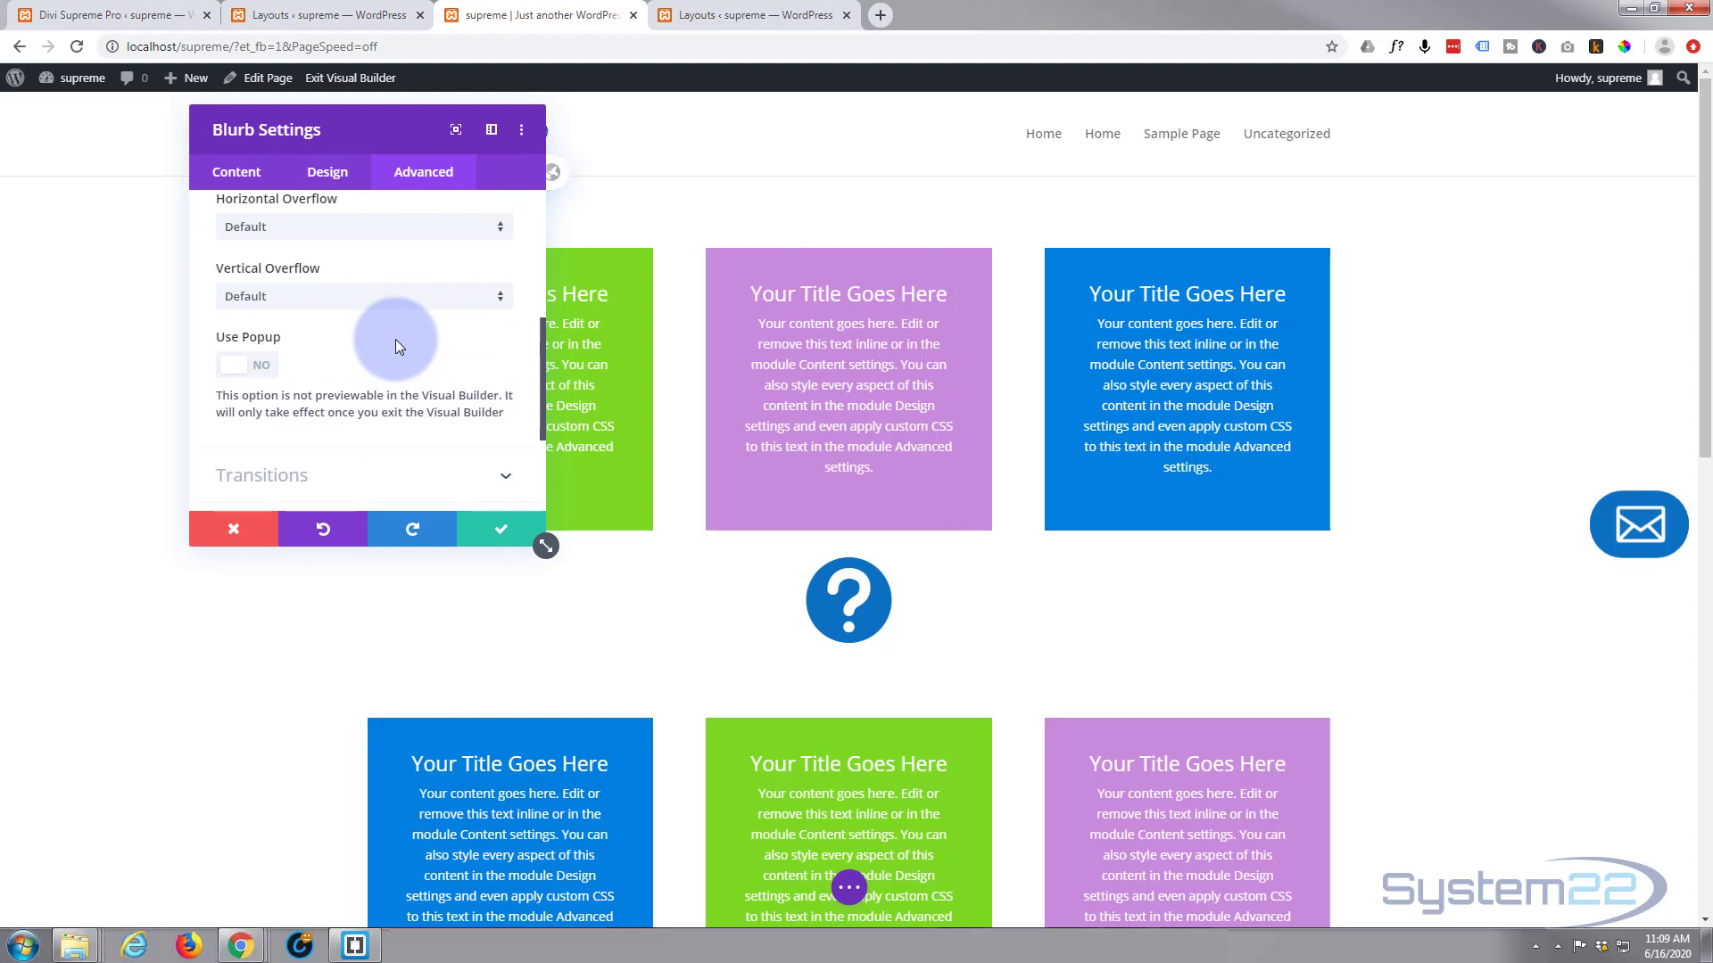
pyautogui.moveTo(283, 339)
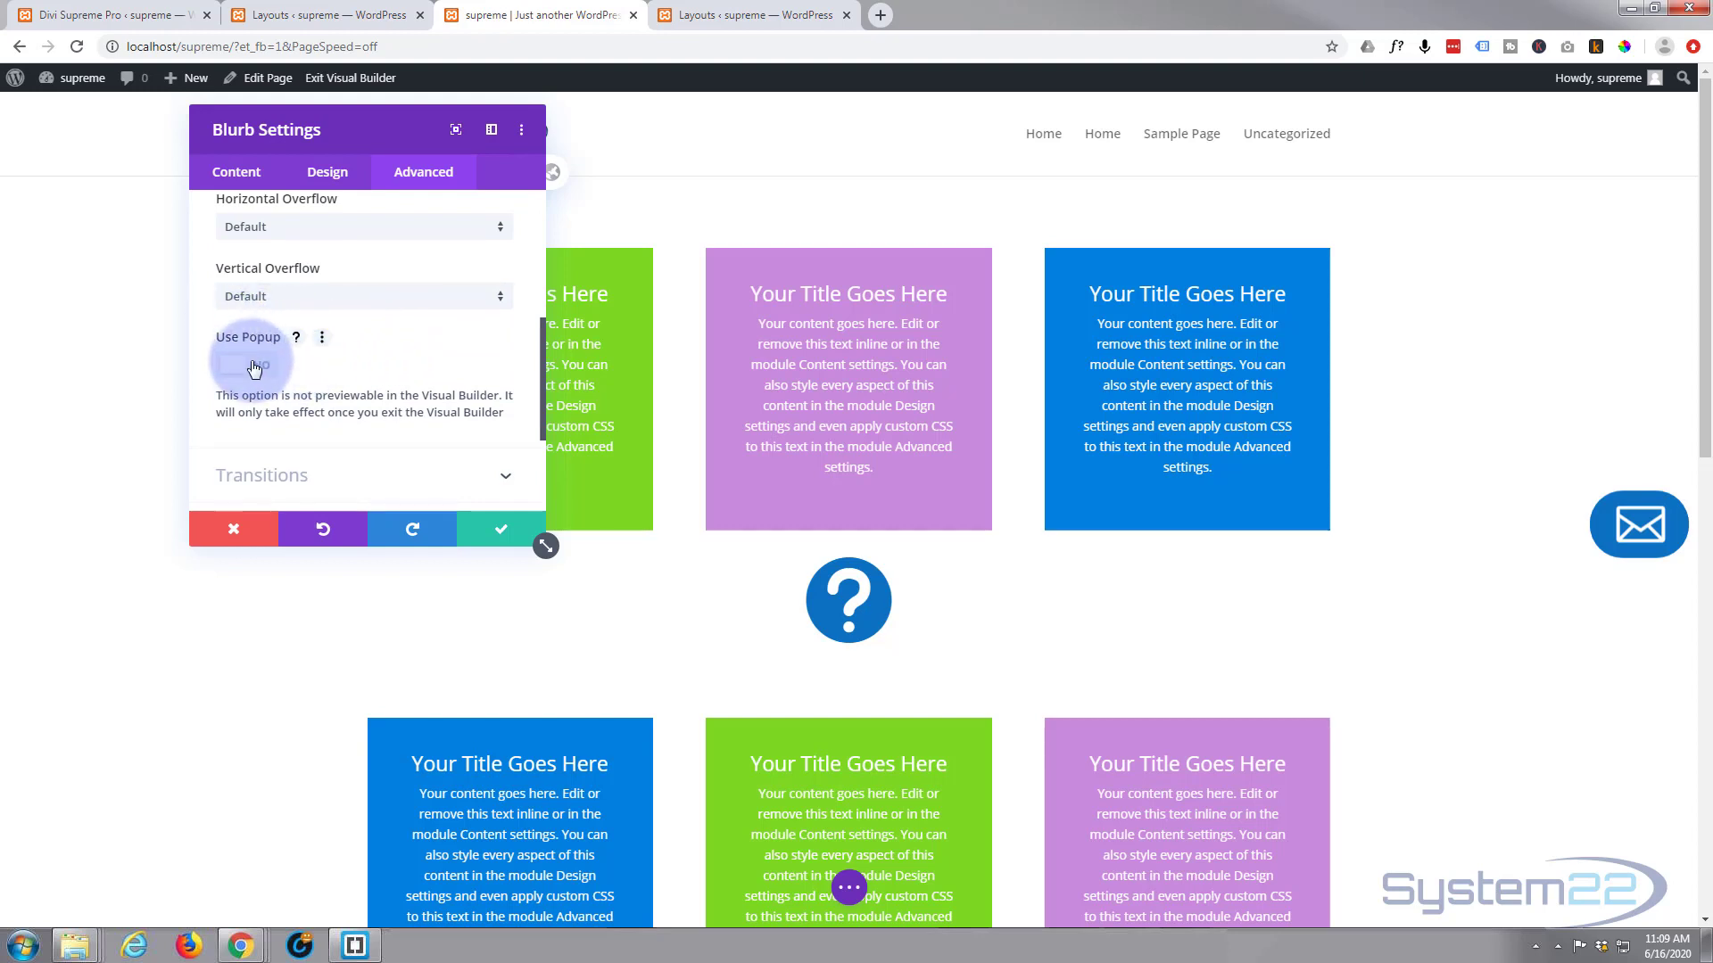
pyautogui.click(247, 364)
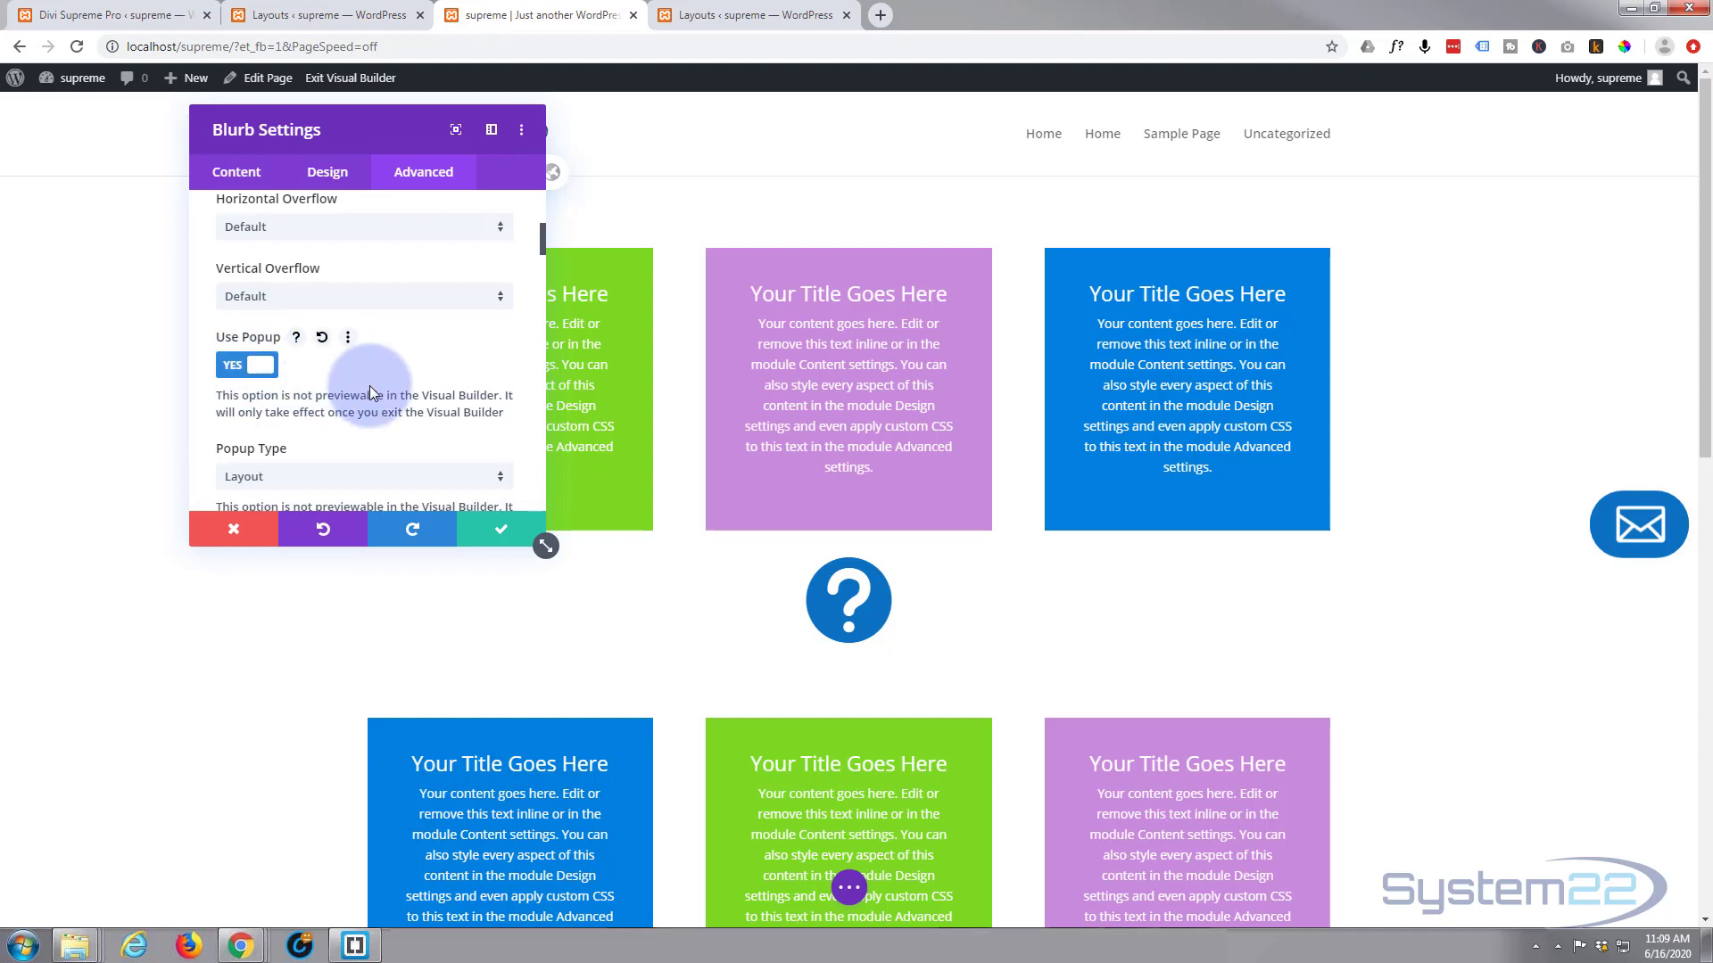
pyautogui.scroll(-3)
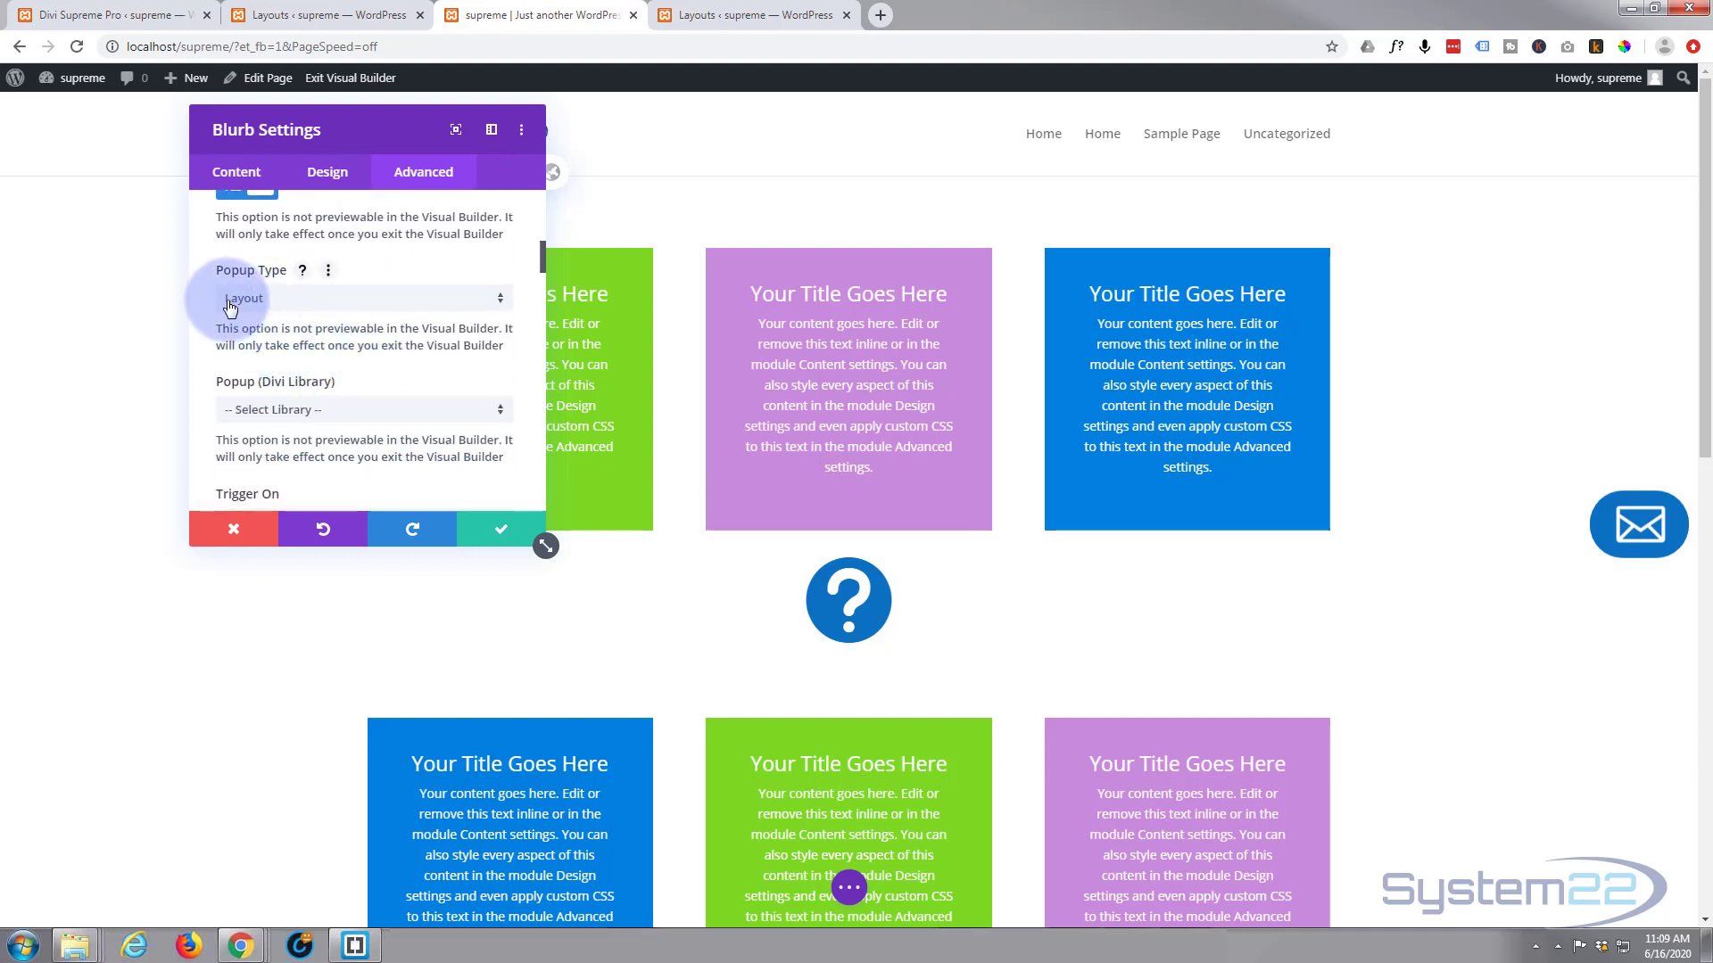
pyautogui.click(360, 298)
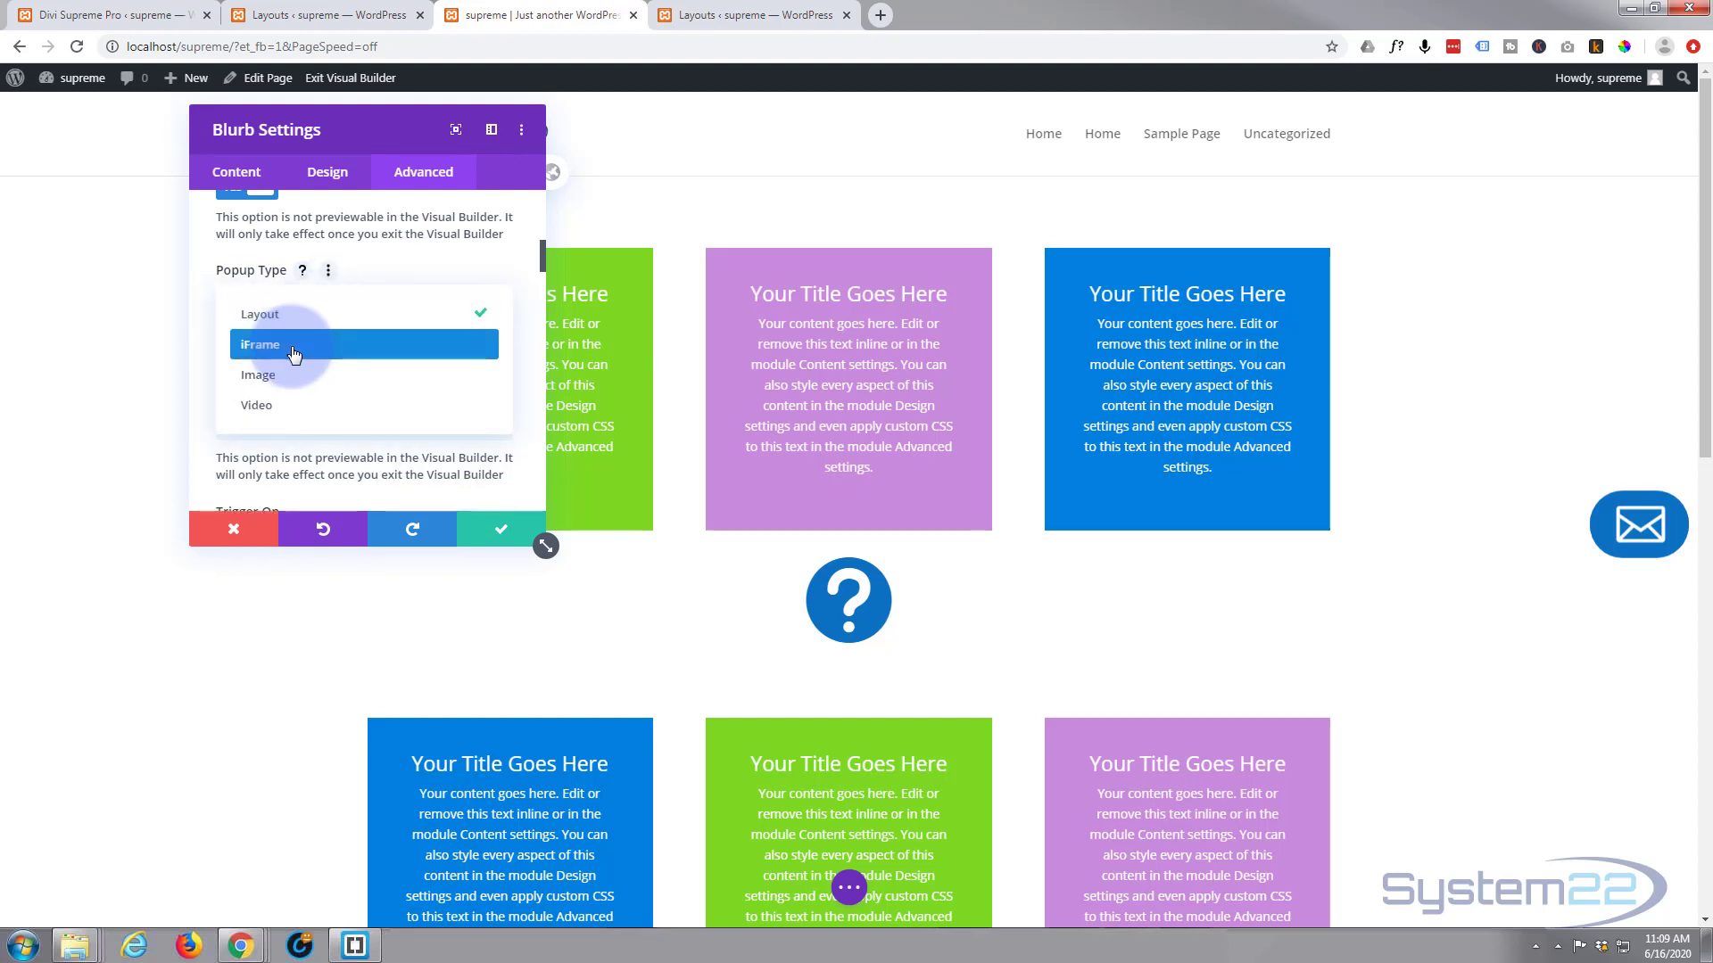
pyautogui.moveTo(401, 270)
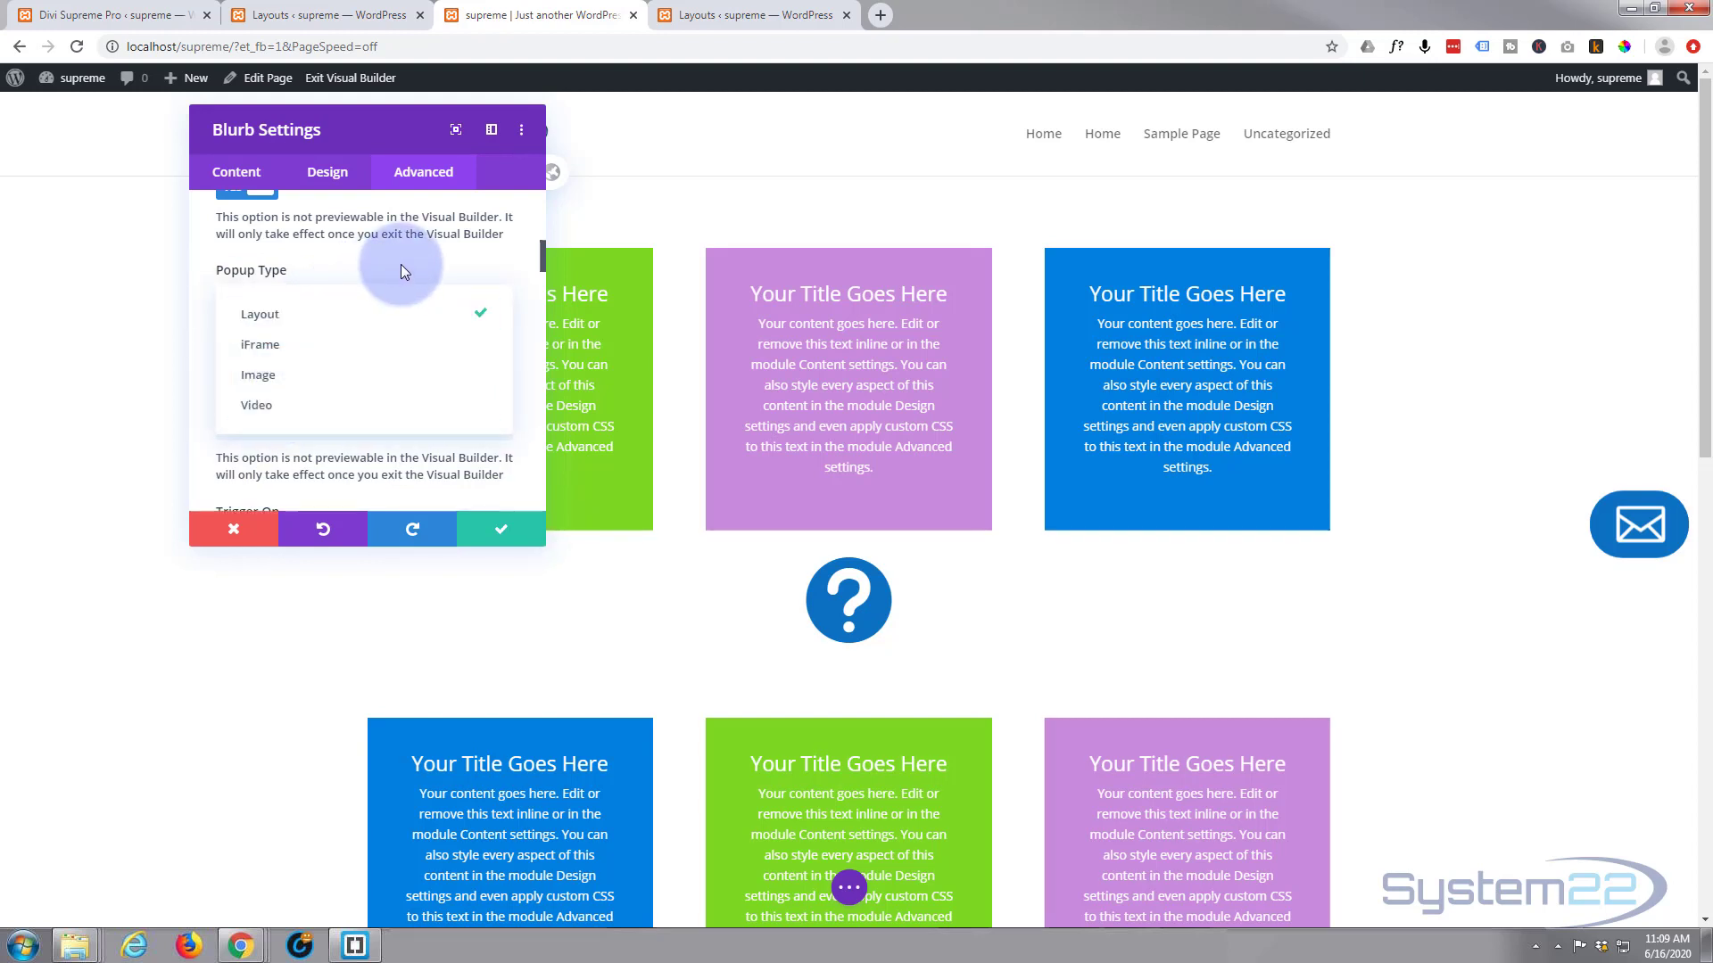
pyautogui.click(259, 314)
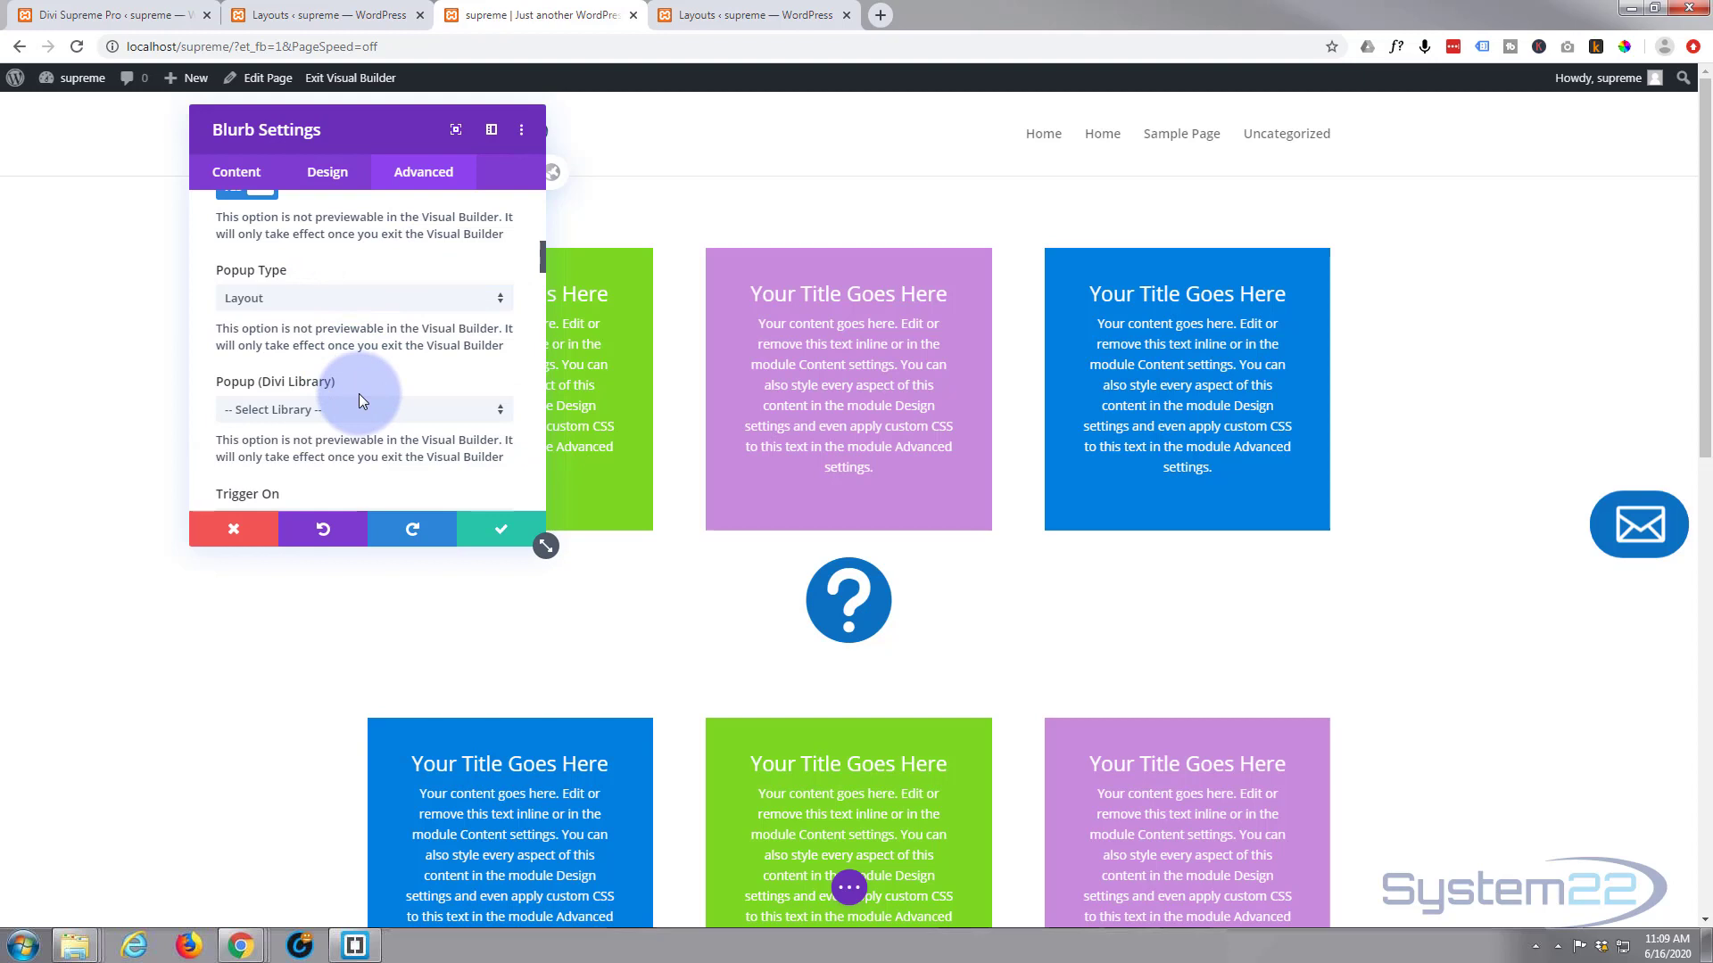
pyautogui.scroll(-3)
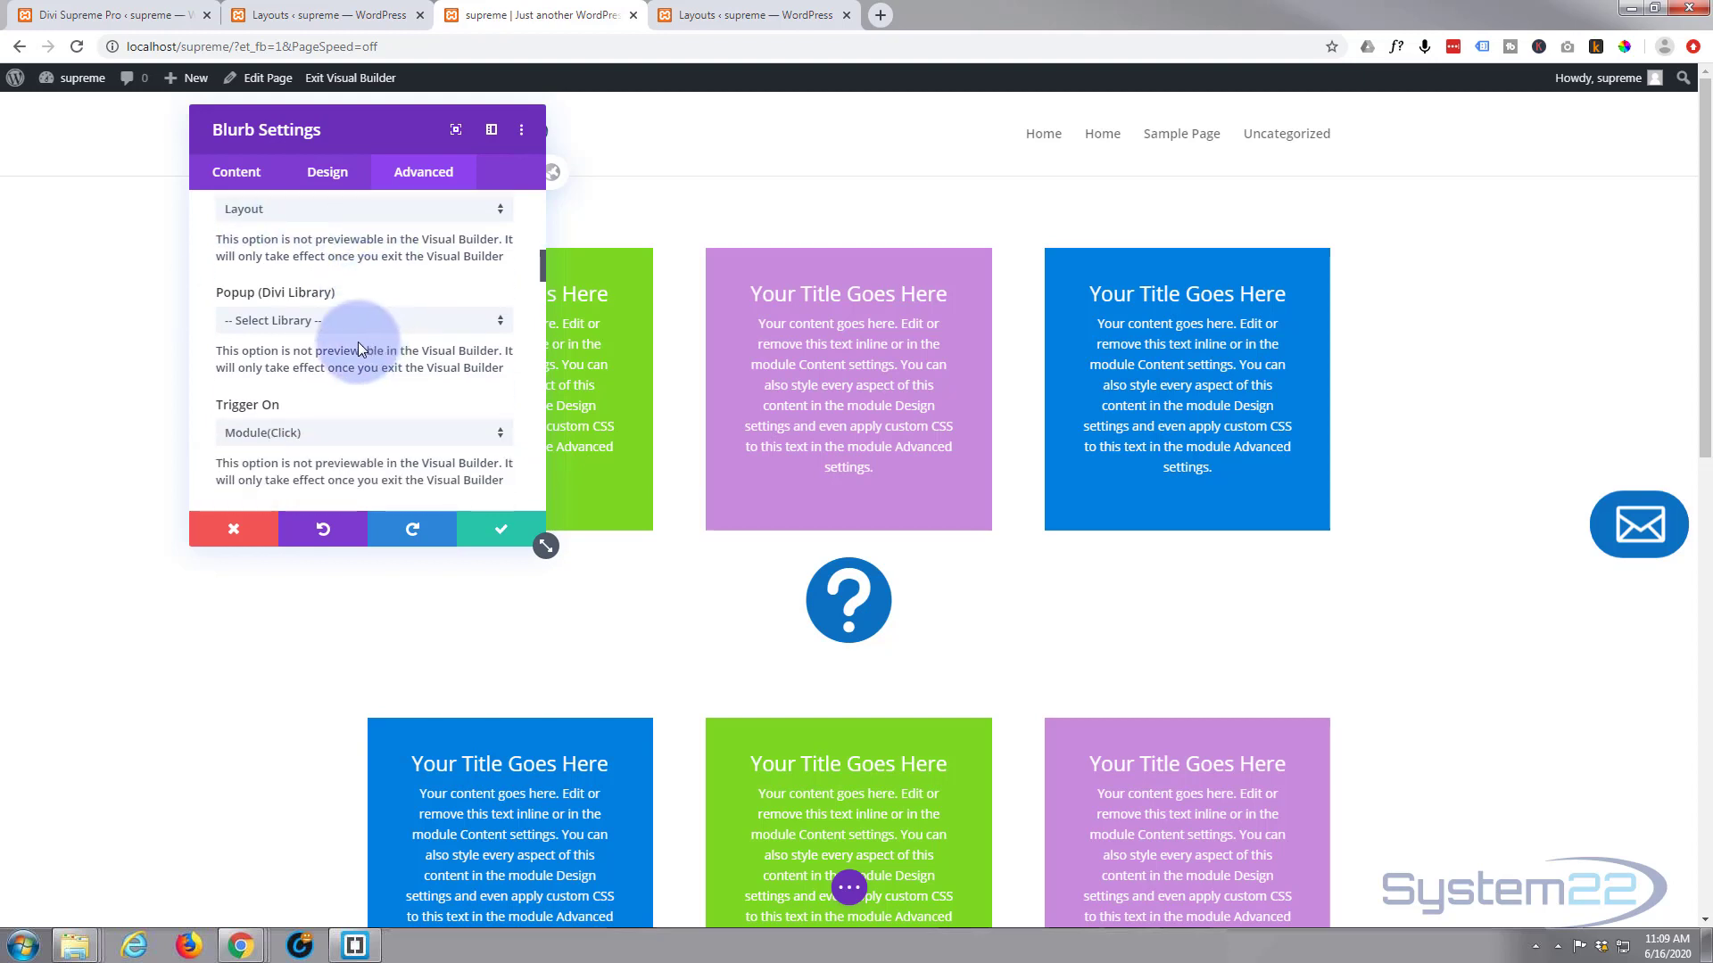
pyautogui.moveTo(398, 330)
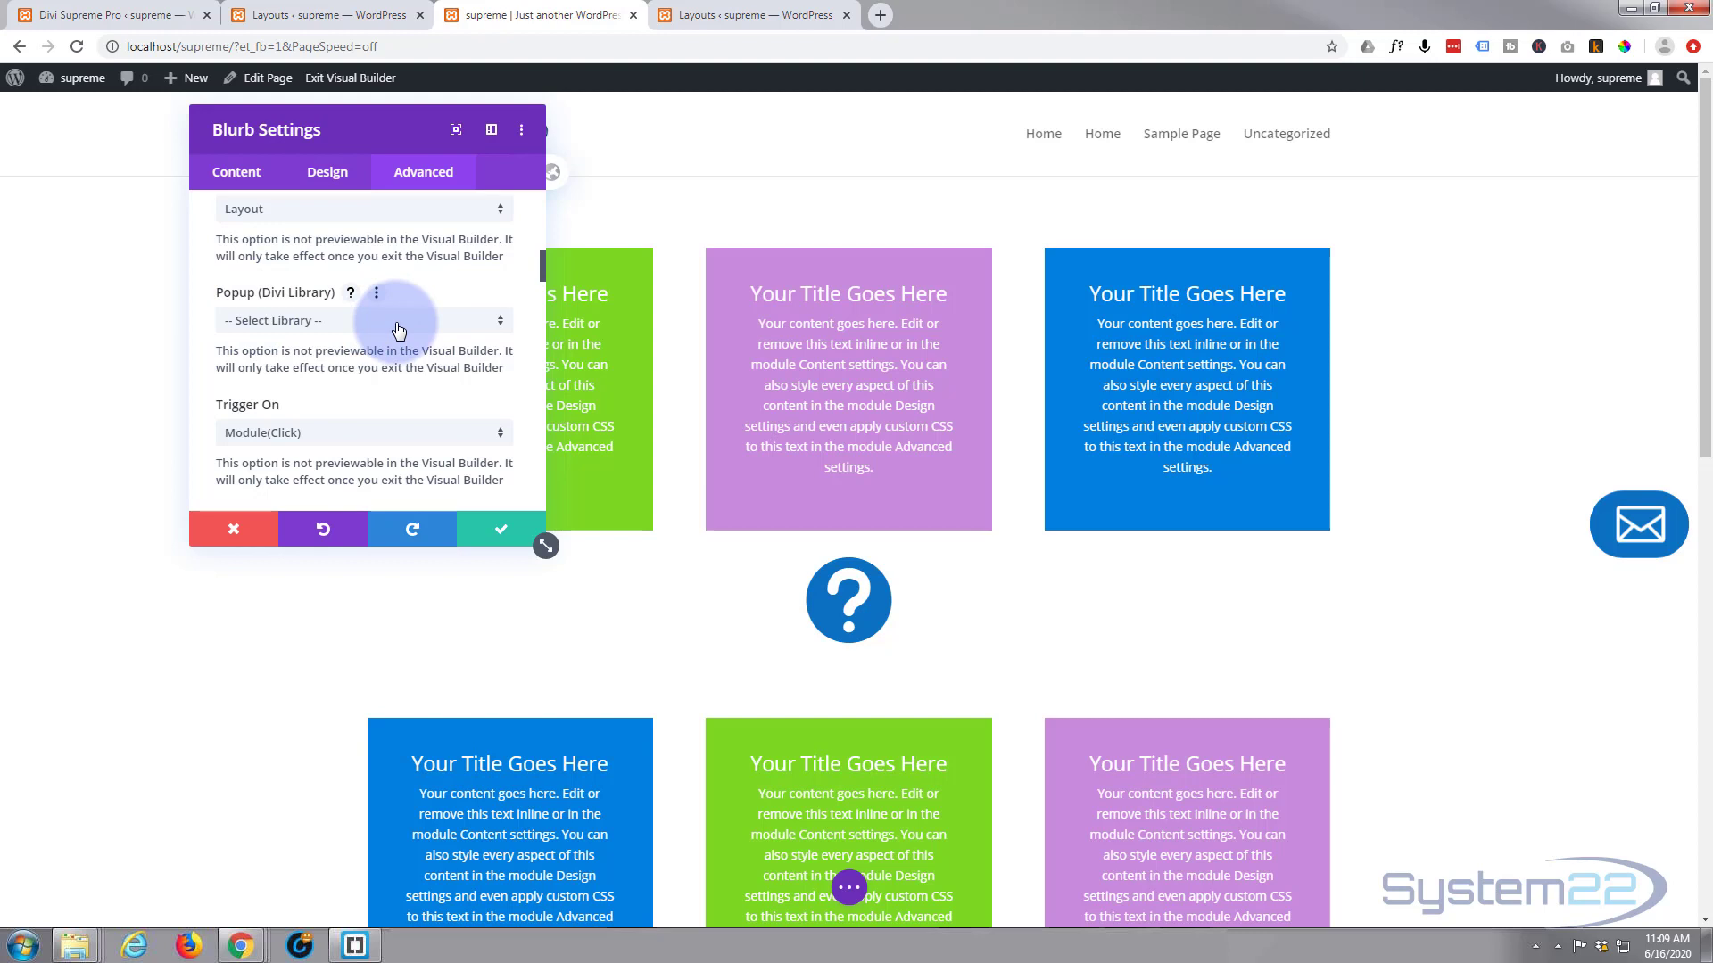
pyautogui.click(362, 320)
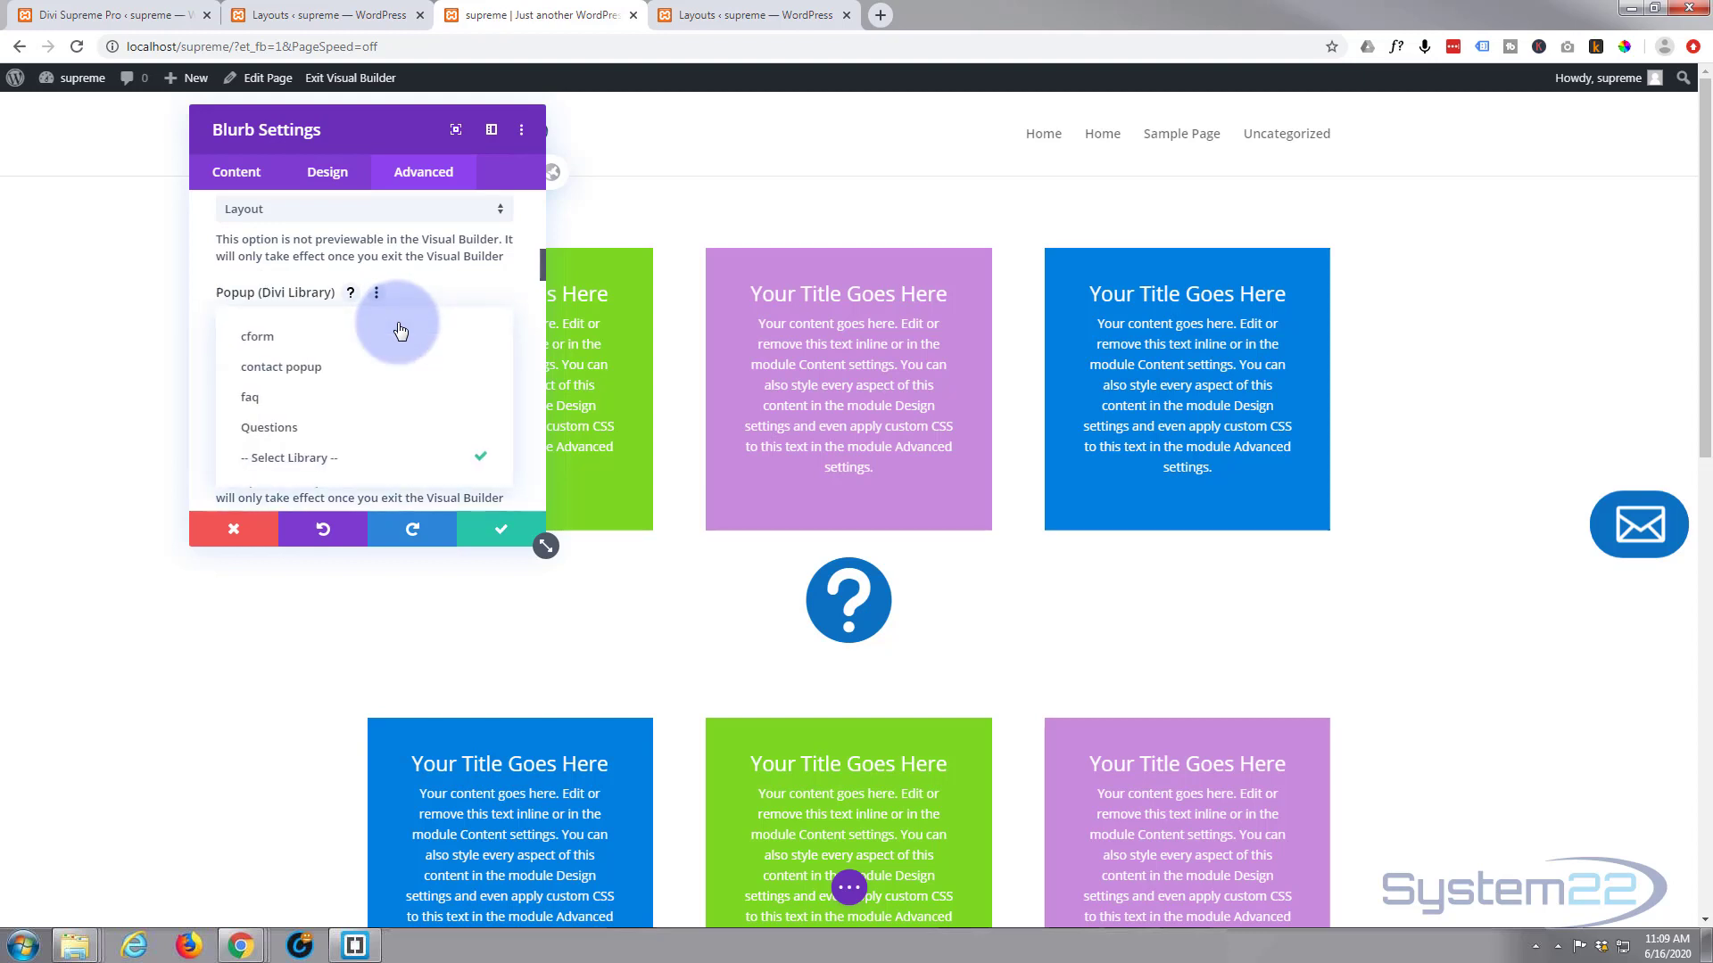
pyautogui.click(269, 427)
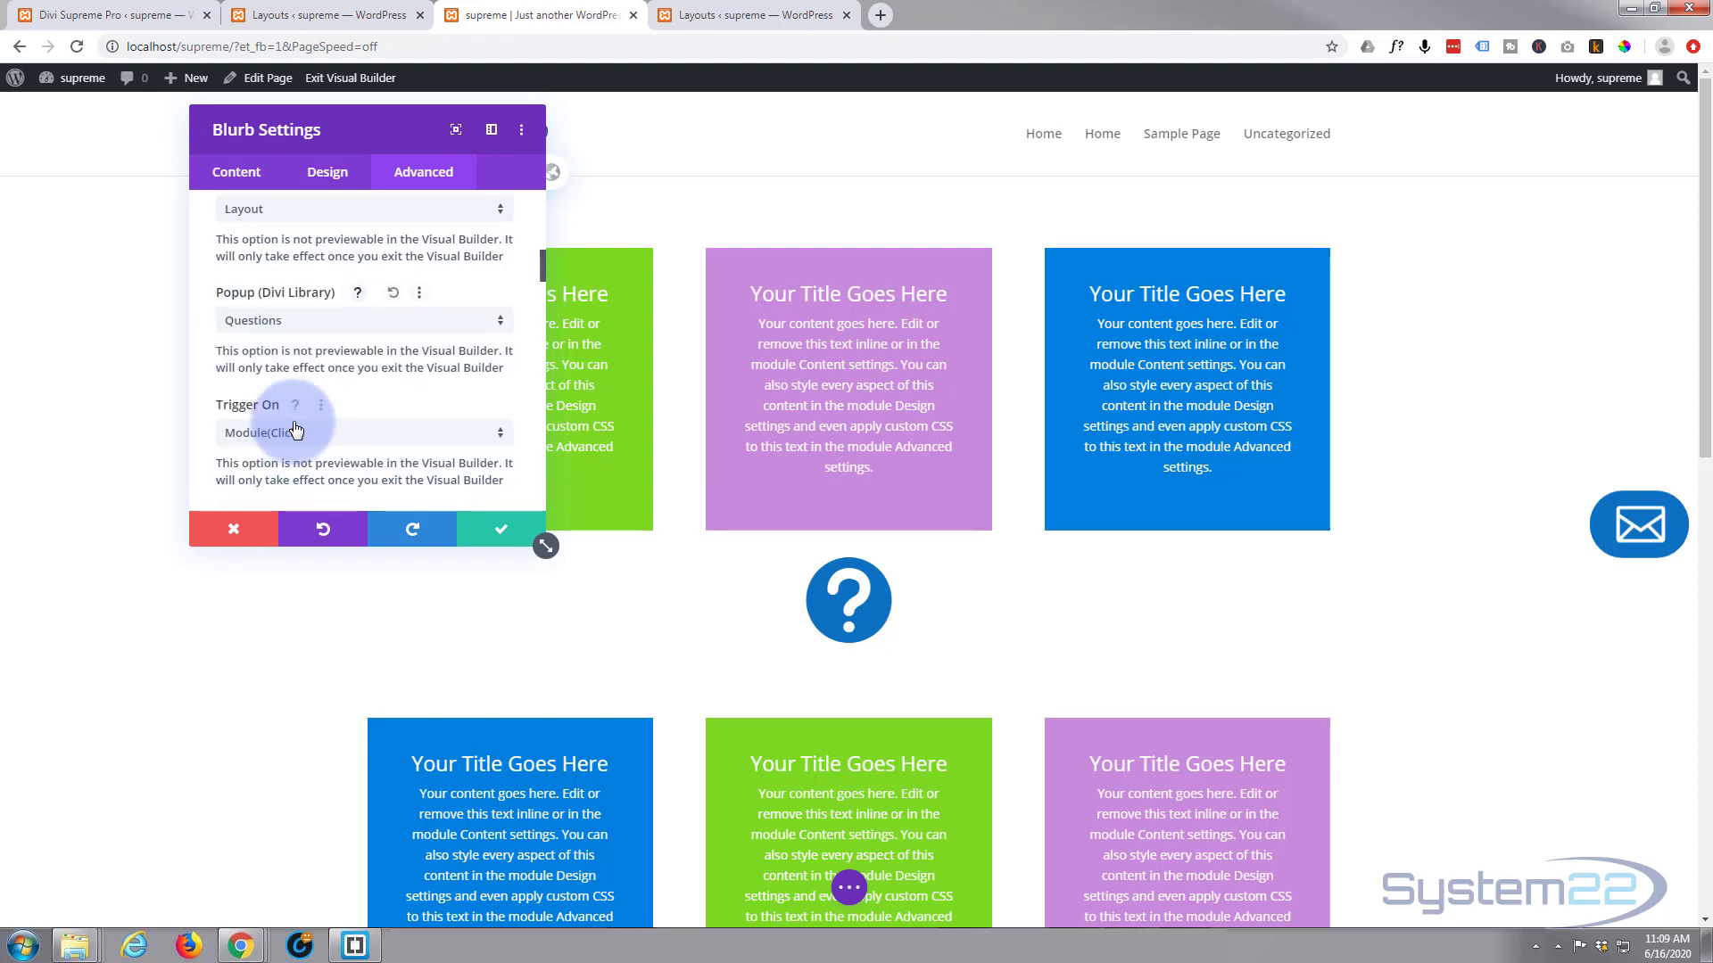
pyautogui.scroll(-3)
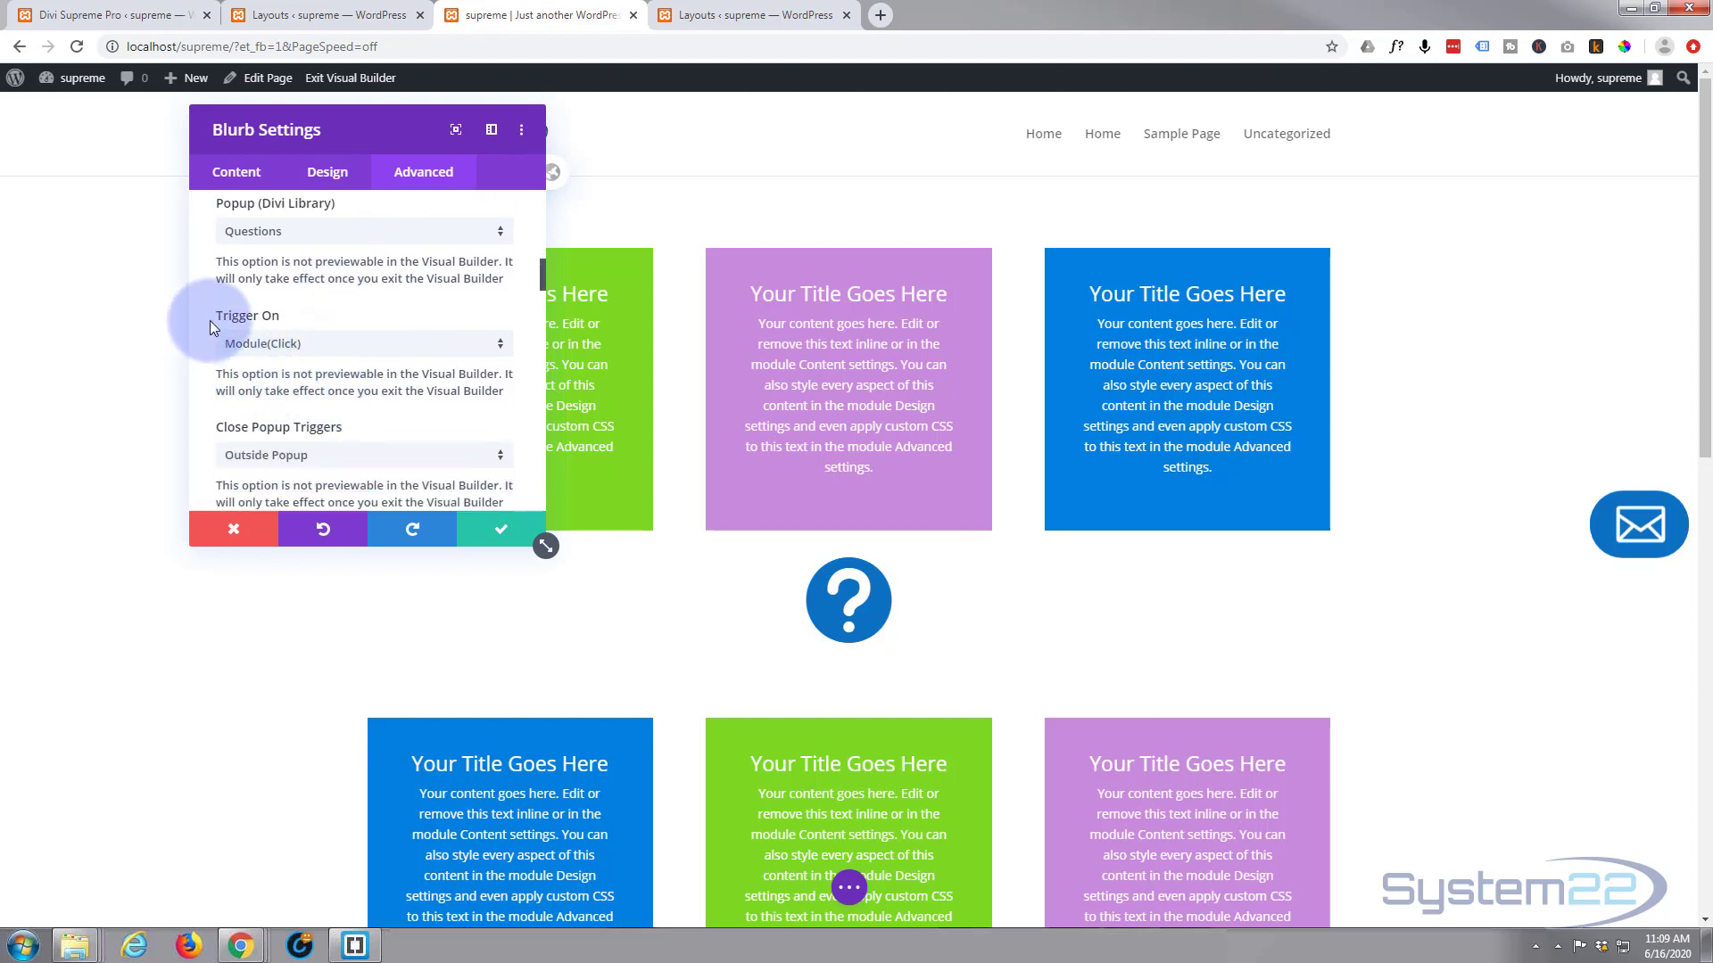
pyautogui.click(847, 600)
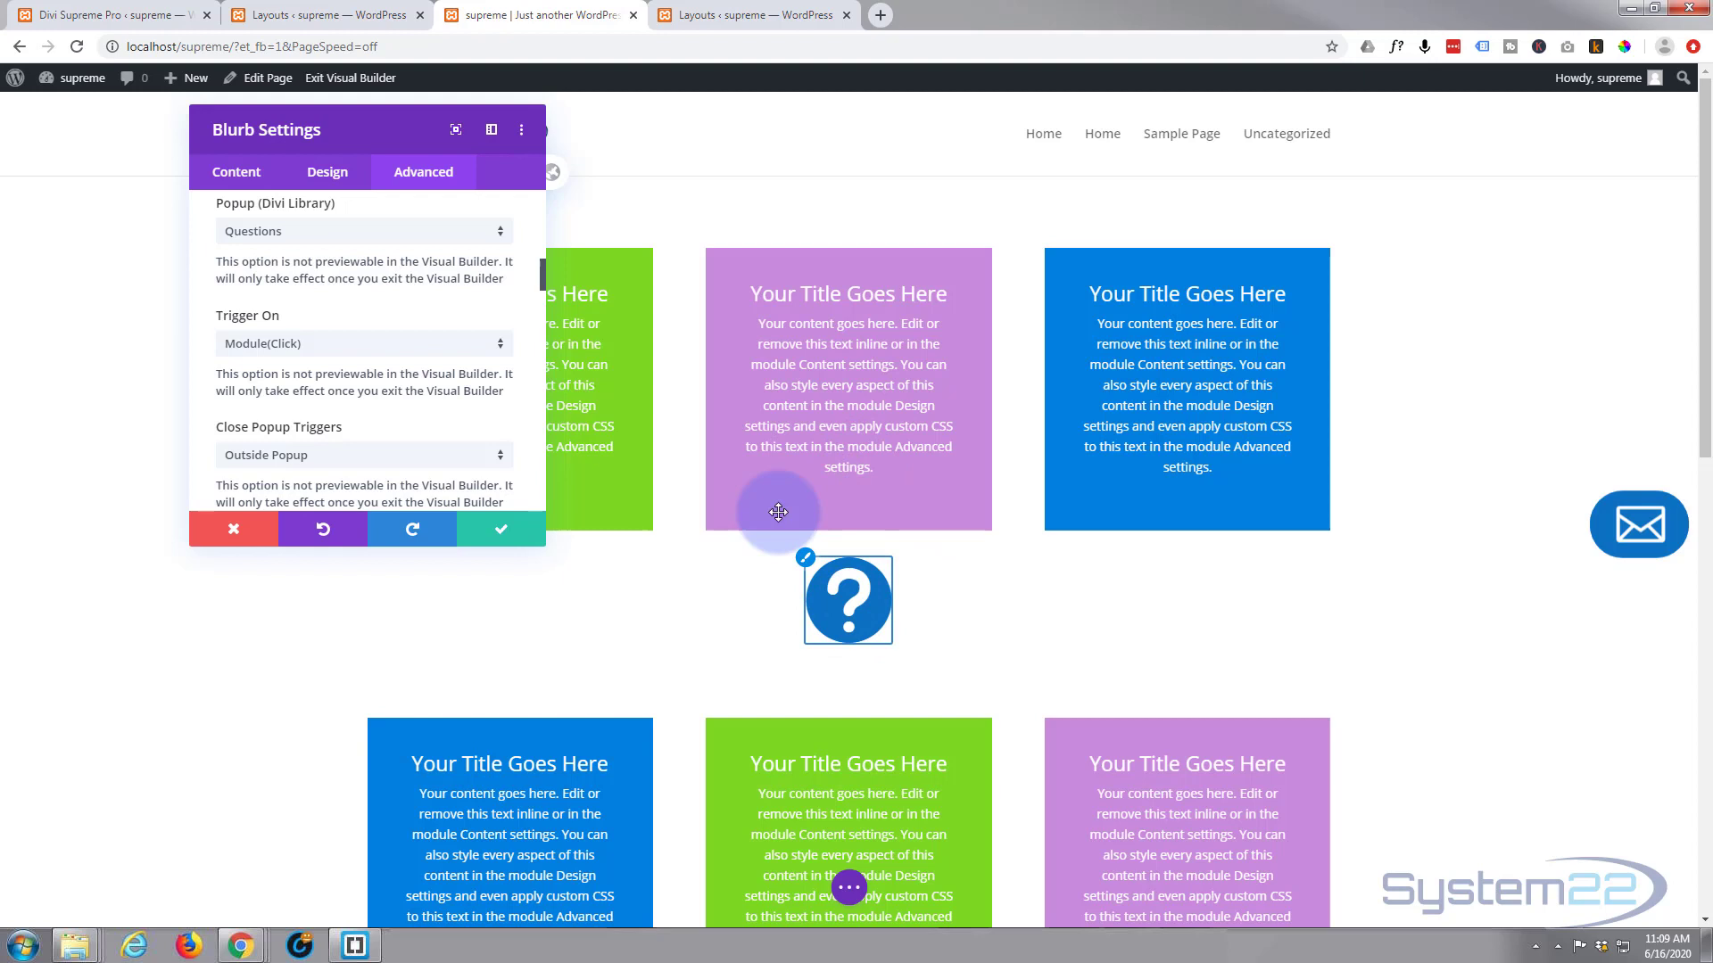
pyautogui.moveTo(398, 339)
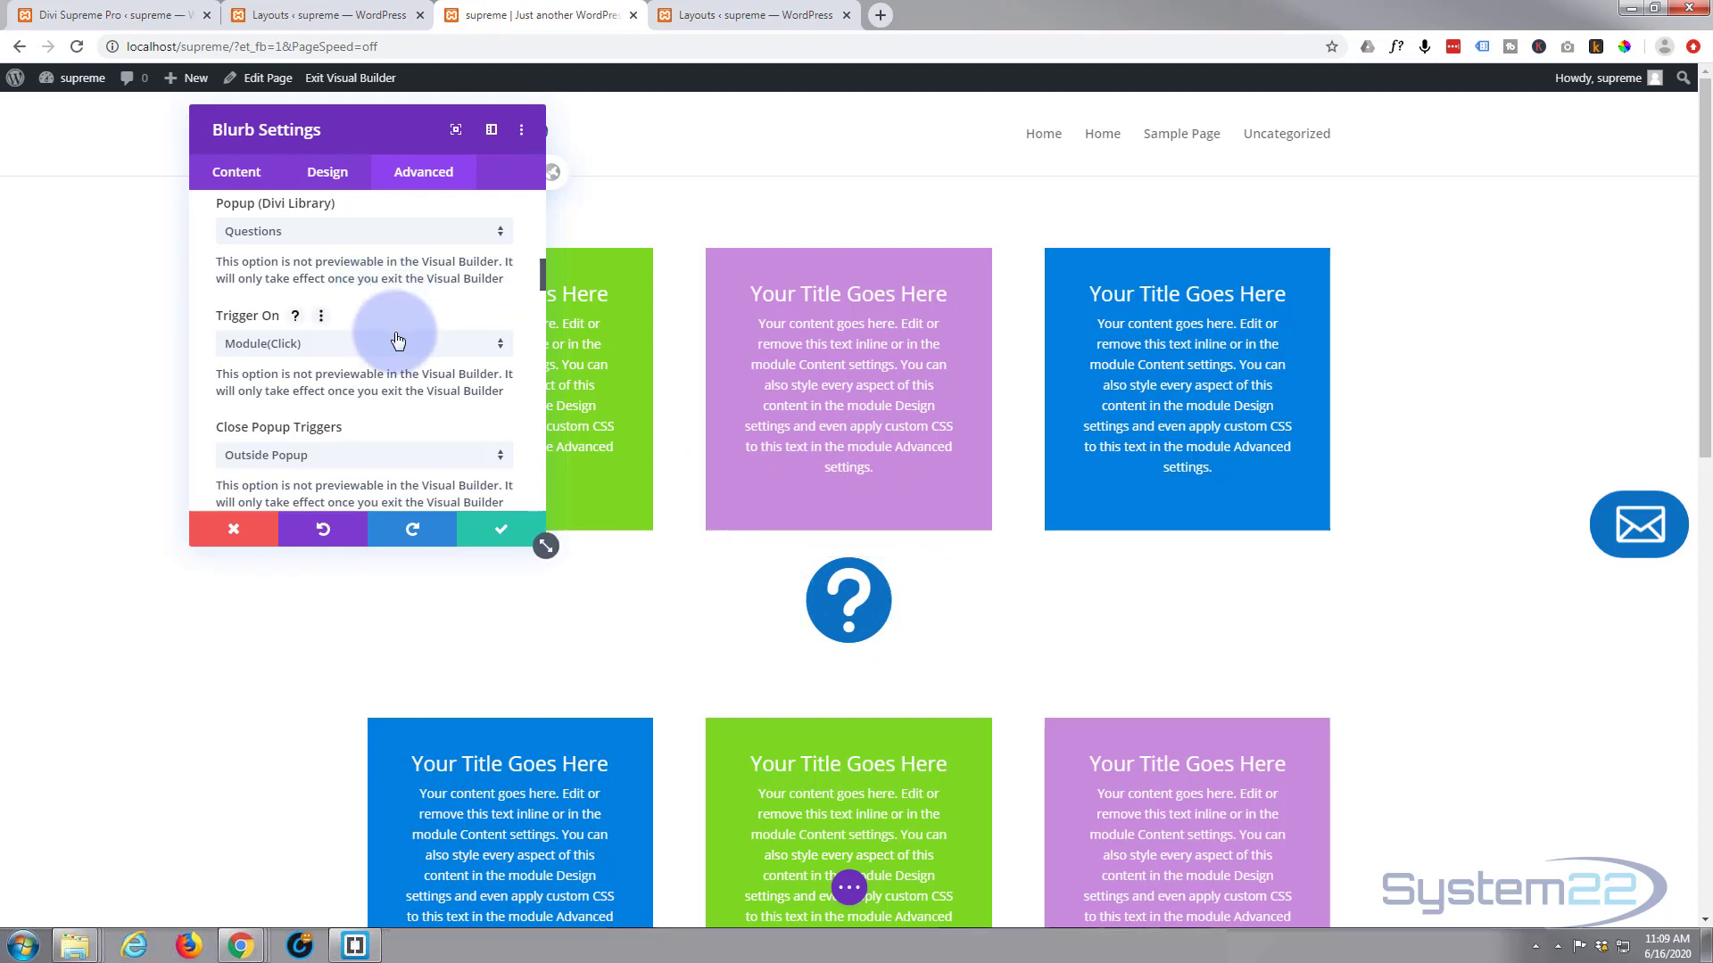
pyautogui.moveTo(396, 347)
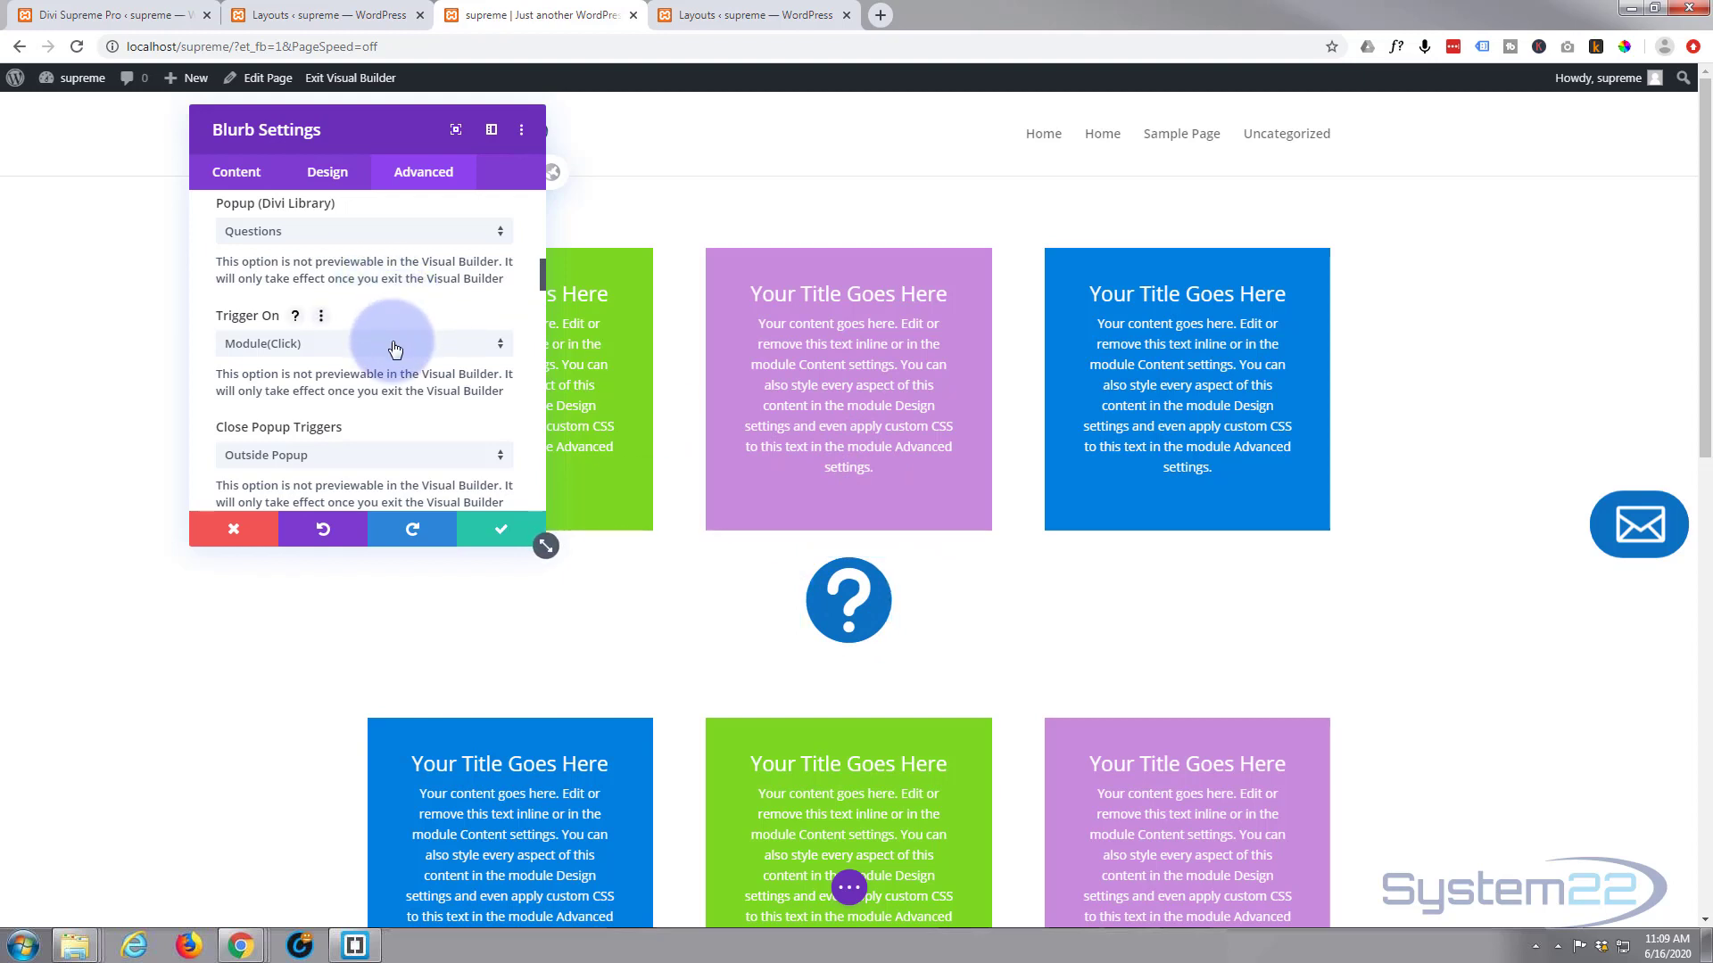
pyautogui.click(364, 343)
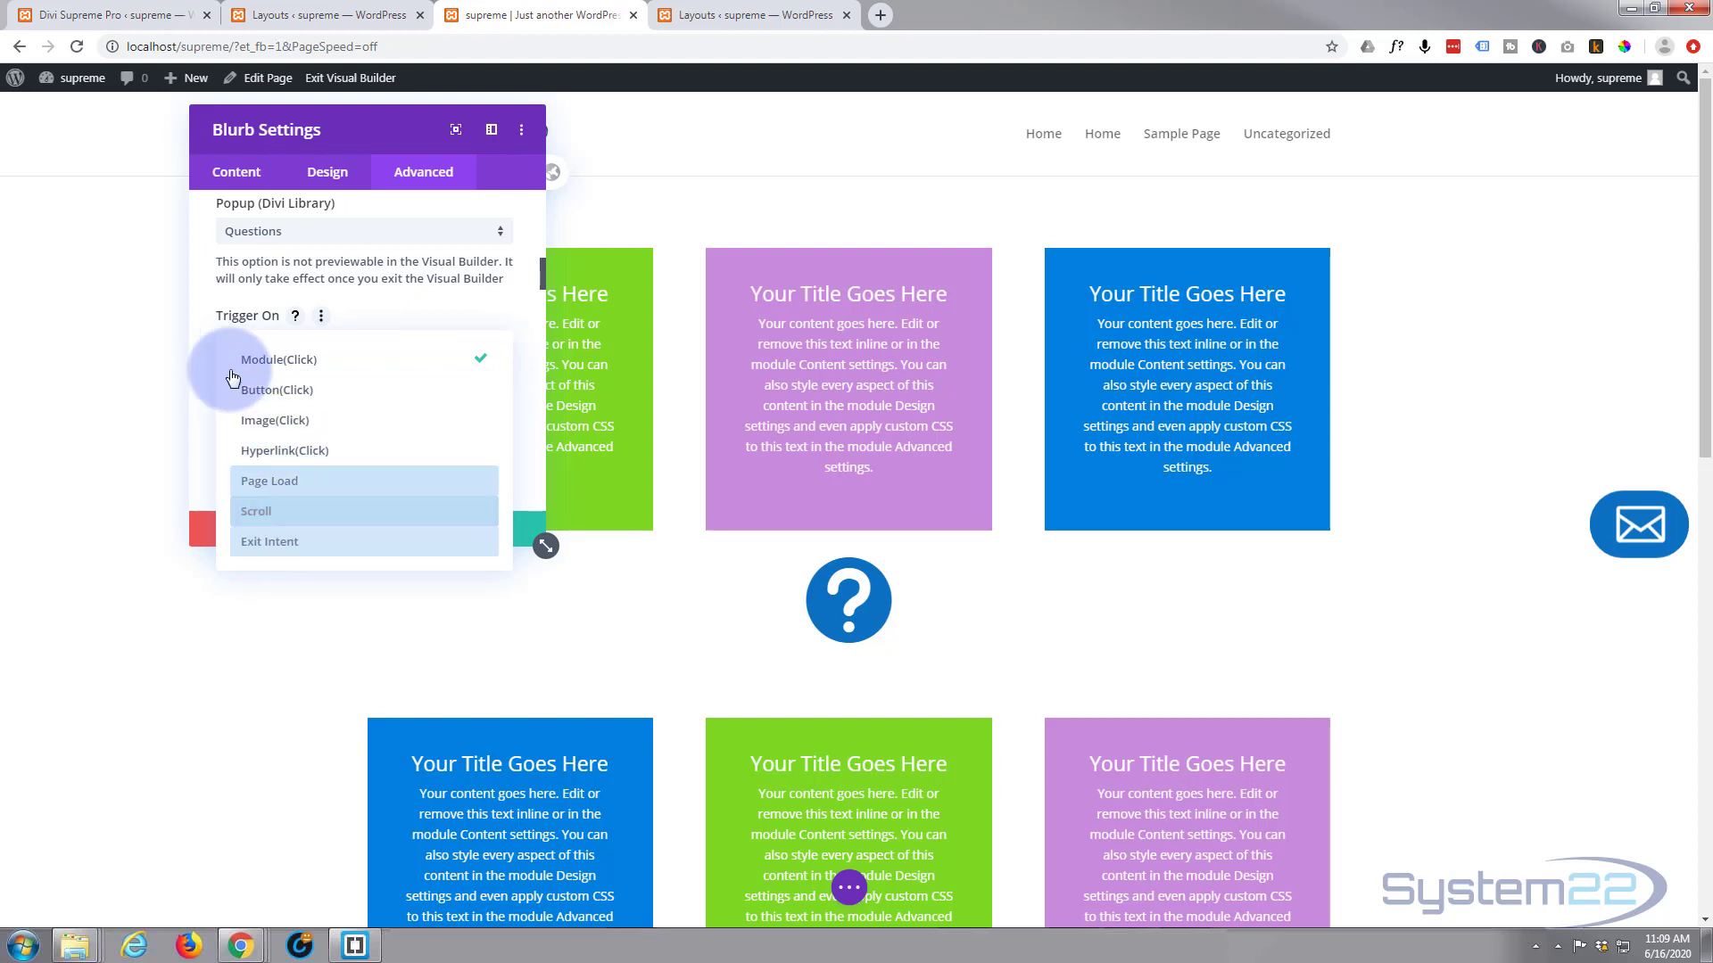
pyautogui.click(278, 359)
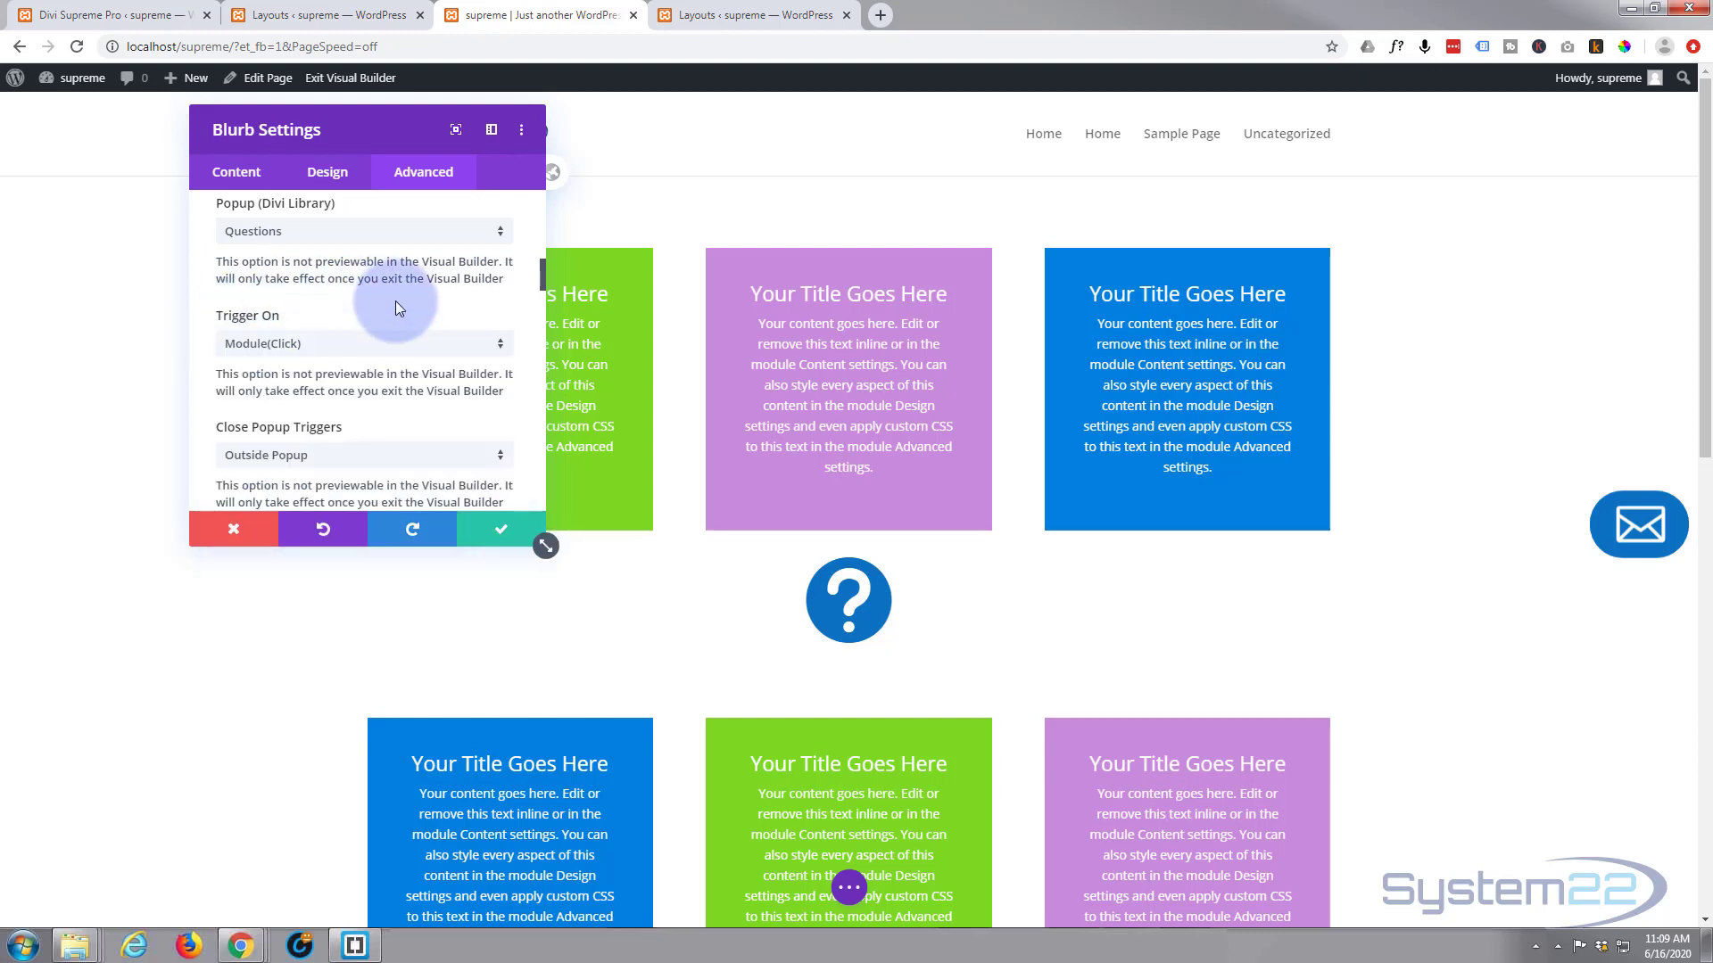
pyautogui.scroll(-3)
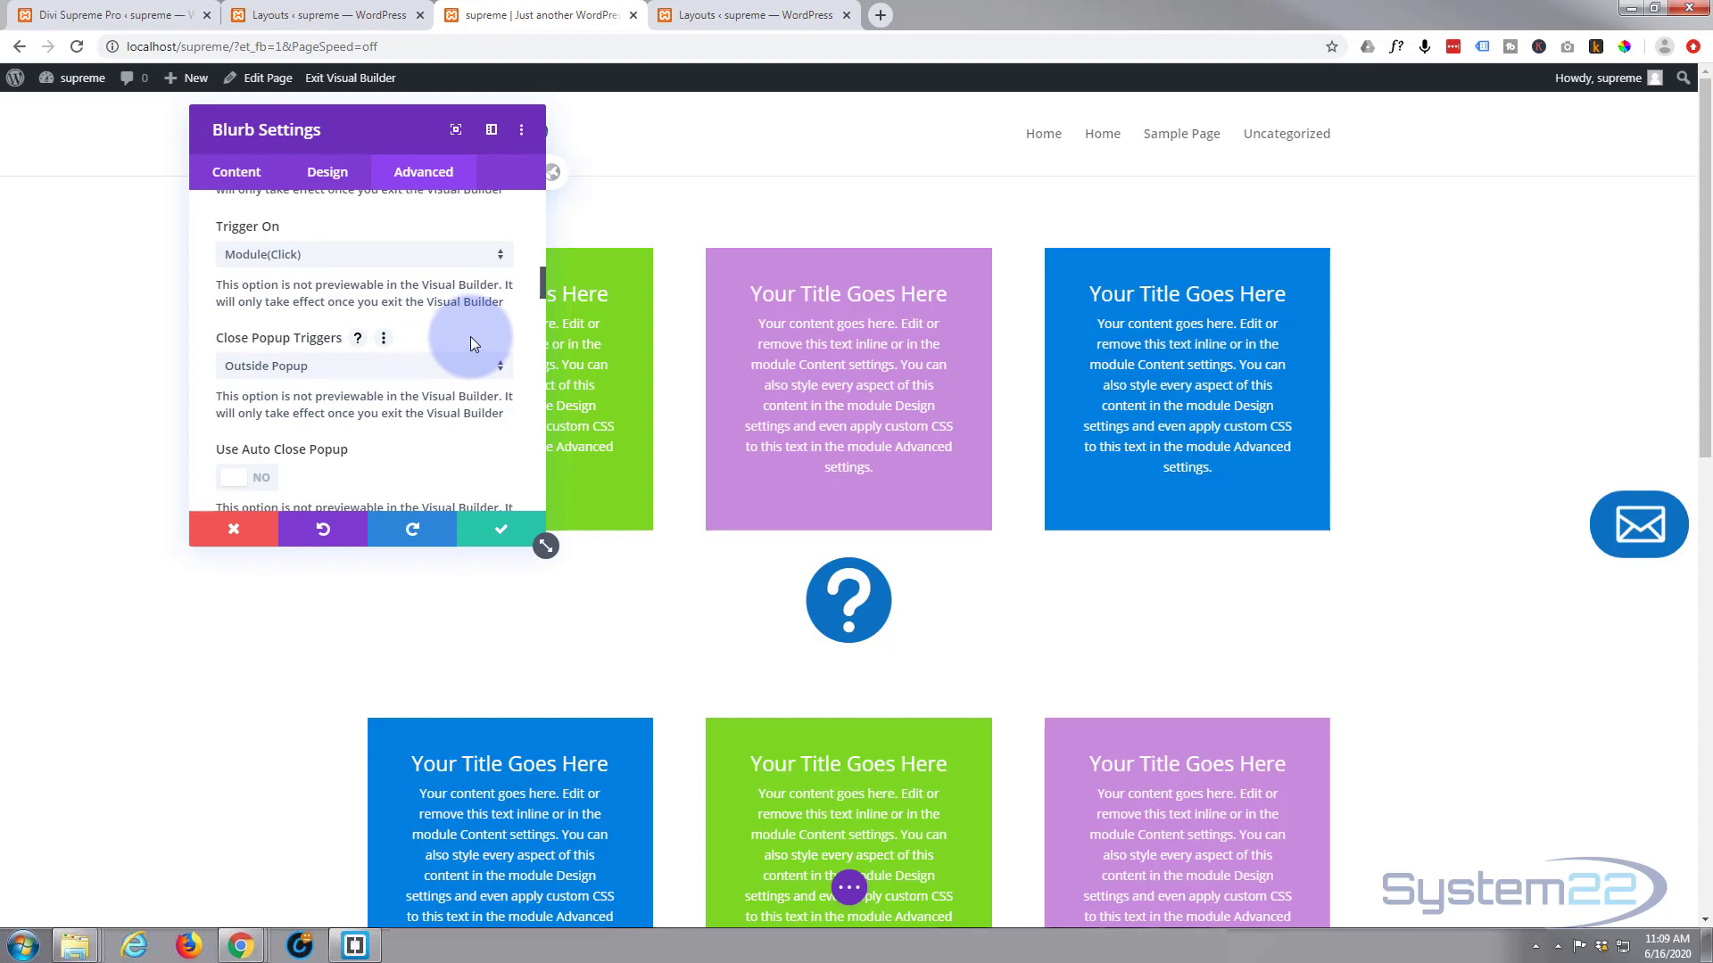
pyautogui.scroll(-3)
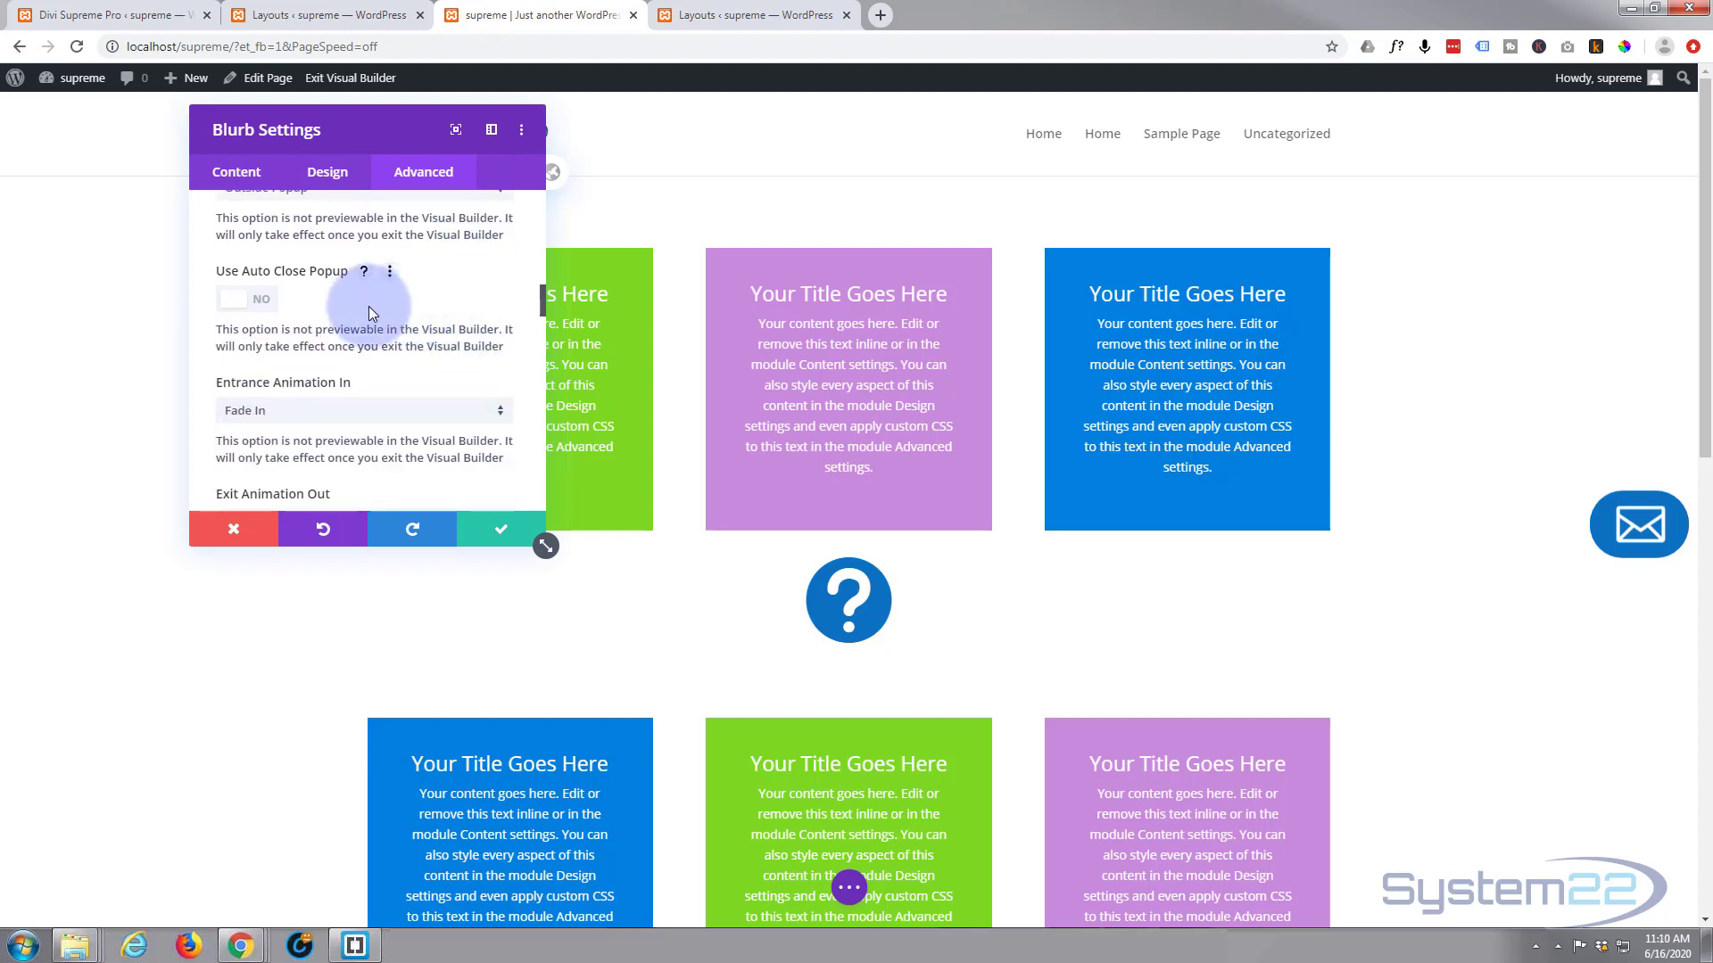
pyautogui.moveTo(275, 275)
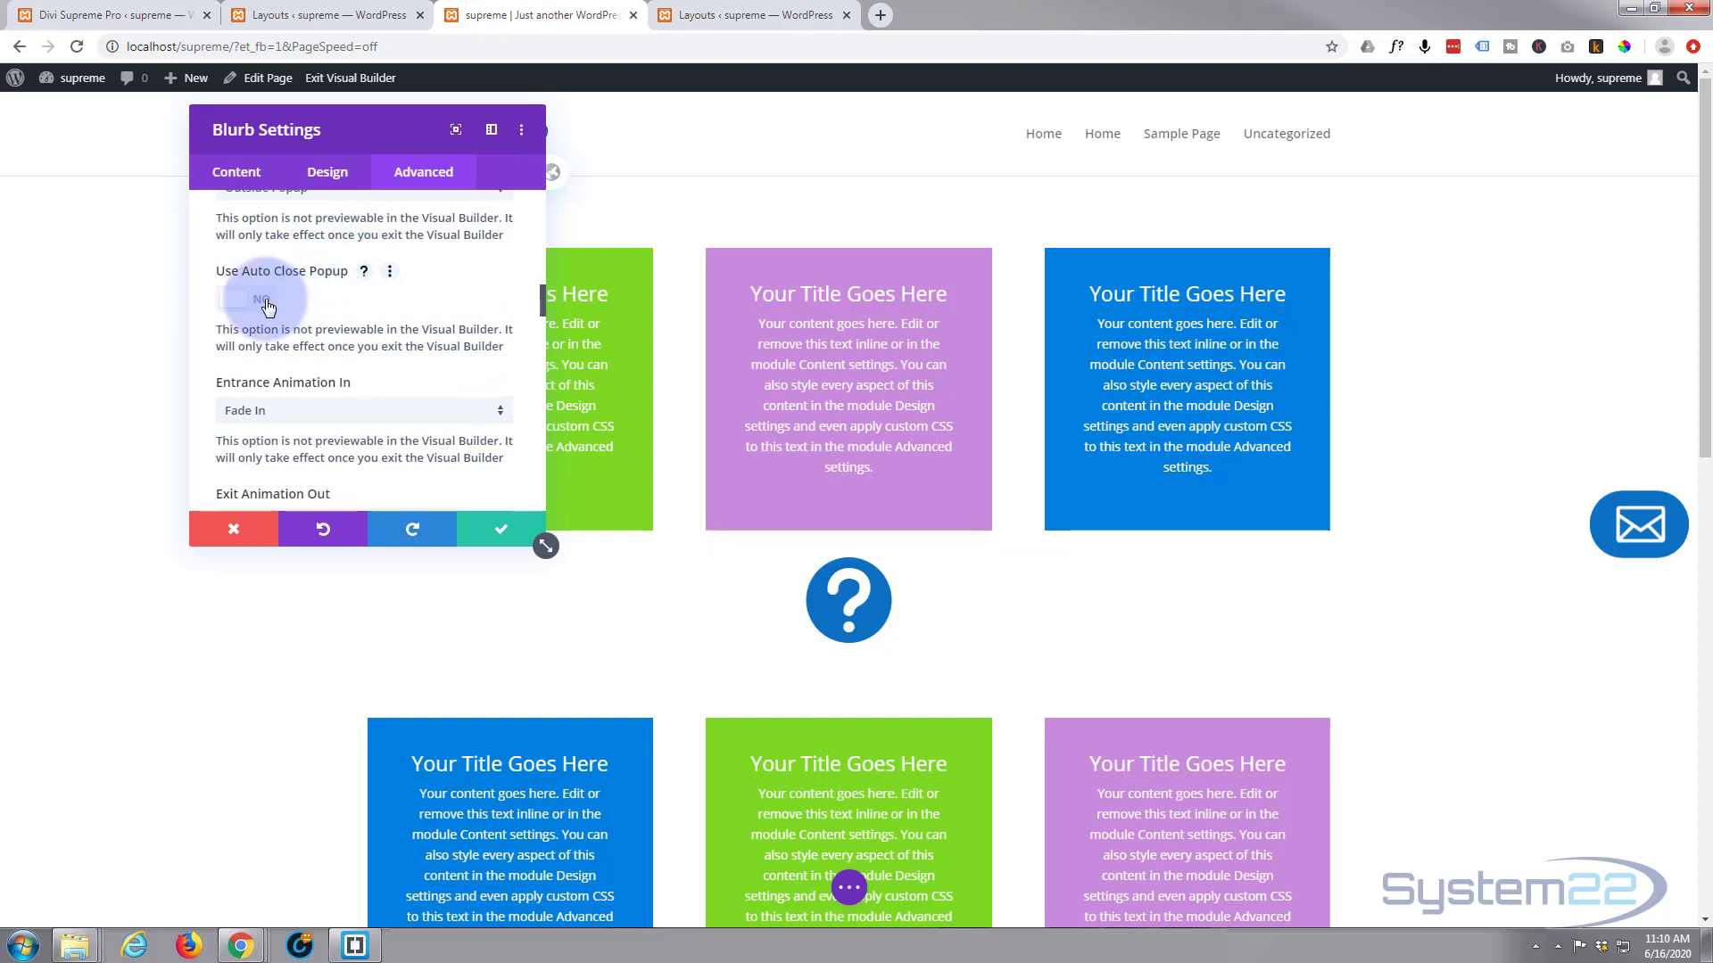
pyautogui.click(246, 298)
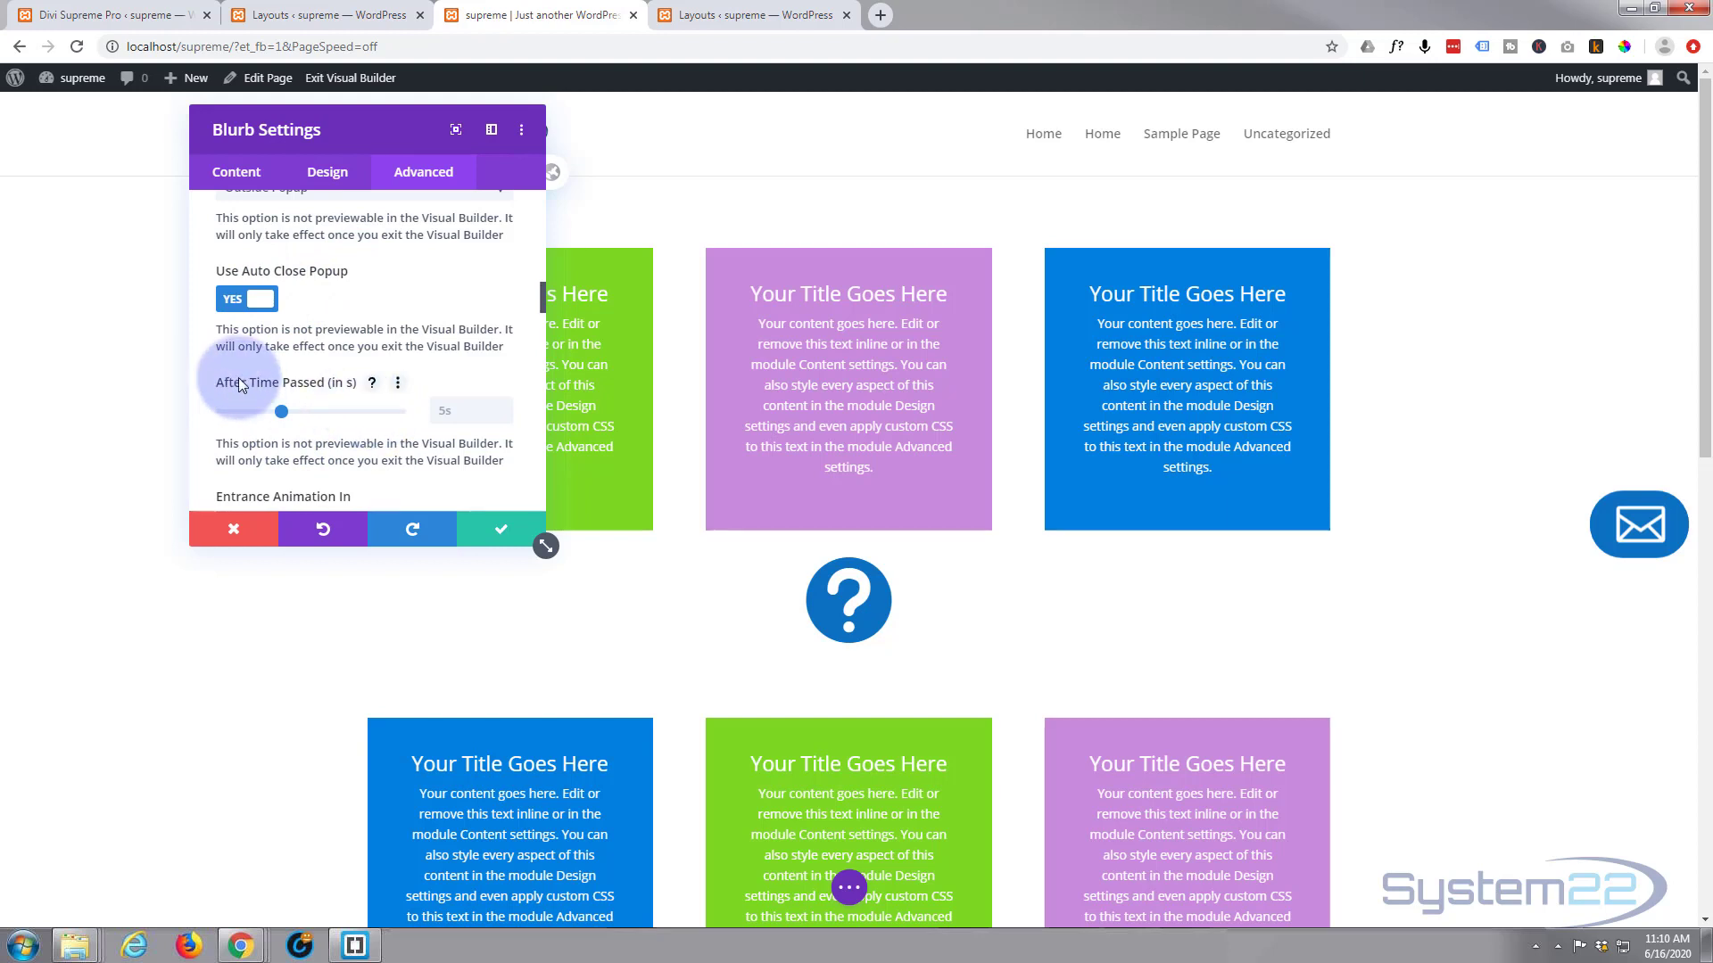
pyautogui.click(246, 298)
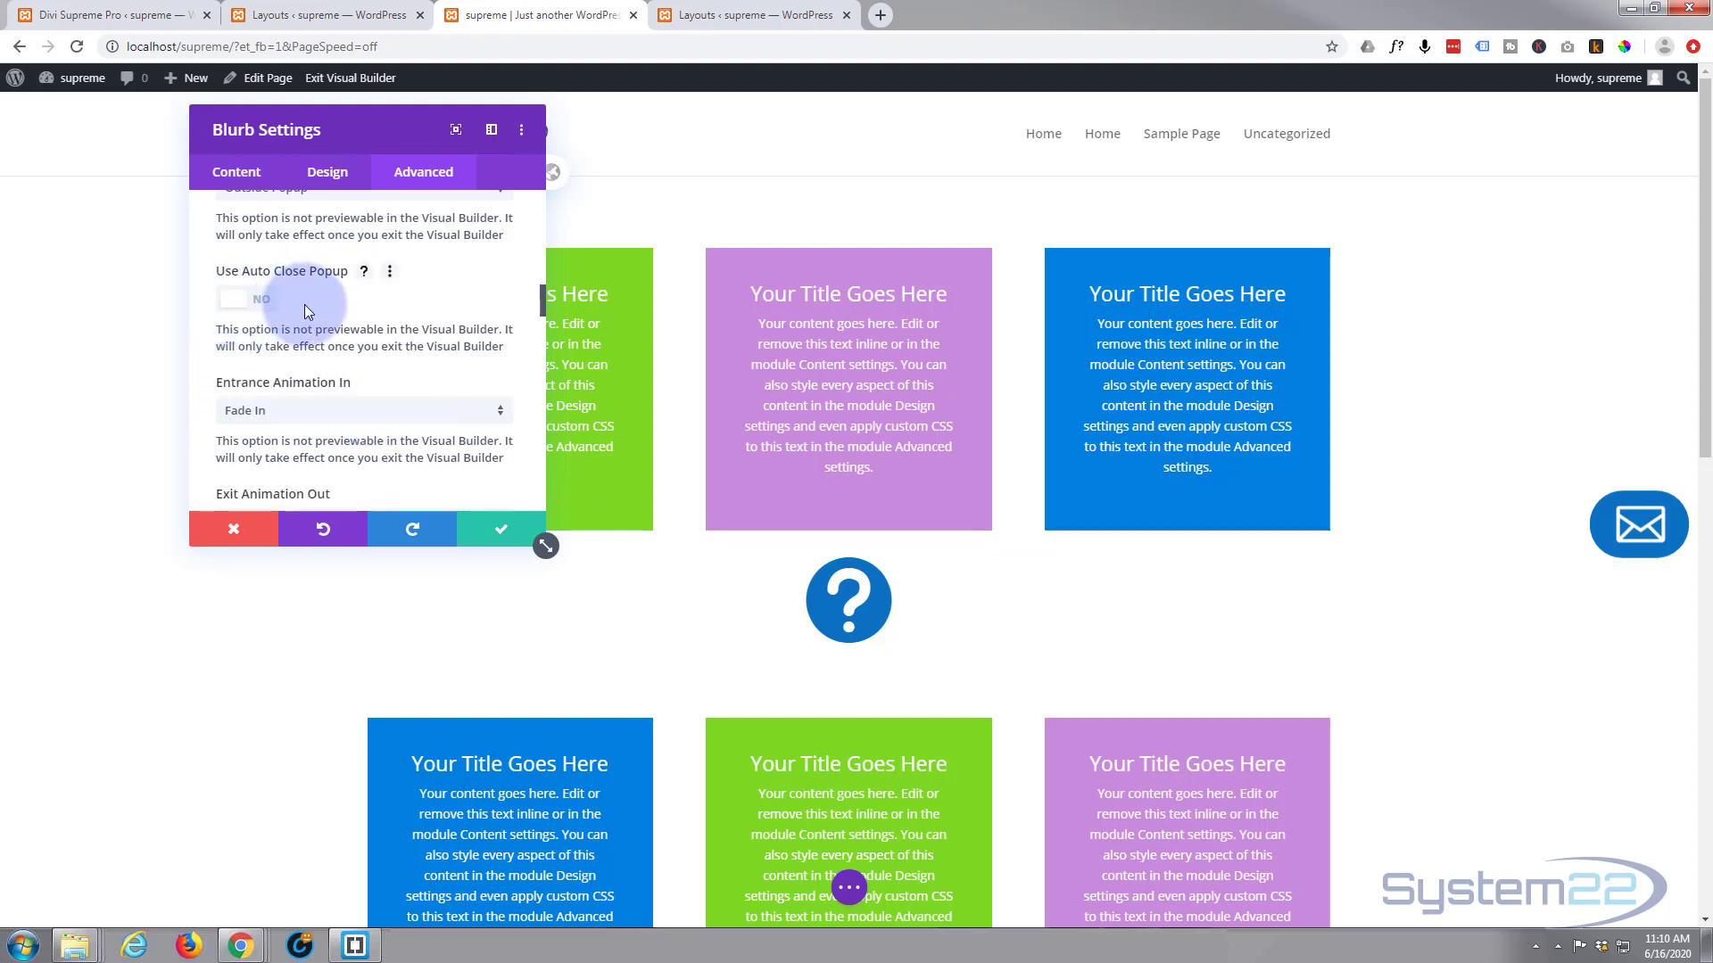
pyautogui.scroll(-3)
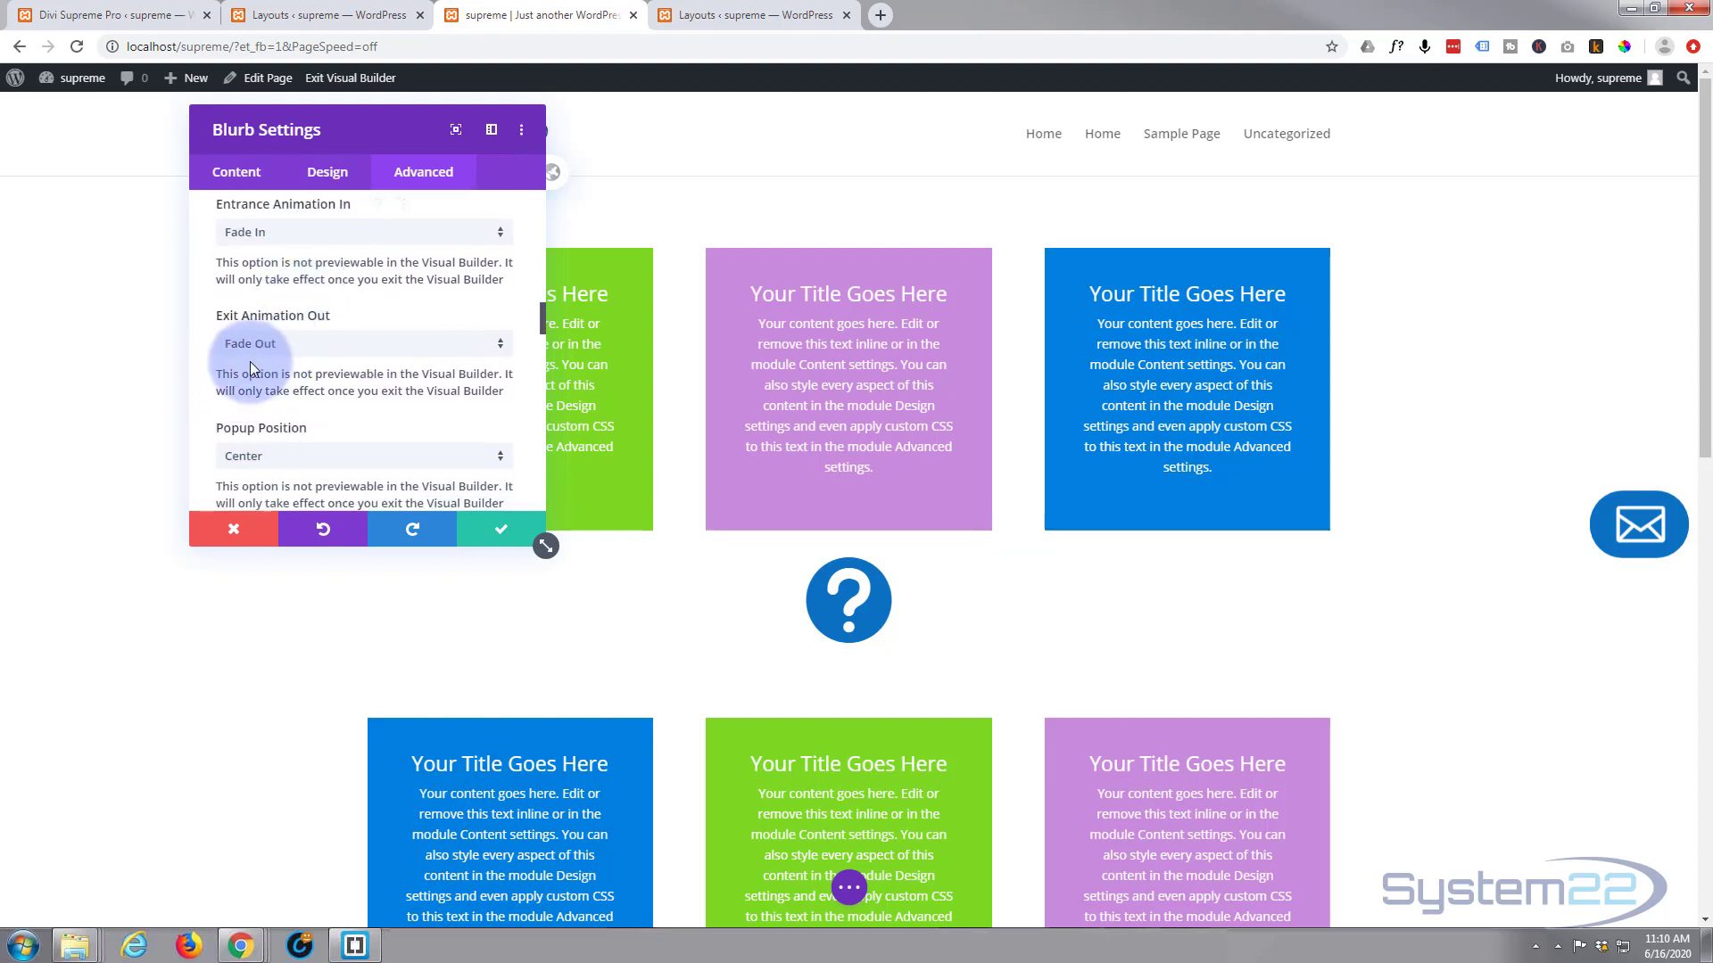
pyautogui.scroll(-3)
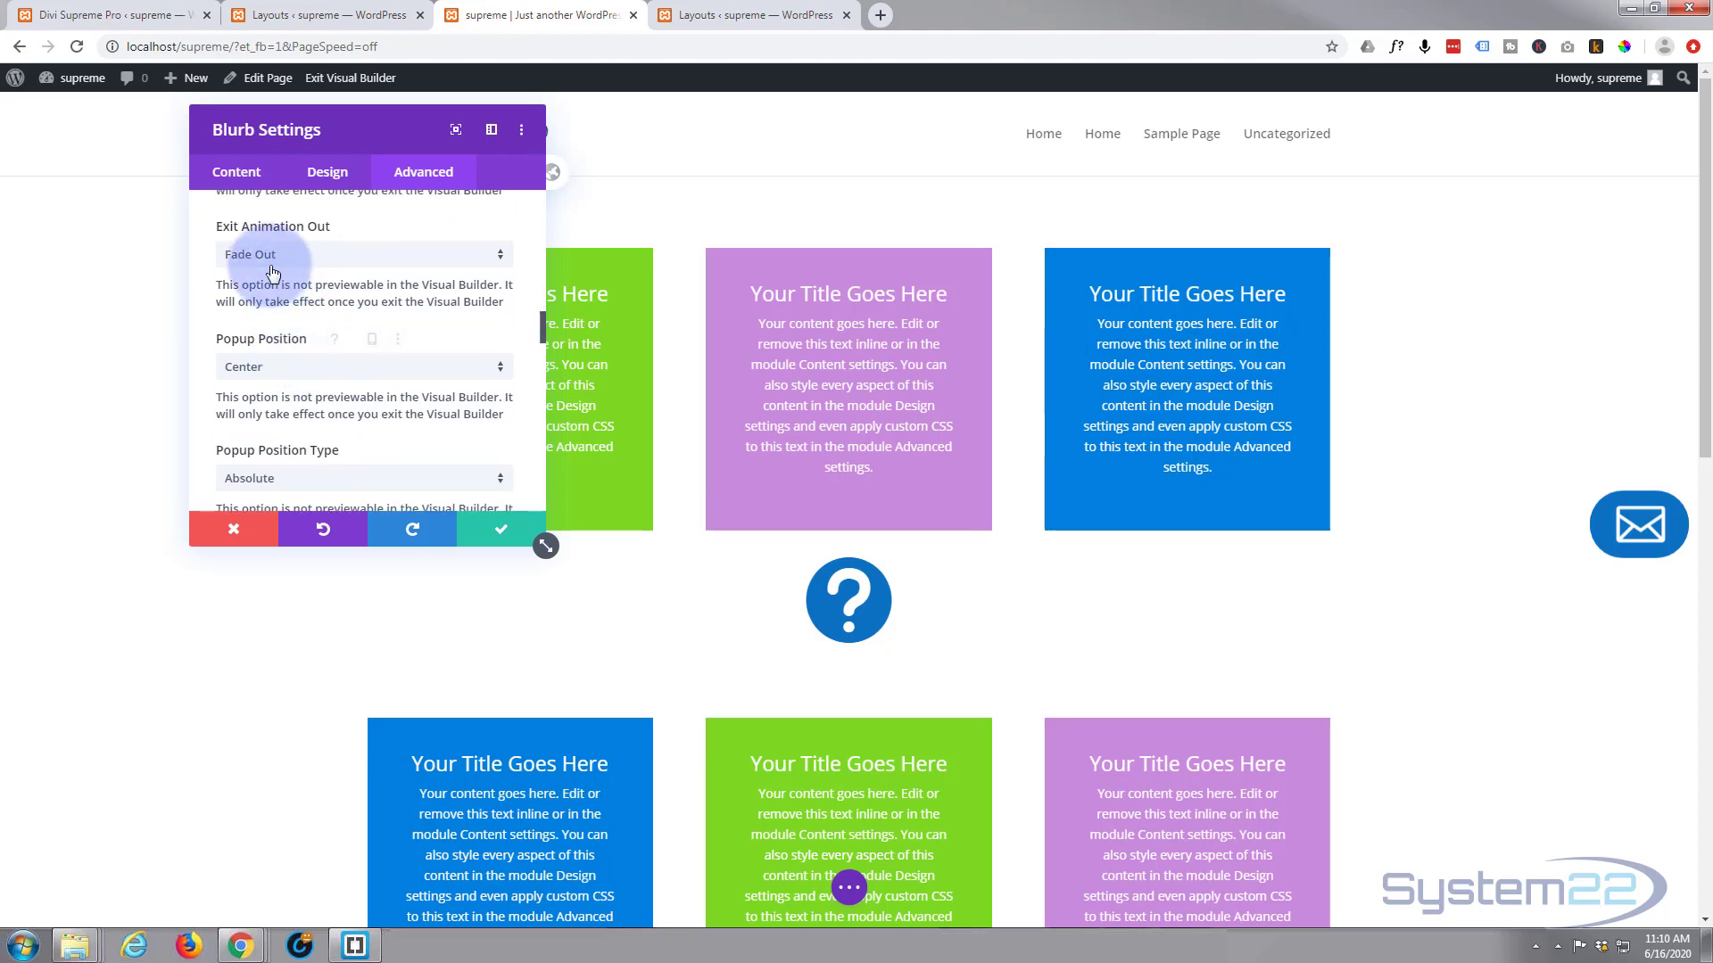
pyautogui.click(364, 253)
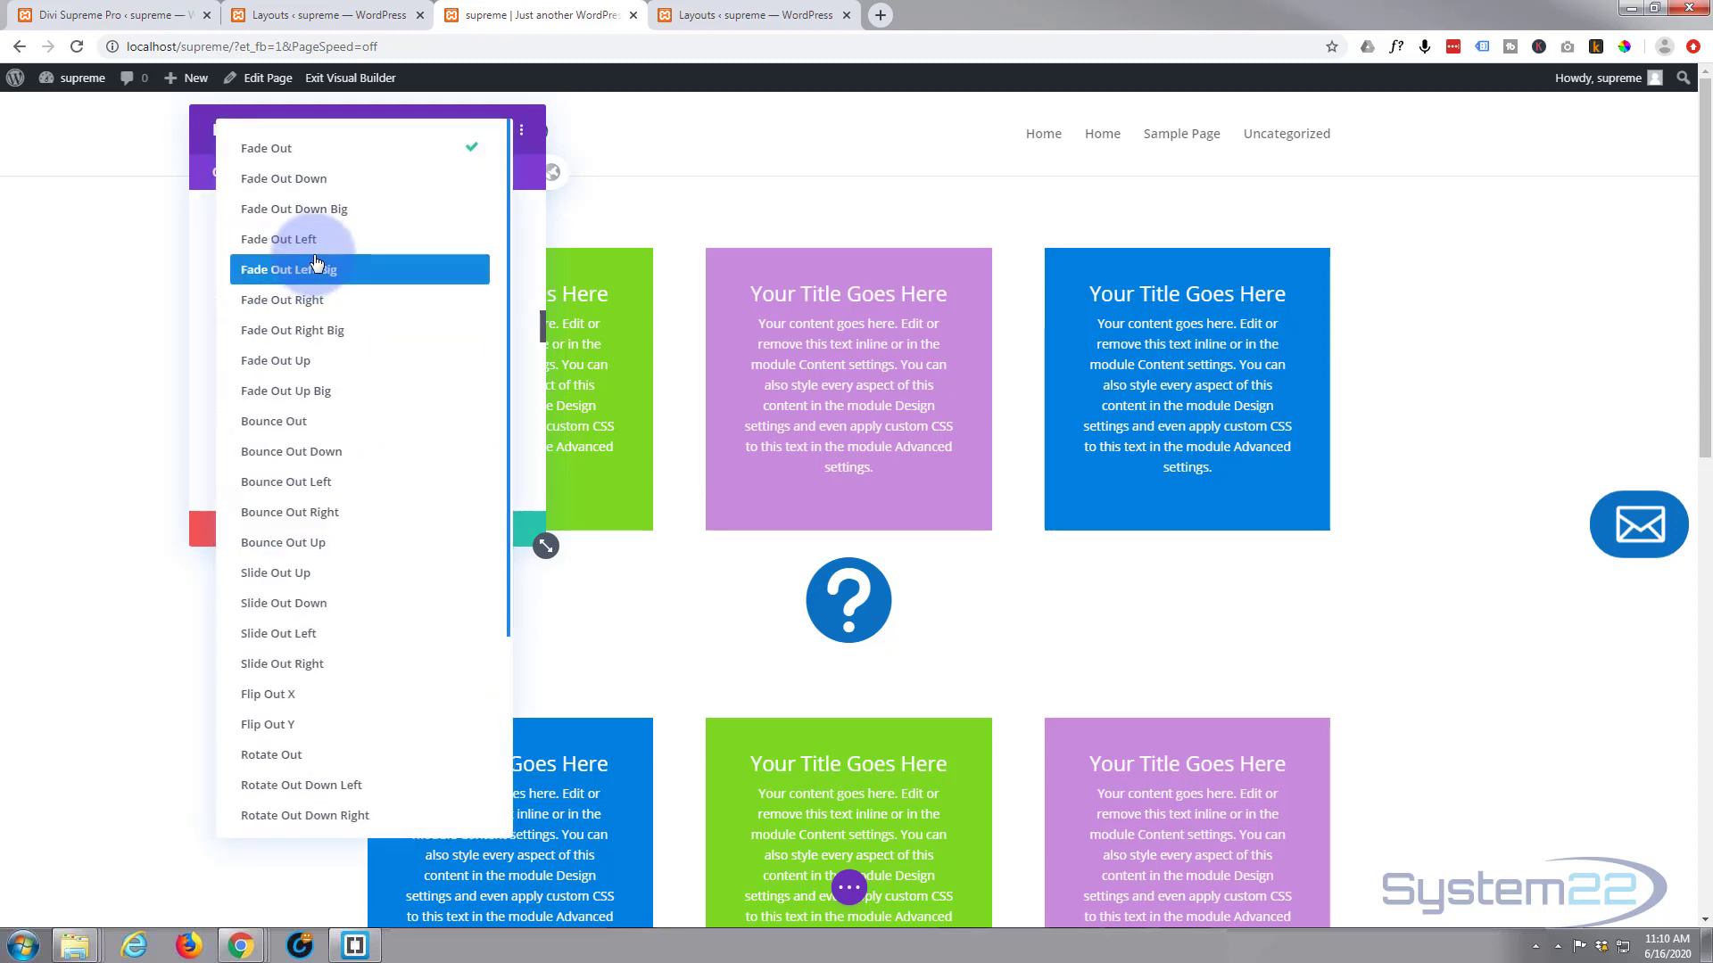
pyautogui.click(264, 148)
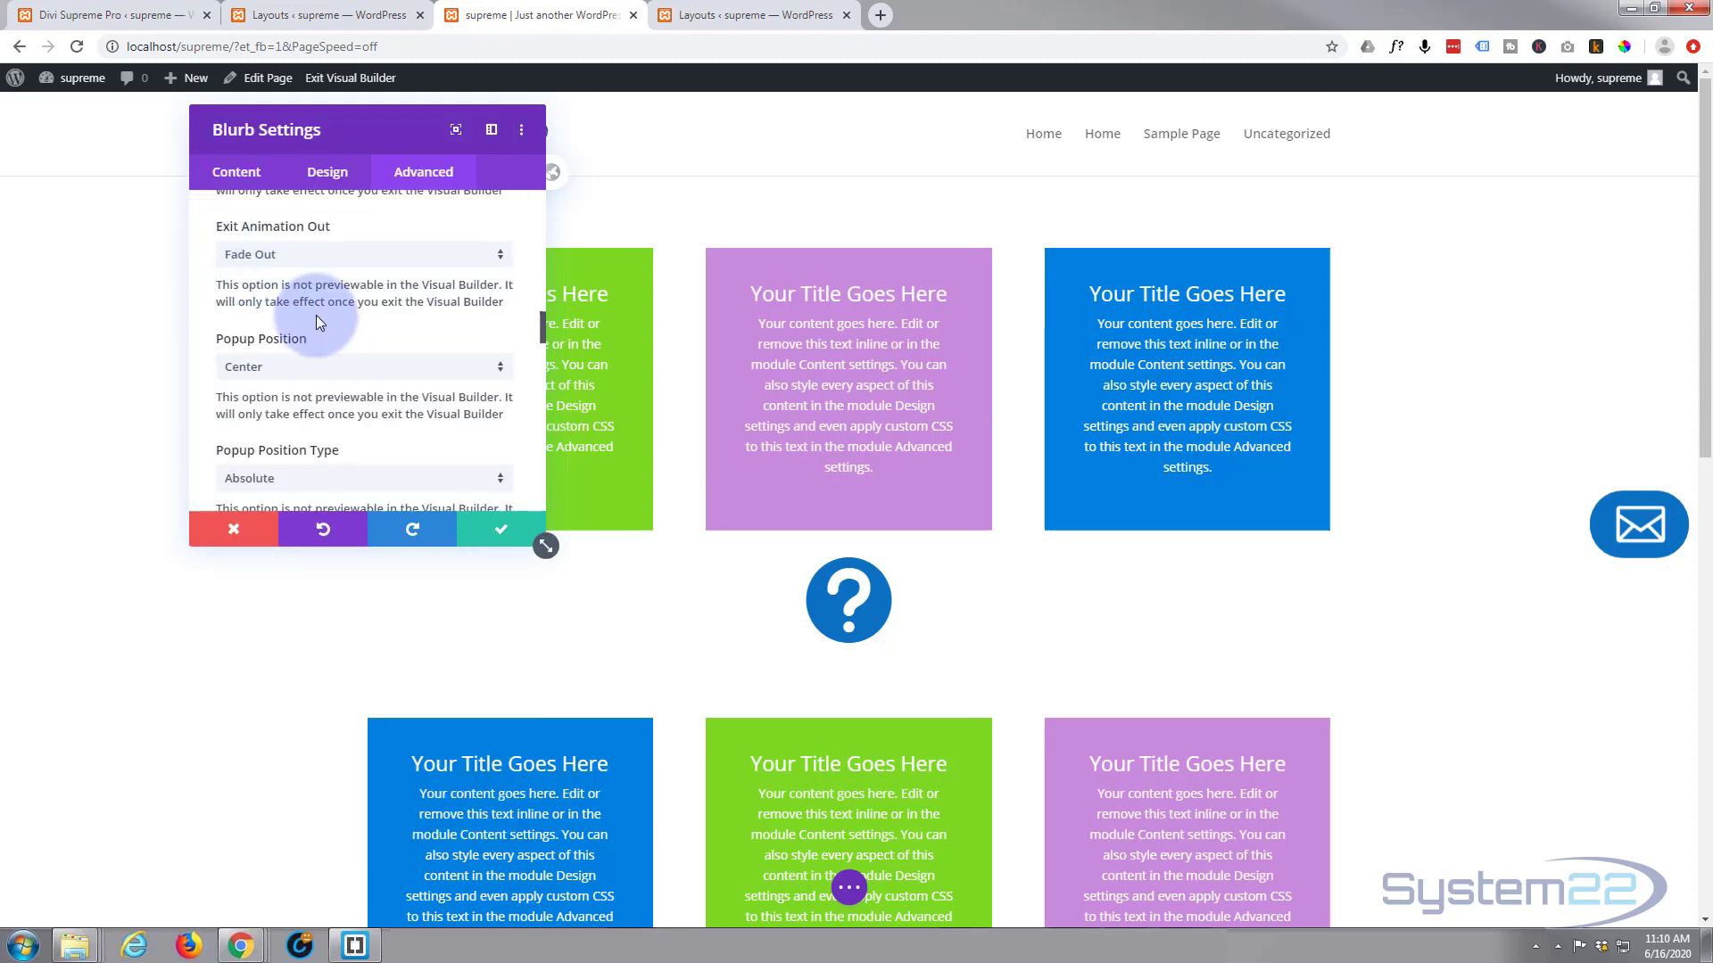
pyautogui.moveTo(653, 587)
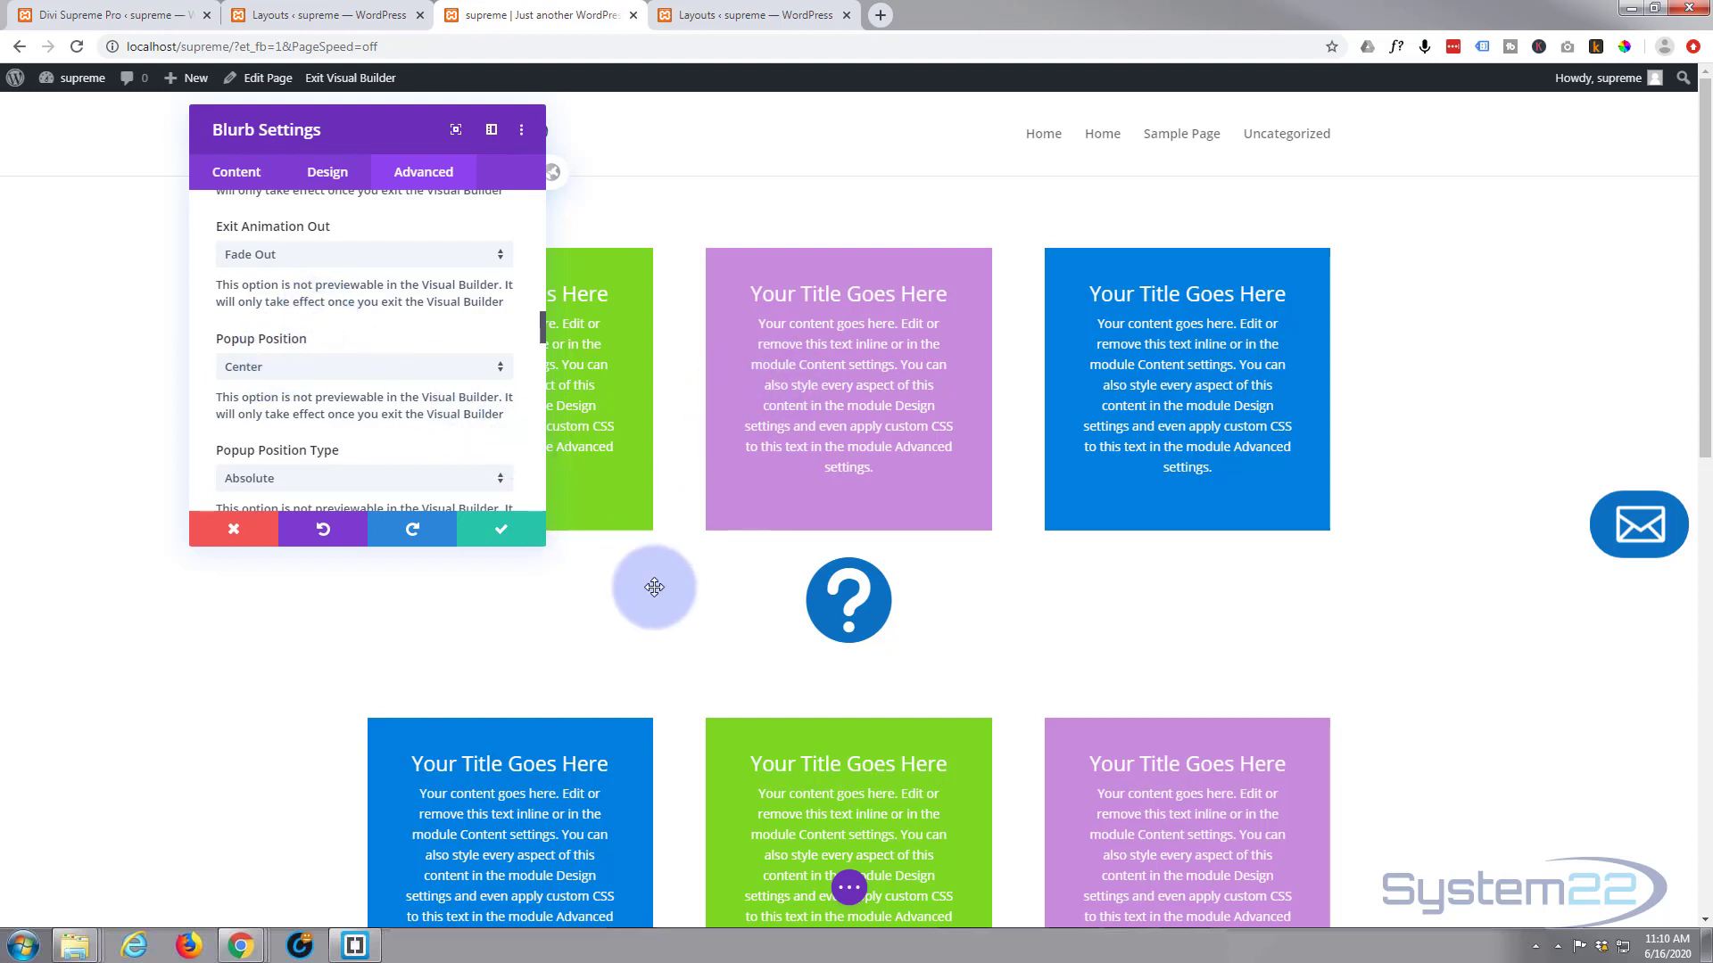
pyautogui.moveTo(405, 355)
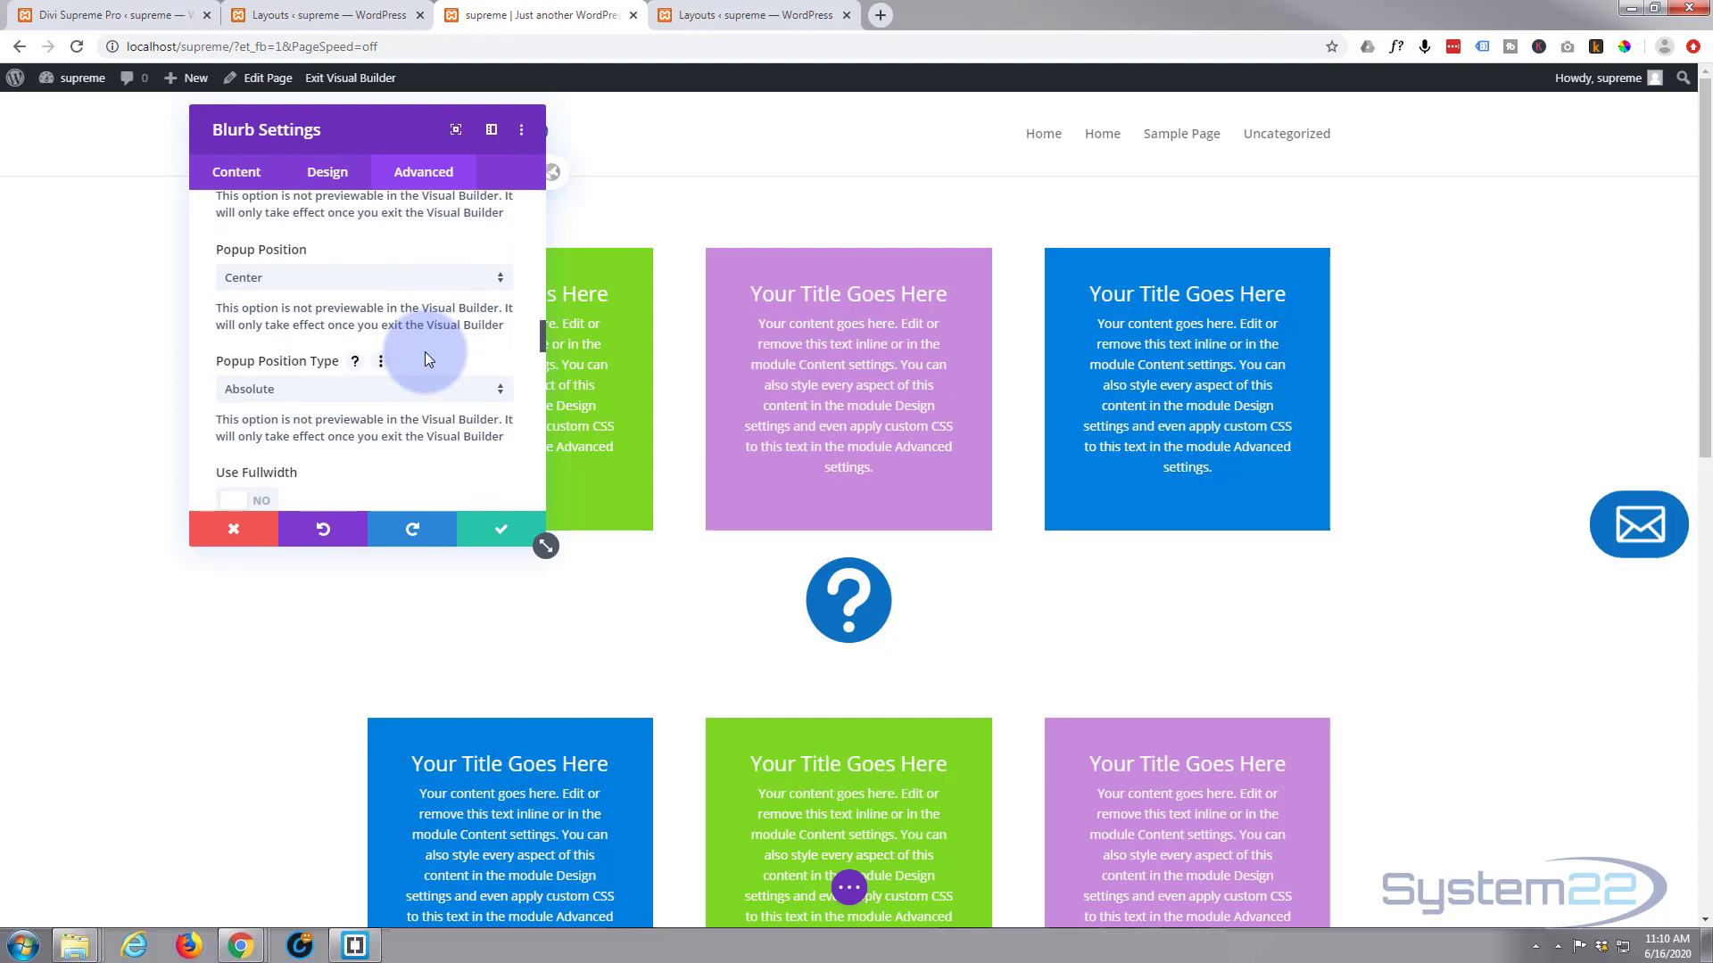
pyautogui.scroll(-3)
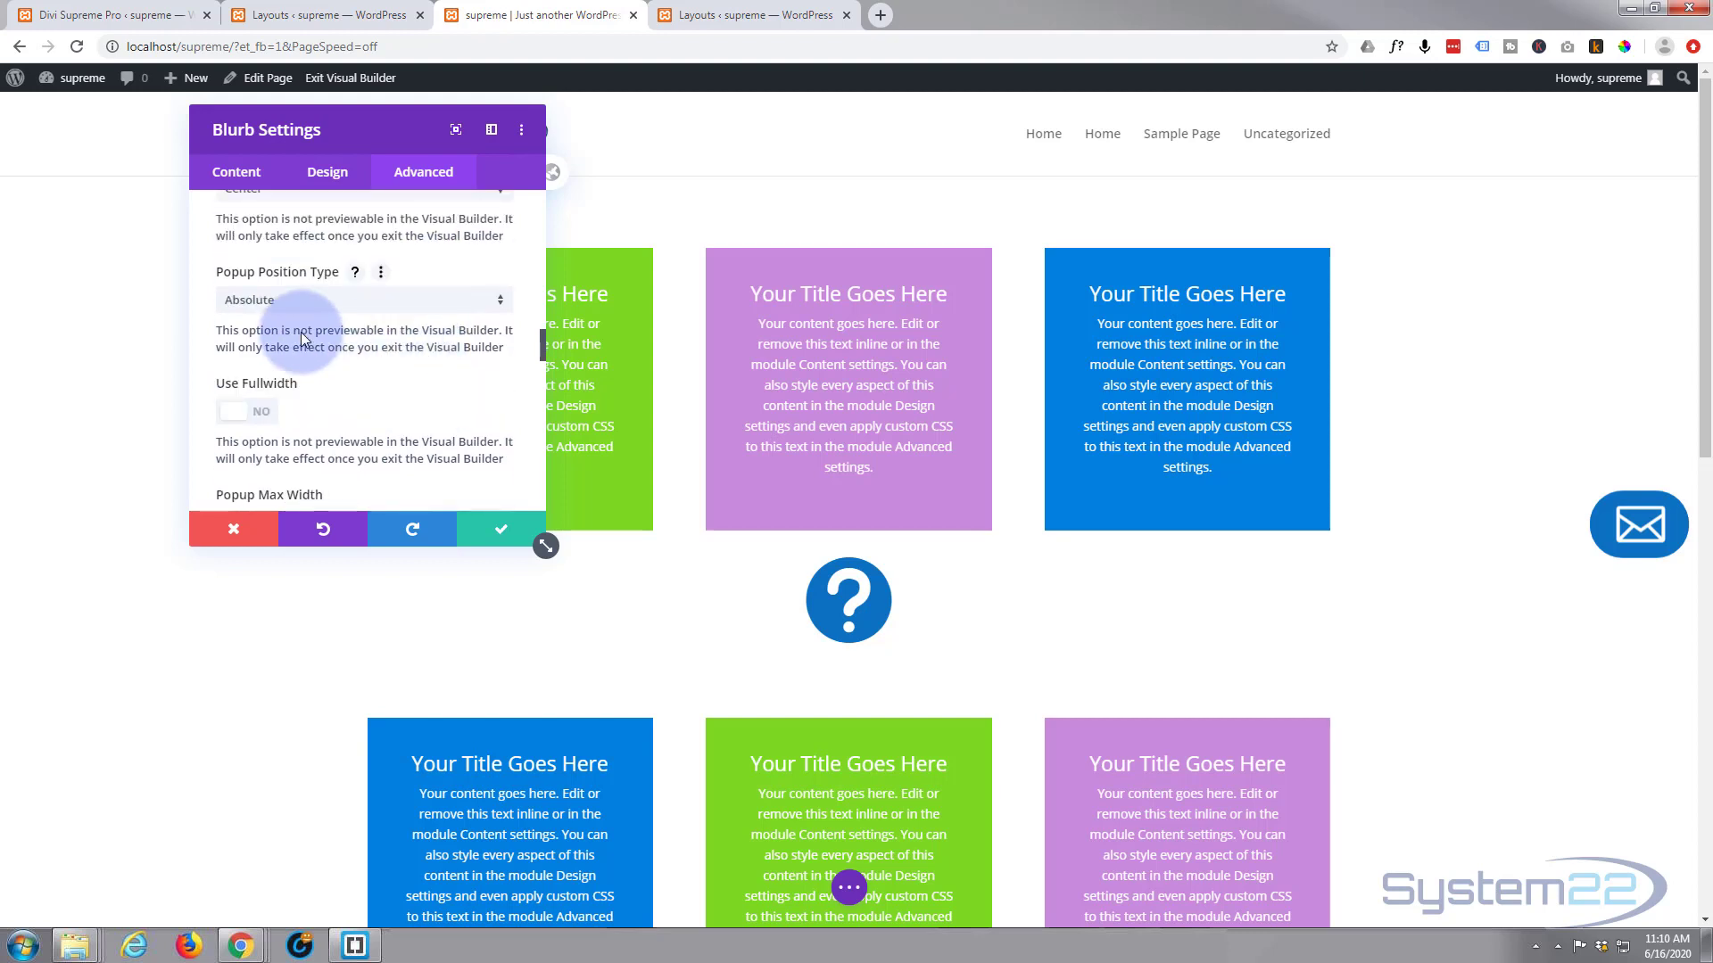
pyautogui.moveTo(1416, 621)
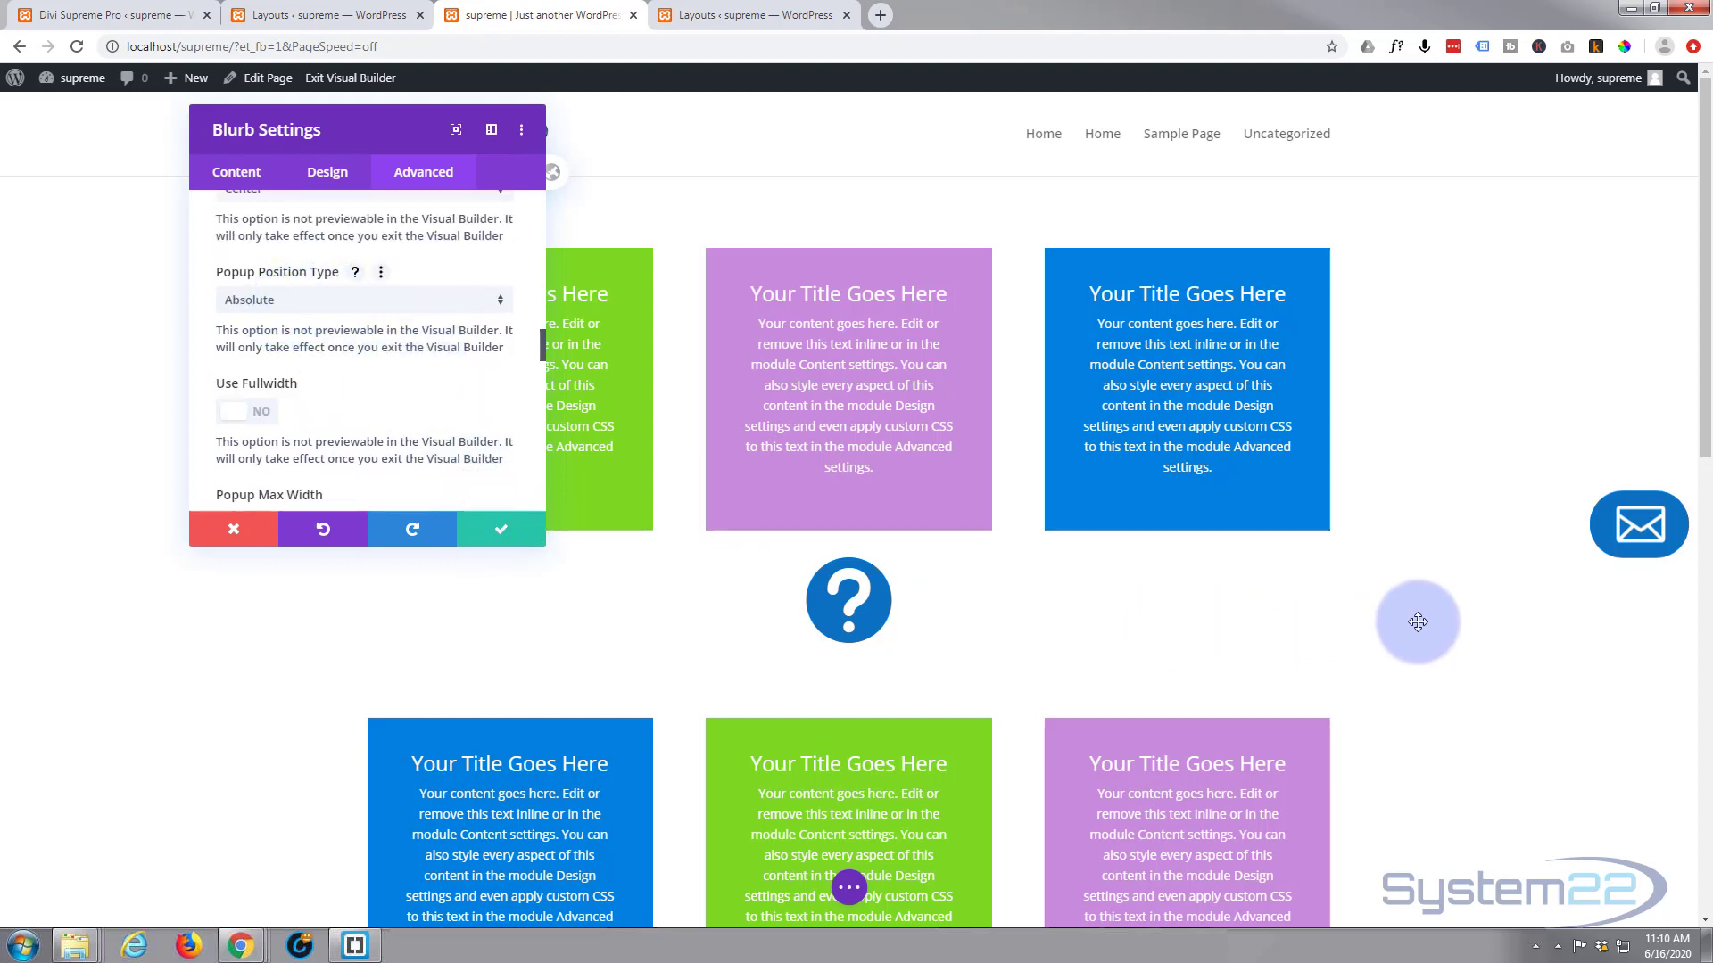
pyautogui.moveTo(323, 448)
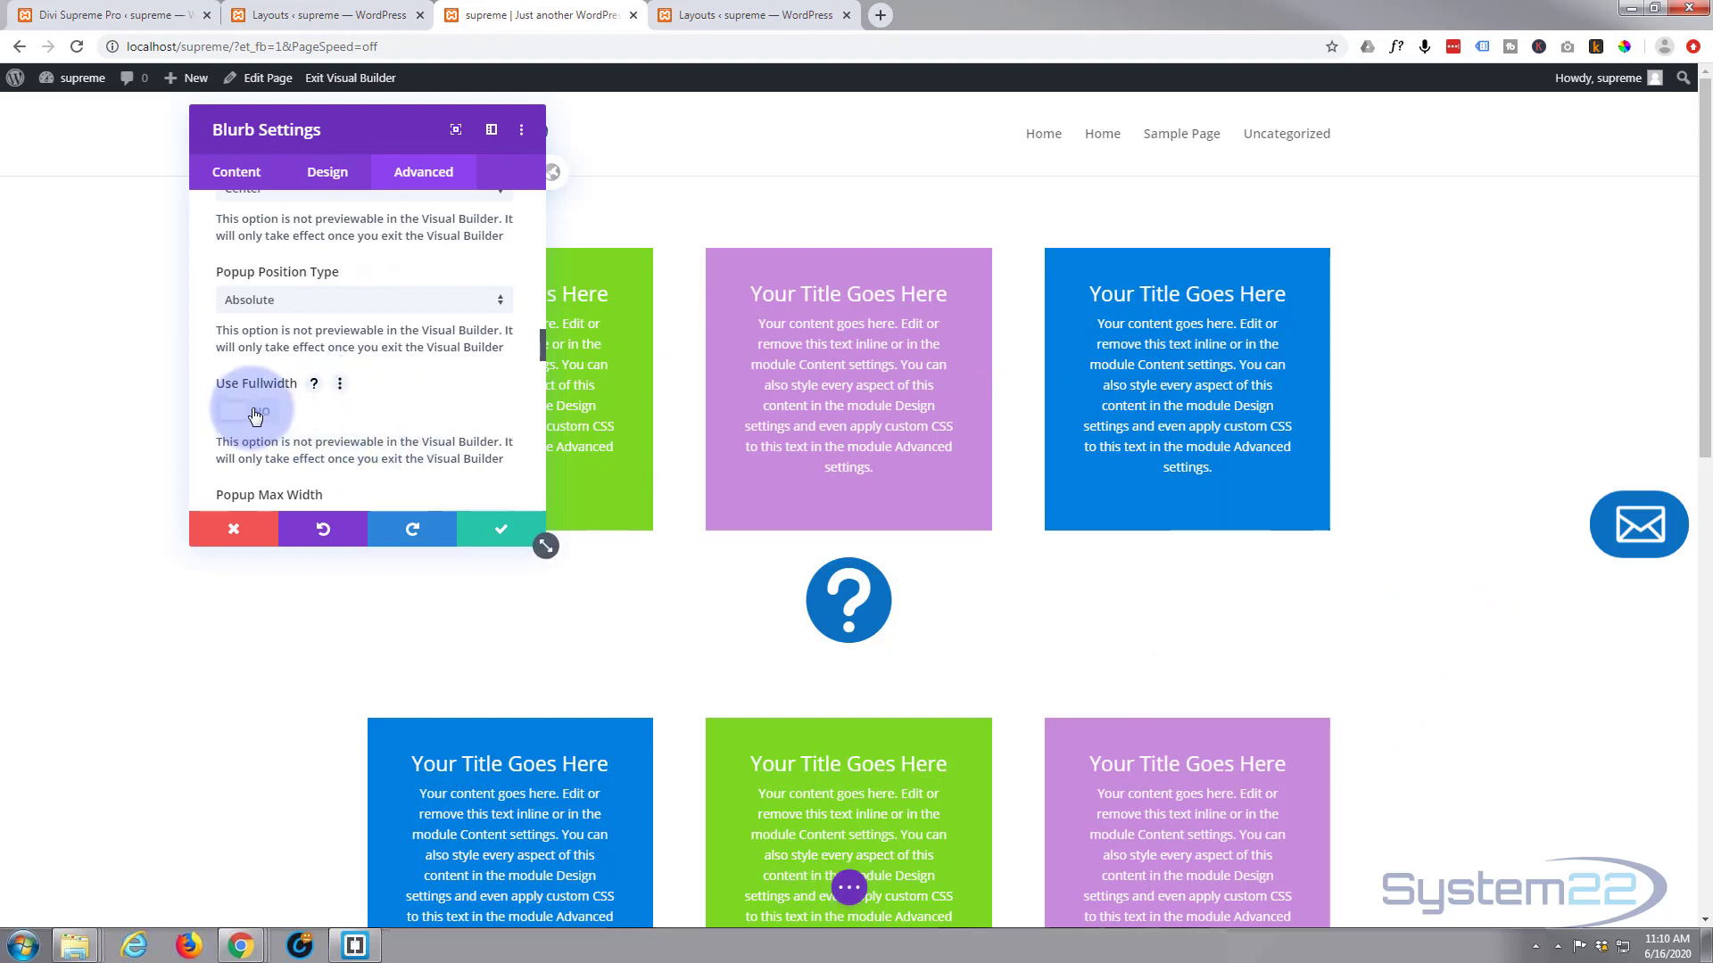
pyautogui.scroll(-3)
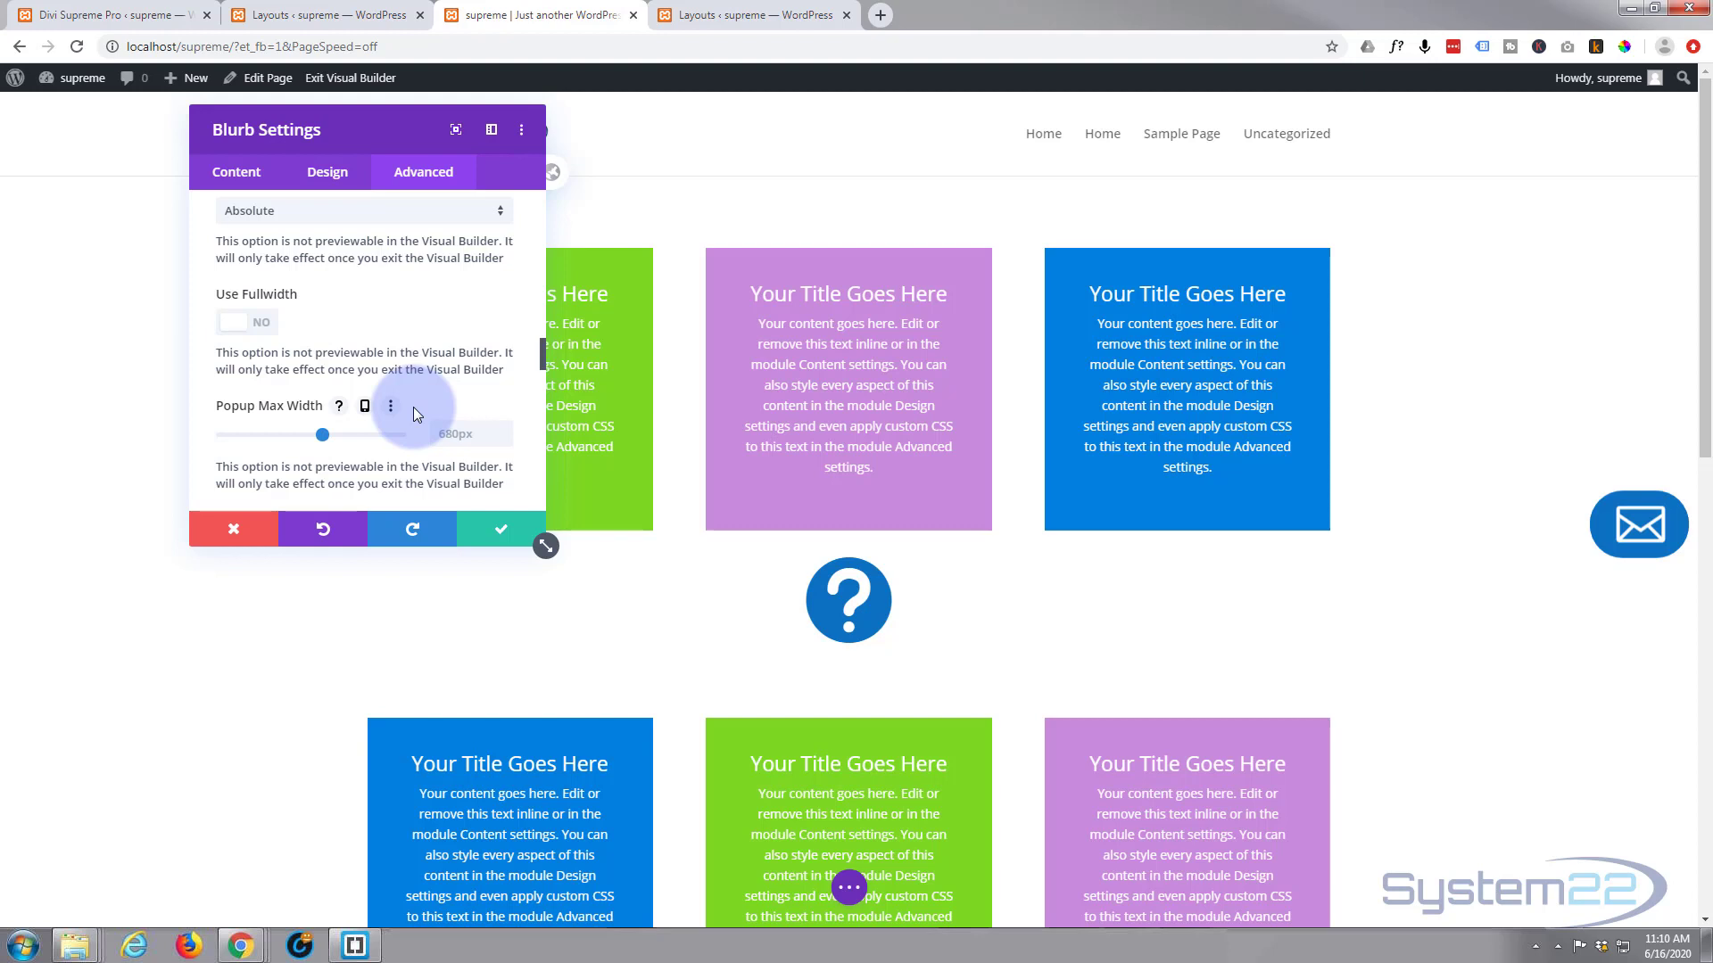
# Step: Leave Show Overlay, overlay colour and close-button options at defaults and save the blurb settings
pyautogui.scroll(-3)
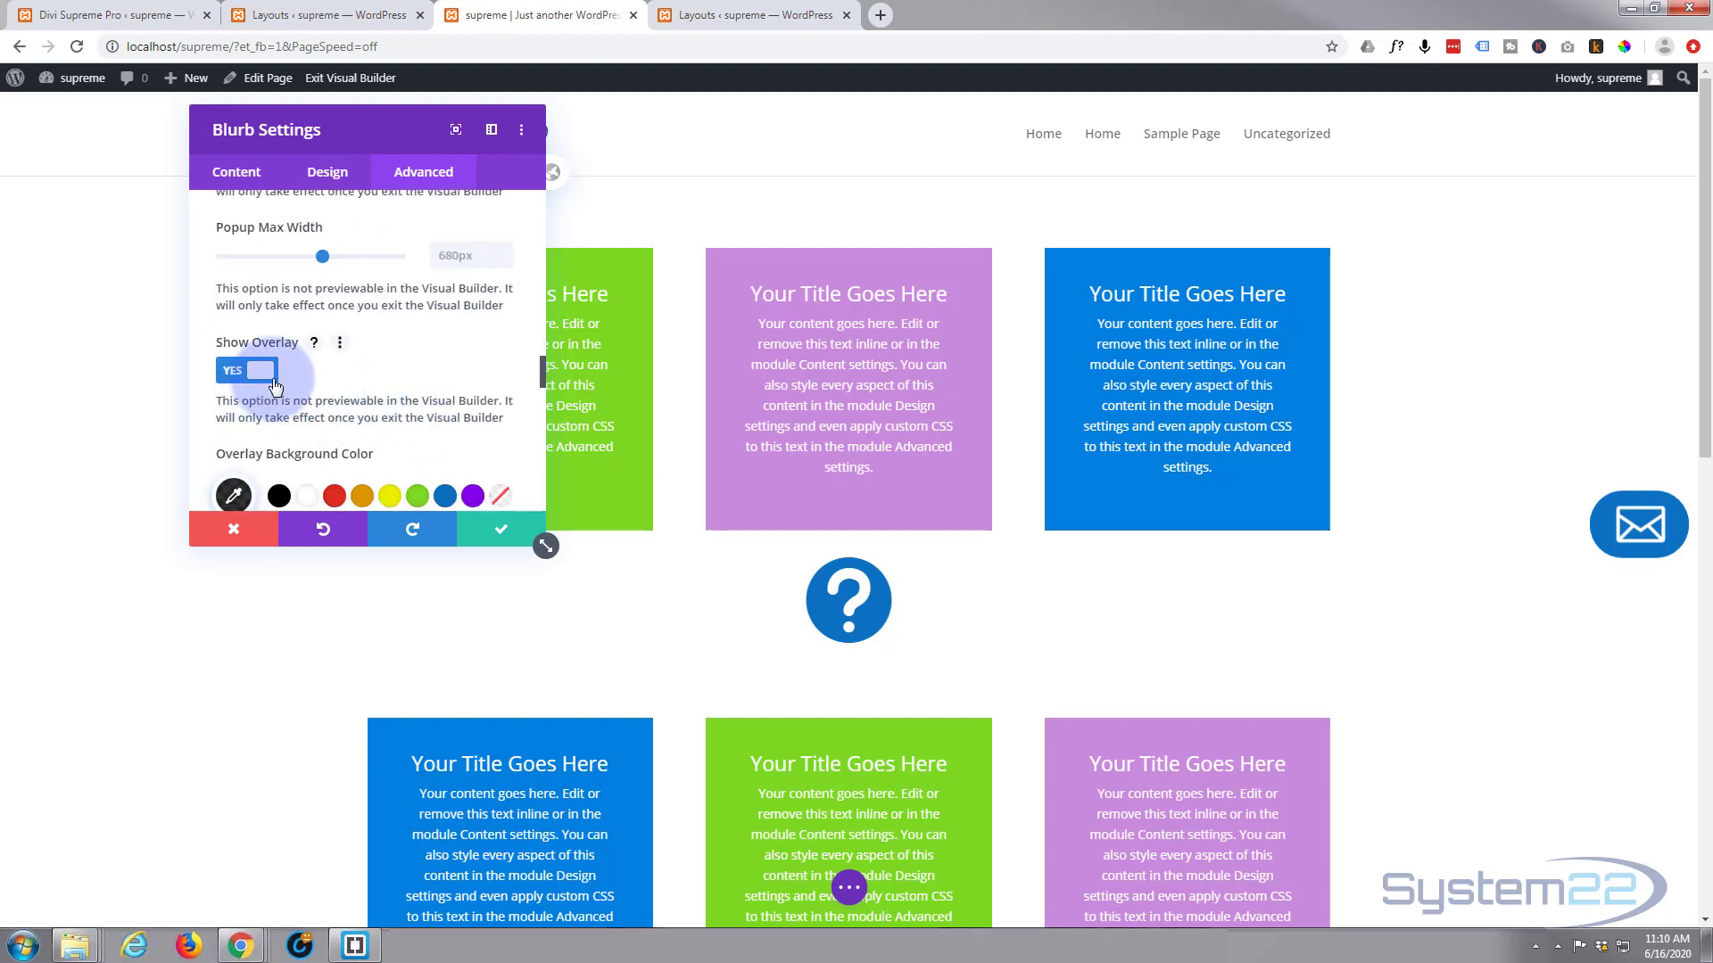
pyautogui.moveTo(339, 379)
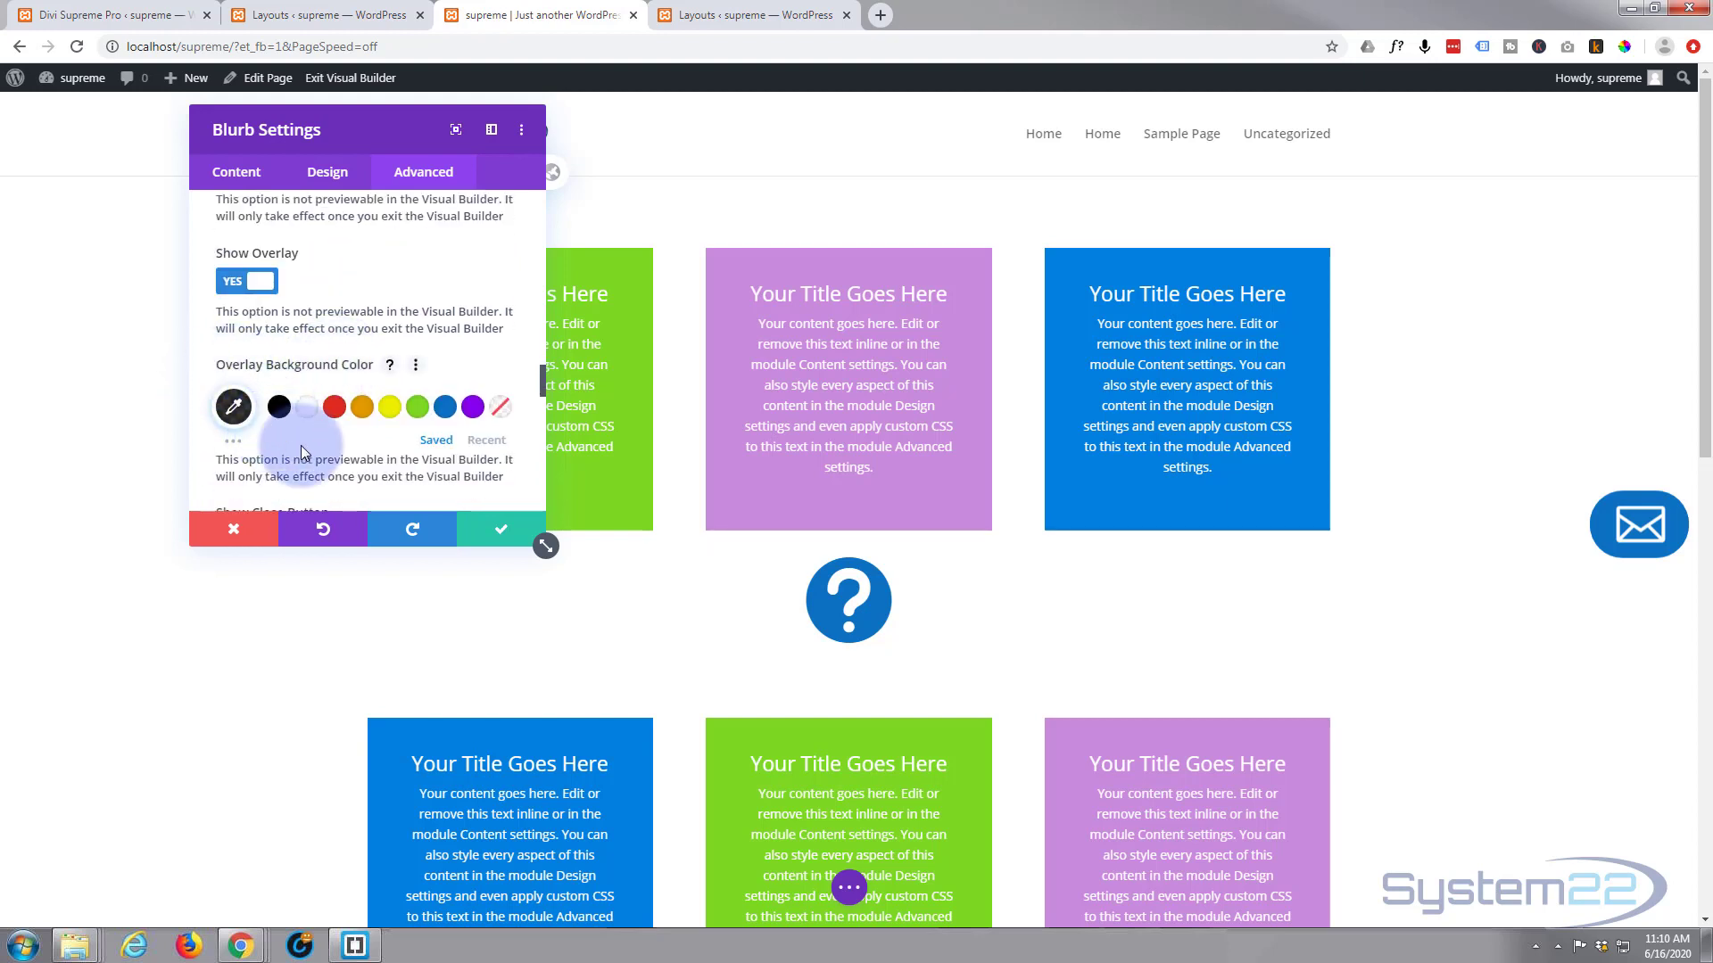
pyautogui.scroll(-3)
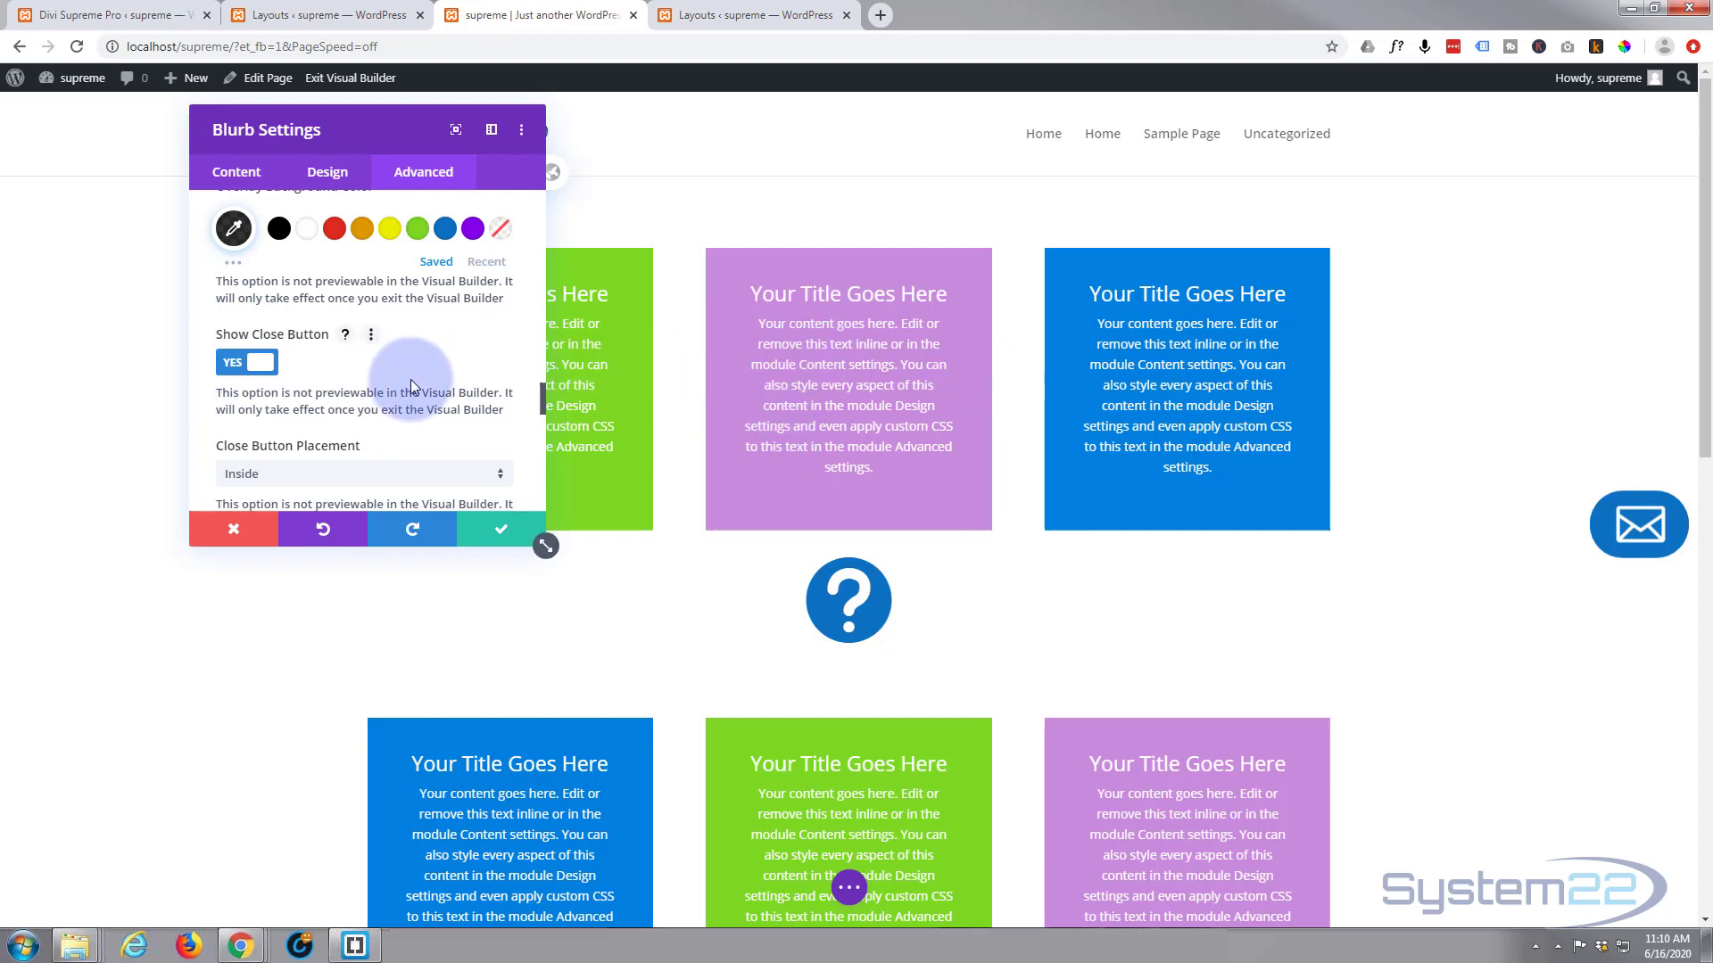
pyautogui.scroll(-3)
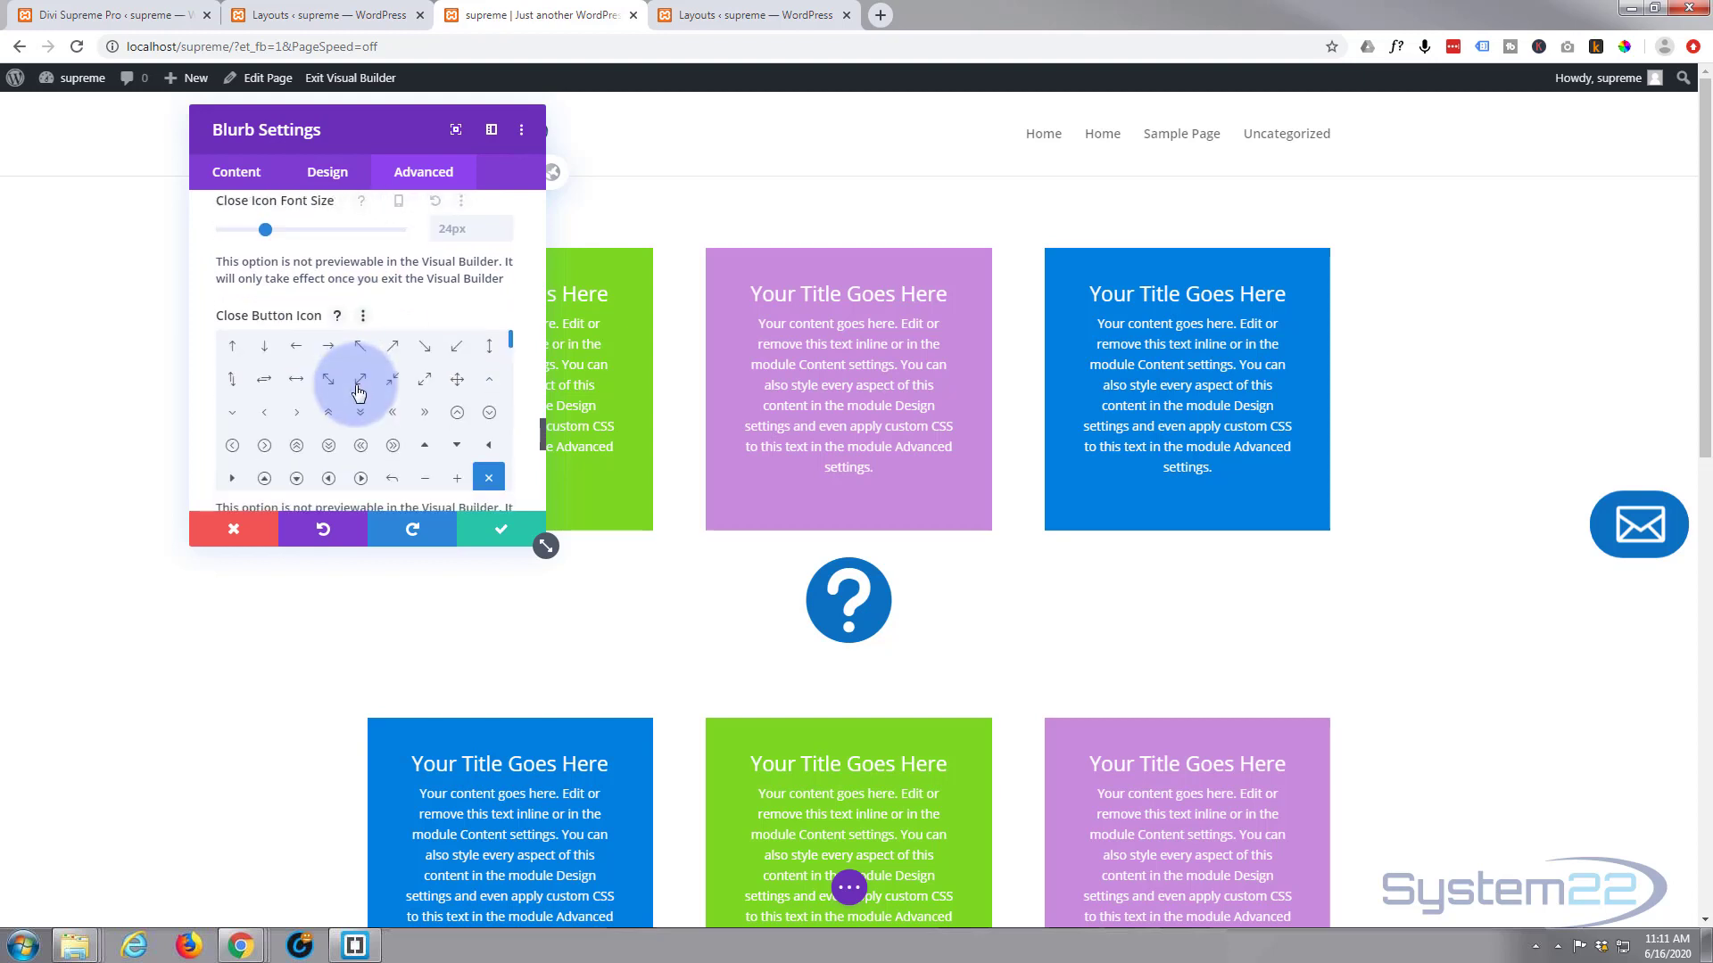
pyautogui.scroll(-3)
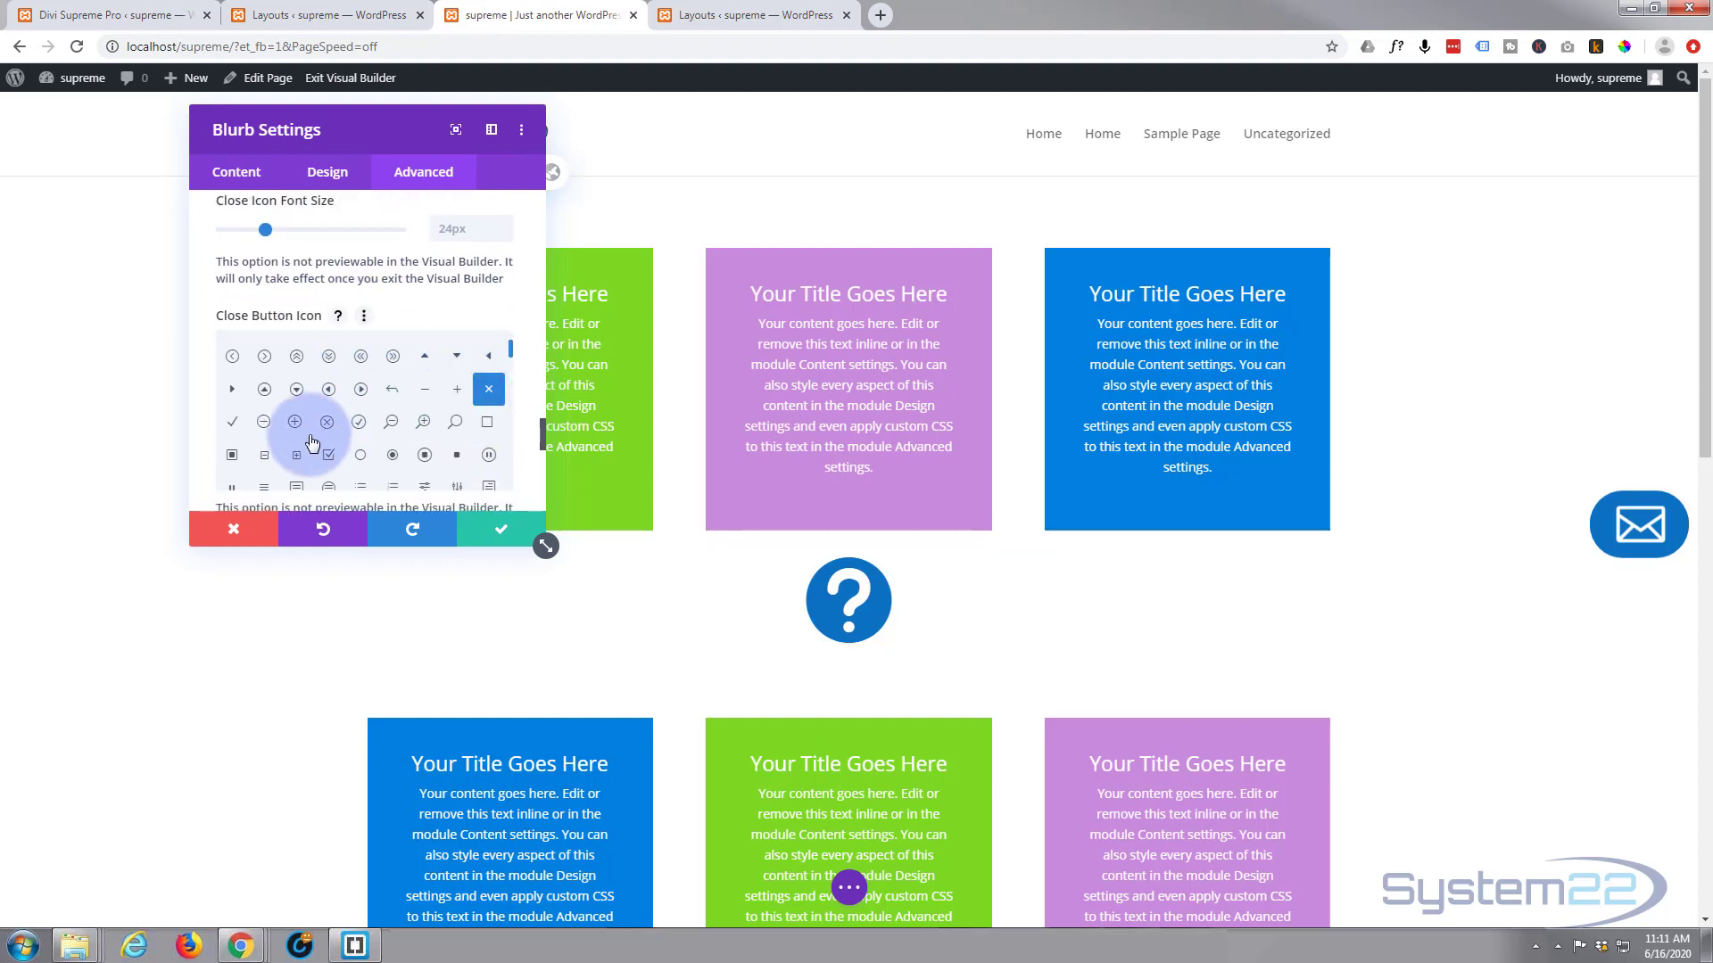
pyautogui.moveTo(305, 459)
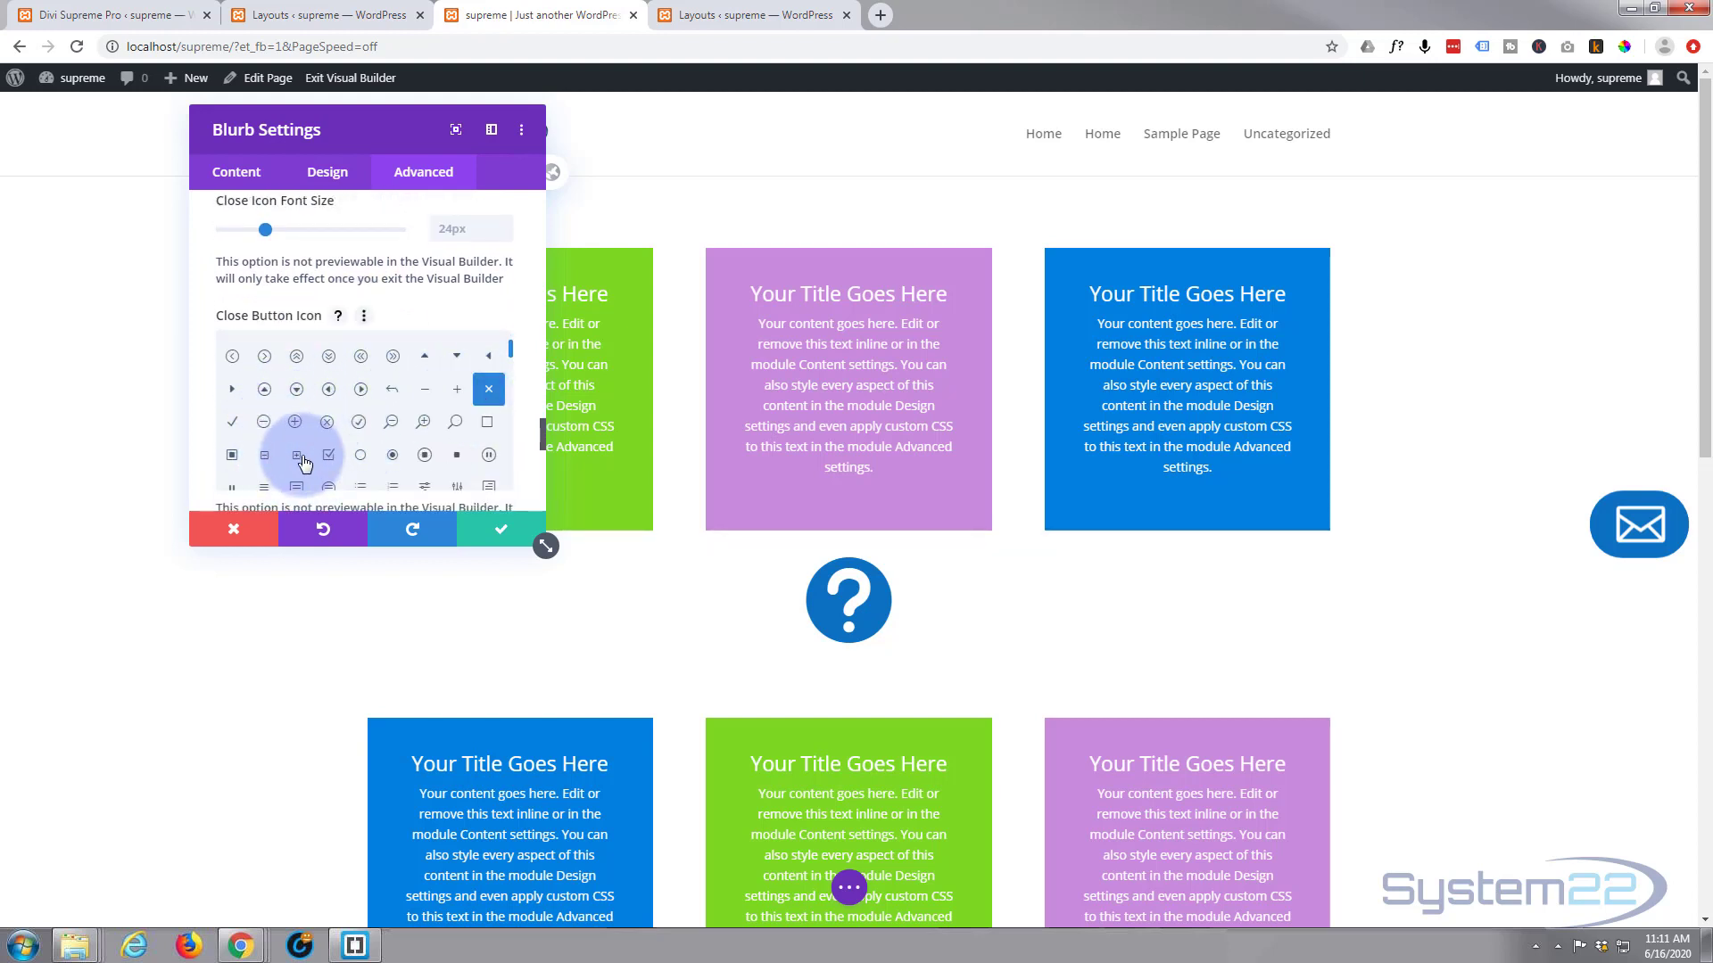
pyautogui.scroll(-3)
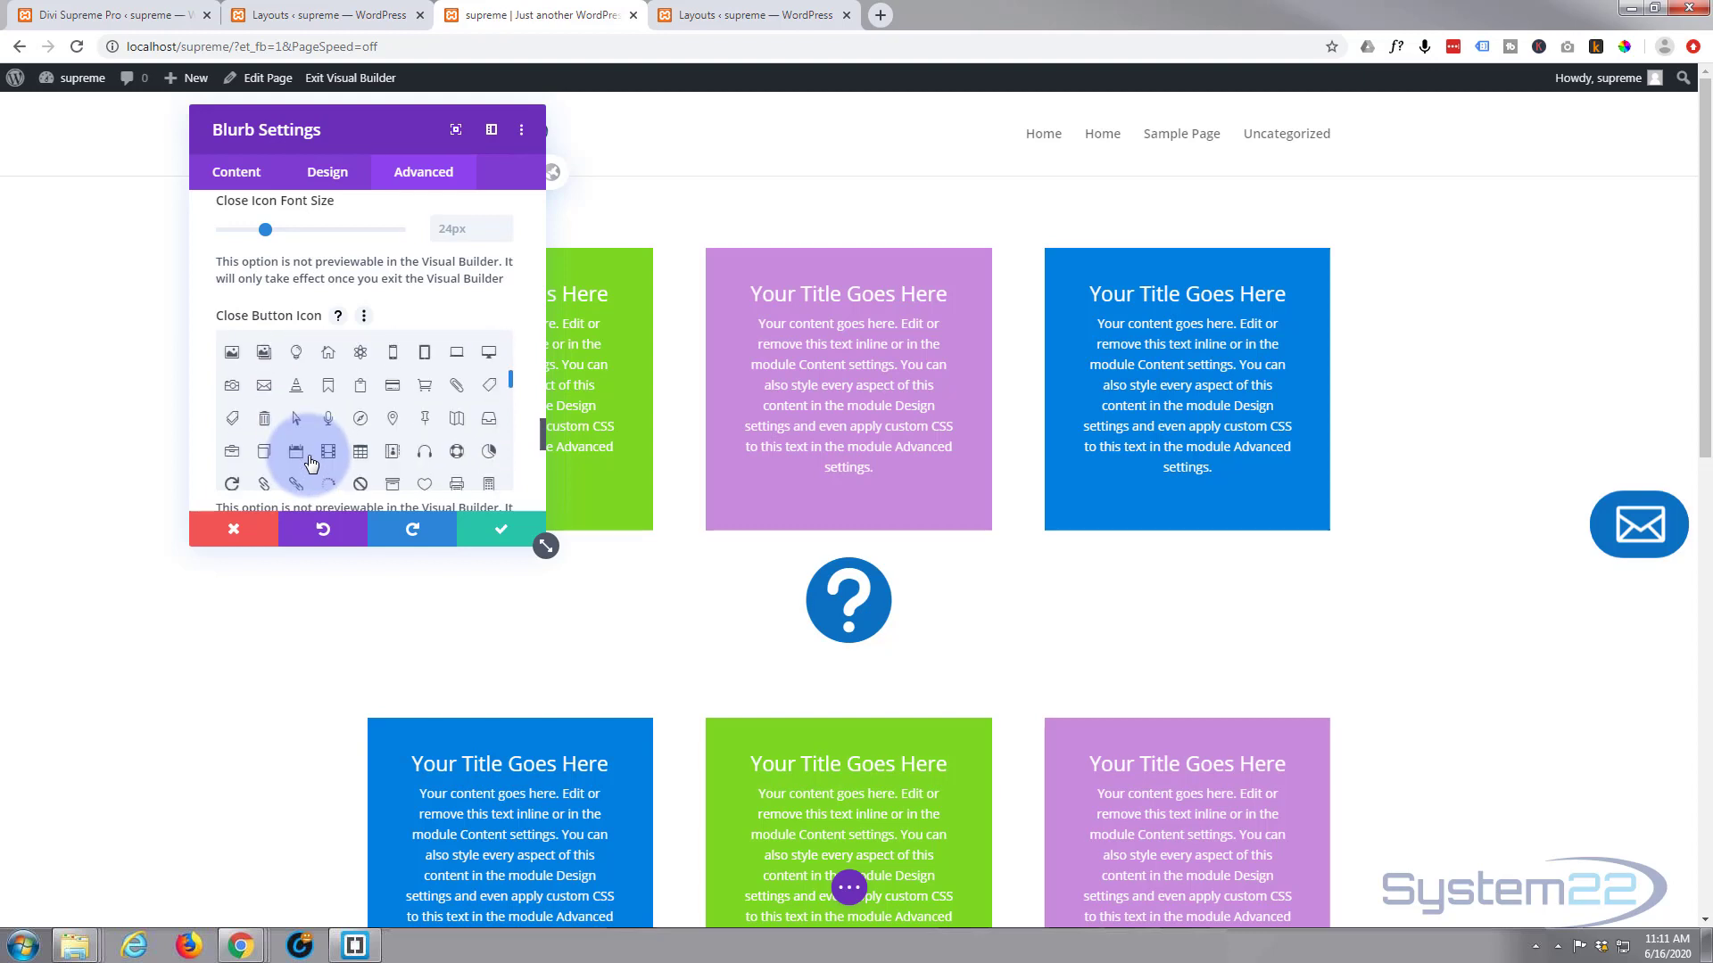
pyautogui.scroll(-3)
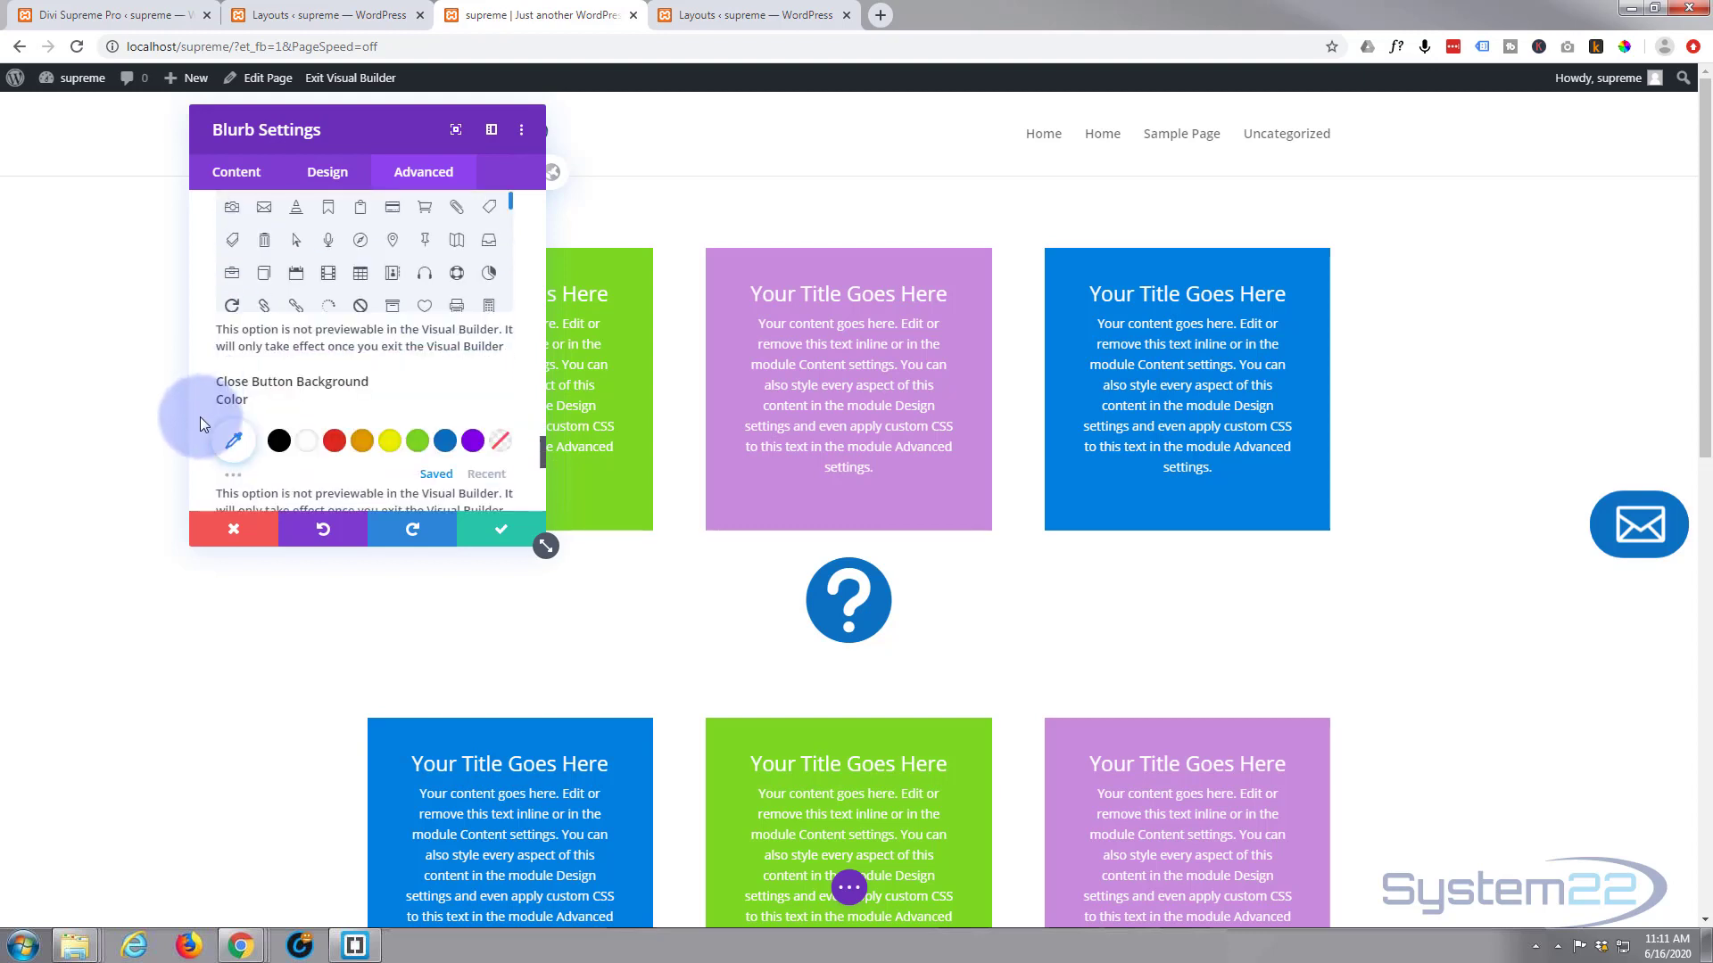
pyautogui.scroll(-3)
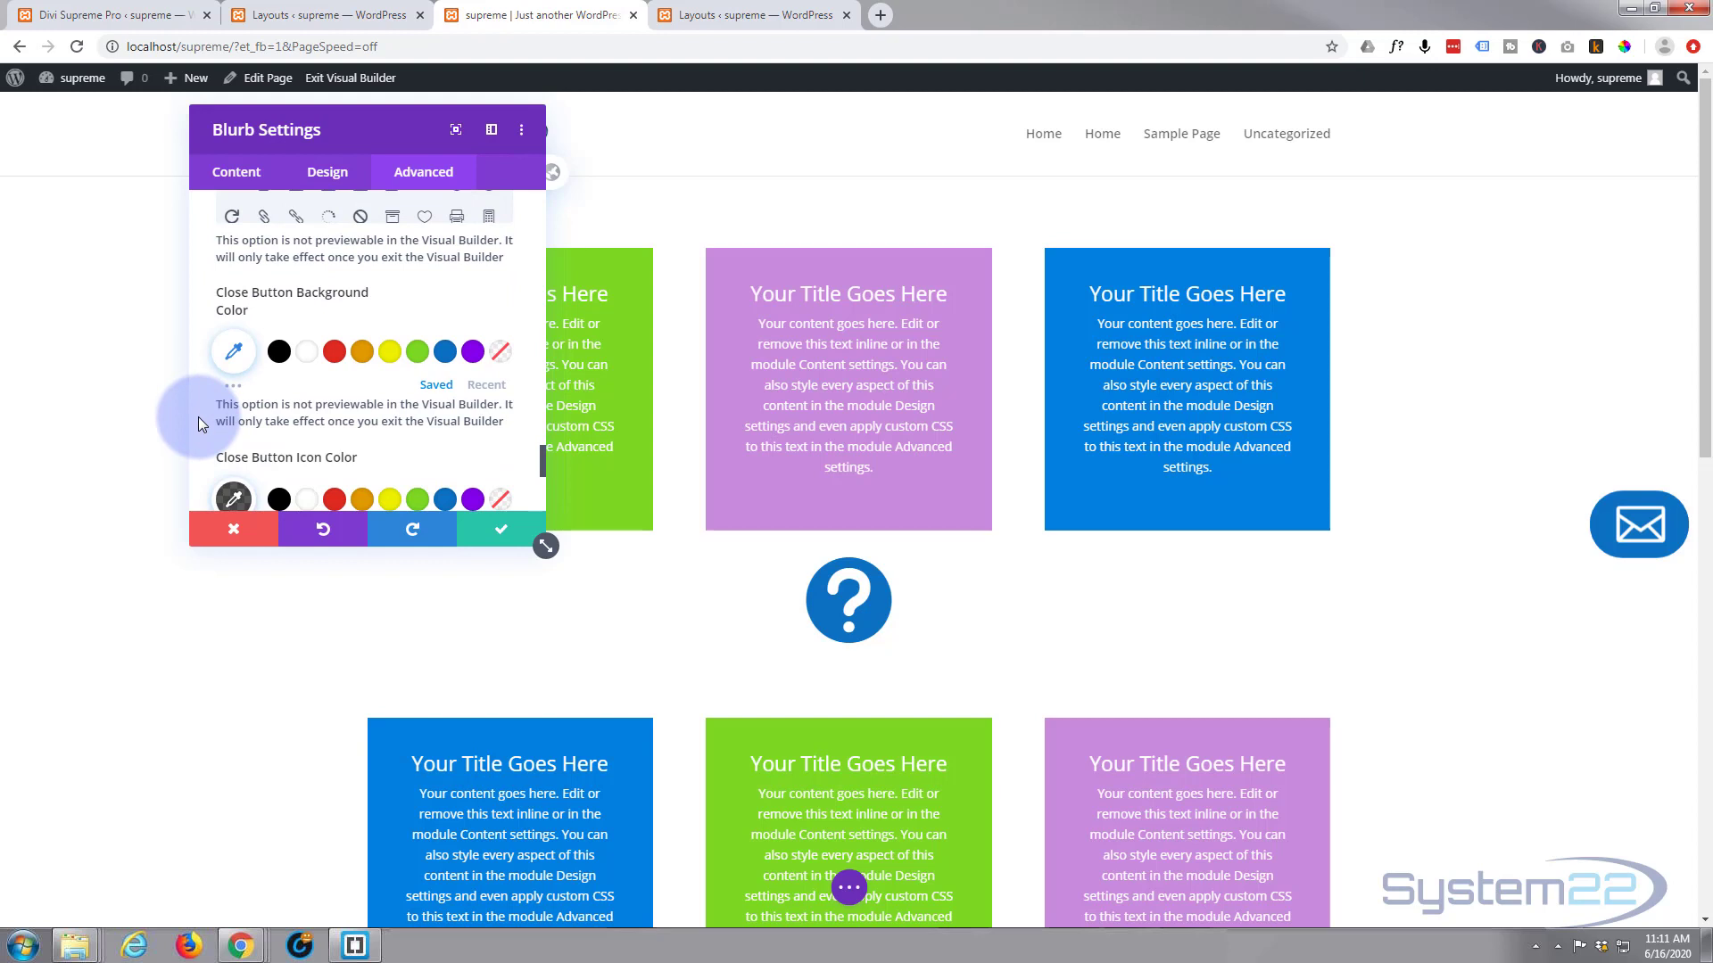
pyautogui.scroll(-3)
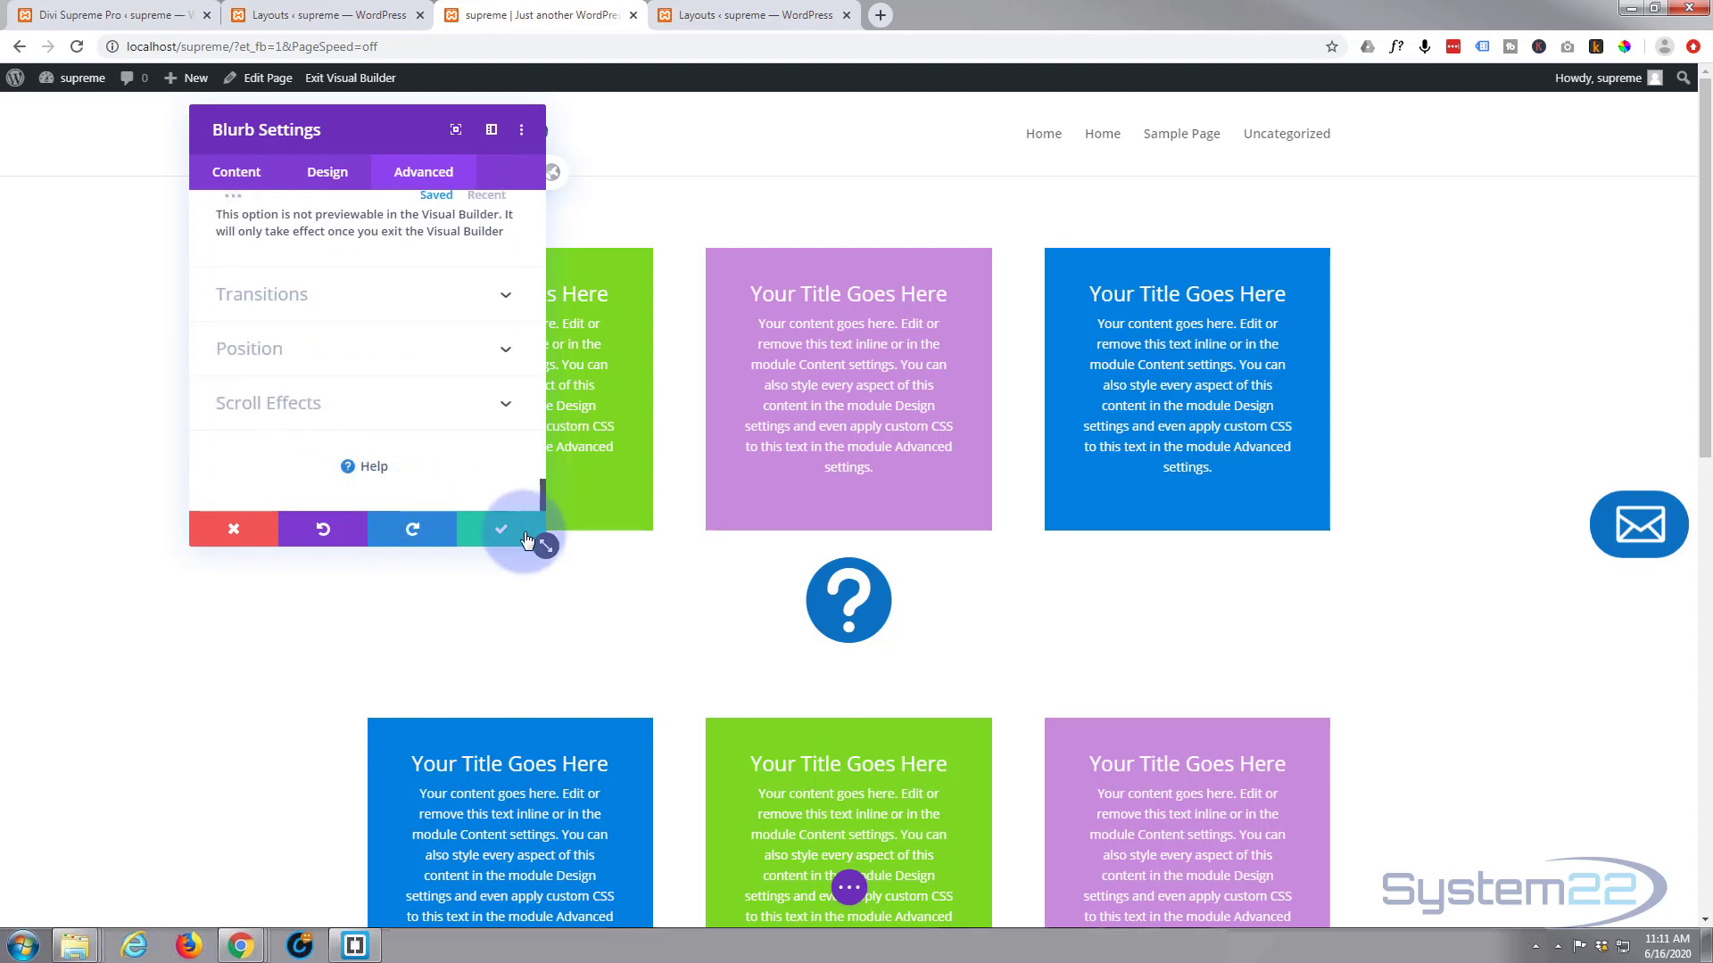
pyautogui.click(501, 528)
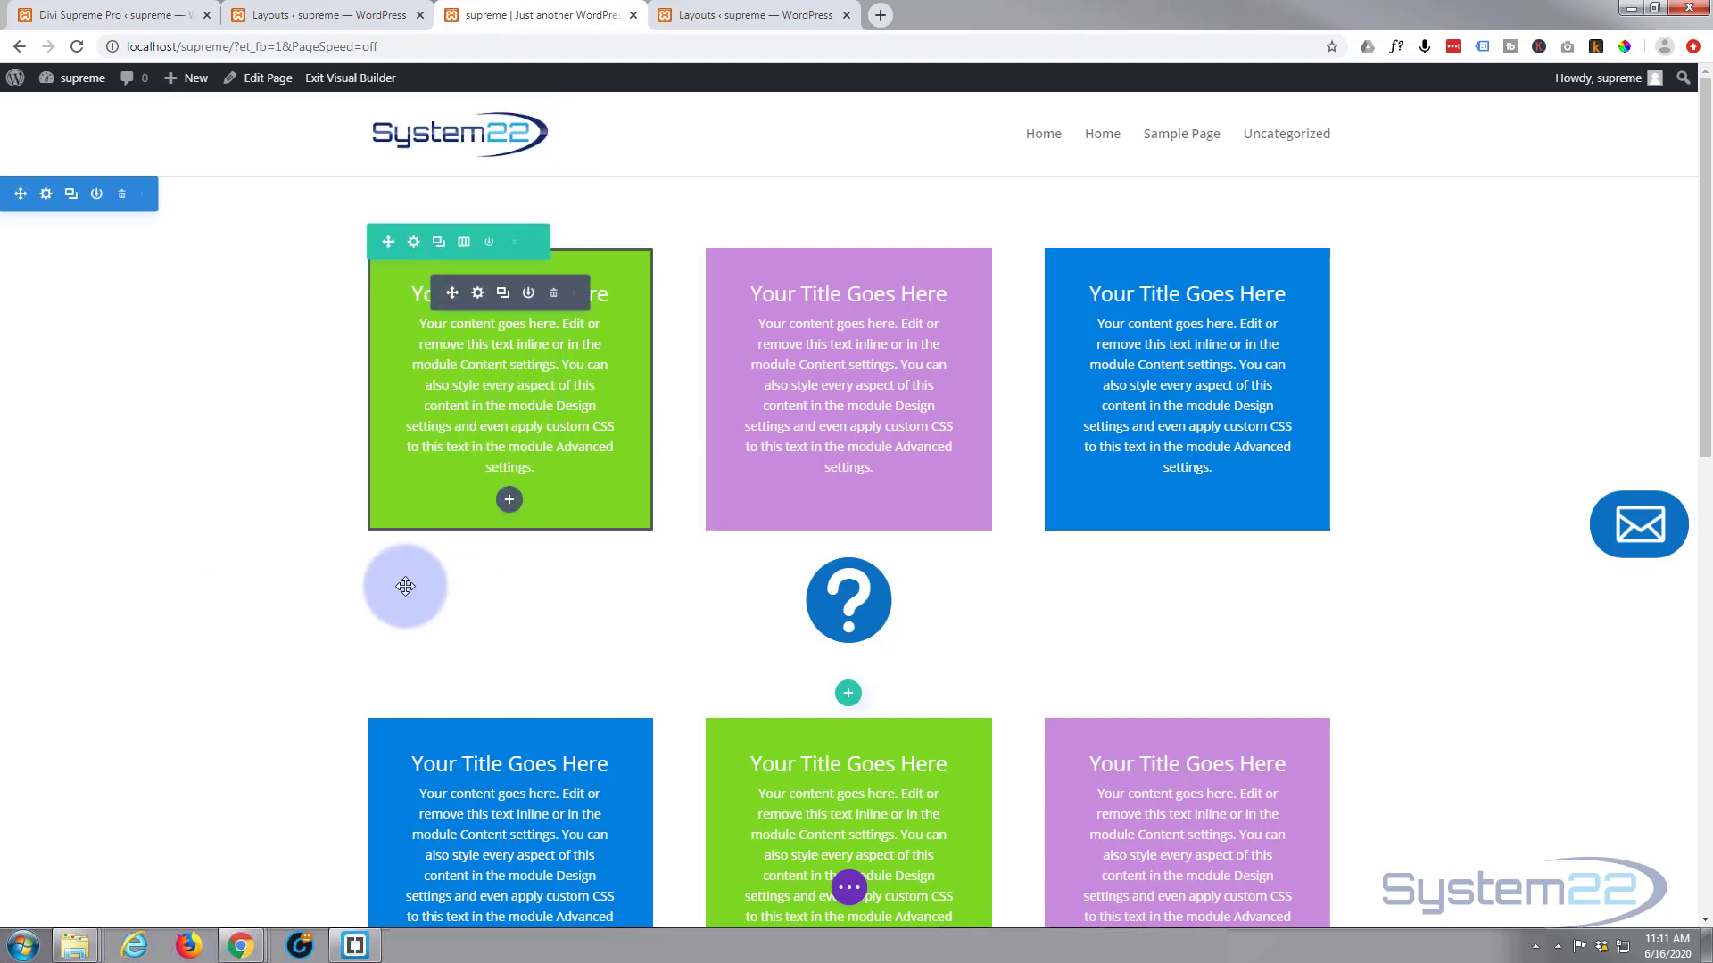
pyautogui.moveTo(847, 601)
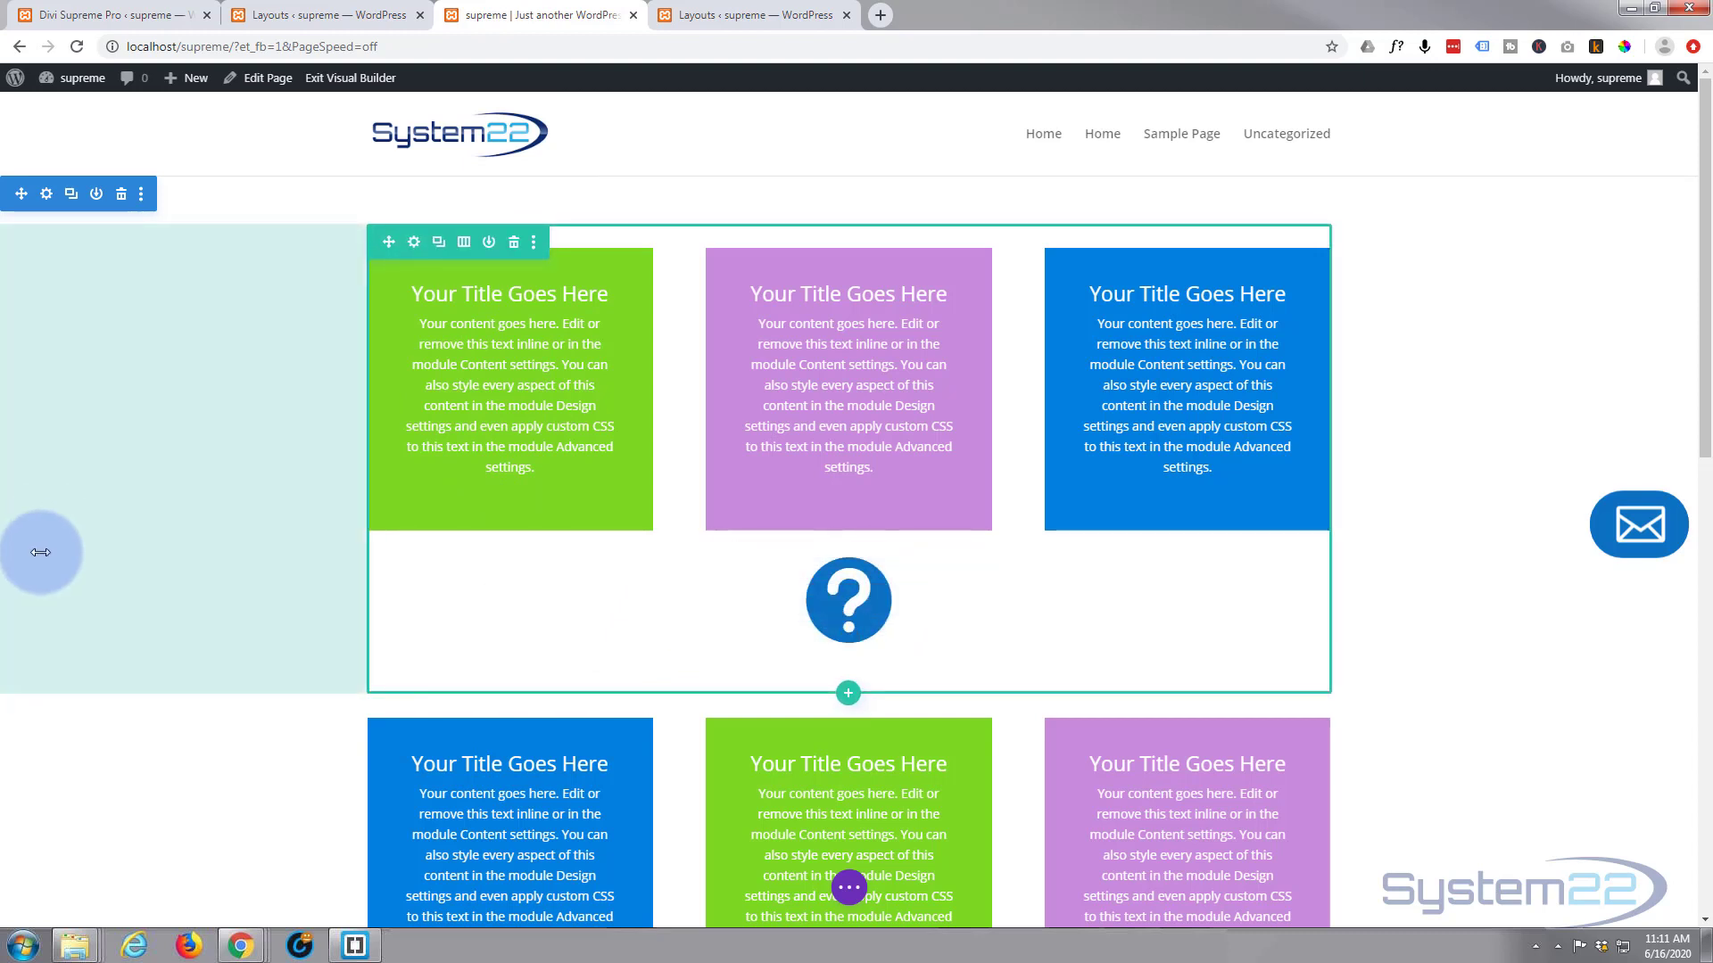
pyautogui.moveTo(217, 549)
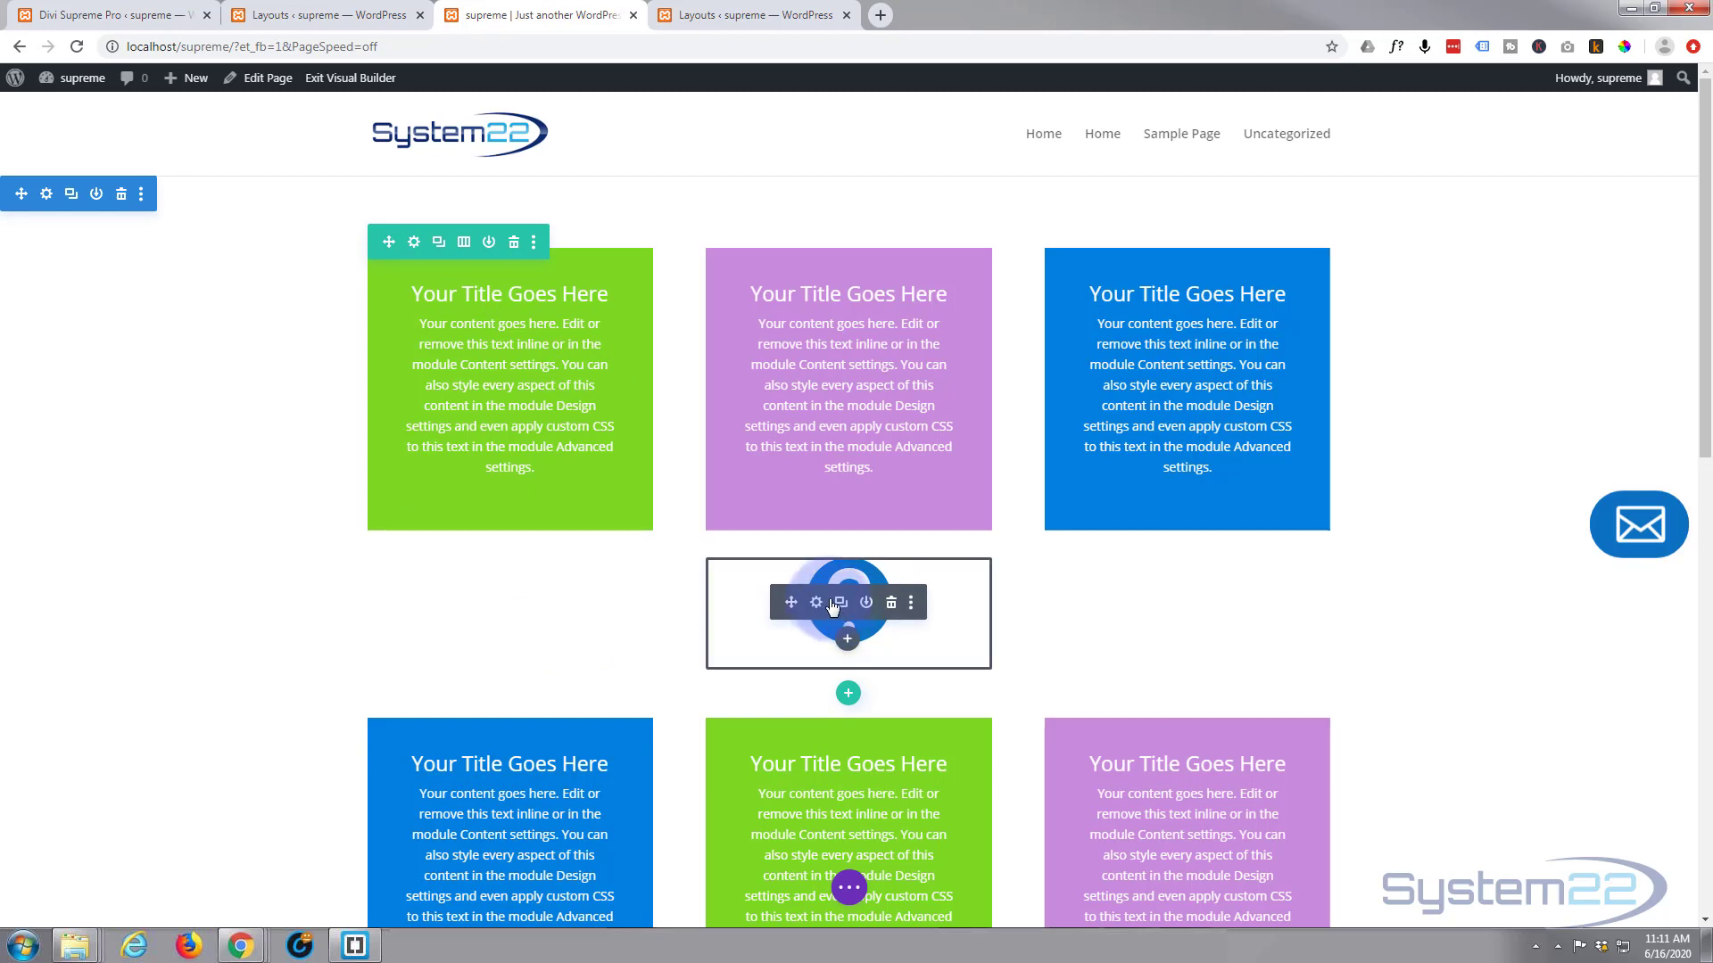
# Step: Set the blurb's Position to Fixed with a 5px Horizontal Offset
pyautogui.click(816, 601)
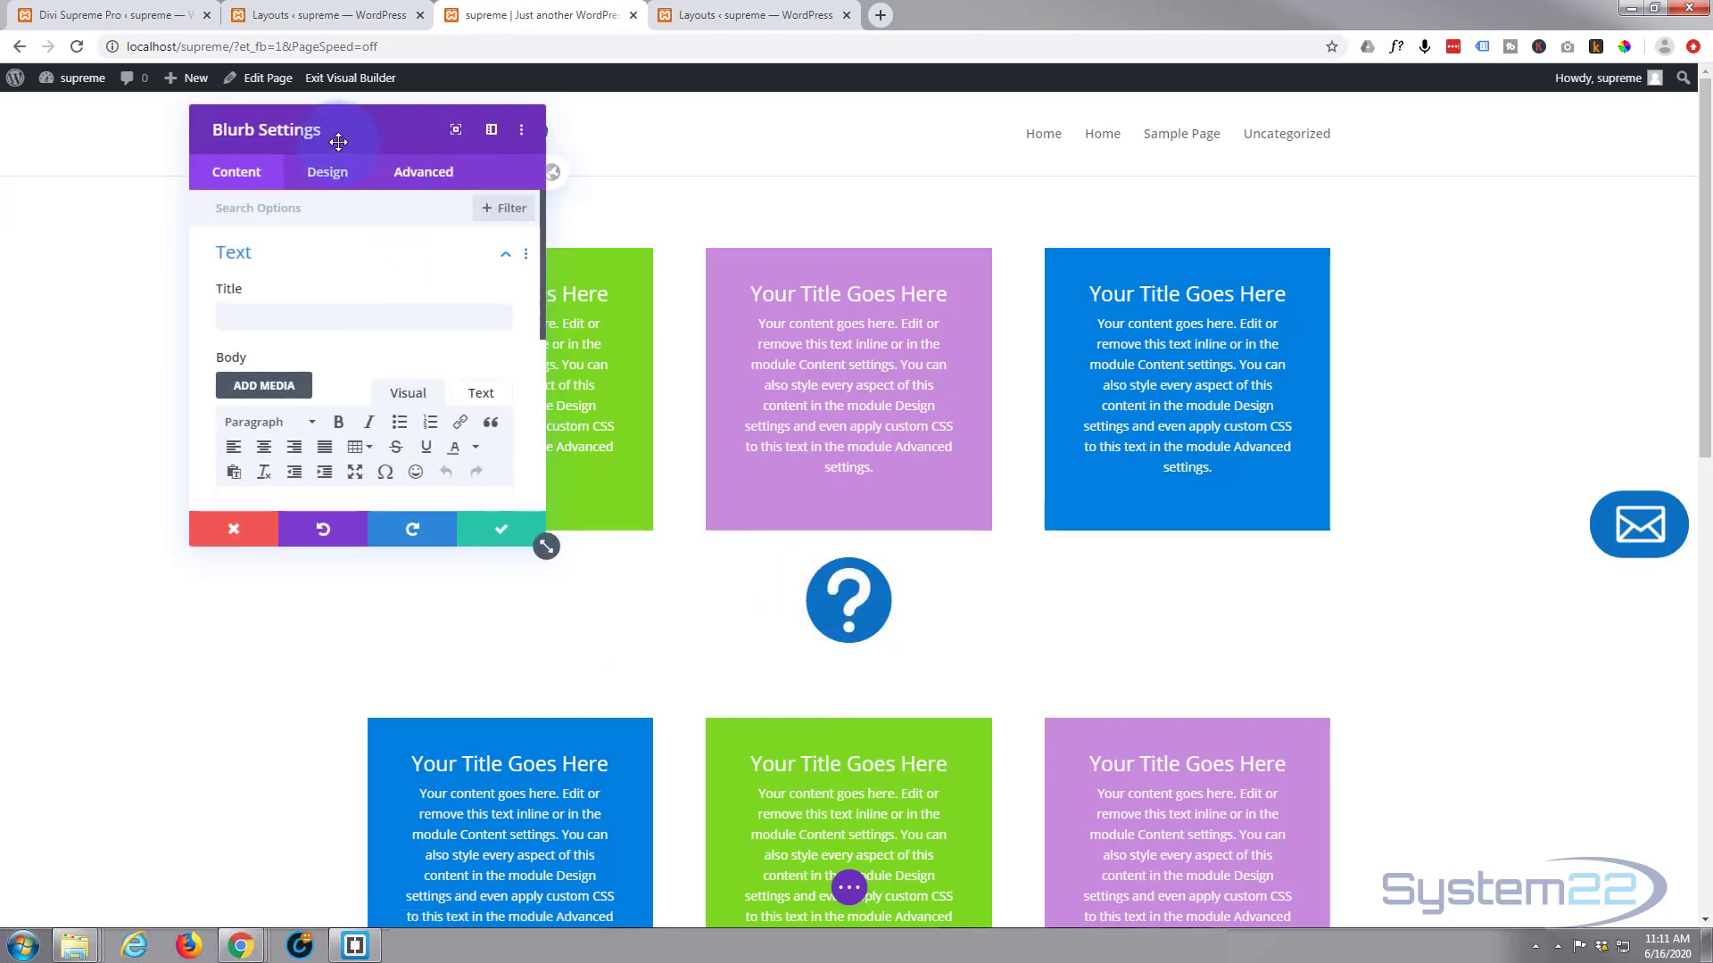
pyautogui.click(423, 171)
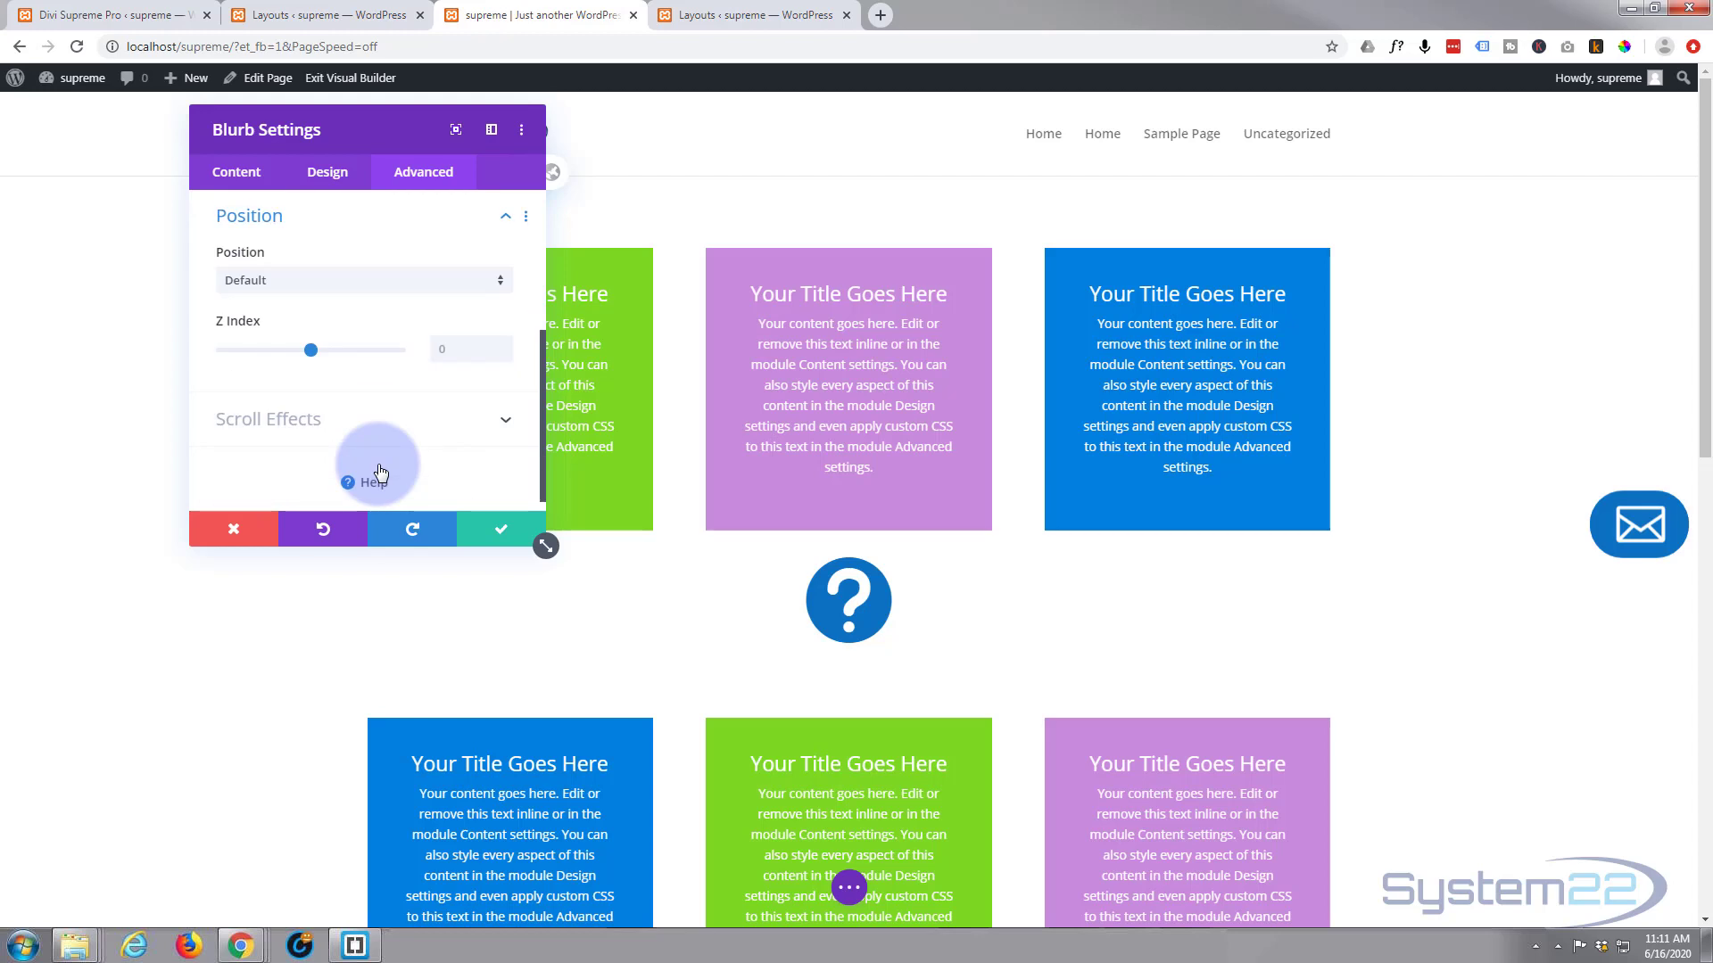
pyautogui.moveTo(219, 259)
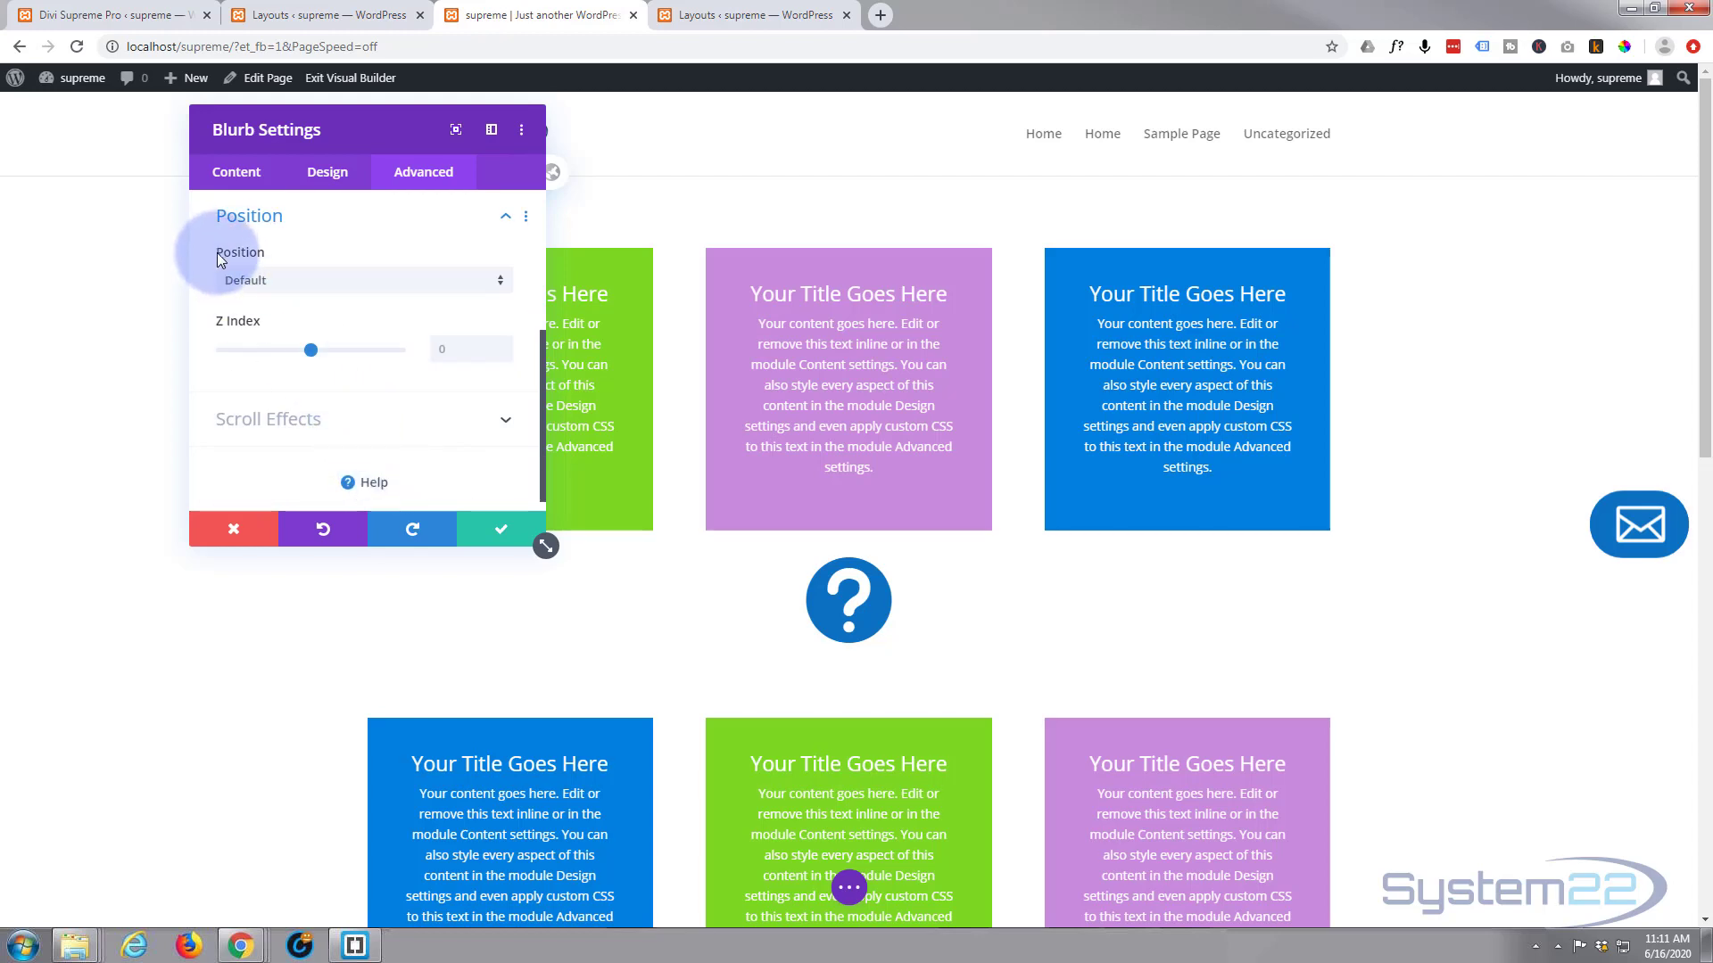
pyautogui.click(361, 280)
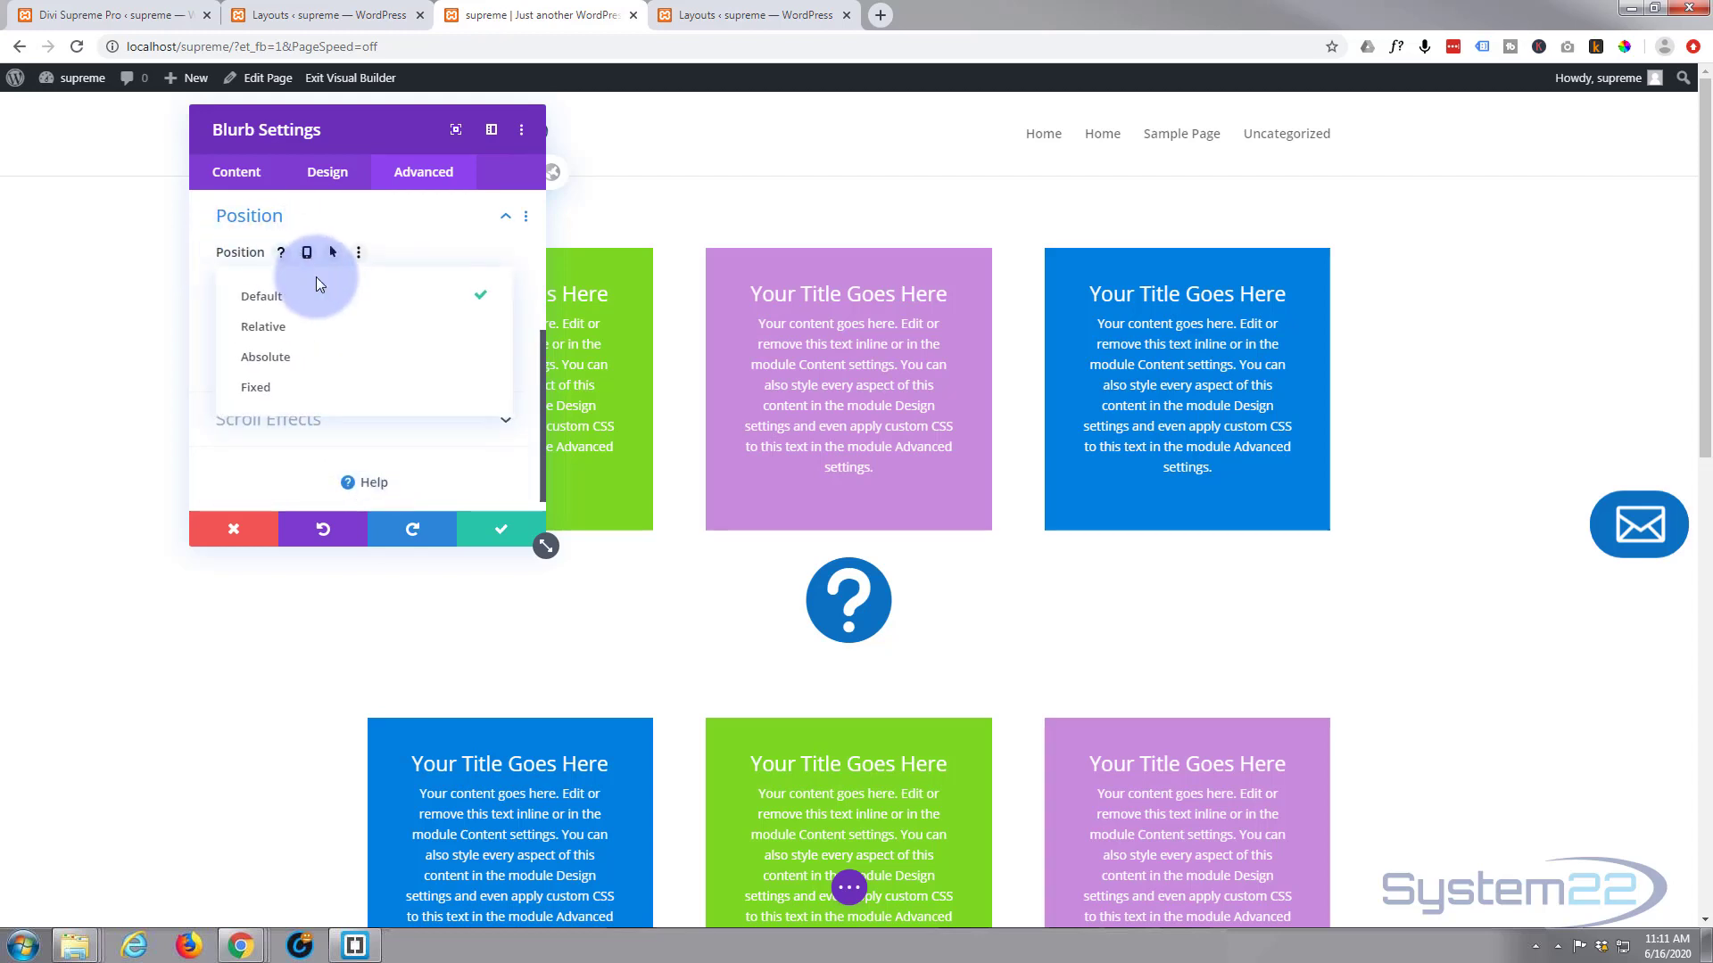
pyautogui.click(255, 387)
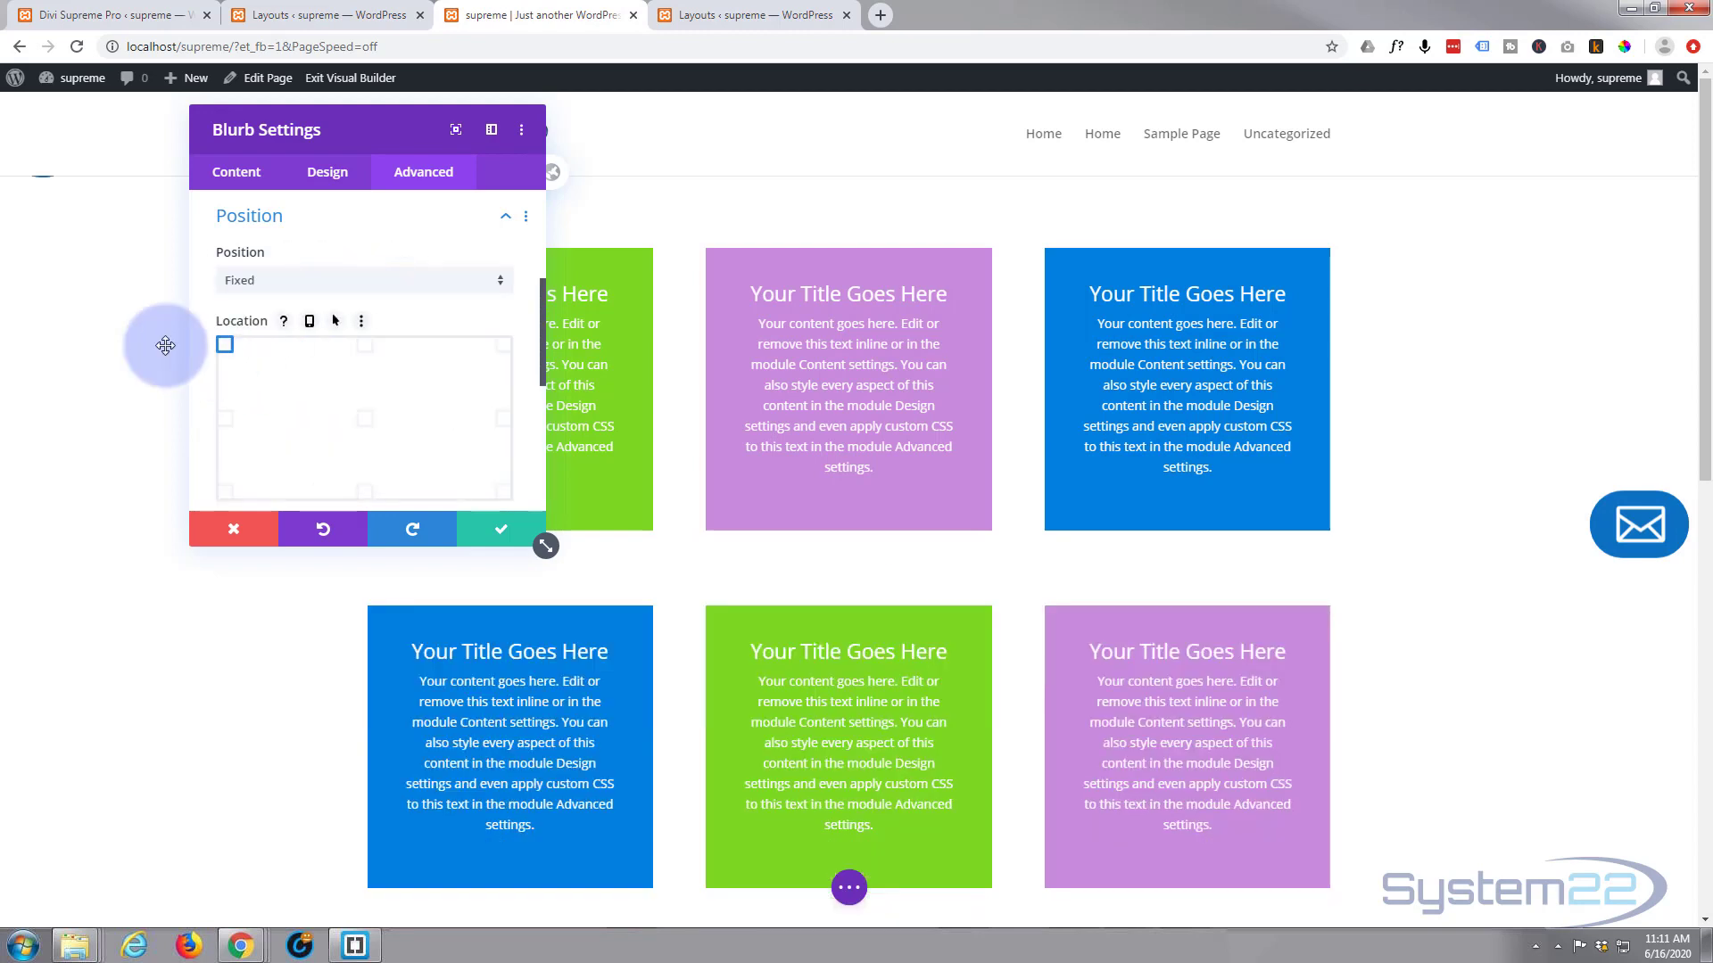
pyautogui.moveTo(23, 173)
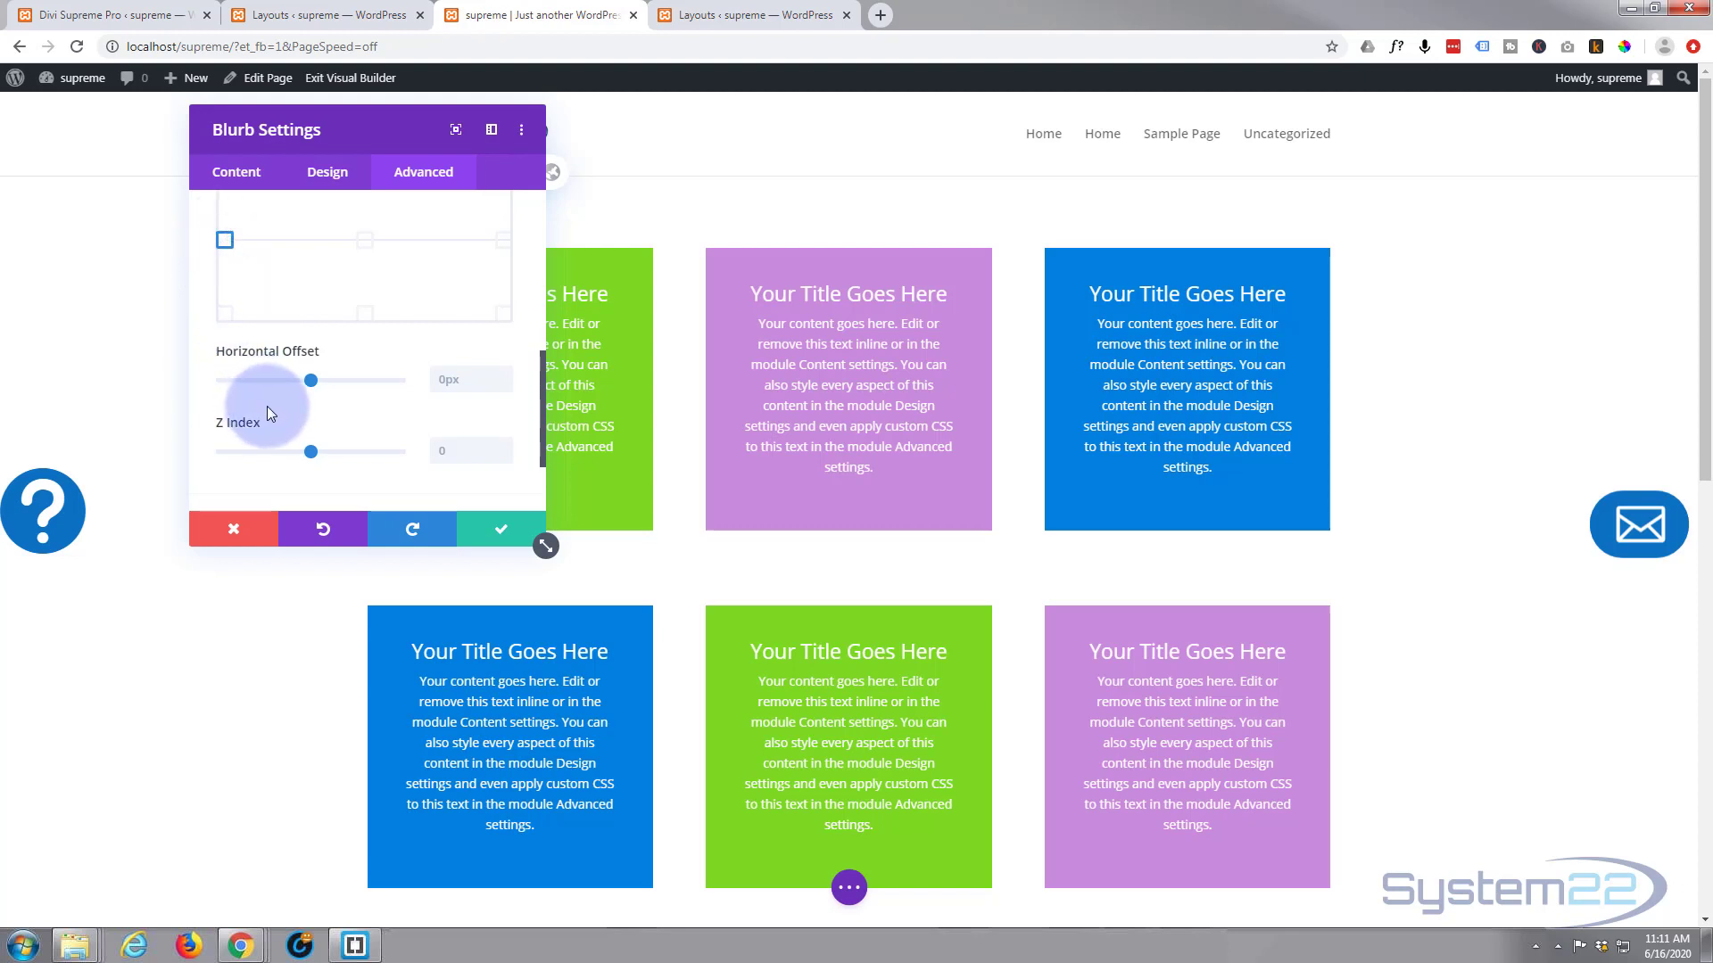
pyautogui.moveTo(273, 466)
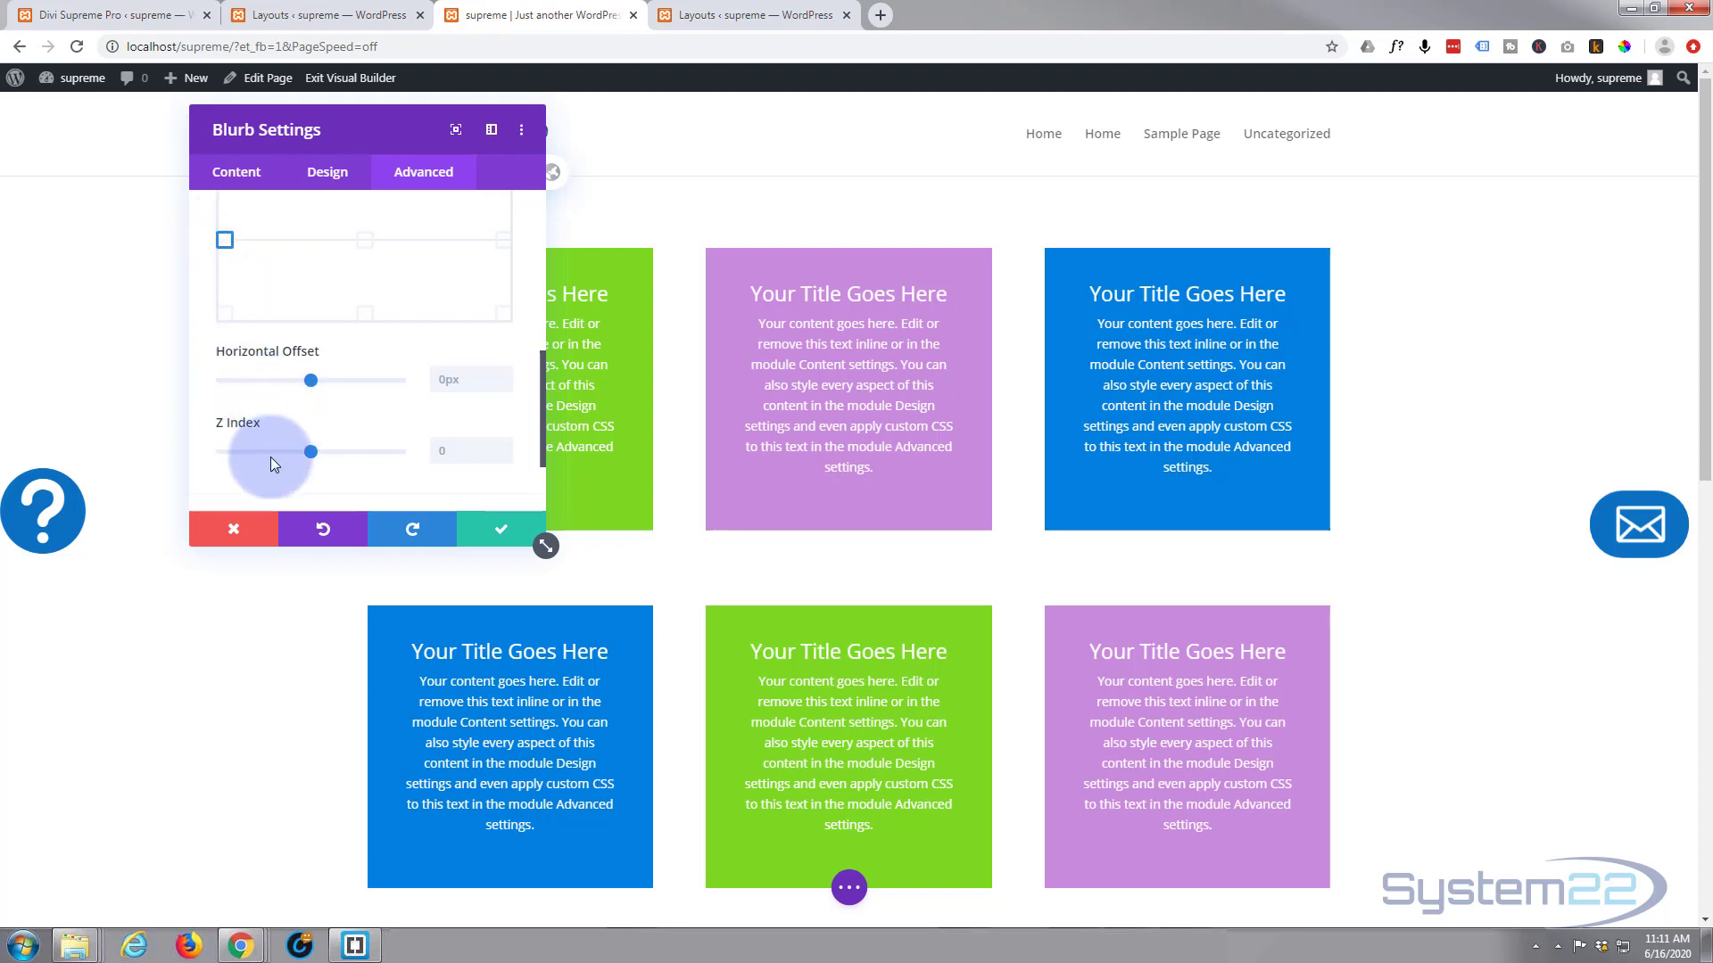
pyautogui.scroll(-3)
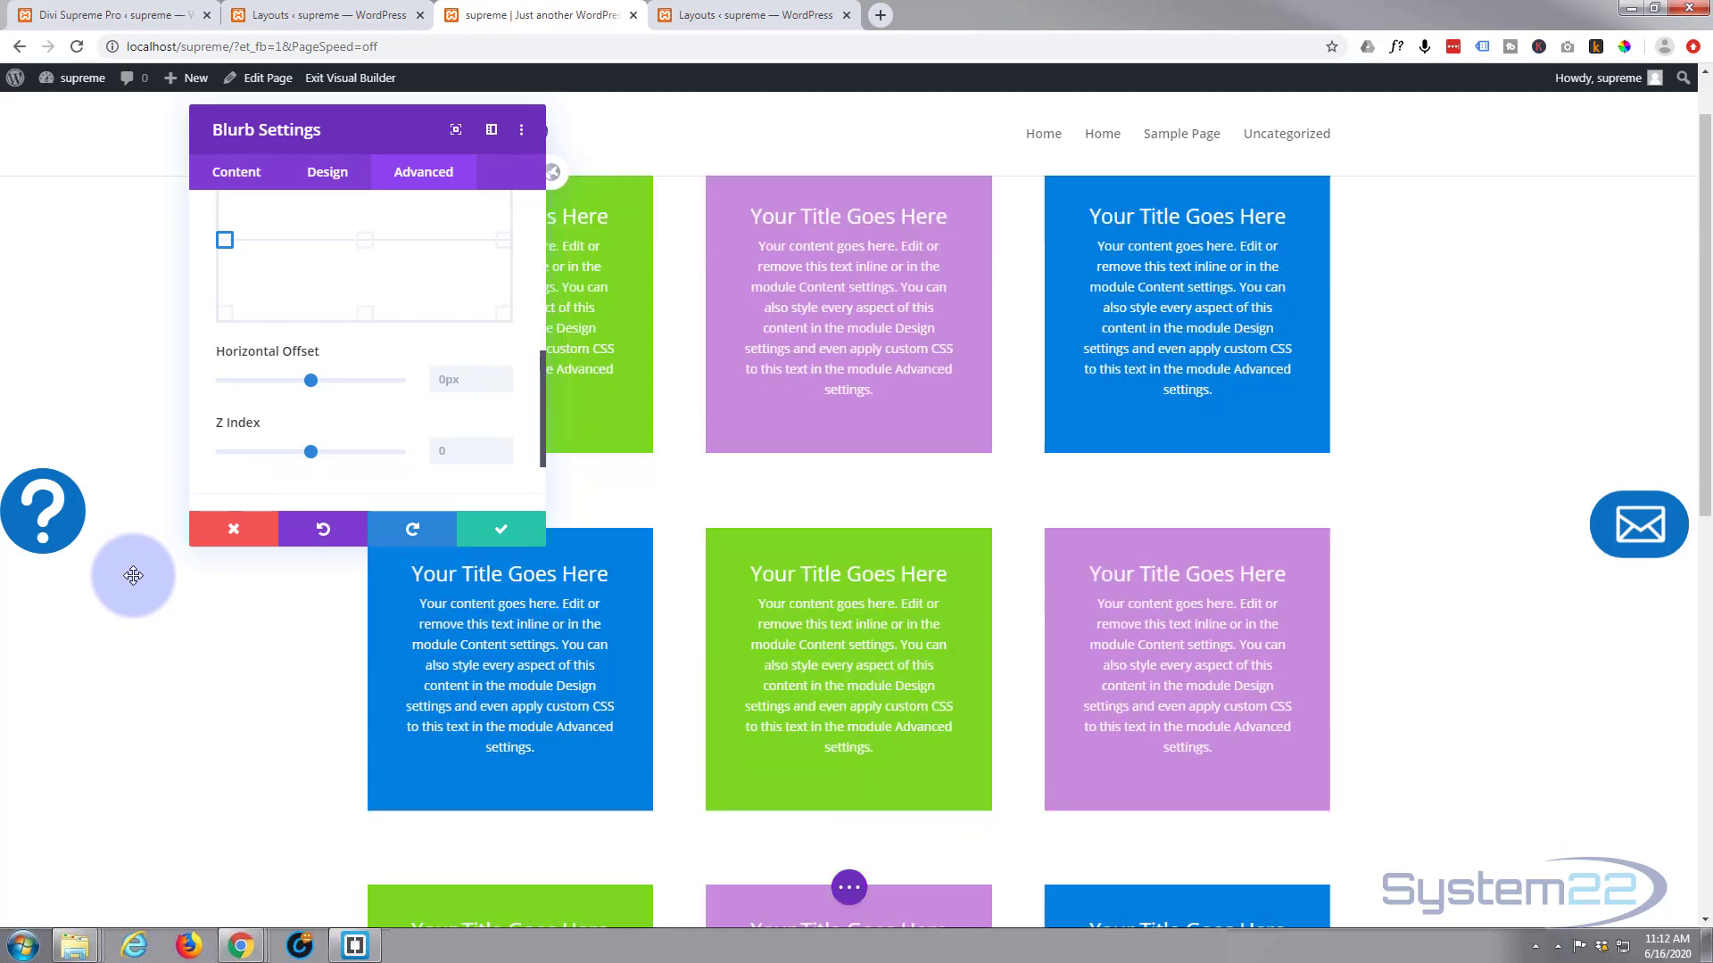
pyautogui.scroll(-3)
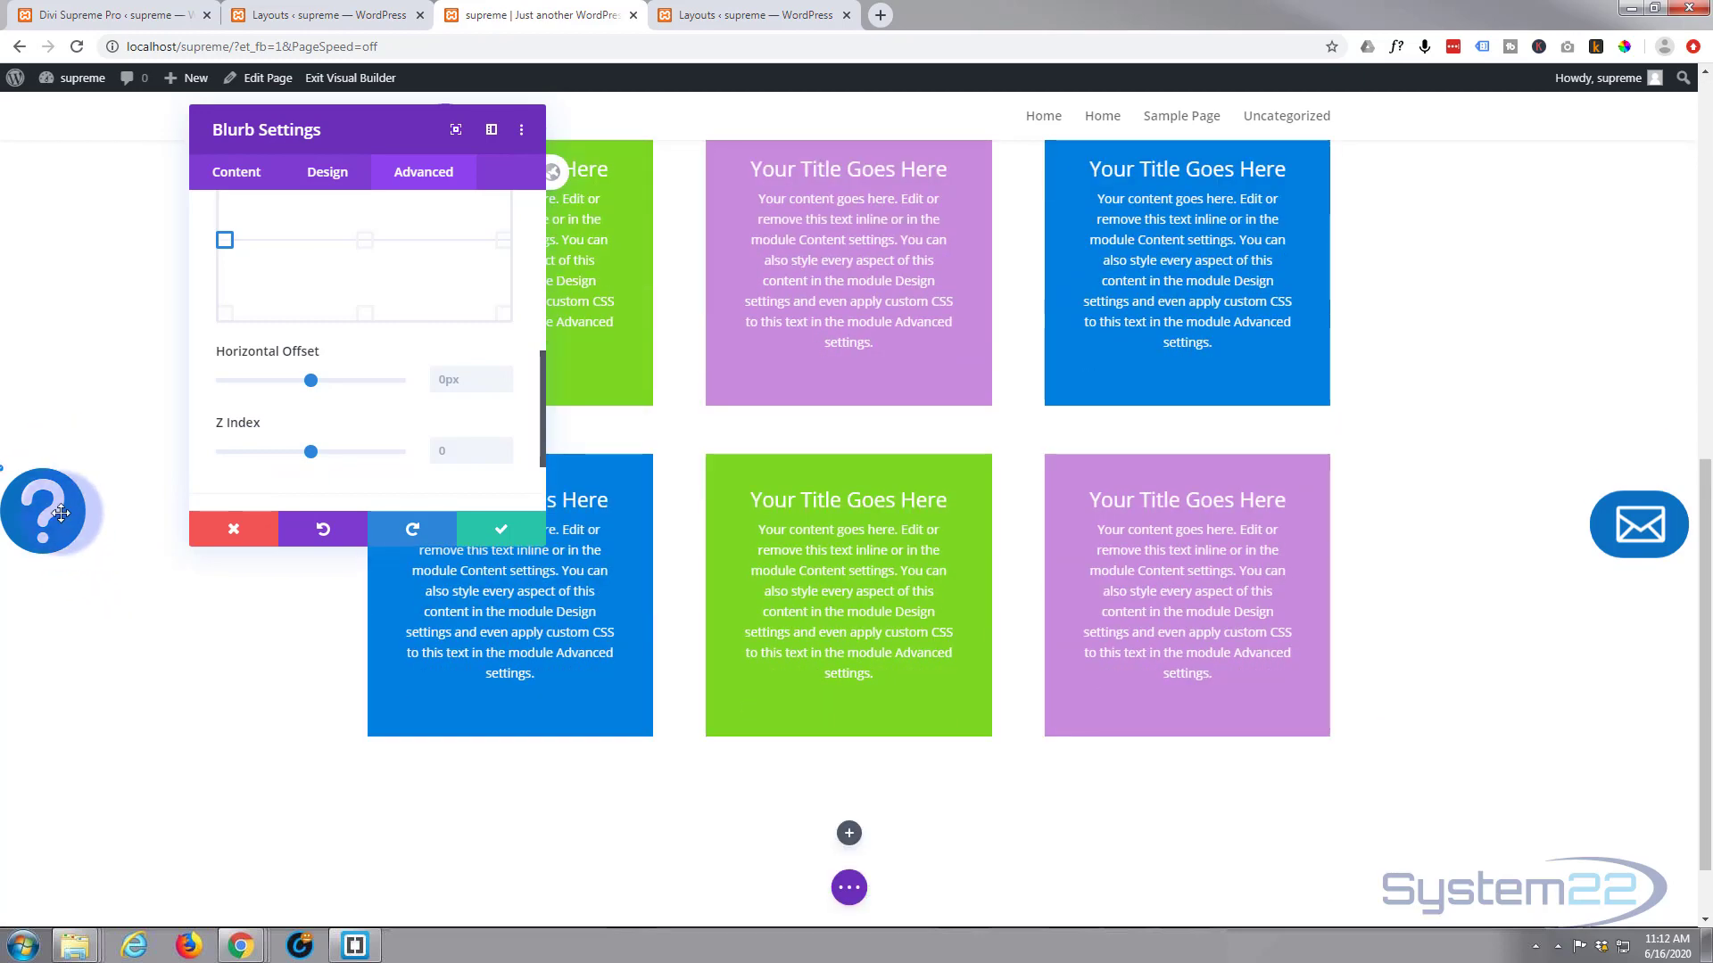
pyautogui.moveTo(134, 544)
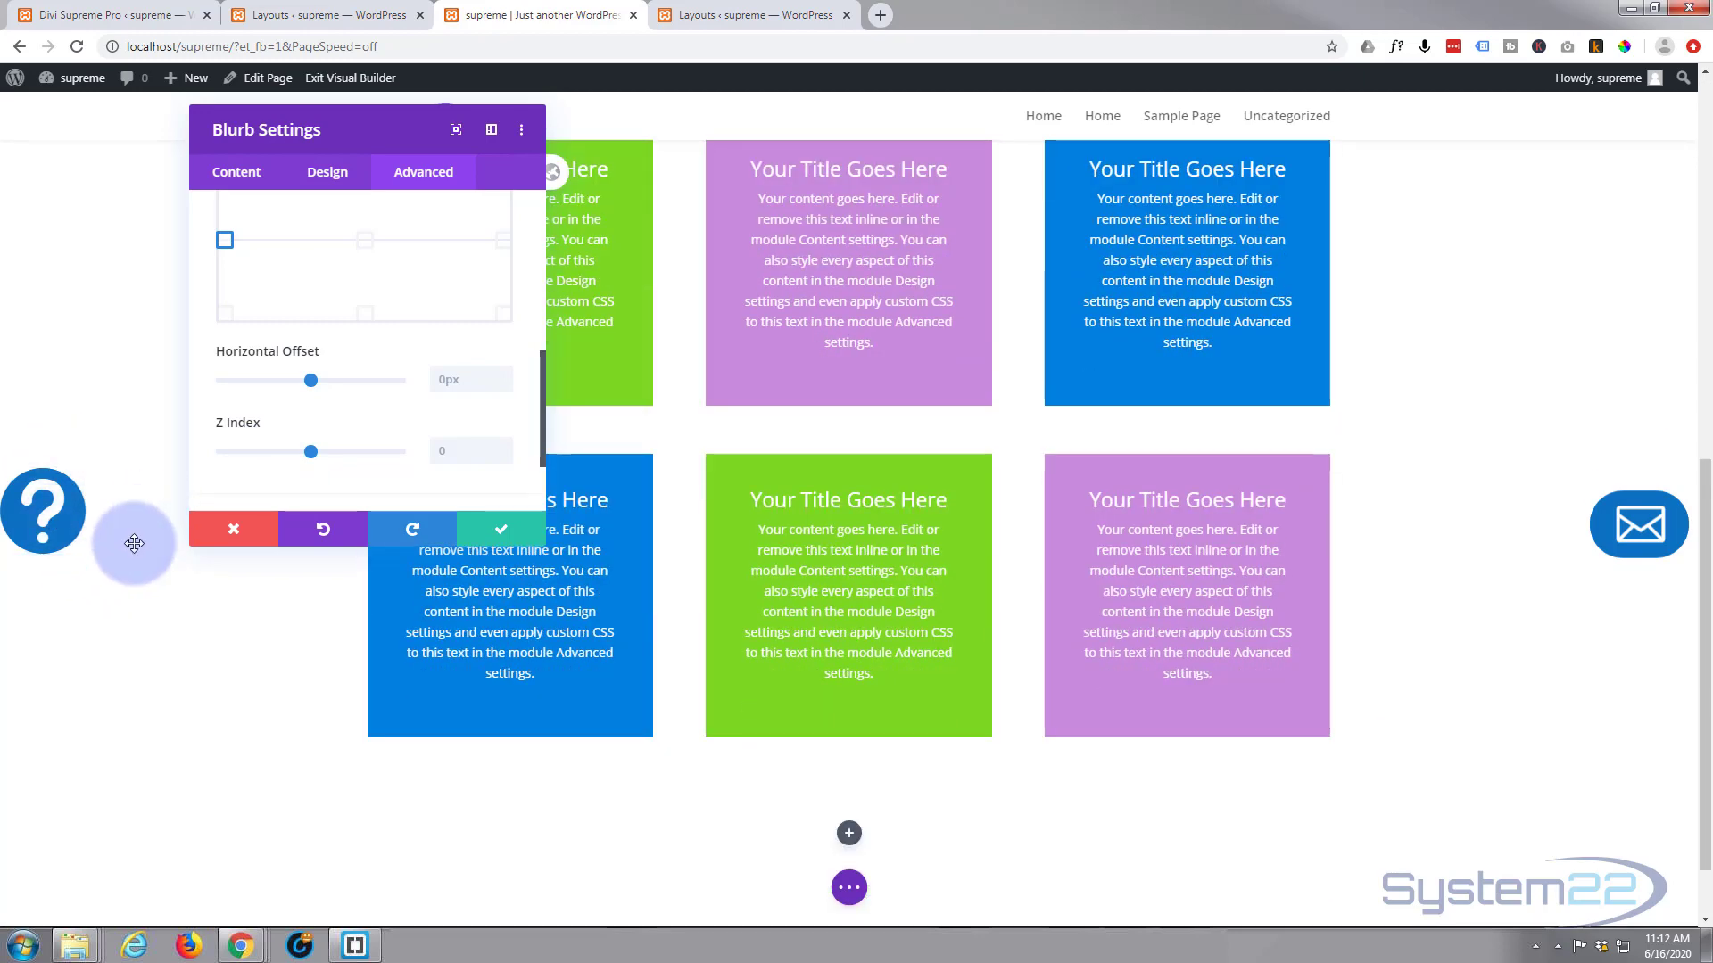
pyautogui.moveTo(310, 452)
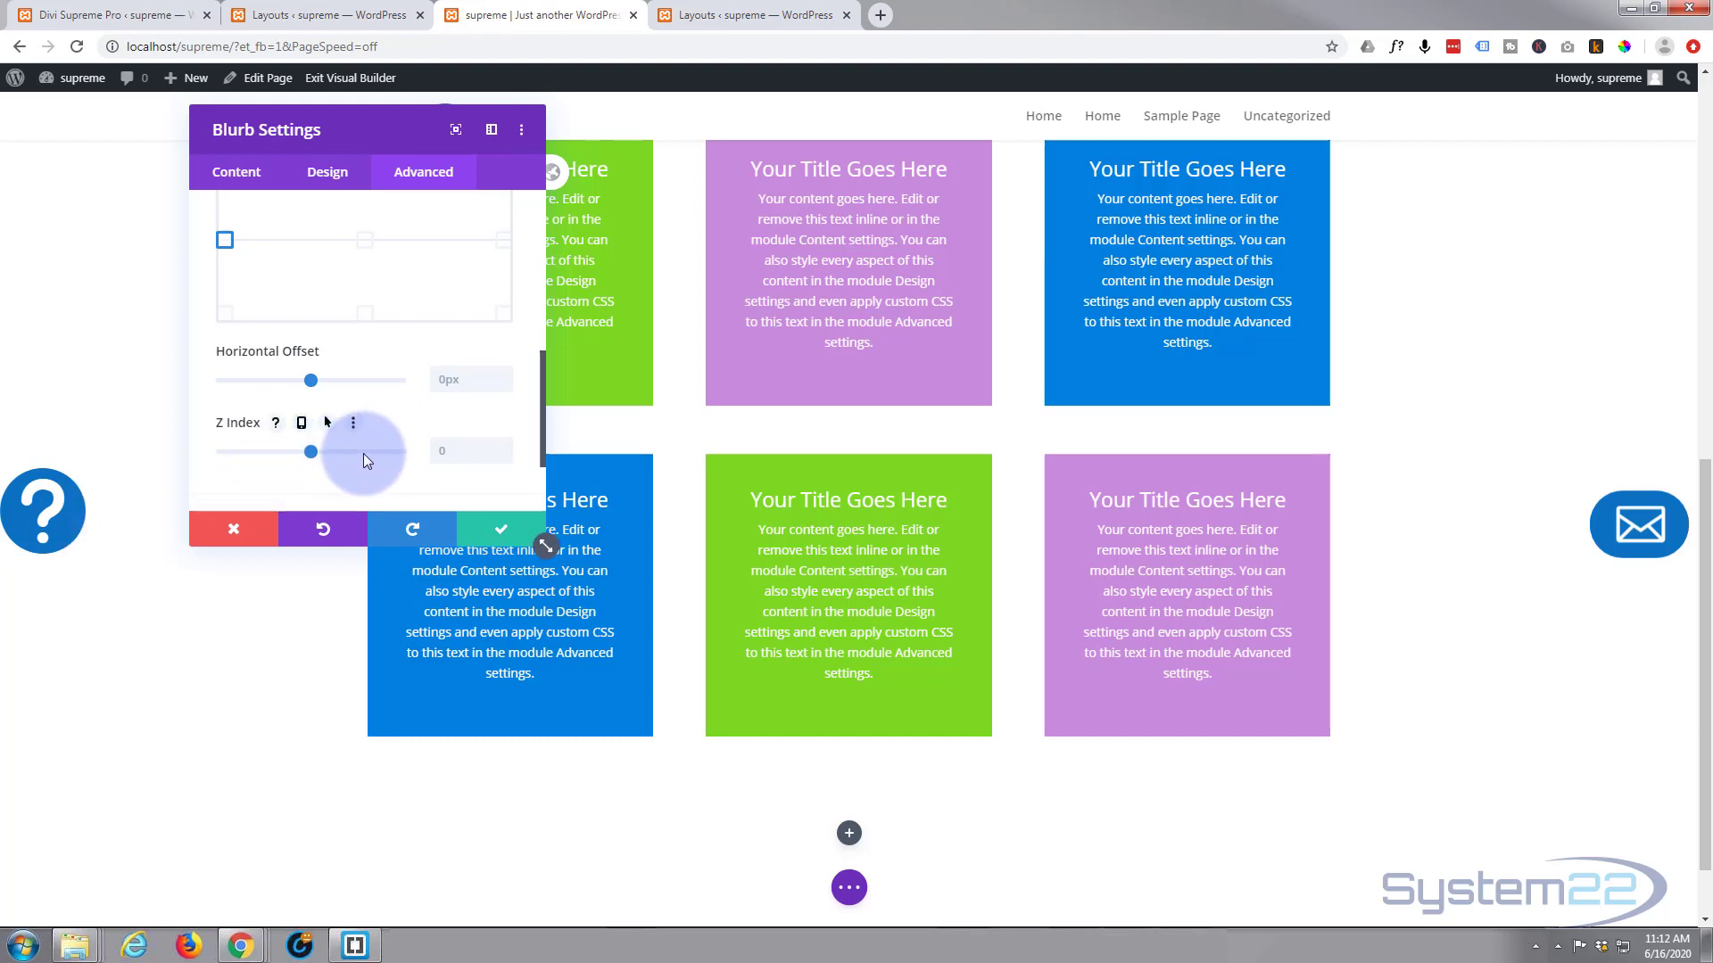
pyautogui.moveTo(368, 485)
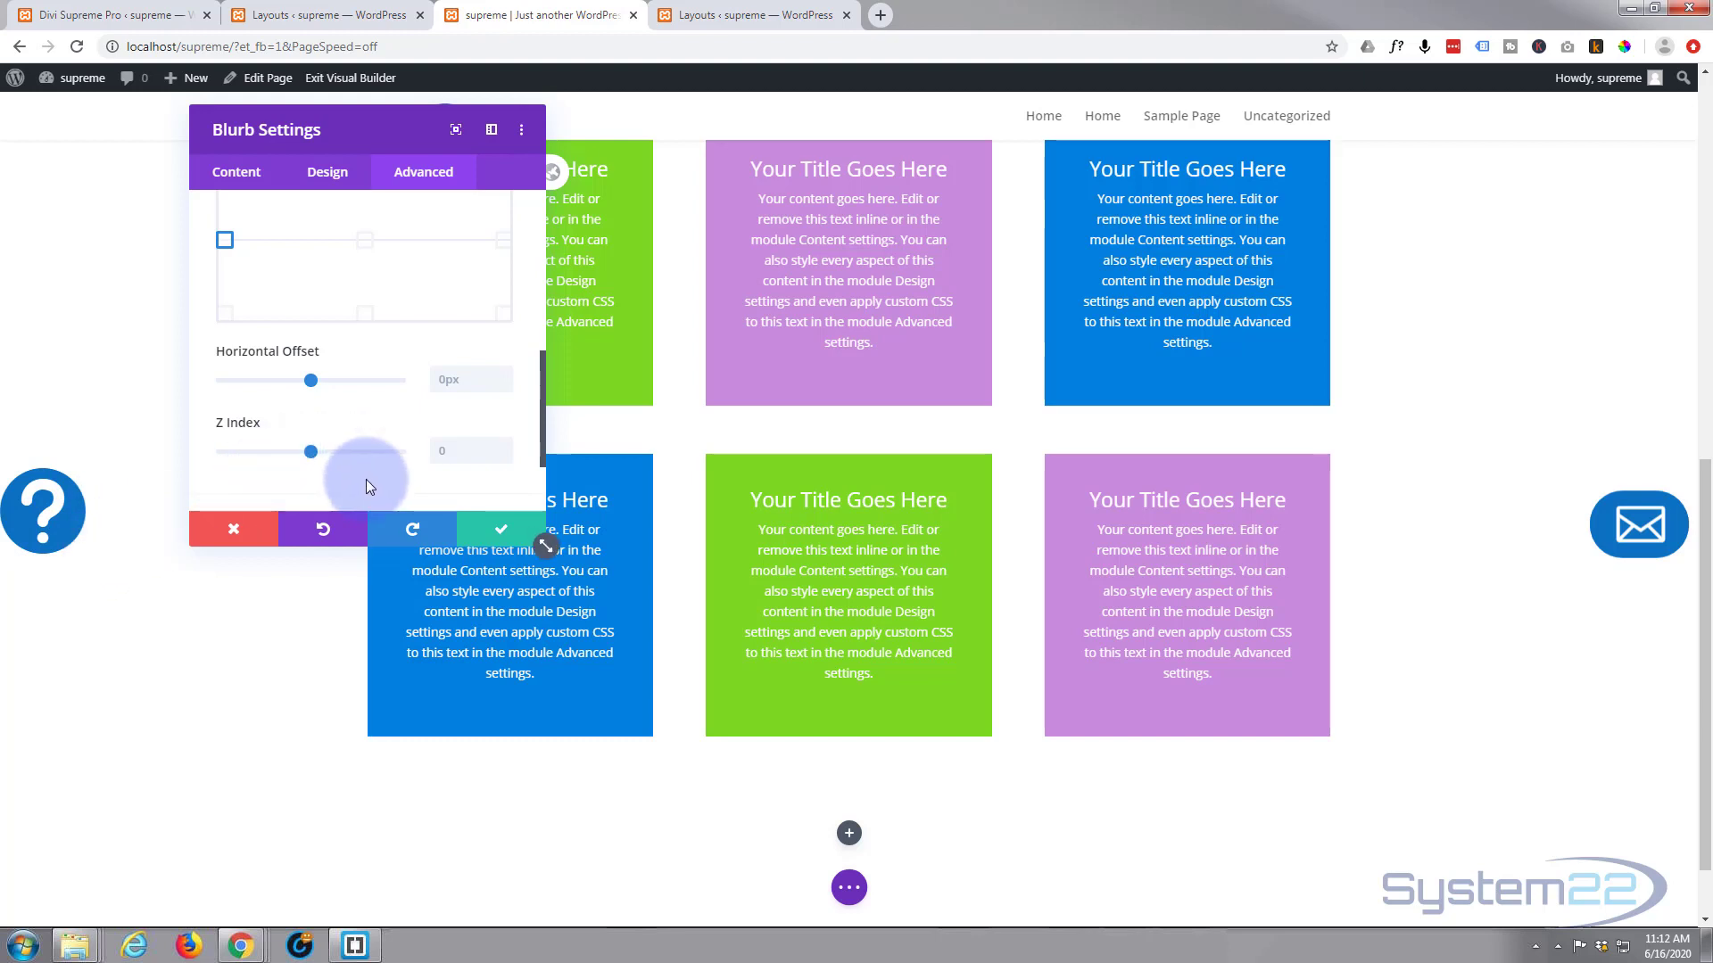
pyautogui.moveTo(366, 495)
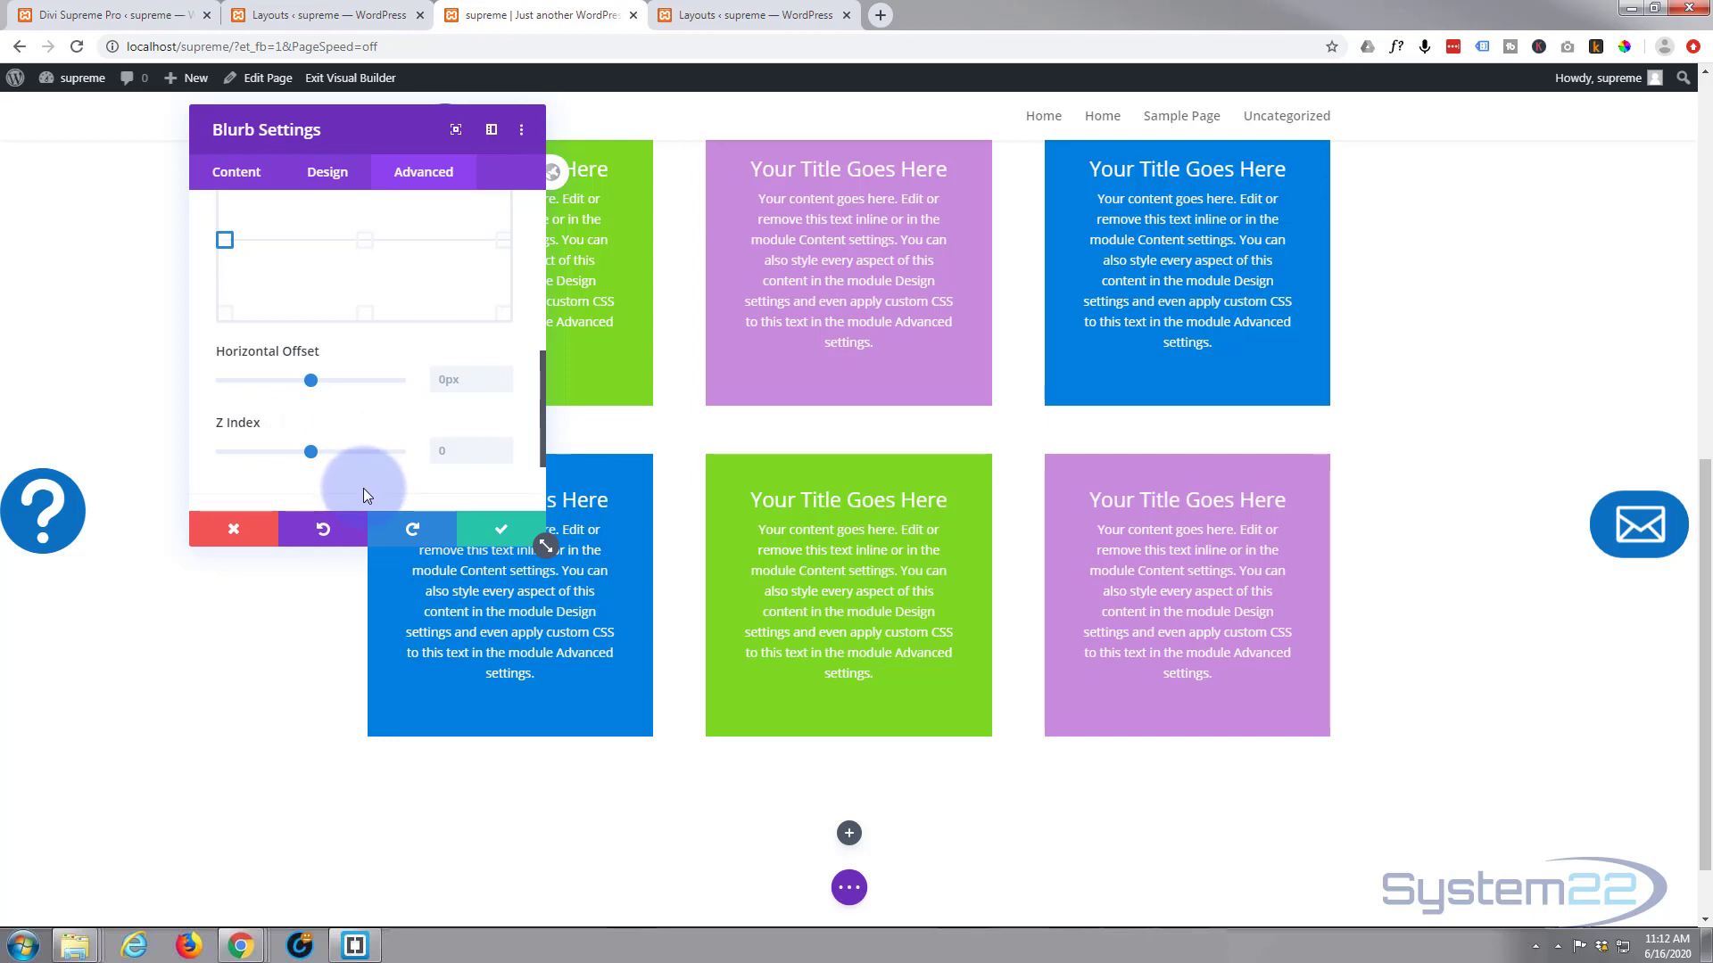
pyautogui.moveTo(139, 558)
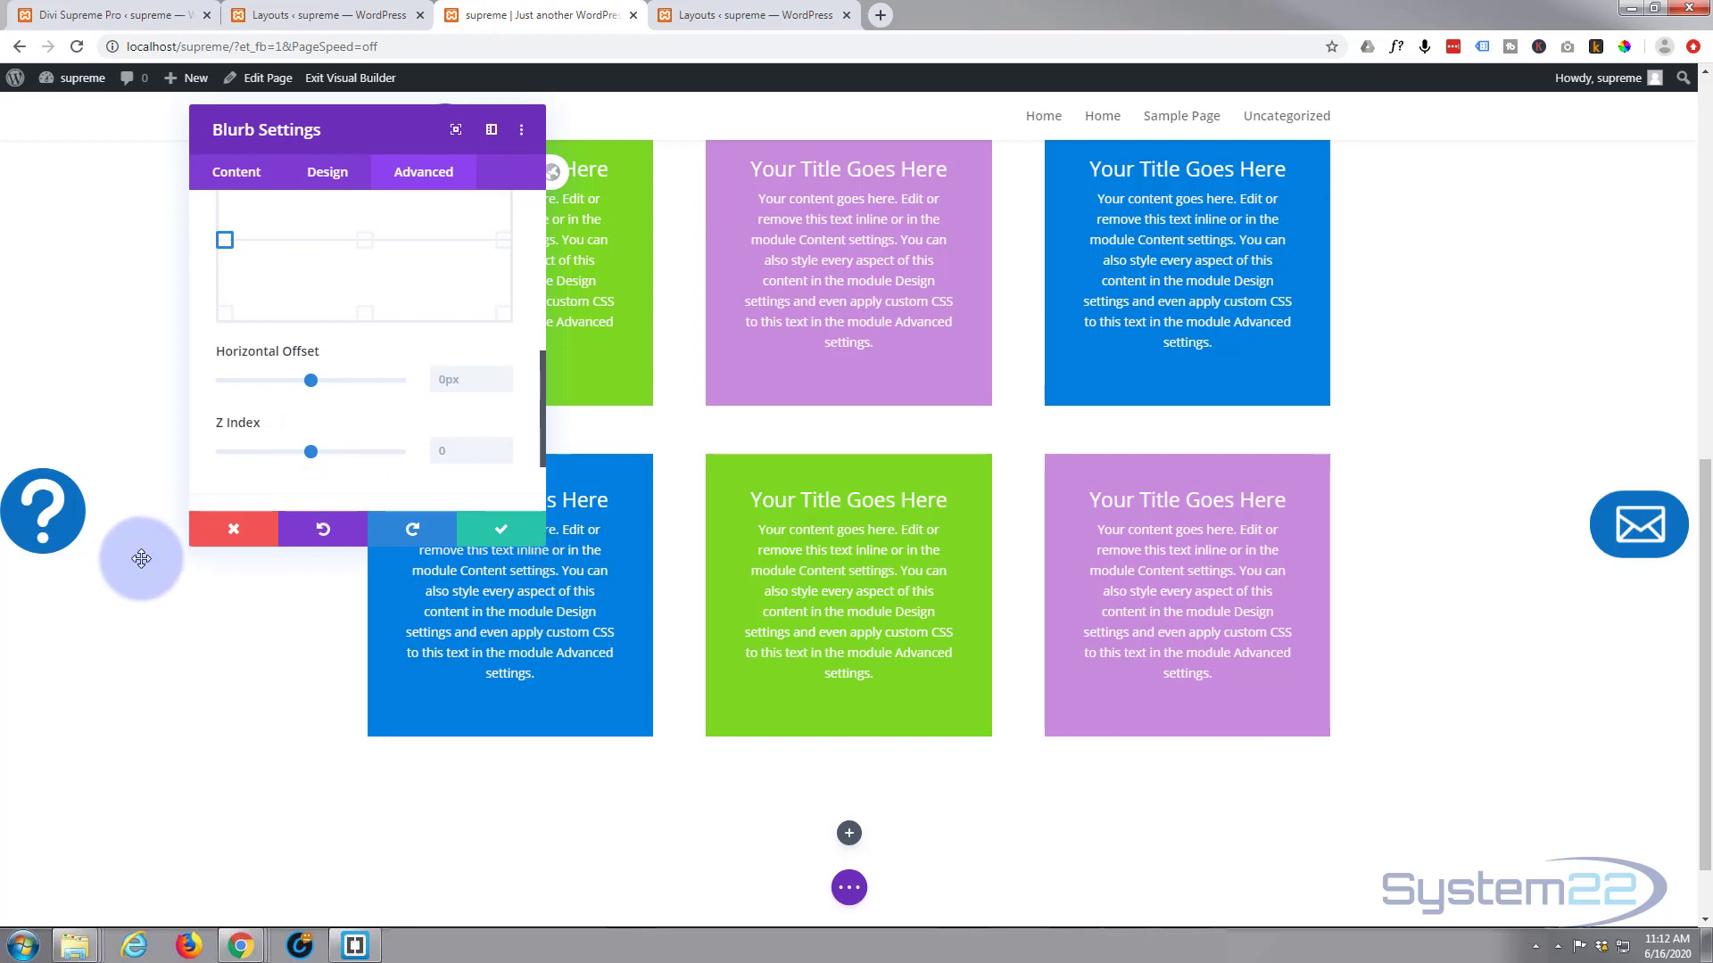
pyautogui.scroll(-3)
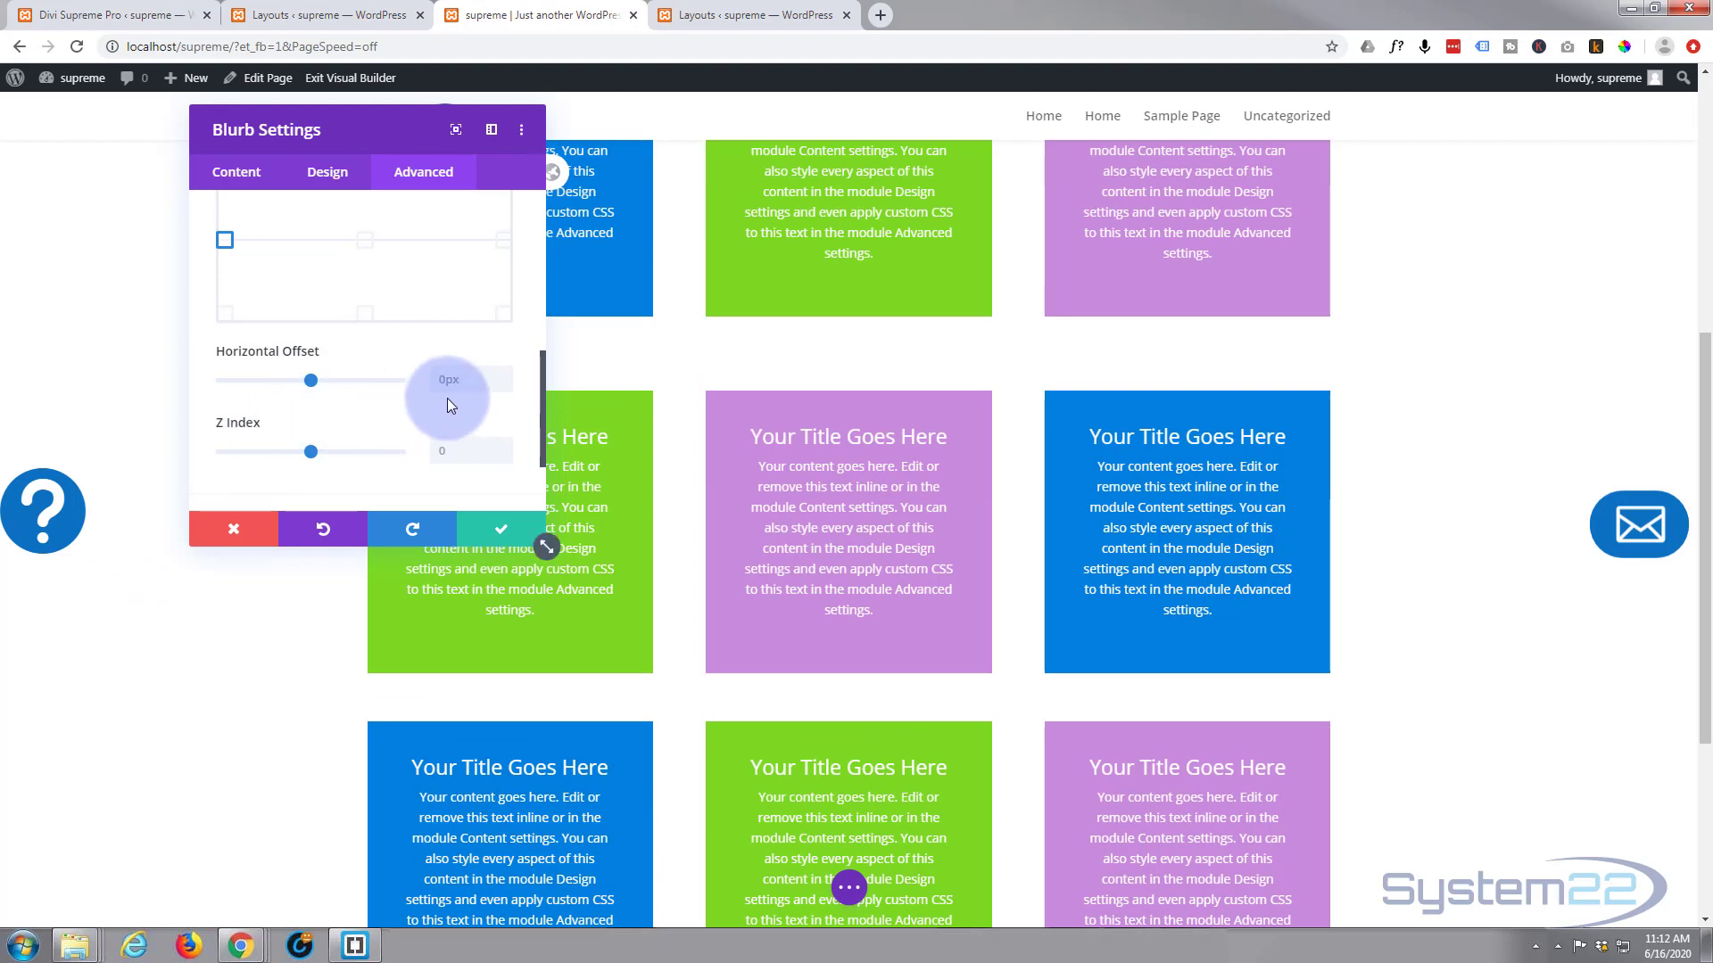
pyautogui.moveTo(366, 387)
pyautogui.write('4')
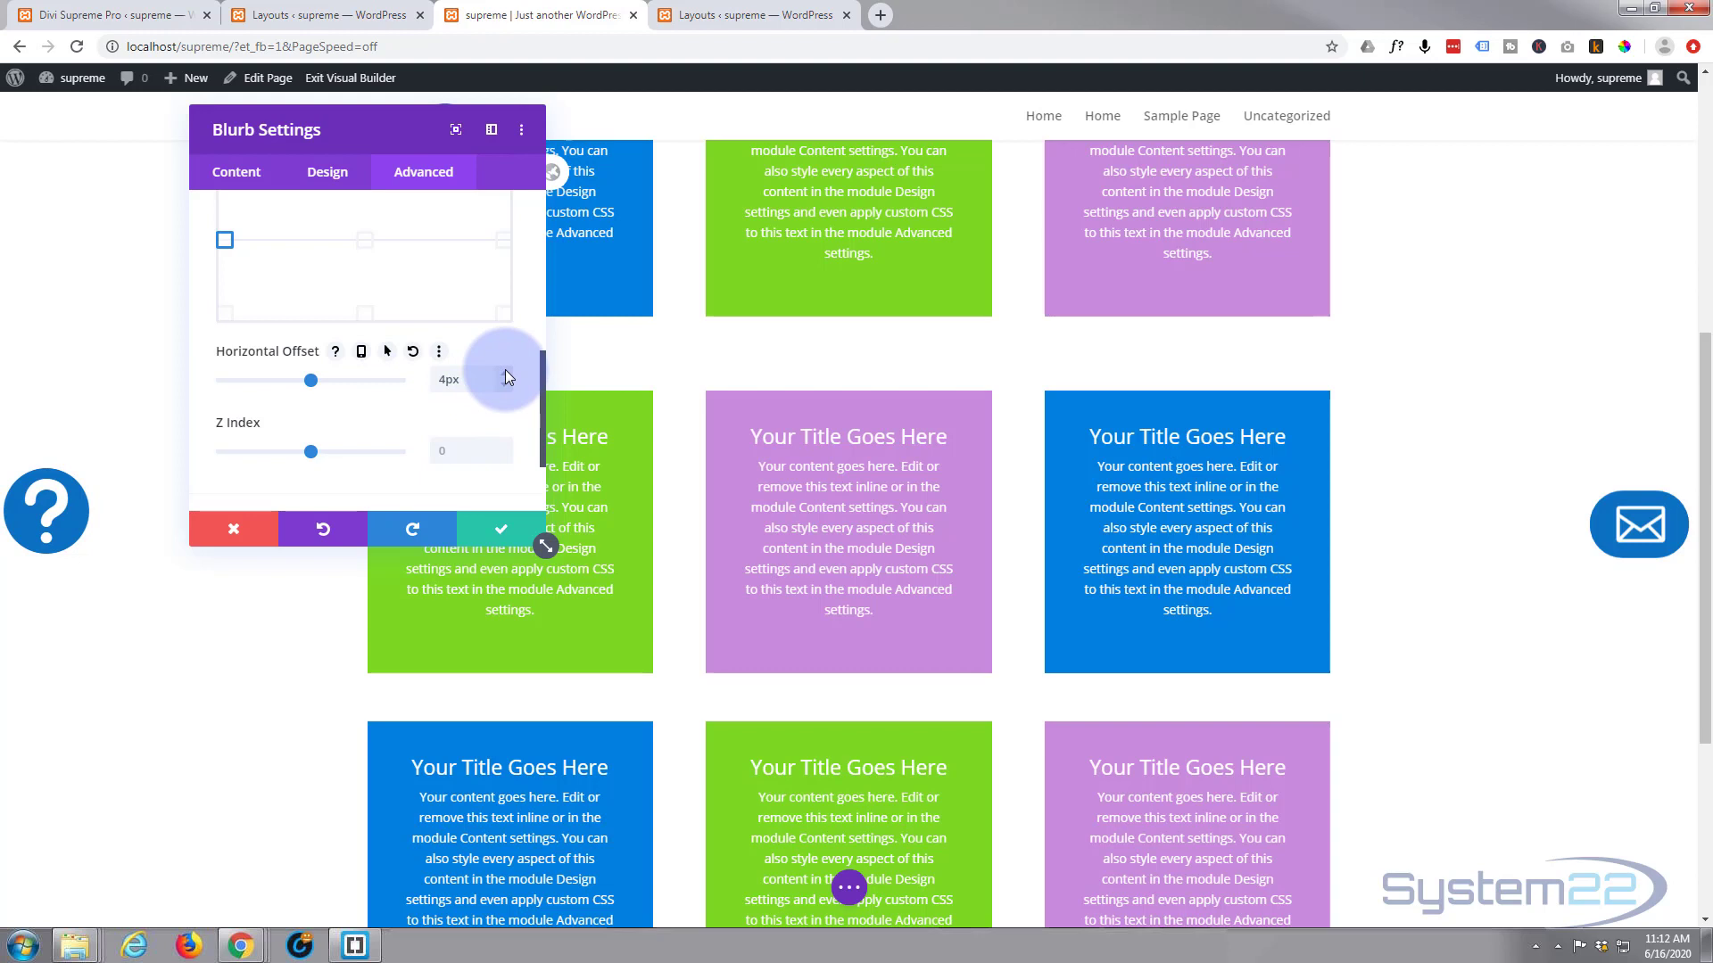
pyautogui.click(503, 373)
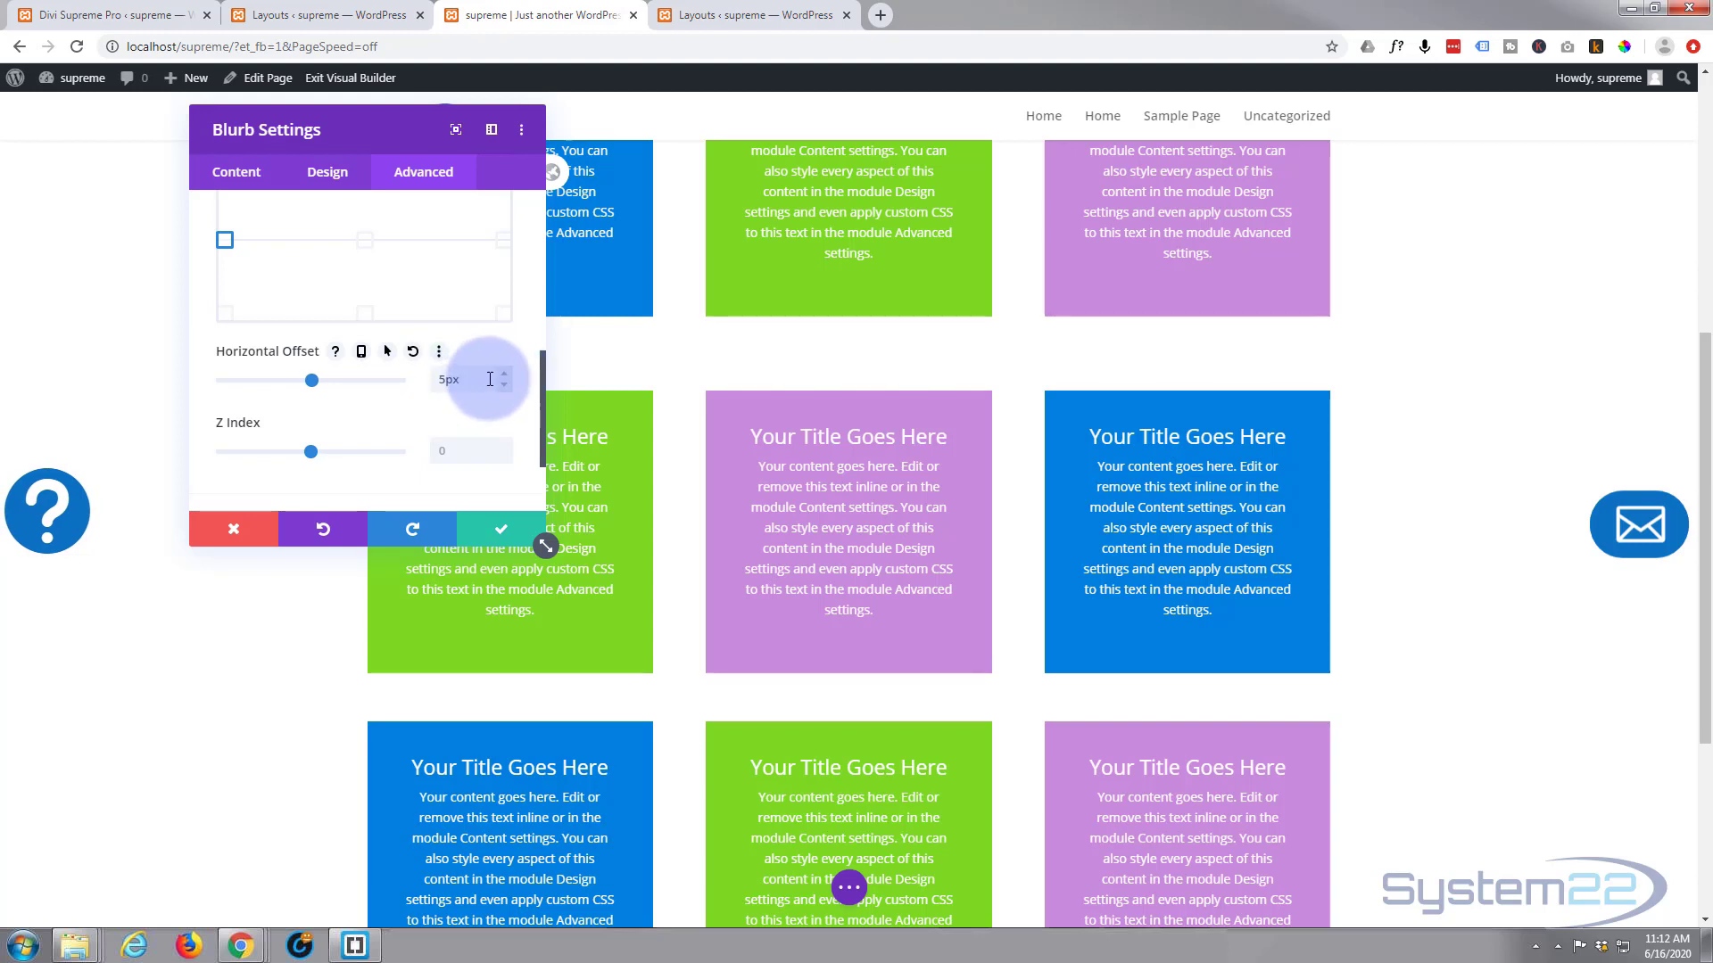
pyautogui.moveTo(436, 423)
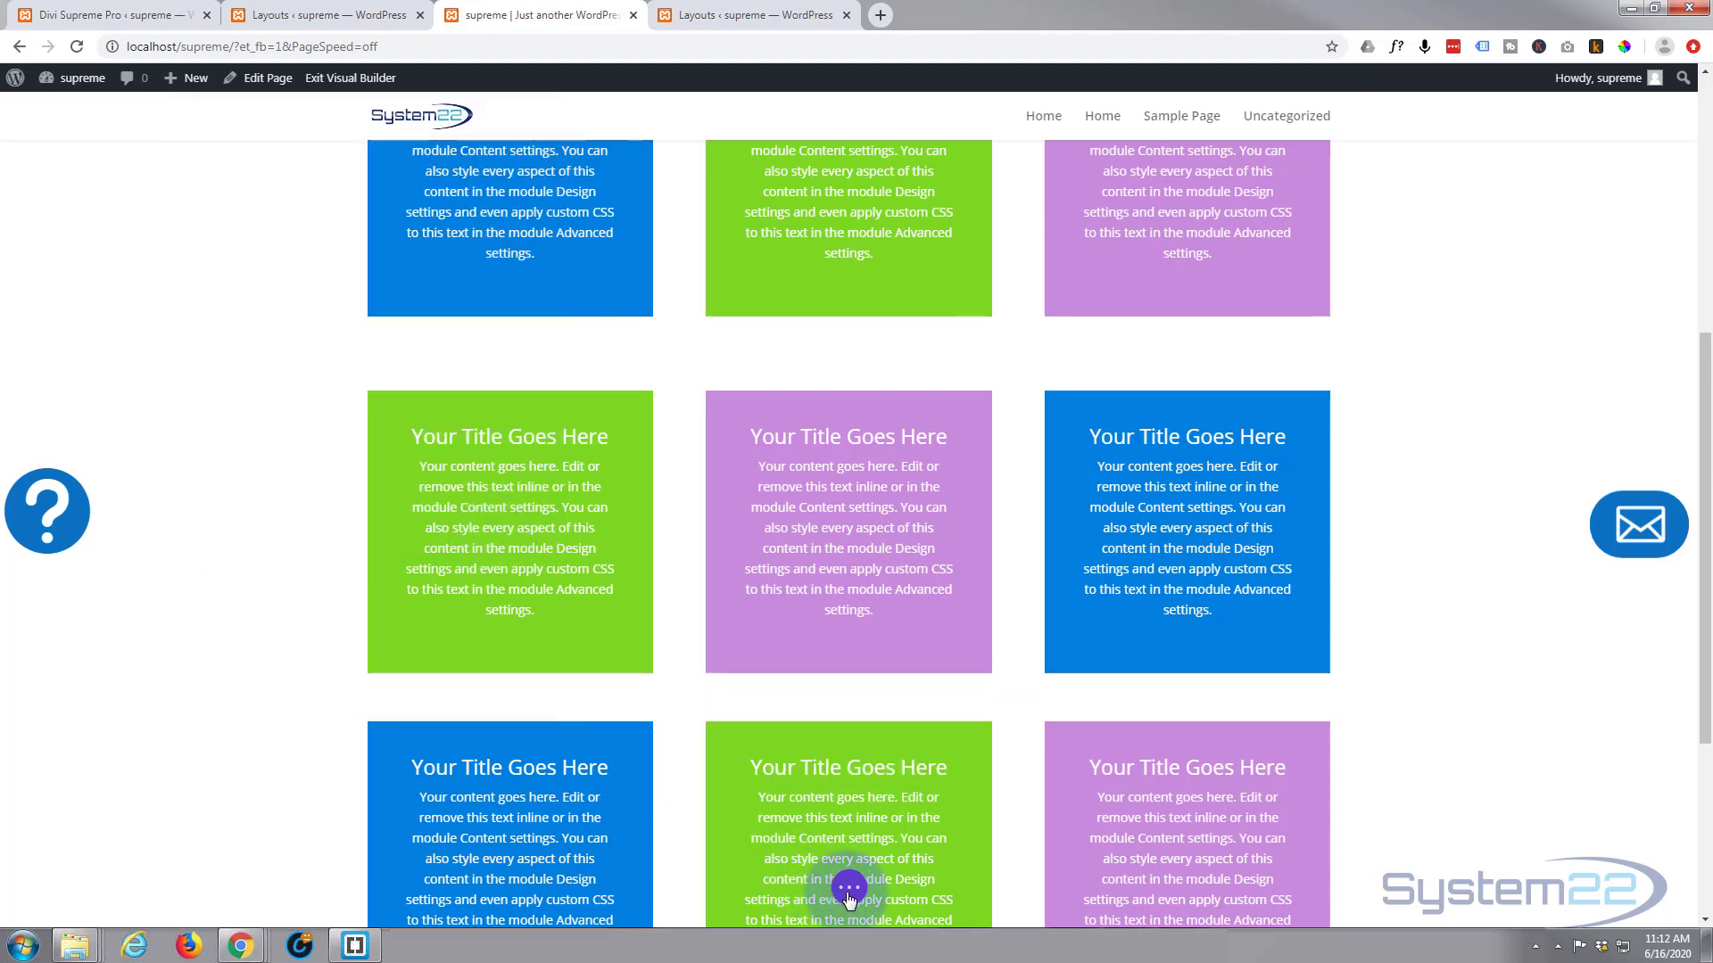
# Step: Exit the Visual Builder to view the live page with the fixed question-mark blurb
pyautogui.click(848, 887)
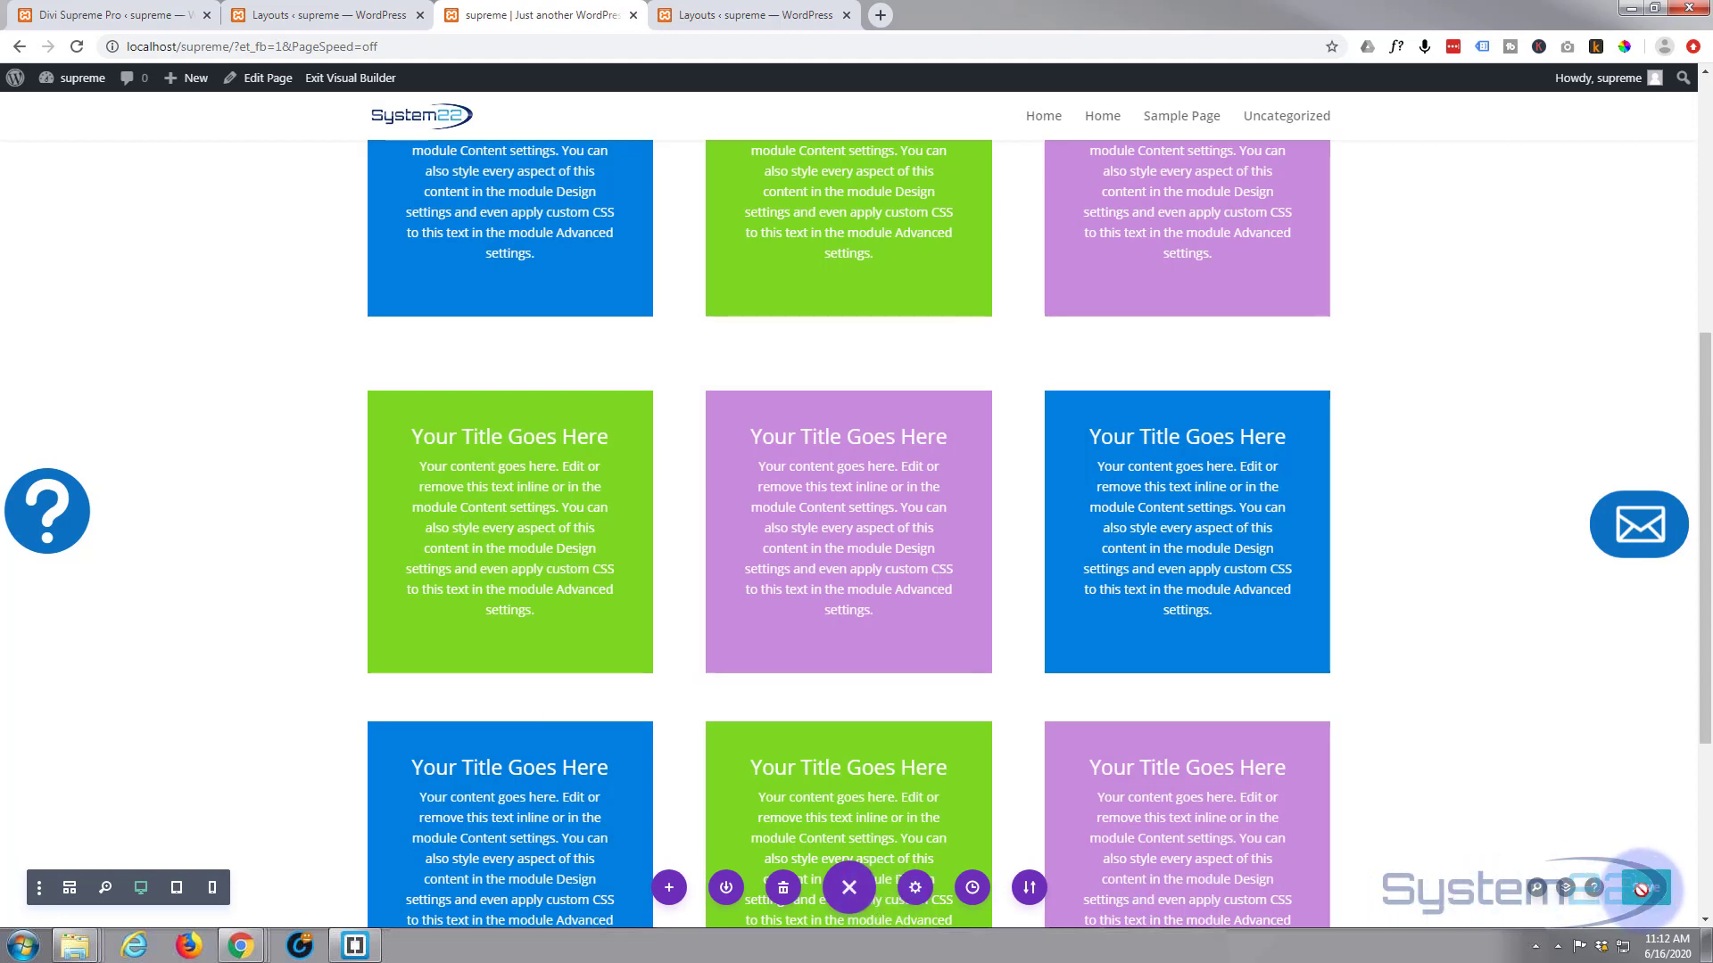
pyautogui.moveTo(350, 77)
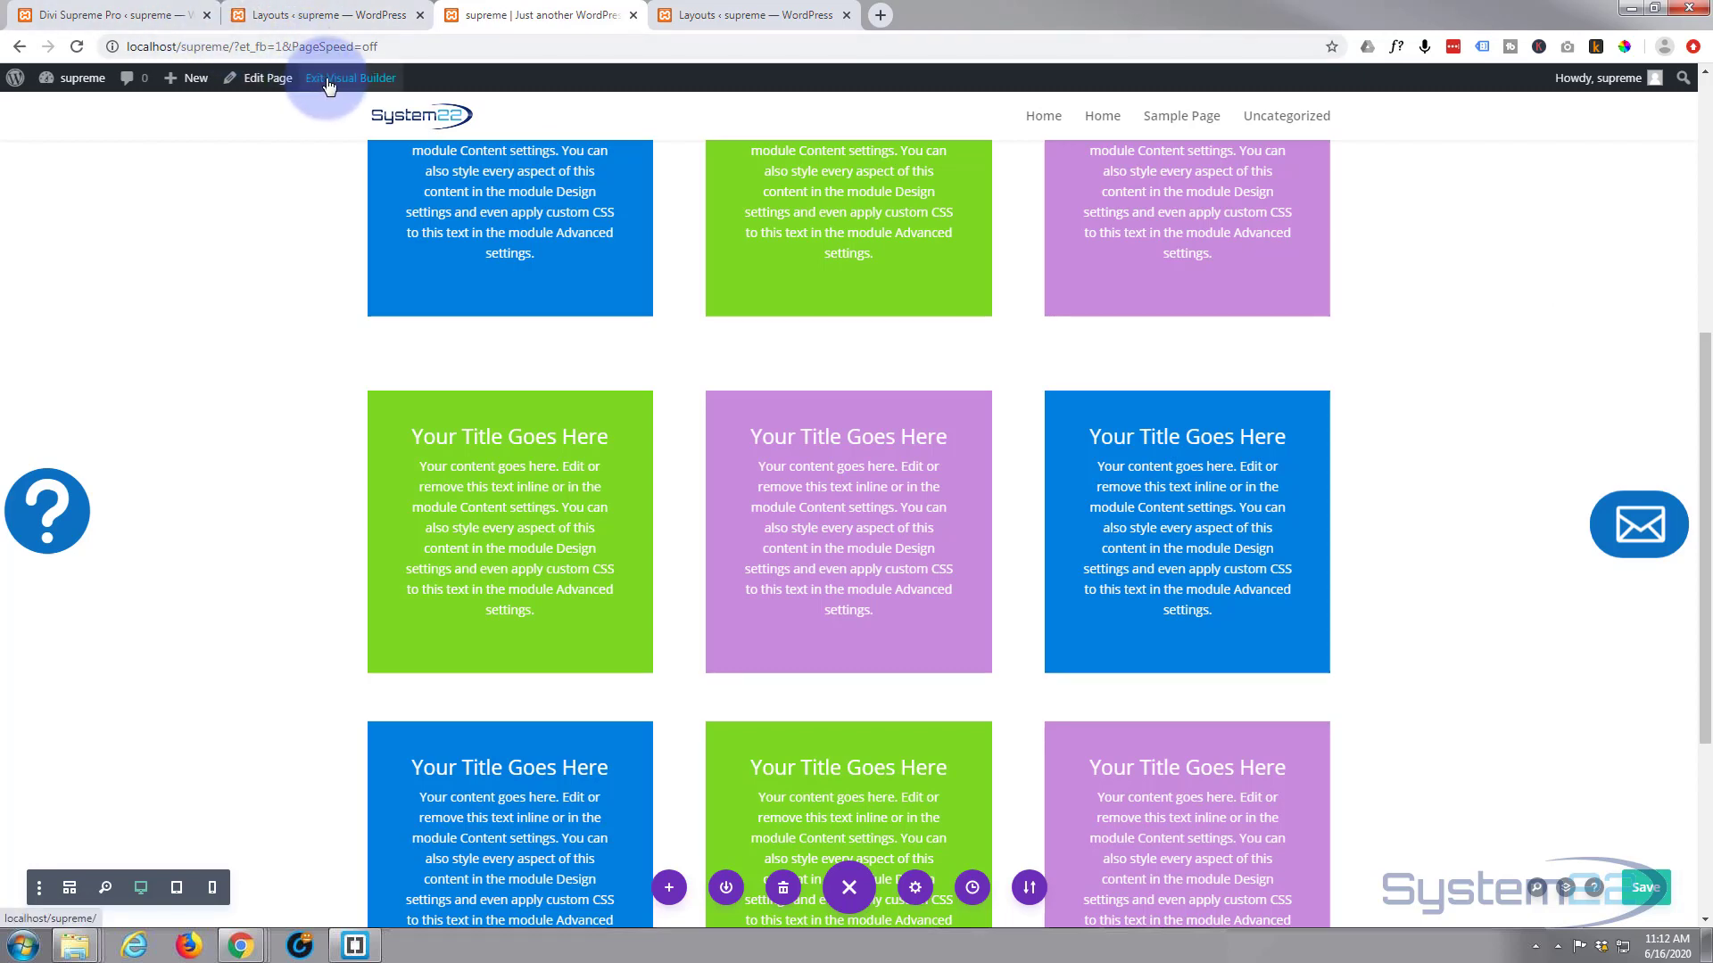
pyautogui.click(352, 77)
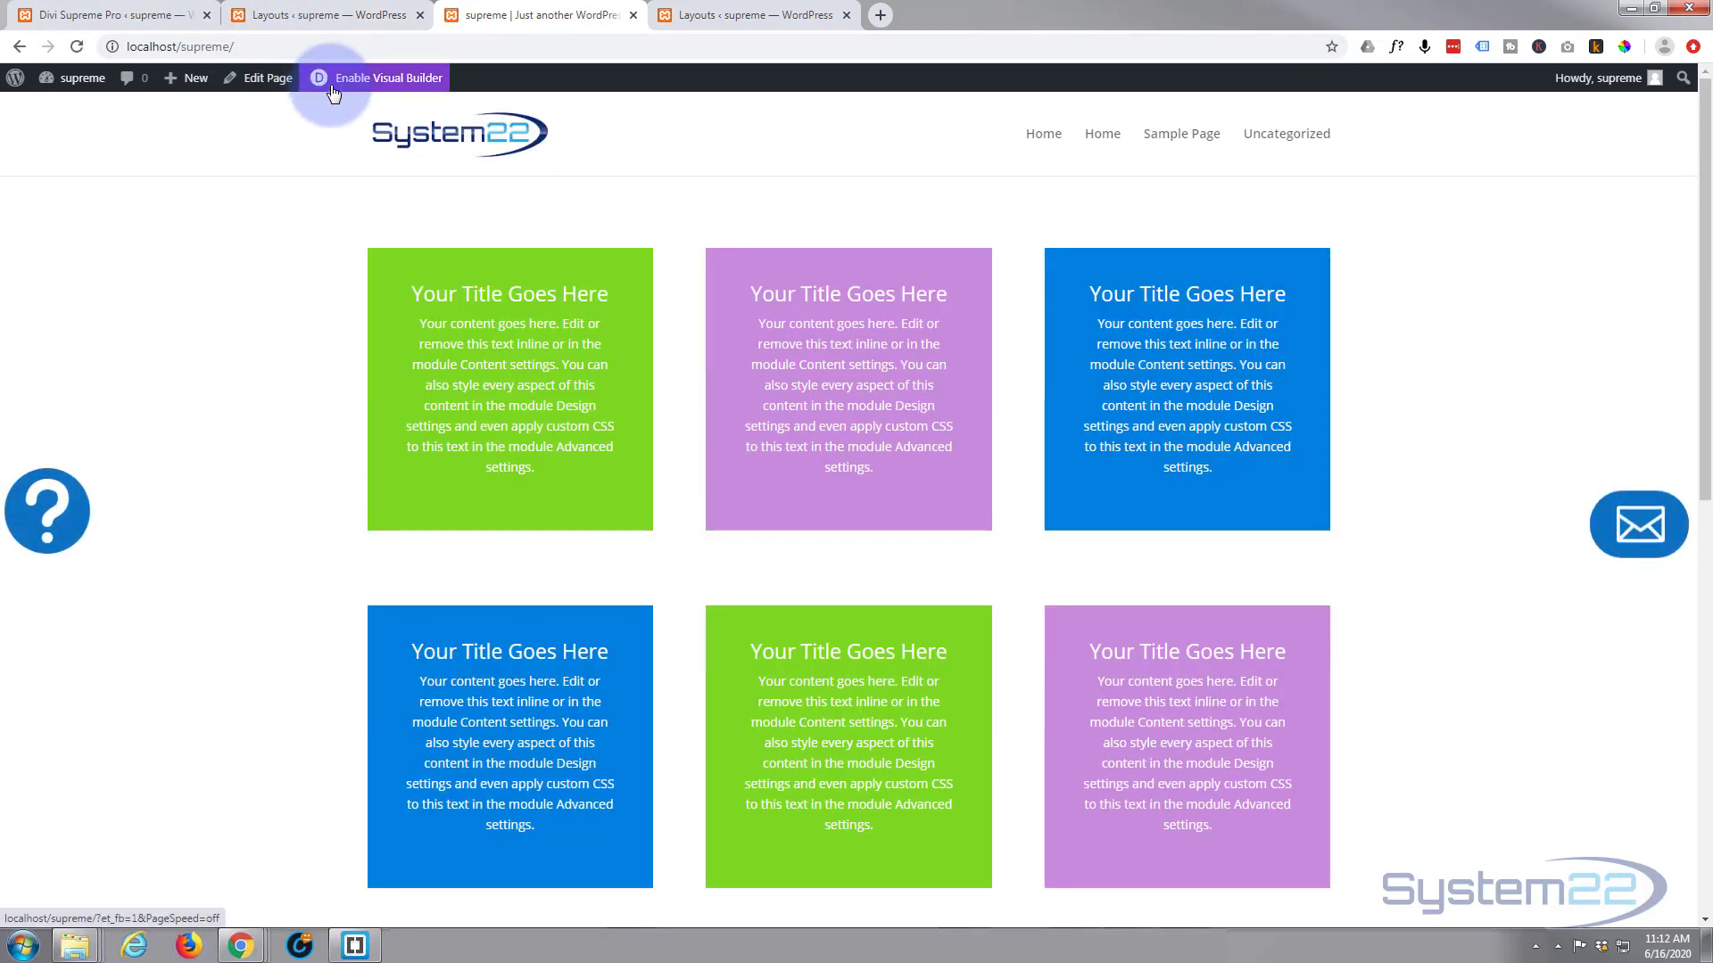
pyautogui.moveTo(49, 514)
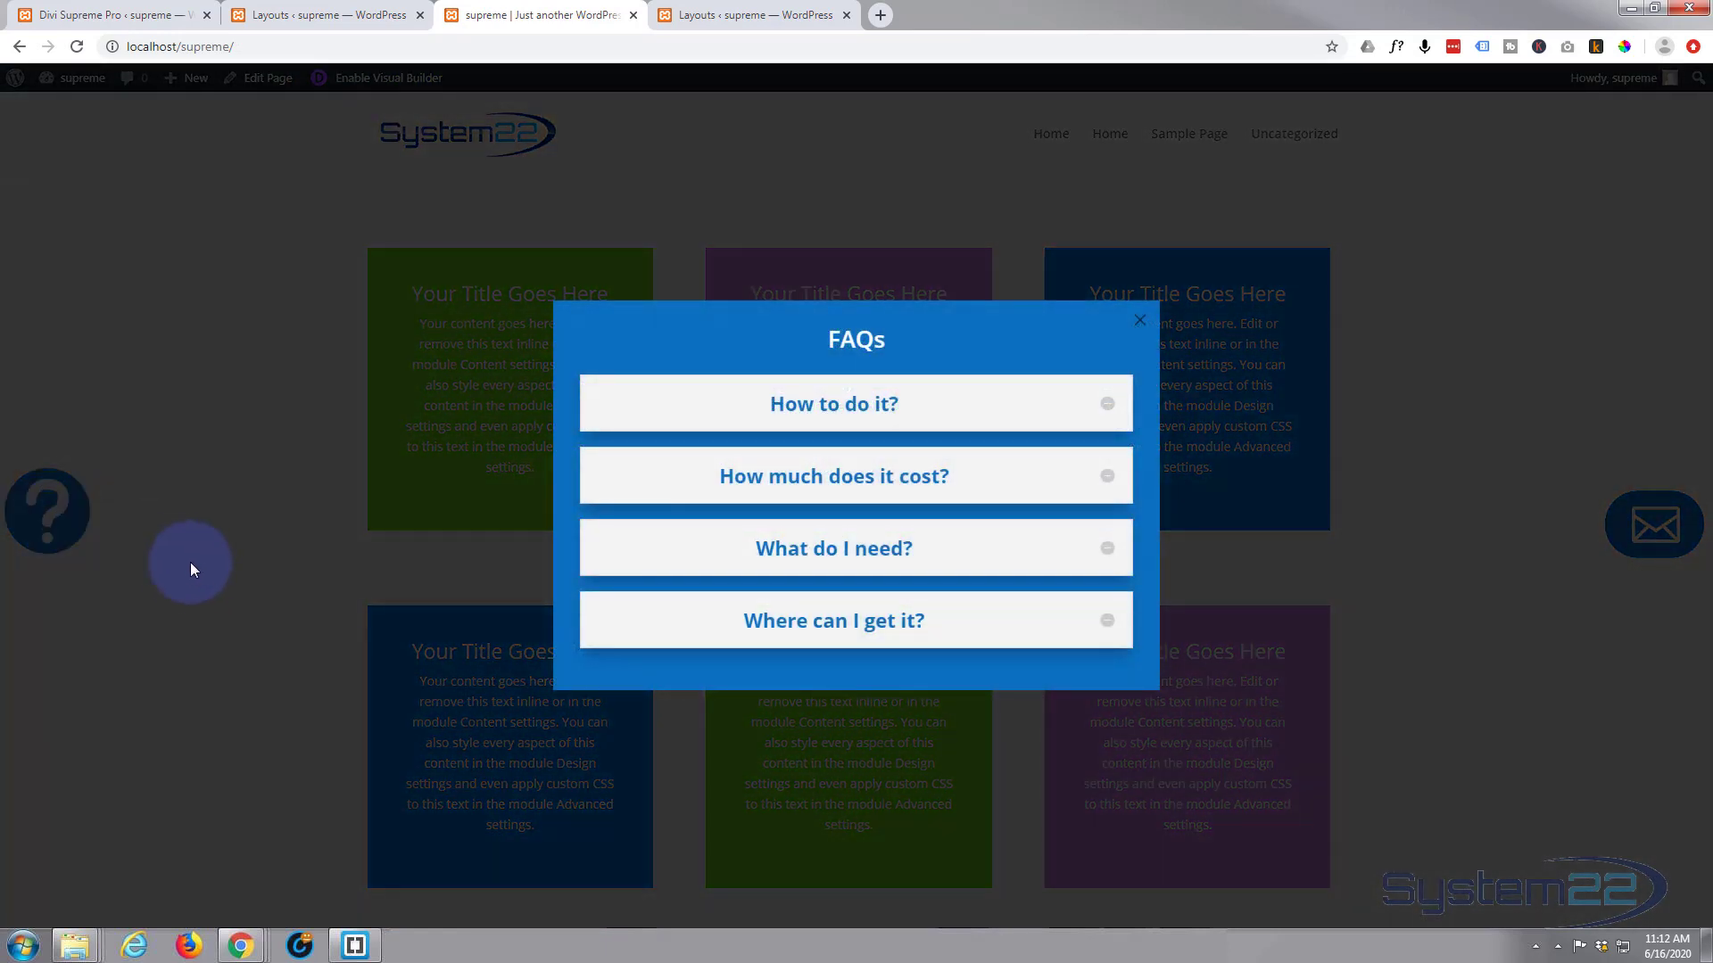
pyautogui.moveTo(731, 335)
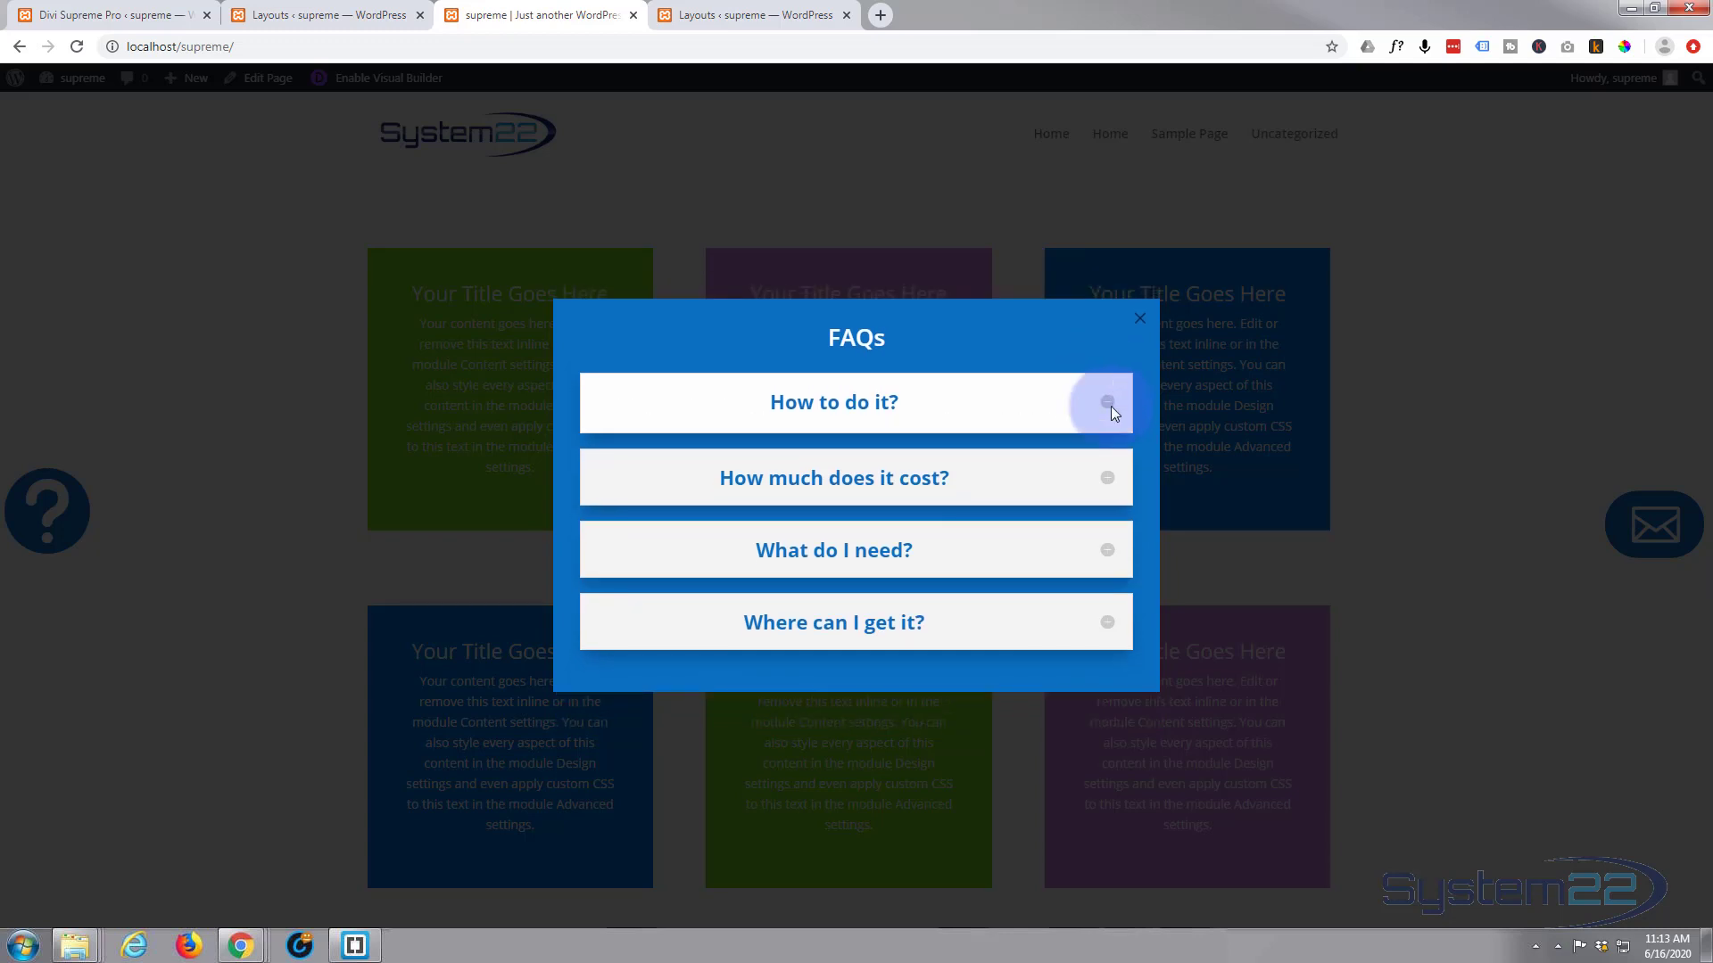
# Step: On the live page, expand the 'How to do it?' question, close the FAQs popup via the overlay and reopen it from the icon
pyautogui.click(833, 478)
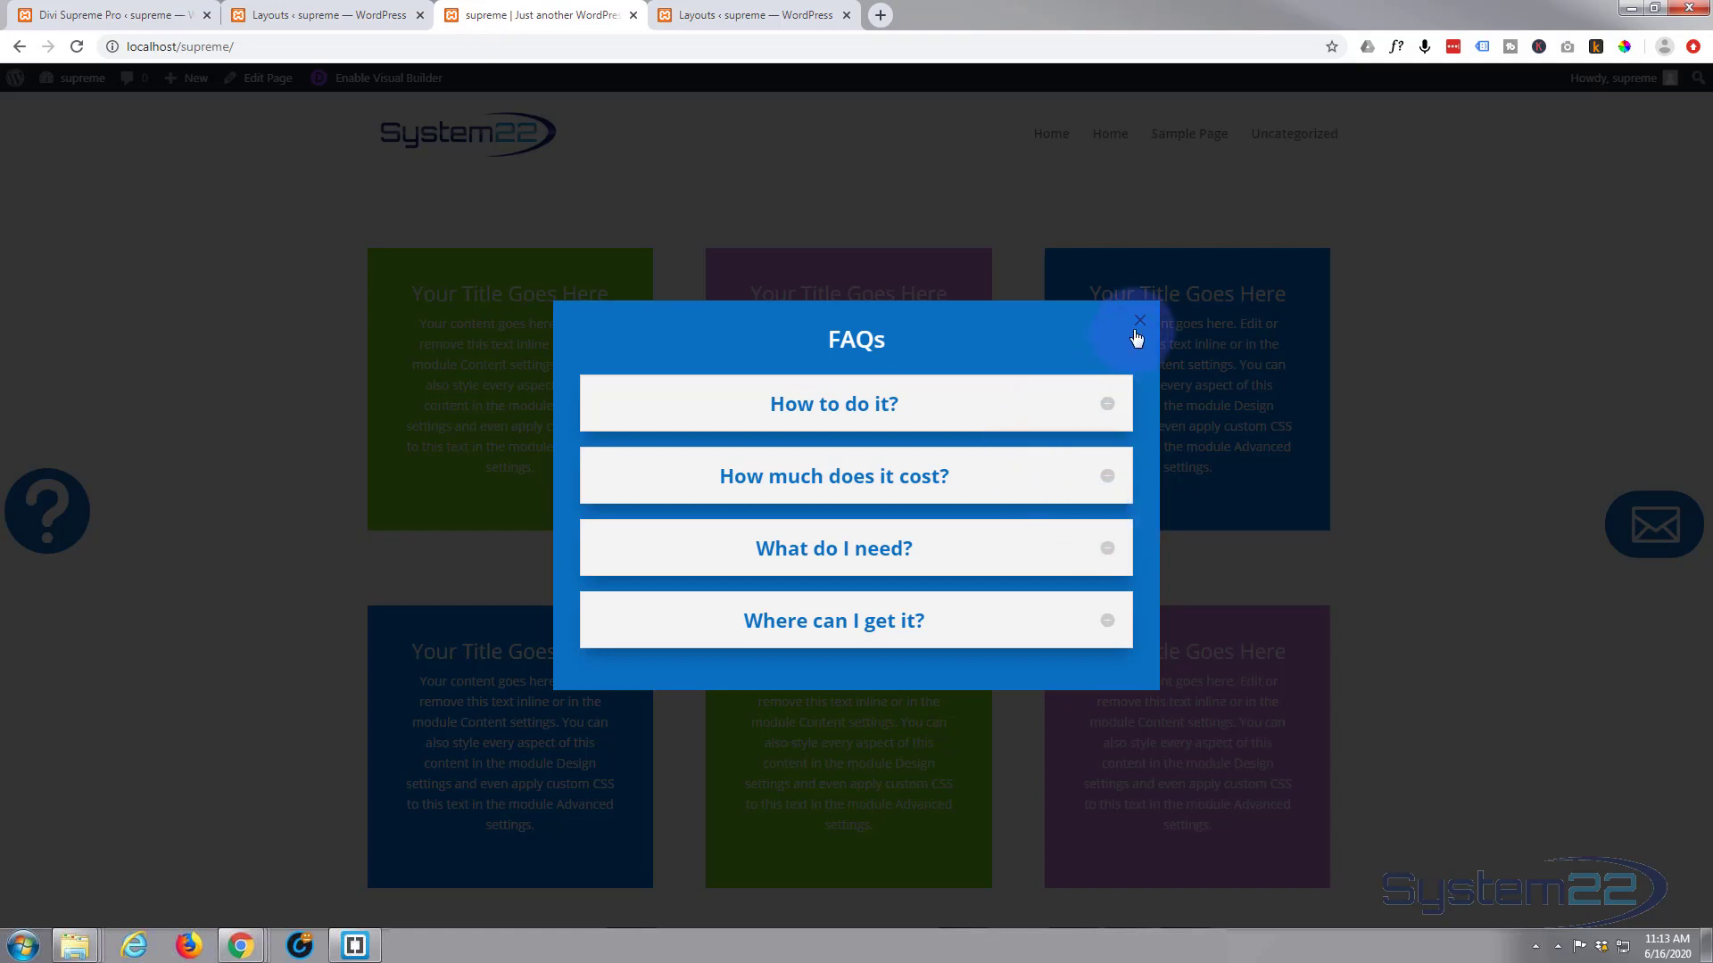
pyautogui.moveTo(980, 407)
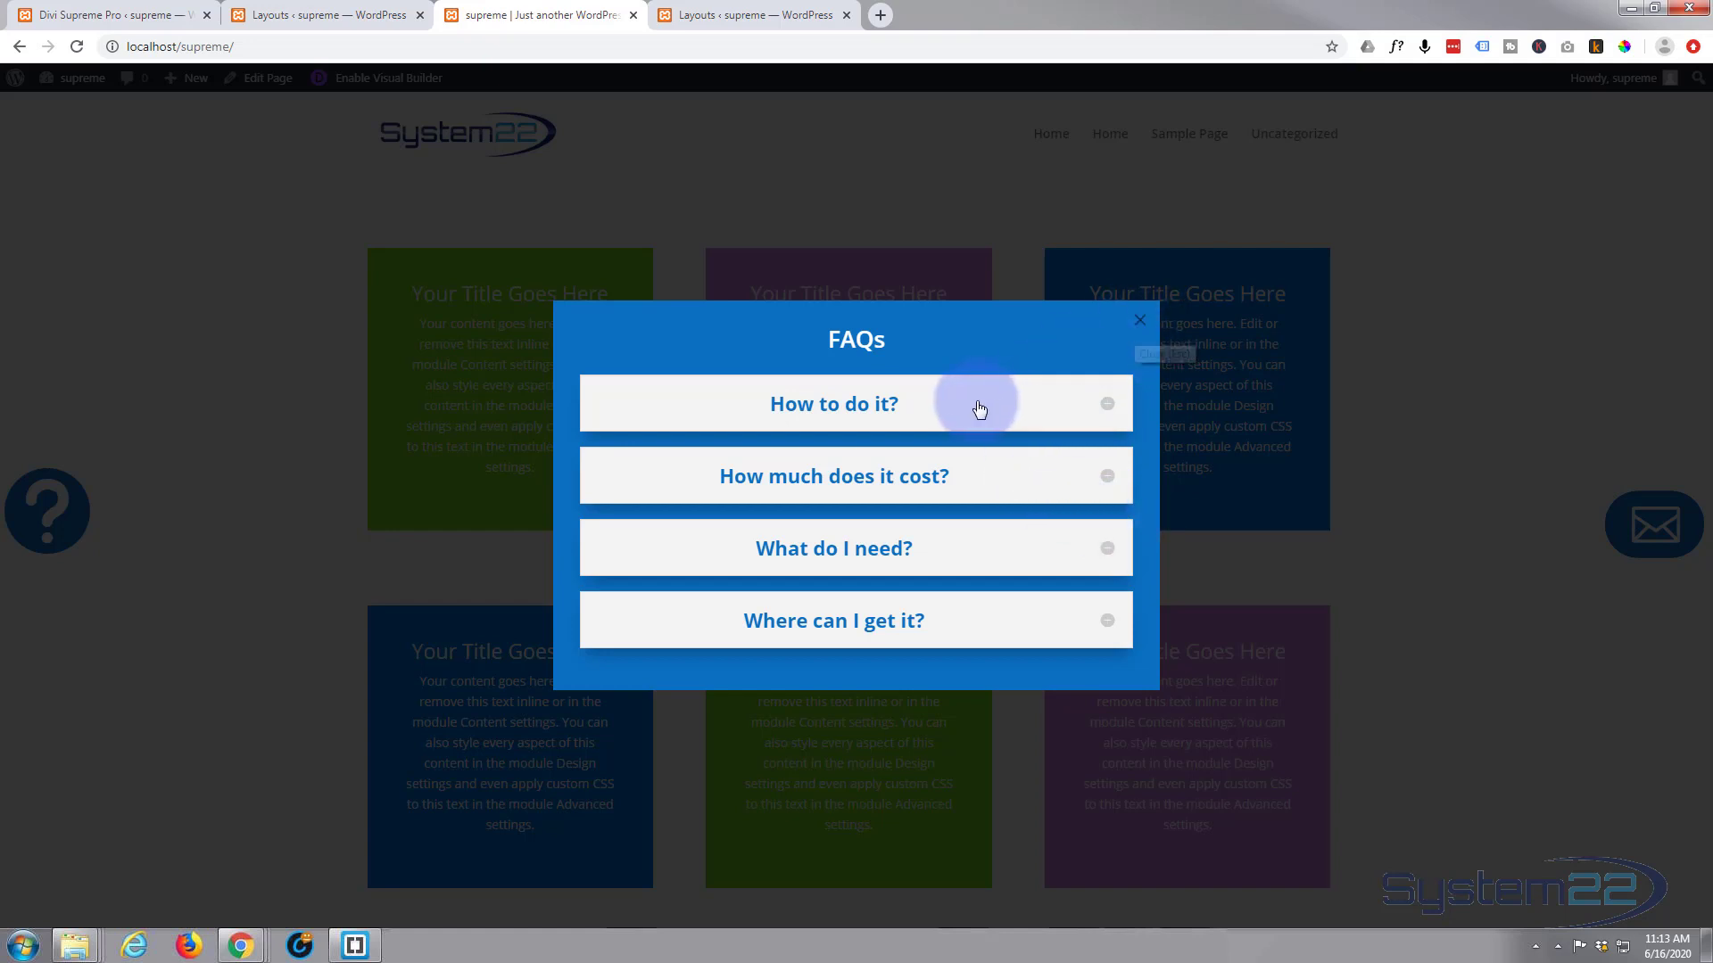
pyautogui.moveTo(1374, 285)
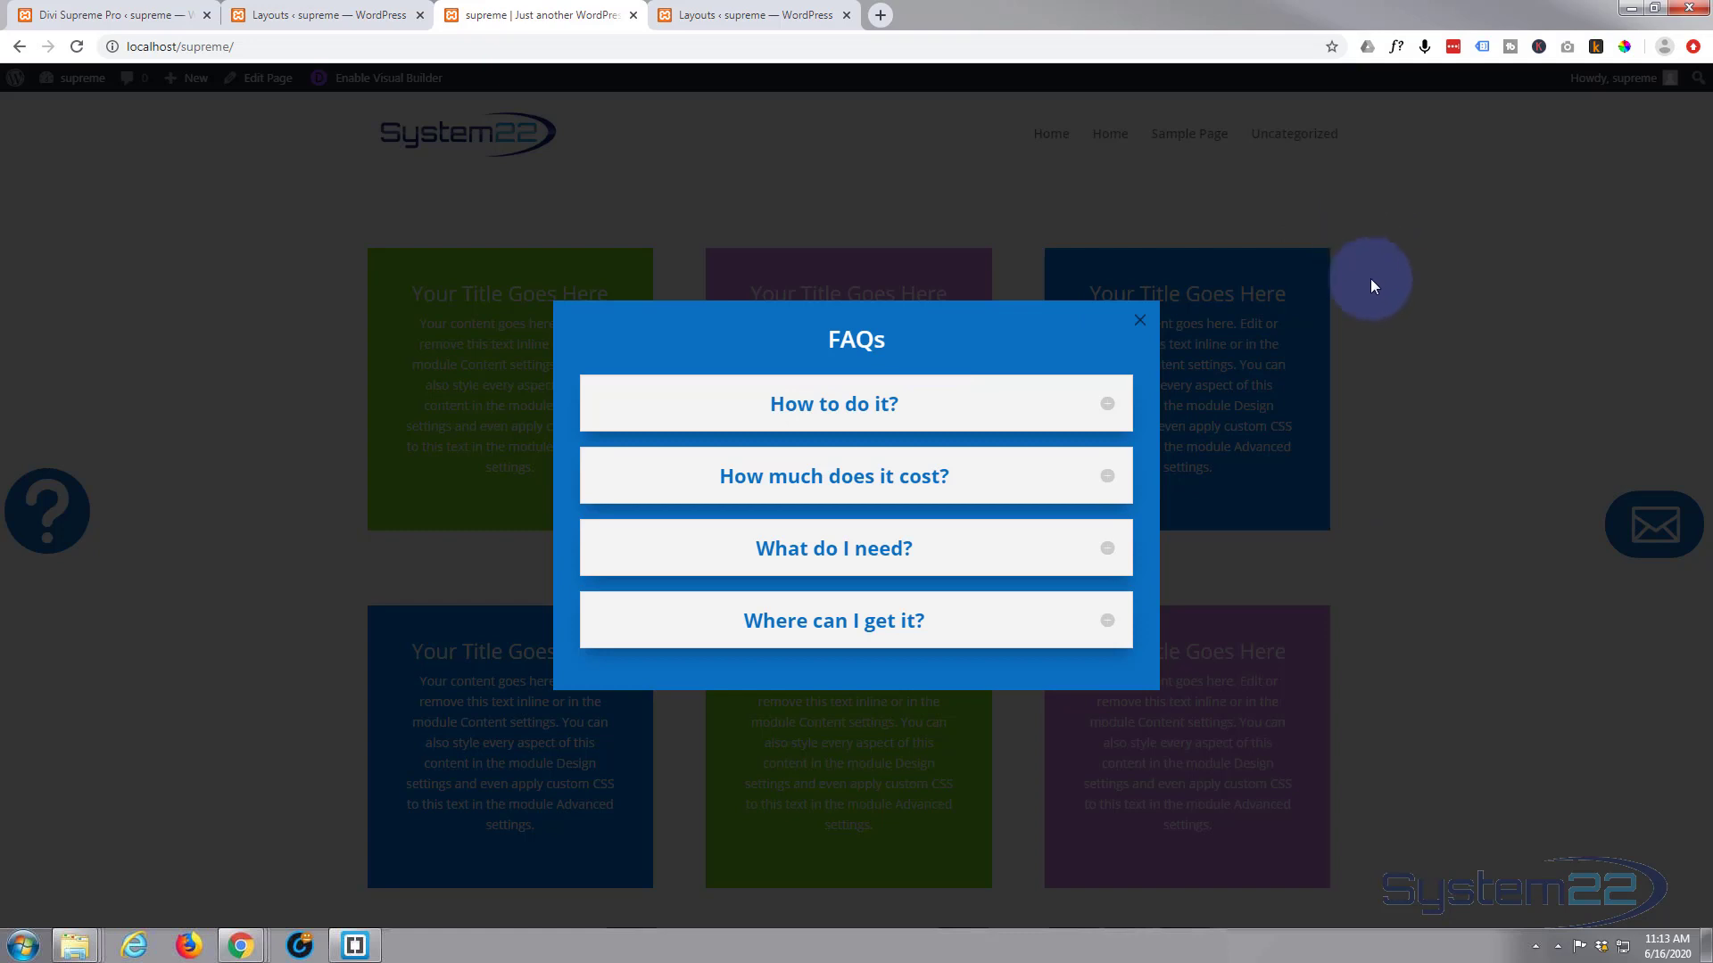
pyautogui.moveTo(1451, 394)
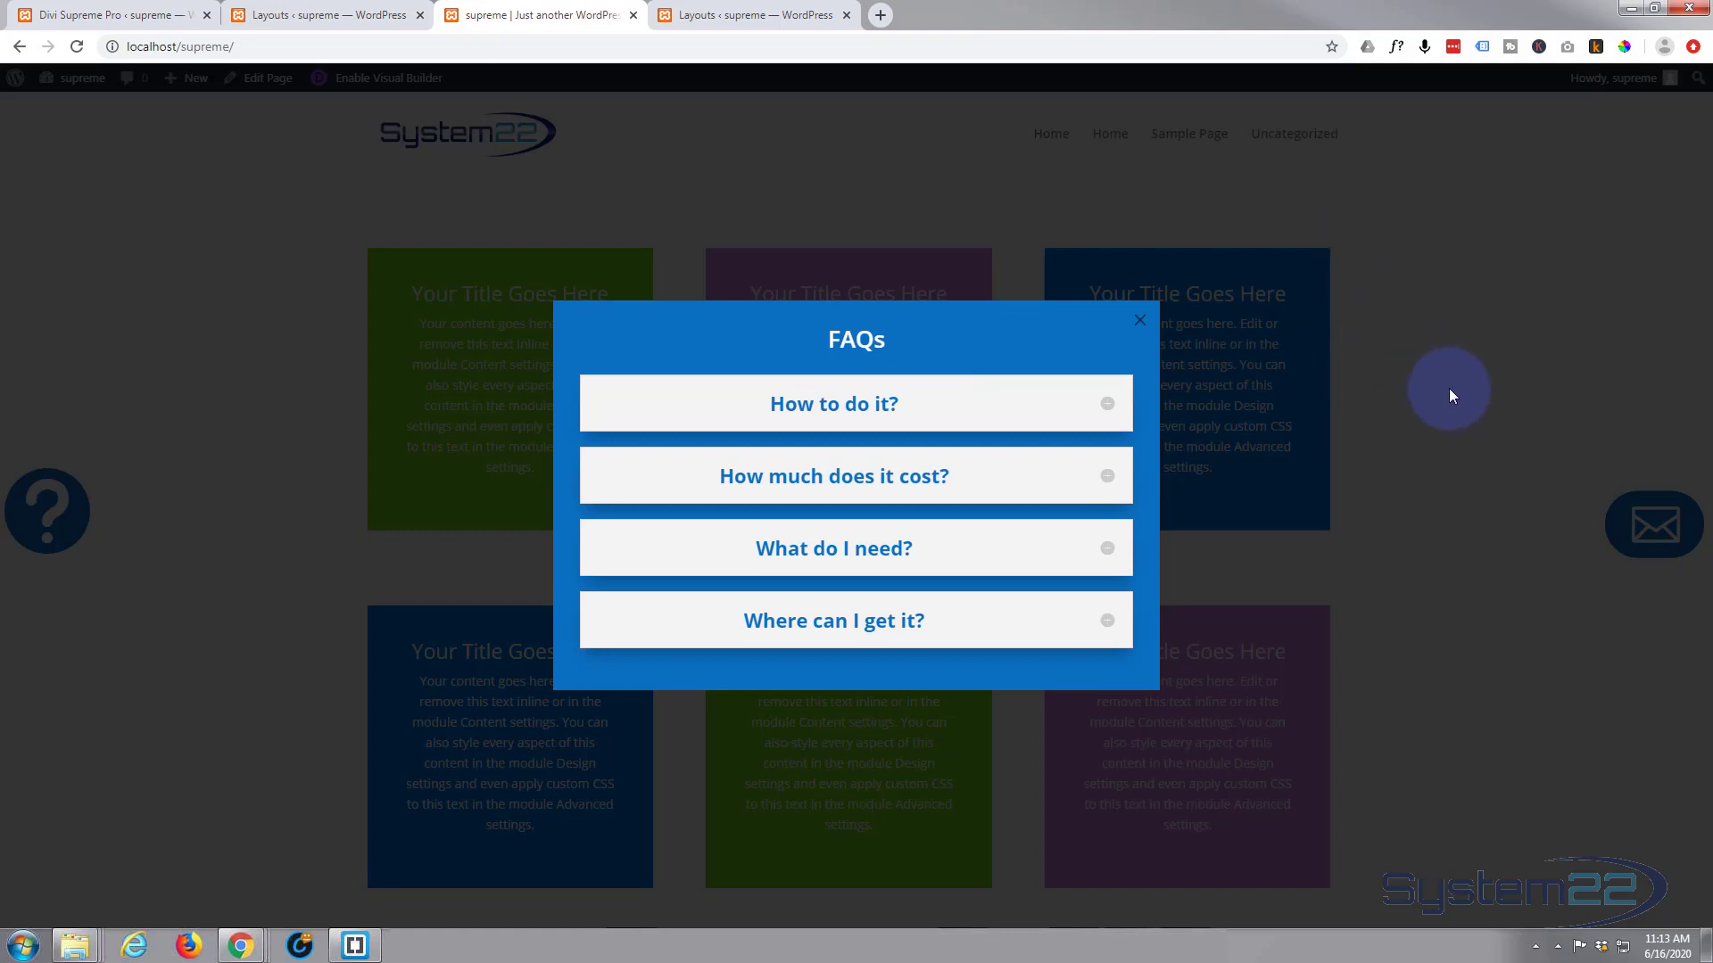
pyautogui.moveTo(406, 386)
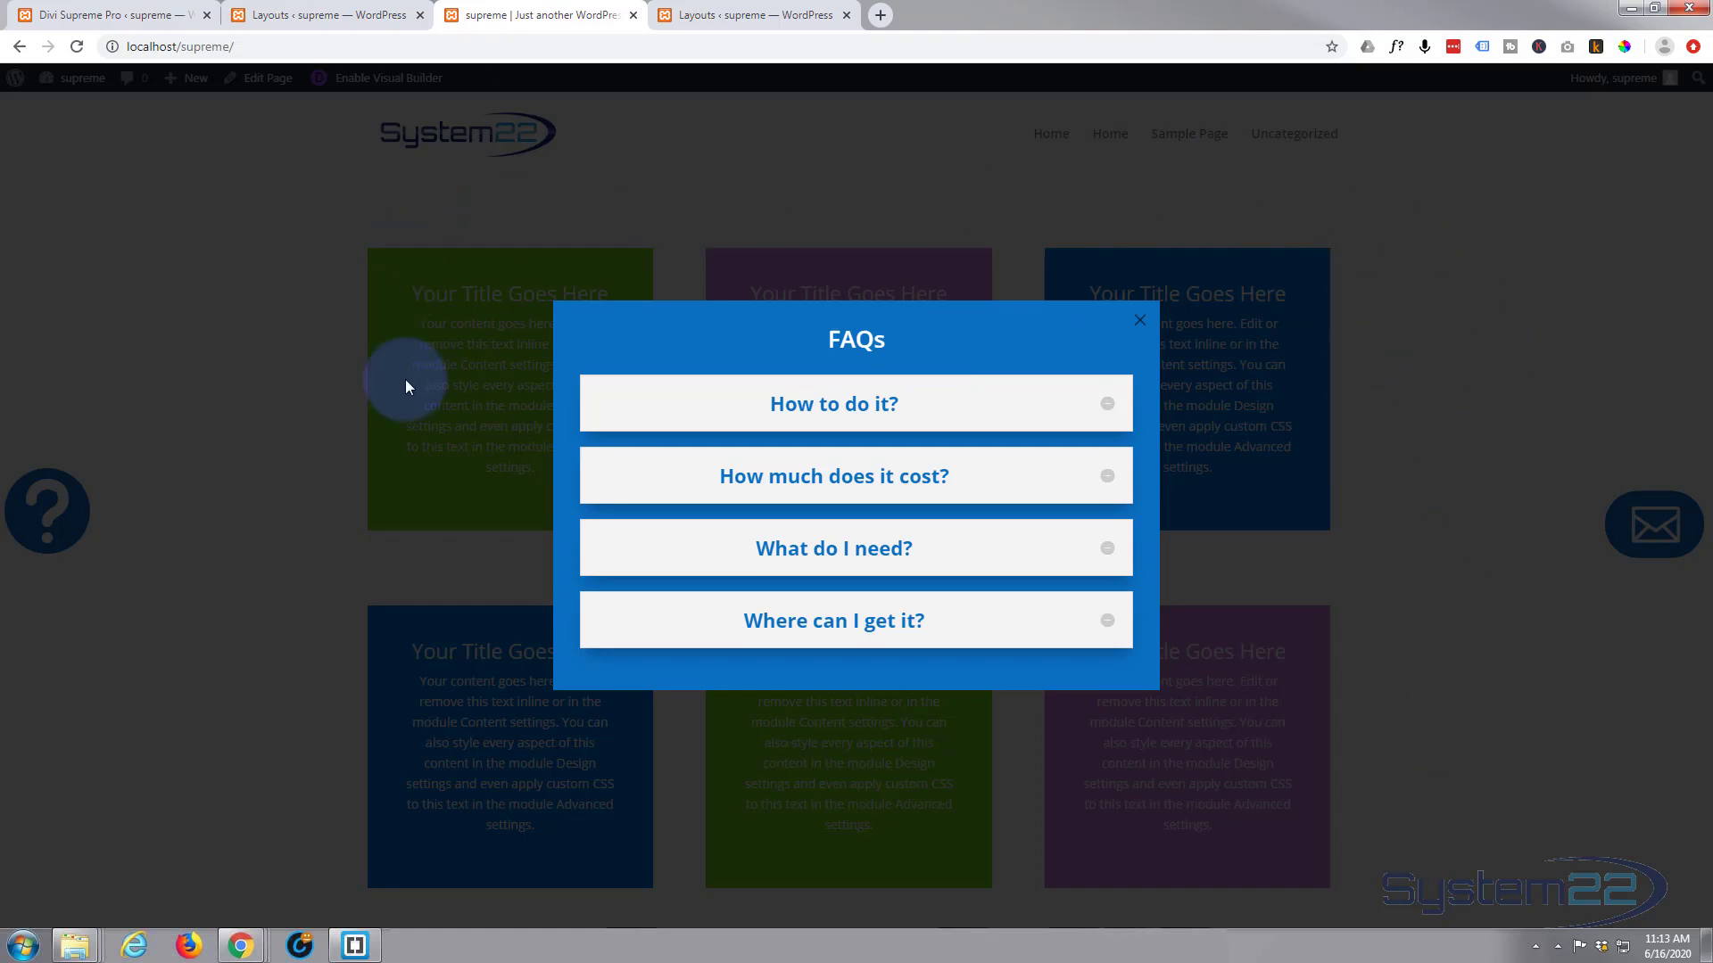
pyautogui.moveTo(1486, 339)
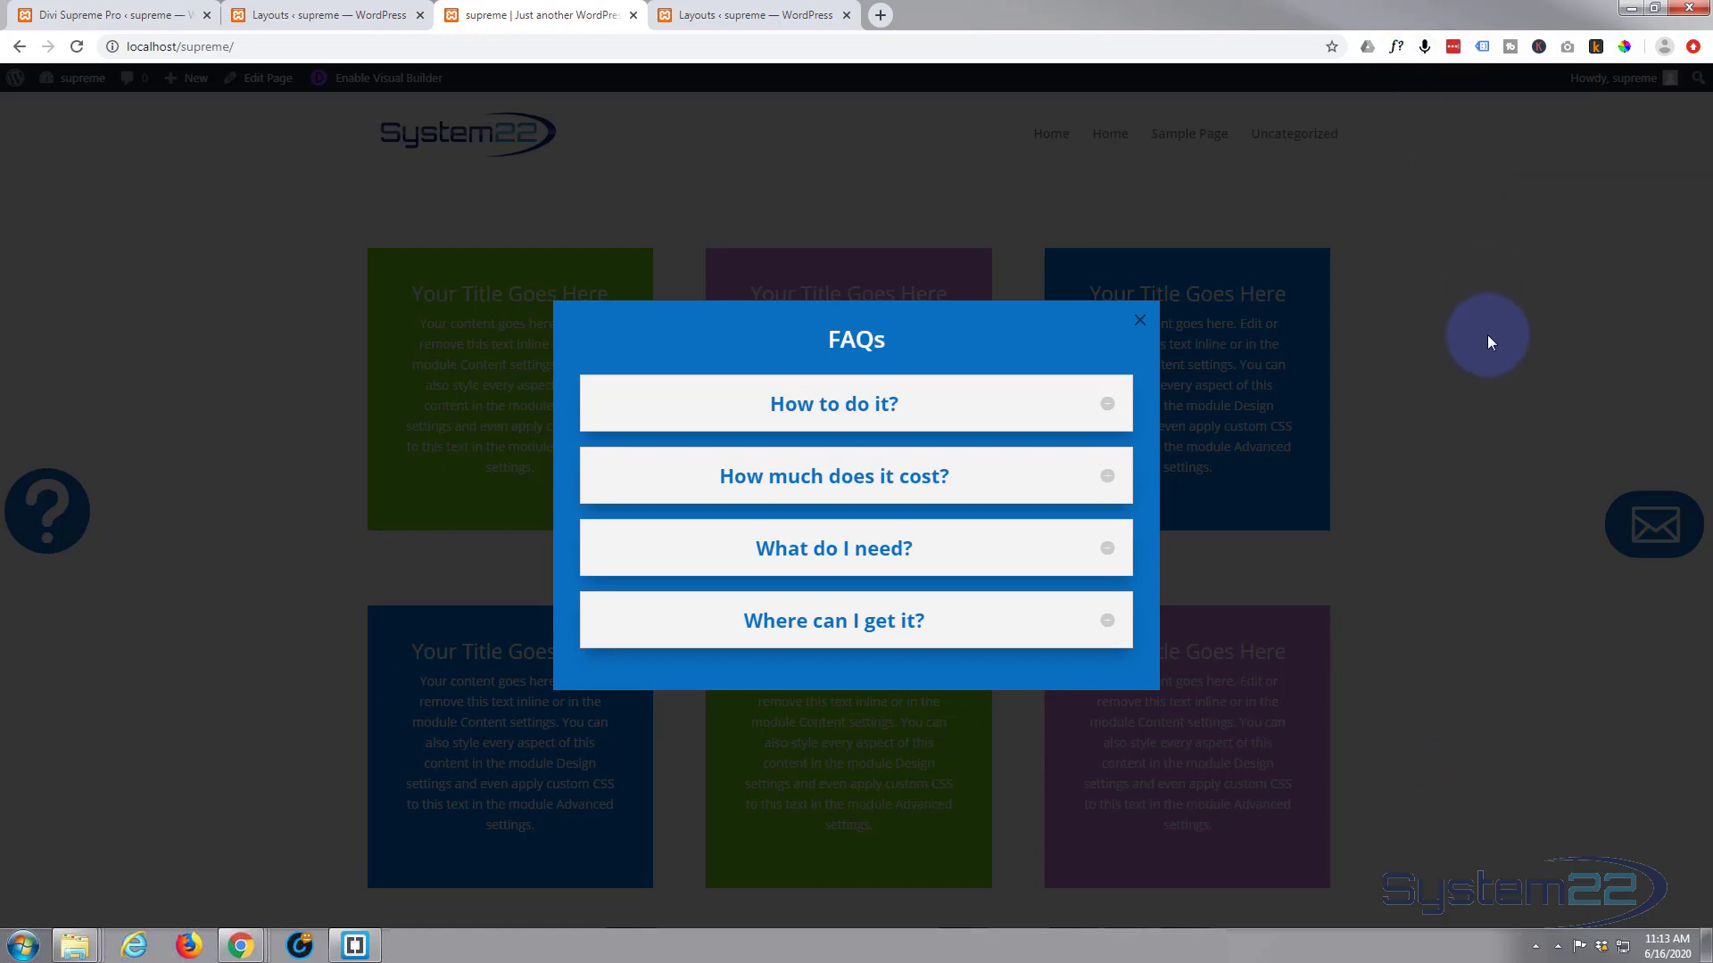
pyautogui.moveTo(1451, 300)
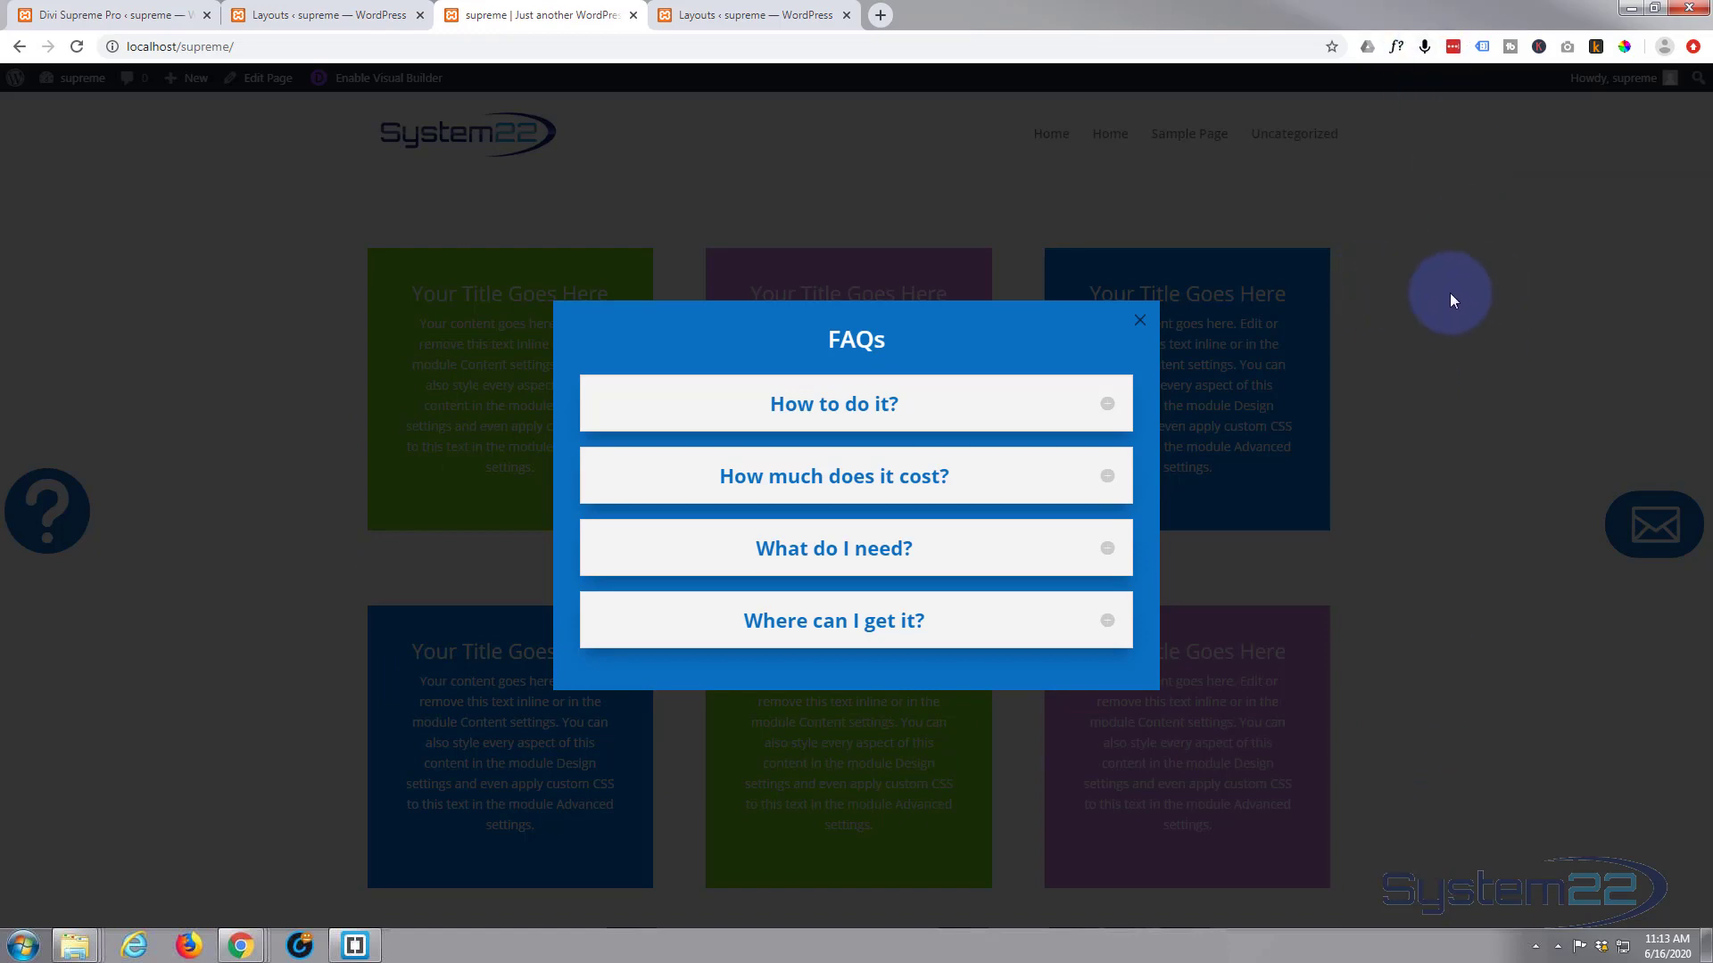
pyautogui.click(1140, 320)
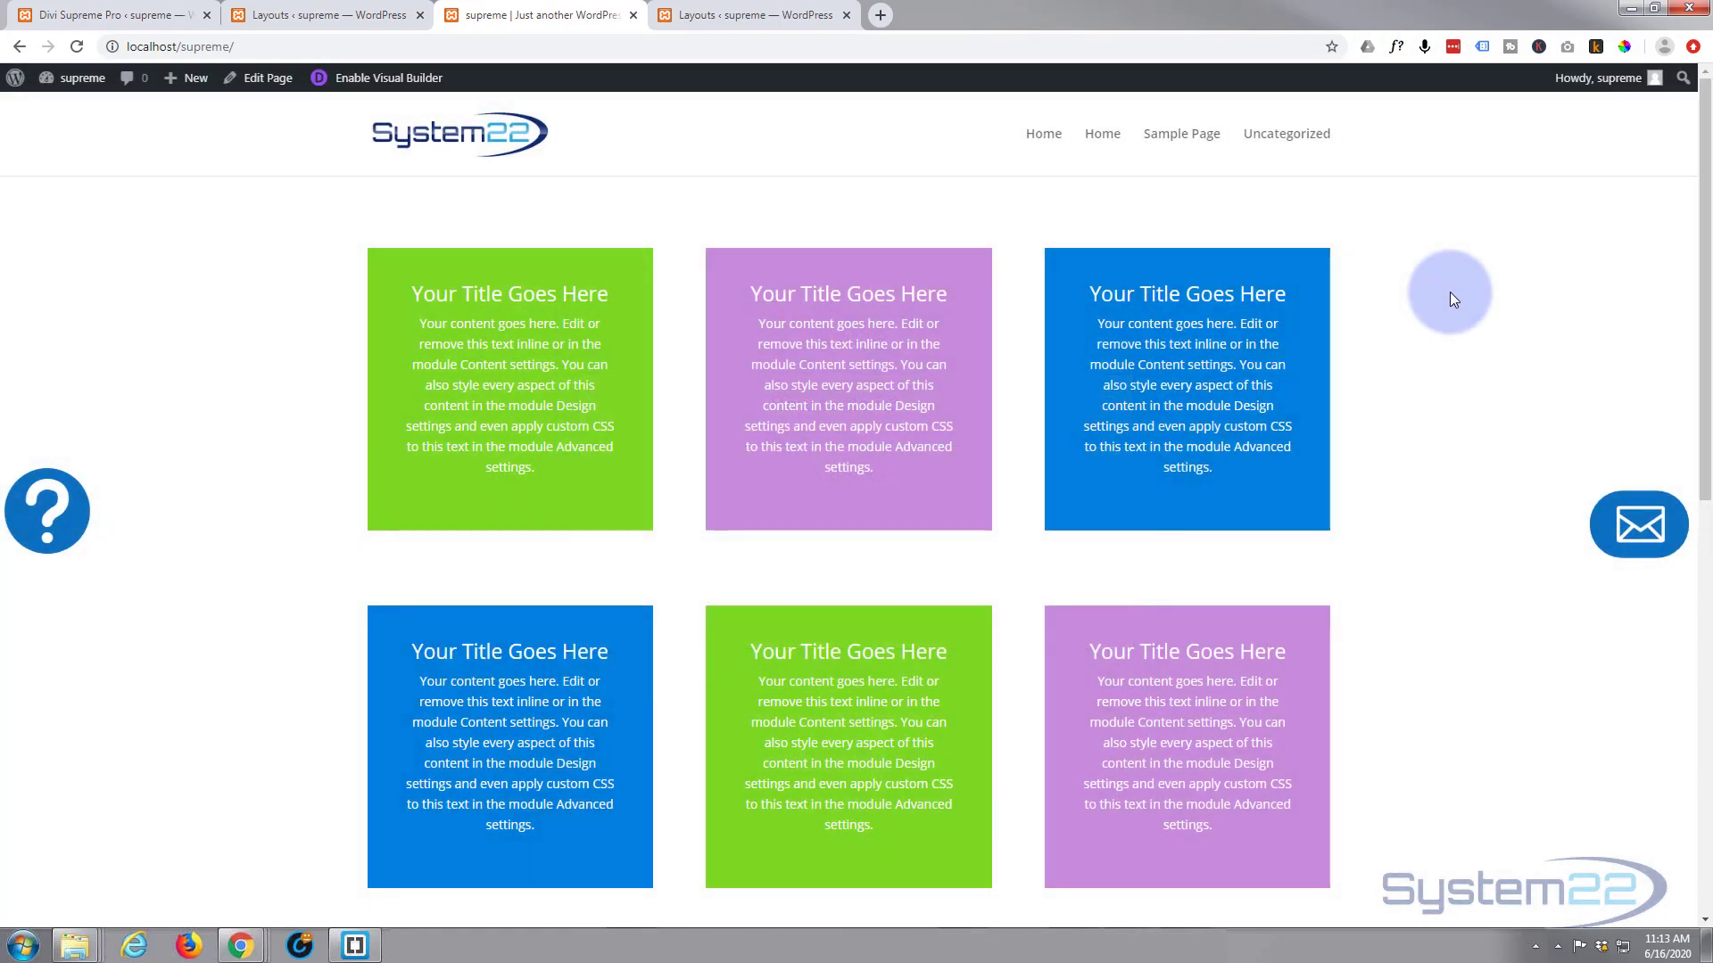
pyautogui.moveTo(1637, 531)
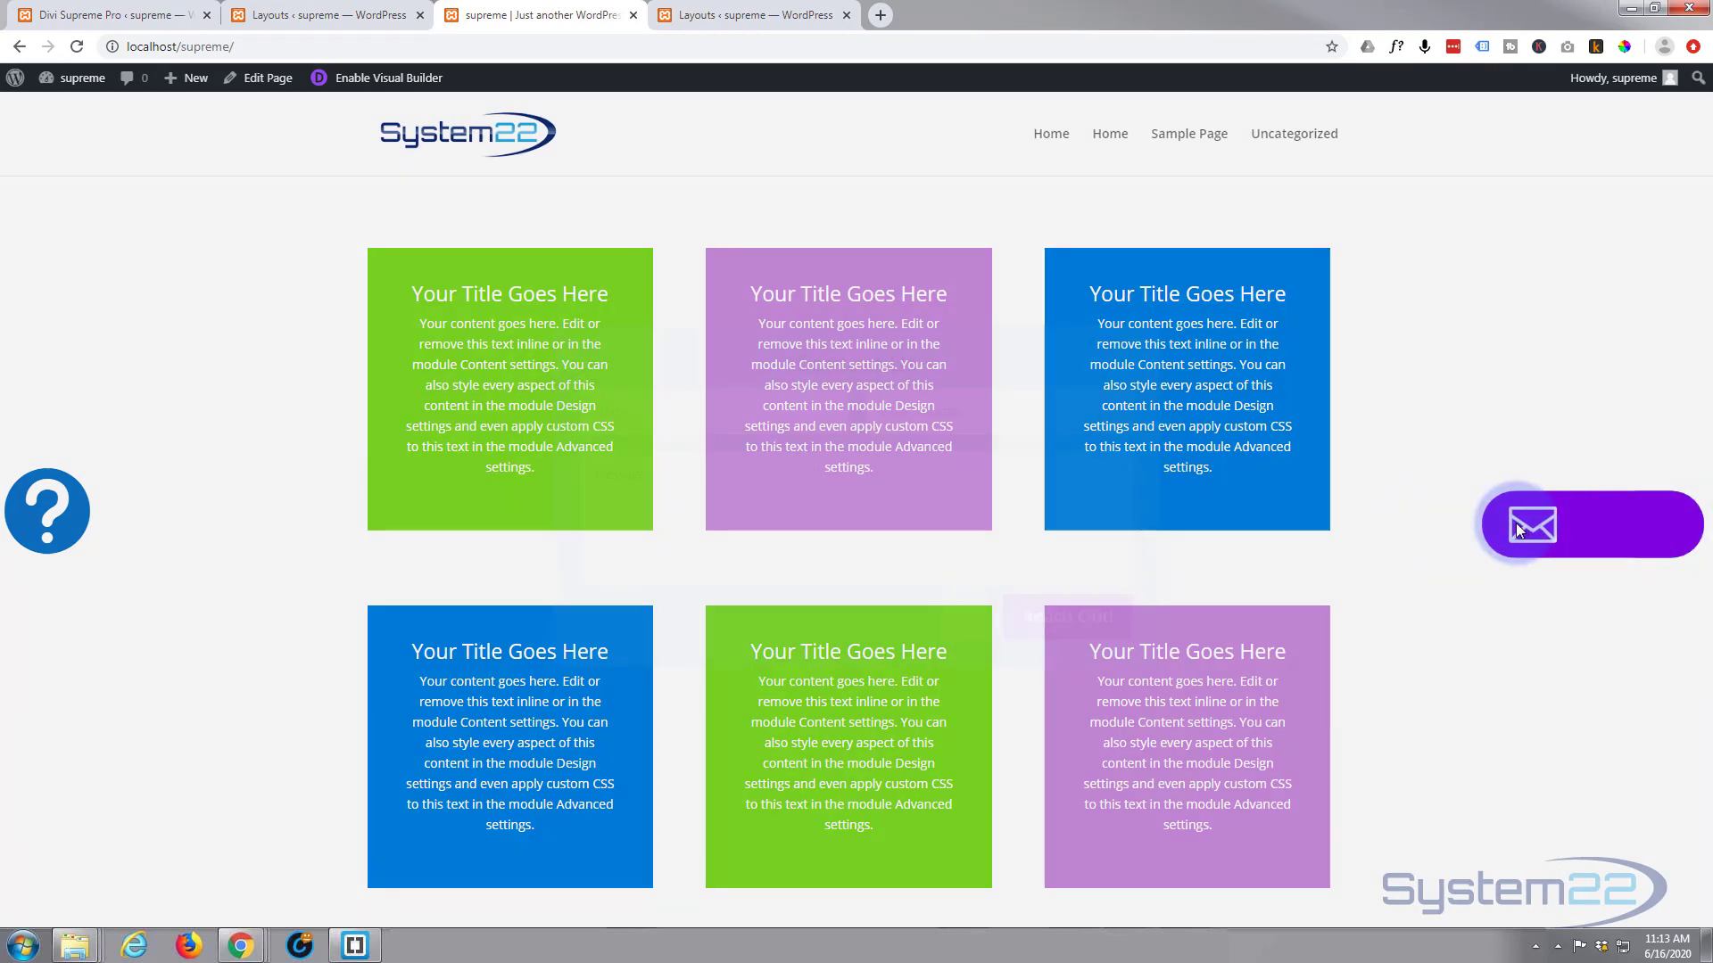
pyautogui.click(1534, 525)
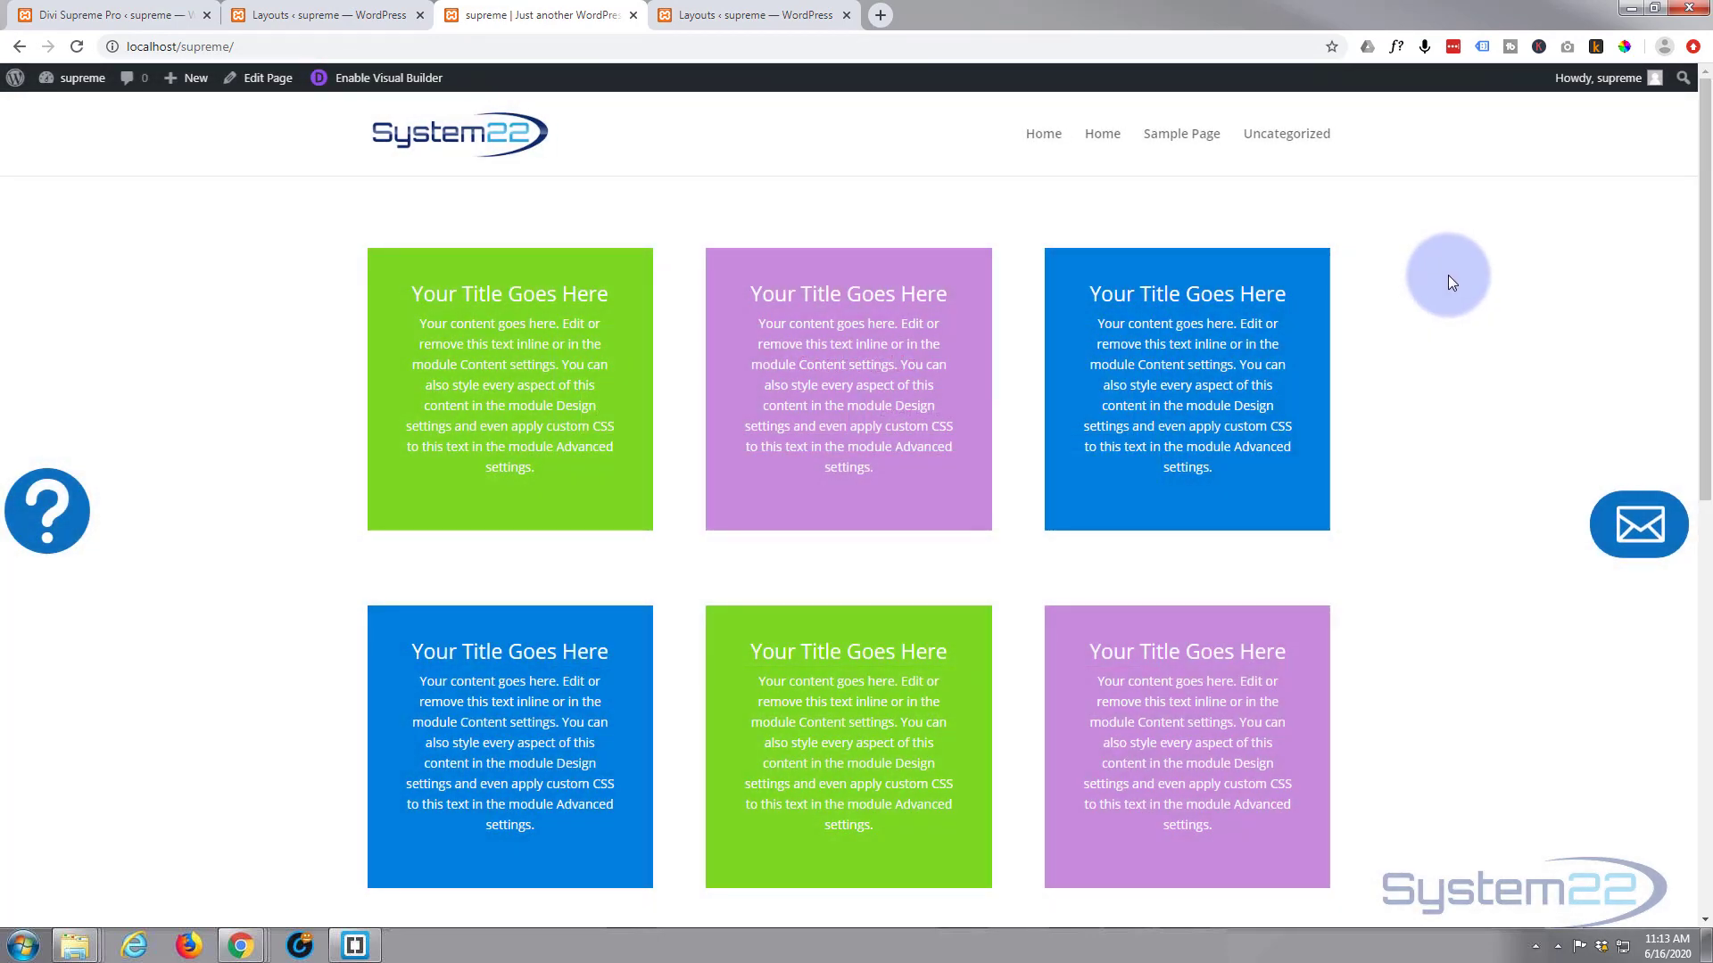
pyautogui.moveTo(1637, 523)
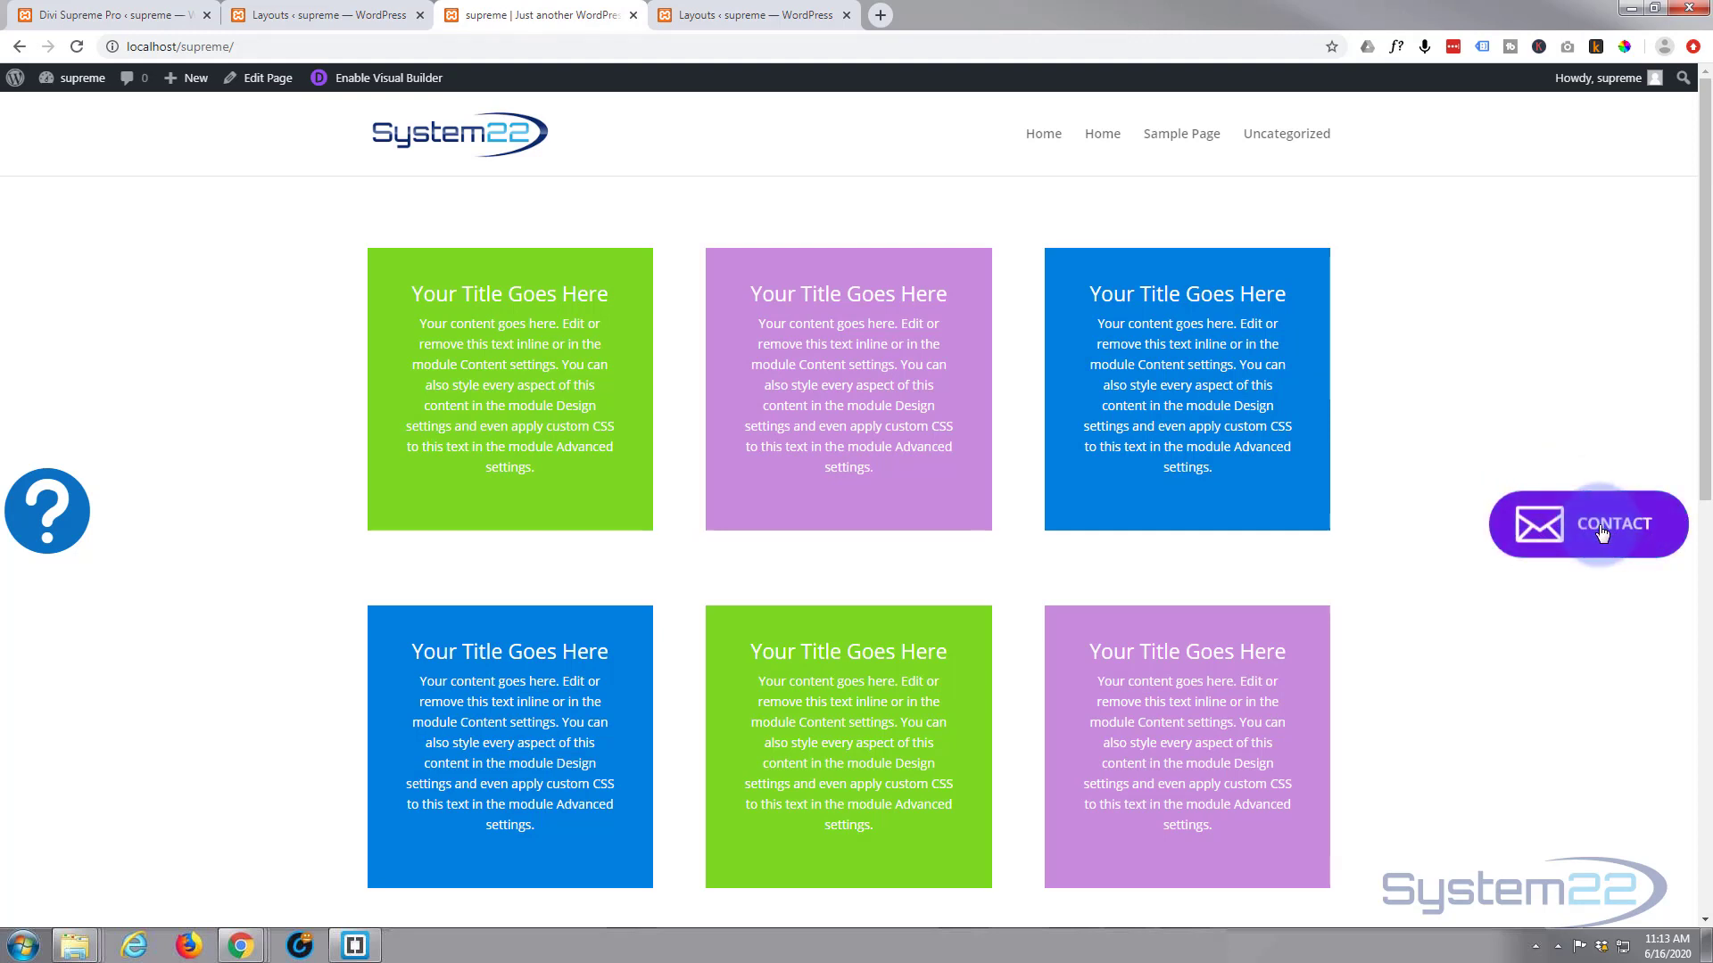
pyautogui.moveTo(1584, 535)
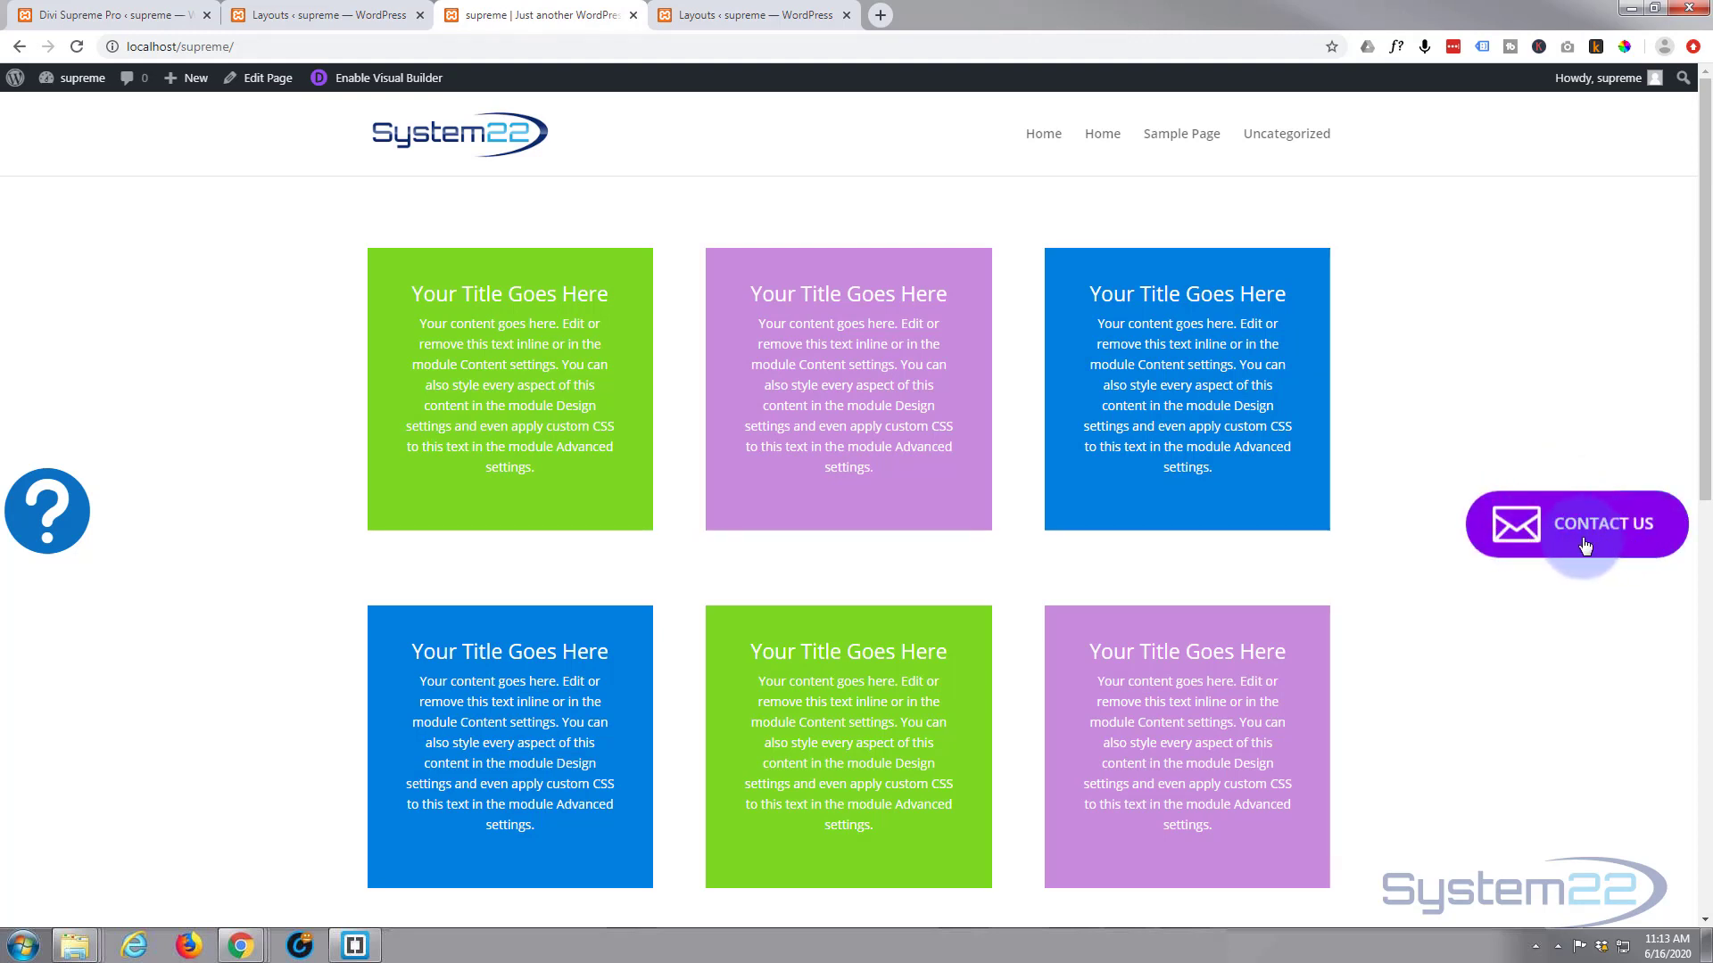
pyautogui.moveTo(1552, 396)
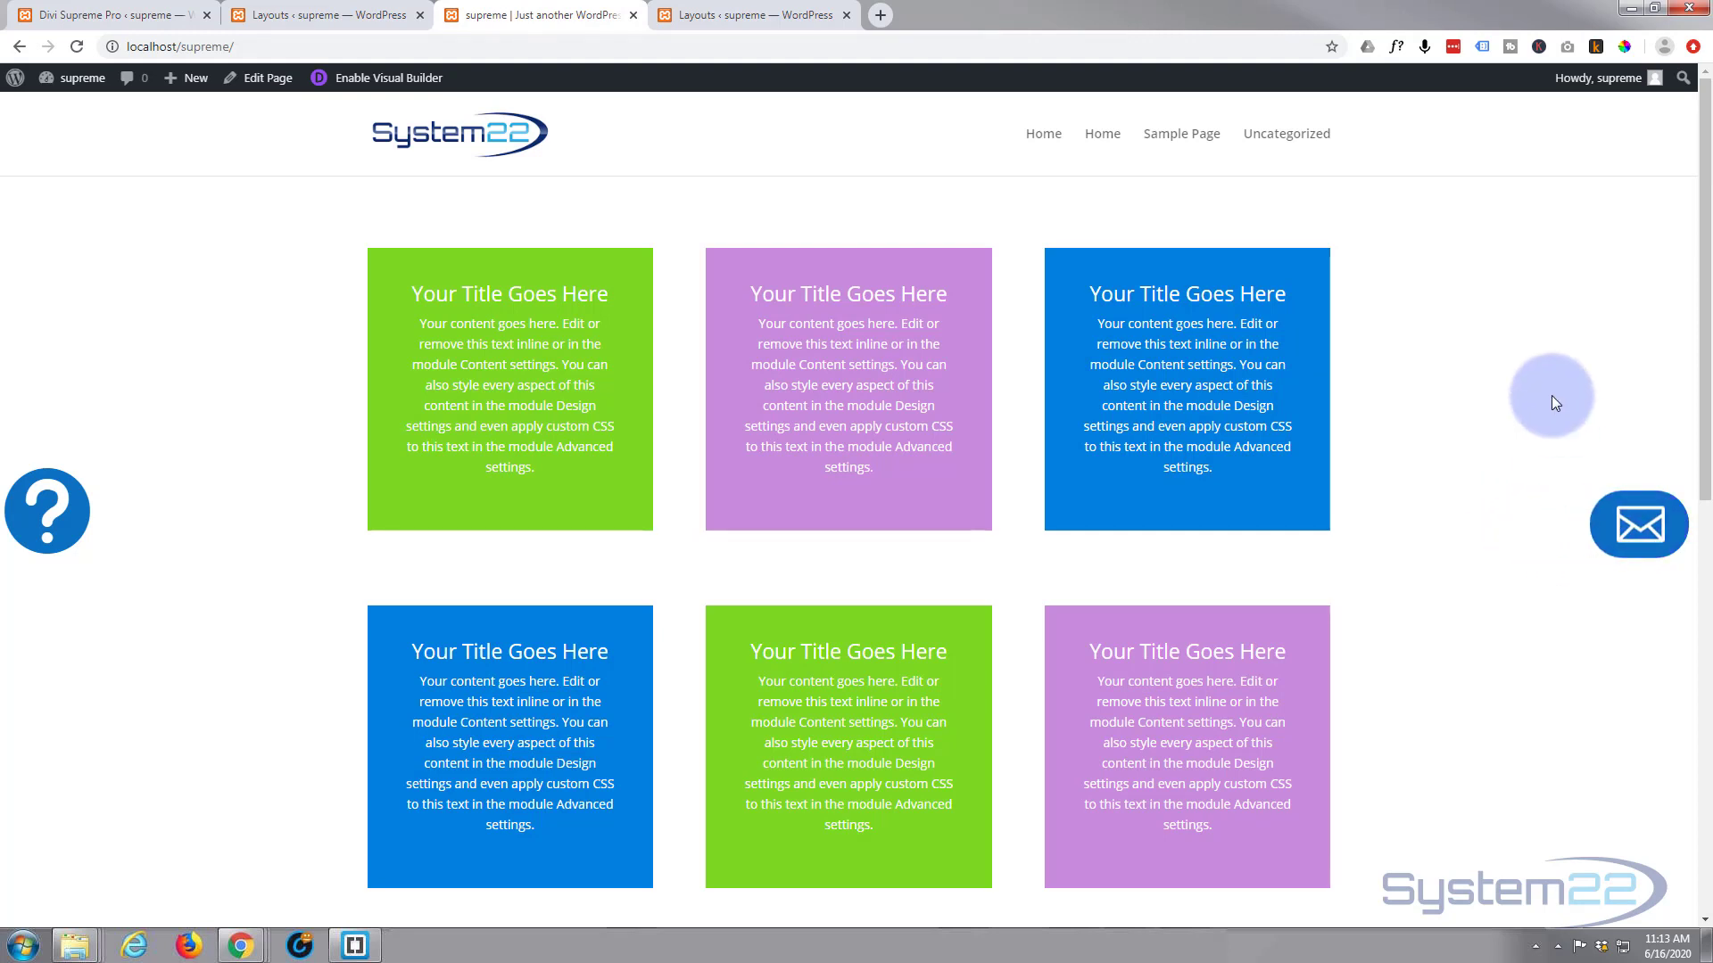
pyautogui.moveTo(103, 482)
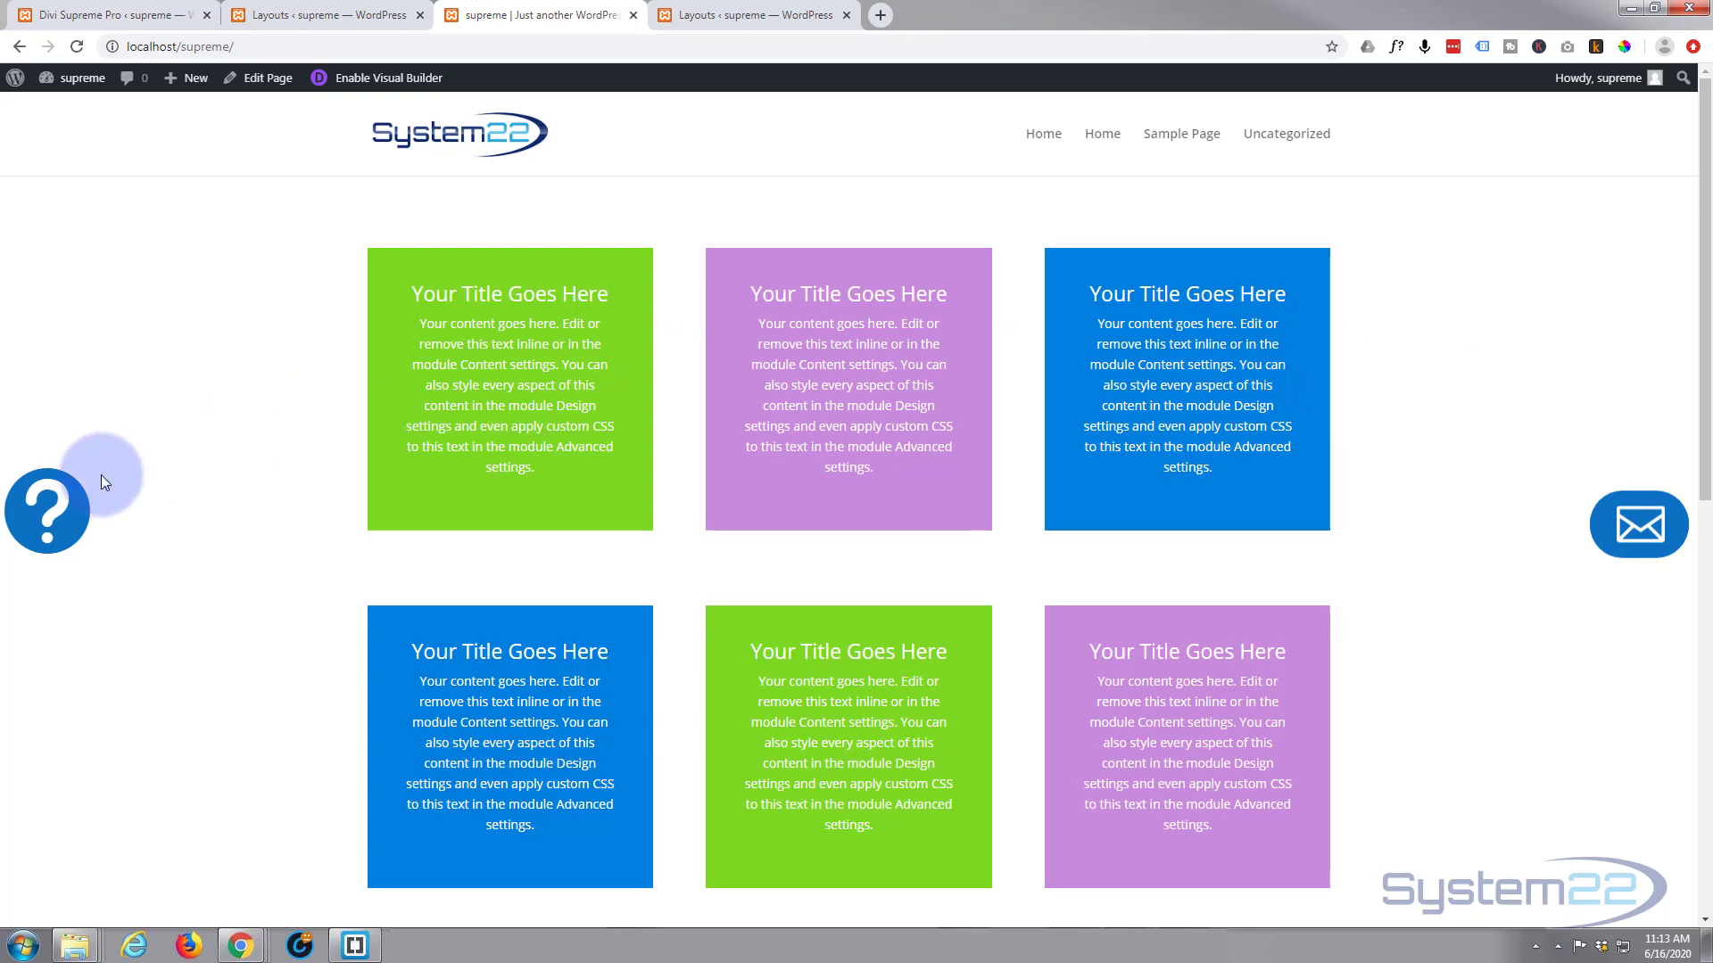
pyautogui.click(46, 512)
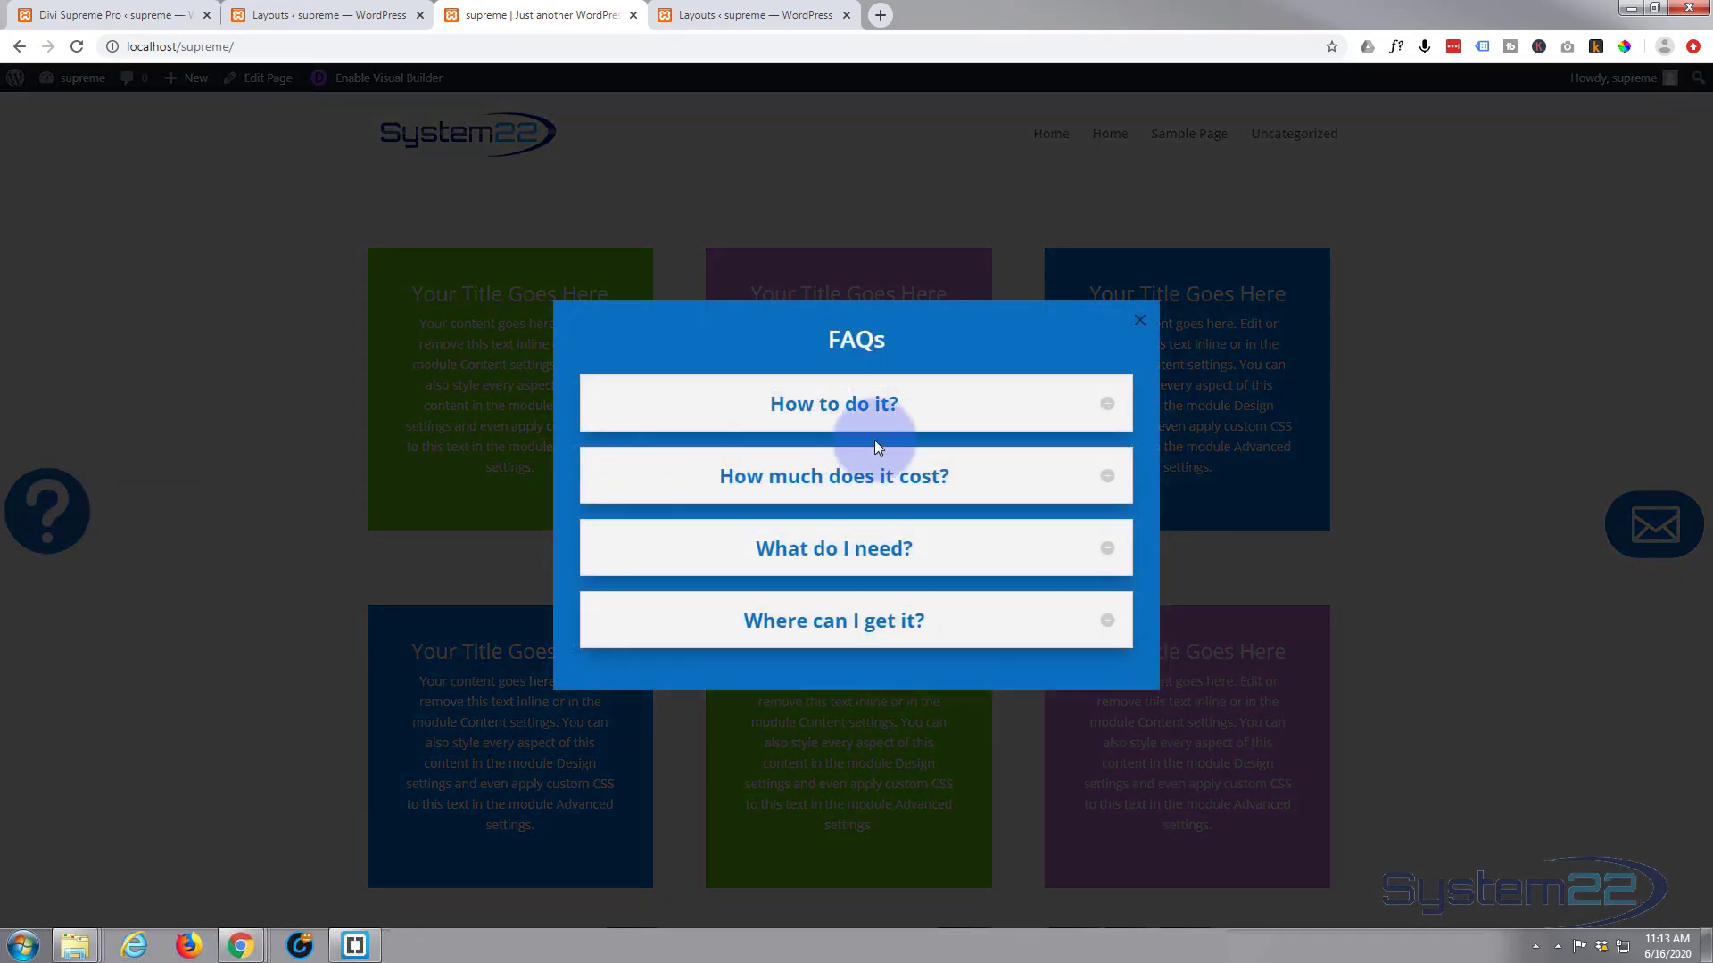
pyautogui.moveTo(997, 343)
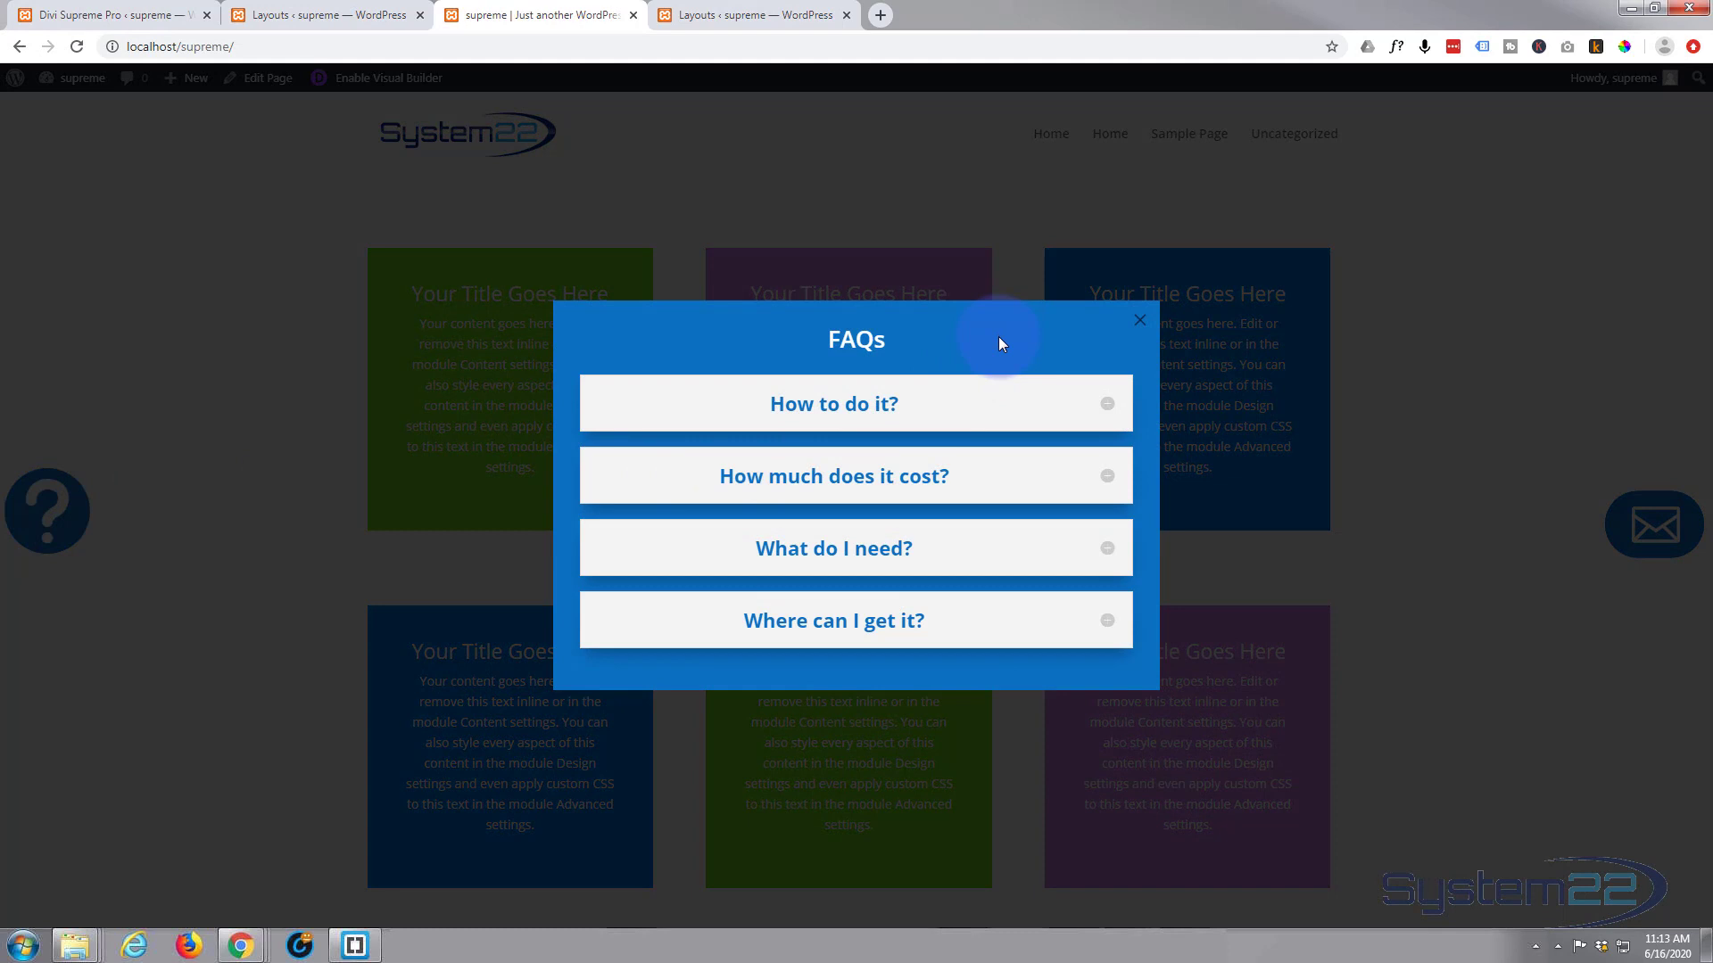